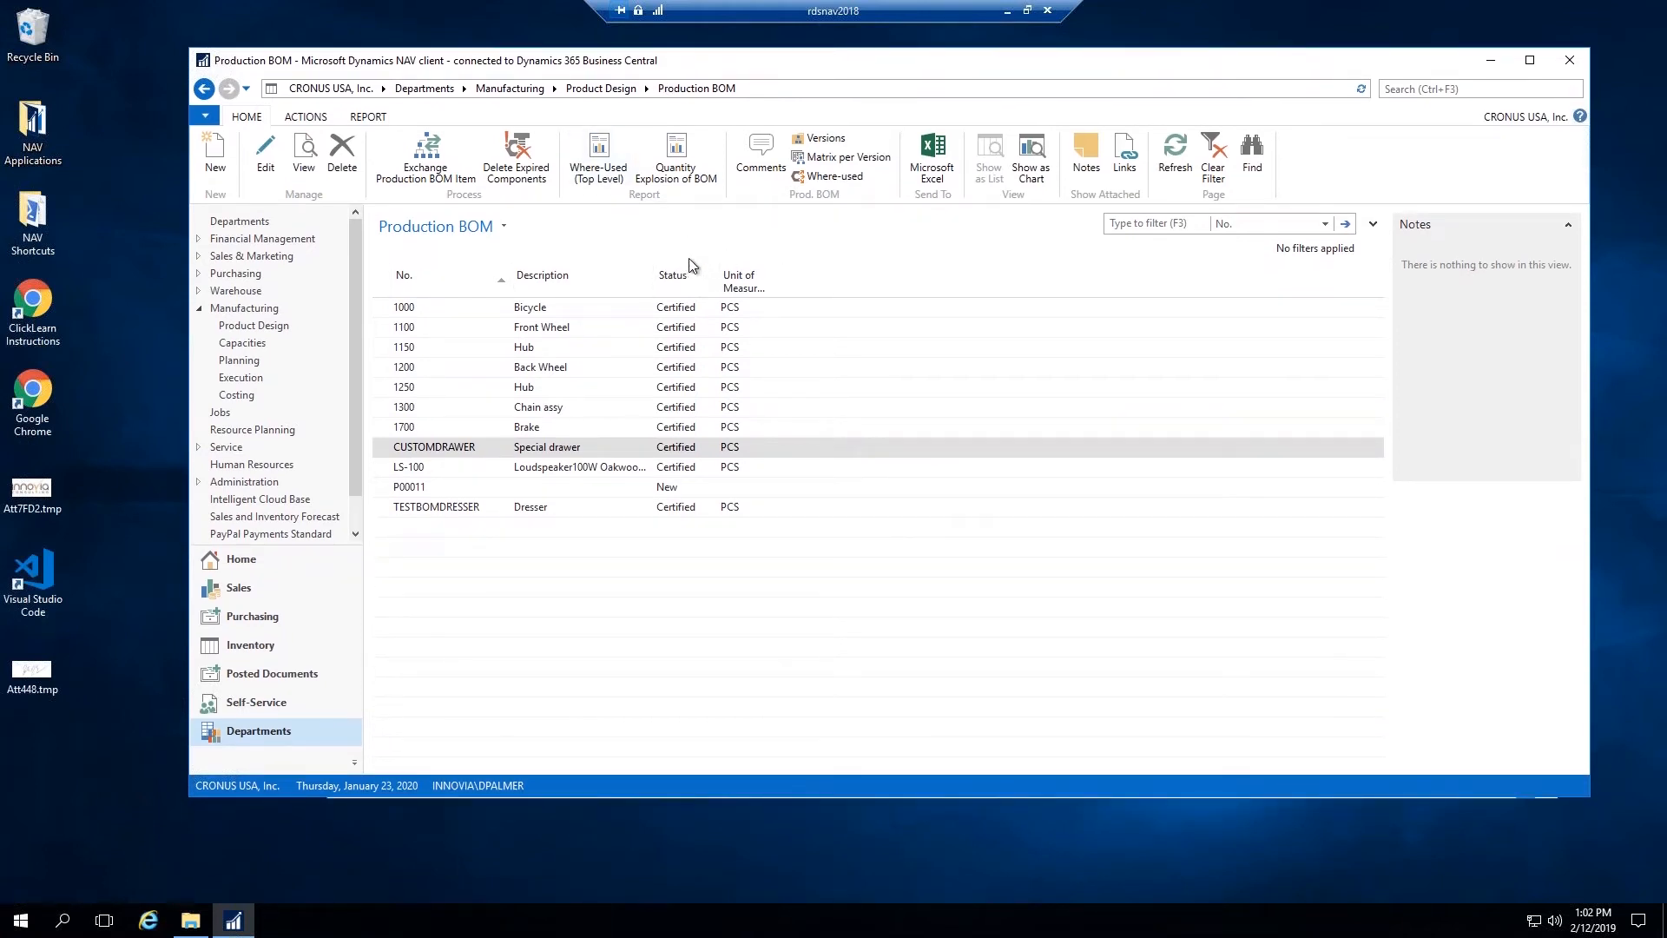
{"action": "mouse_move", "coordinate": [574, 588]}
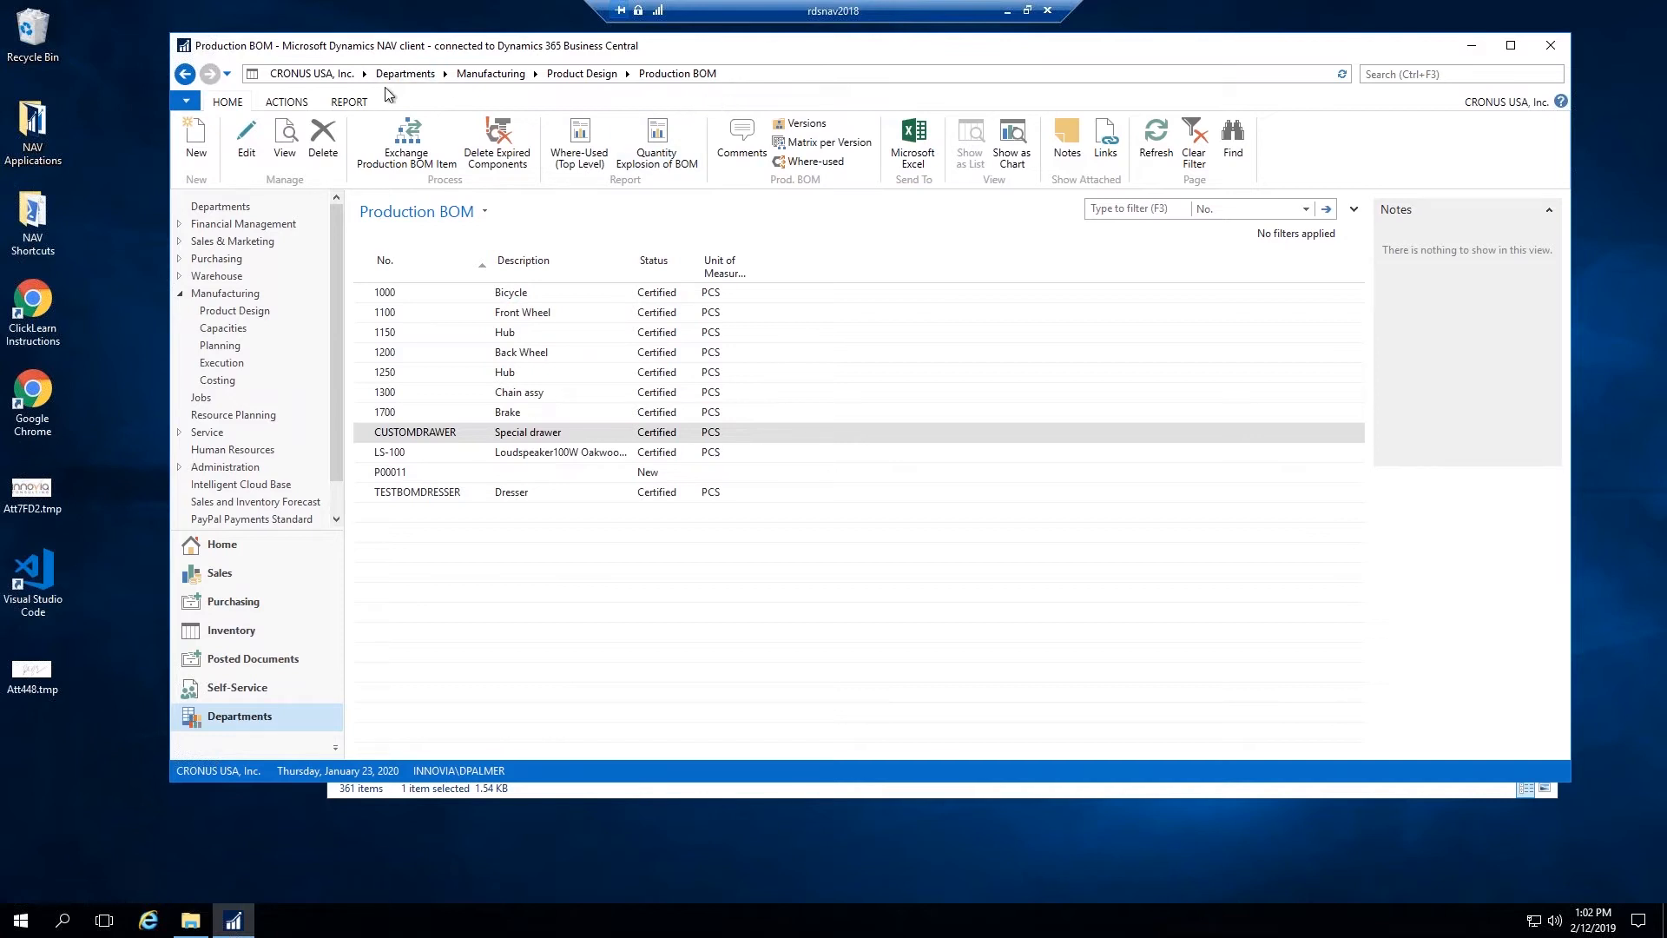
{"action": "mouse_move", "coordinate": [743, 67]}
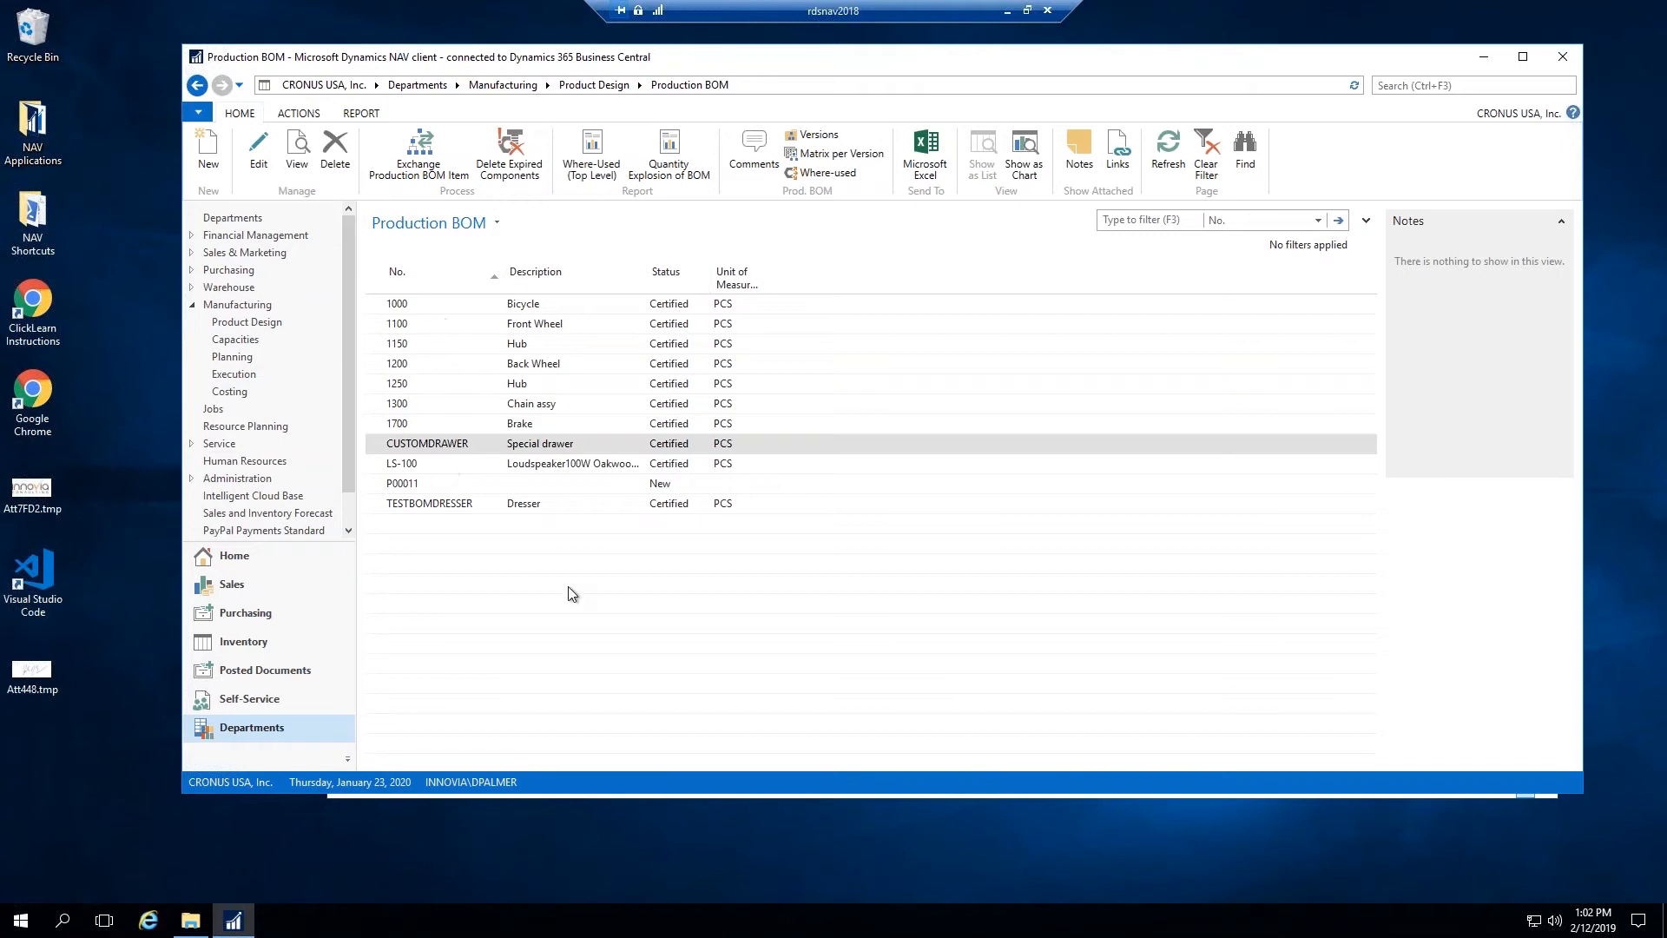
Step: Start a new production BOM record from the Production BOM list
{"action": "left_click", "coordinate": [572, 444]}
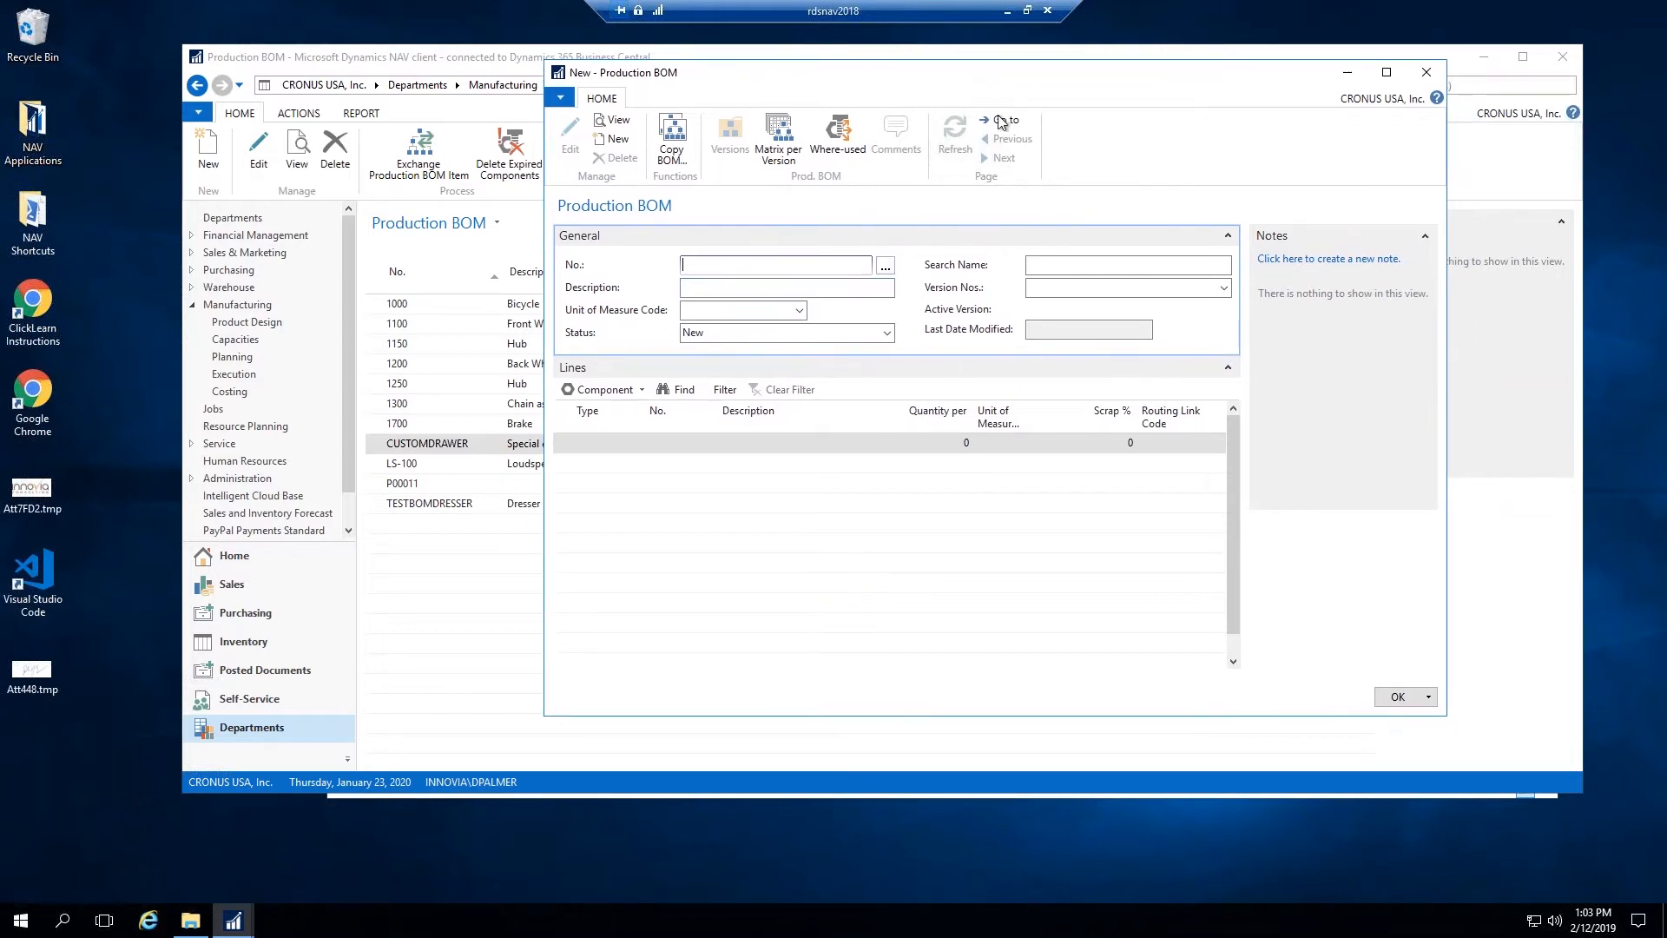
{"action": "mouse_move", "coordinate": [1101, 162]}
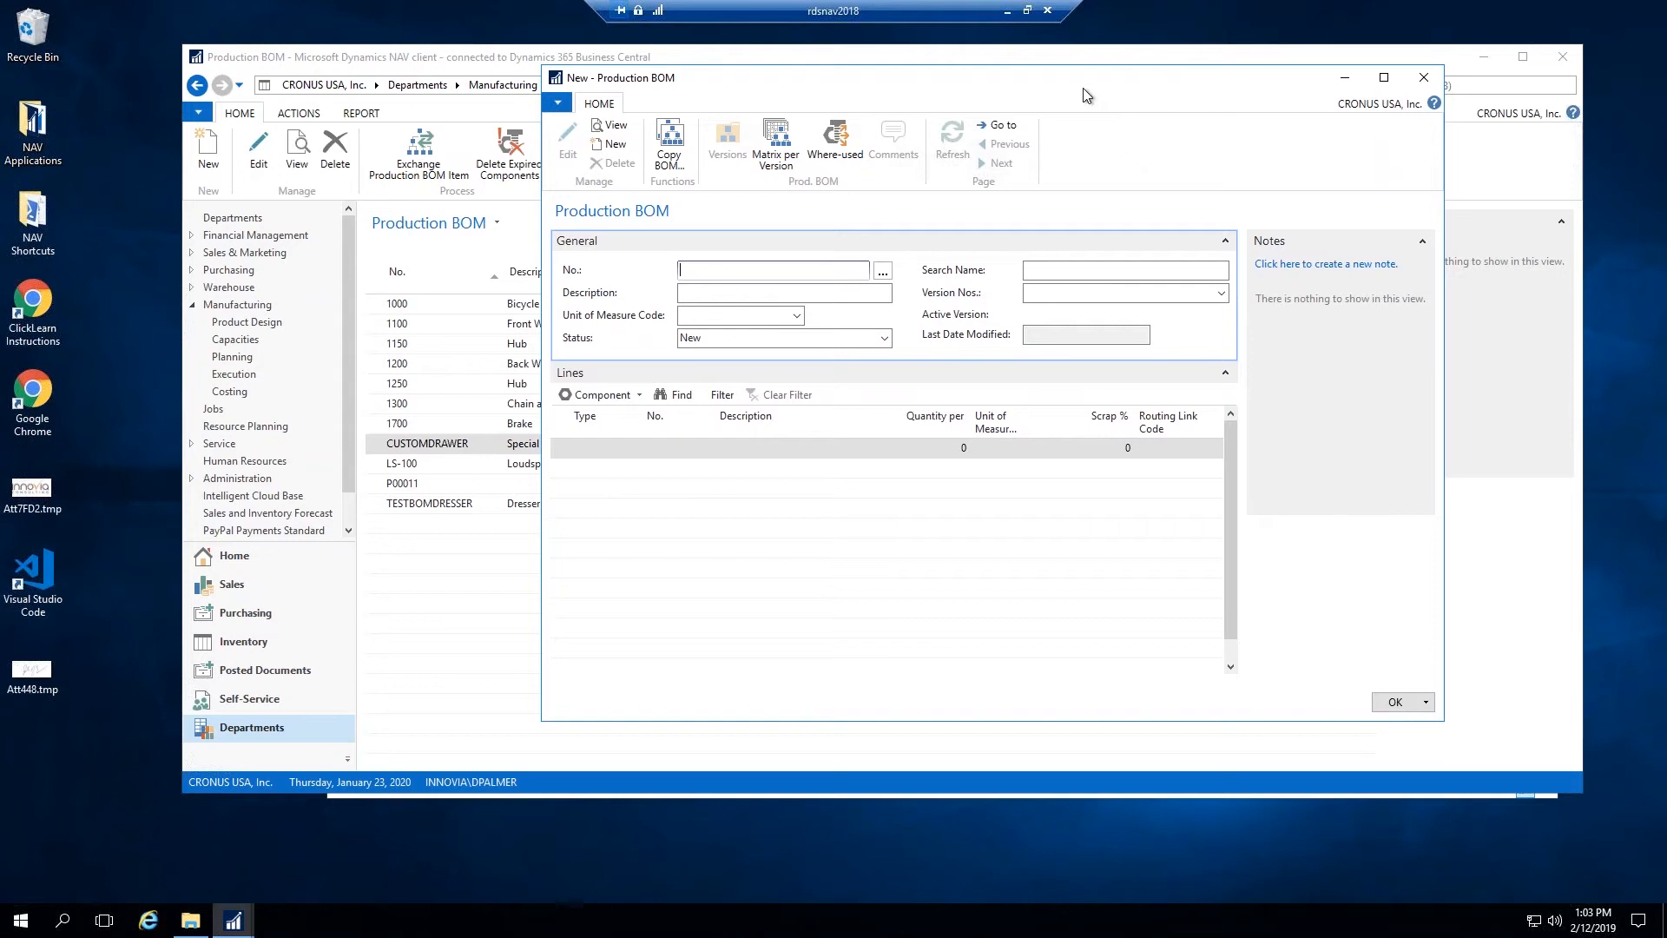
{"action": "mouse_move", "coordinate": [1106, 172]}
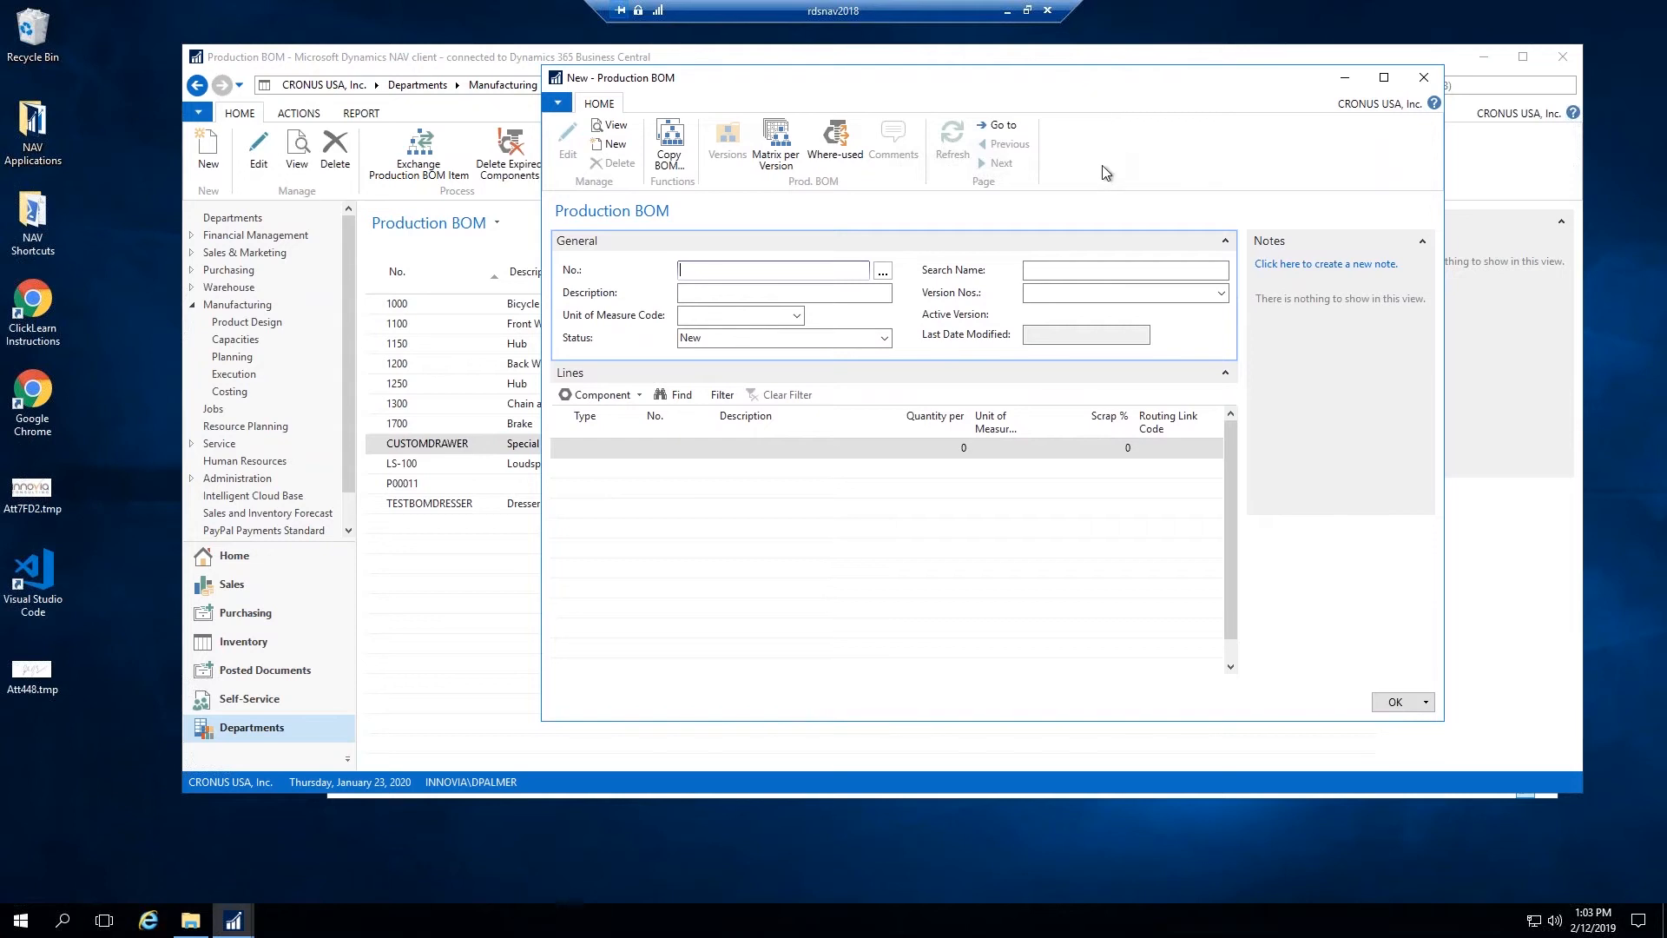
{"action": "mouse_move", "coordinate": [1090, 151]}
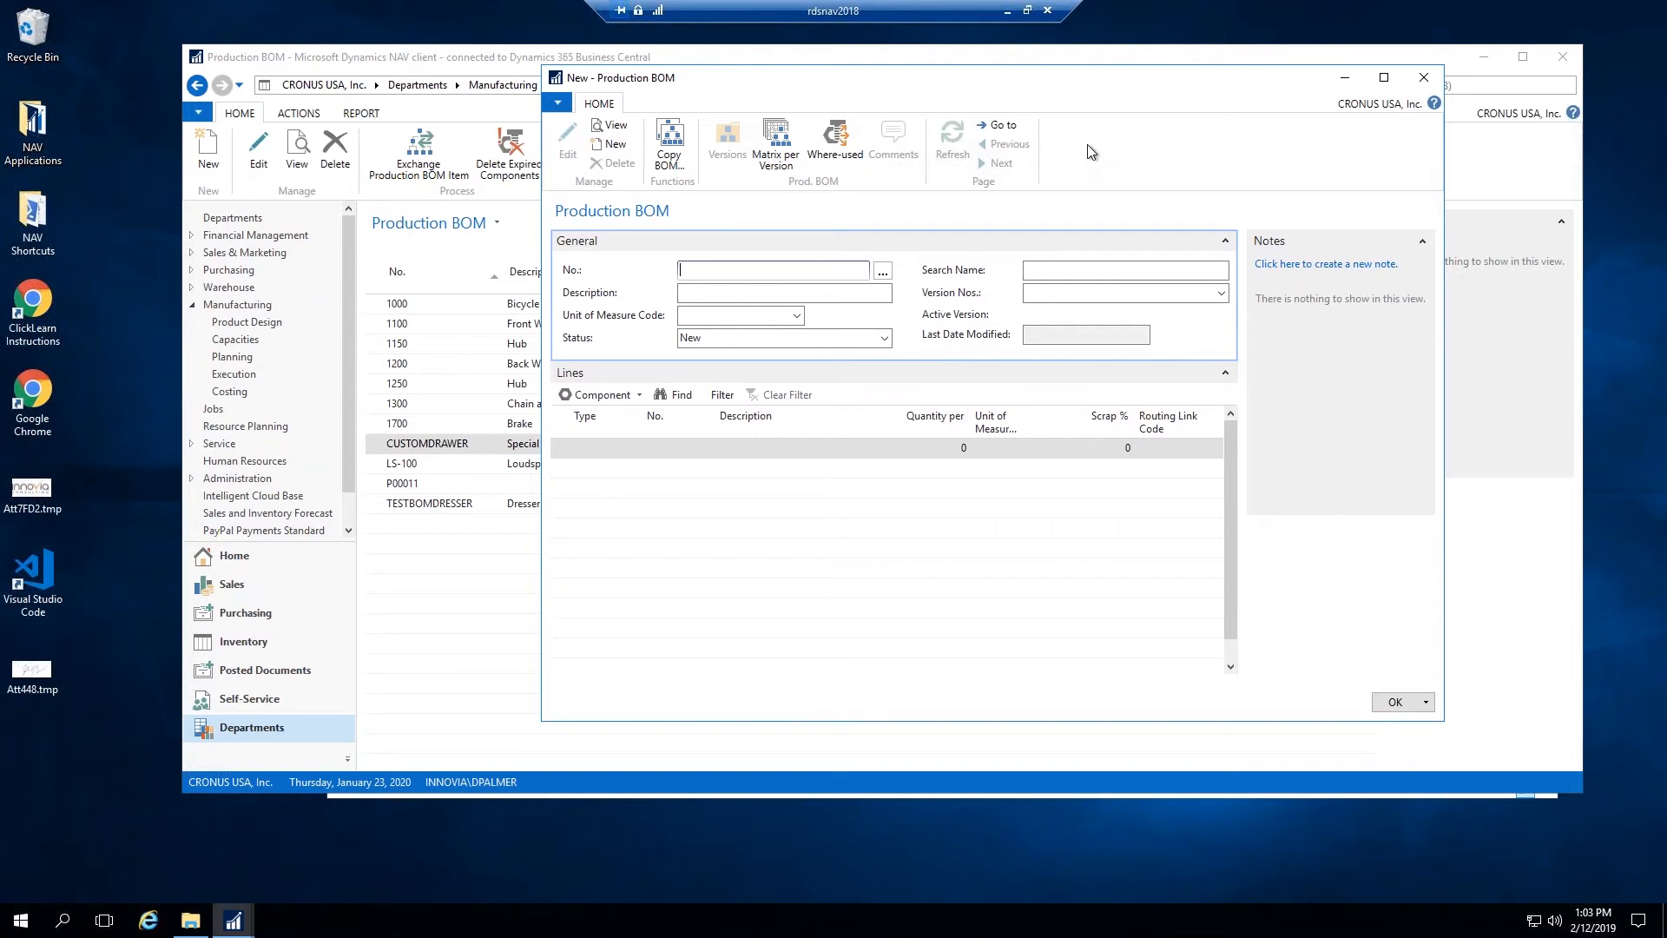
{"action": "mouse_move", "coordinate": [1297, 48]}
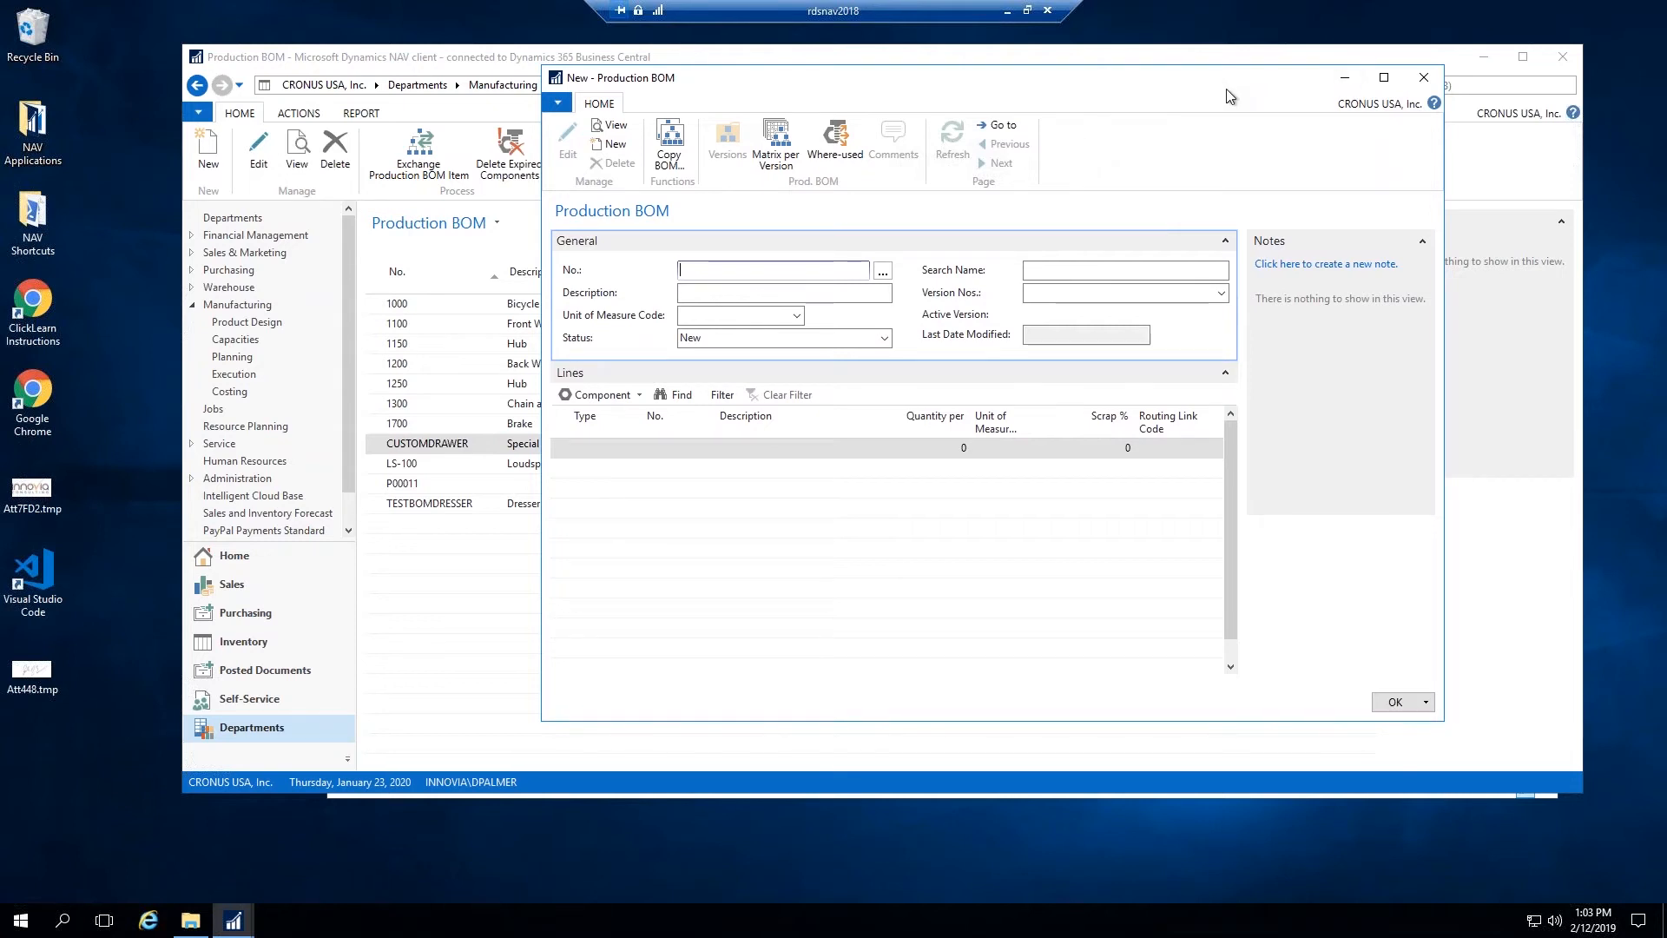
{"action": "mouse_move", "coordinate": [1652, 273]}
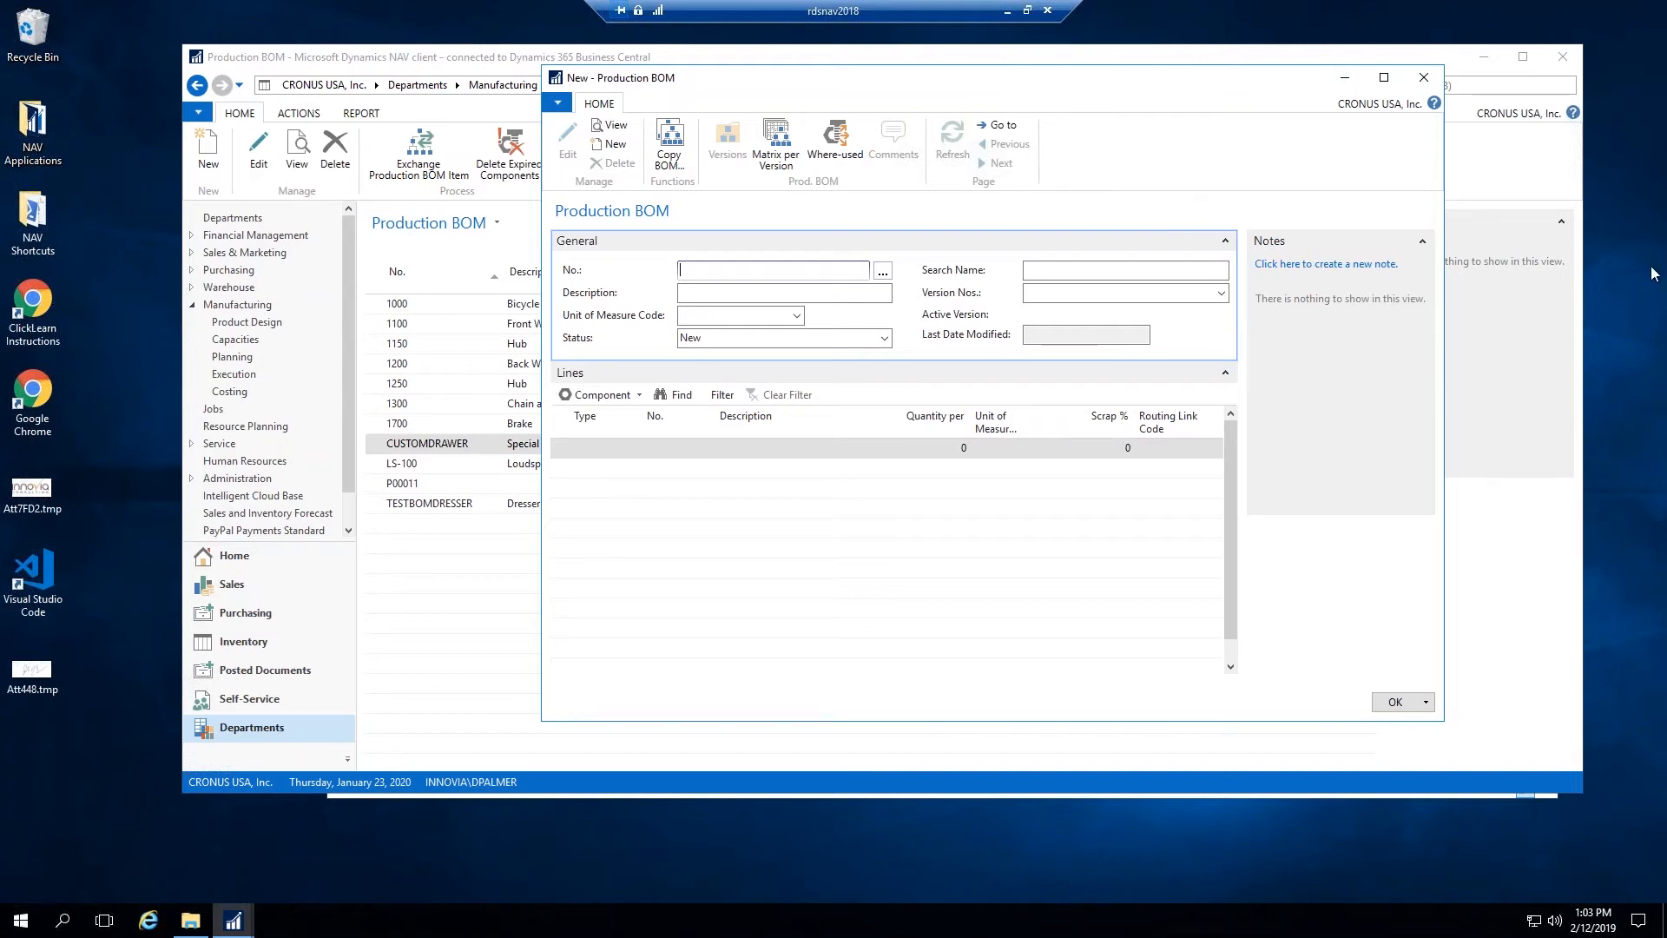
{"action": "mouse_move", "coordinate": [1113, 86]}
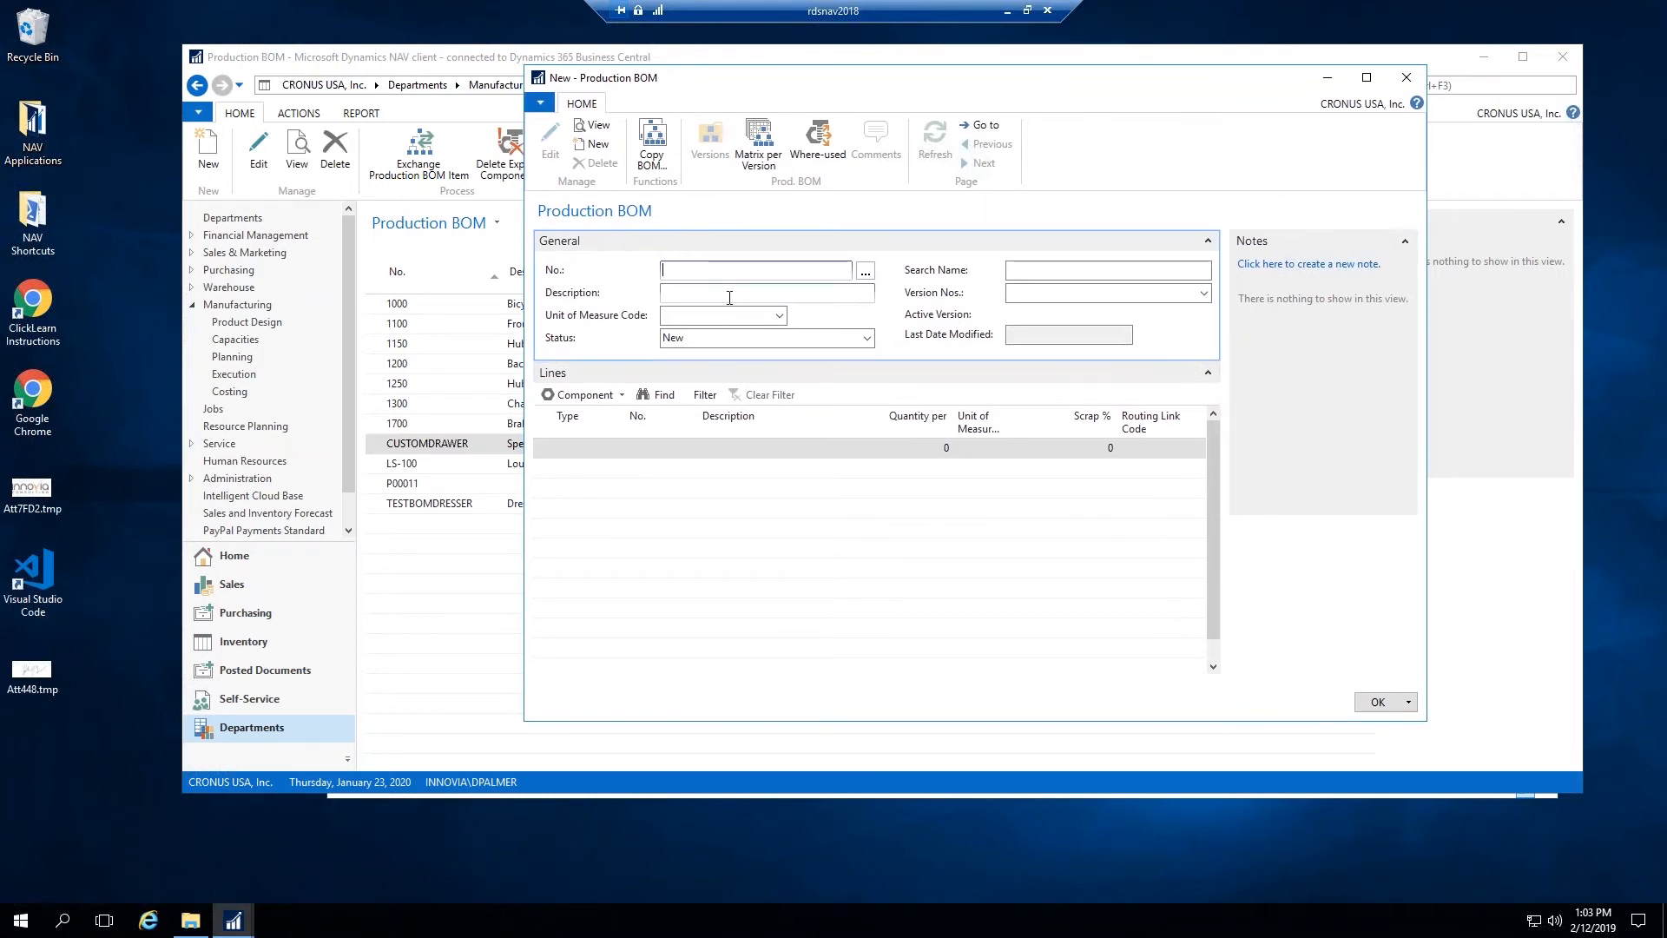
Step: Enter number P00020 and confirm the rename prompt, giving the BOM number P00021
{"action": "type", "text": "P00020"}
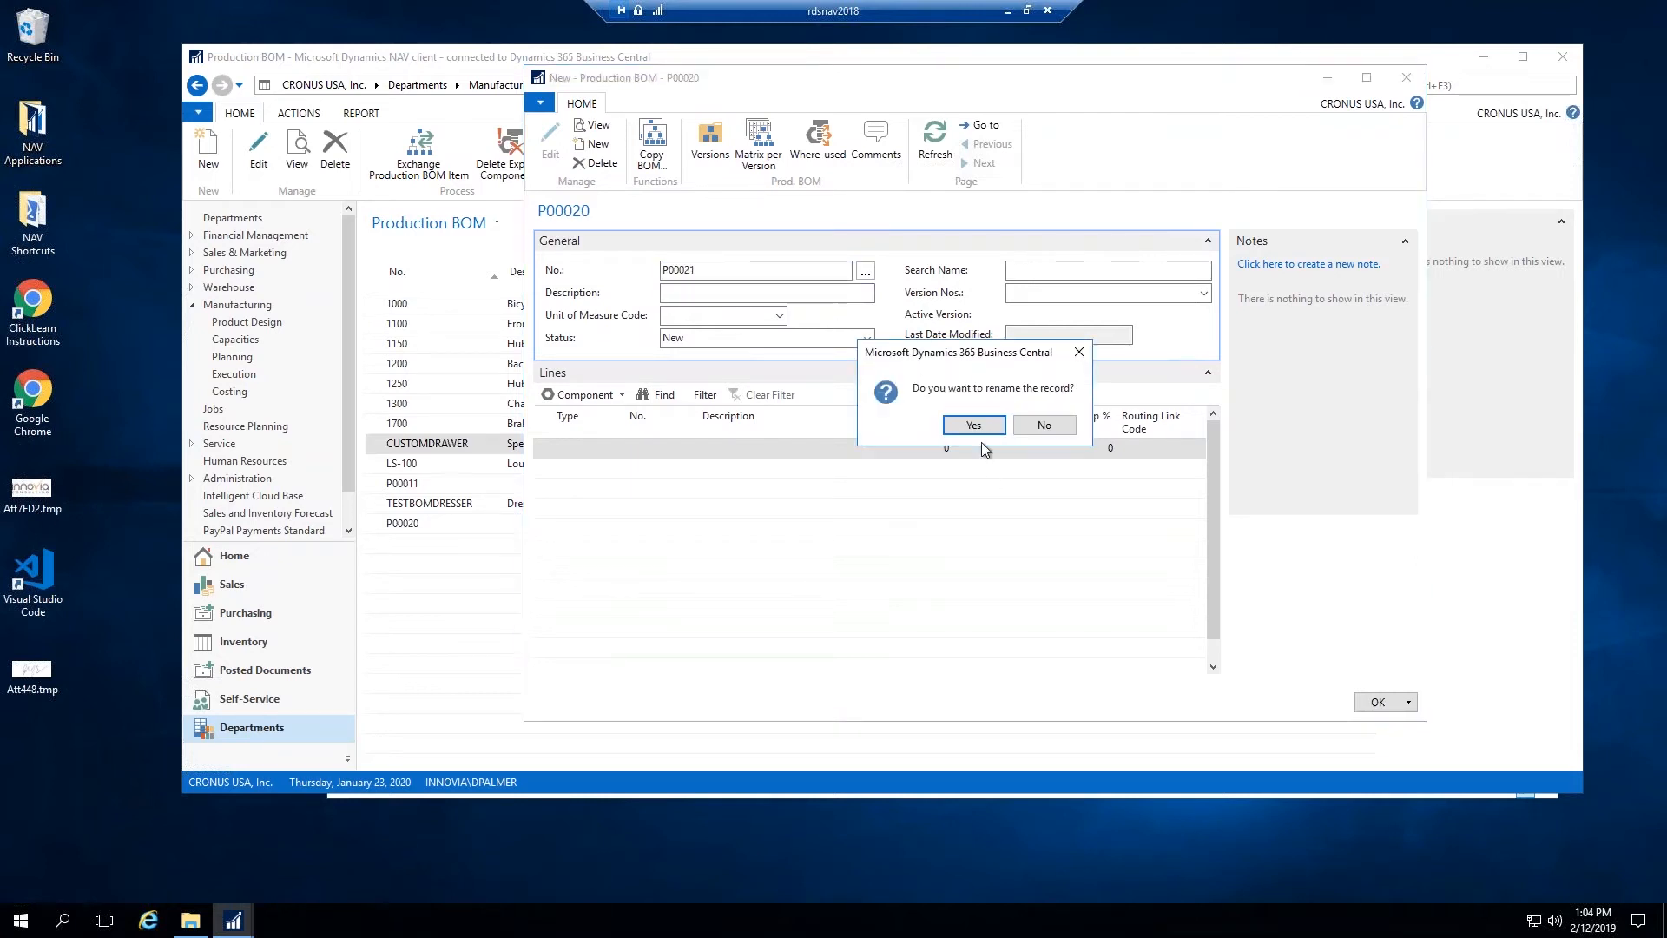
{"action": "left_click", "coordinate": [971, 425]}
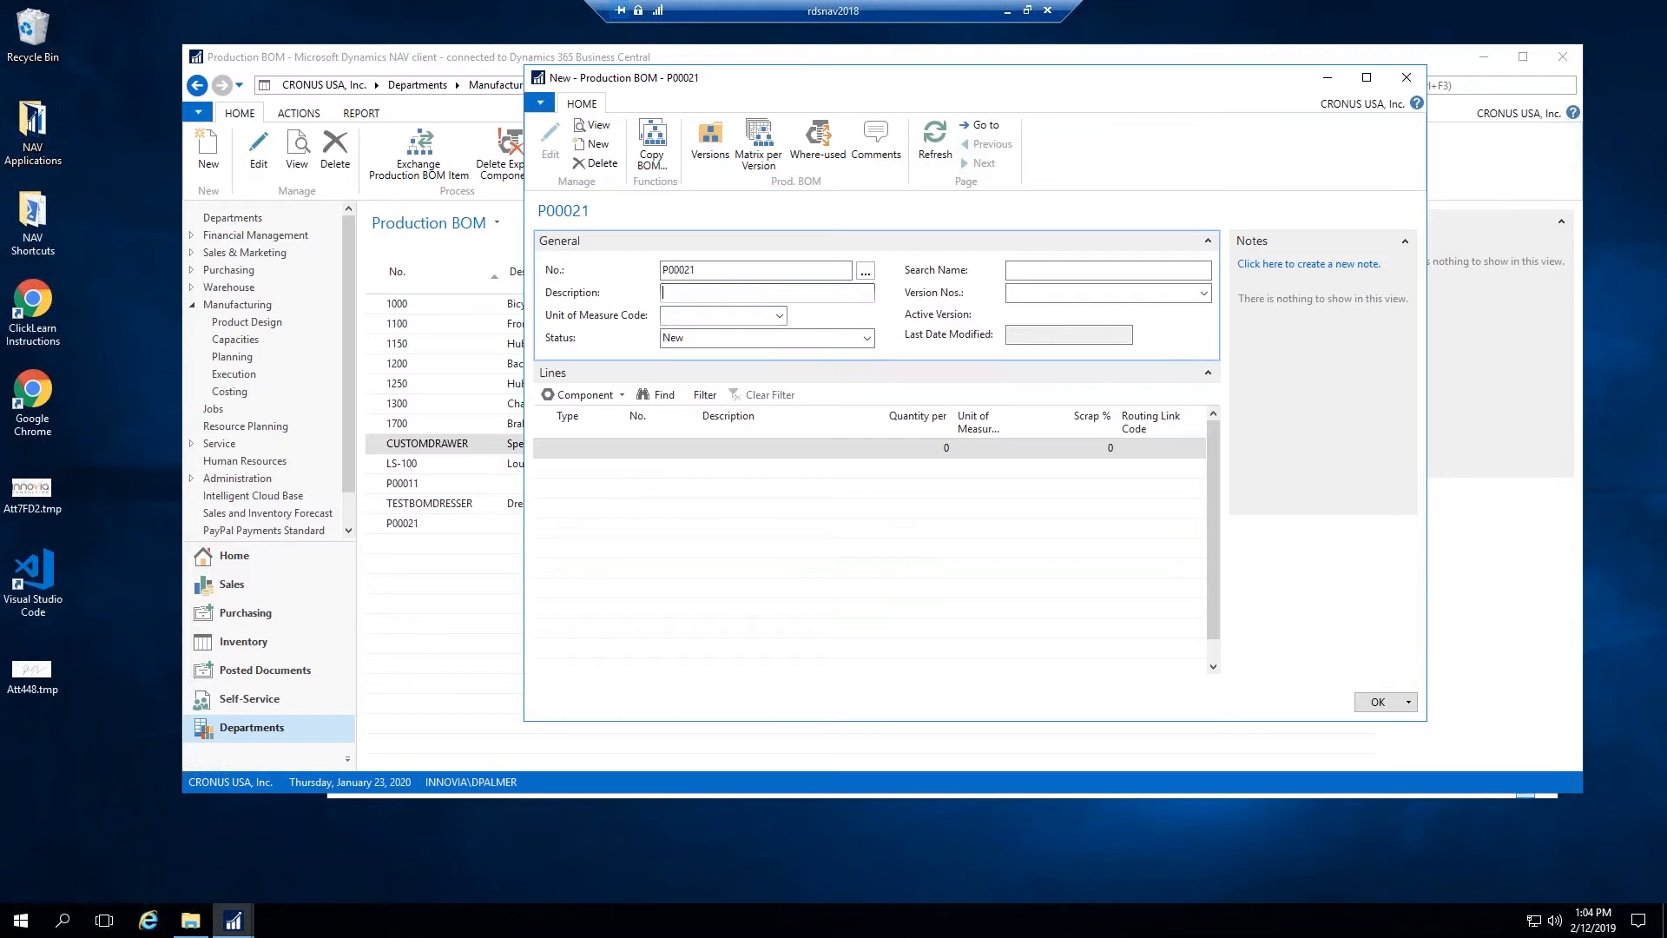
Step: Choose PCS as the unit of measure and move through Search Name and Last Date Modified into the Lines grid
{"action": "left_click", "coordinate": [720, 315]}
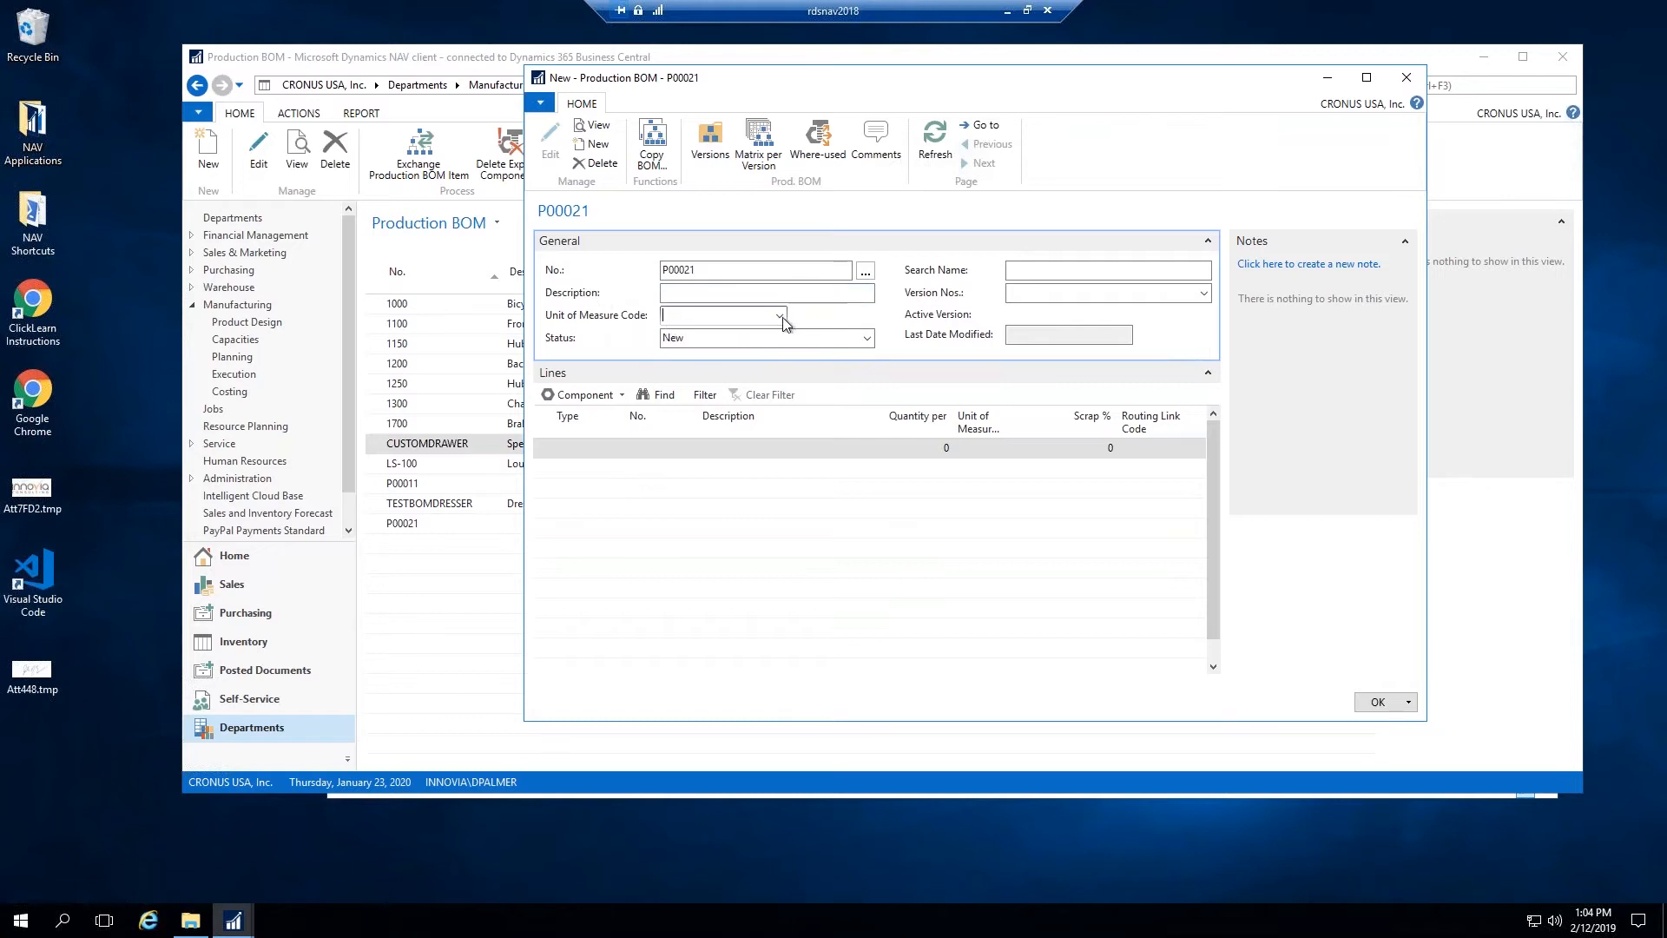
{"action": "left_click", "coordinate": [781, 315]}
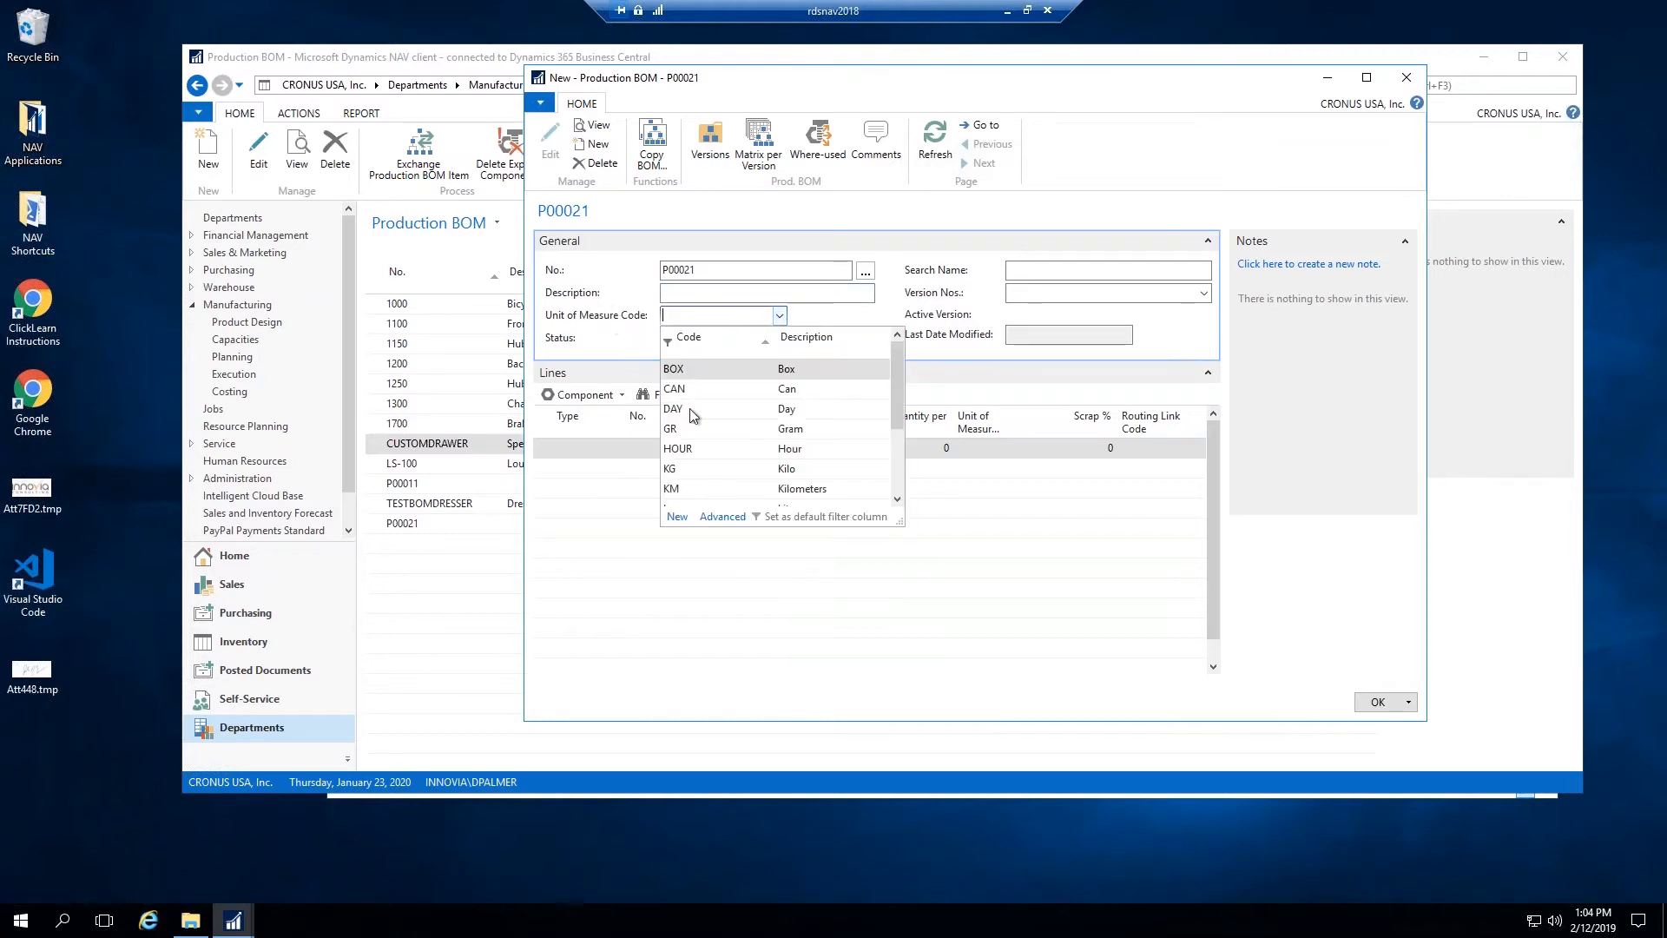
{"action": "scroll", "scroll_direction": "down", "scroll_amount": 3}
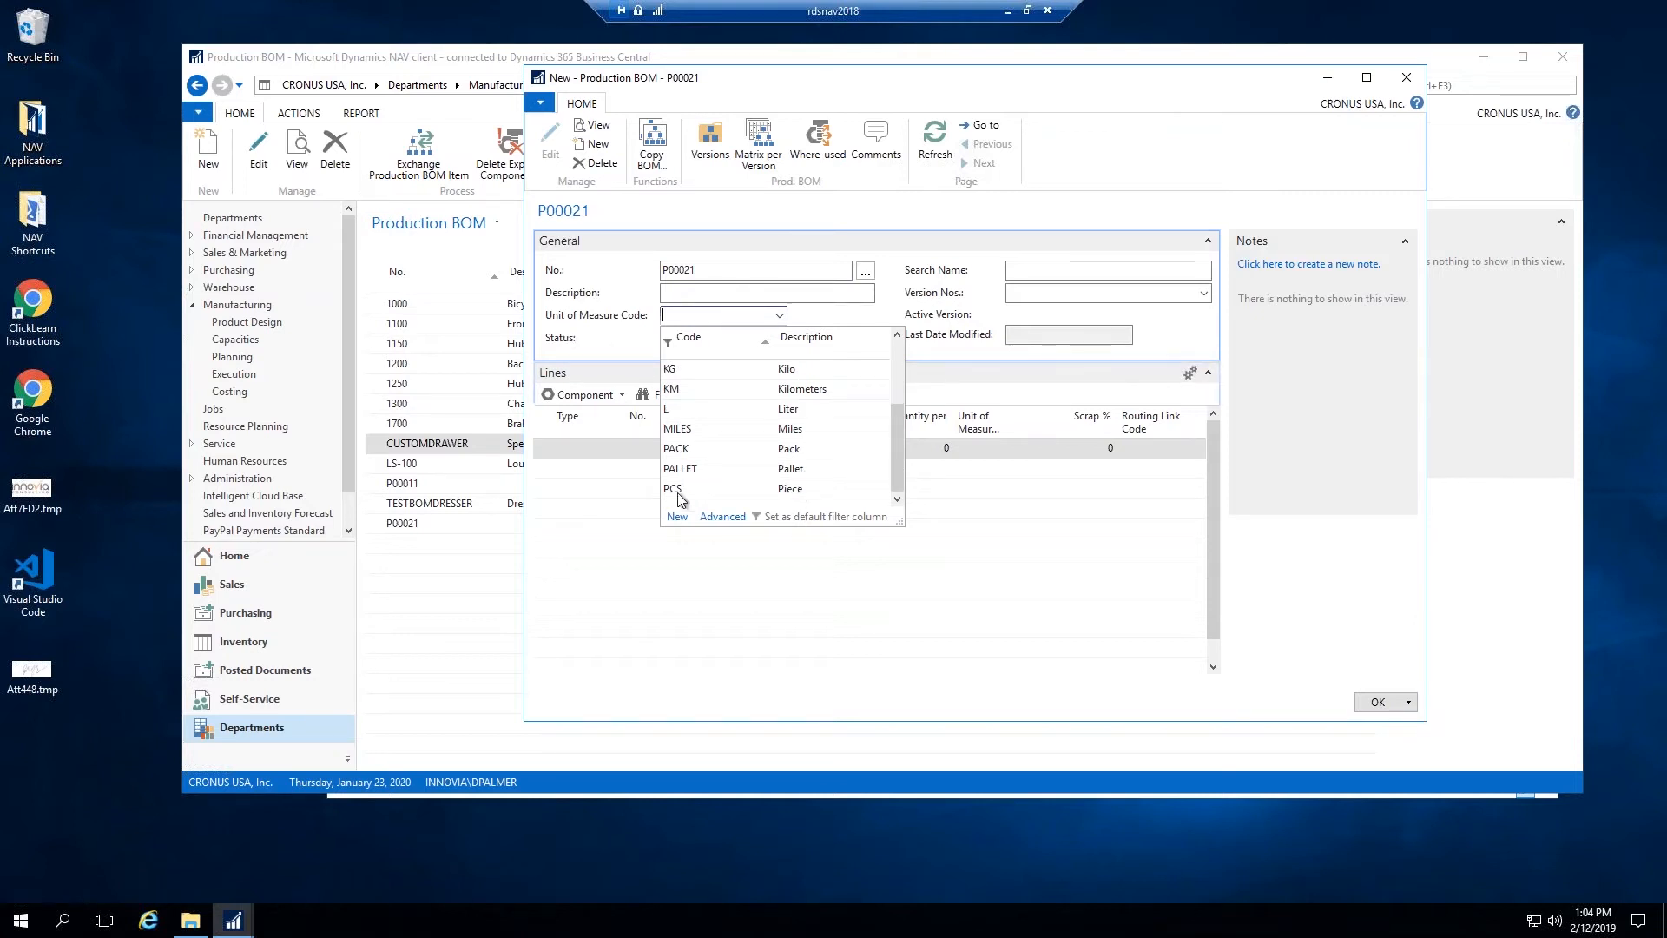
{"action": "left_click", "coordinate": [672, 488]}
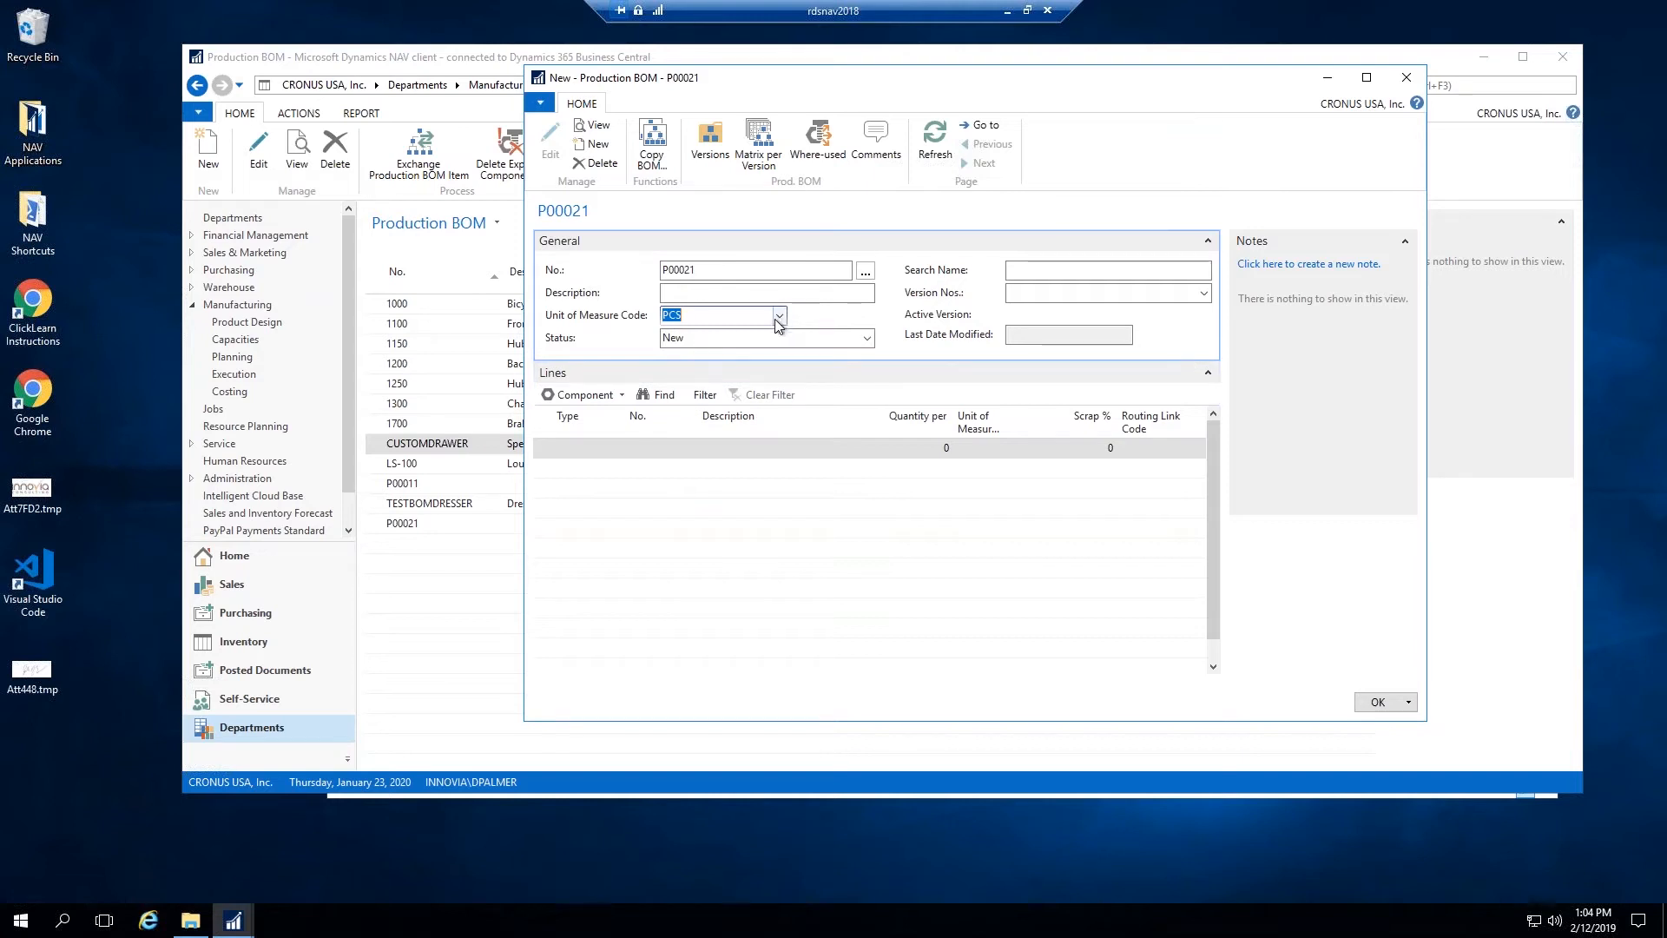
{"action": "left_click", "coordinate": [780, 314]}
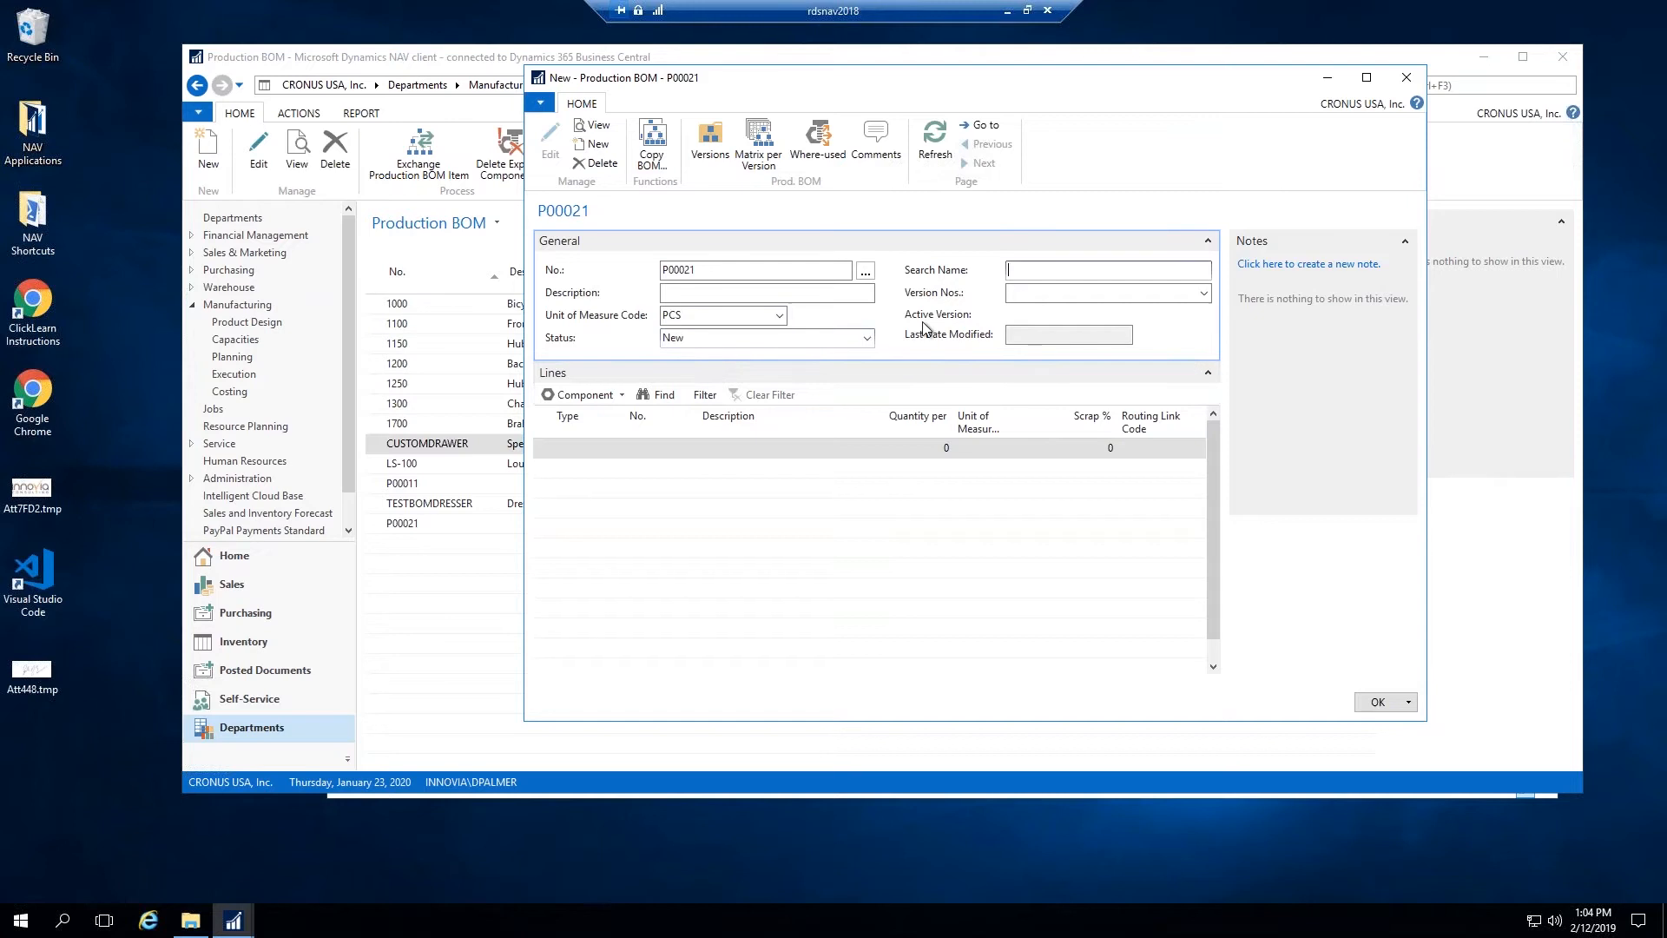
{"action": "left_click", "coordinate": [1067, 334]}
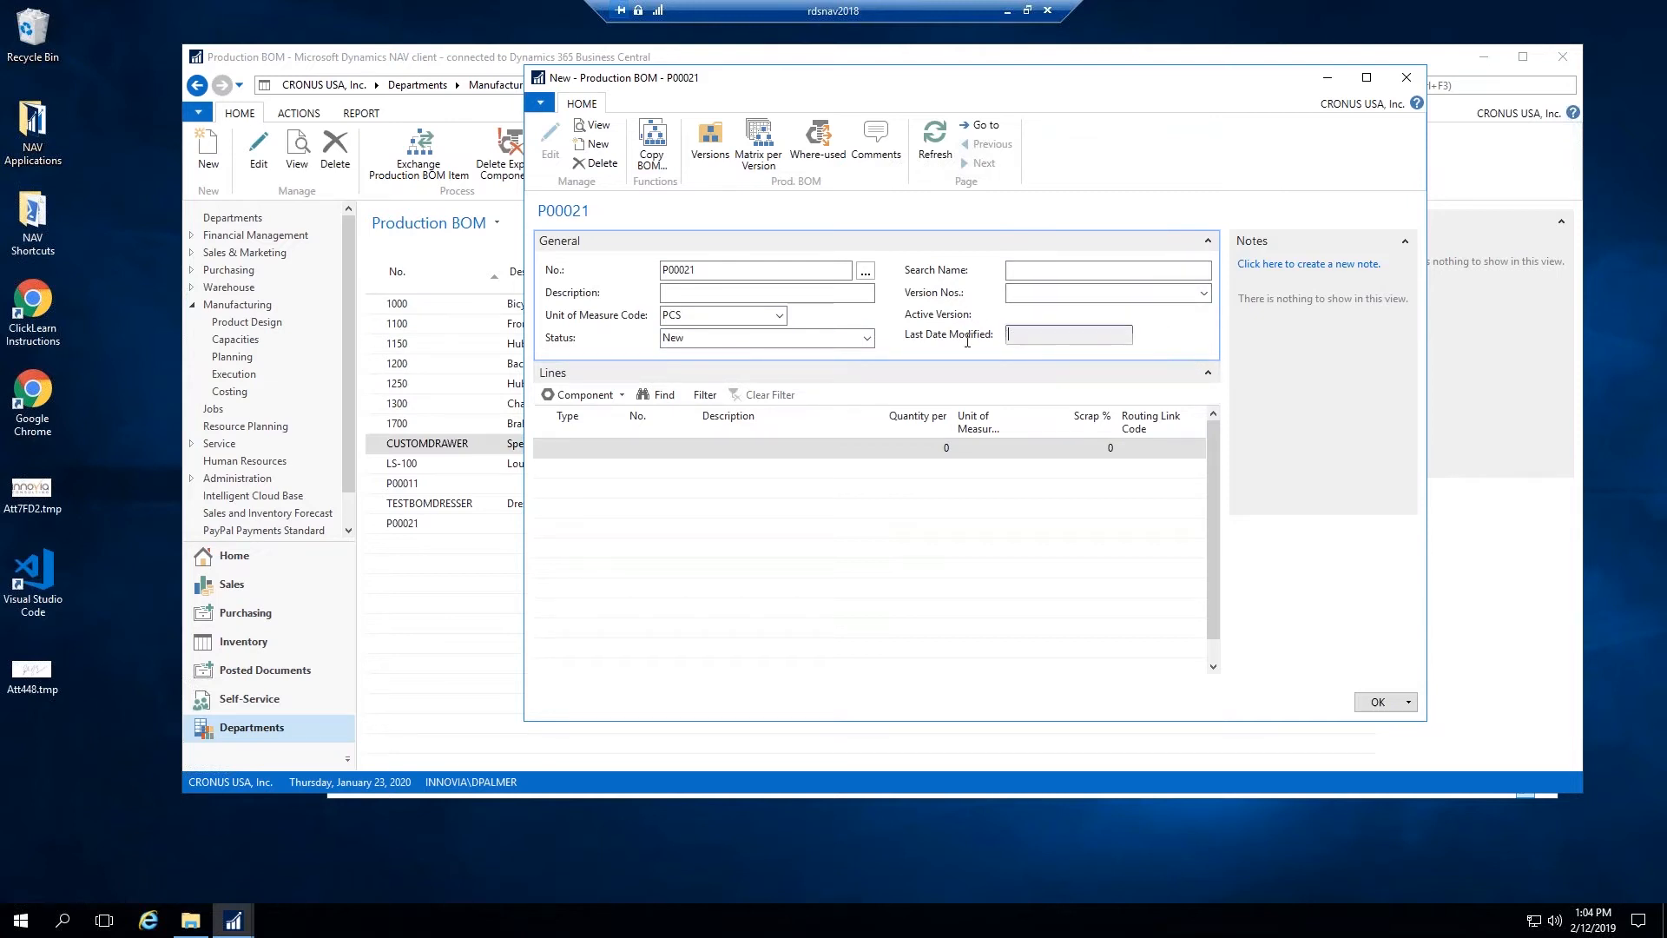
{"action": "left_click", "coordinate": [574, 447]}
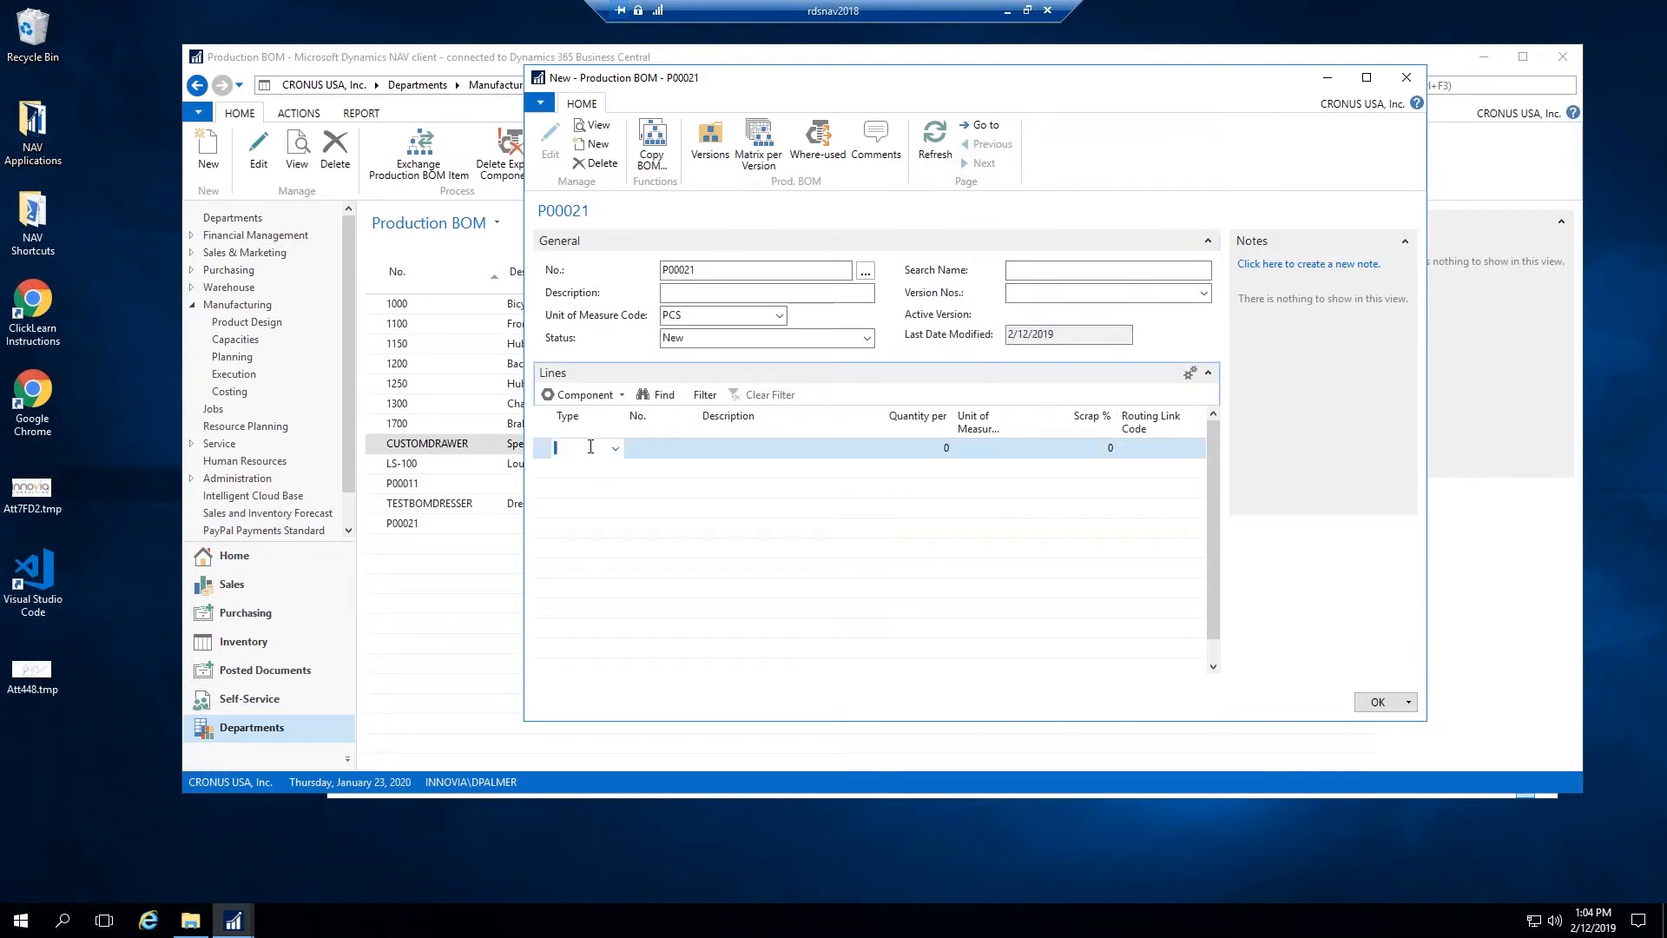
Step: Show the Type choices, Item or Production BOM, on the first component line
{"action": "left_click", "coordinate": [615, 446]}
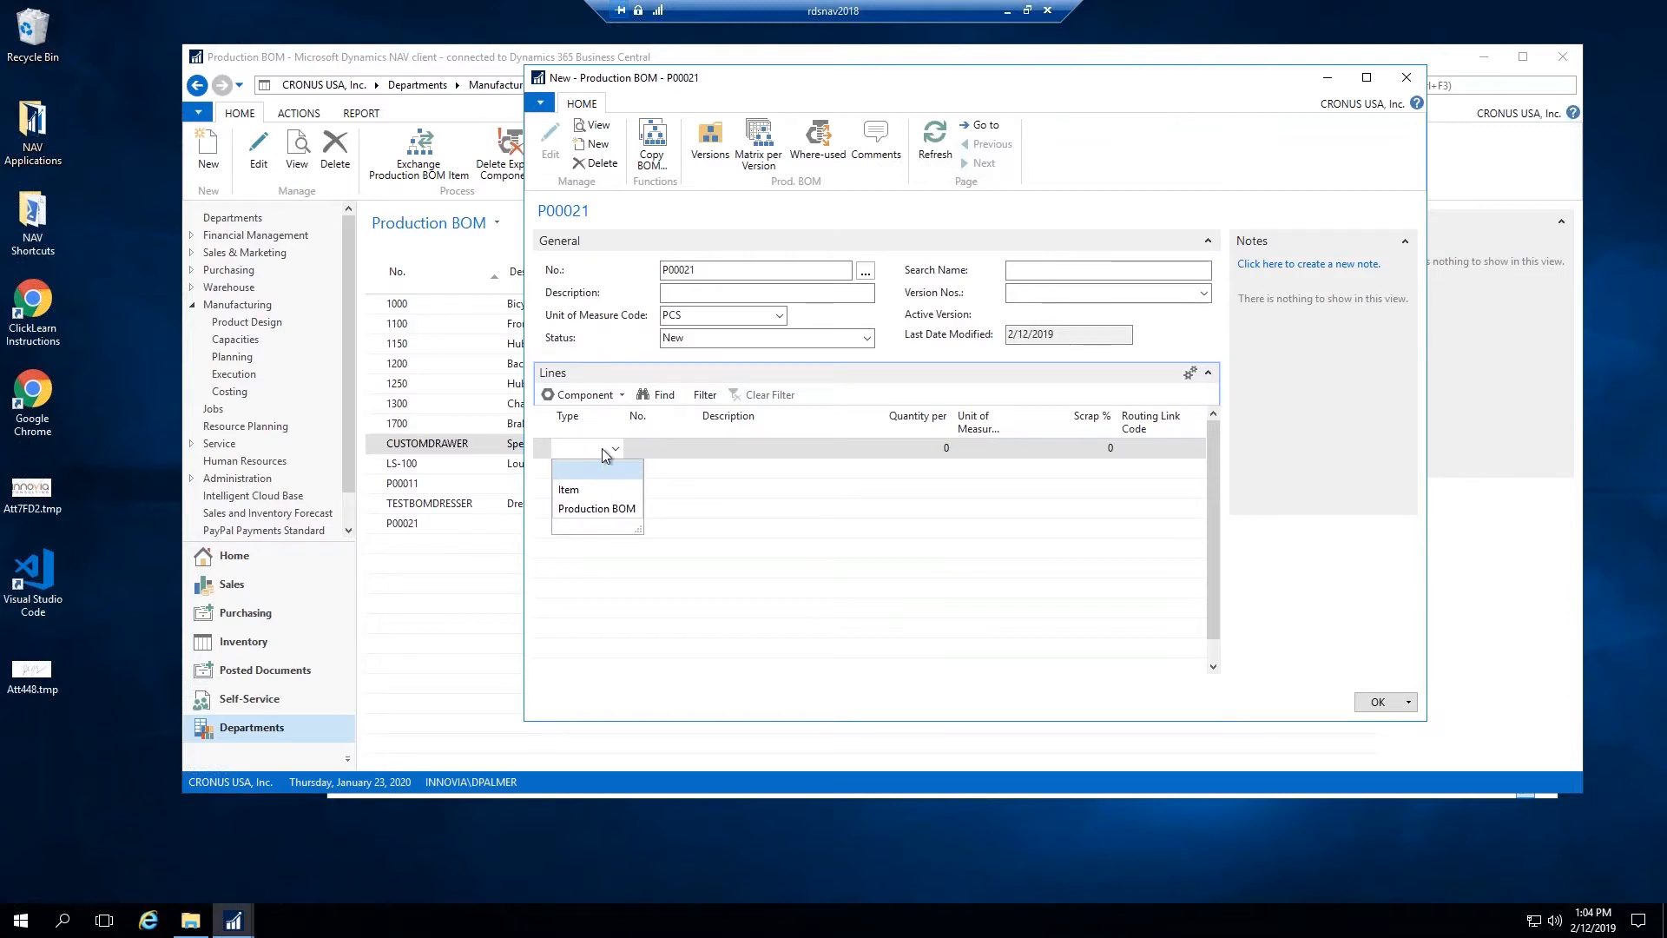
{"action": "mouse_move", "coordinate": [630, 453]}
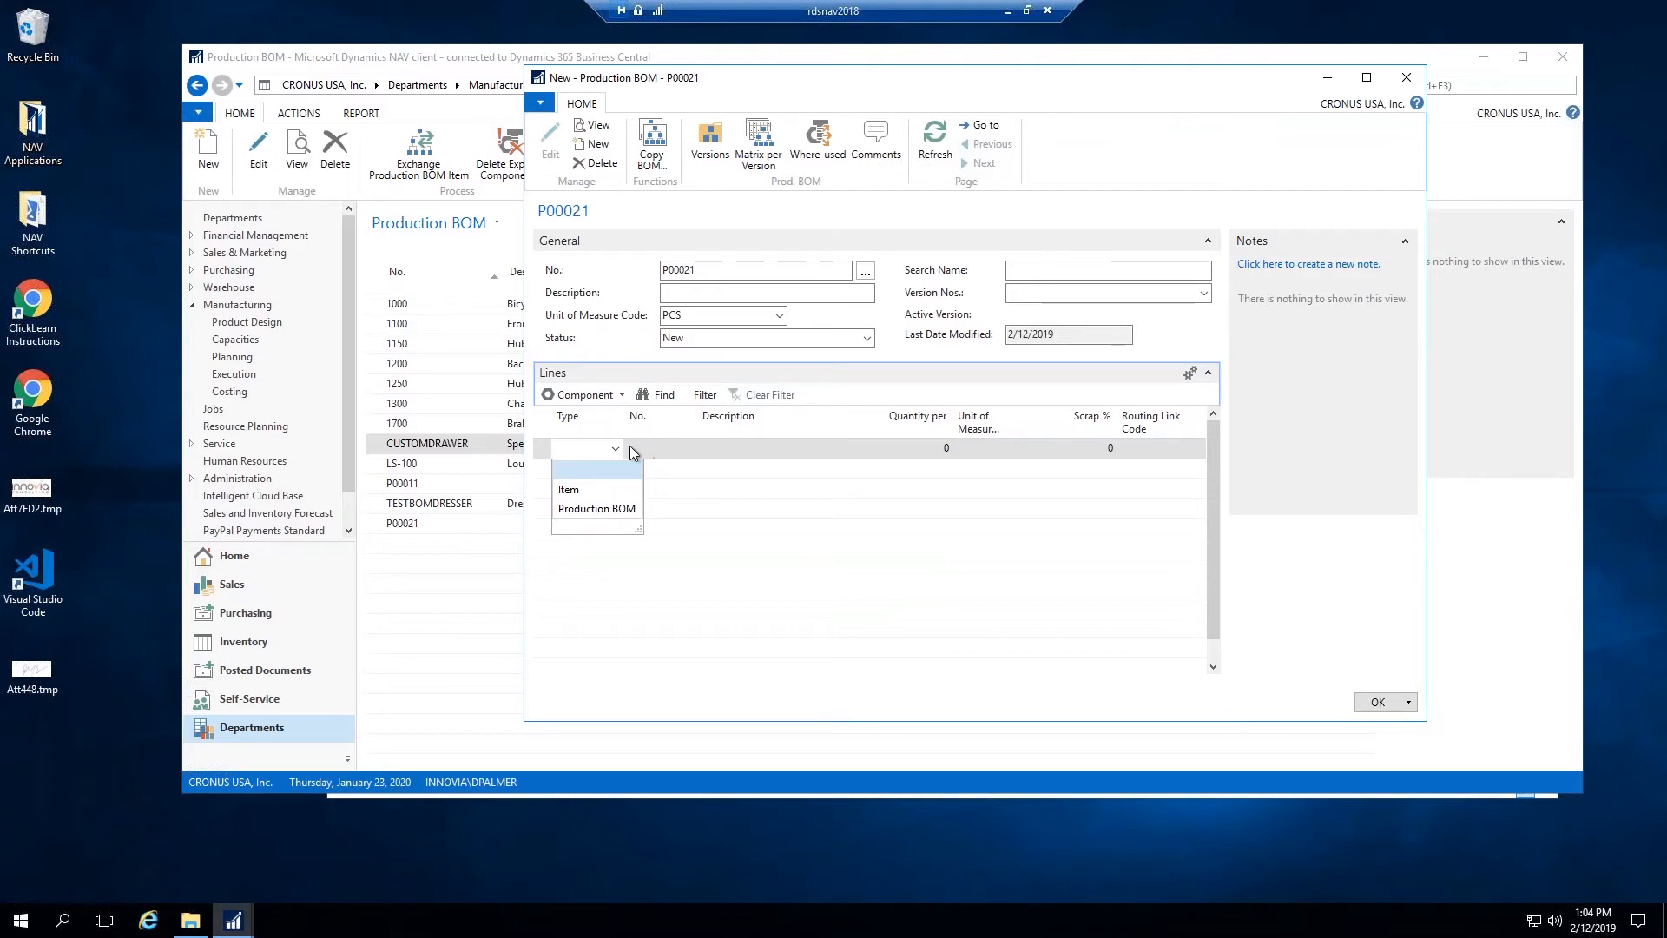
{"action": "mouse_move", "coordinate": [526, 529]}
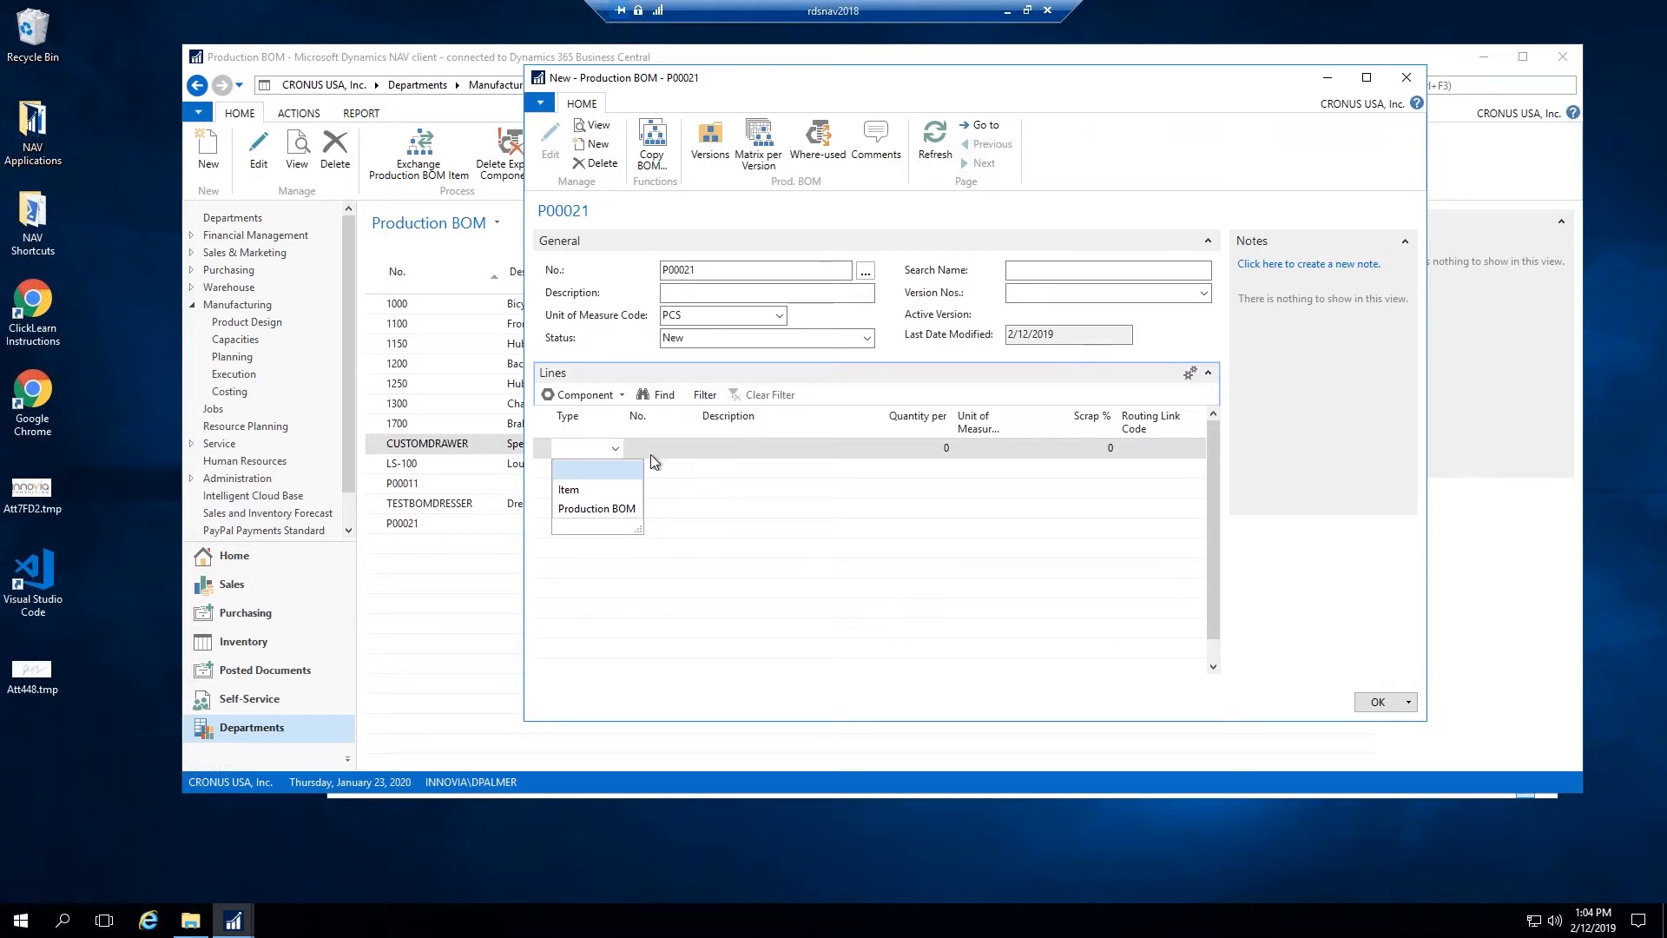
{"action": "mouse_move", "coordinate": [654, 317]}
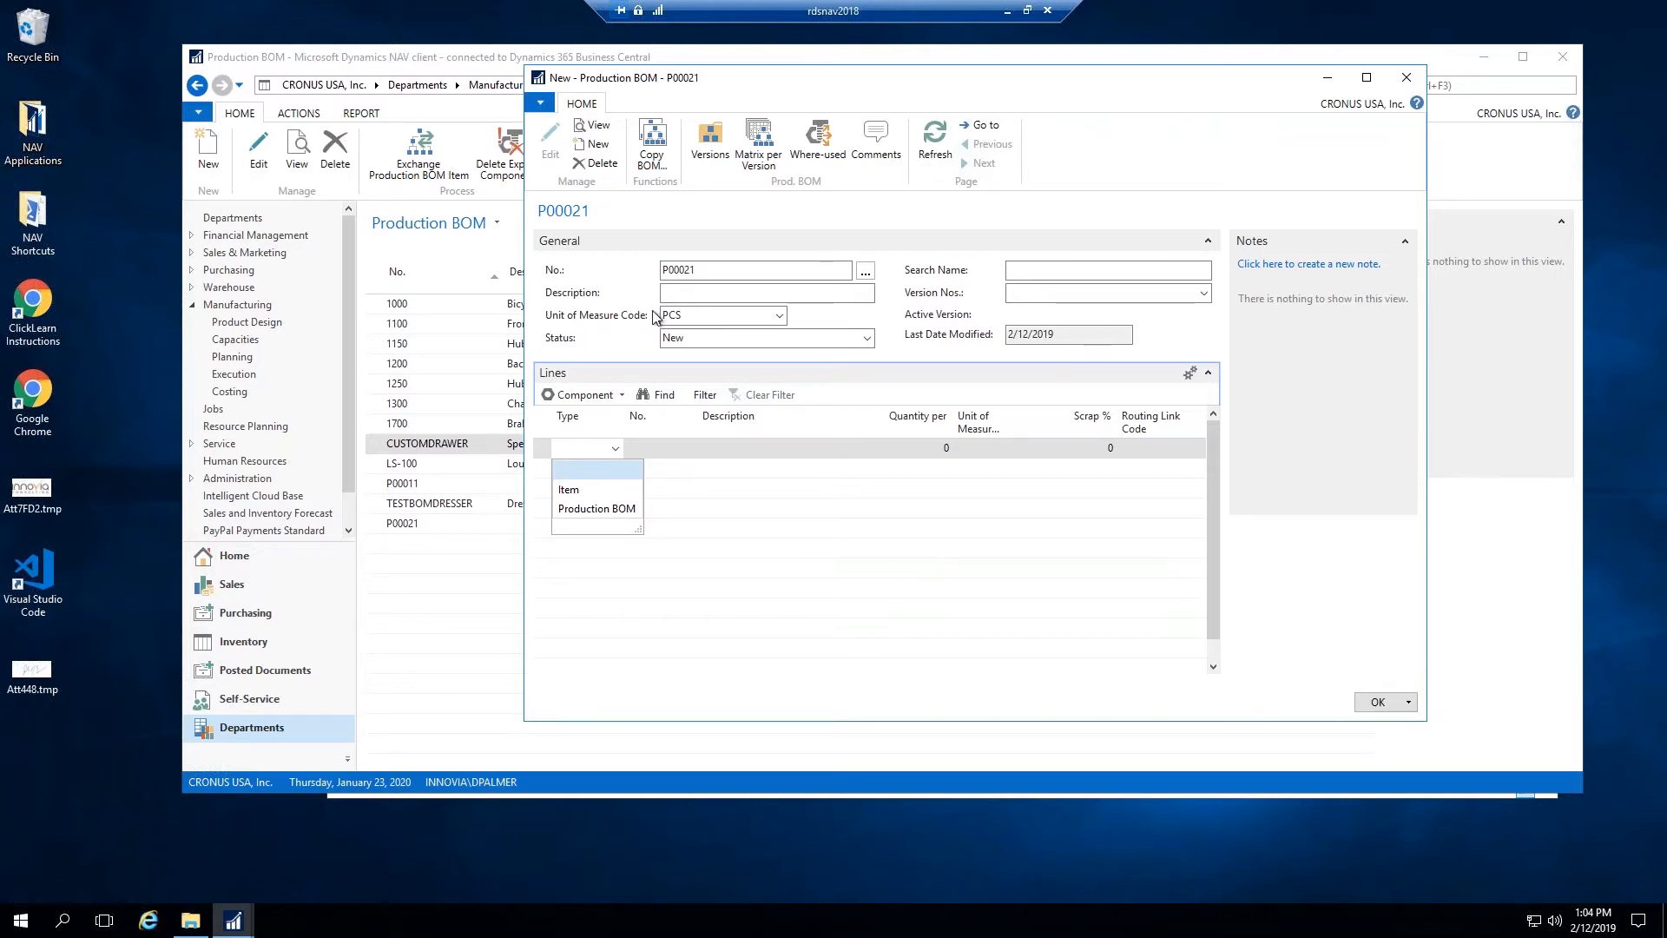
{"action": "mouse_move", "coordinate": [725, 119]}
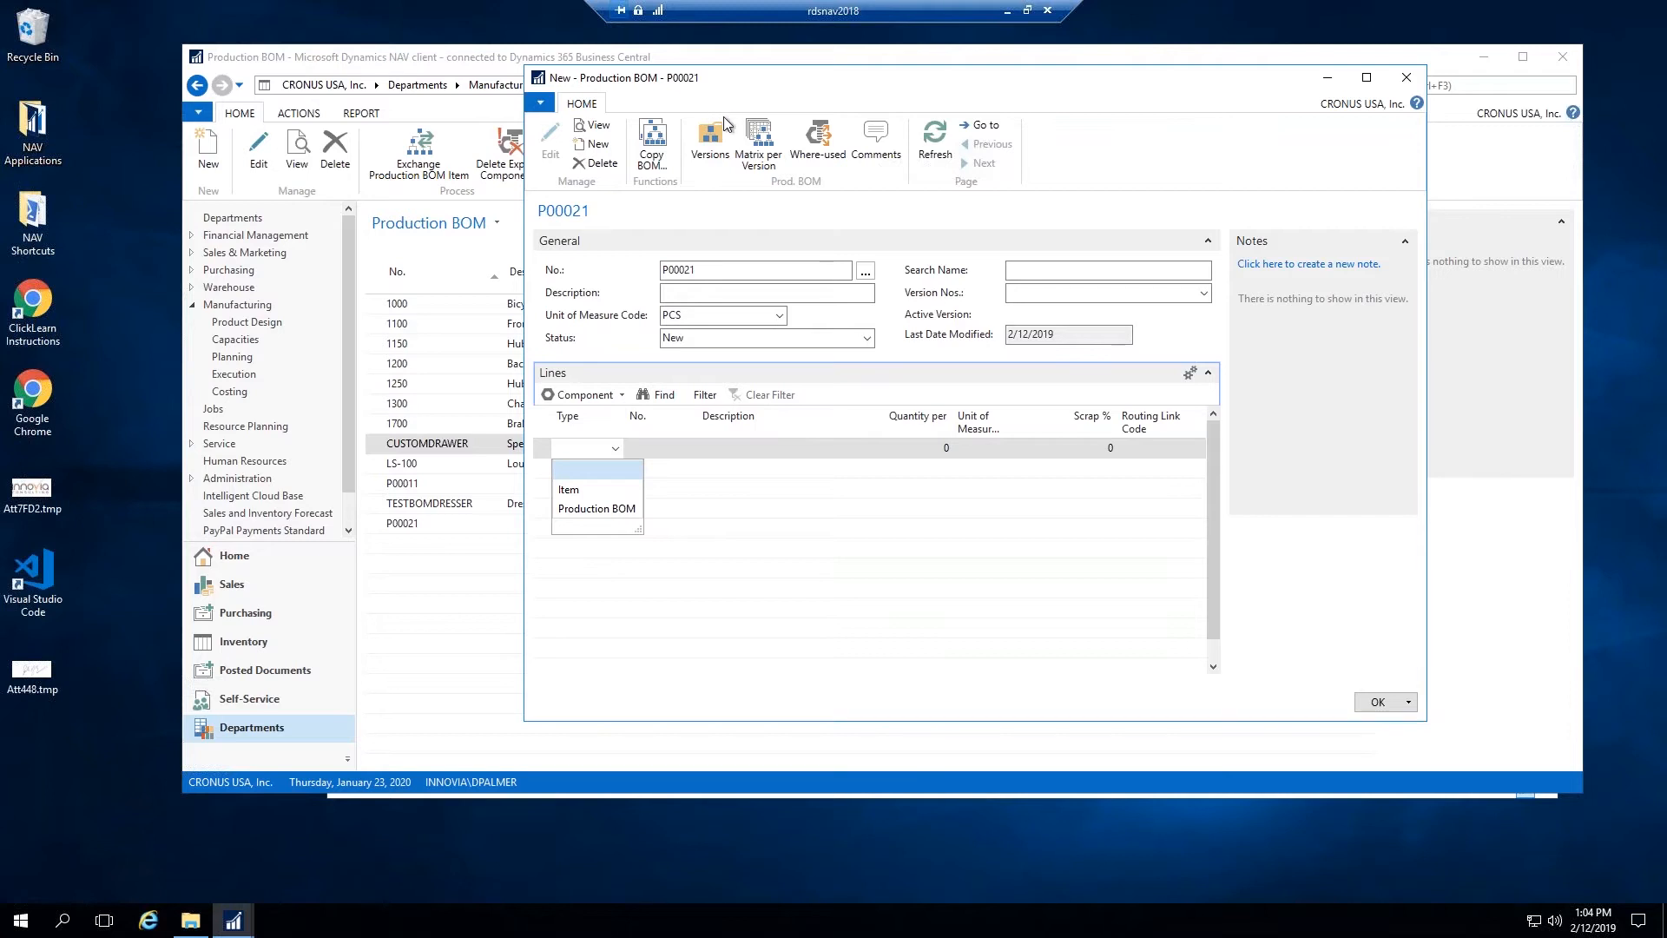
{"action": "mouse_move", "coordinate": [801, 326]}
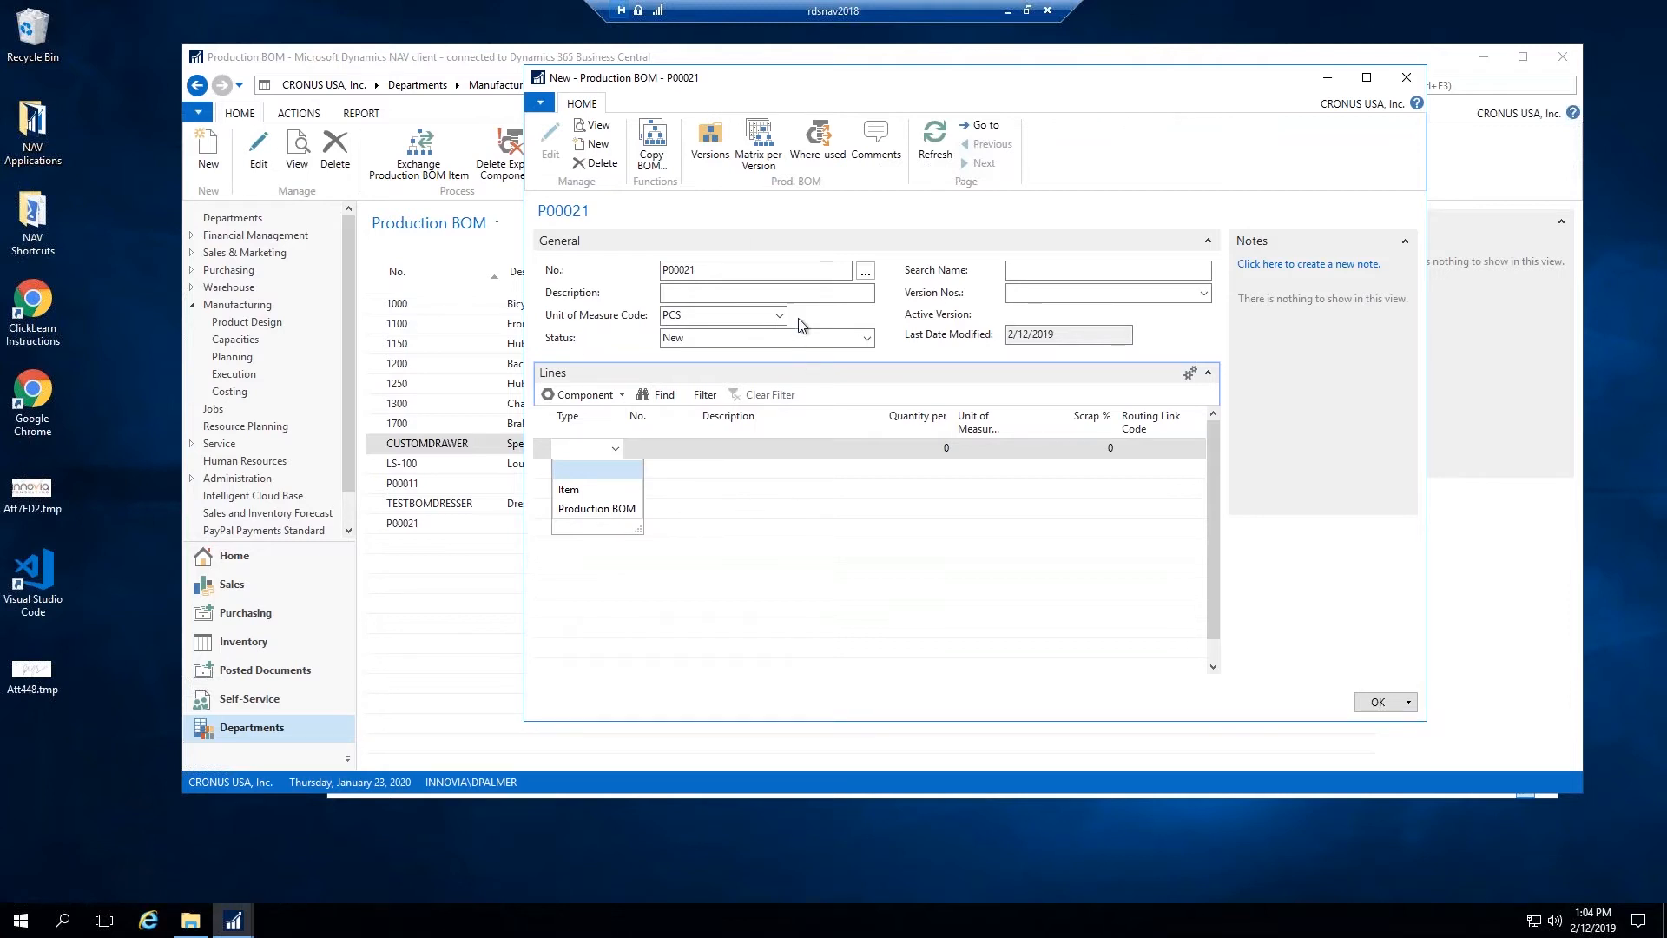
{"action": "mouse_move", "coordinate": [664, 446]}
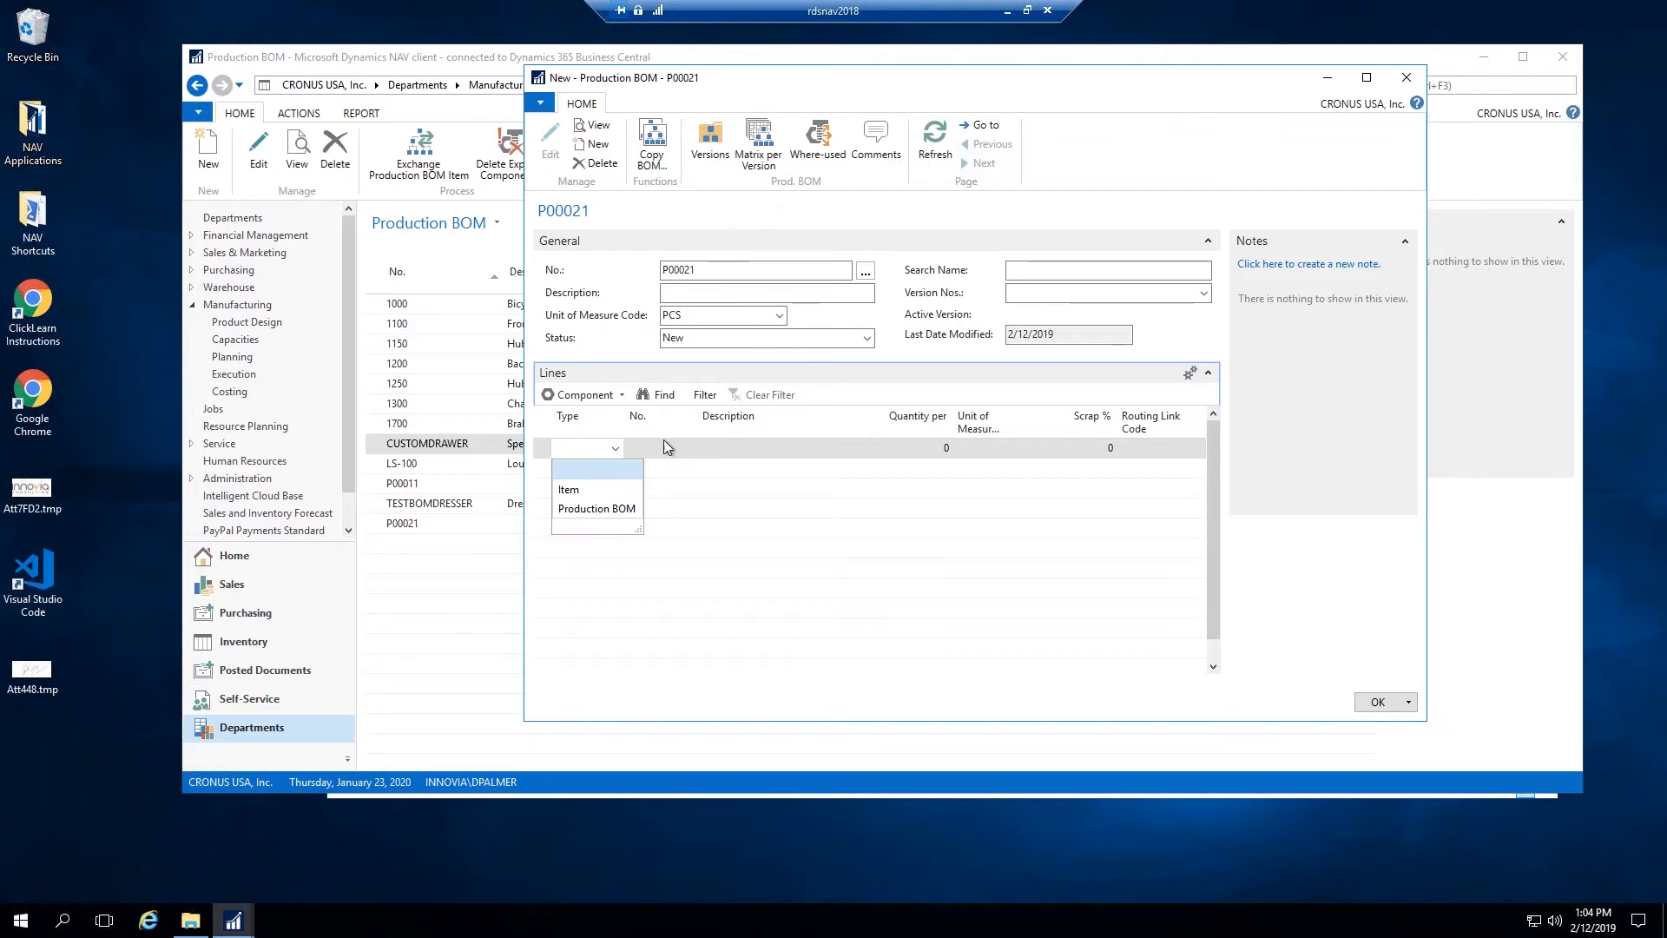
{"action": "mouse_move", "coordinate": [849, 337]}
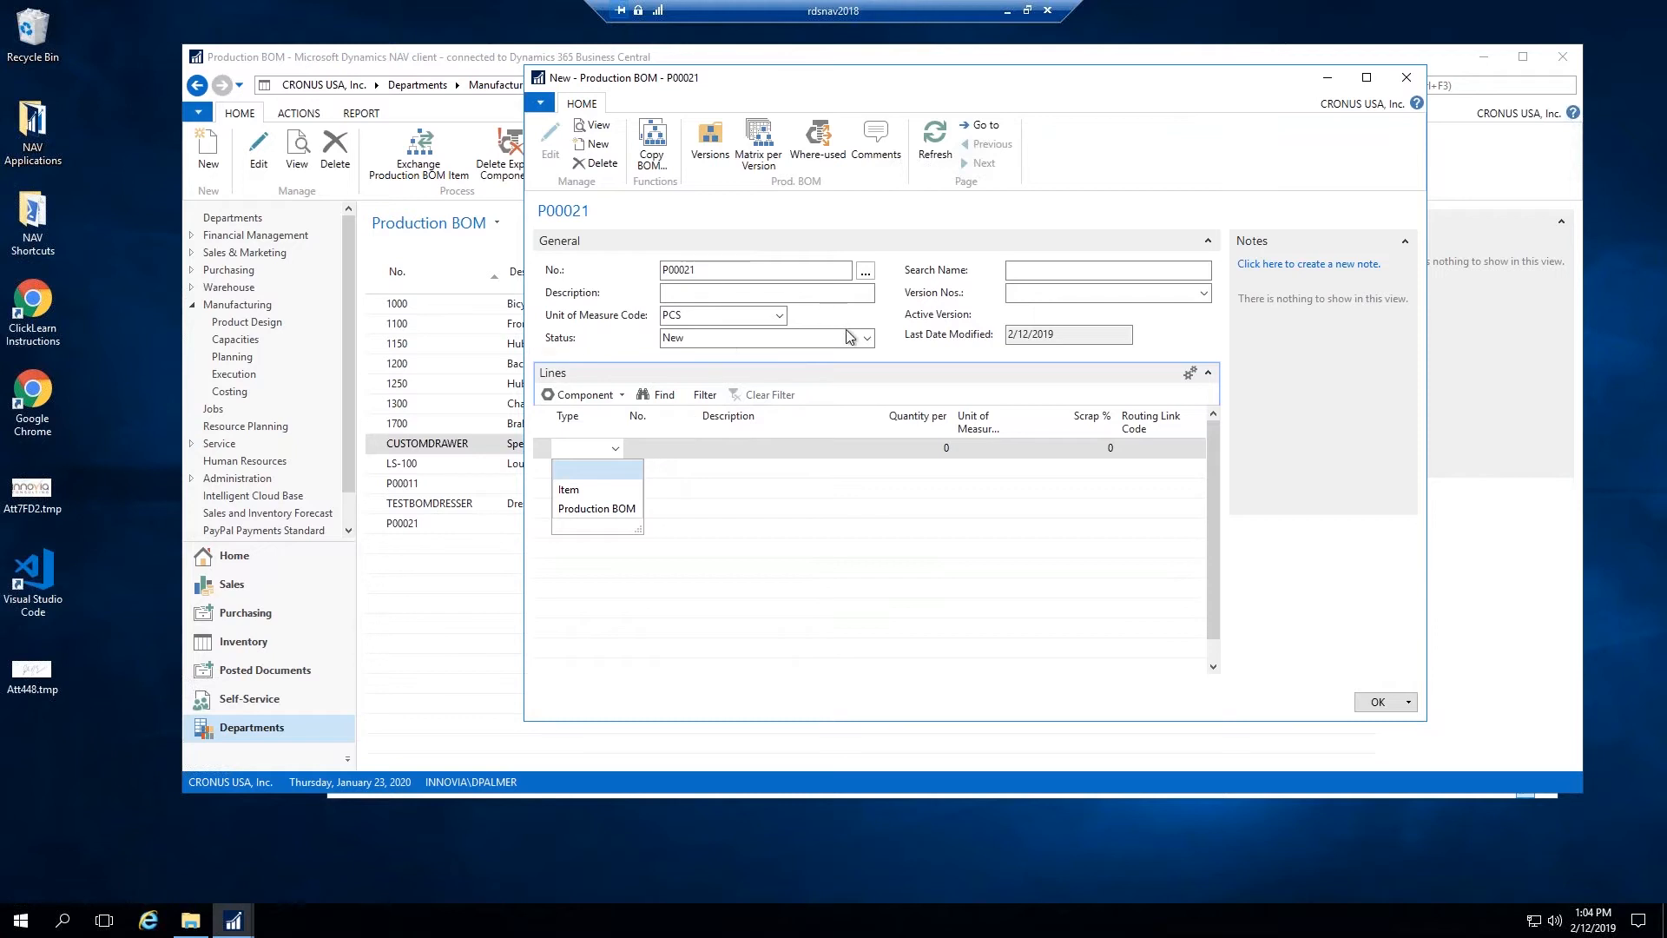
{"action": "mouse_move", "coordinate": [871, 531]}
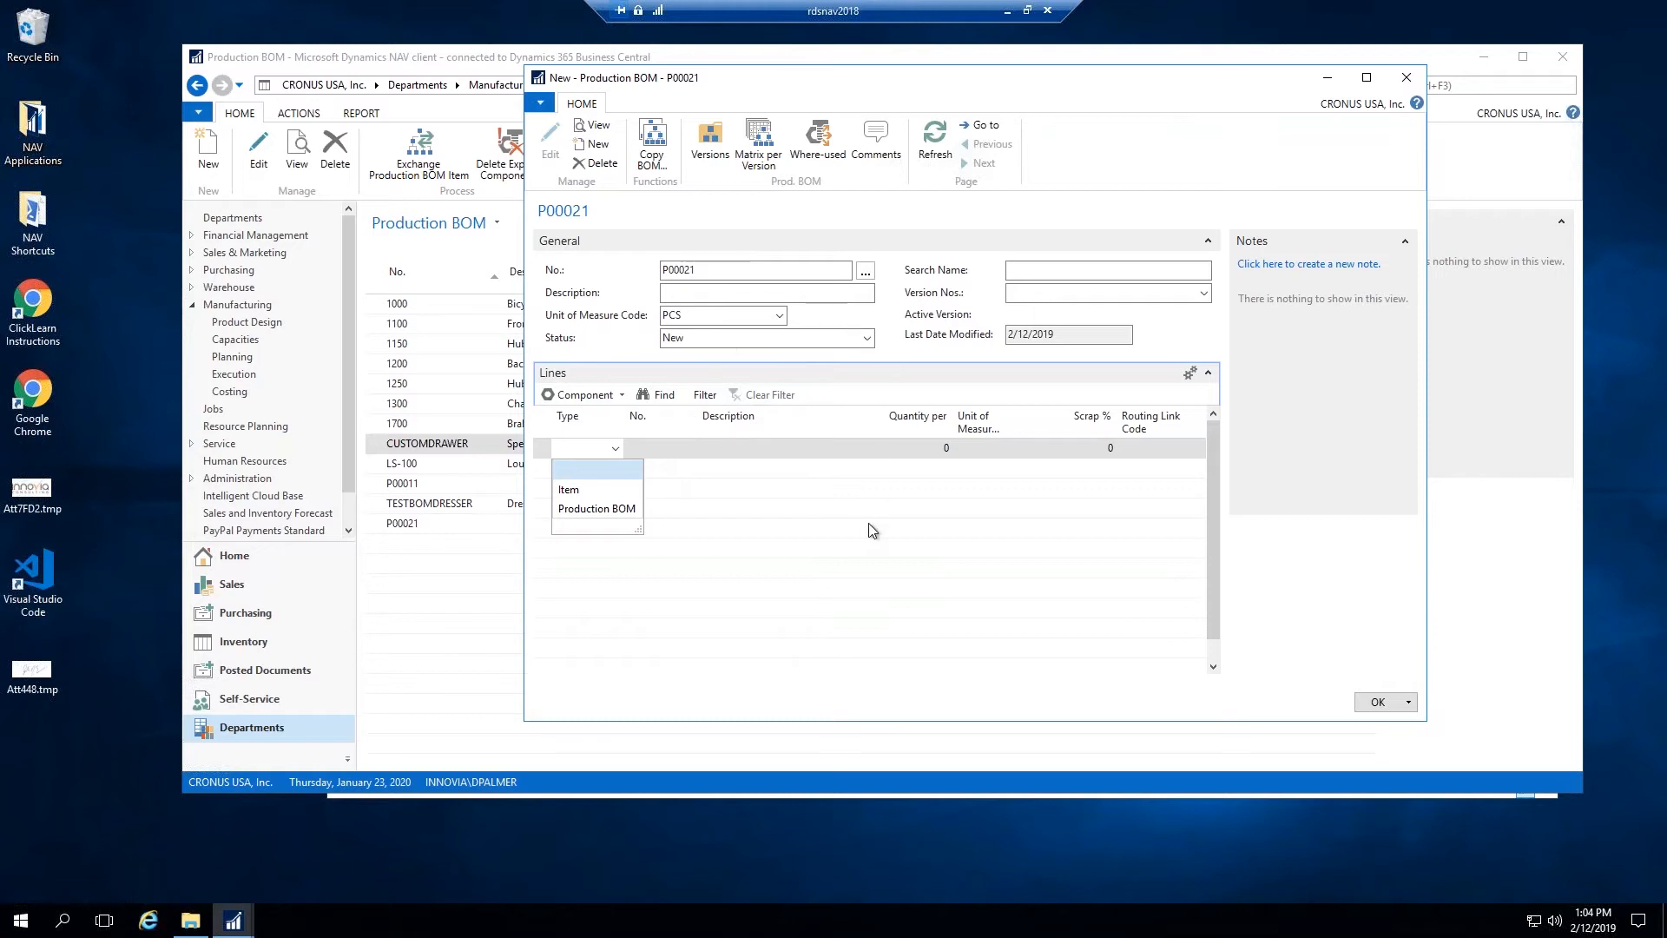
{"action": "mouse_move", "coordinate": [810, 521]}
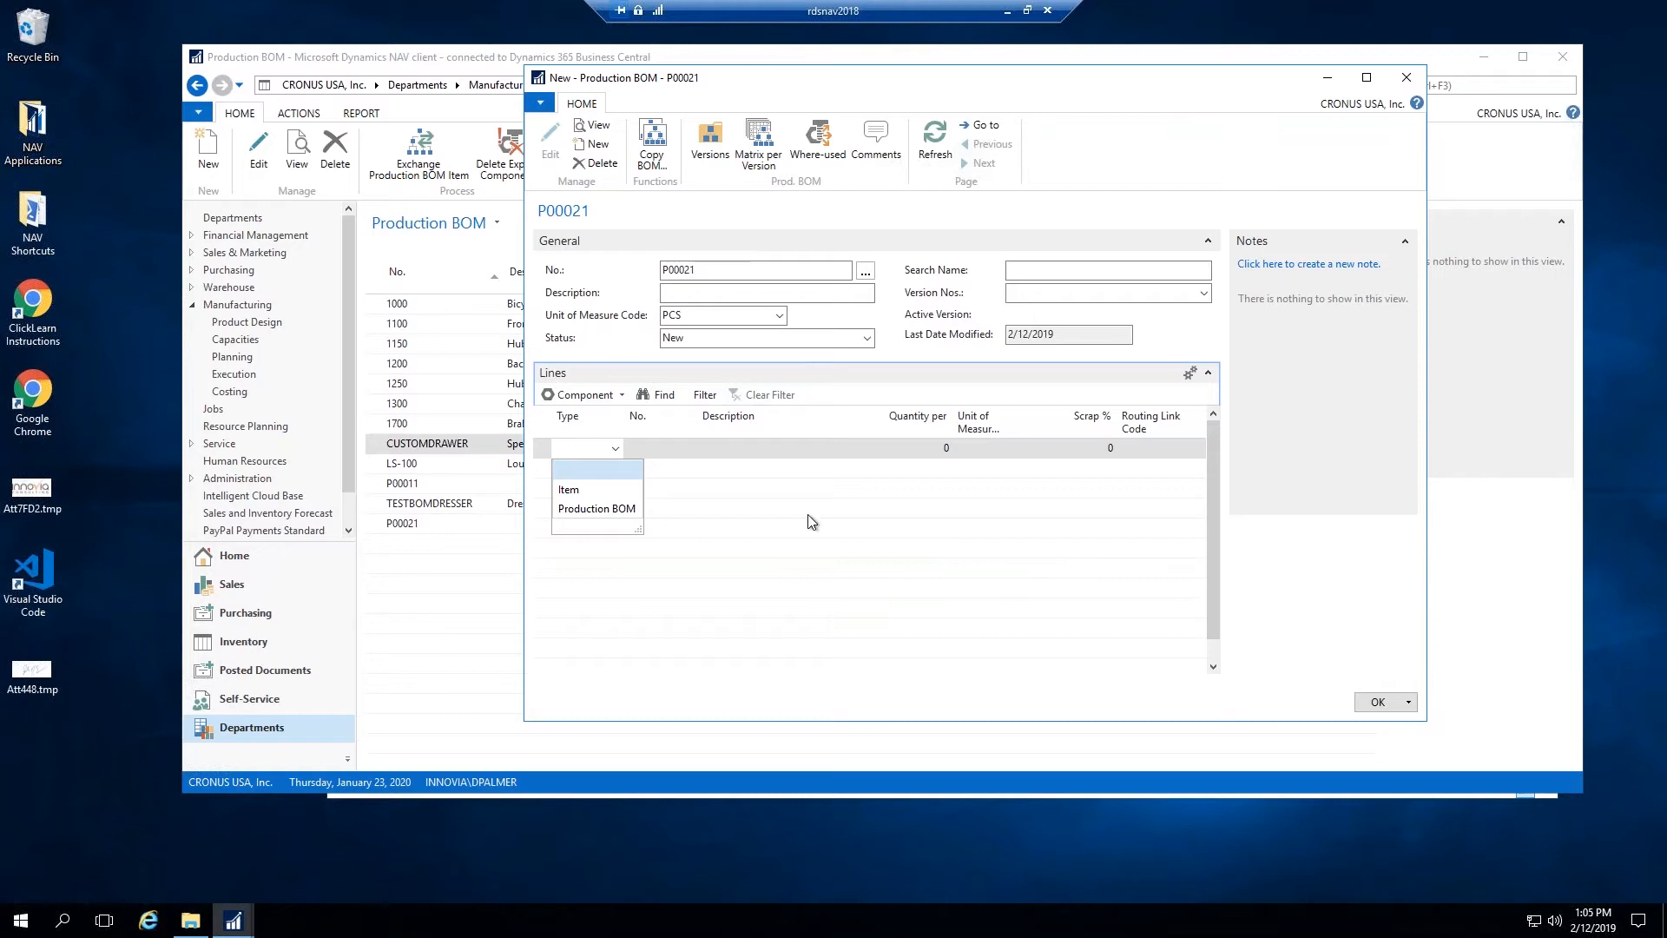
{"action": "mouse_move", "coordinate": [545, 527]}
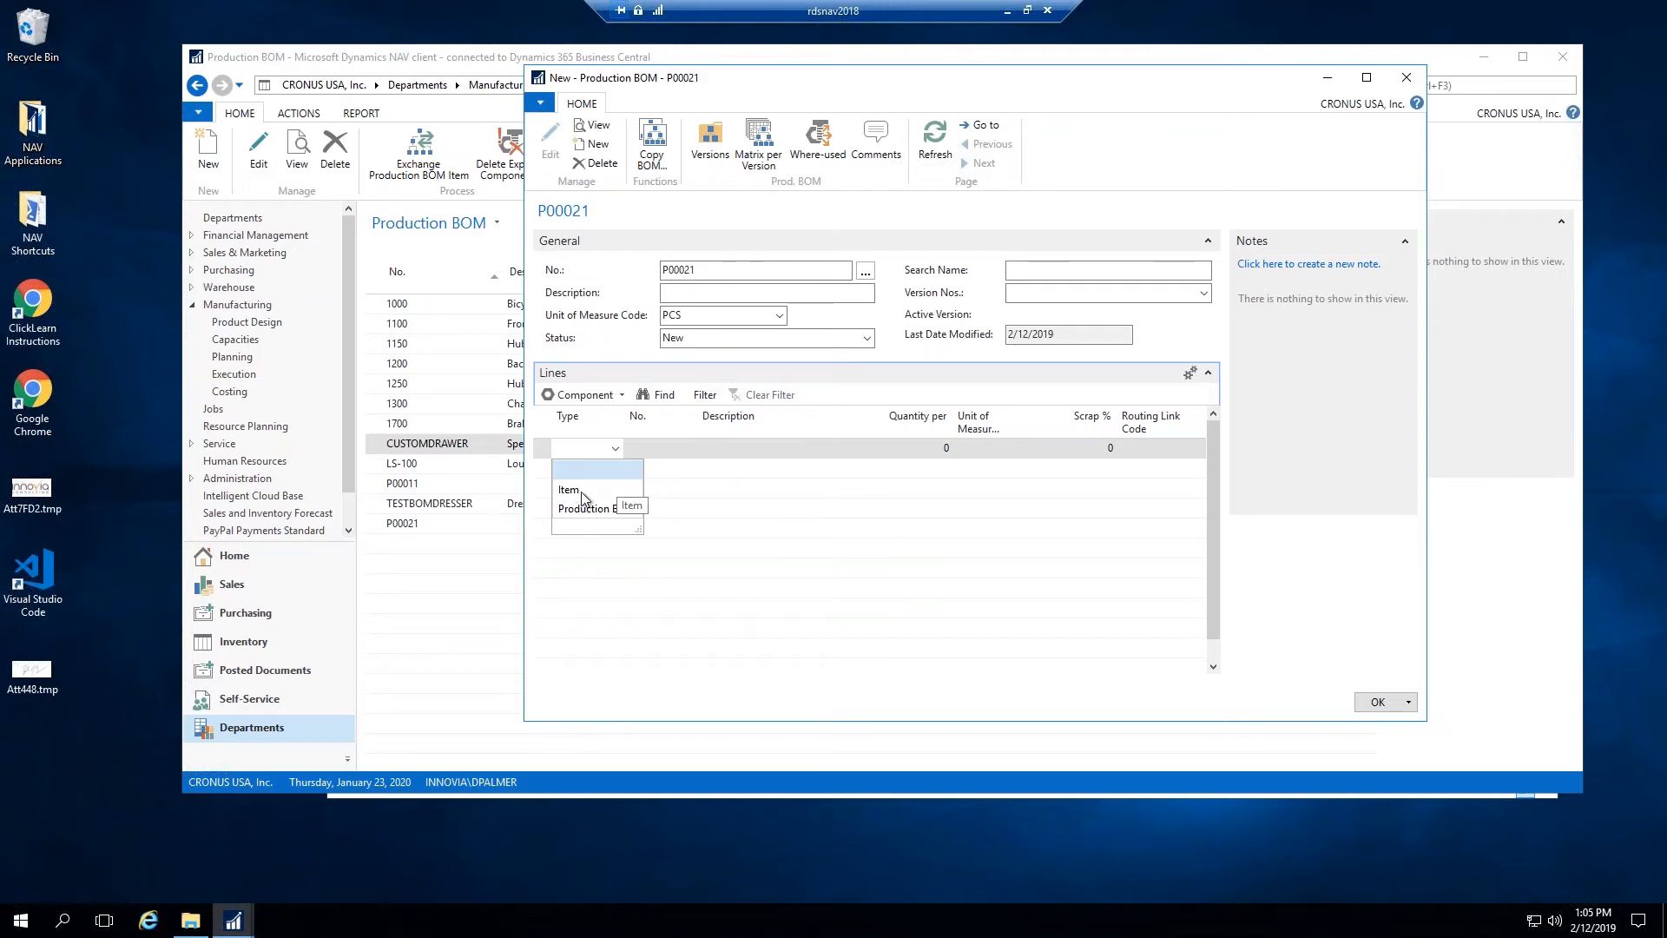
Step: Add item component lines 1200 Back Wheel and 1300 Chain Assy after Front Wheel, each 1 PCS
{"action": "left_click", "coordinate": [567, 489]}
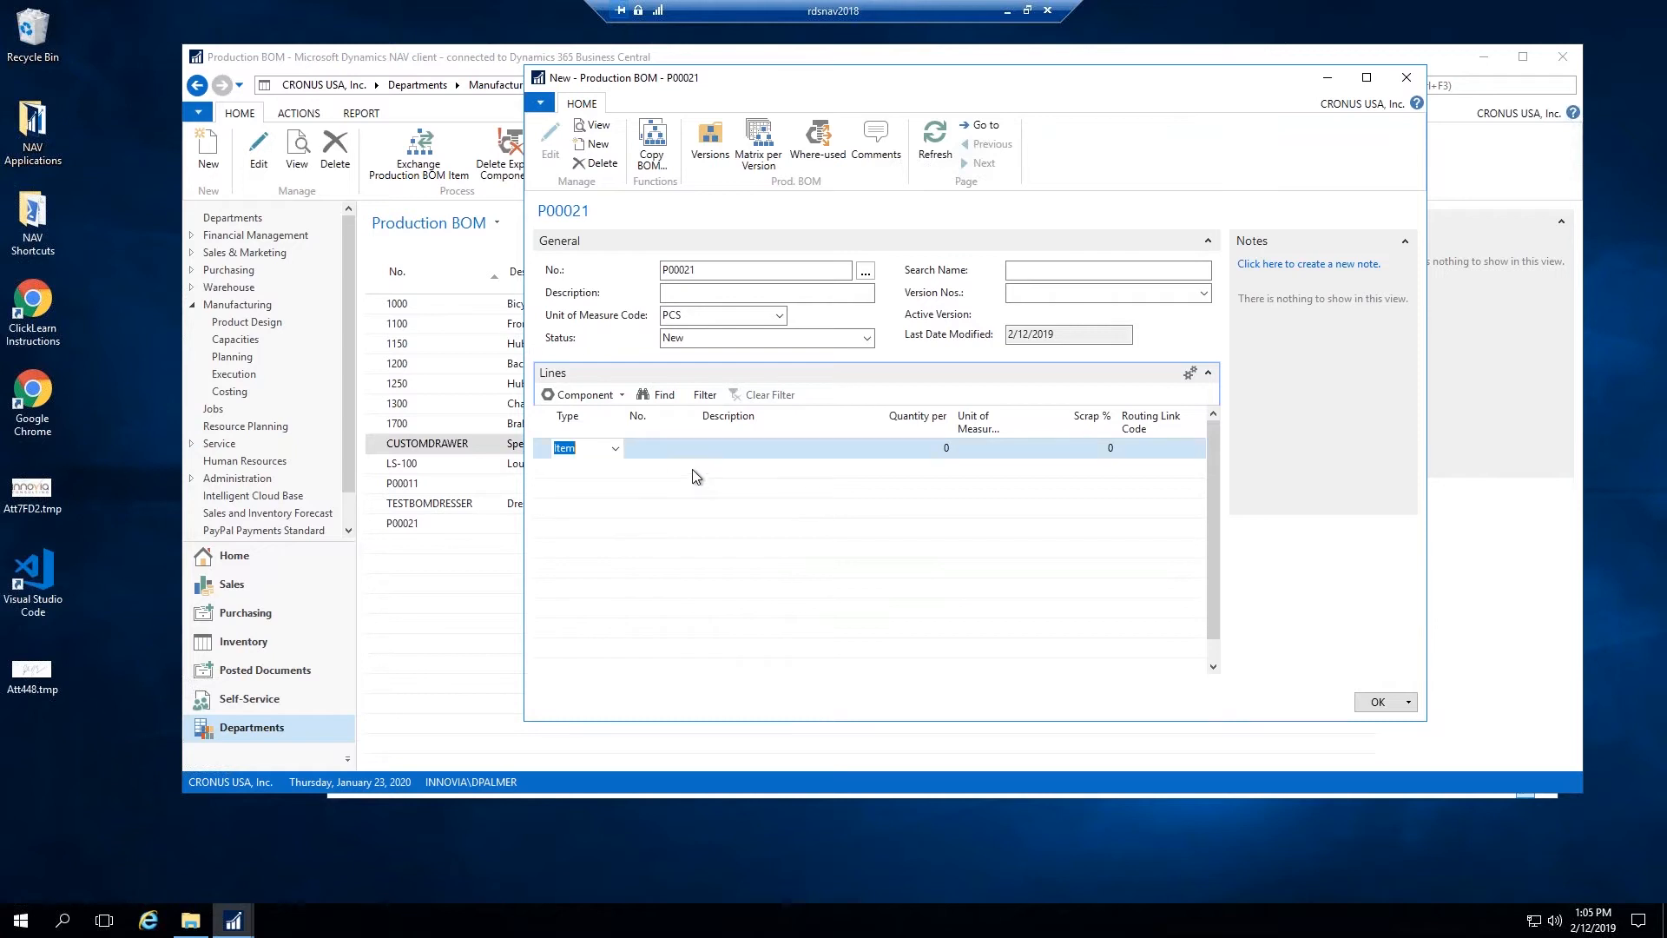
{"action": "left_click", "coordinate": [688, 447]}
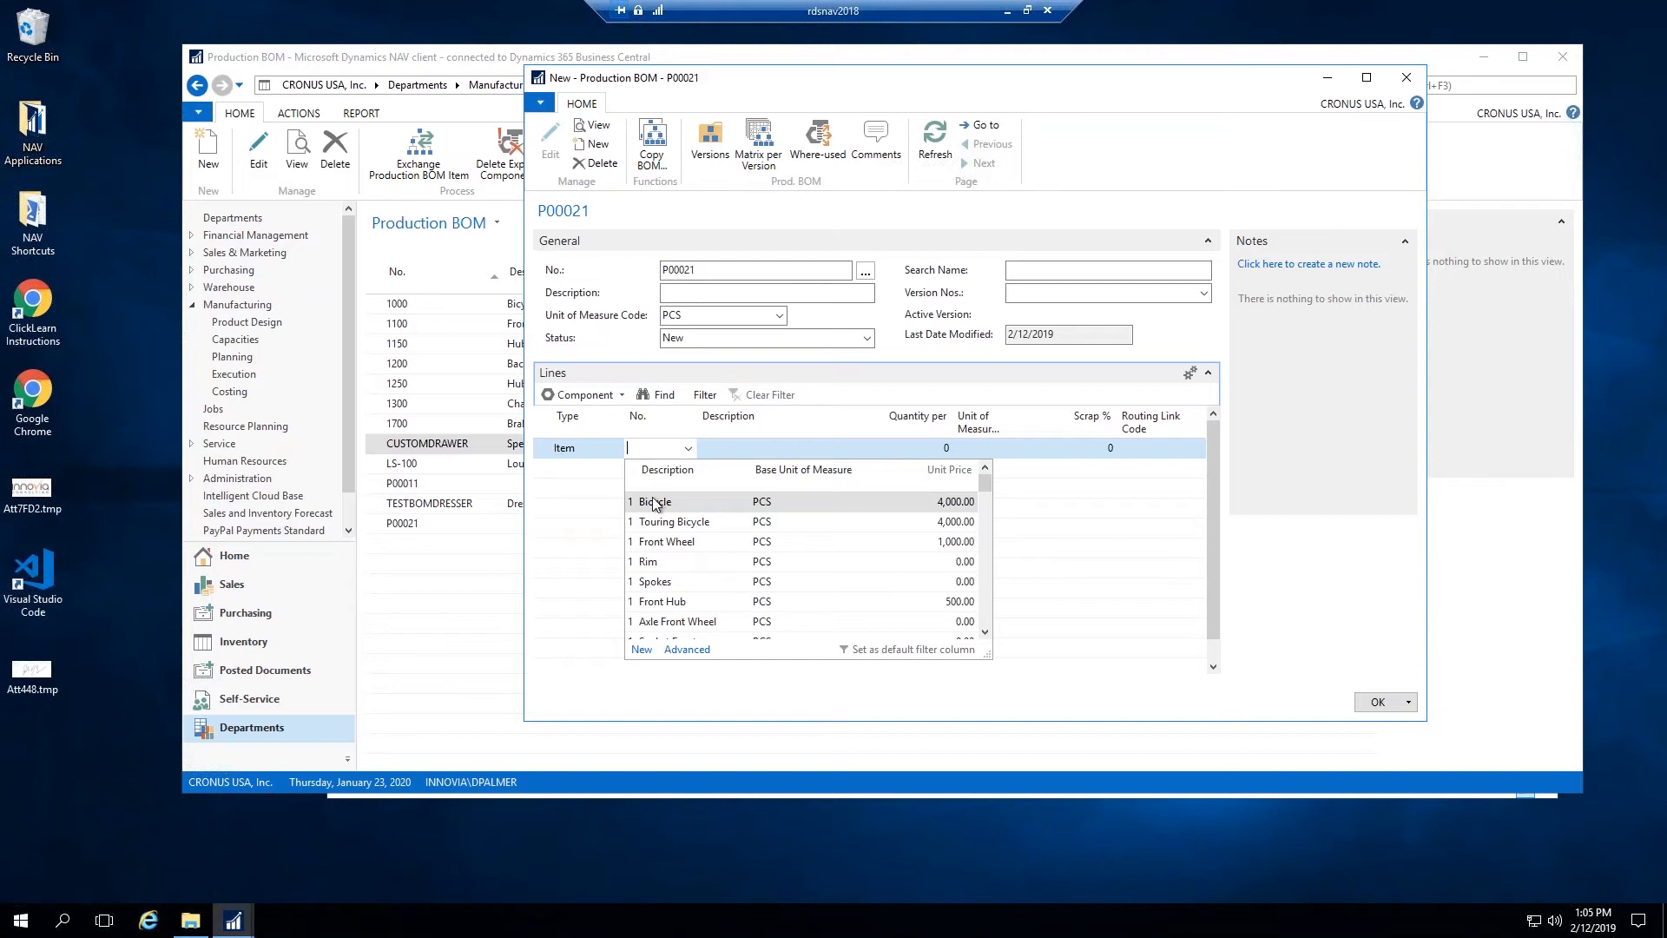
{"action": "mouse_move", "coordinate": [686, 551]}
{"action": "type", "text": "1100"}
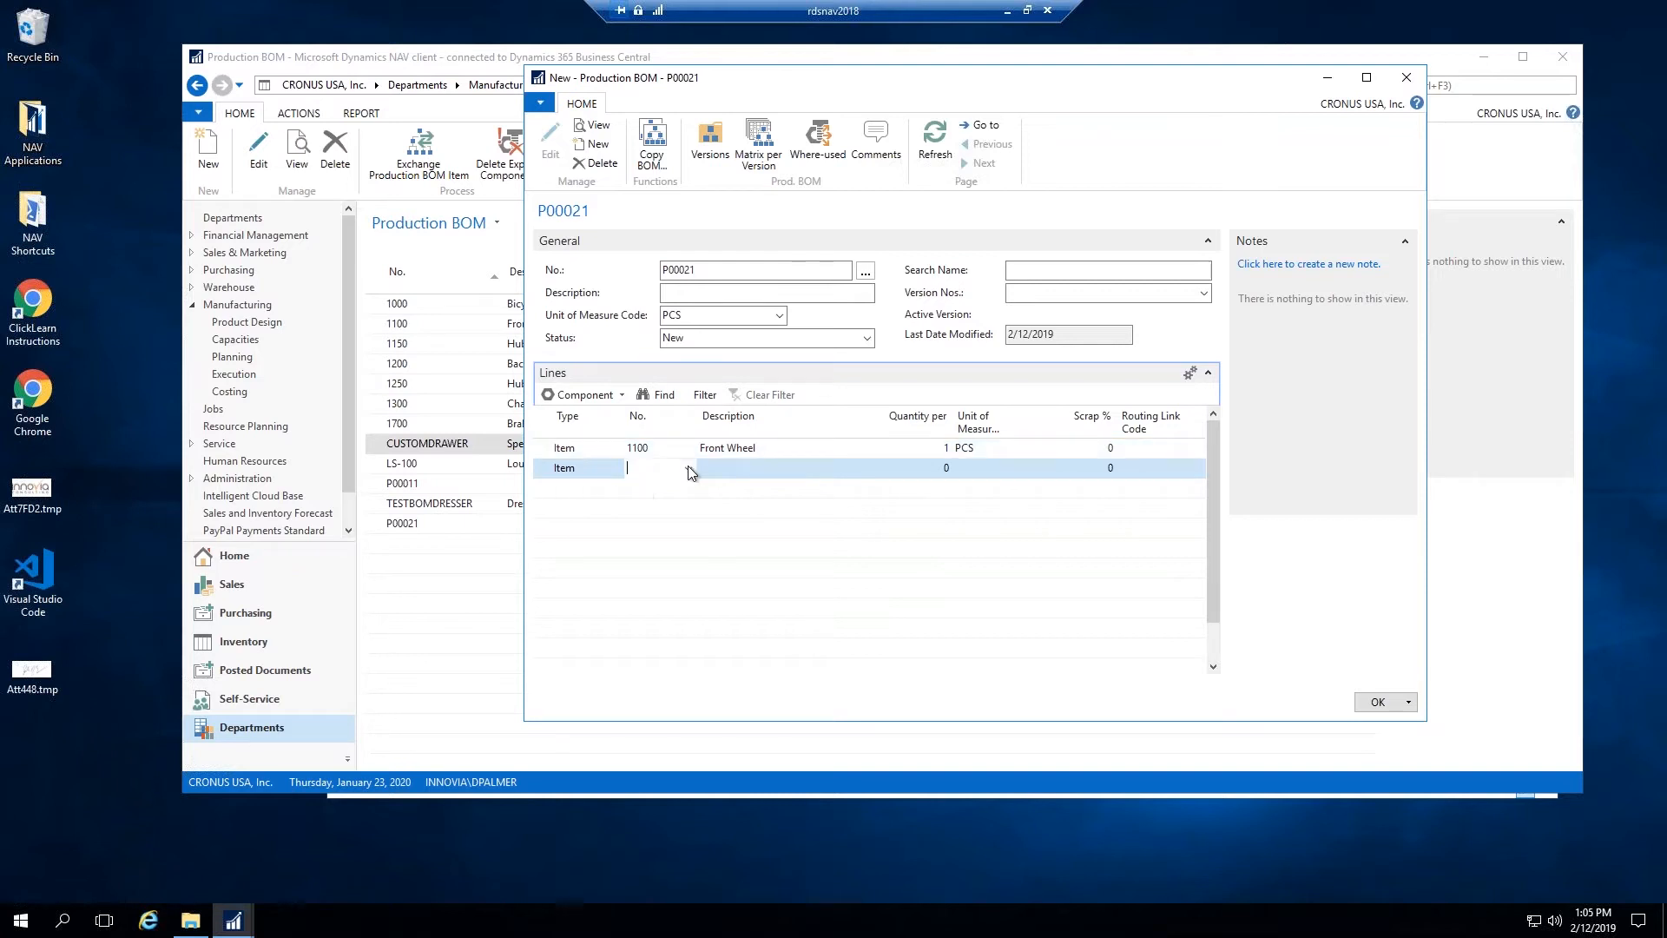
{"action": "left_click", "coordinate": [688, 468]}
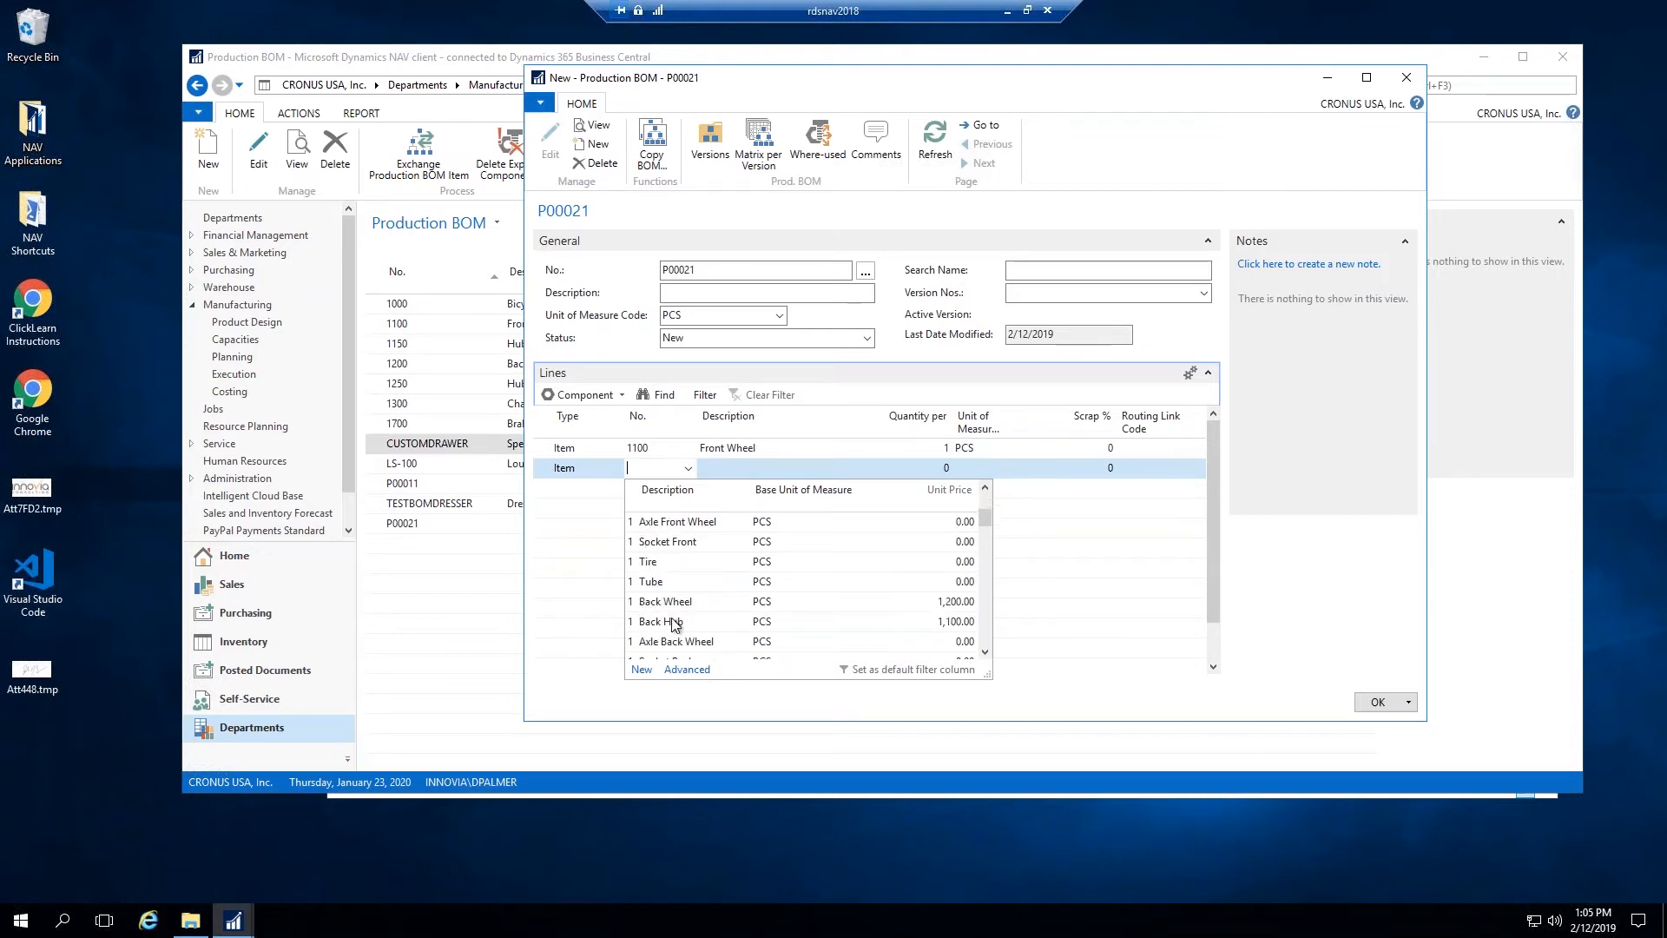
{"action": "type", "text": "1250"}
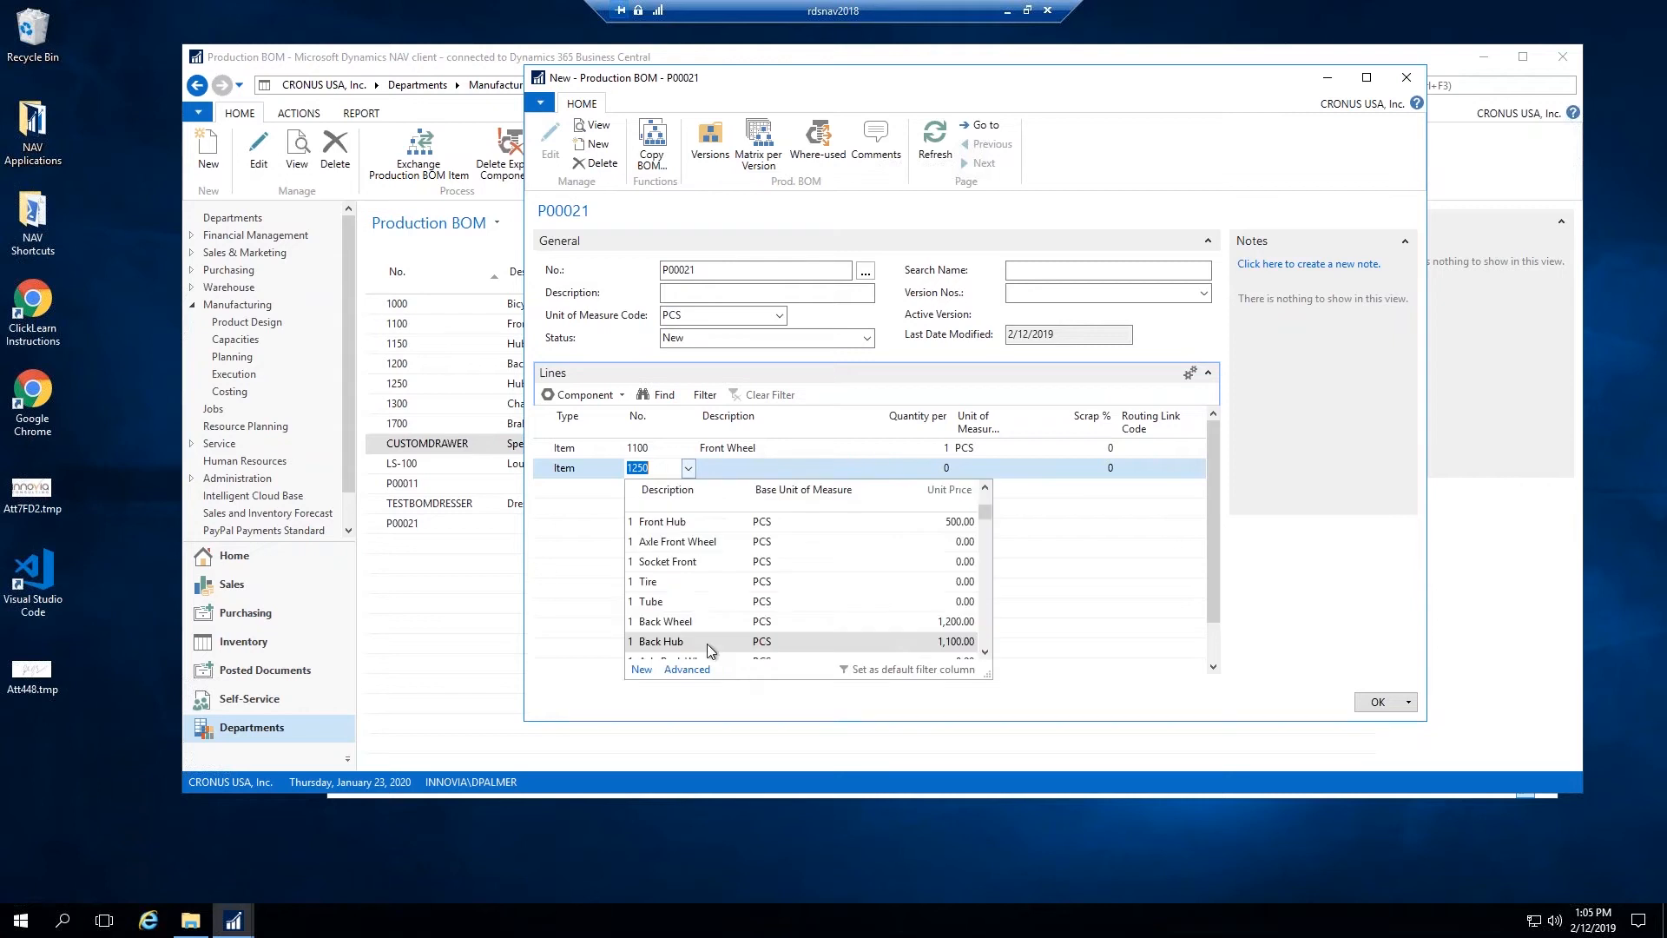
{"action": "left_click", "coordinate": [664, 620]}
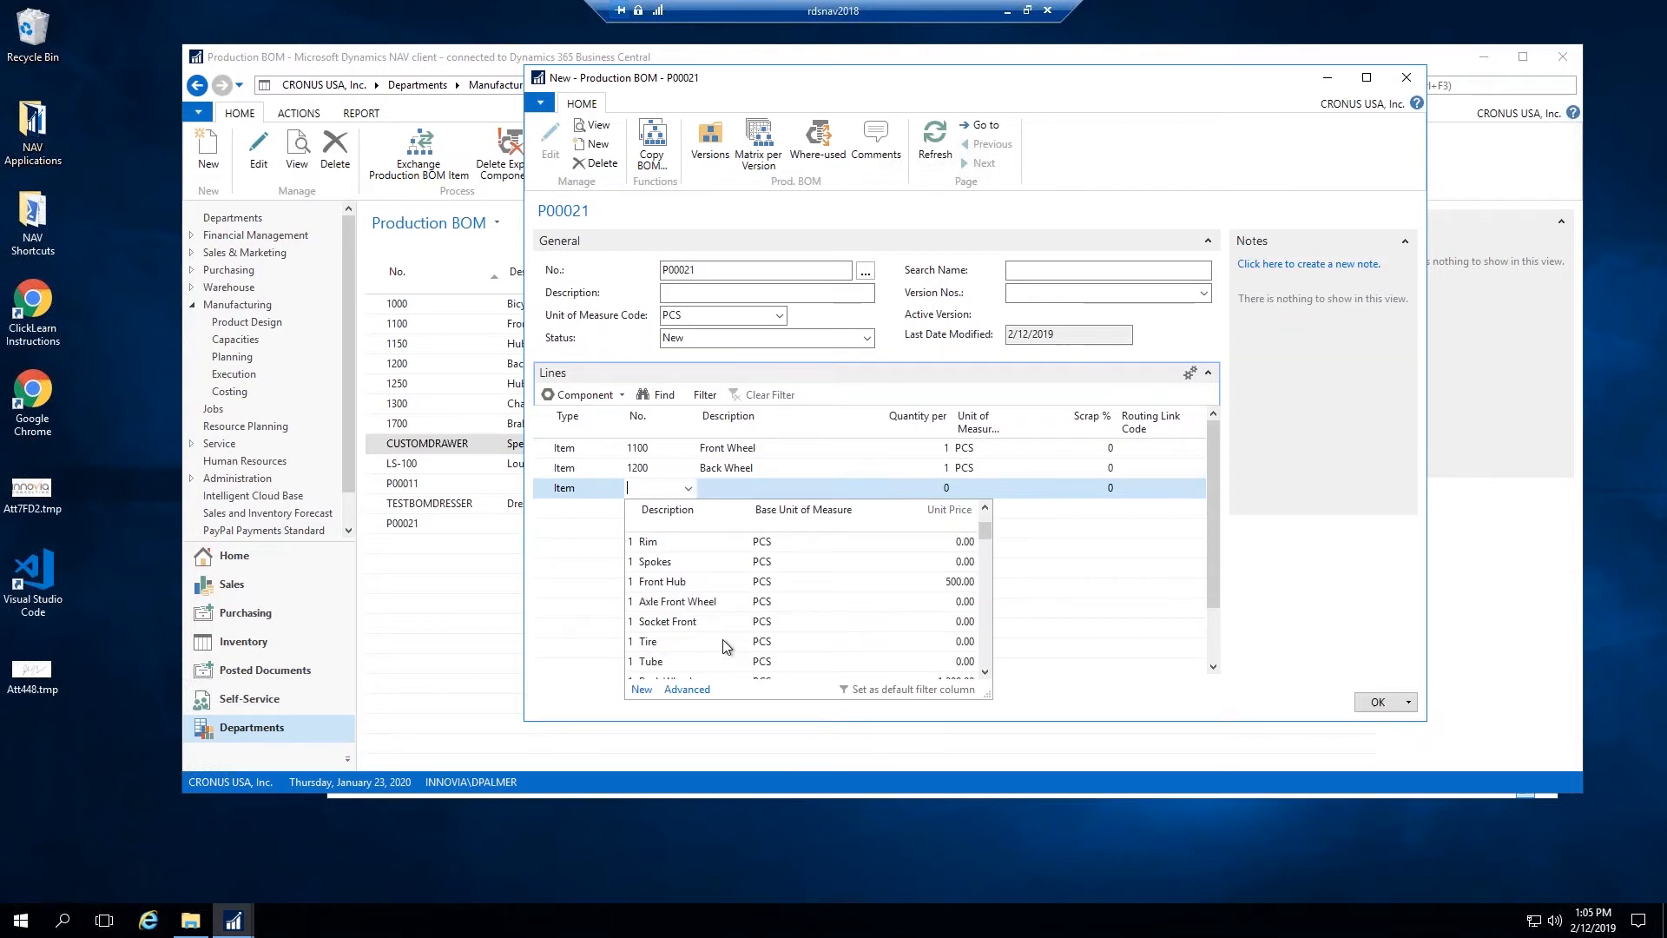
{"action": "scroll", "scroll_direction": "down", "scroll_amount": 3}
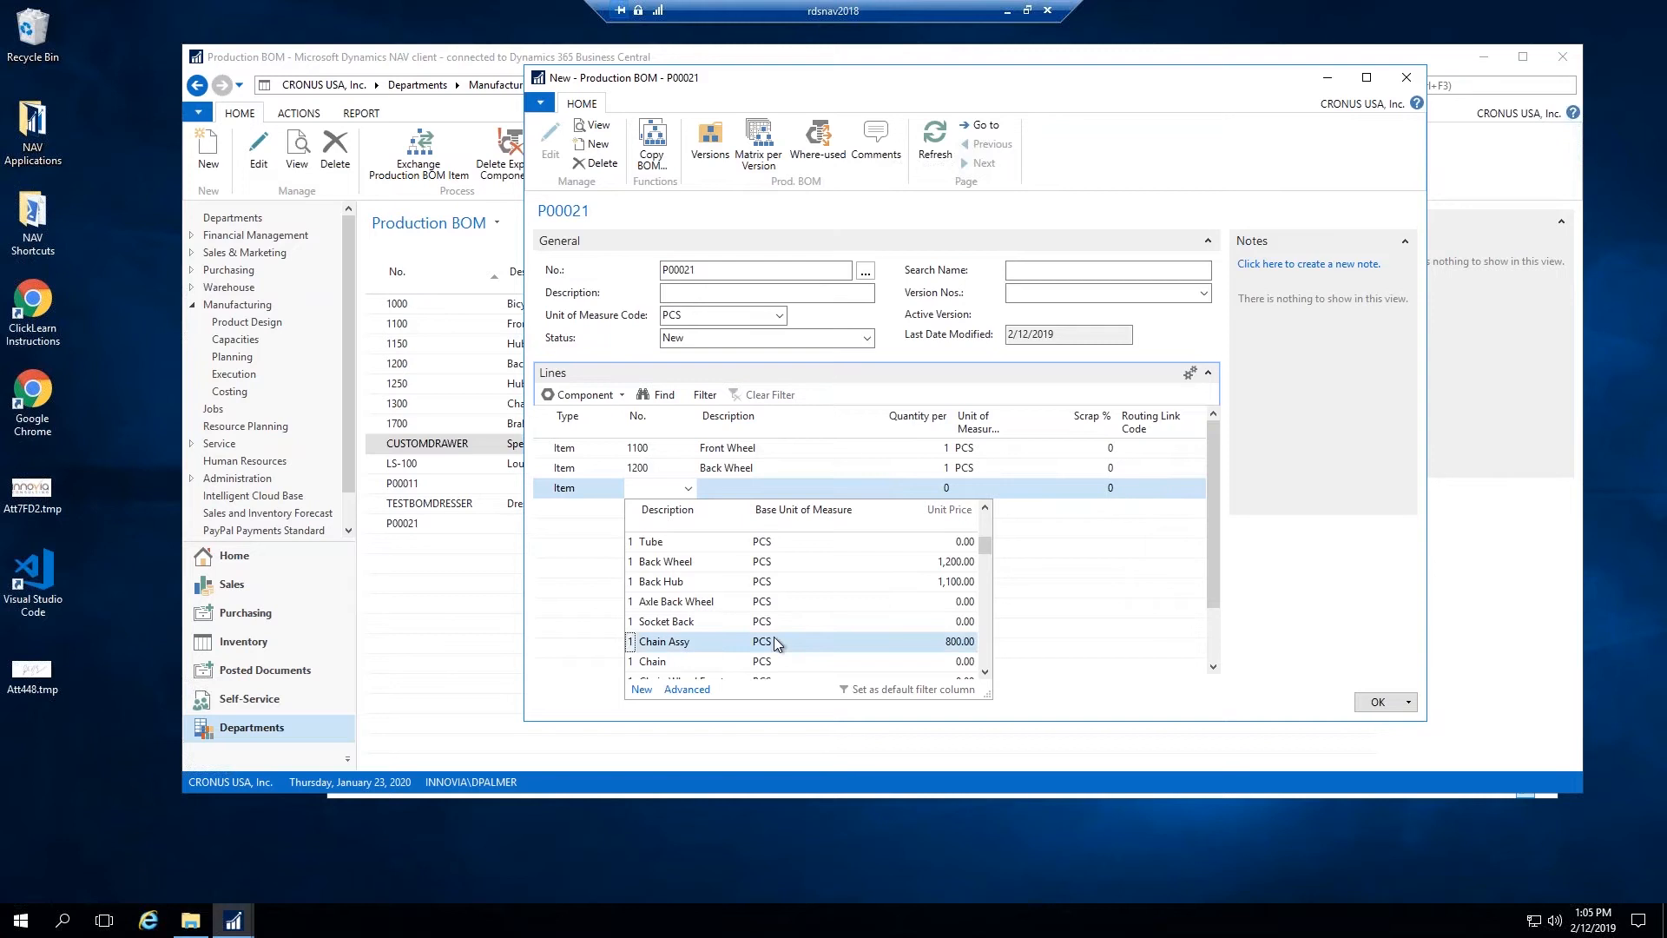
{"action": "left_click", "coordinate": [664, 640]}
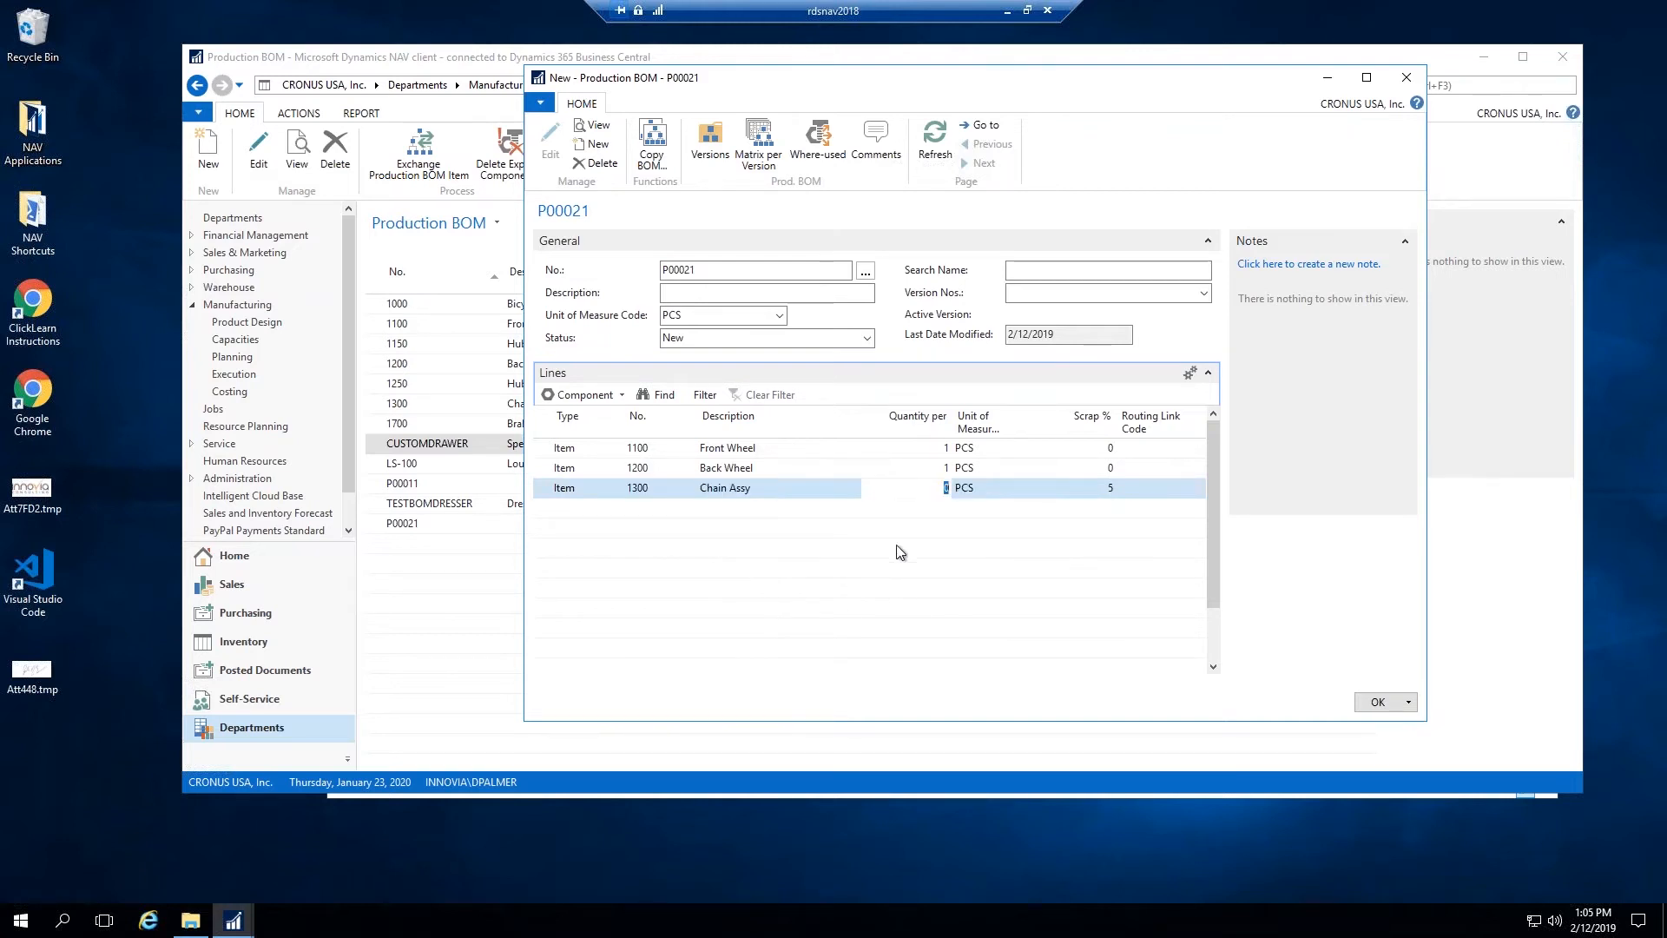
{"action": "left_click", "coordinate": [1148, 487]}
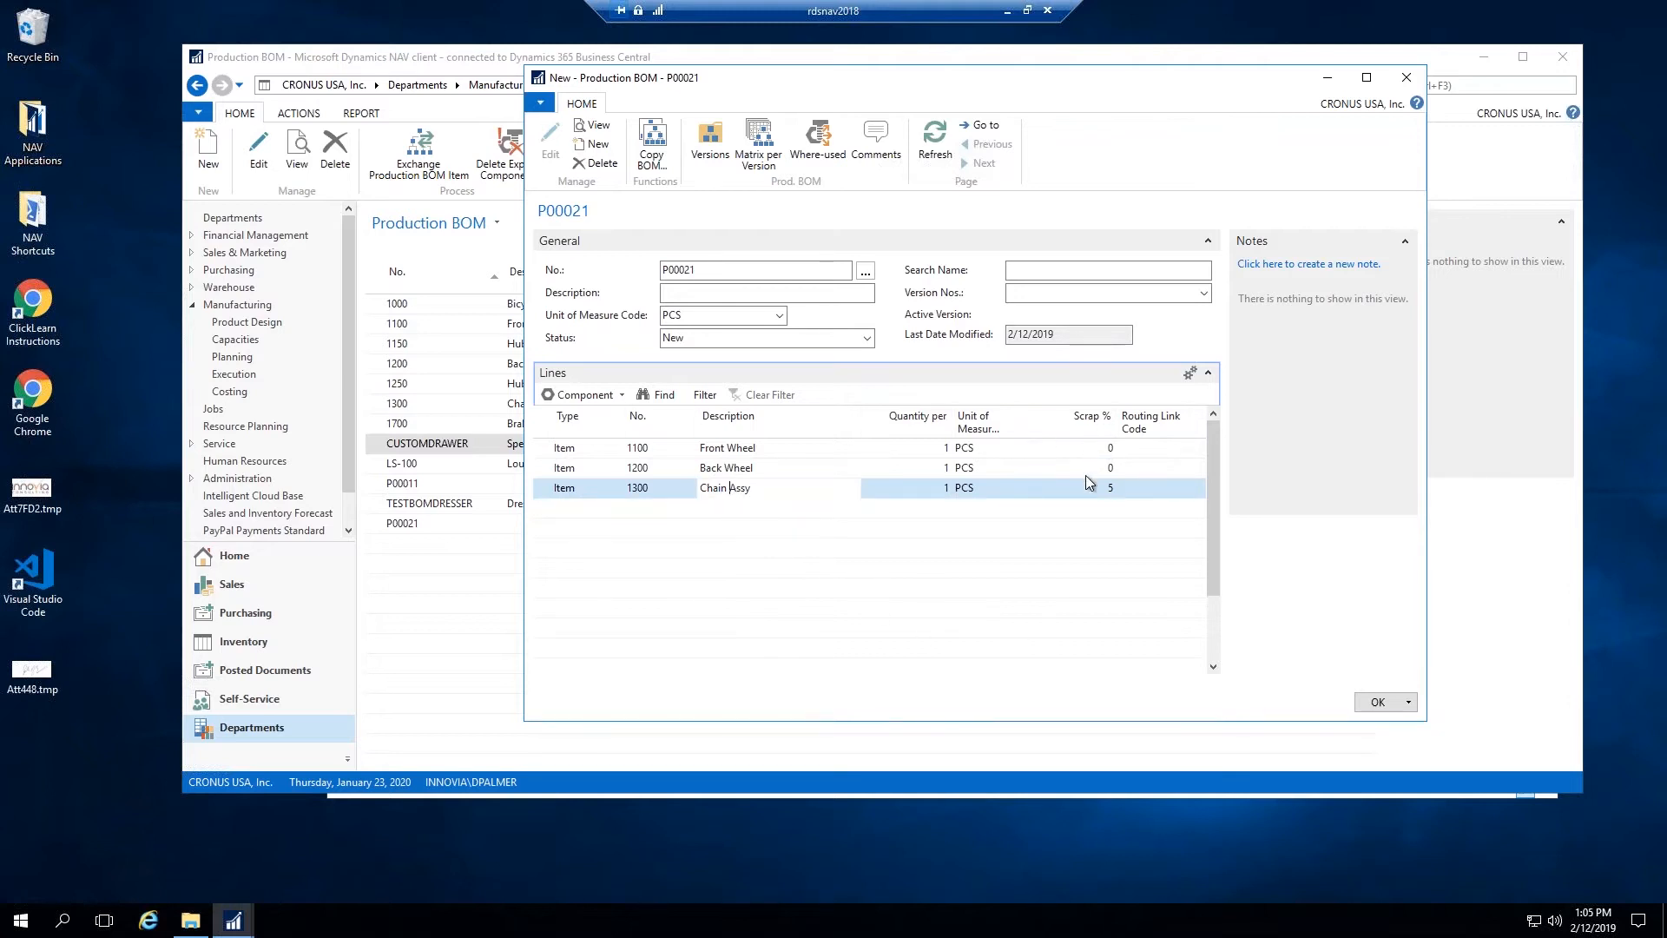
Step: Add a fourth line of type Production BOM choosing 1100 Front Wheel at 1 PCS
{"action": "left_click", "coordinate": [726, 468]}
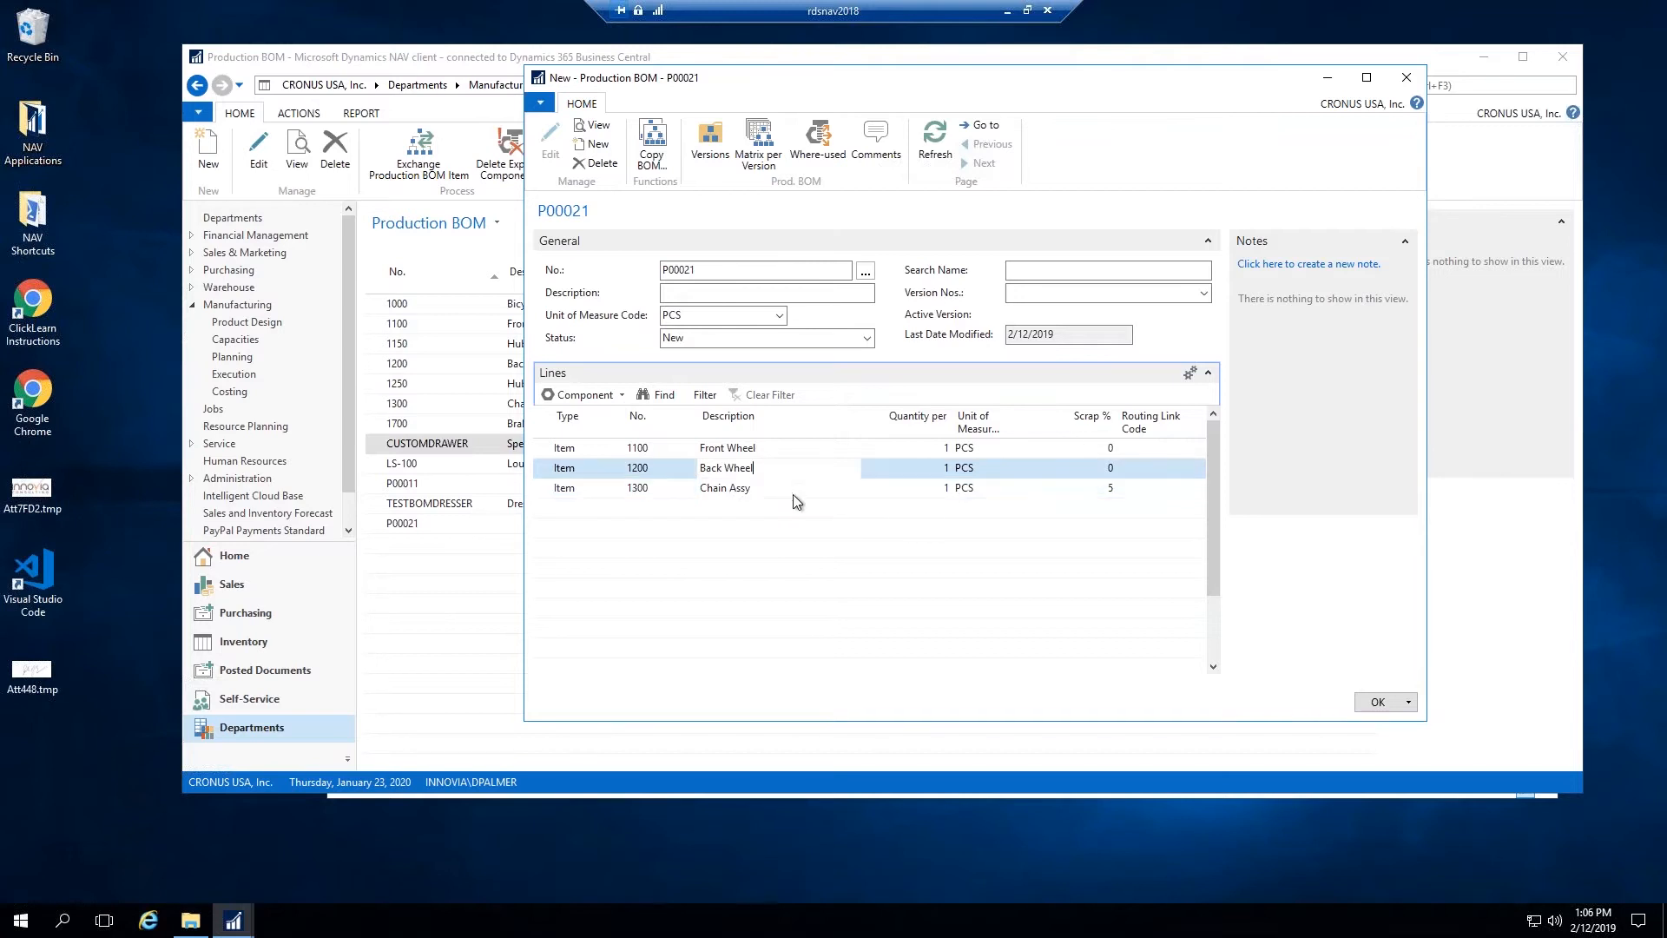
{"action": "mouse_move", "coordinate": [783, 455]}
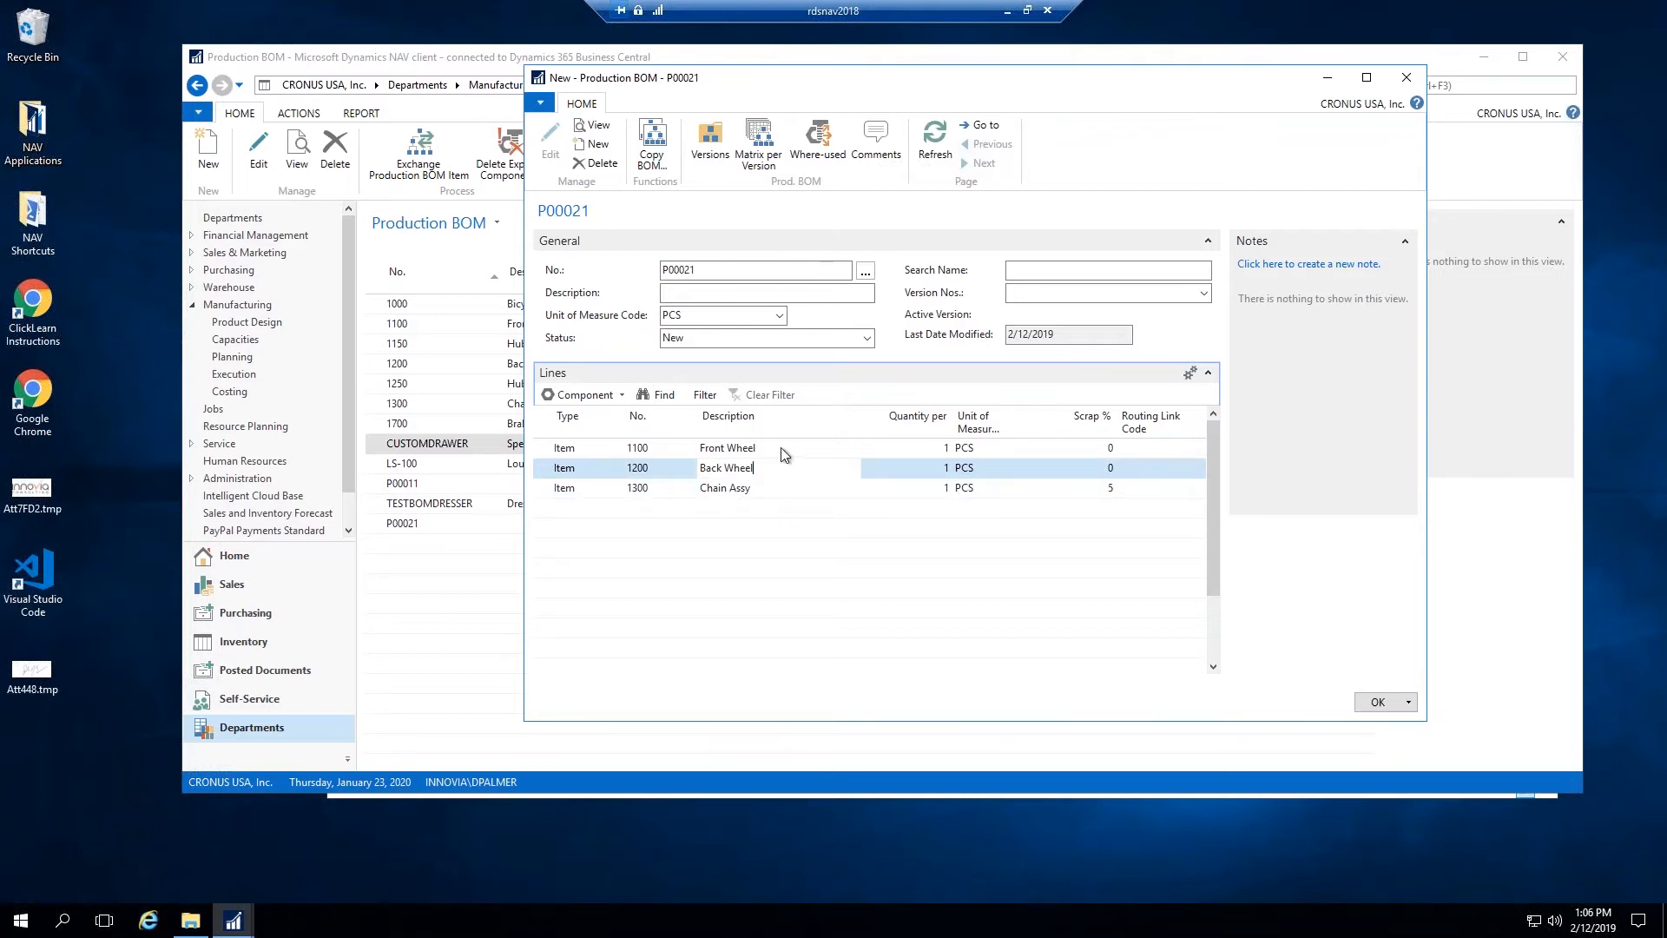
{"action": "mouse_move", "coordinate": [943, 85]}
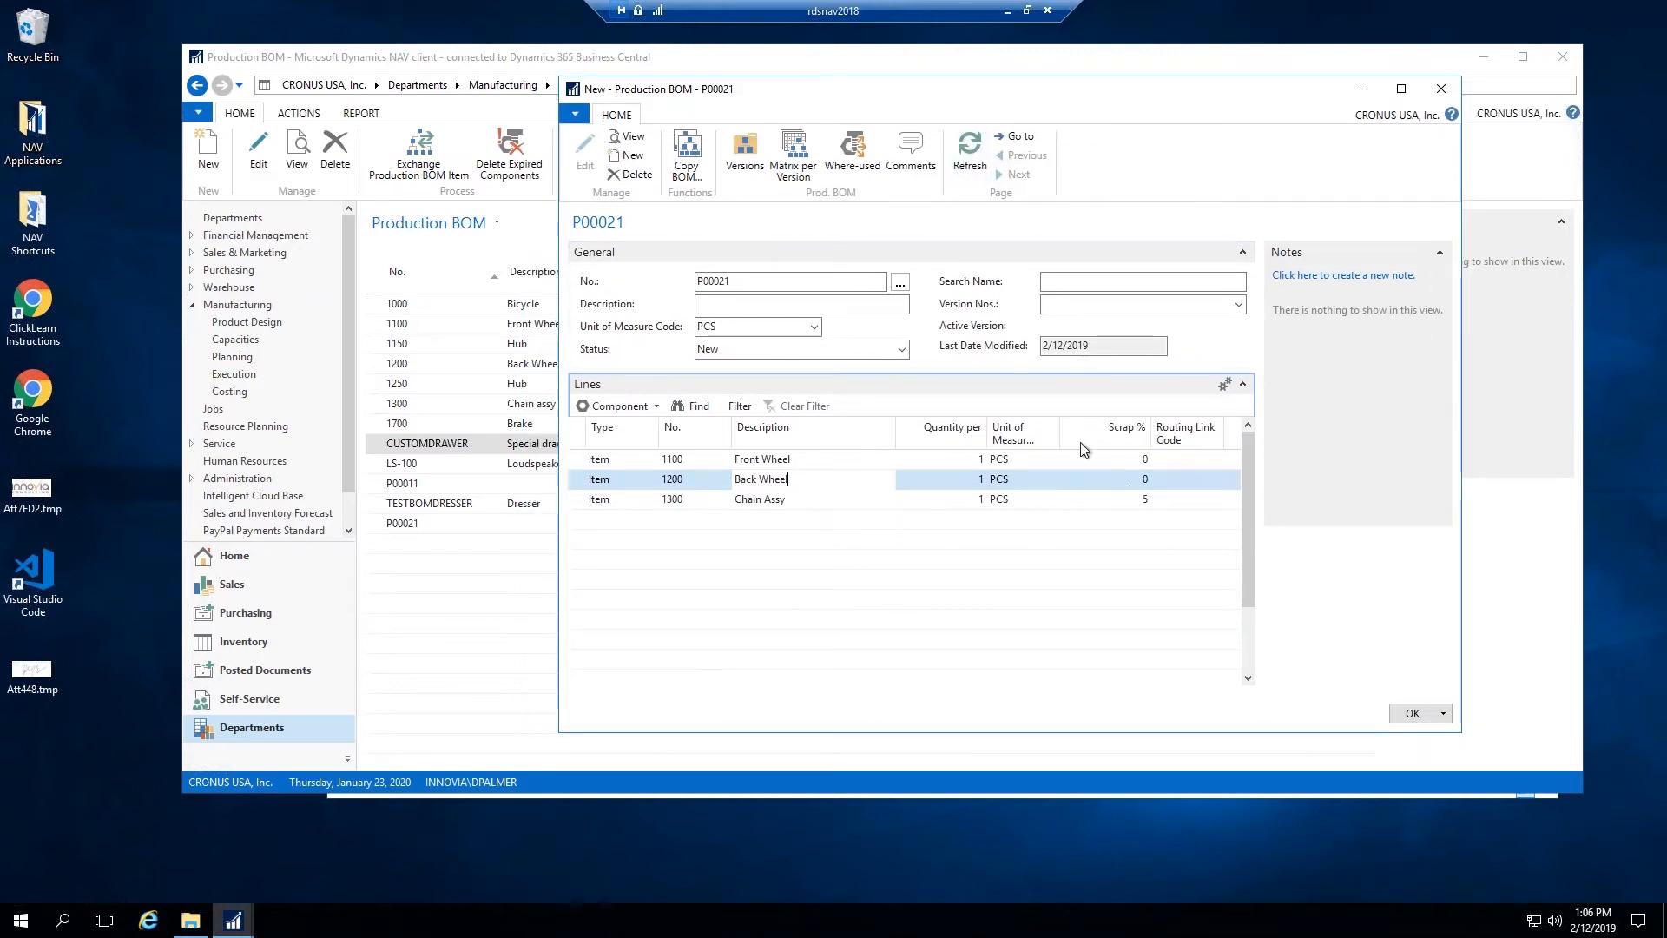
{"action": "mouse_move", "coordinate": [787, 417]}
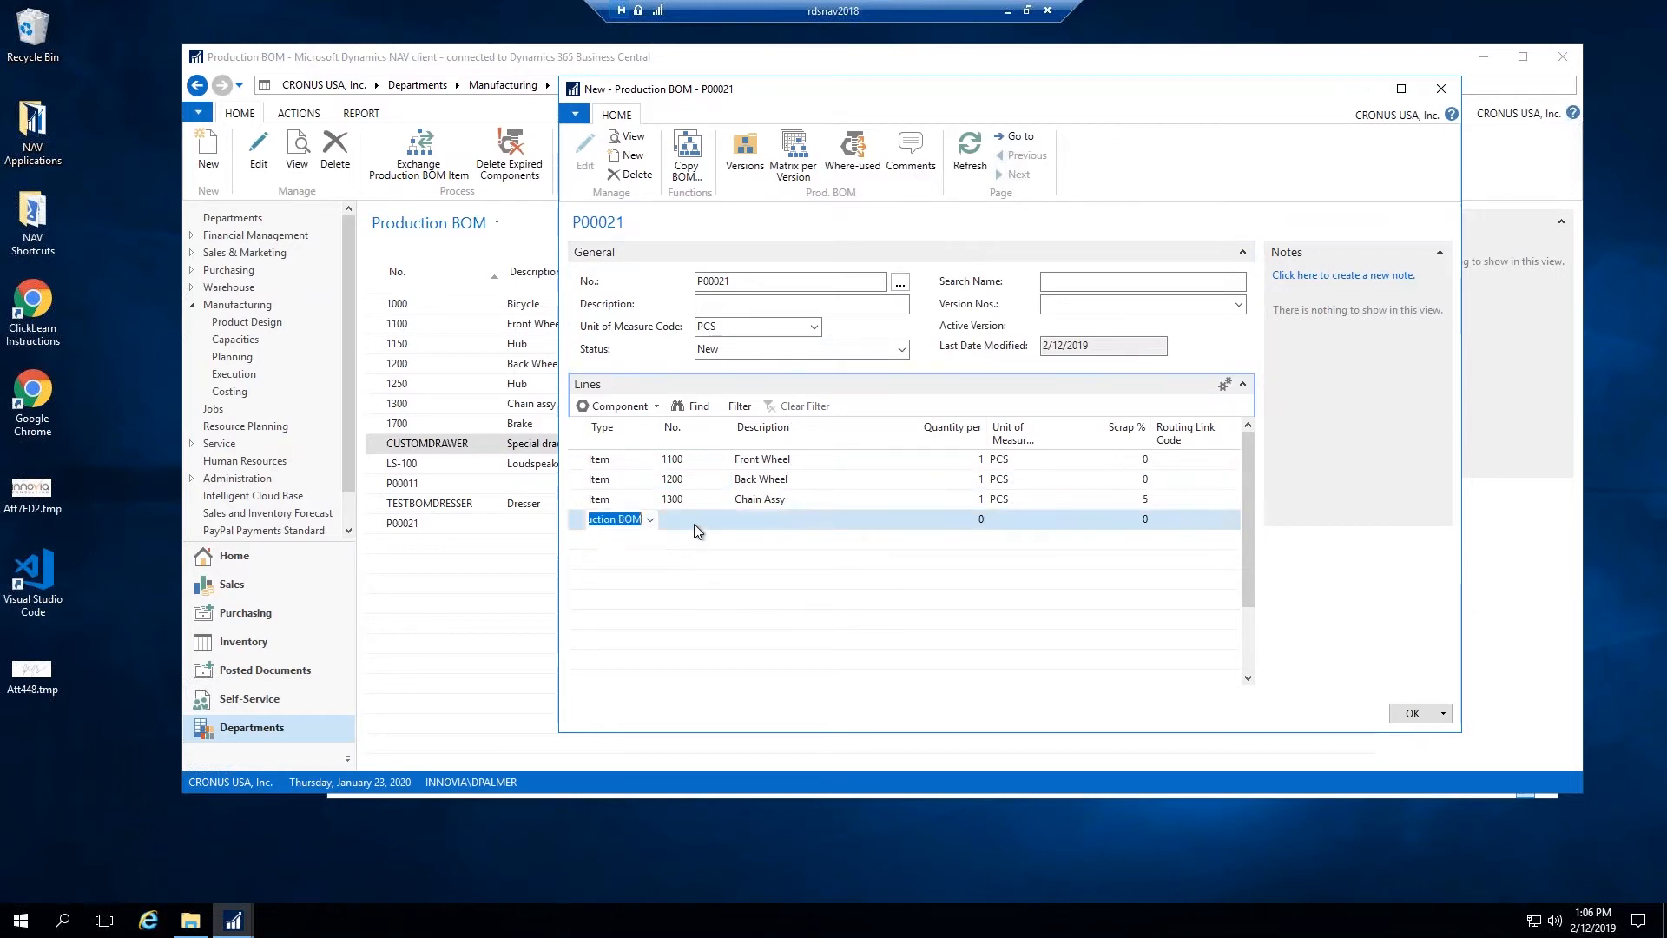
{"action": "left_click", "coordinate": [723, 520]}
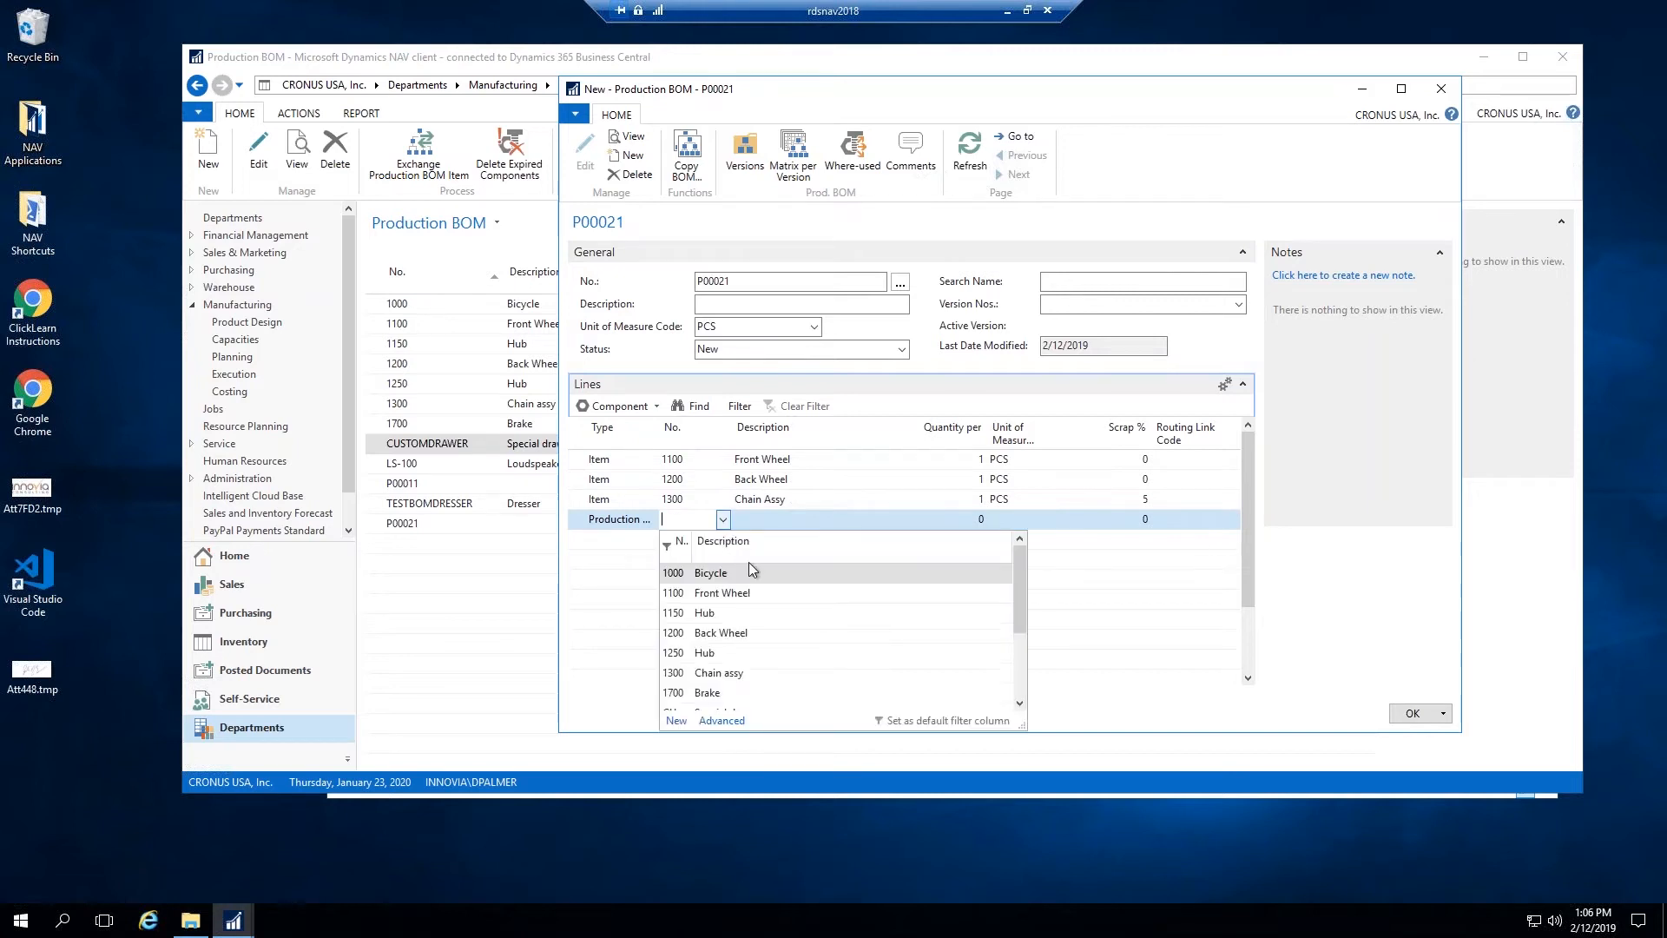
{"action": "mouse_move", "coordinate": [781, 649]}
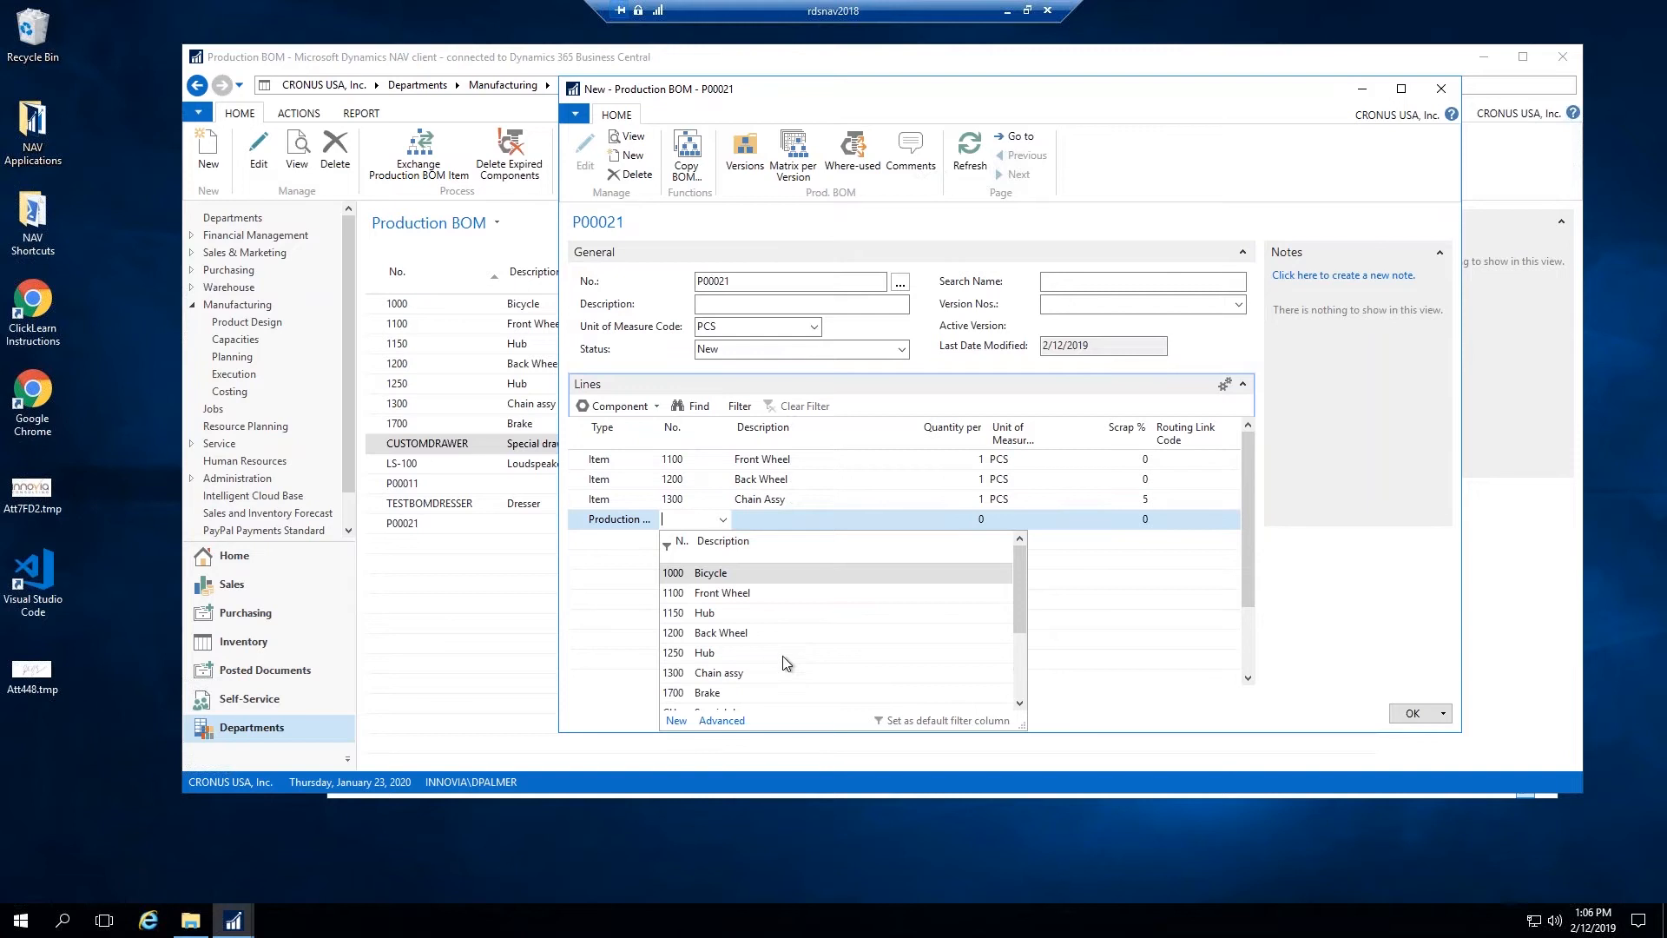
{"action": "mouse_move", "coordinate": [725, 598]}
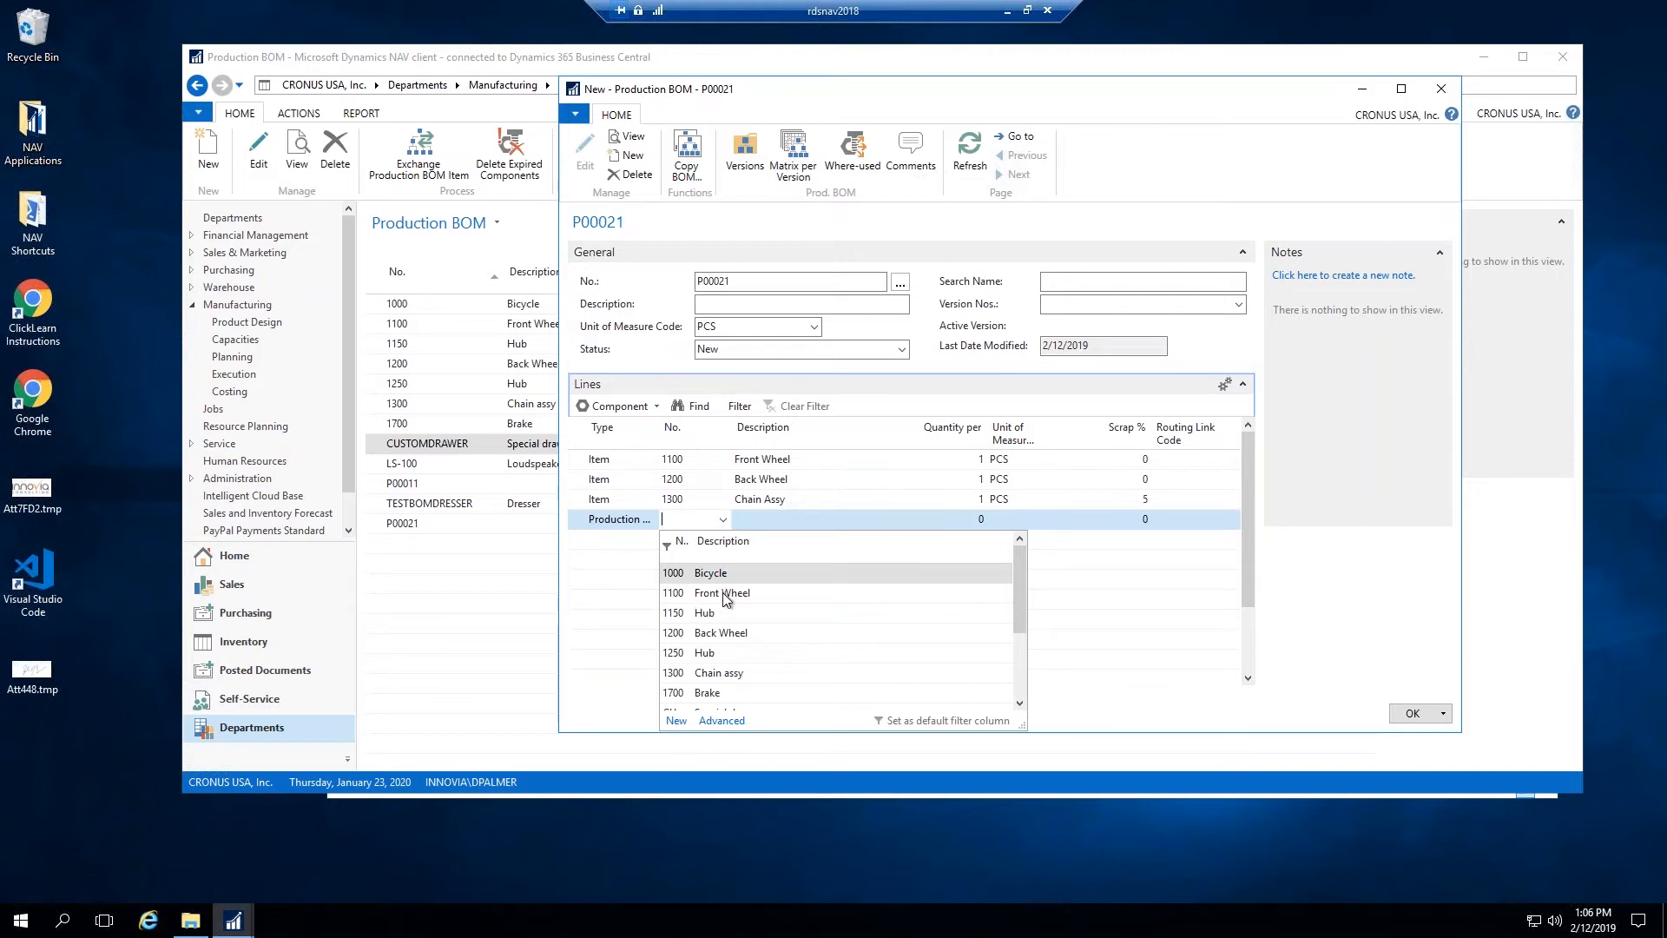
{"action": "left_click", "coordinate": [672, 592]}
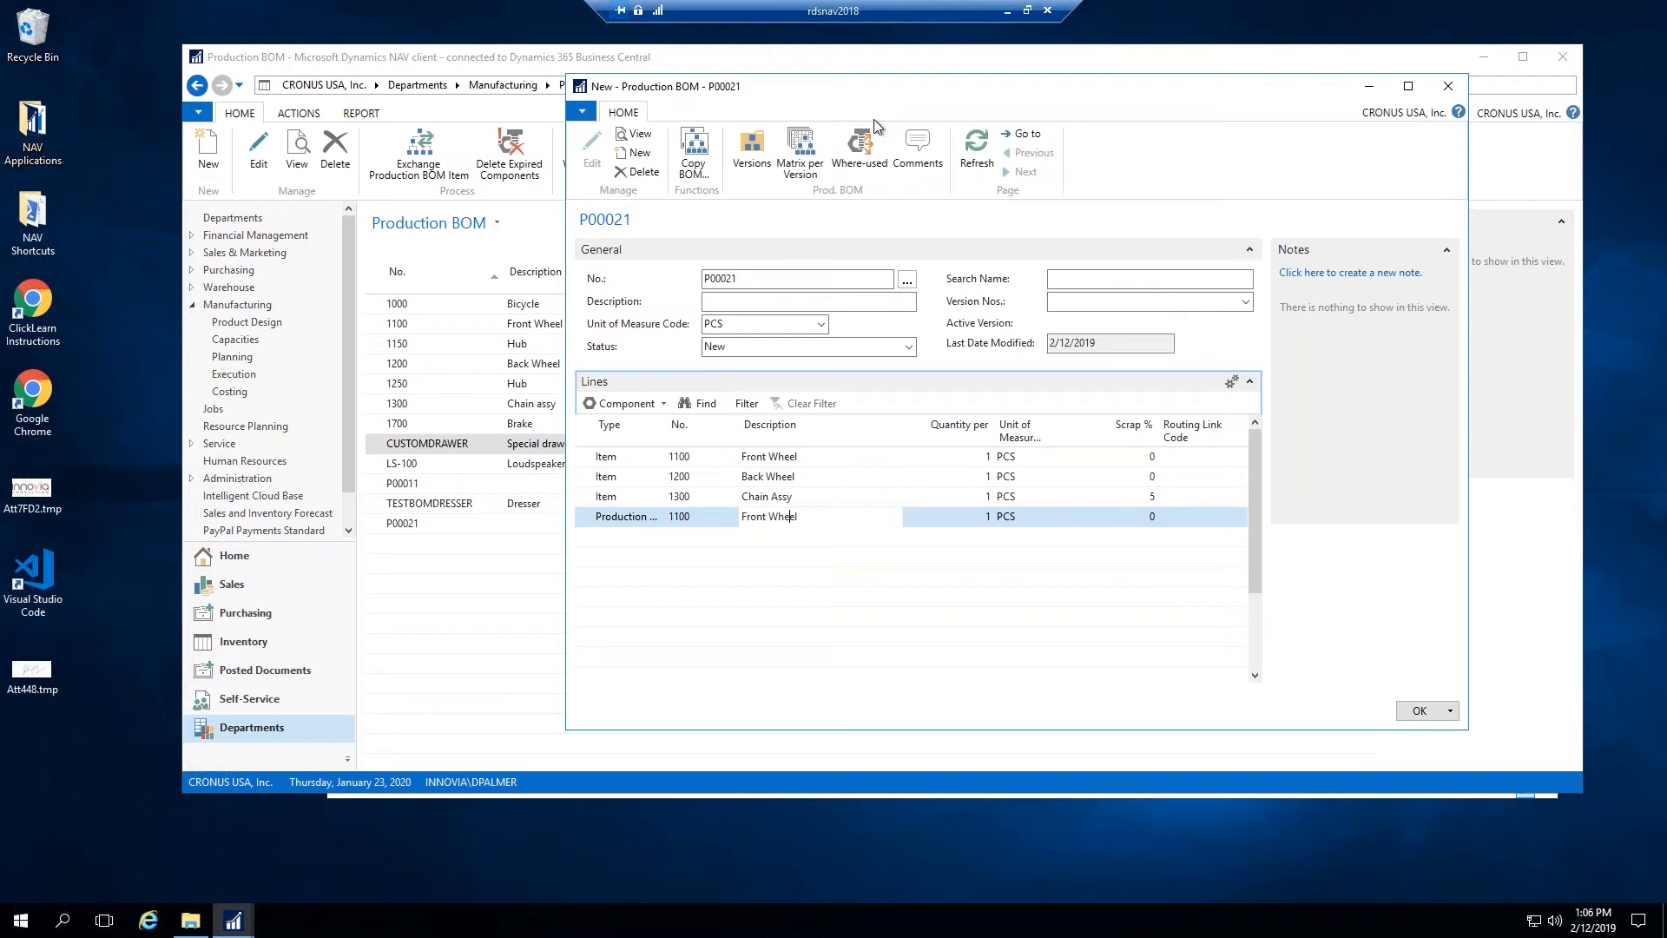
{"action": "mouse_move", "coordinate": [891, 94]}
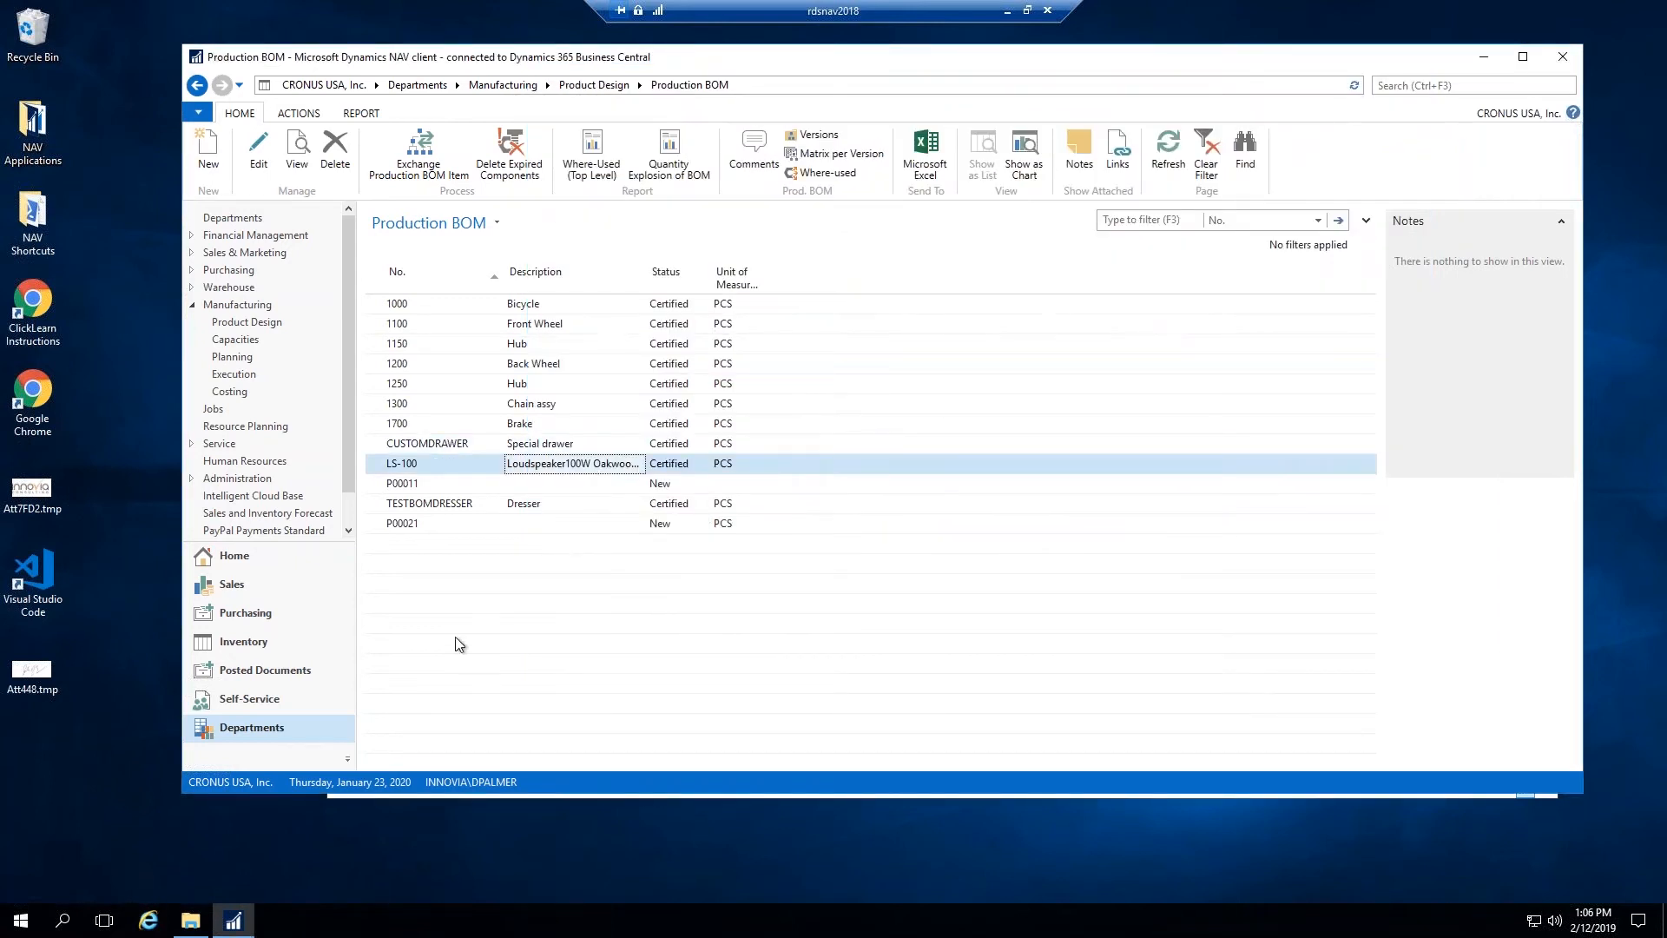
Step: Close the P00021 card and point out P00021 with status New in the Production BOM list
{"action": "left_click", "coordinate": [426, 522]}
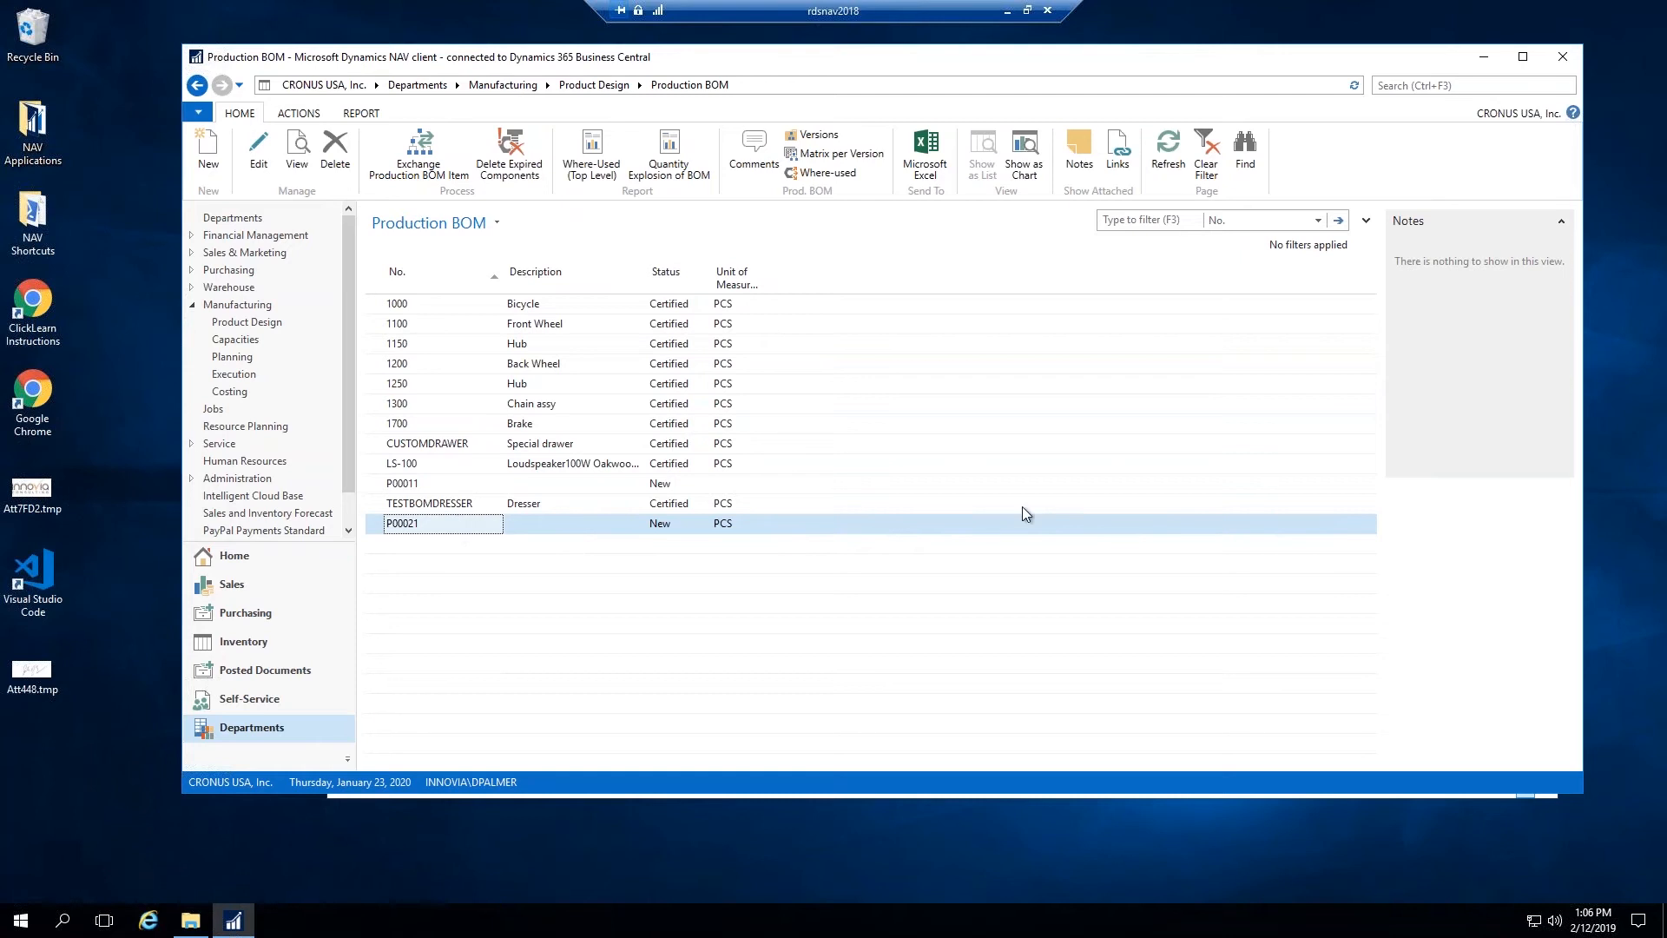
{"action": "left_click", "coordinate": [441, 503]}
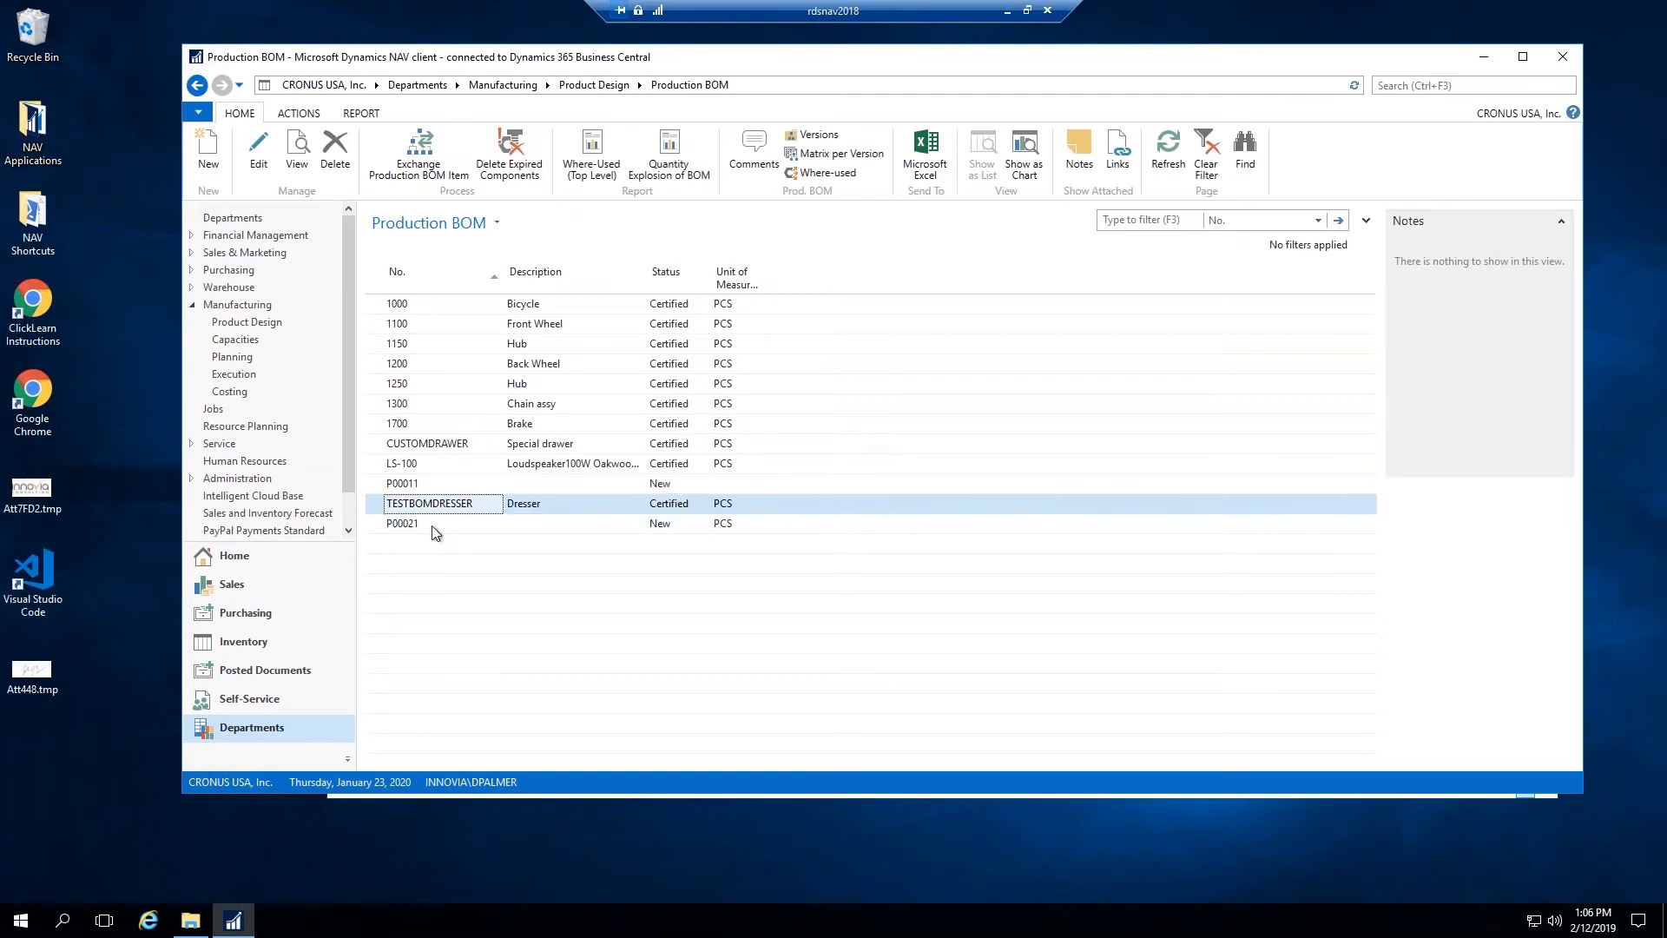
{"action": "left_click", "coordinate": [402, 522]}
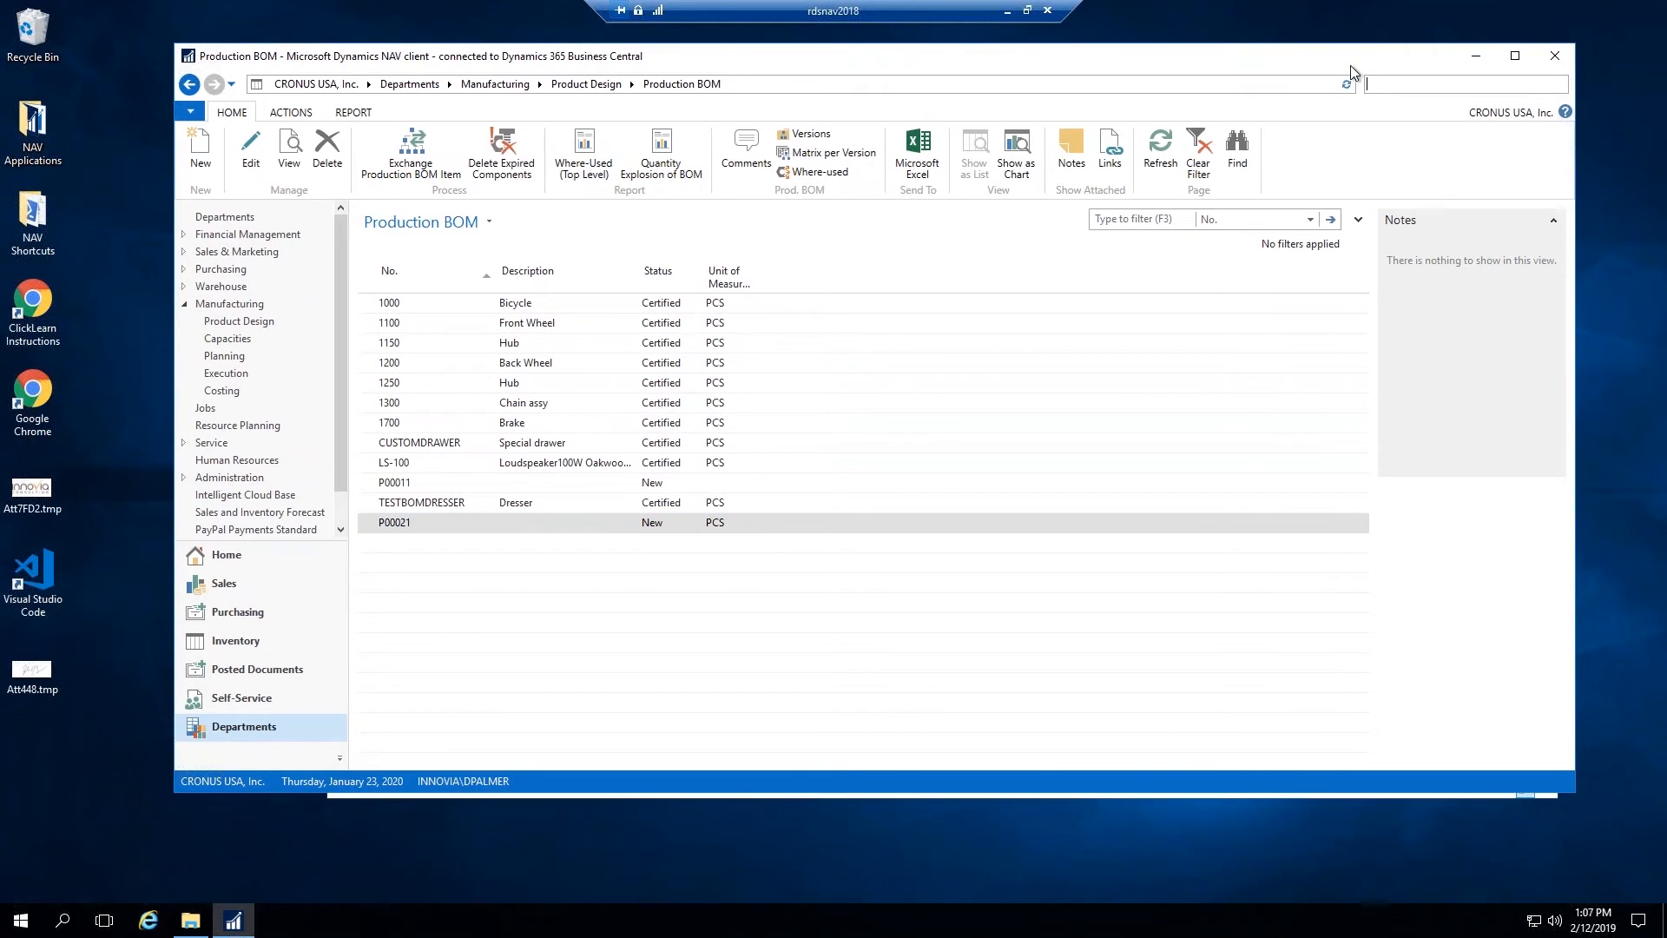
Step: Search 'routing' to open the Routings list and look over the Back Wheel and Test routing entries
{"action": "type", "text": "routing"}
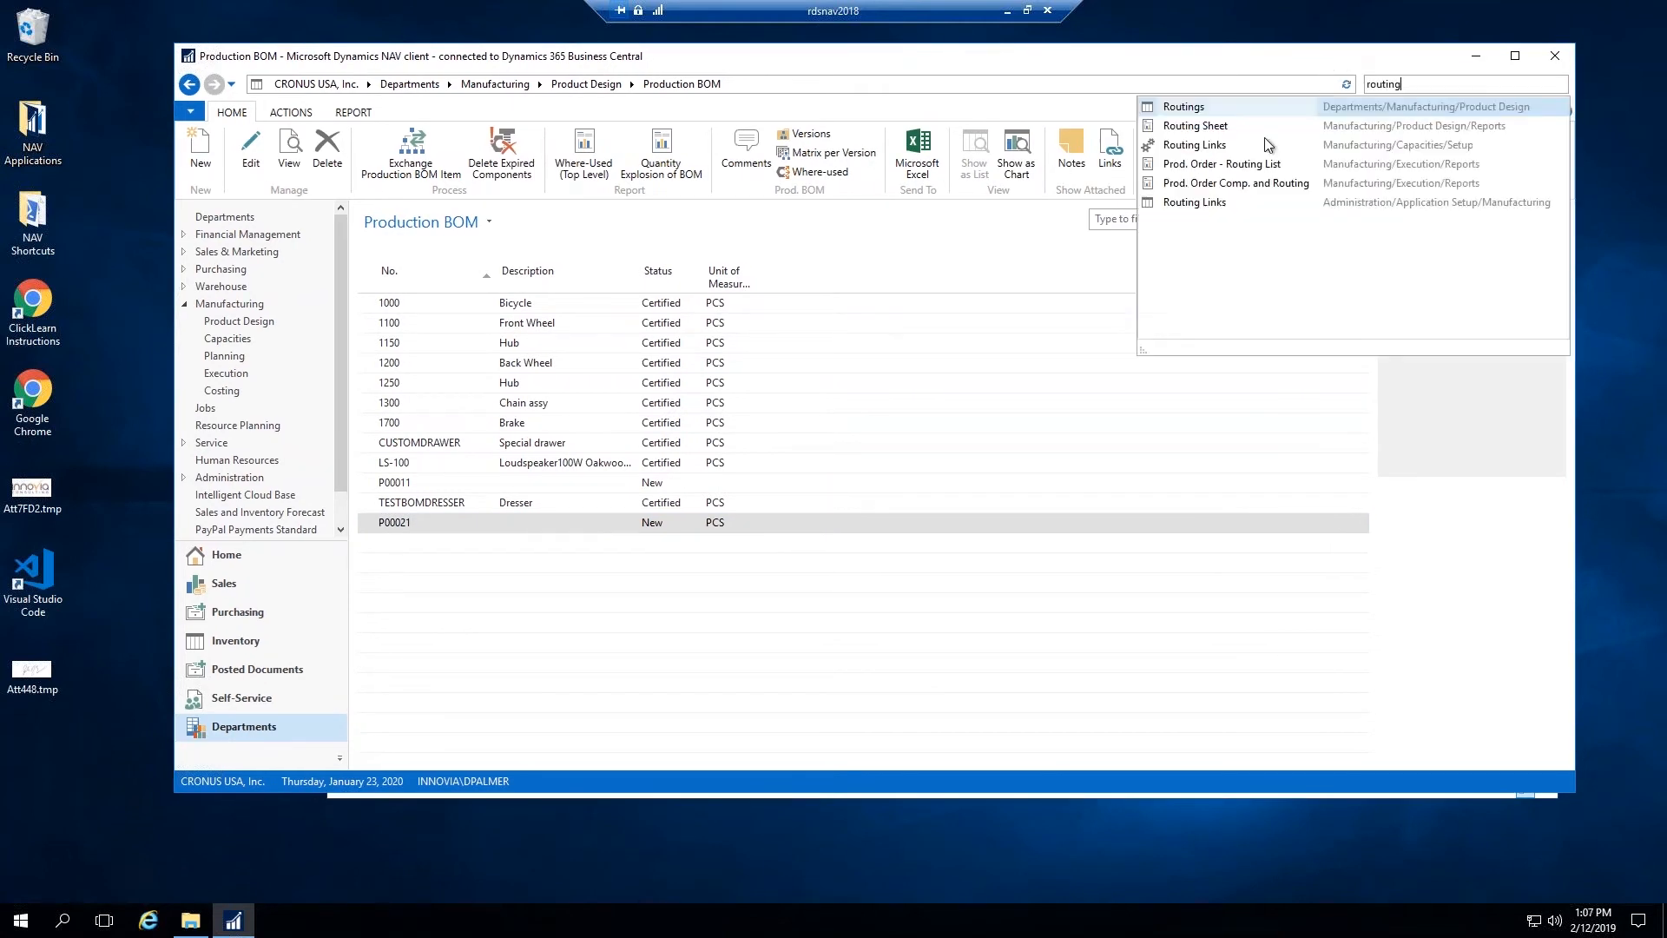
{"action": "left_click", "coordinate": [1183, 105]}
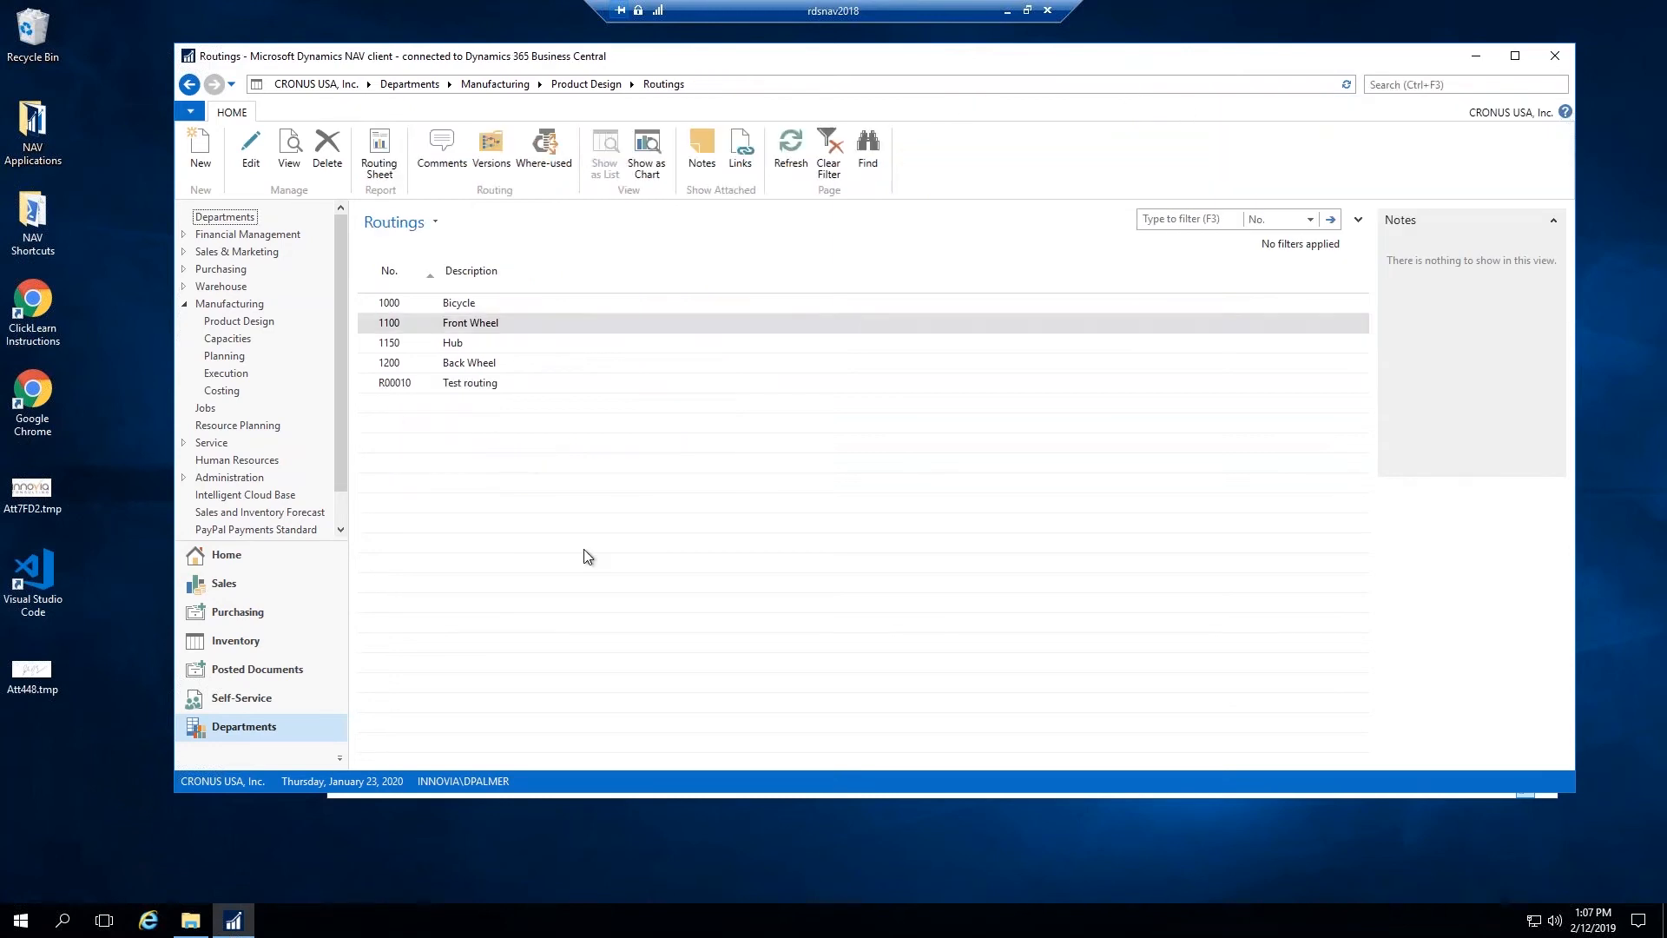
{"action": "left_click", "coordinate": [489, 383]}
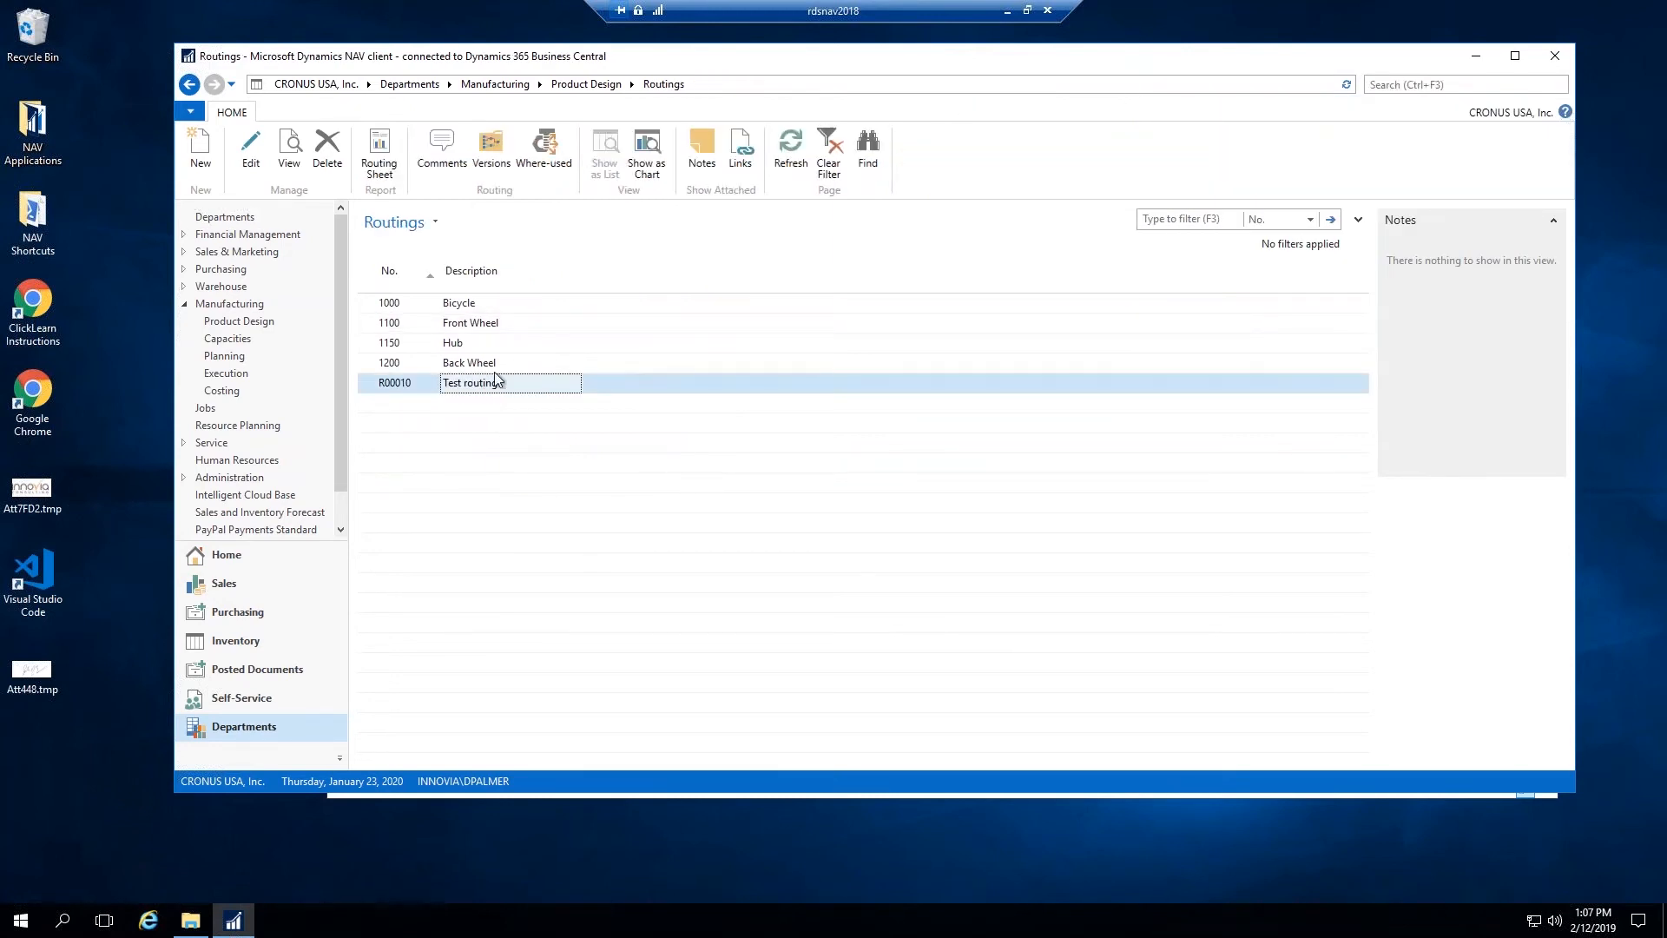
{"action": "left_click", "coordinate": [468, 363]}
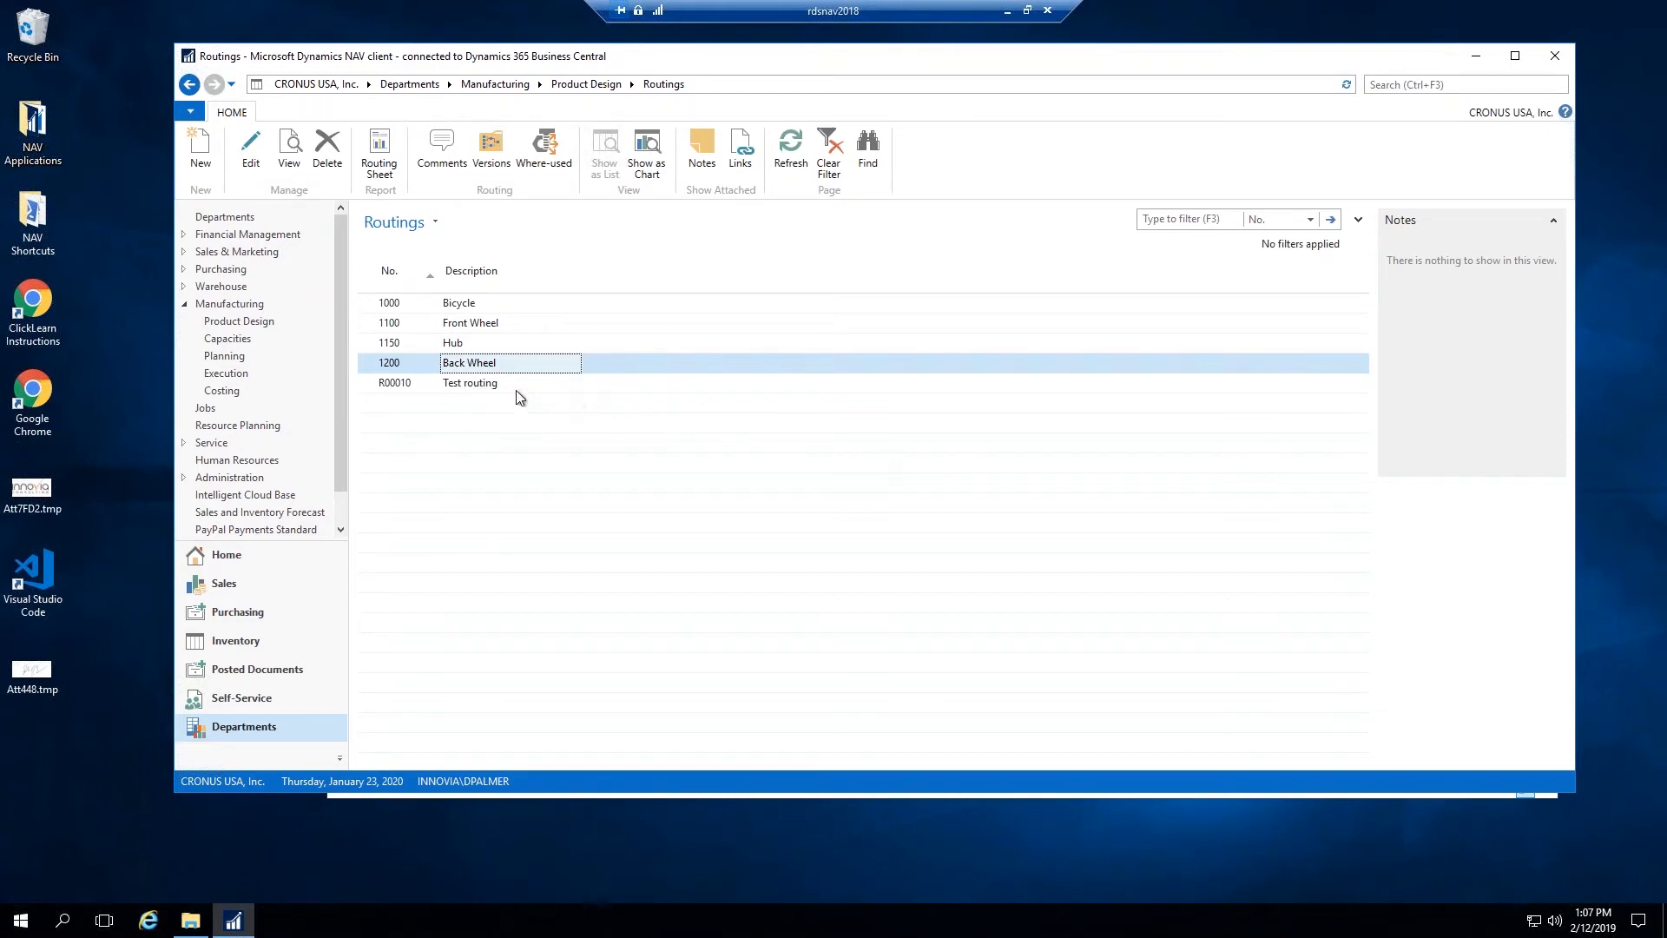
{"action": "mouse_move", "coordinate": [496, 384]}
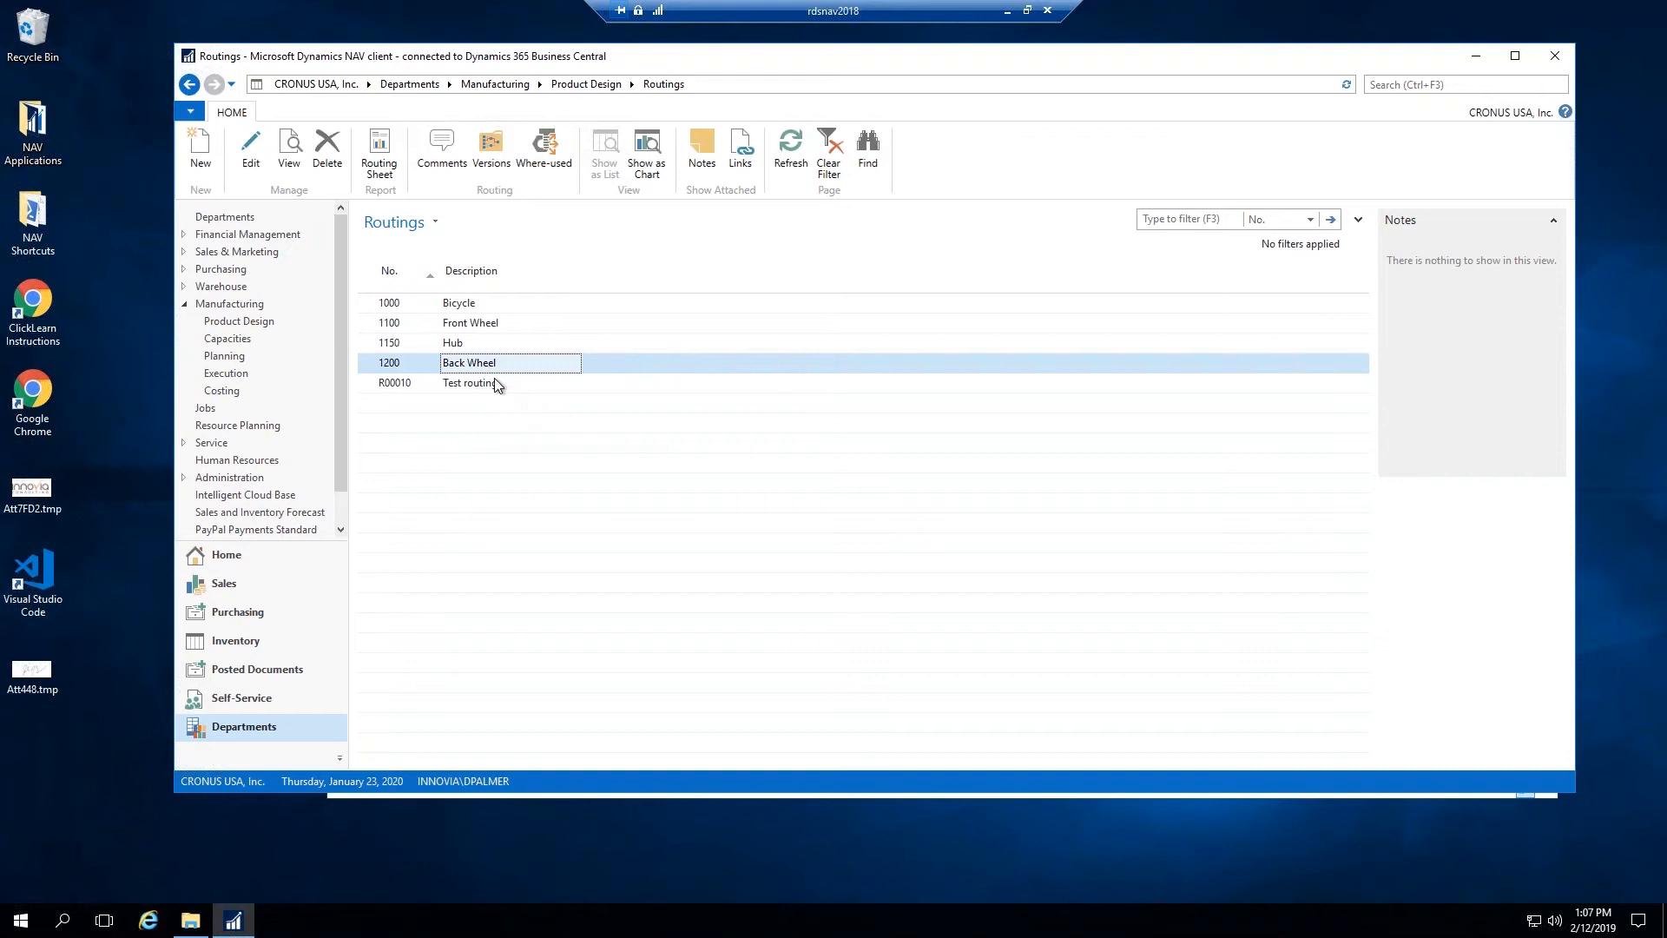
{"action": "left_click", "coordinate": [510, 383]}
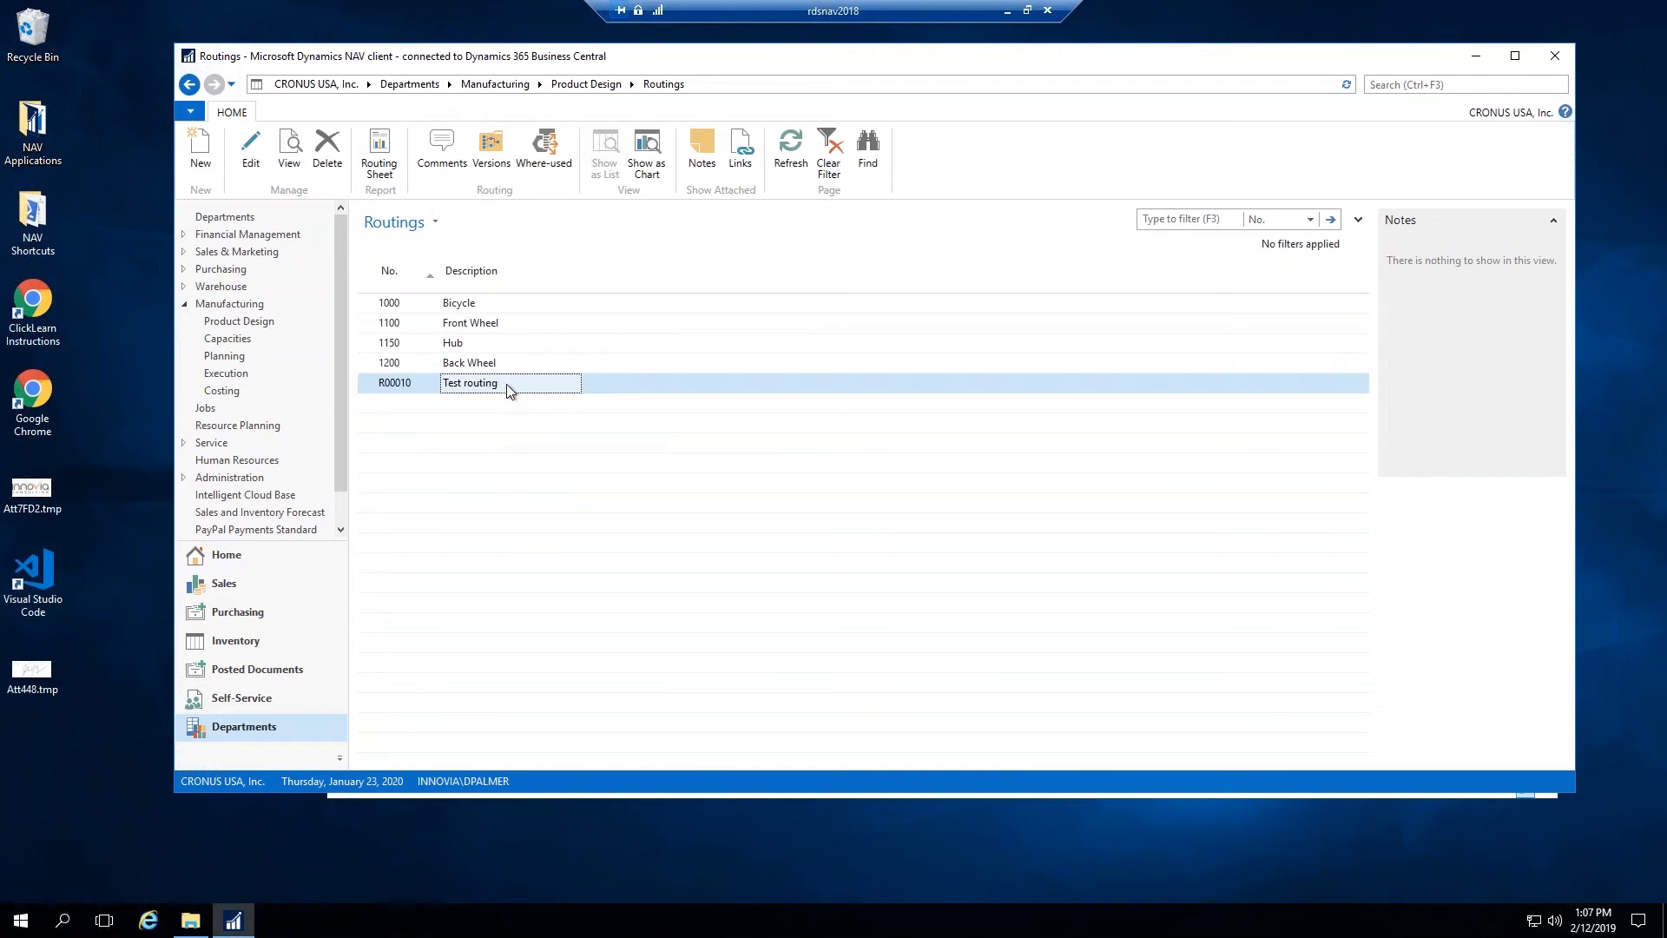
{"action": "mouse_move", "coordinate": [1519, 528]}
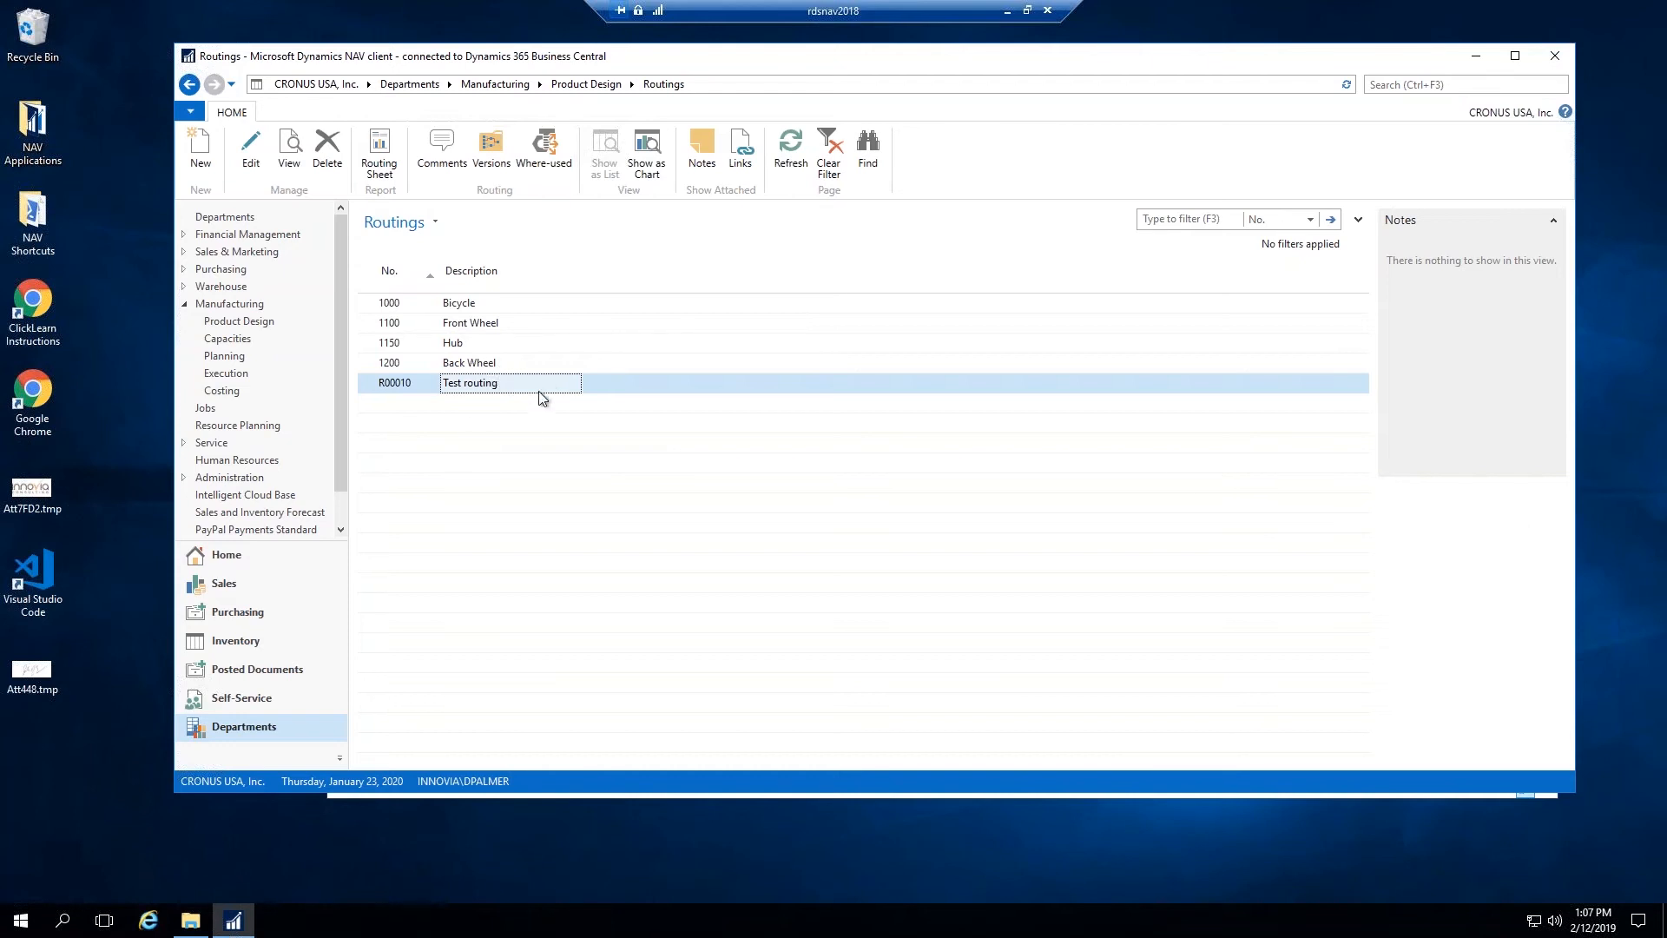
{"action": "mouse_move", "coordinate": [478, 312]}
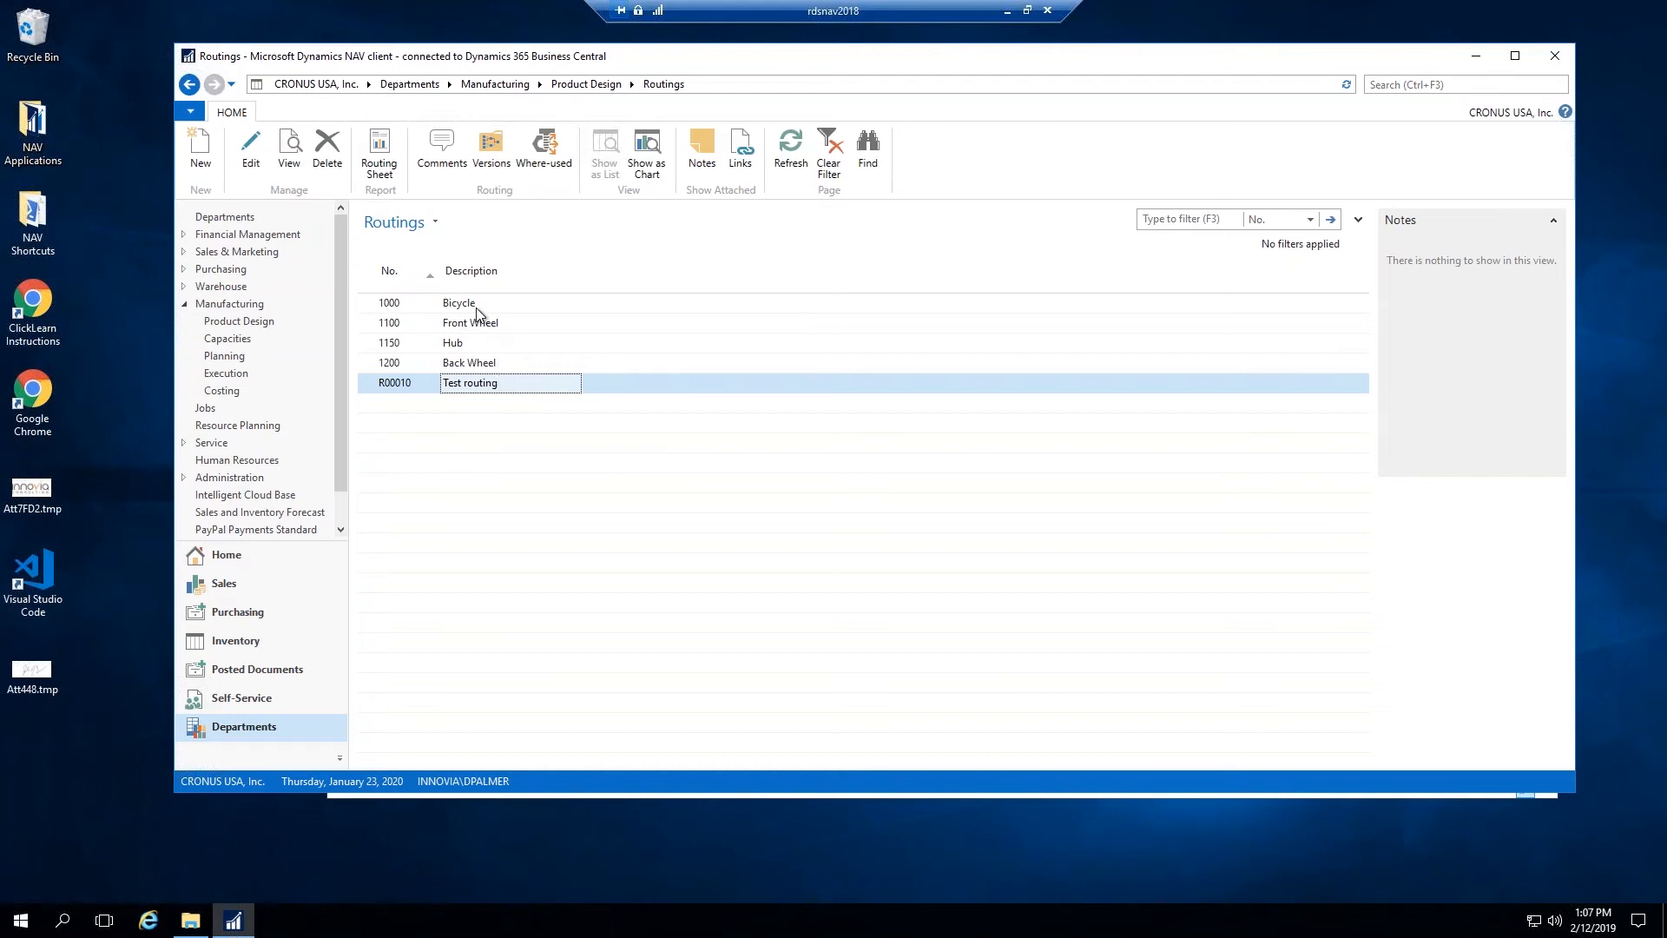
Step: Open routing 1000 Bicycle, look over its four operation lines including Wheel assembly, then close the card
{"action": "double_click", "coordinate": [458, 302]}
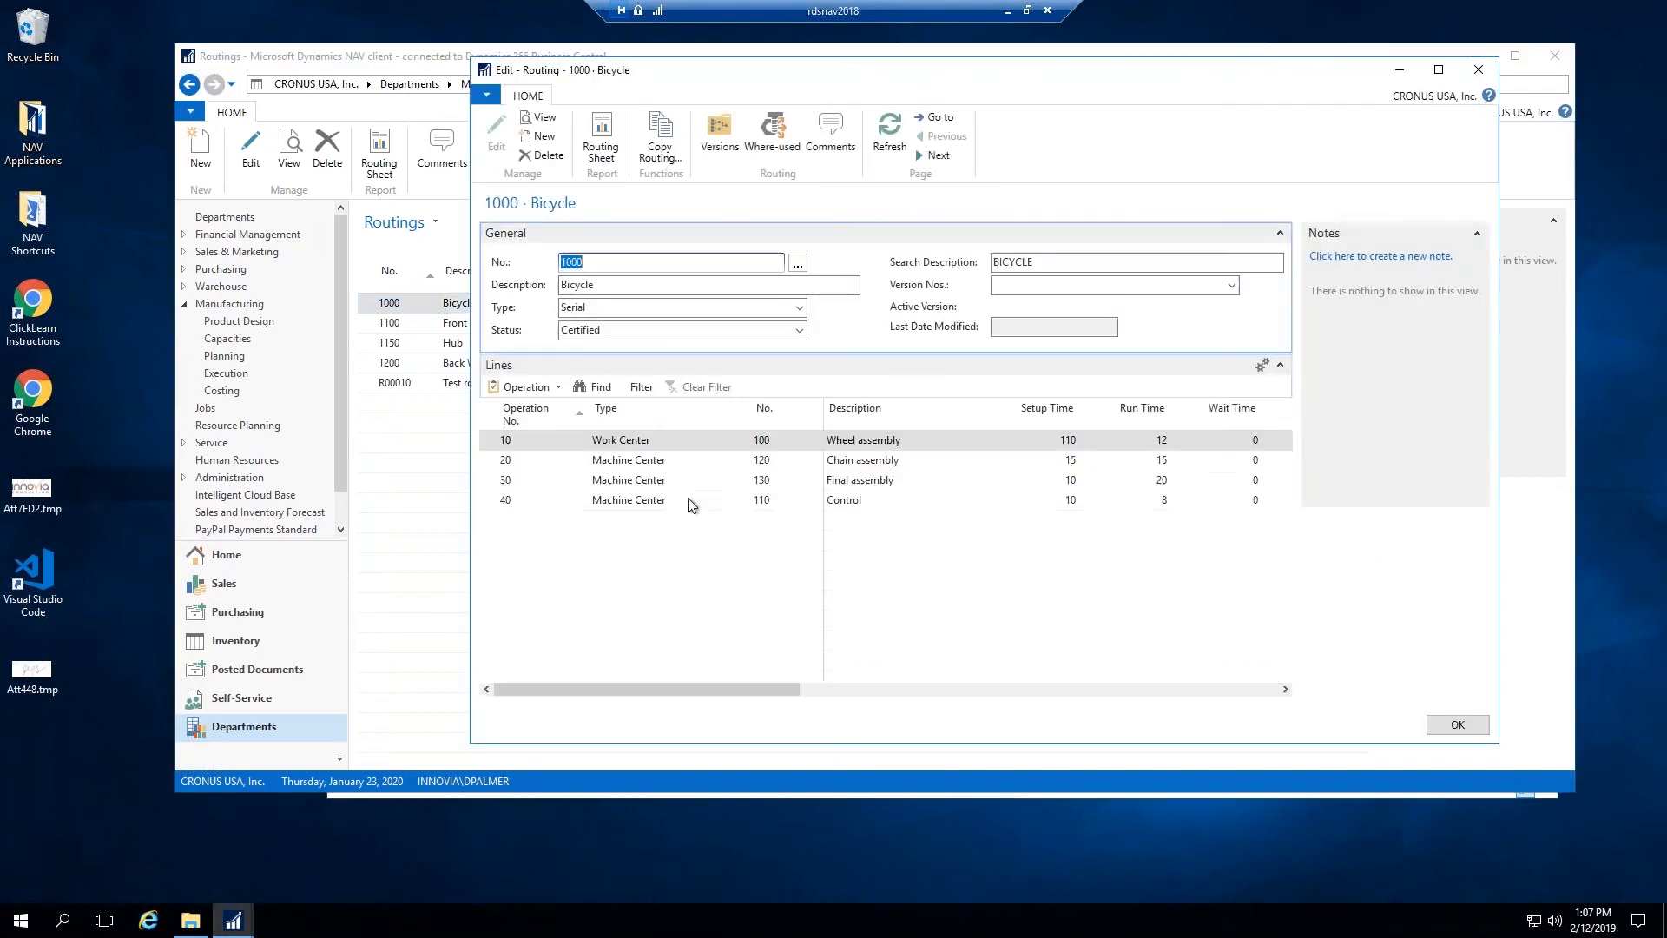
{"action": "mouse_move", "coordinate": [912, 71]}
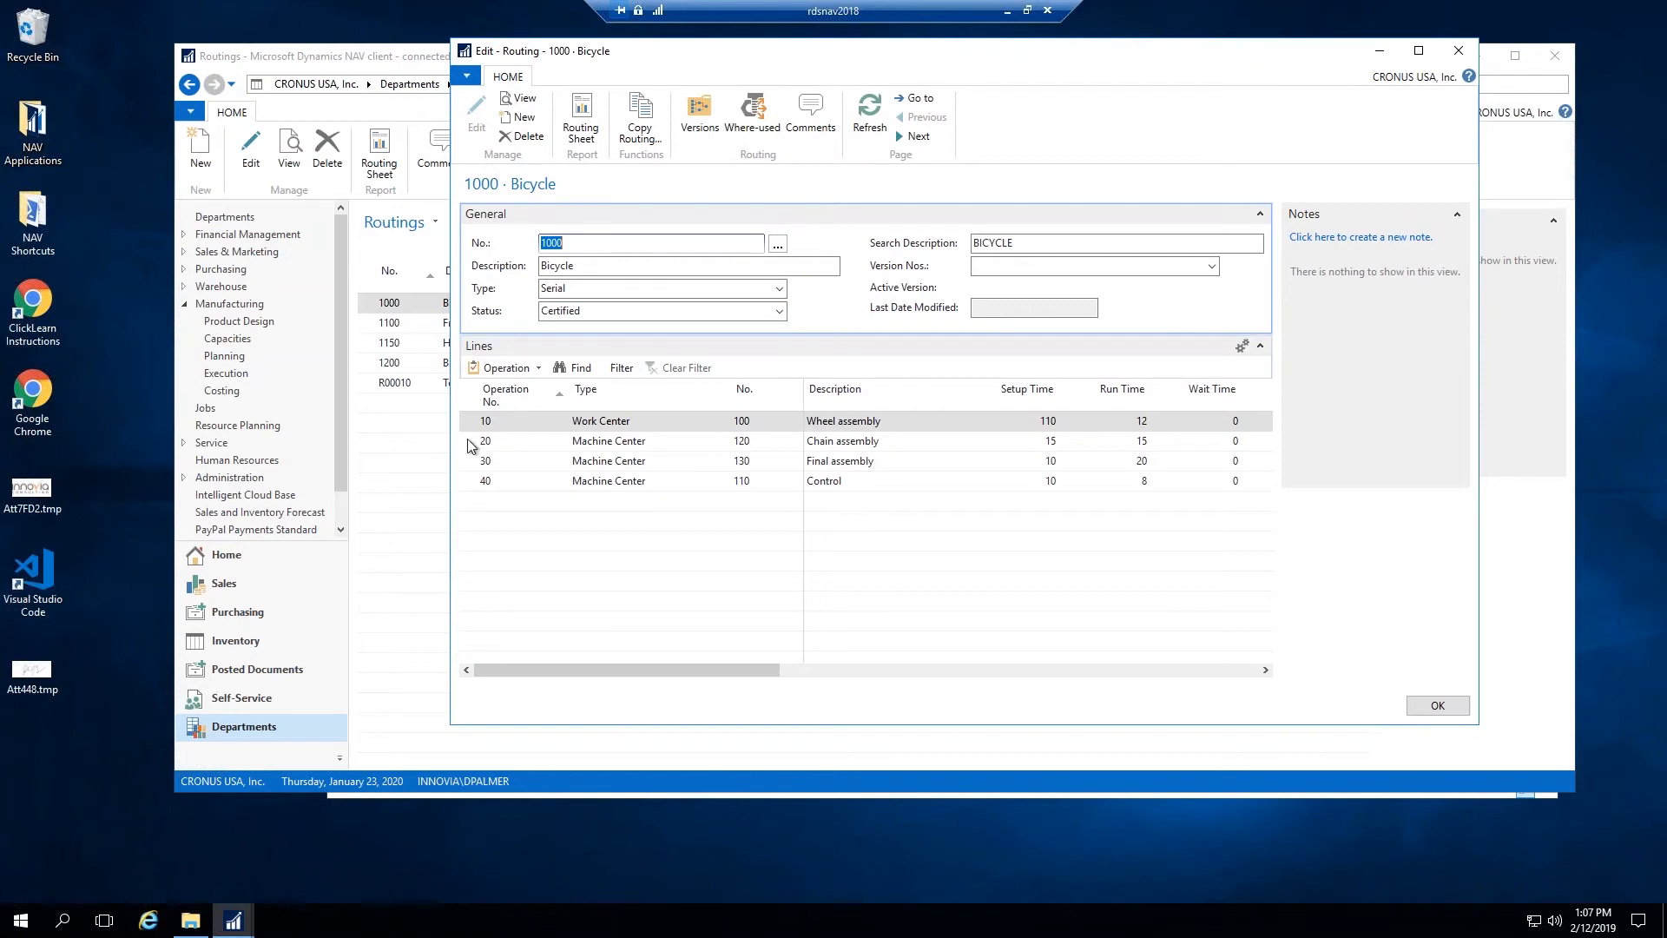
{"action": "mouse_move", "coordinate": [1032, 465]}
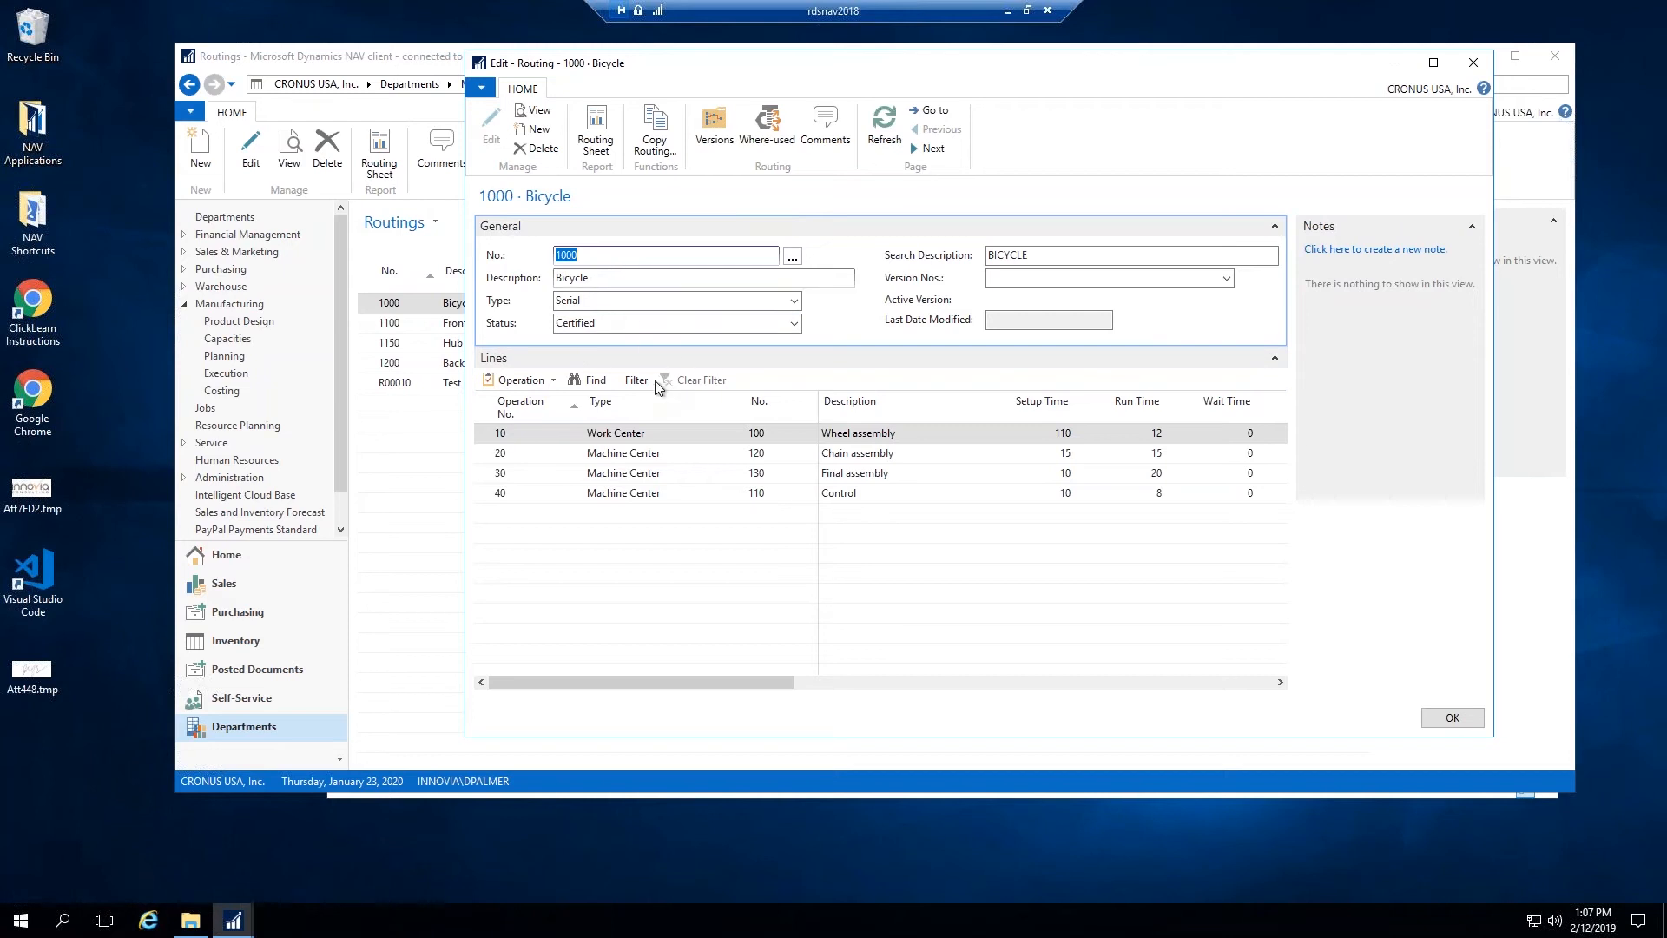
{"action": "mouse_move", "coordinate": [497, 444]}
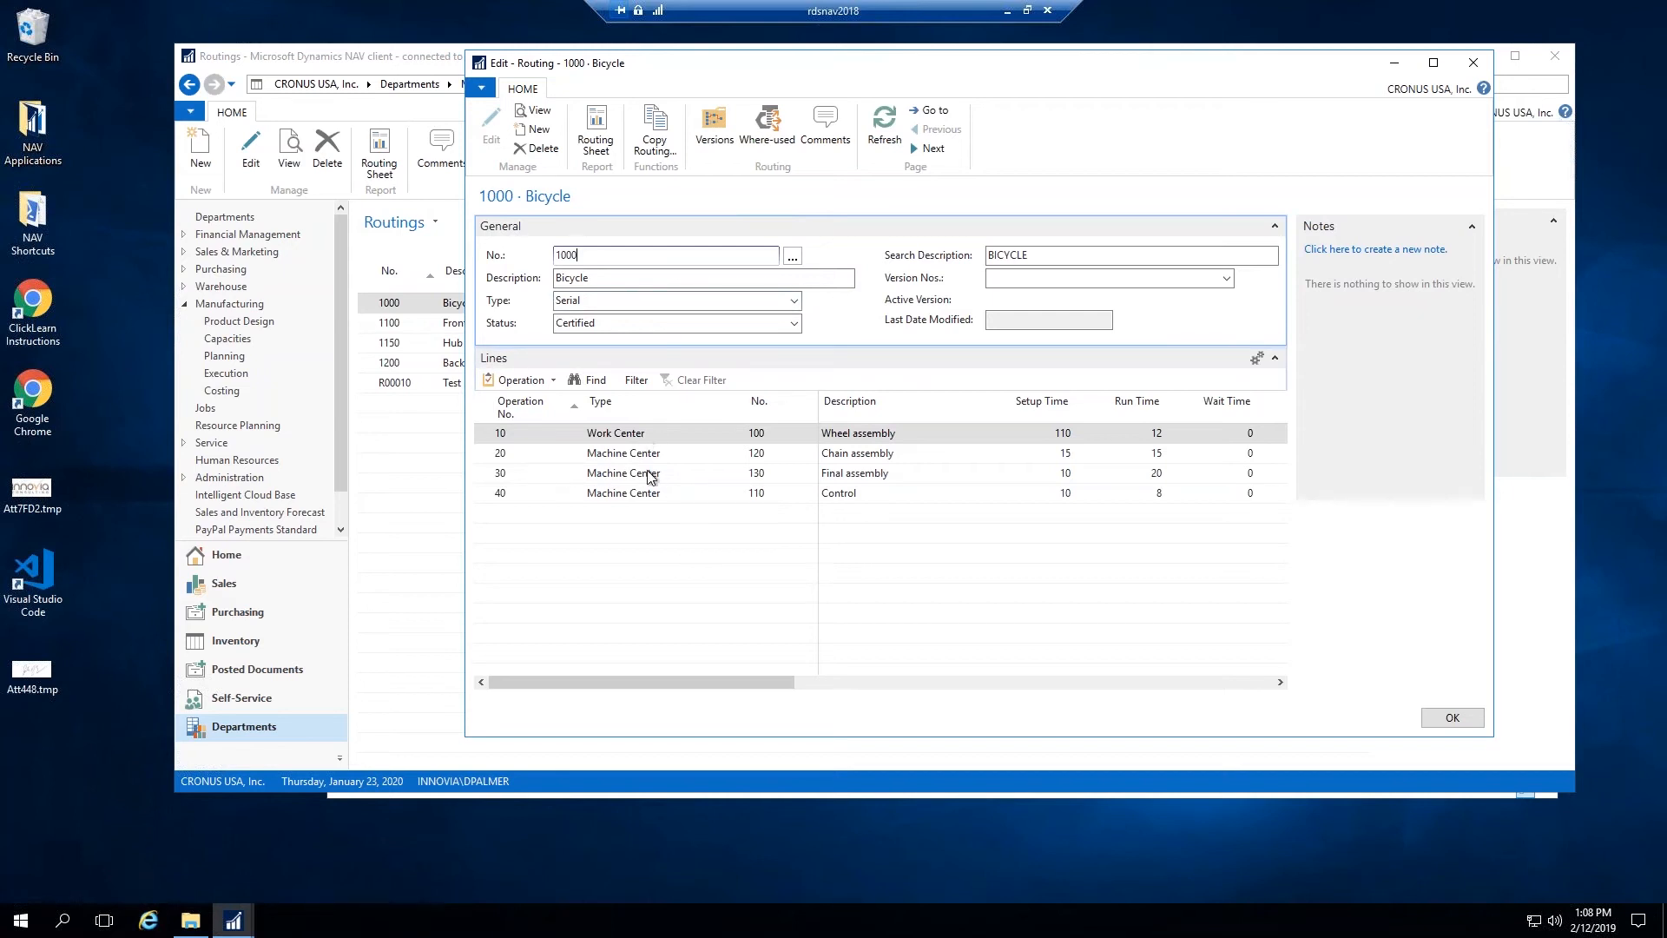
{"action": "mouse_move", "coordinate": [656, 460]}
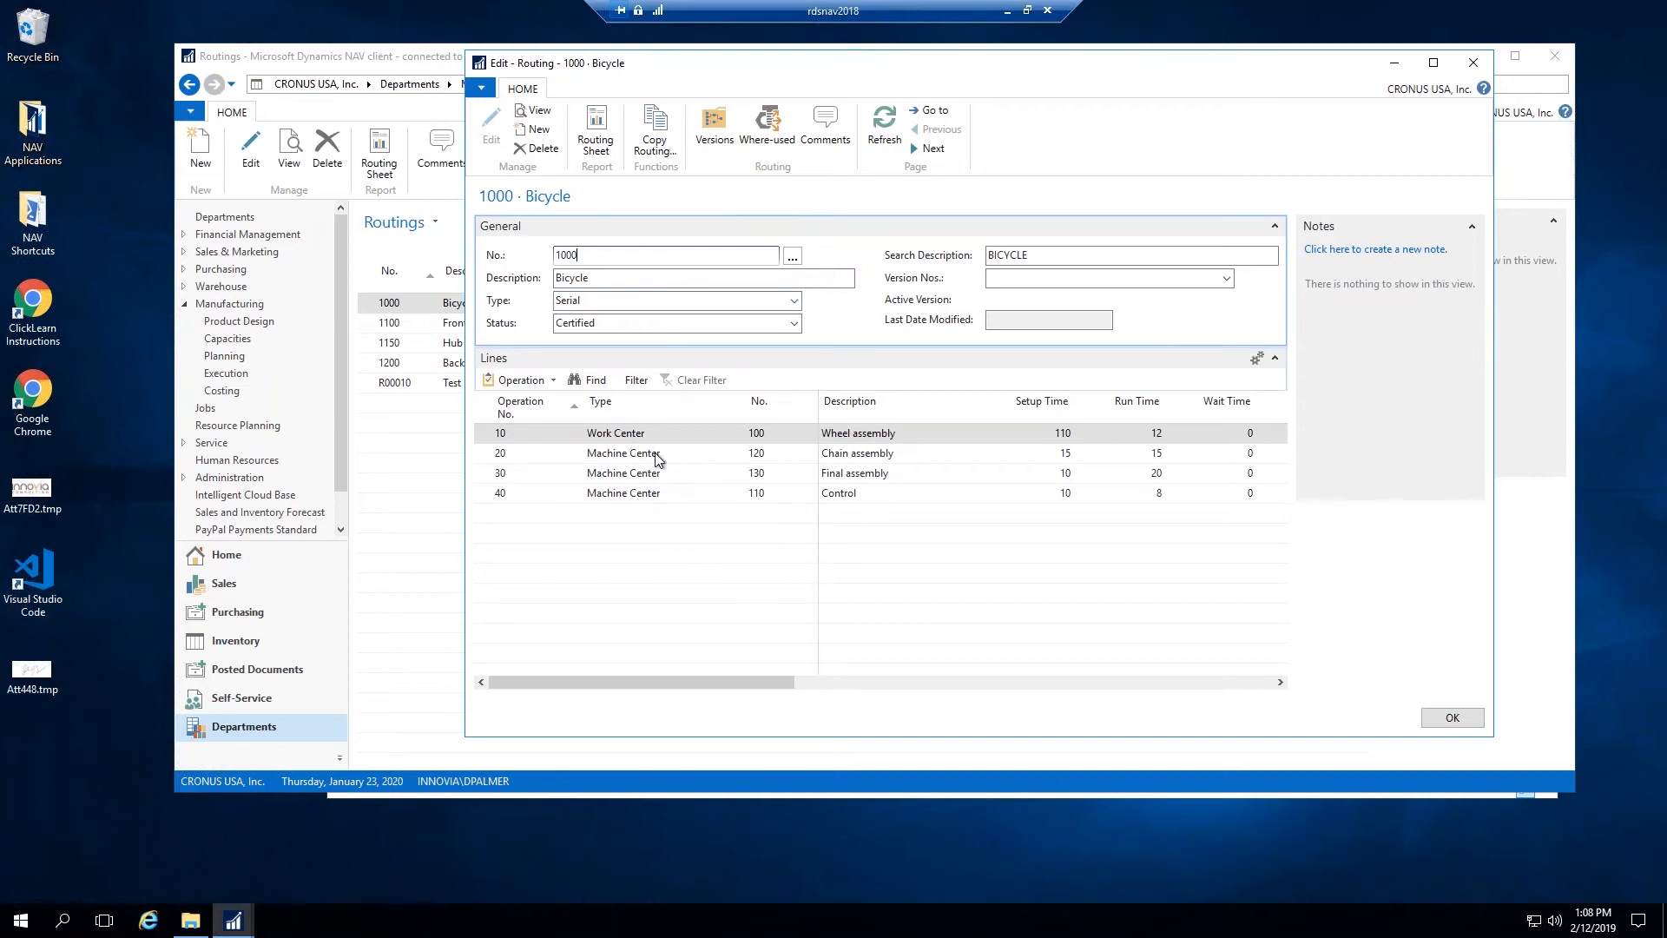
{"action": "left_click", "coordinate": [617, 432]}
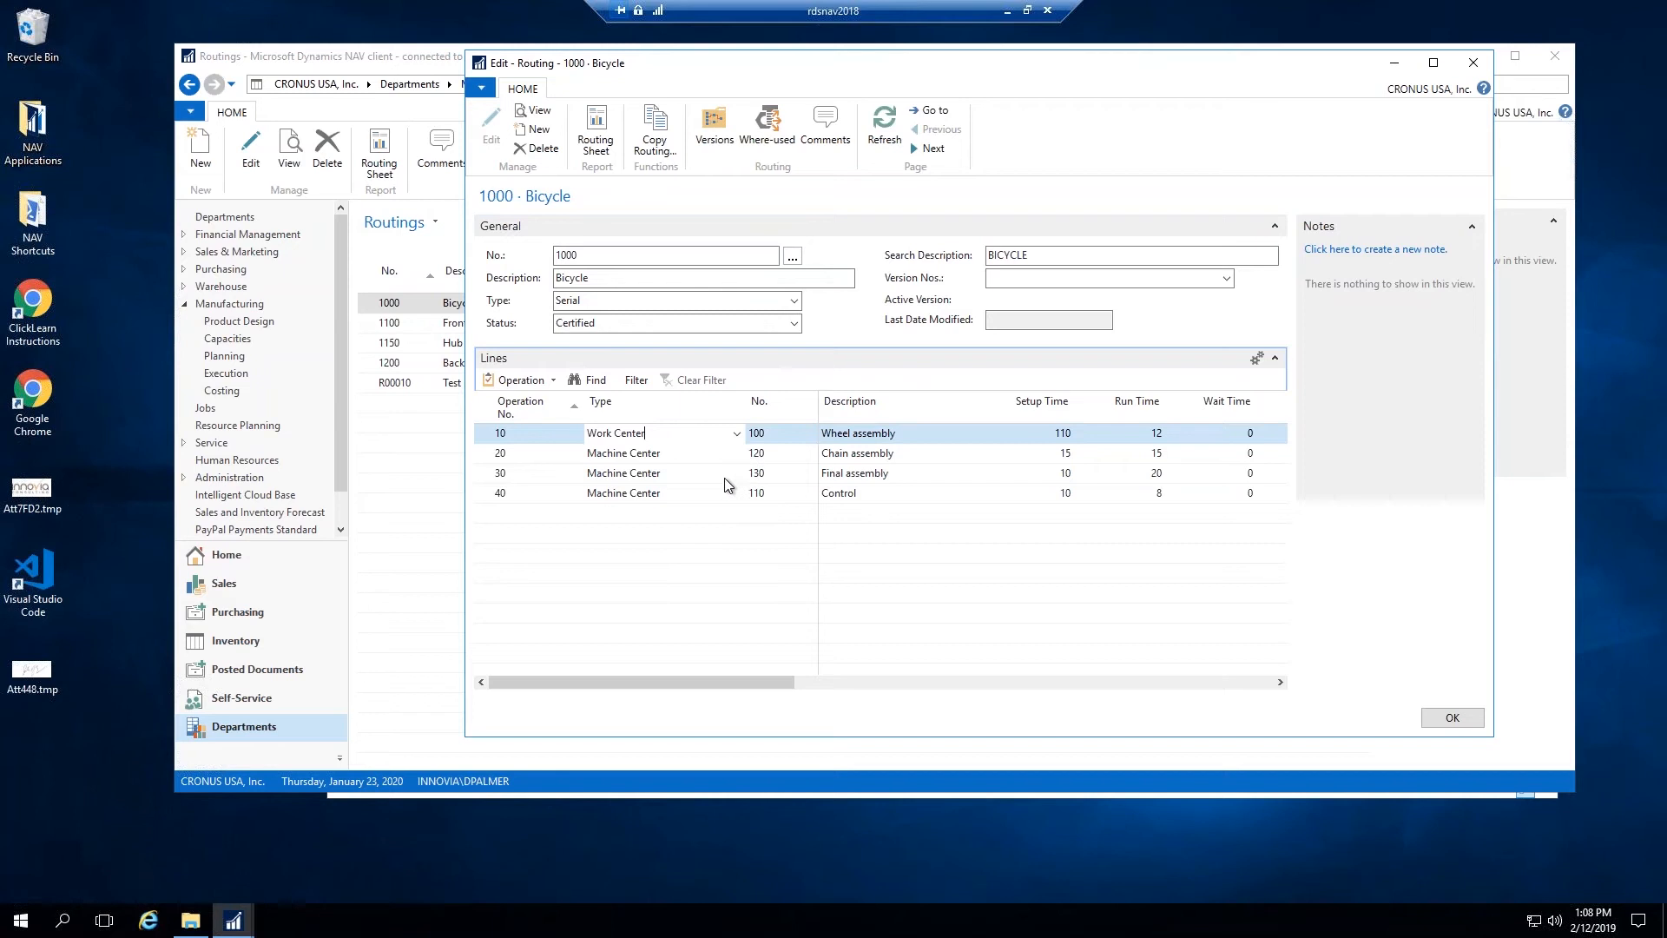
{"action": "left_click", "coordinate": [623, 453]}
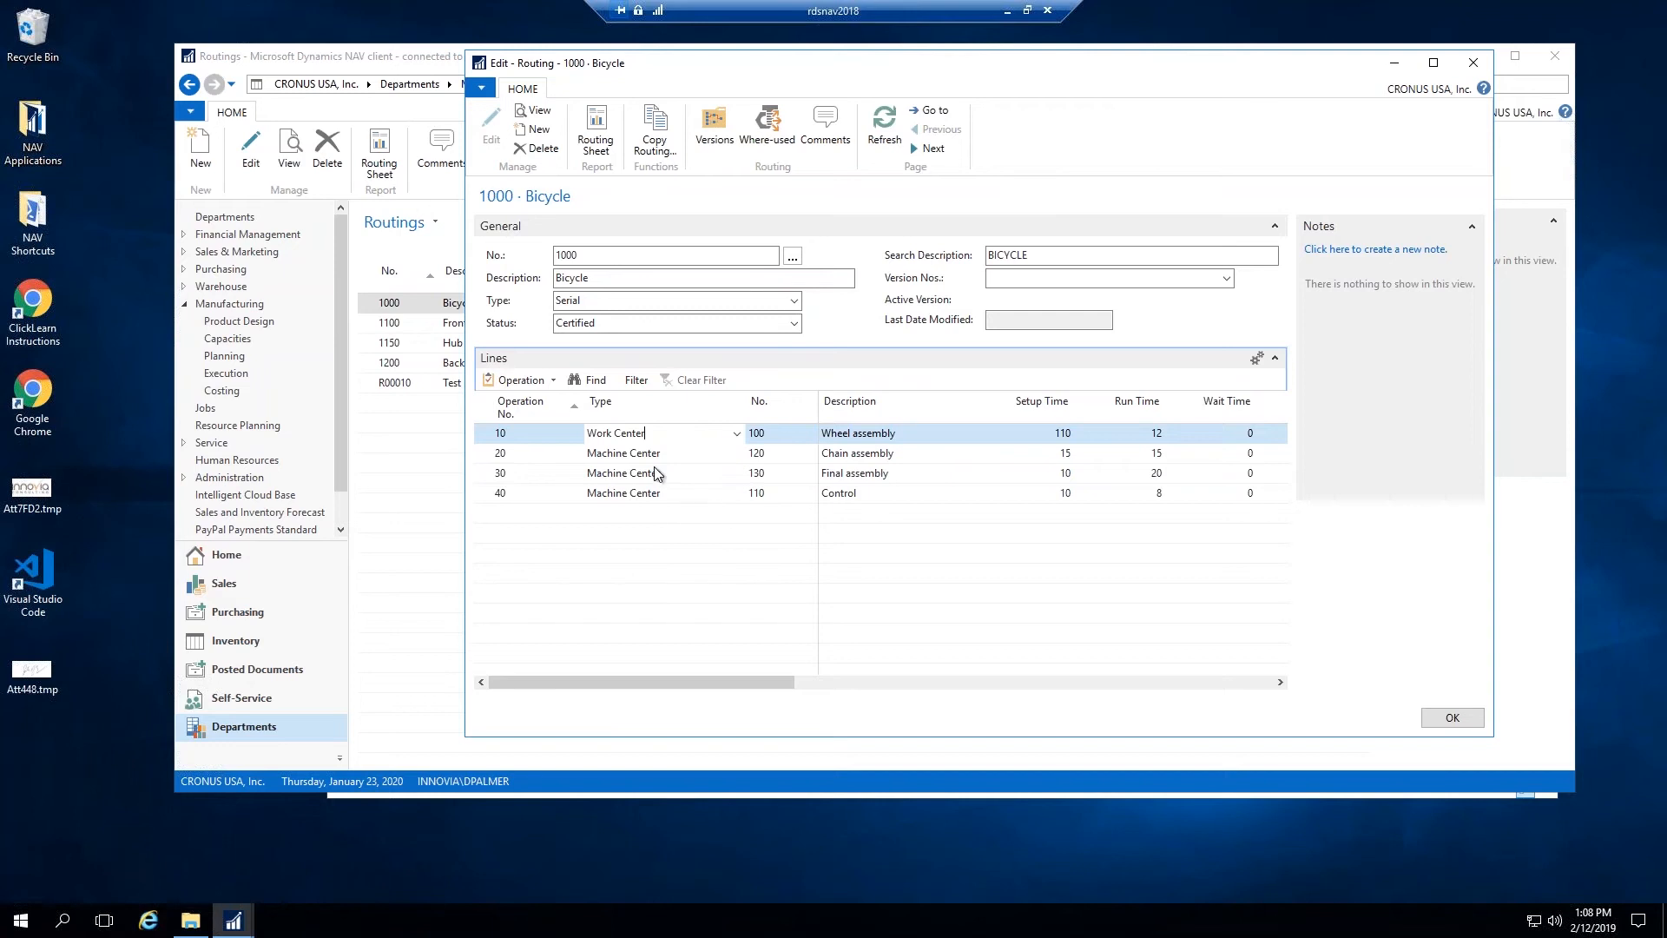
{"action": "mouse_move", "coordinate": [805, 77]}
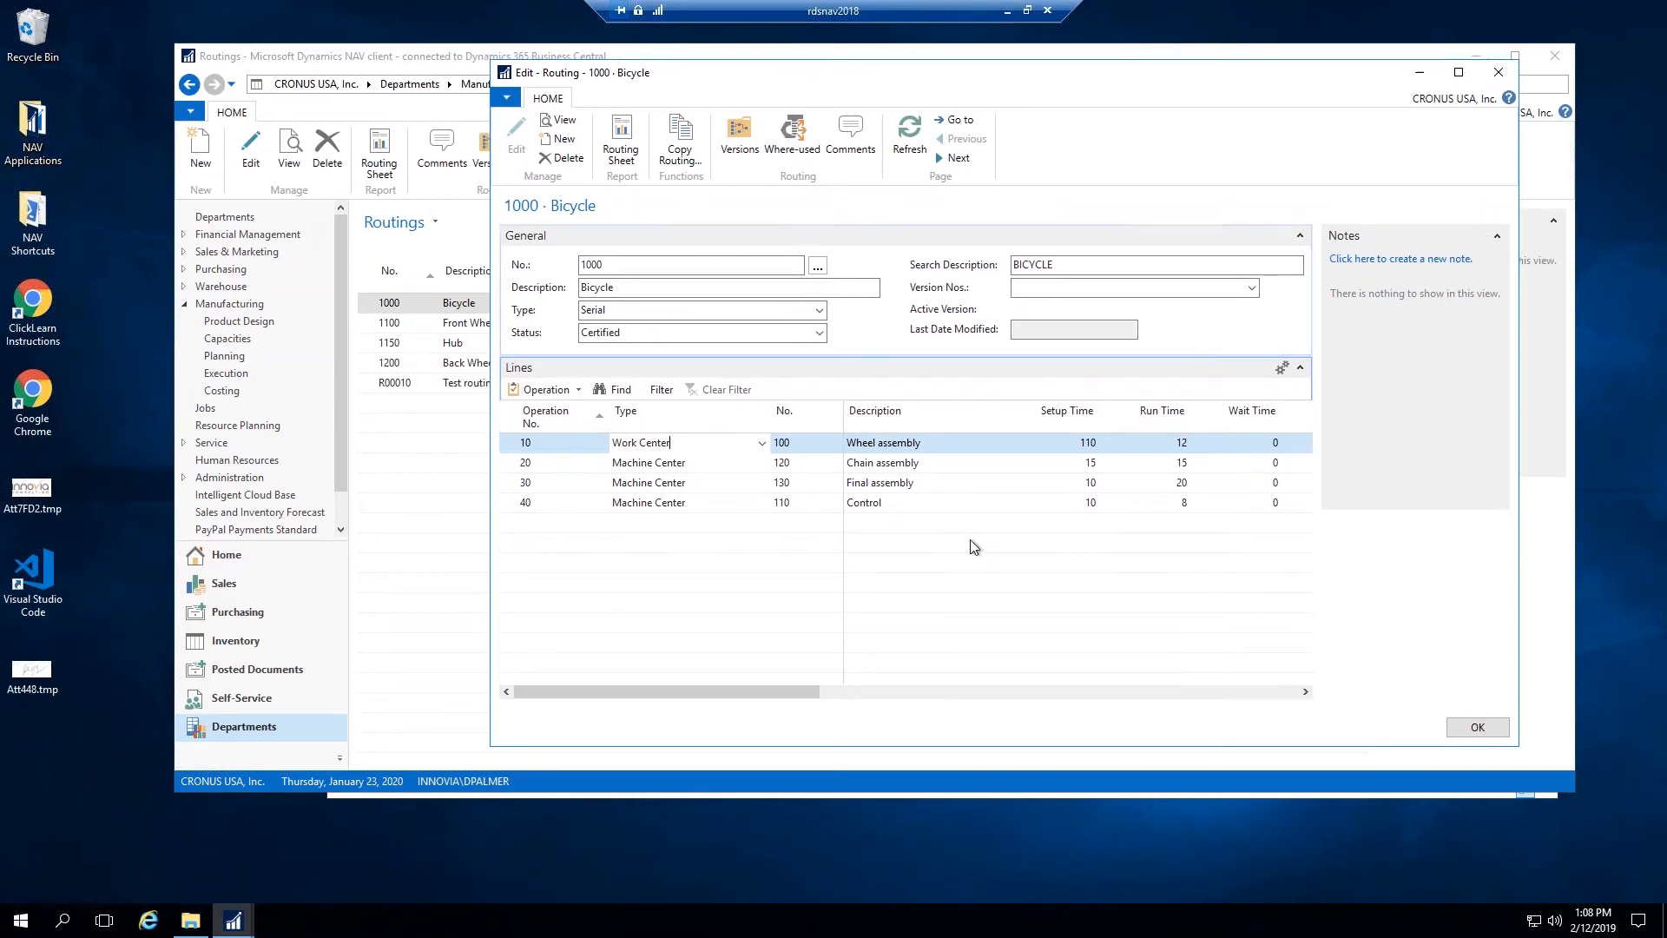
{"action": "mouse_move", "coordinate": [932, 452]}
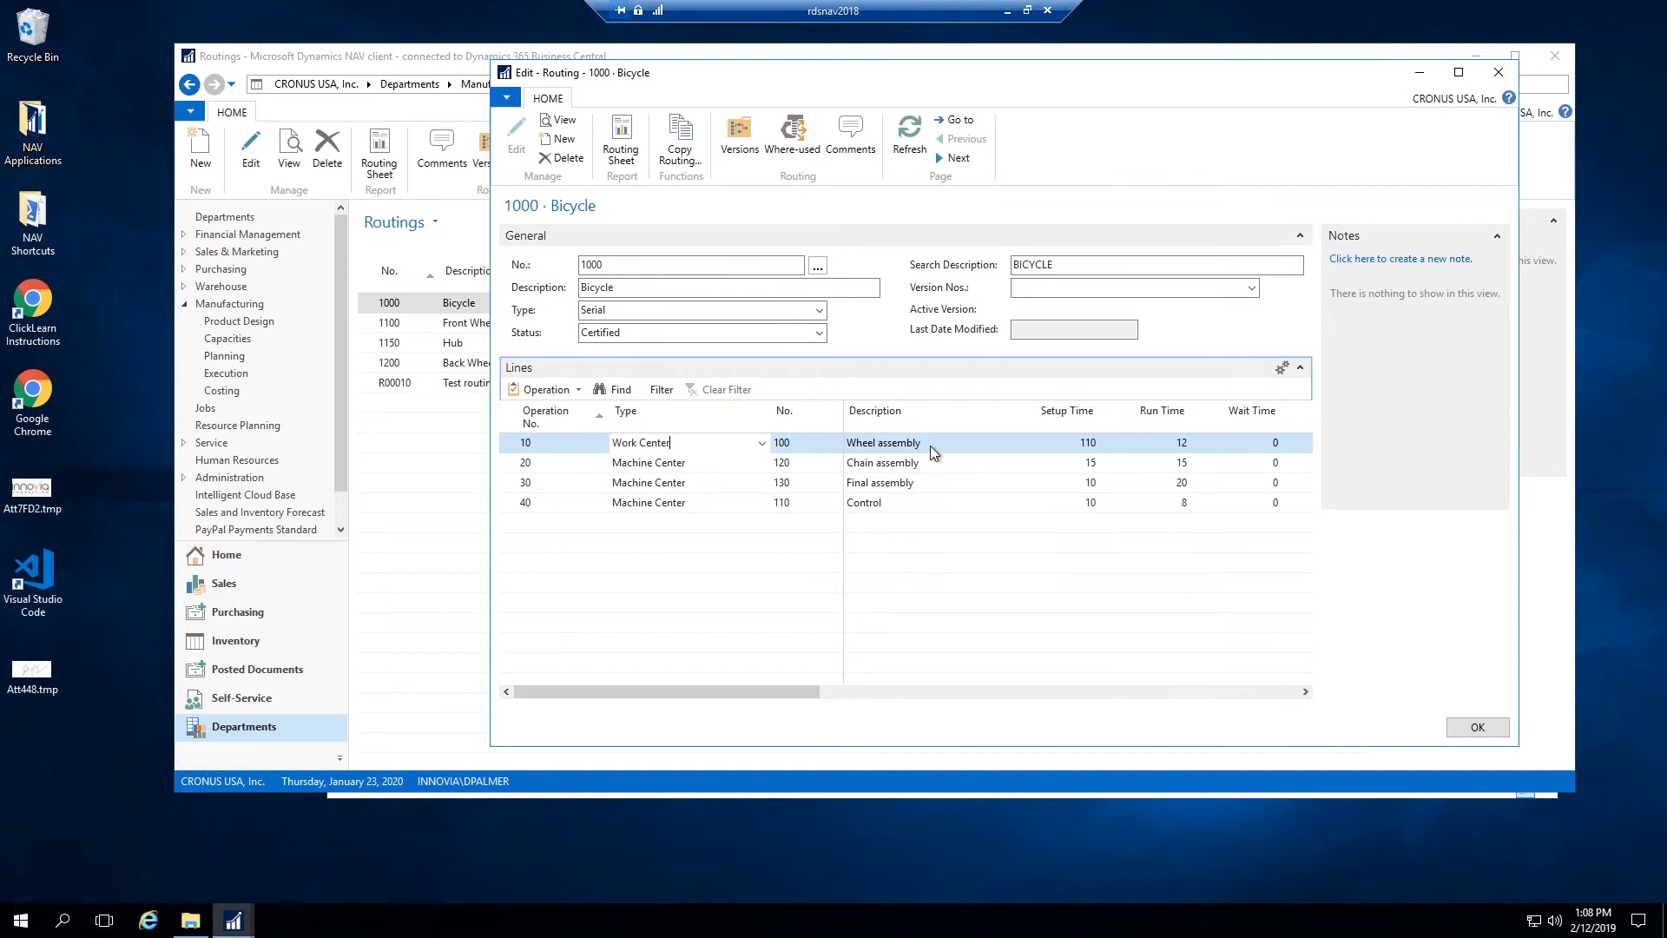
{"action": "left_click", "coordinate": [923, 442]}
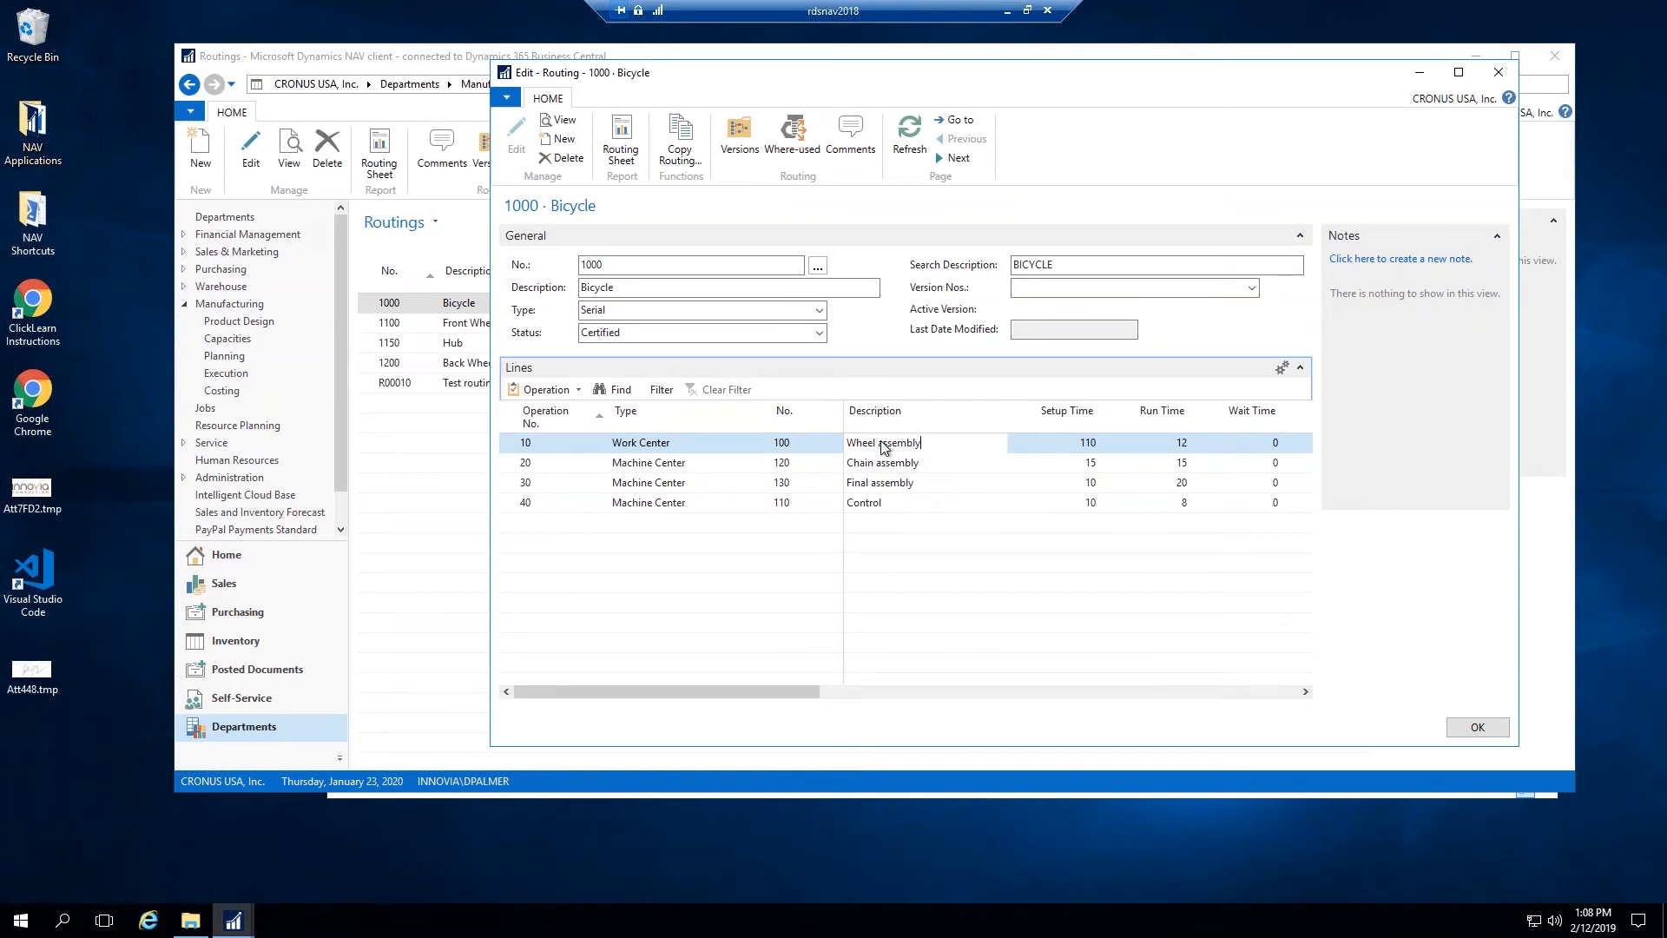
{"action": "mouse_move", "coordinate": [1053, 457]}
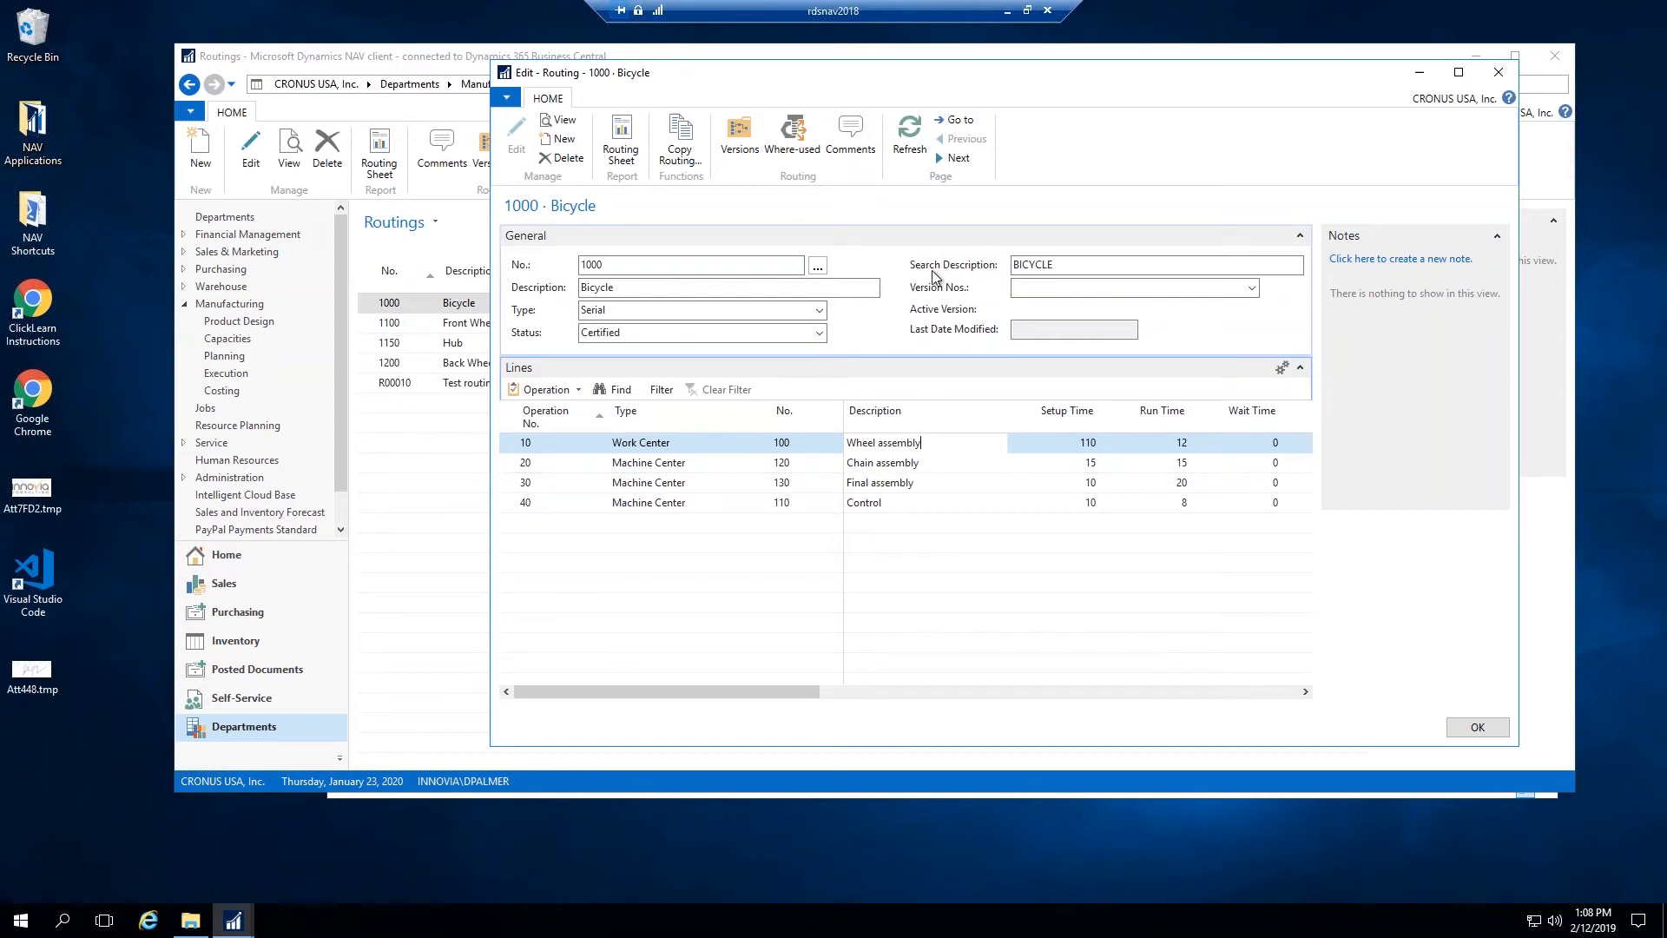
{"action": "mouse_move", "coordinate": [1022, 338]}
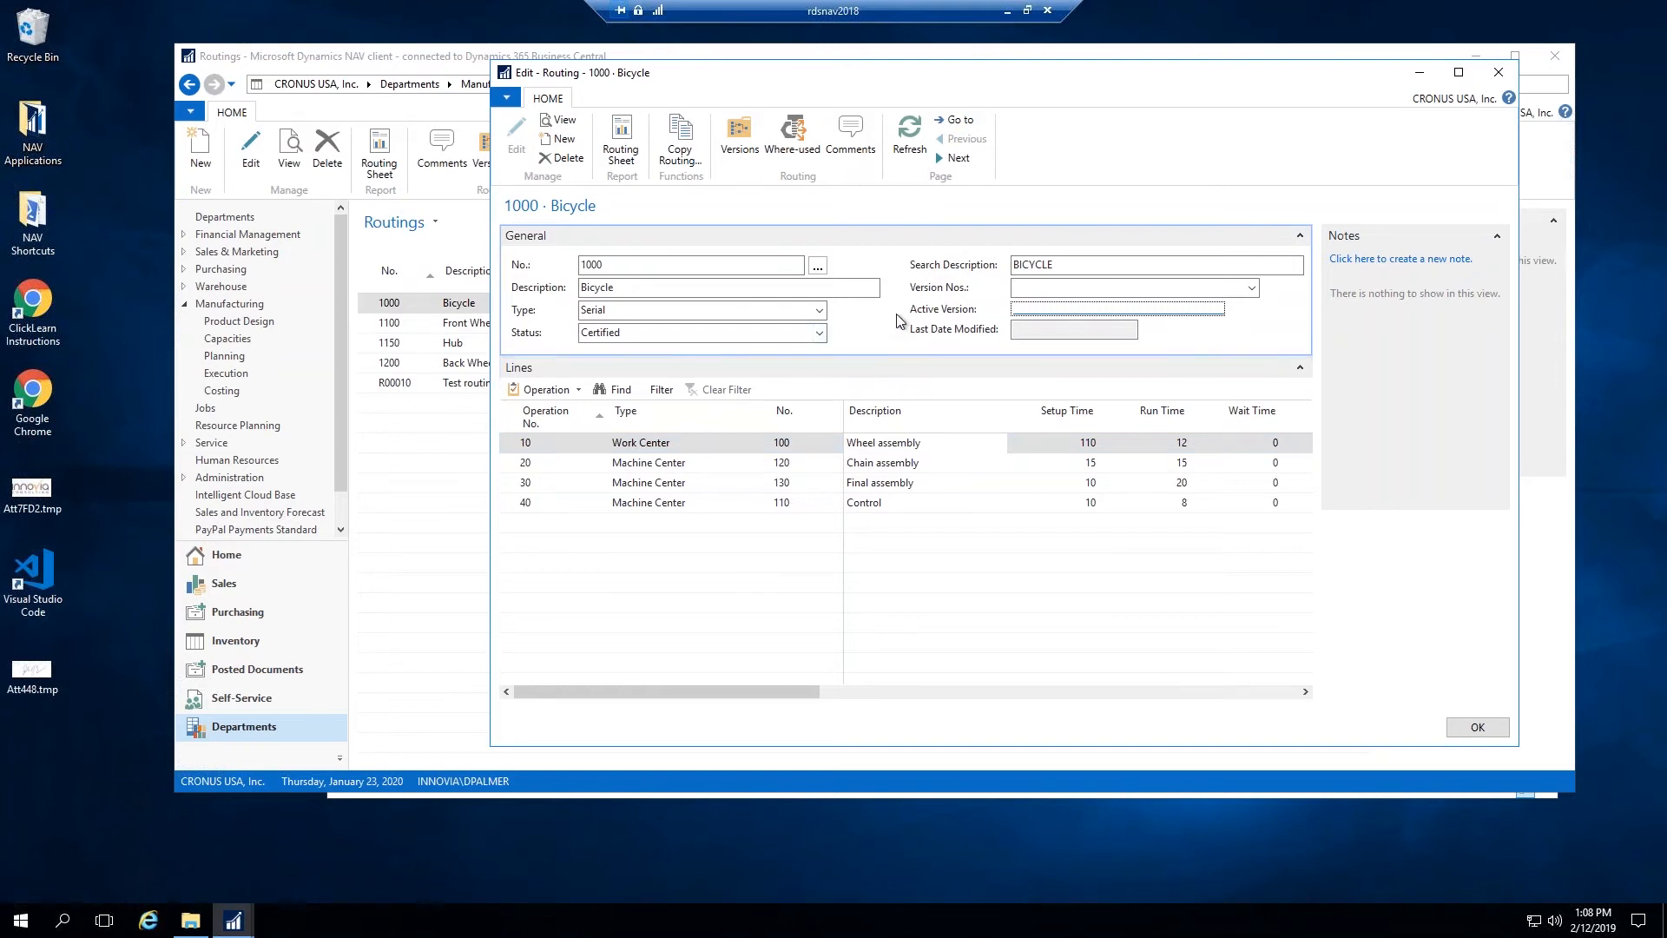
{"action": "left_click", "coordinate": [1157, 265]}
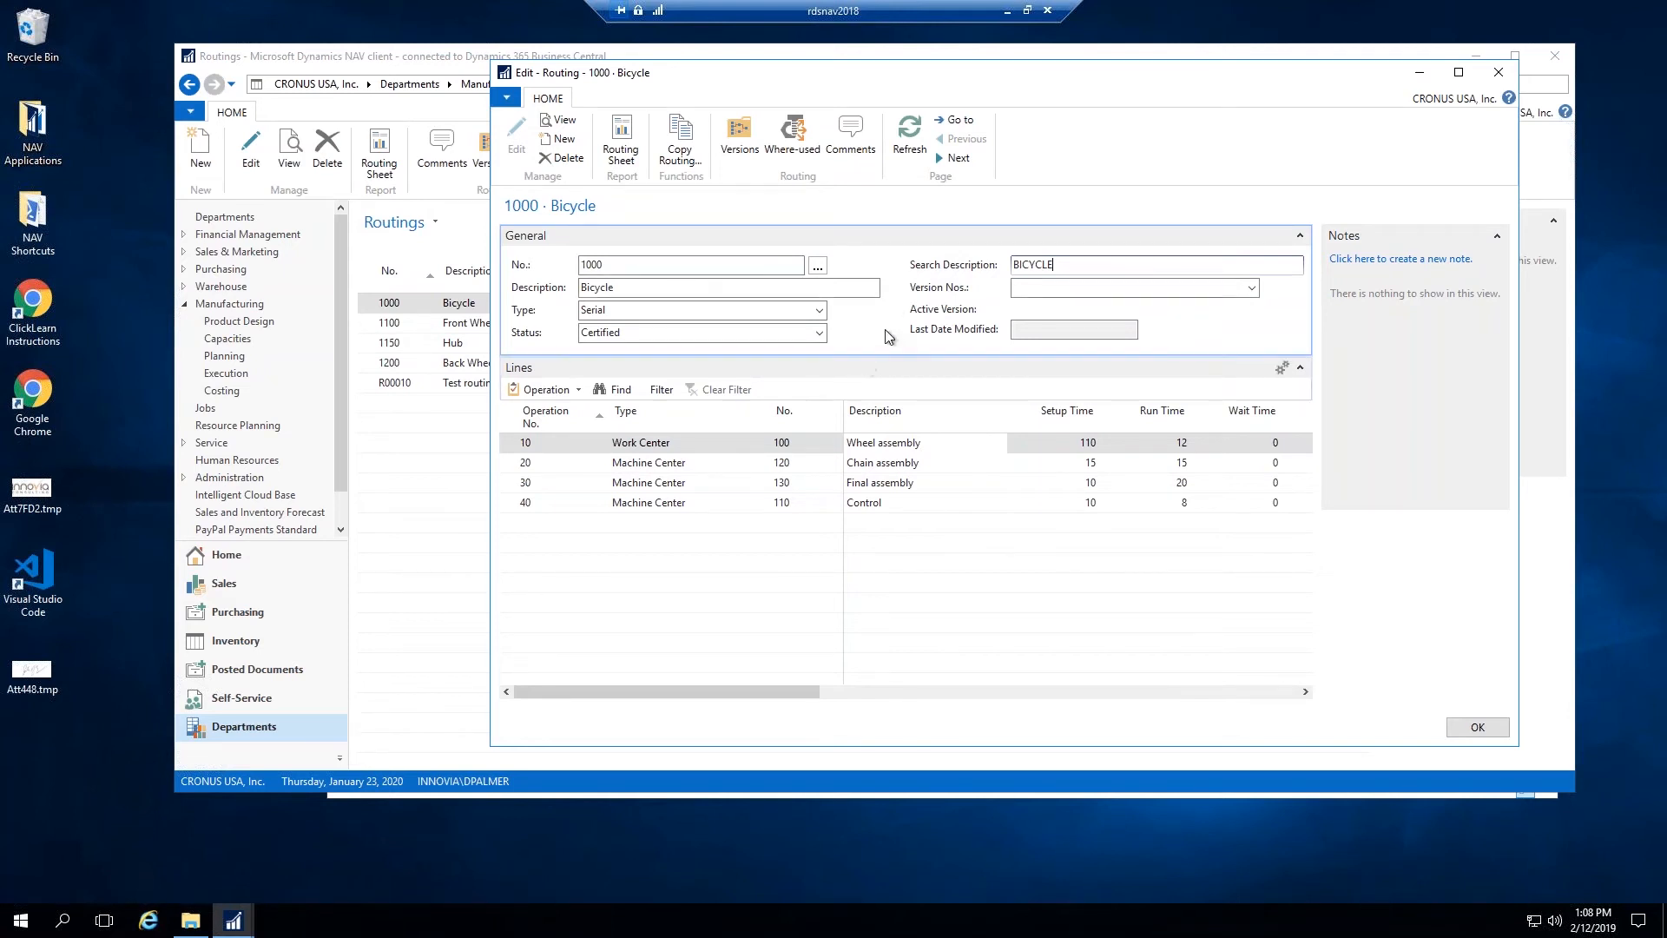
{"action": "left_click", "coordinate": [1476, 726]}
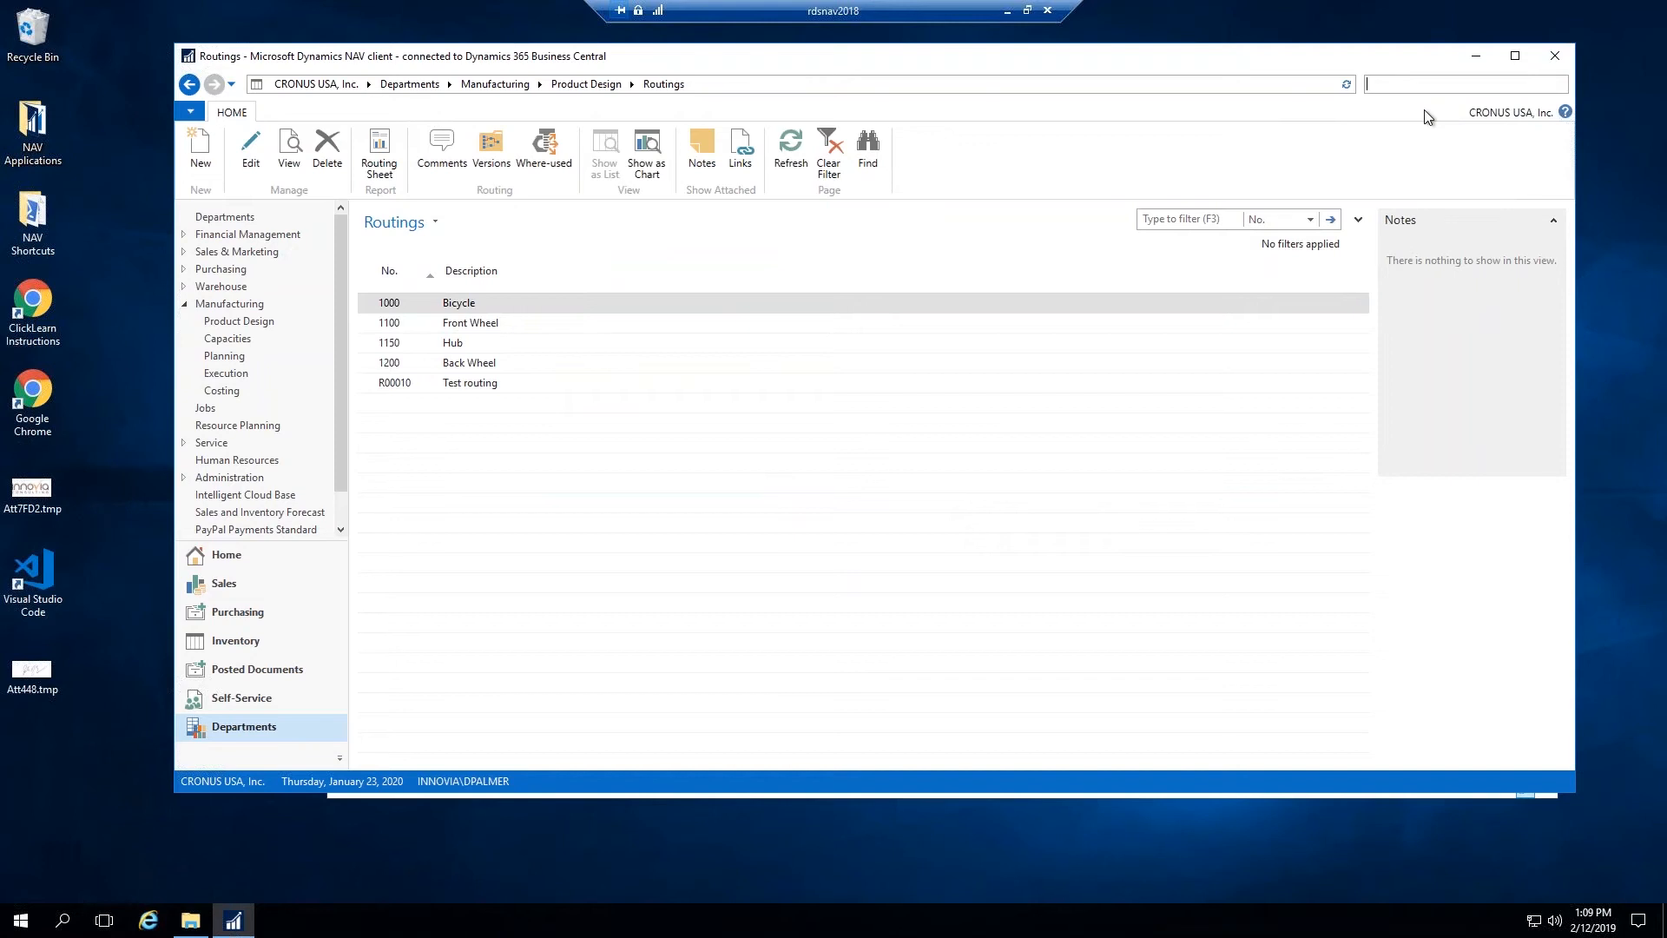
Step: Search 'production' to reopen the Production BOM list and pick P00021
{"action": "type", "text": "p"}
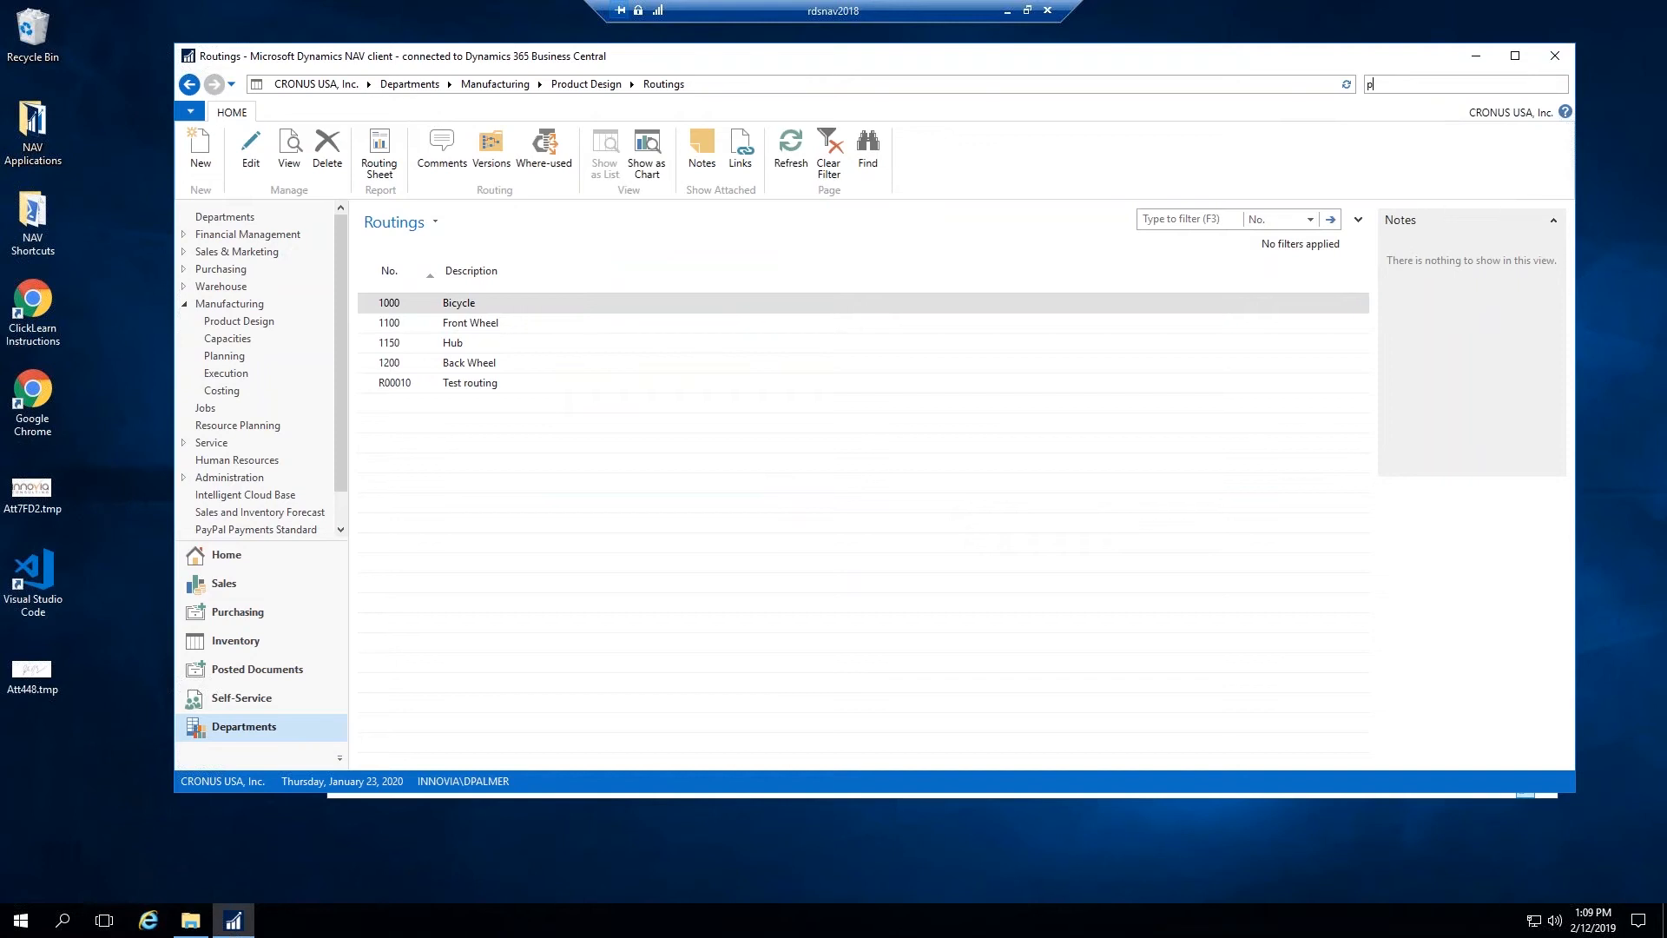
{"action": "type", "text": "roduction bom"}
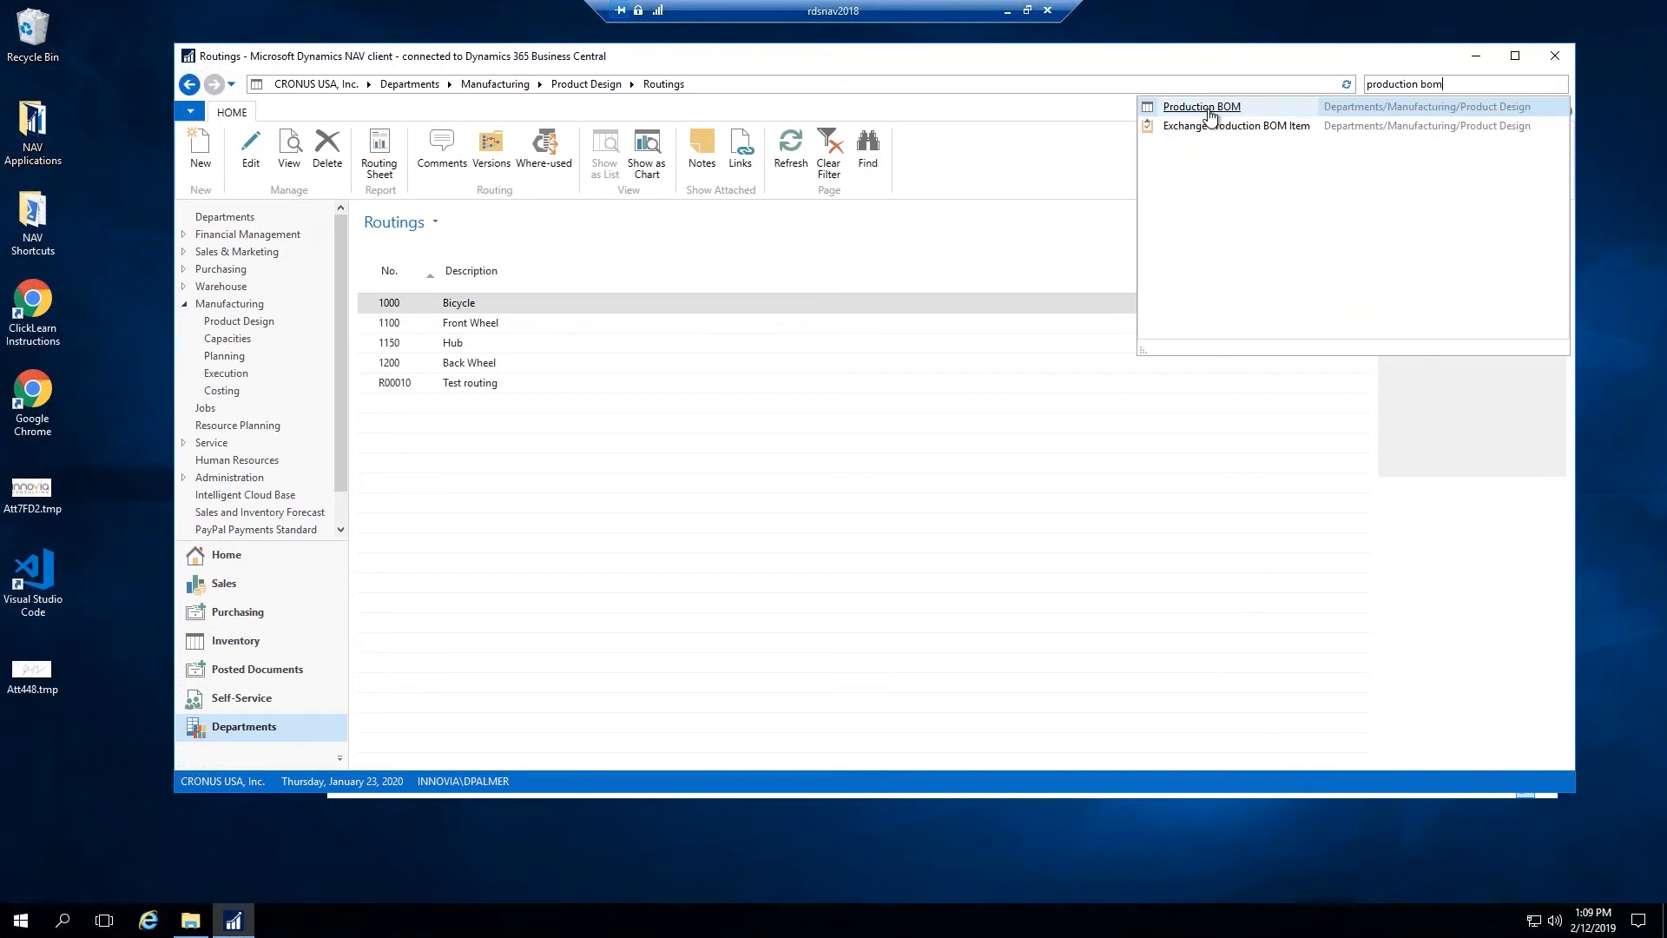
{"action": "left_click", "coordinate": [1200, 106]}
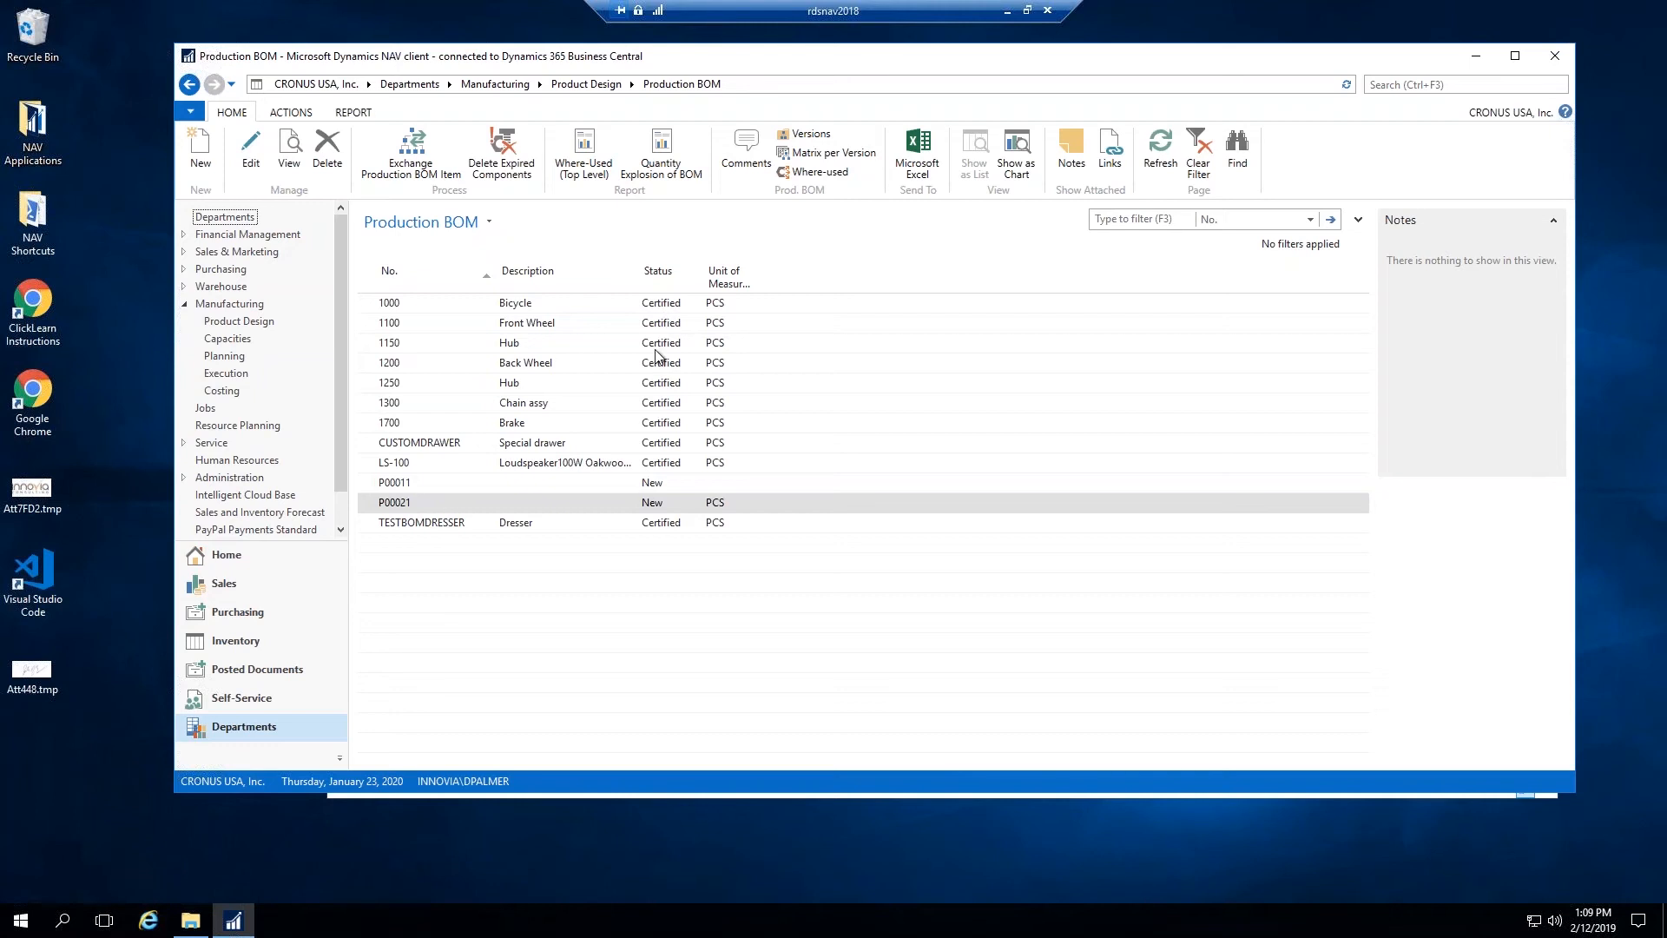
{"action": "left_click", "coordinate": [430, 502]}
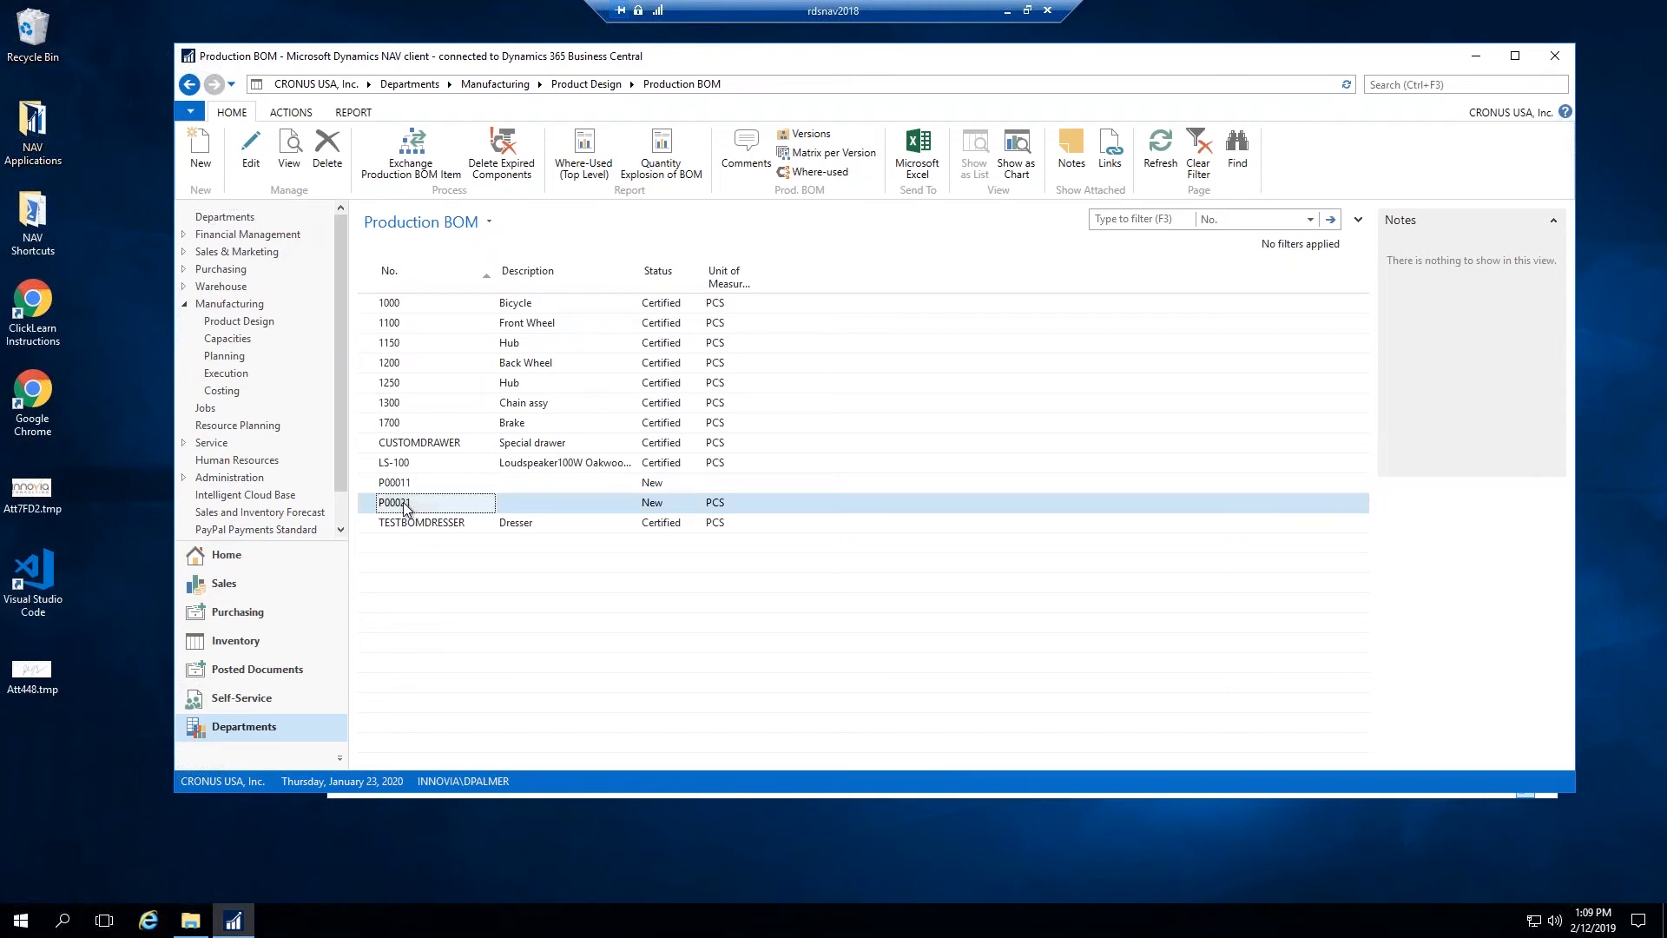
Step: Set production BOM P00021's Status to Certified and confirm with OK
{"action": "double_click", "coordinate": [395, 502]}
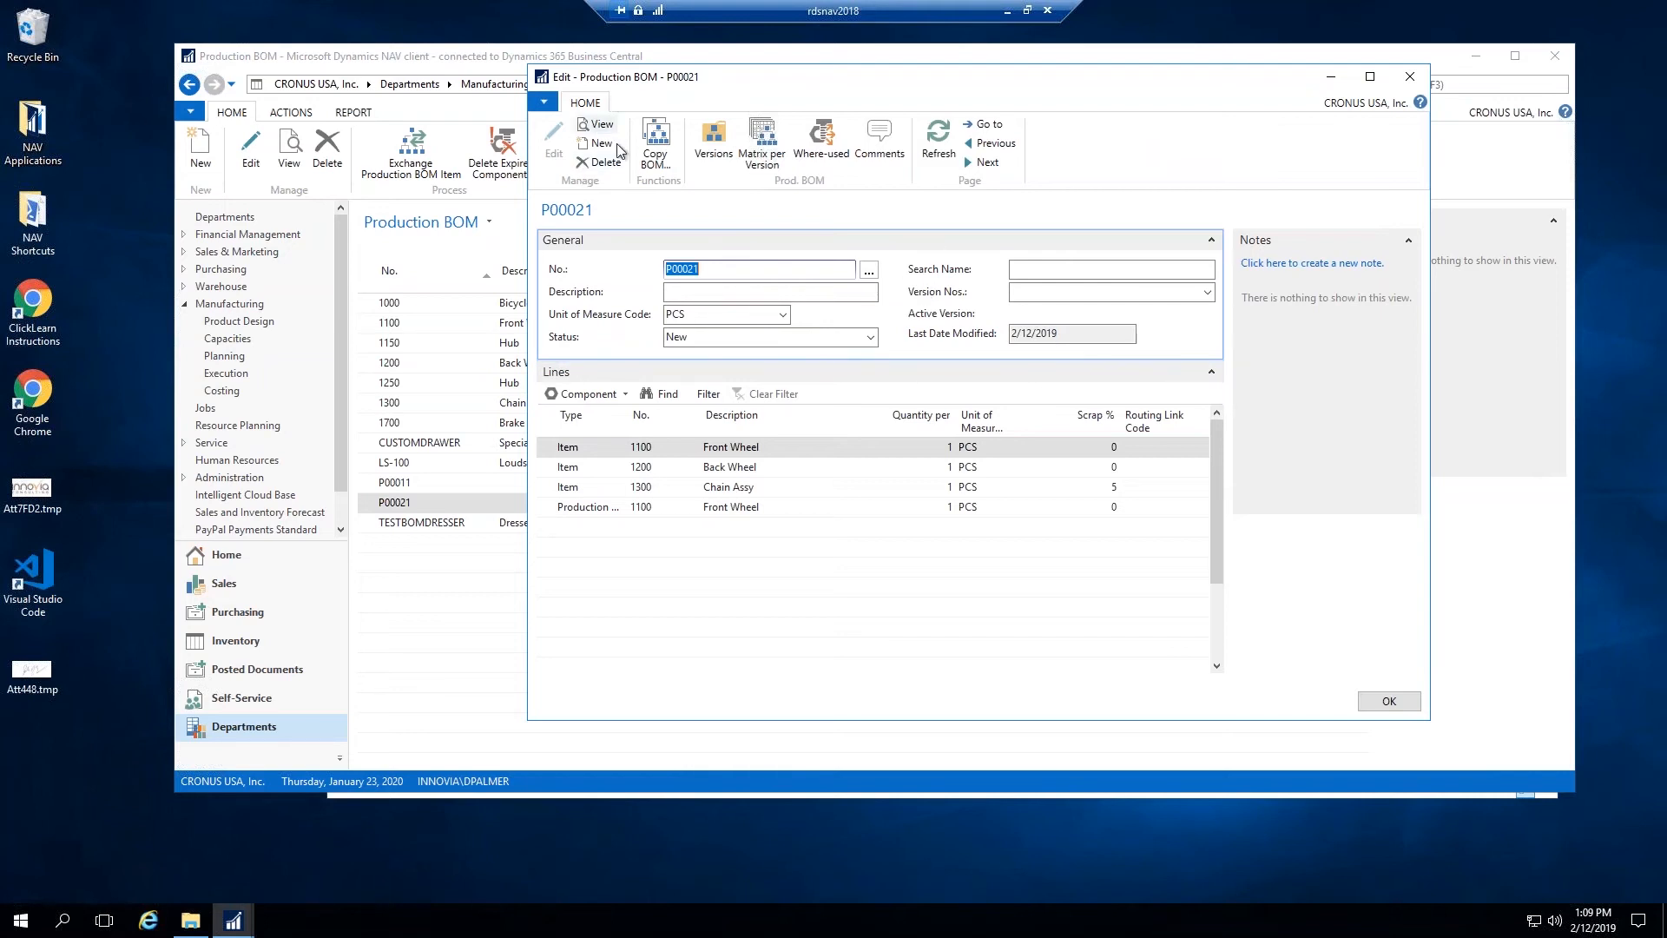
{"action": "mouse_move", "coordinate": [814, 351]}
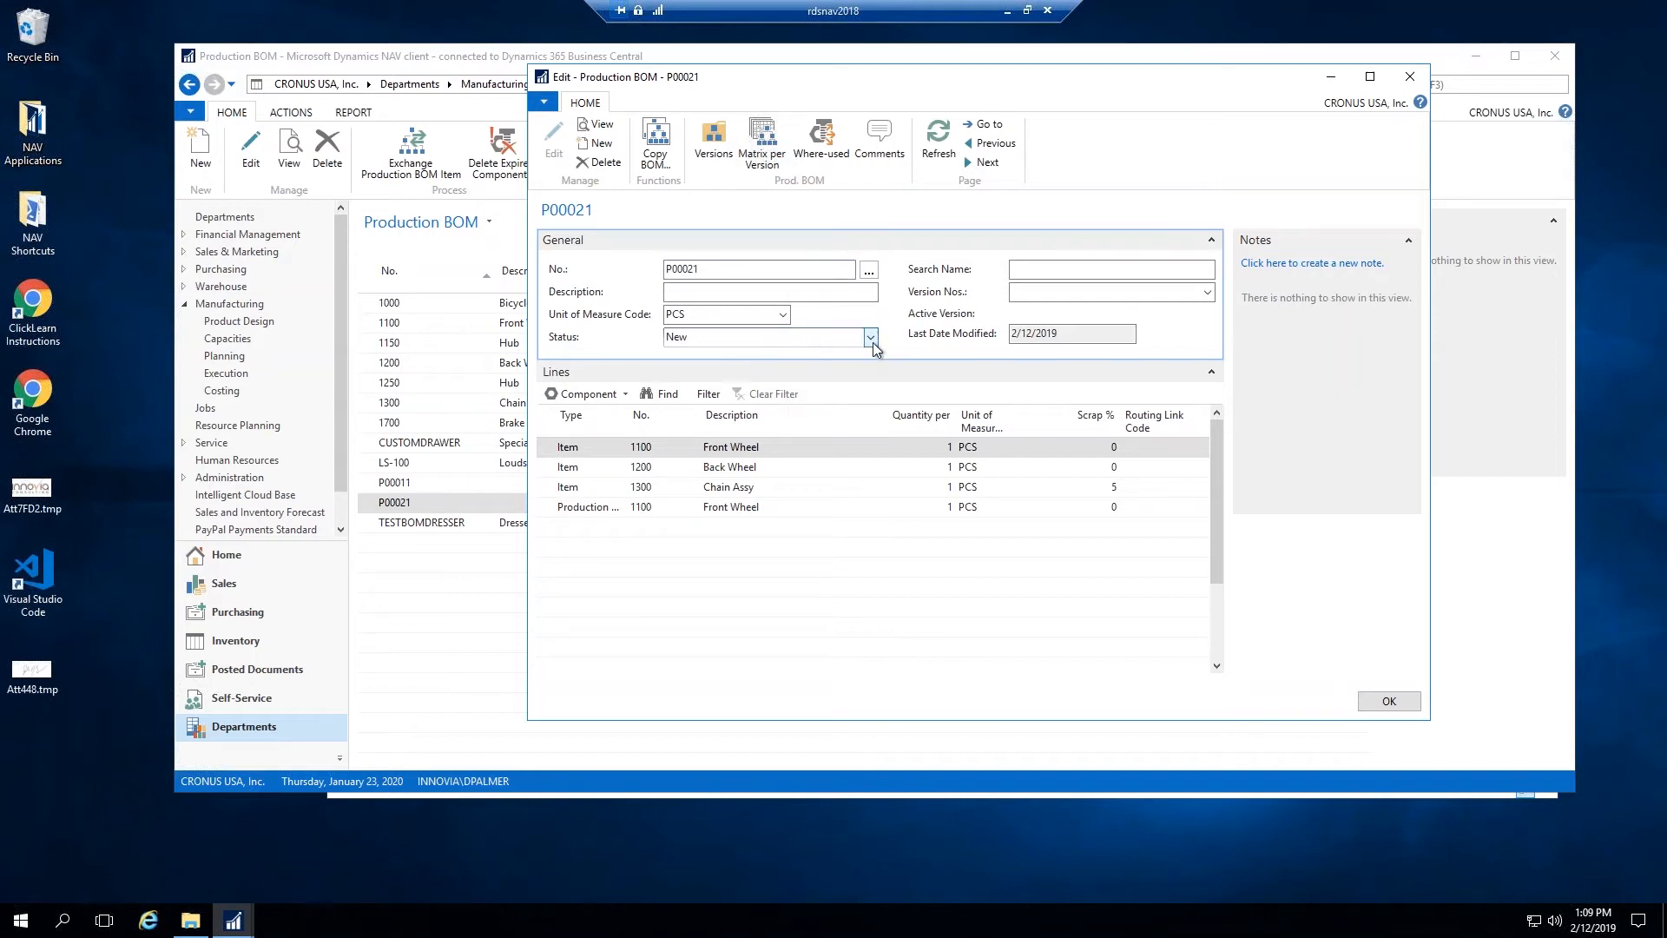
{"action": "left_click", "coordinate": [676, 336]}
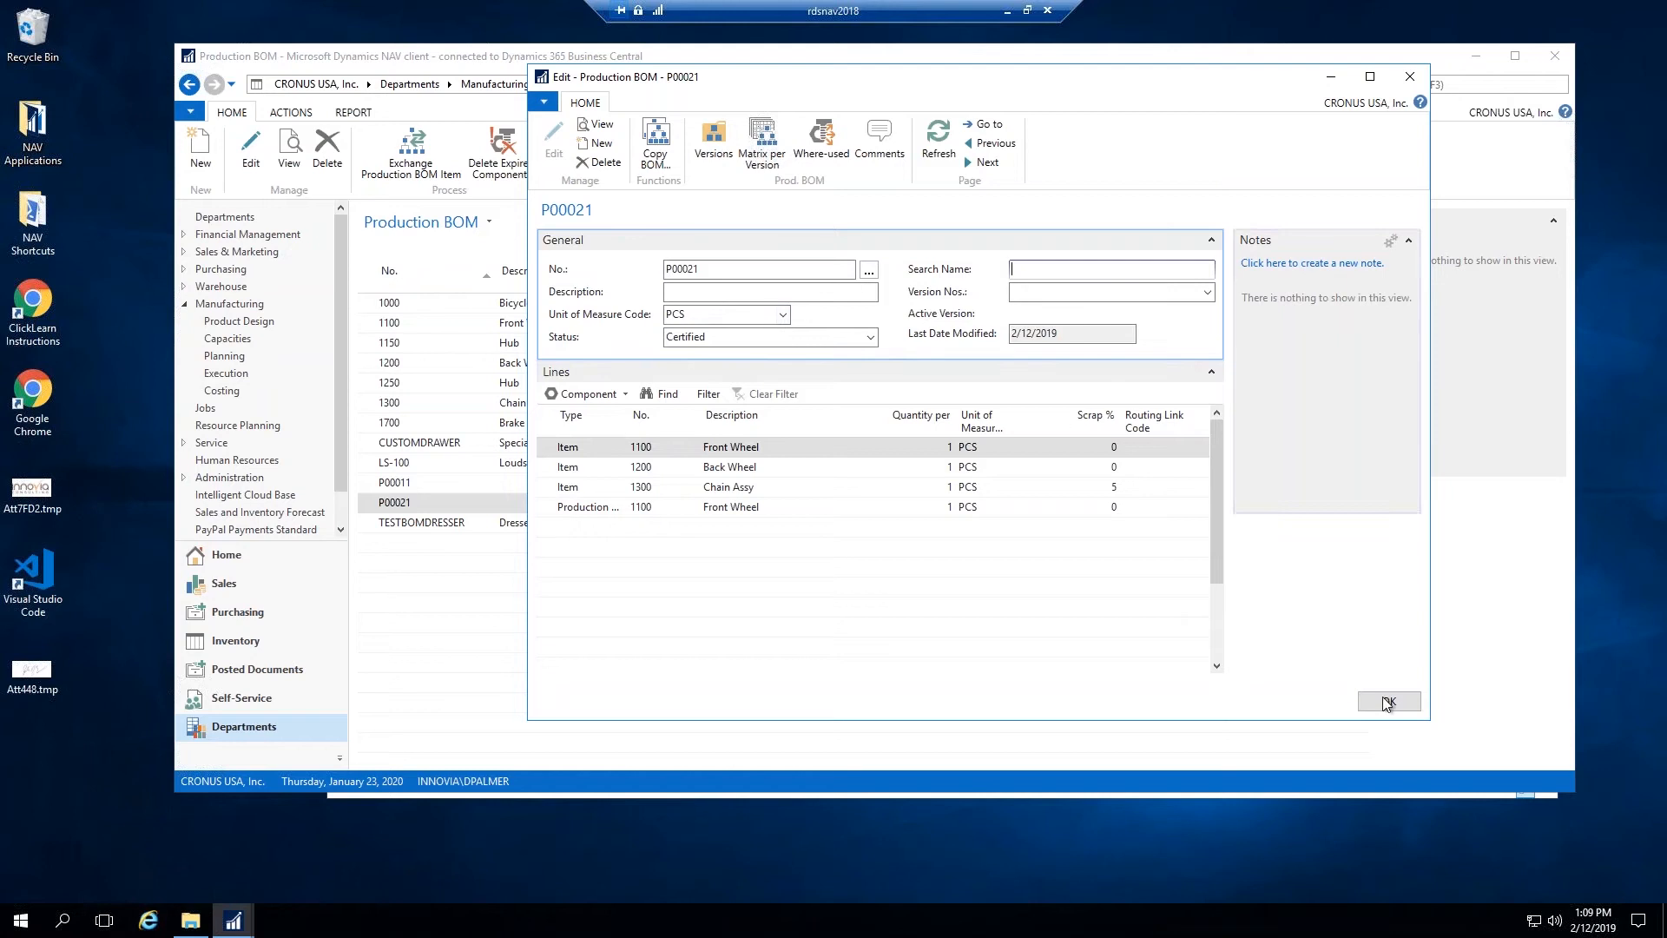
{"action": "left_click", "coordinate": [1389, 700]}
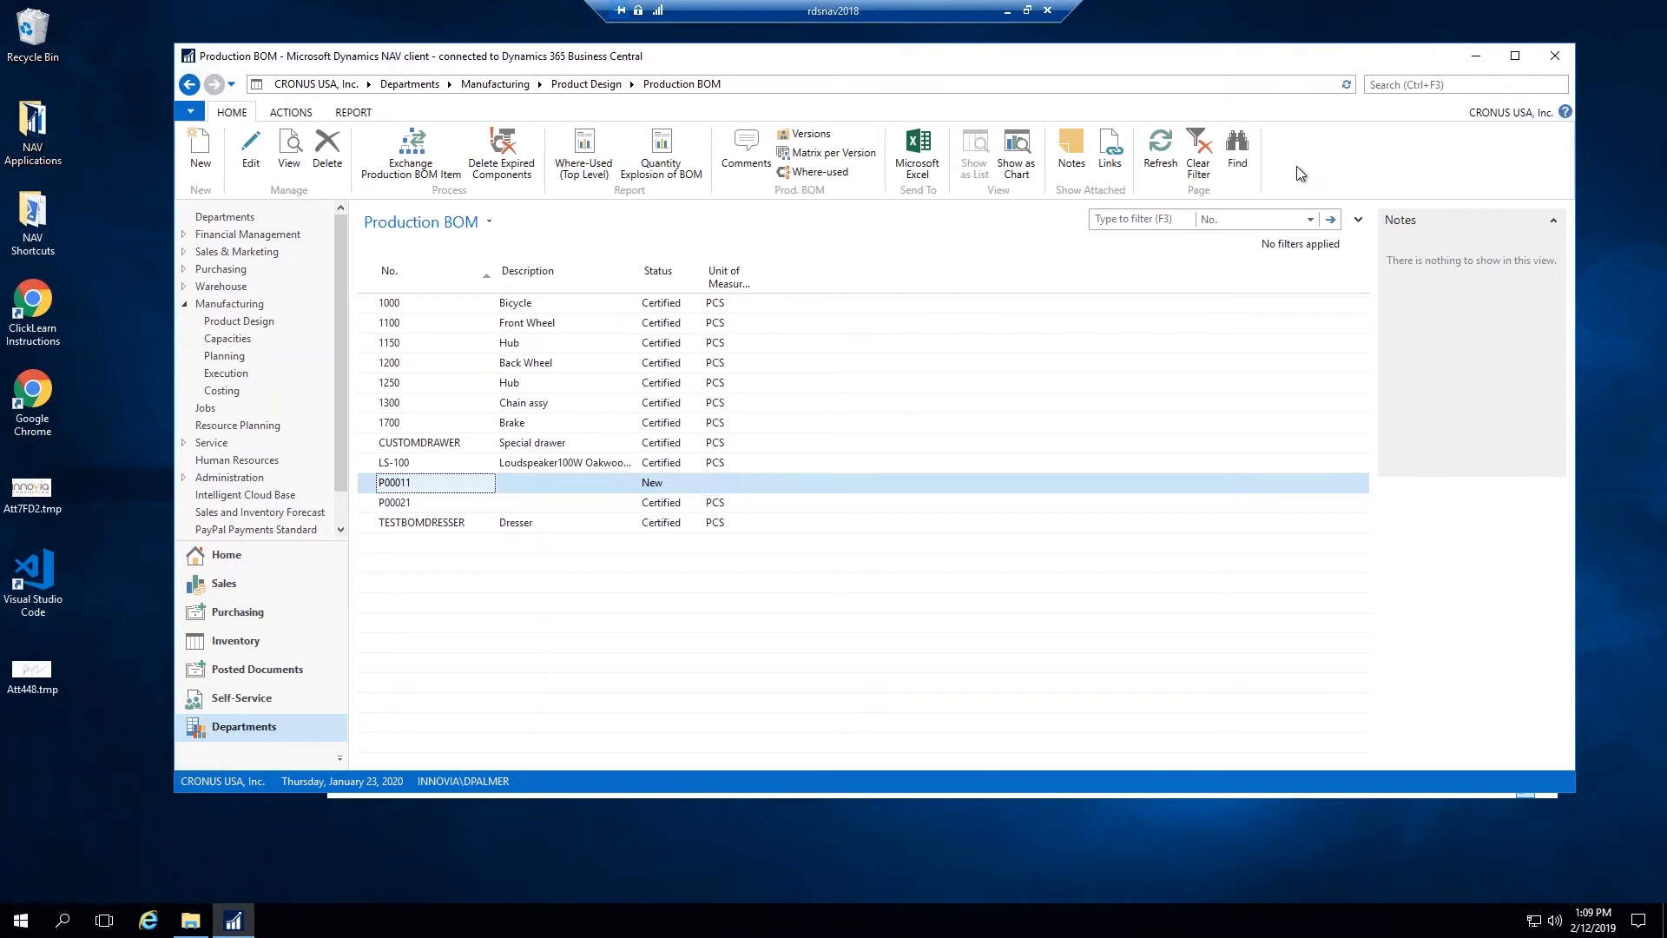
{"action": "left_click", "coordinate": [432, 502]}
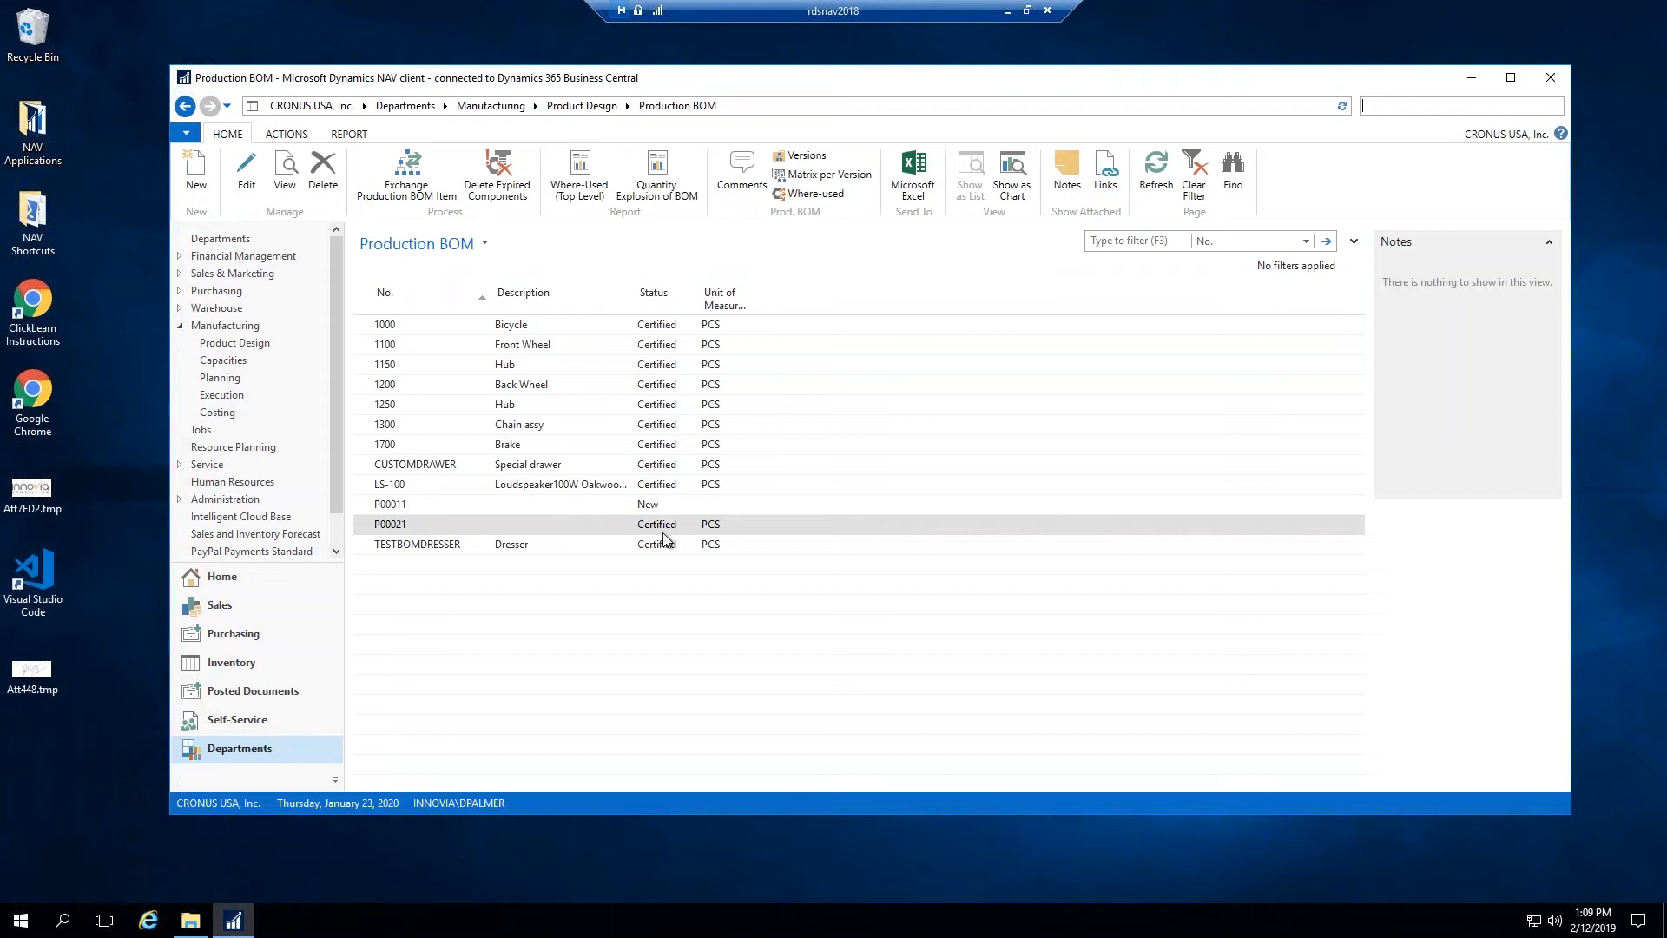
{"action": "left_click", "coordinate": [664, 523]}
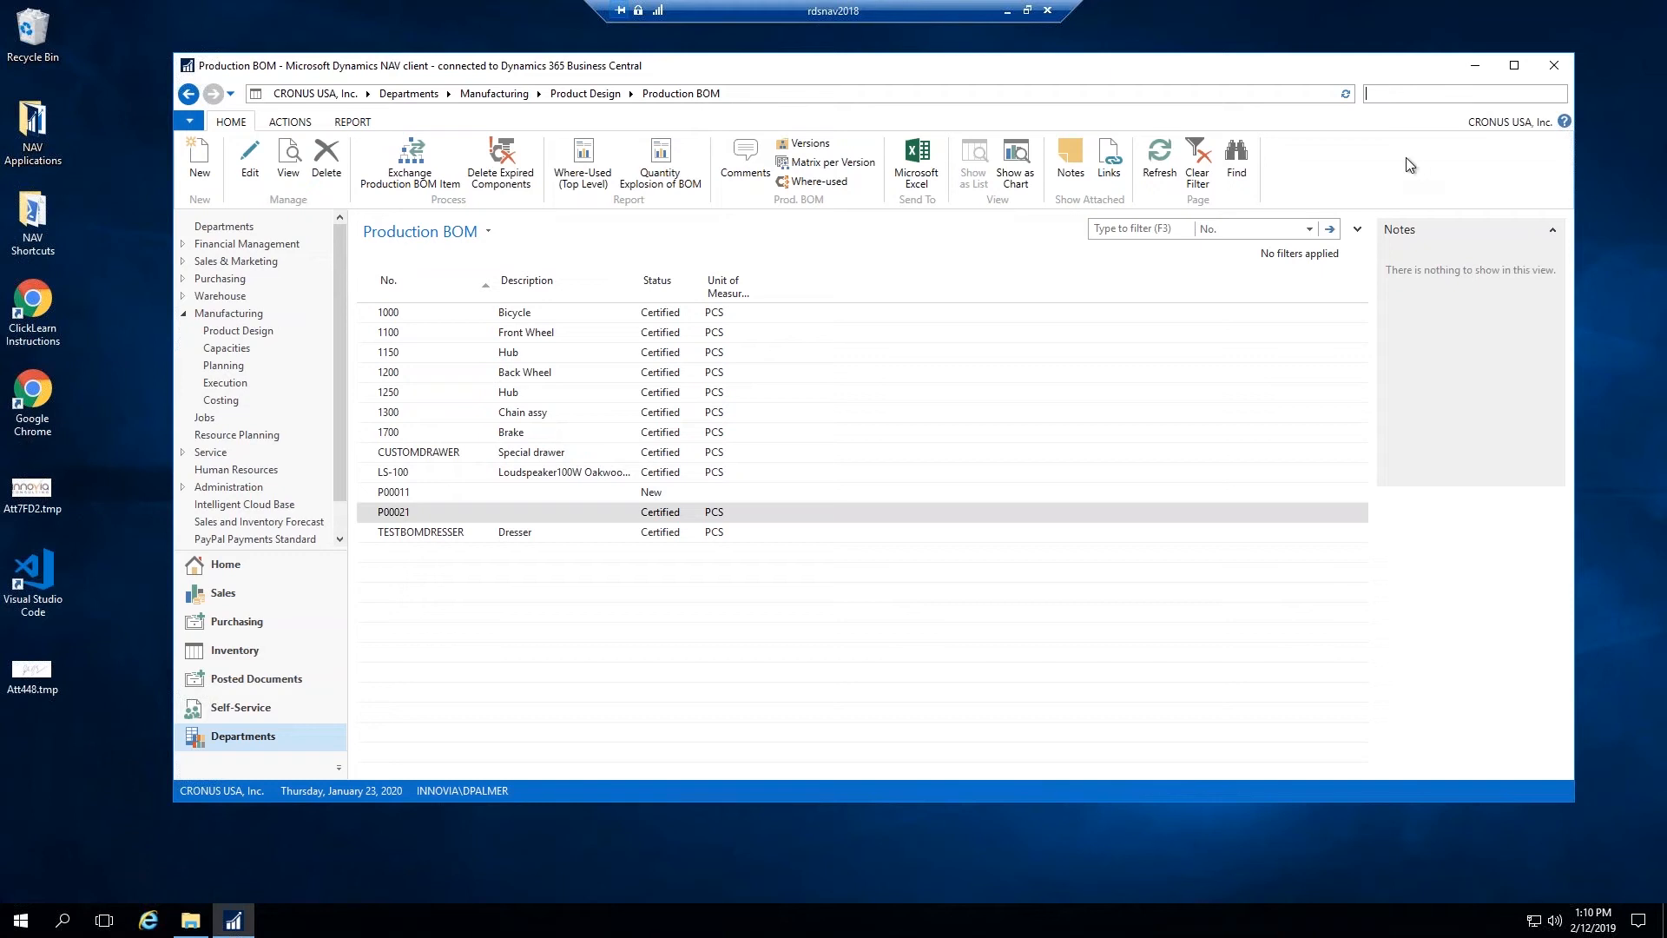
Step: Create a new sales order (1002) for customer Progressive Home Furnishings
{"action": "type", "text": "sales order"}
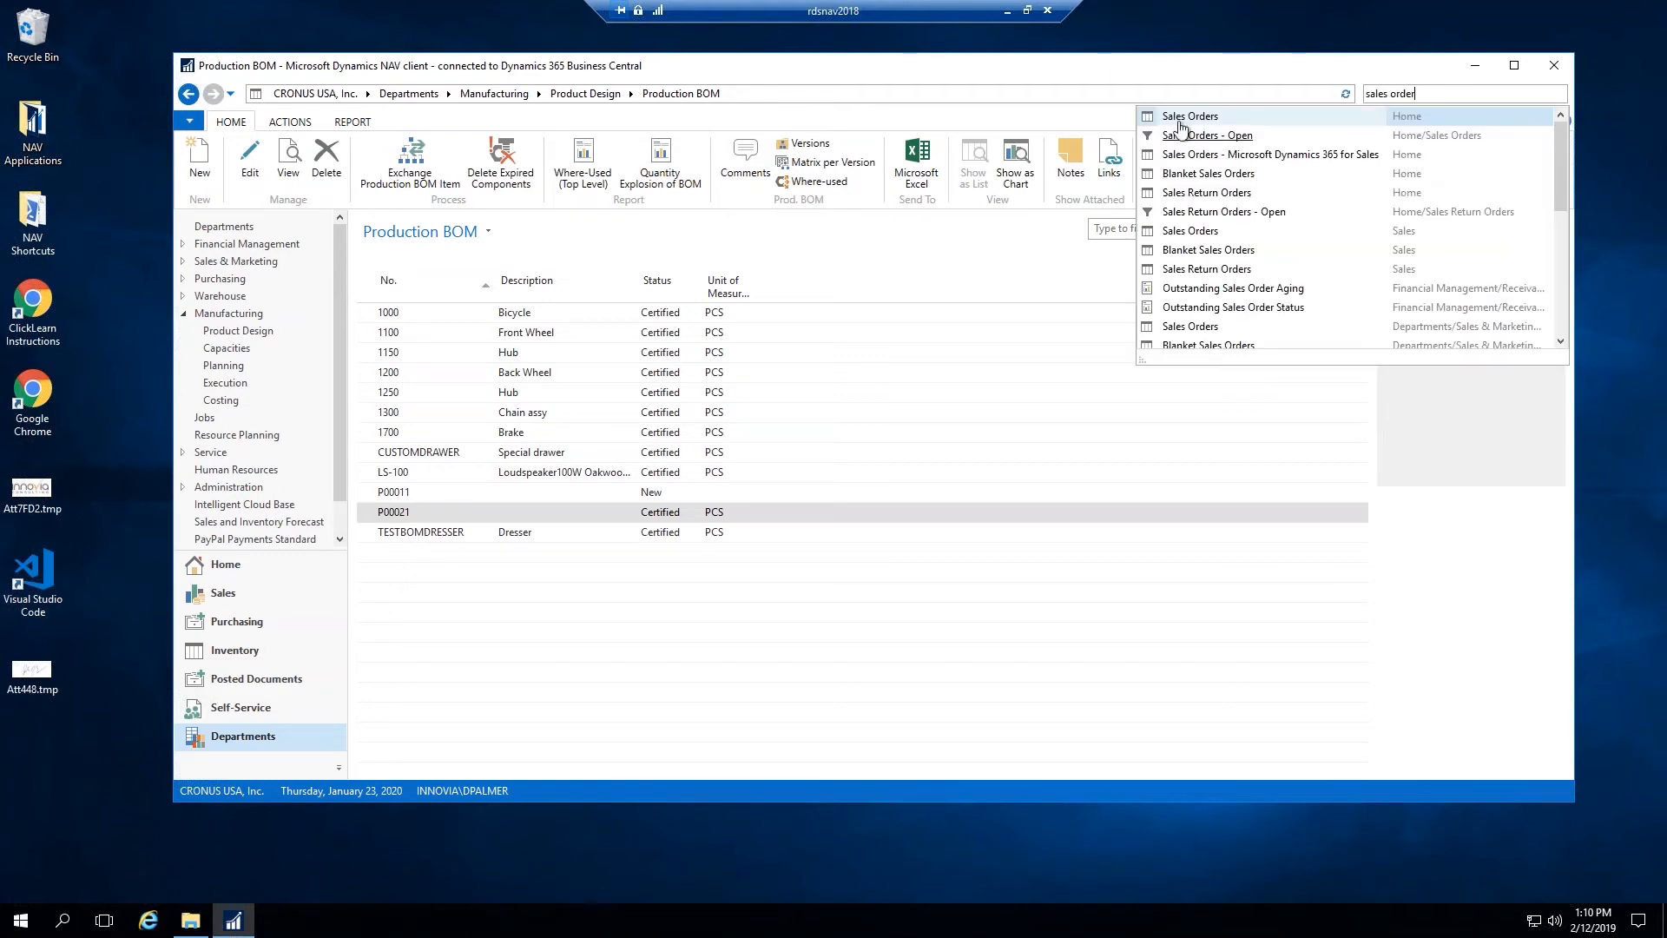
{"action": "left_click", "coordinate": [1191, 116]}
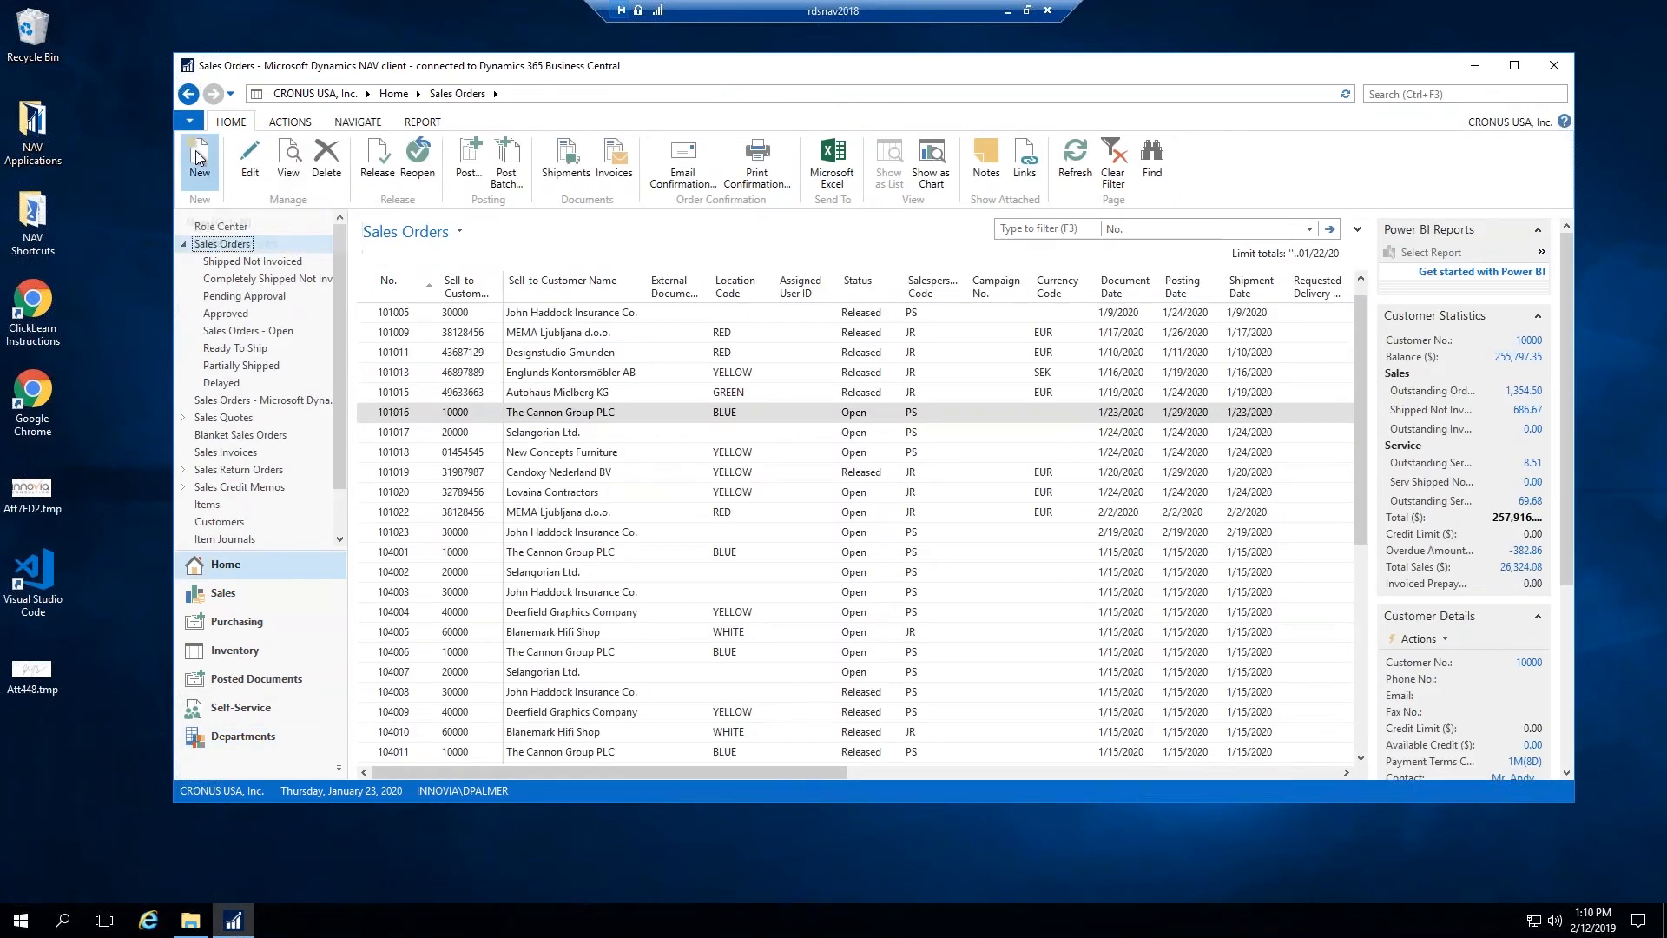
{"action": "left_click", "coordinate": [198, 159]}
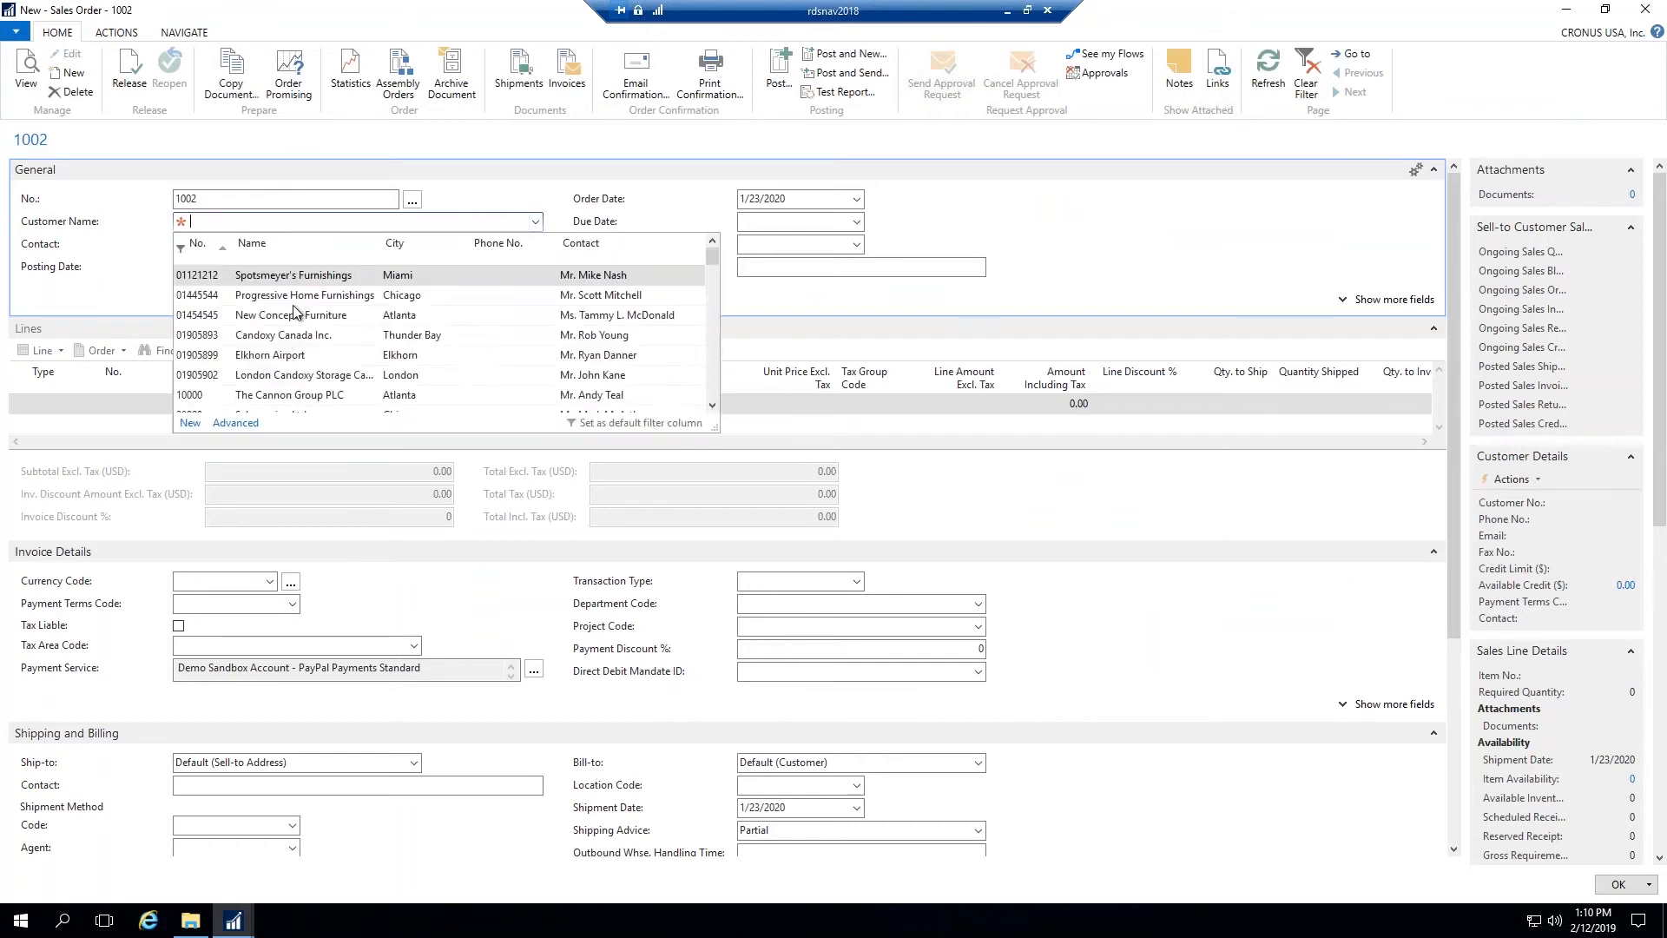
{"action": "left_click", "coordinate": [303, 294]}
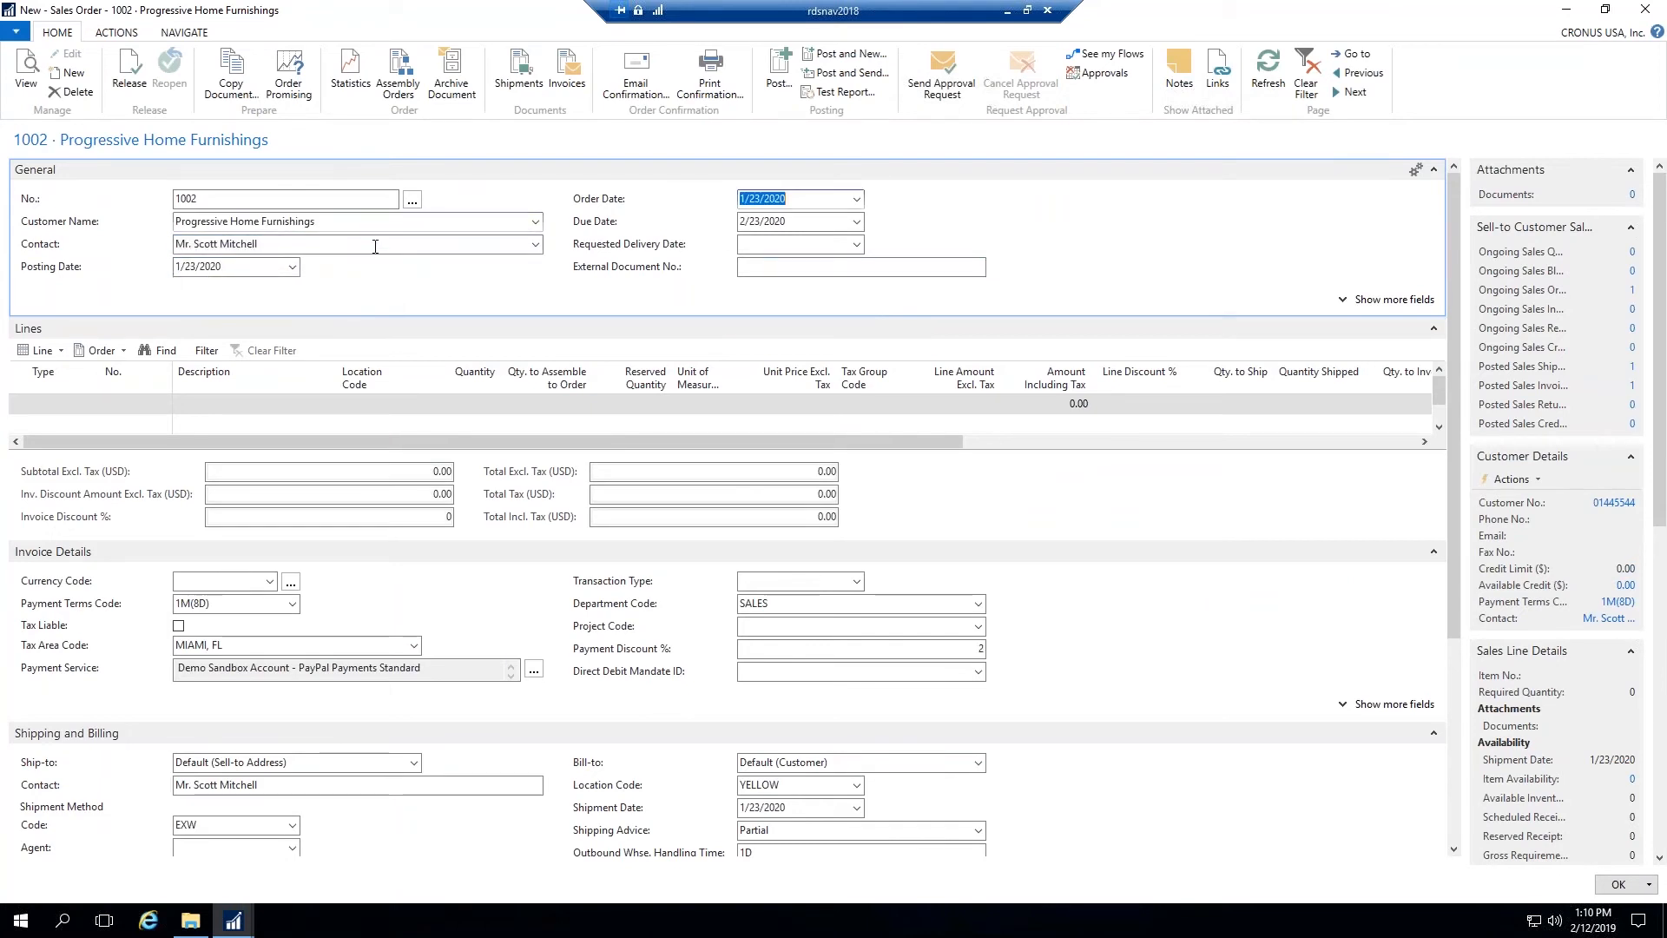
{"action": "left_click", "coordinate": [797, 243]}
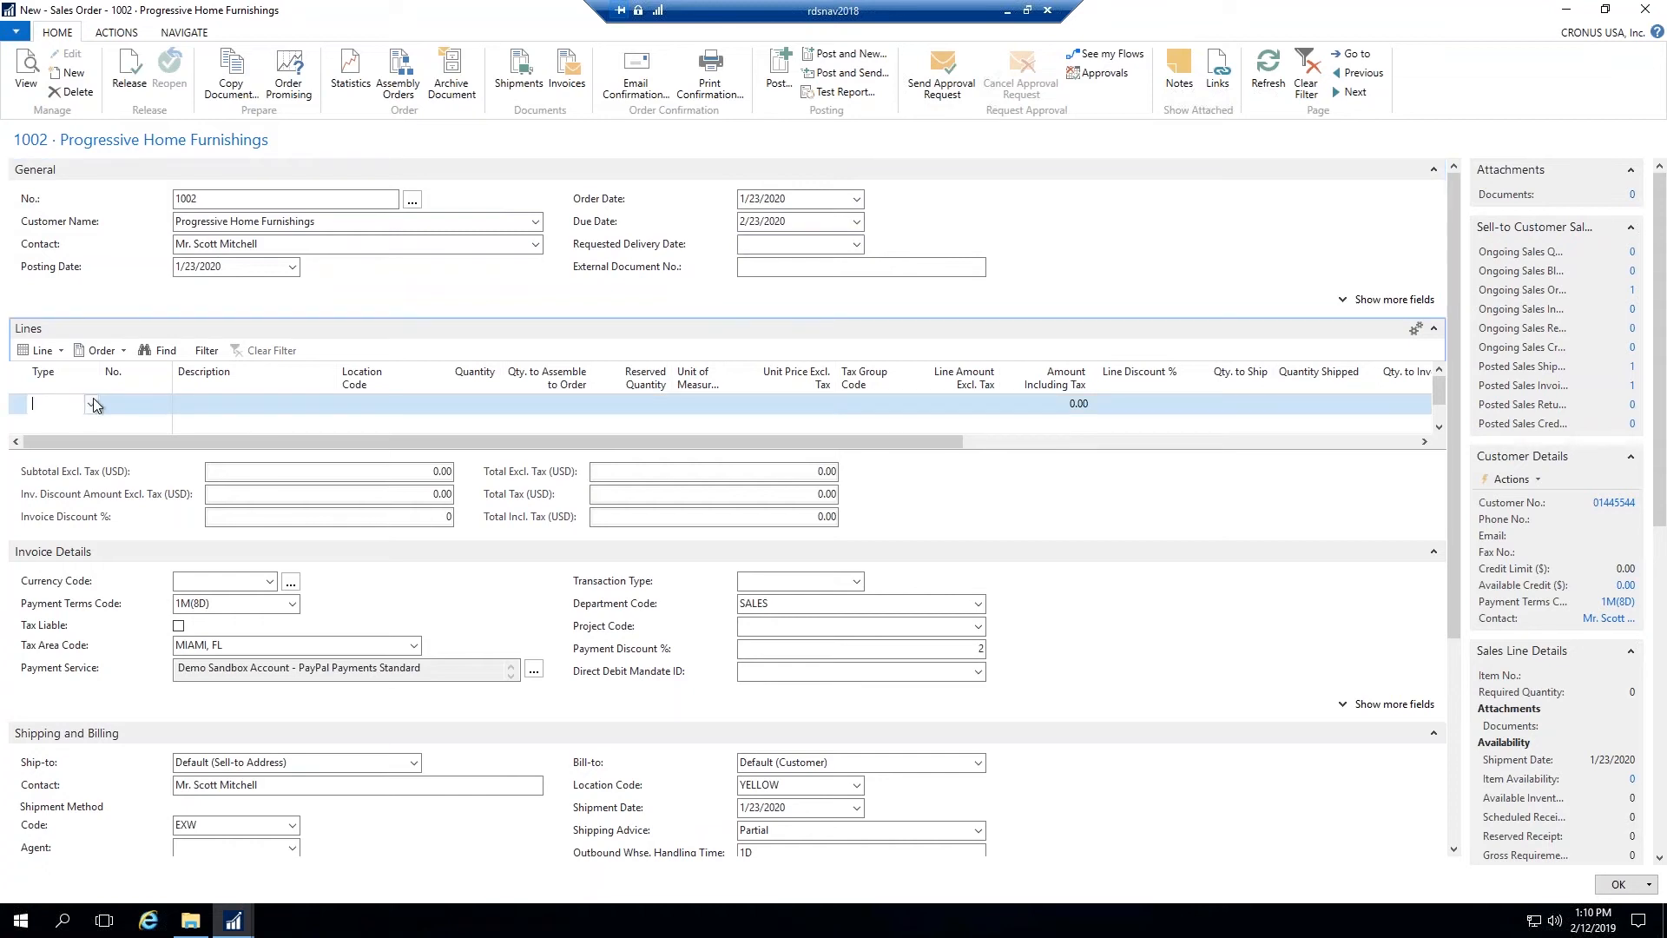
Step: Add an Item line for 1000 Bicycle with quantity 1, totalling 4,000.00
{"action": "left_click", "coordinate": [91, 403]}
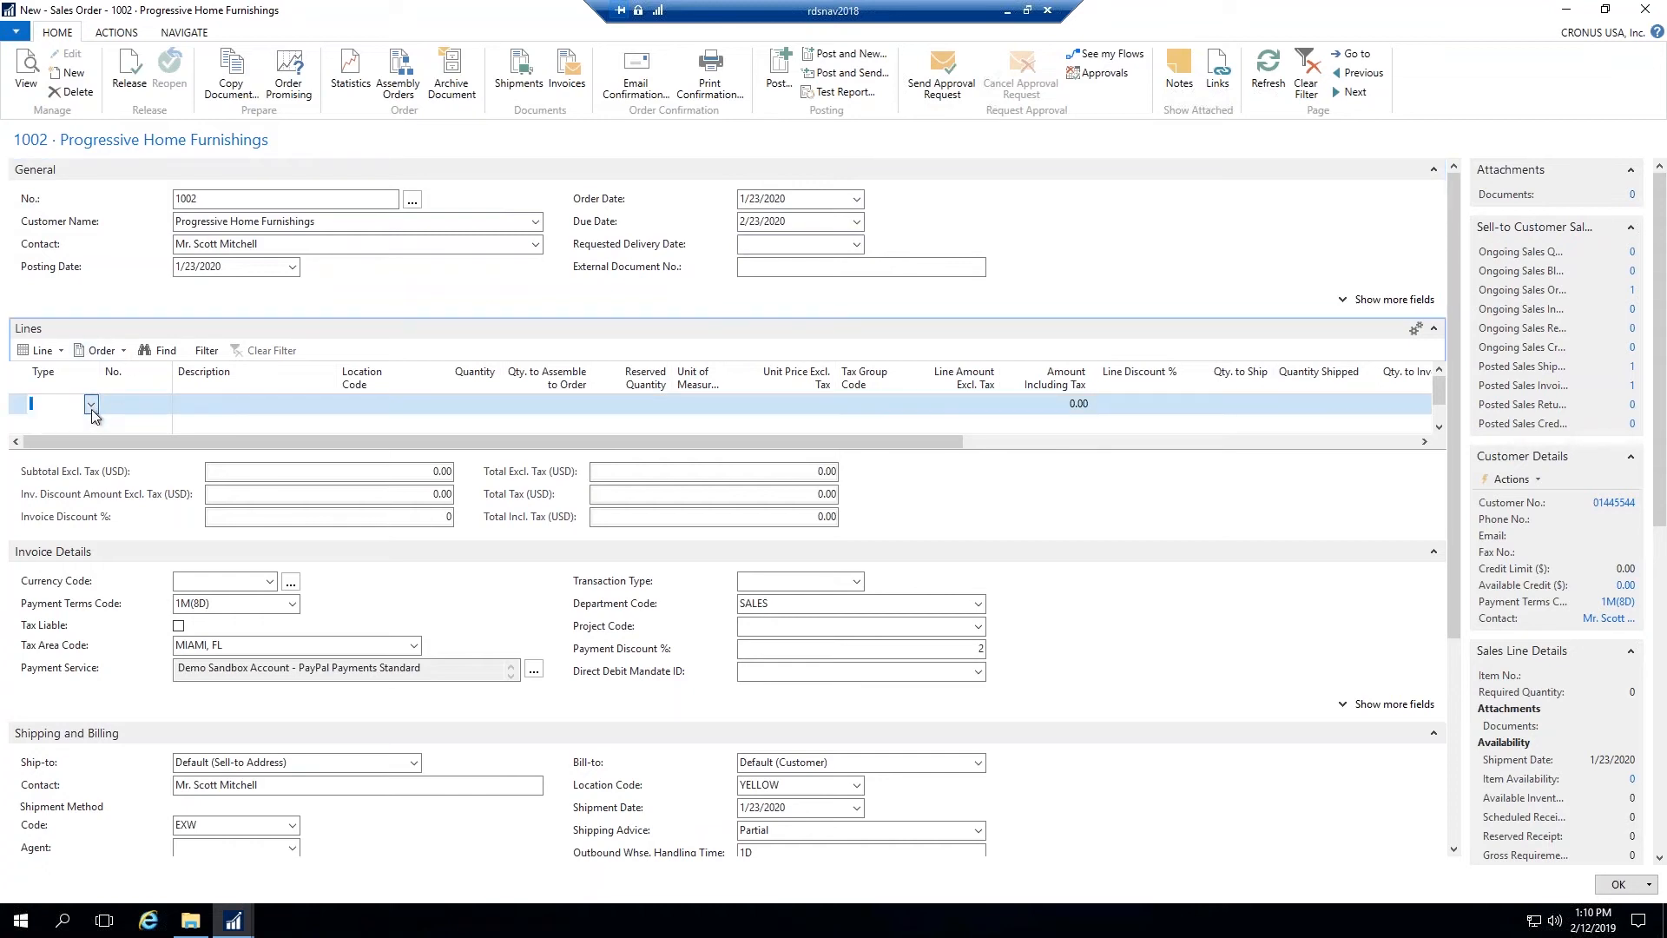
{"action": "left_click", "coordinate": [43, 403]}
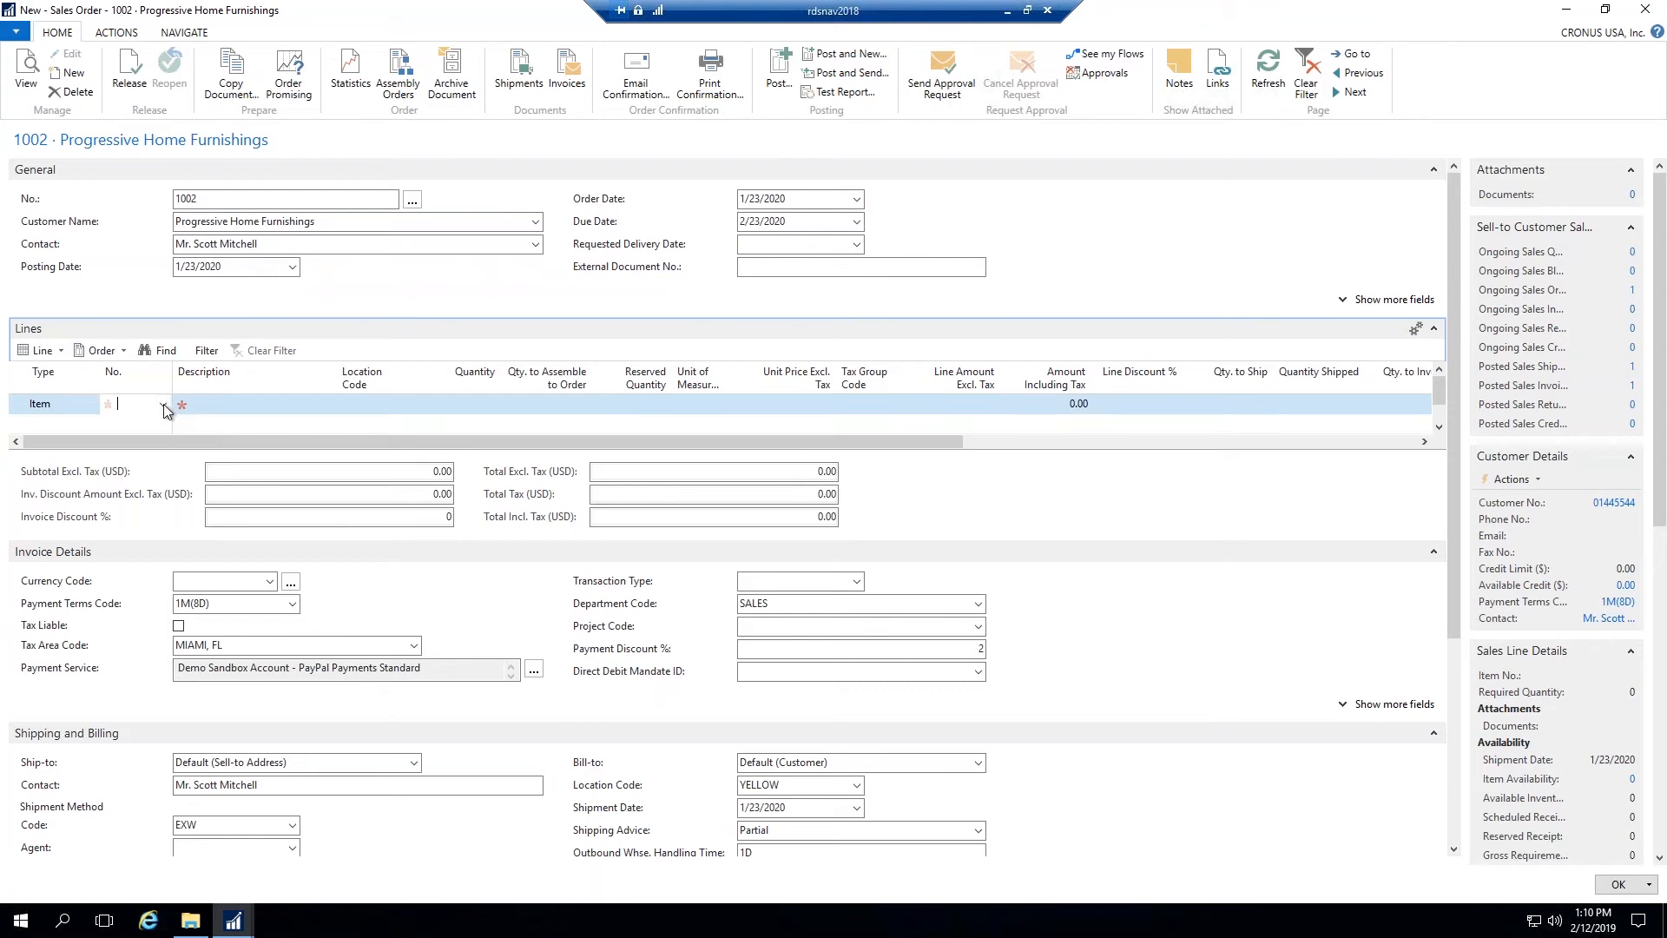
{"action": "left_click", "coordinate": [154, 403]}
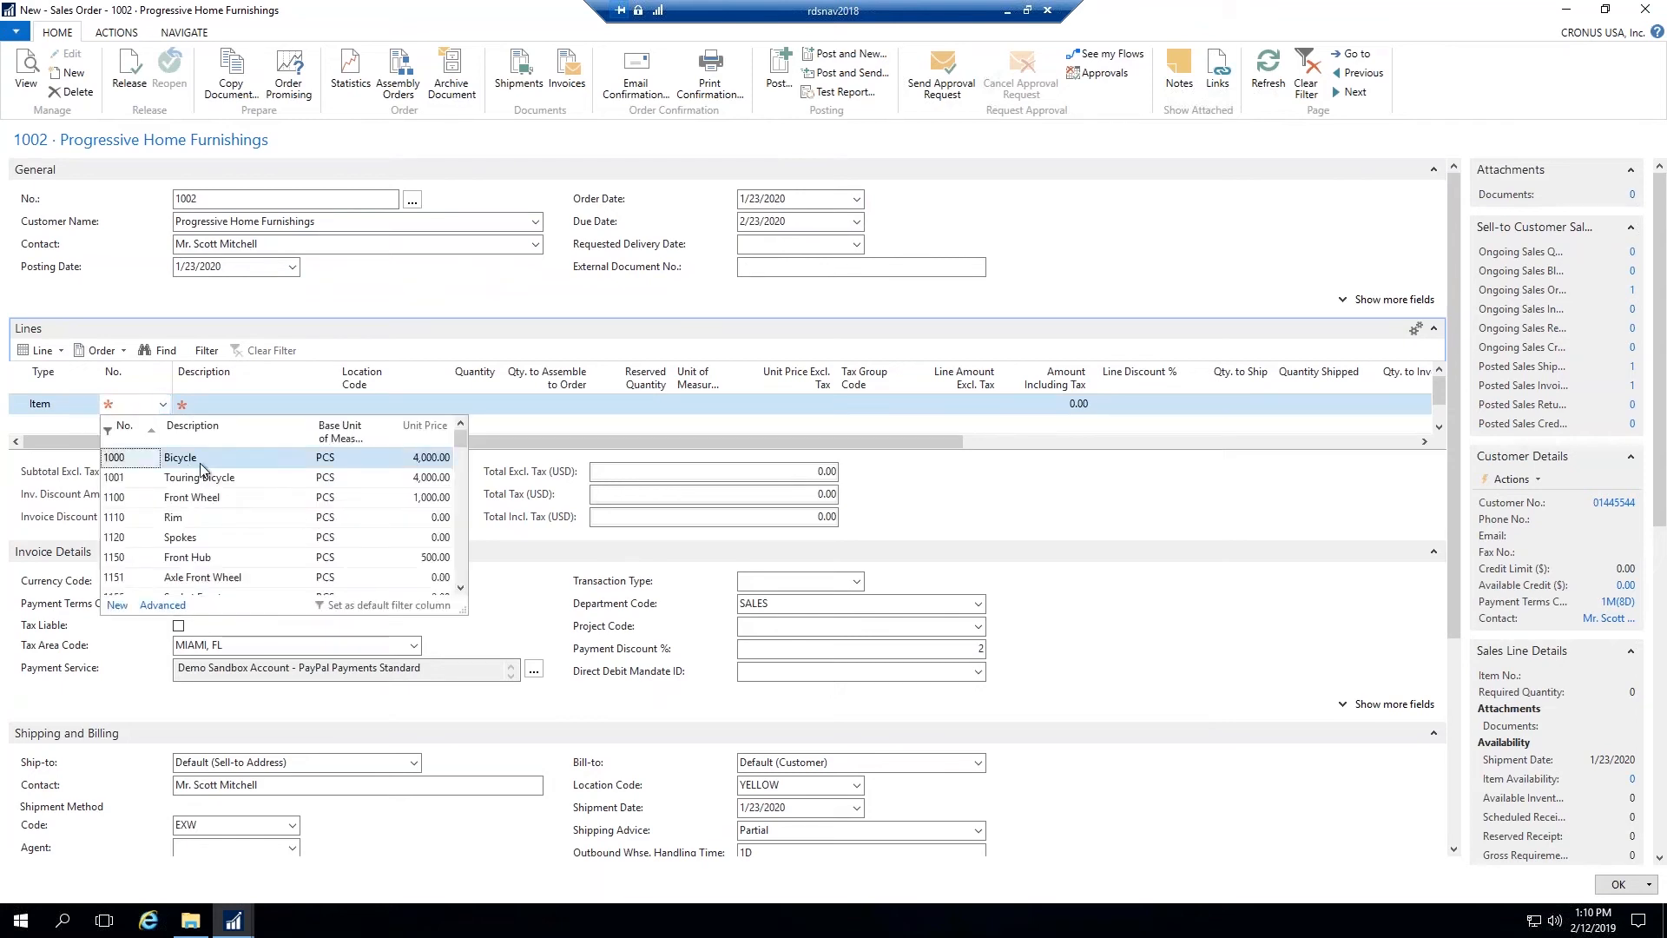
{"action": "left_click", "coordinate": [181, 458]}
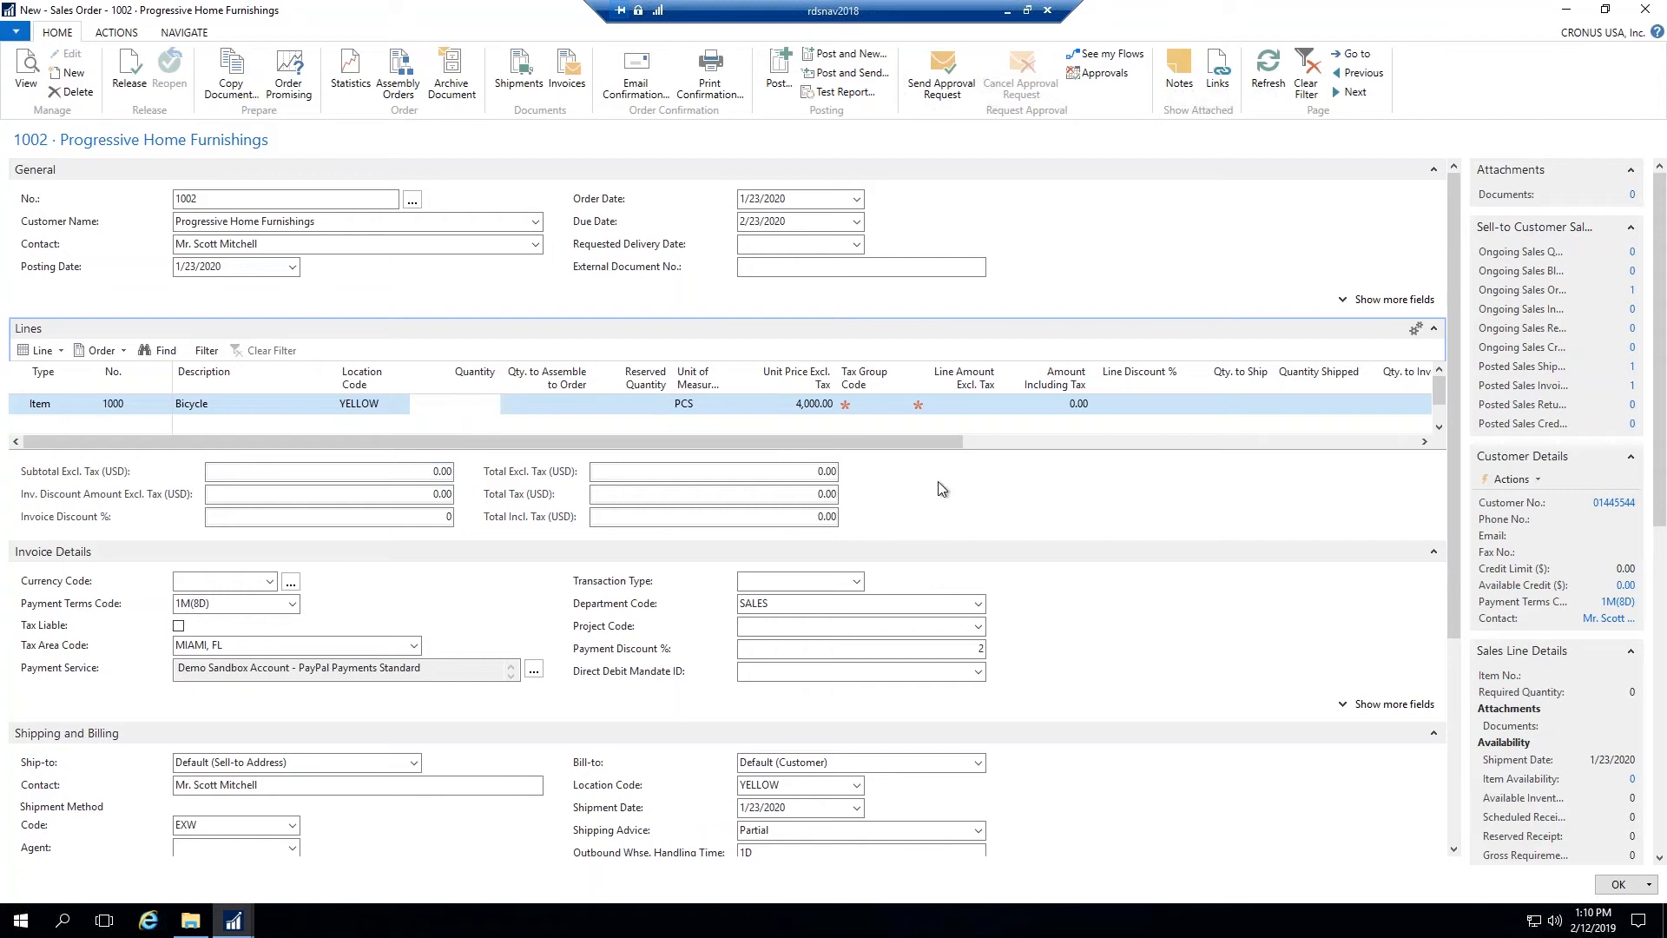
{"action": "type", "text": "1"}
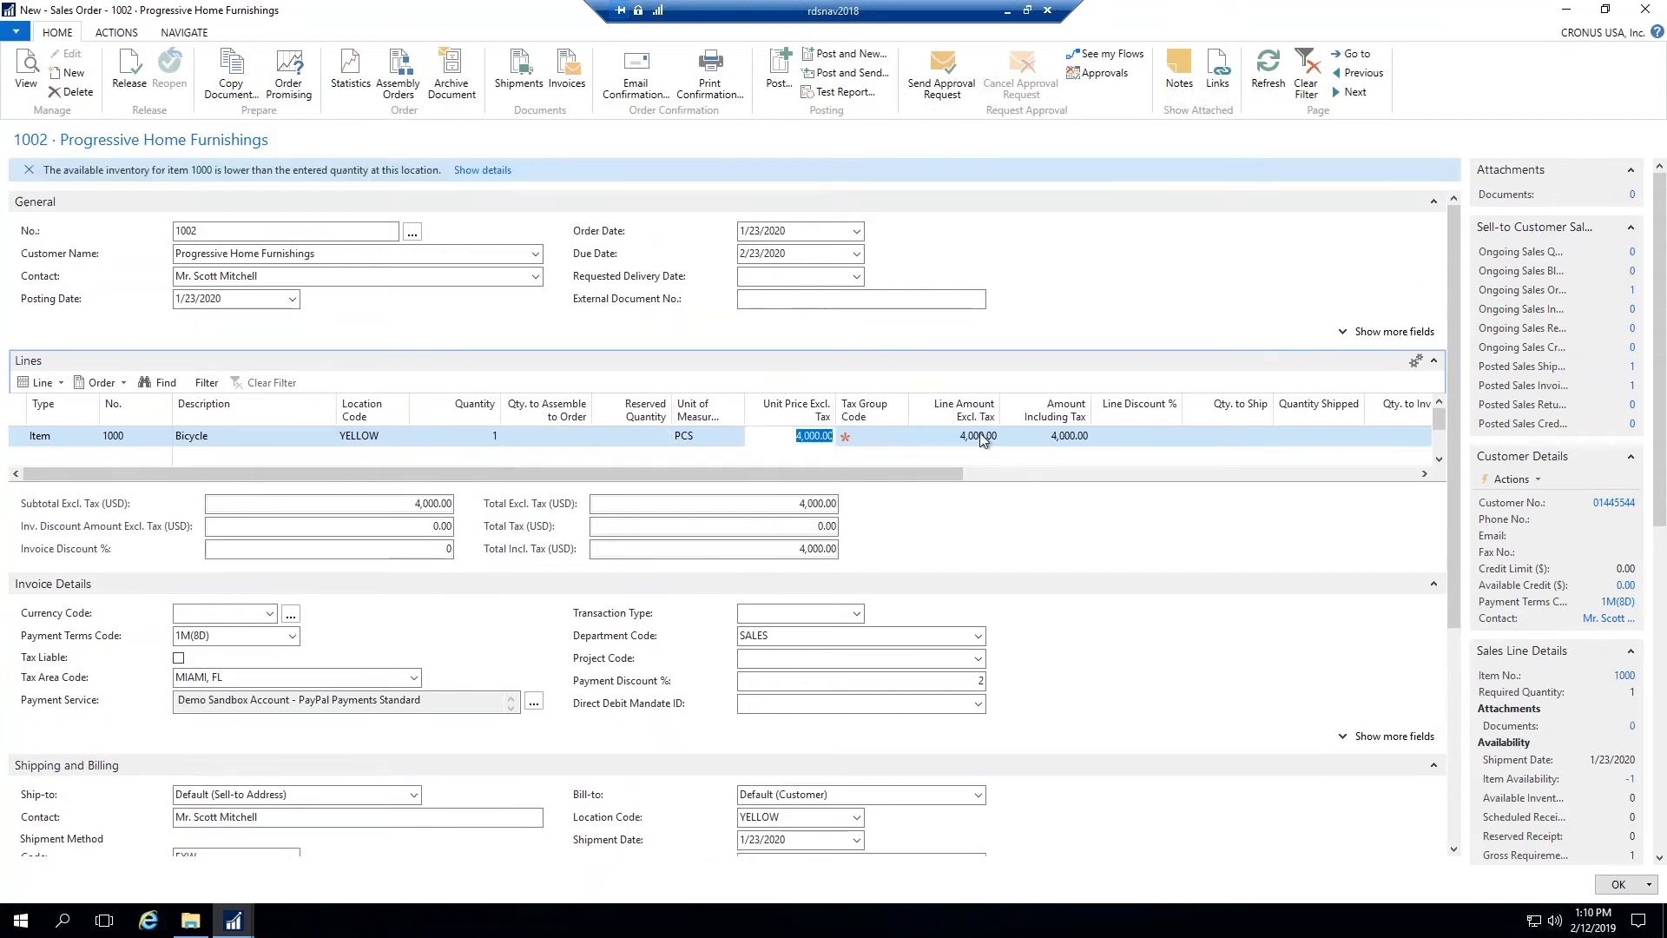
Step: Set the Bicycle line's tax group to FURNITURE and commit the line
{"action": "left_click", "coordinate": [899, 436]}
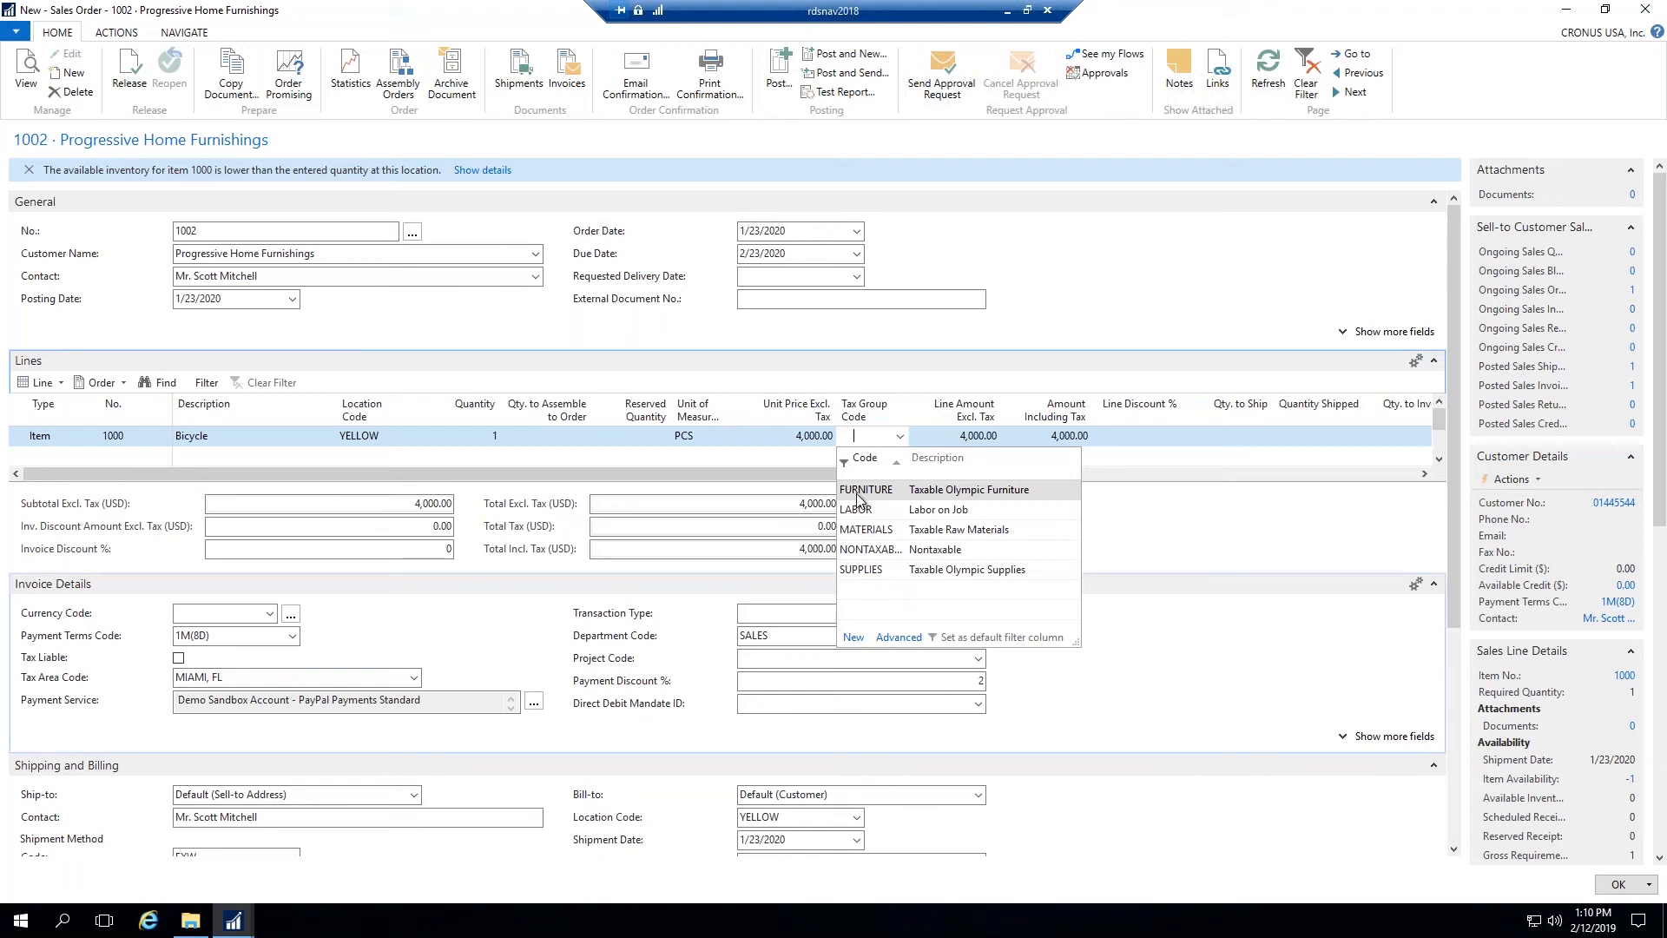
{"action": "left_click", "coordinate": [865, 489]}
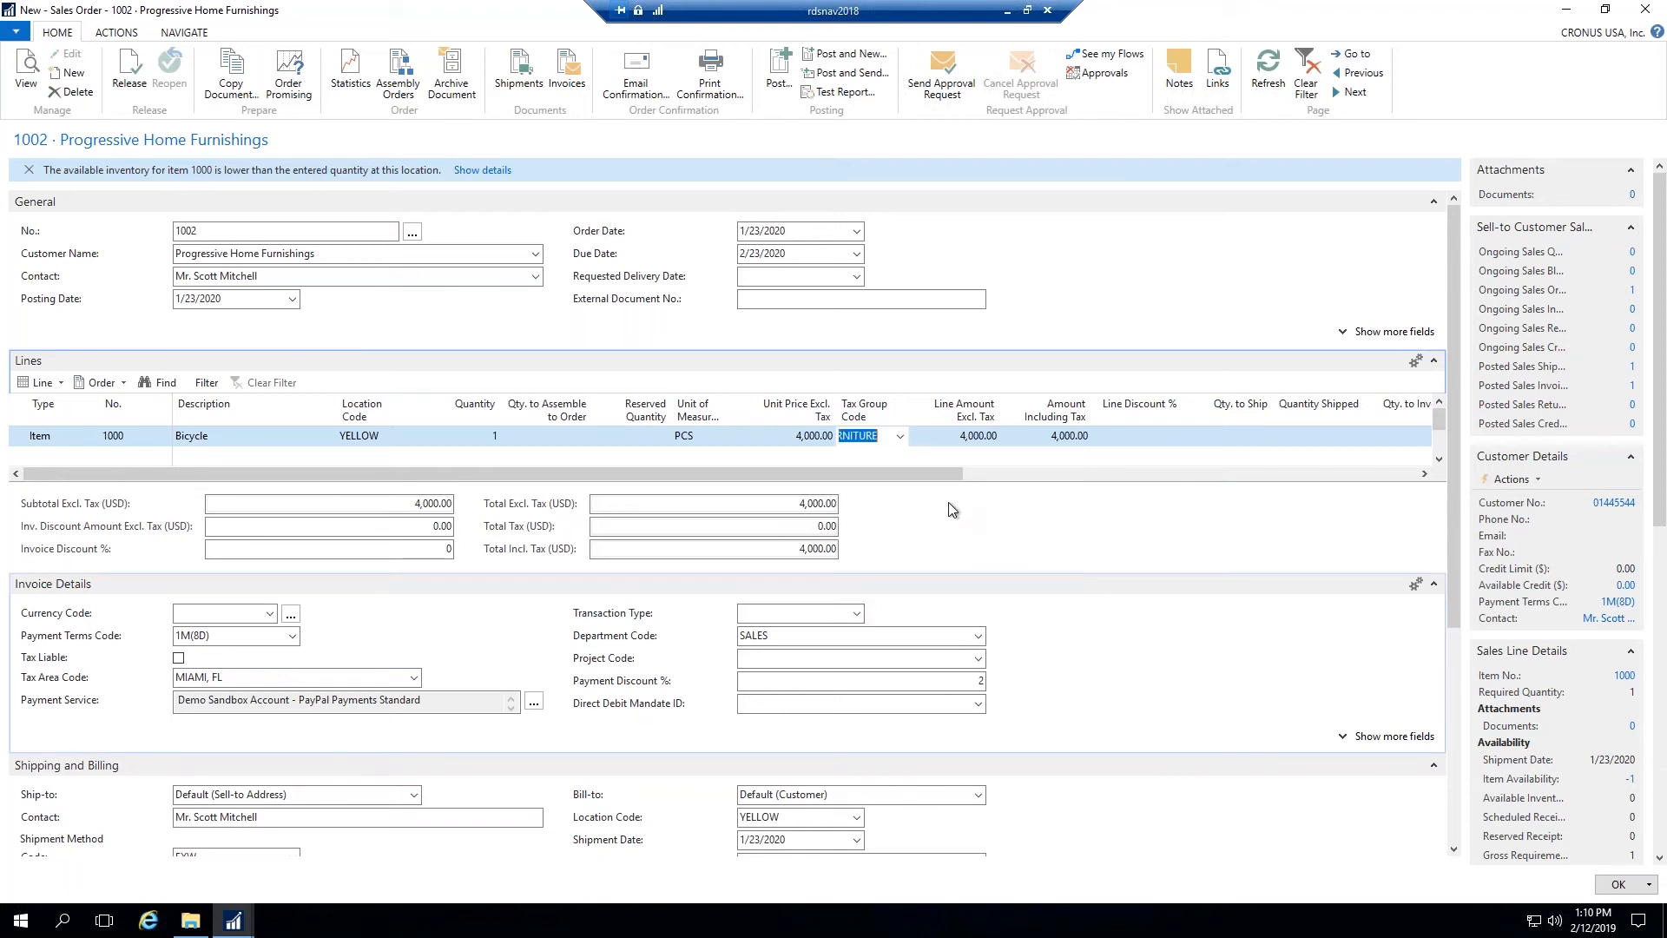
{"action": "left_click", "coordinate": [977, 435]}
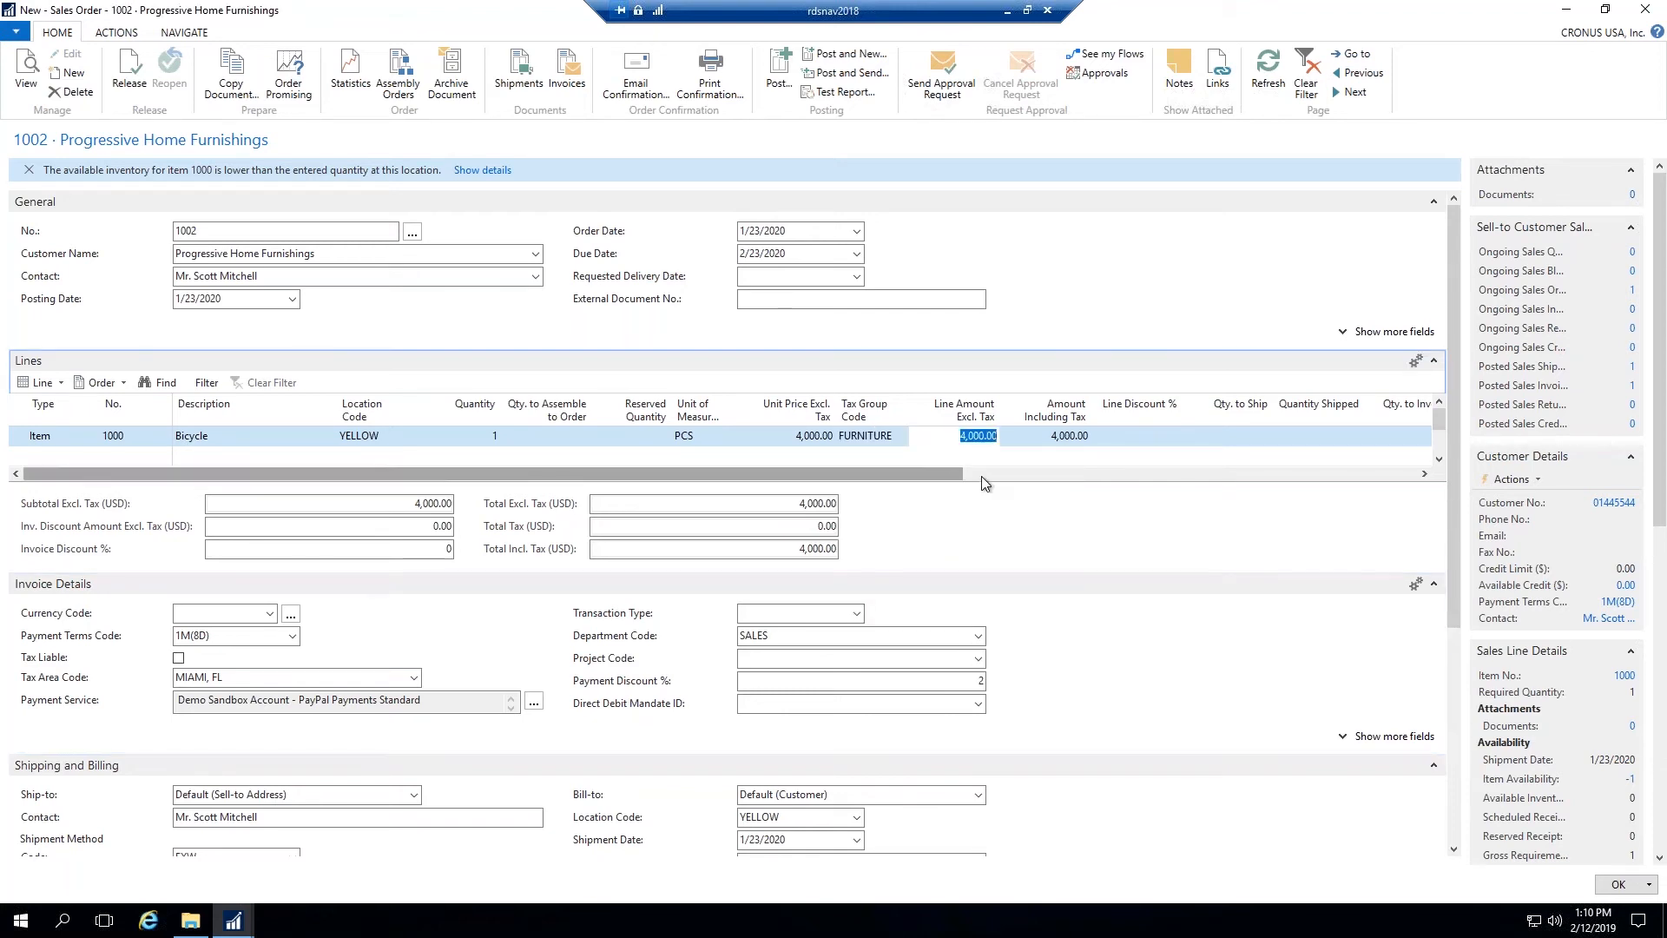
{"action": "scroll", "scroll_direction": "right", "scroll_amount": 3}
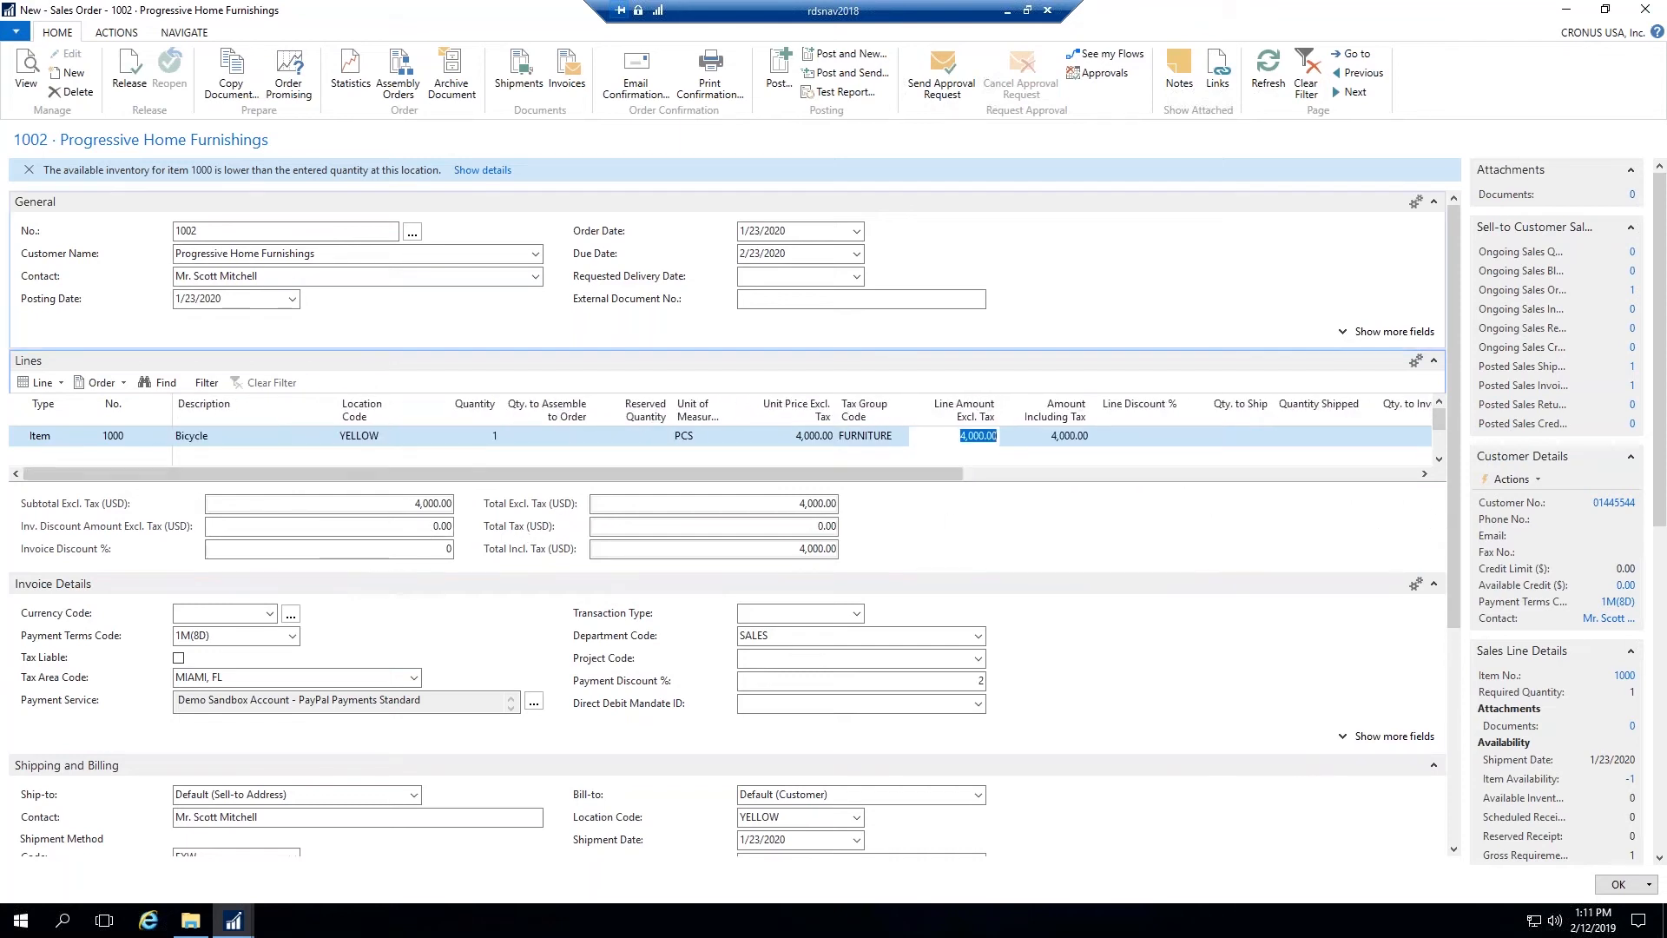
{"action": "left_click", "coordinate": [356, 275]}
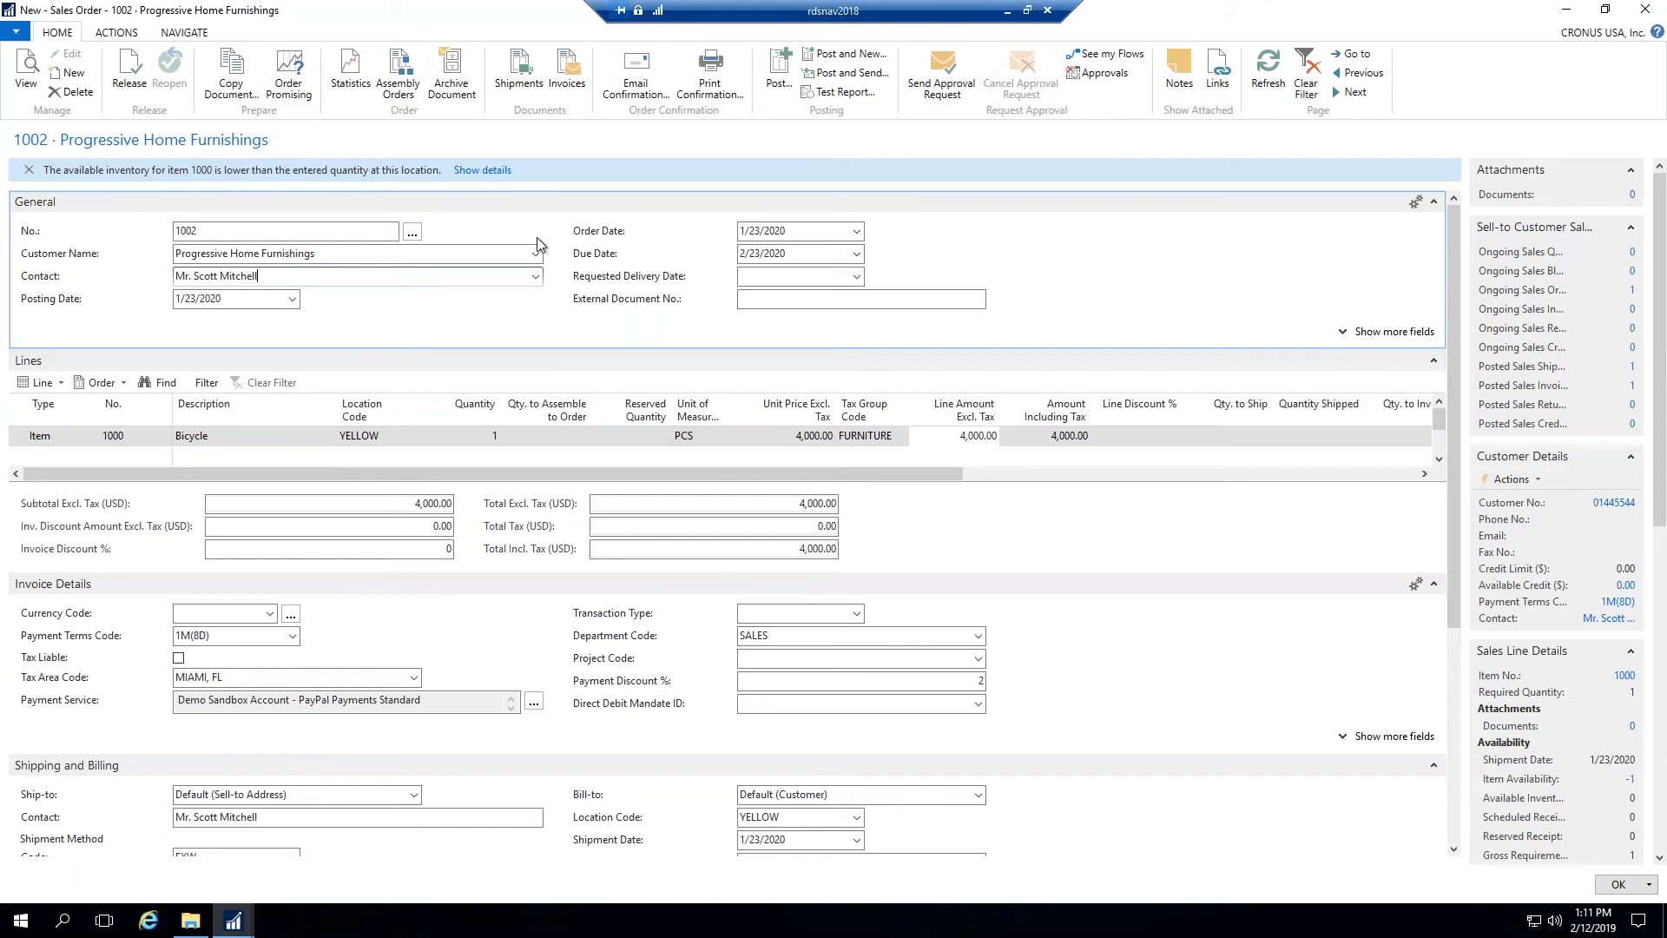
{"action": "left_click", "coordinate": [356, 253]}
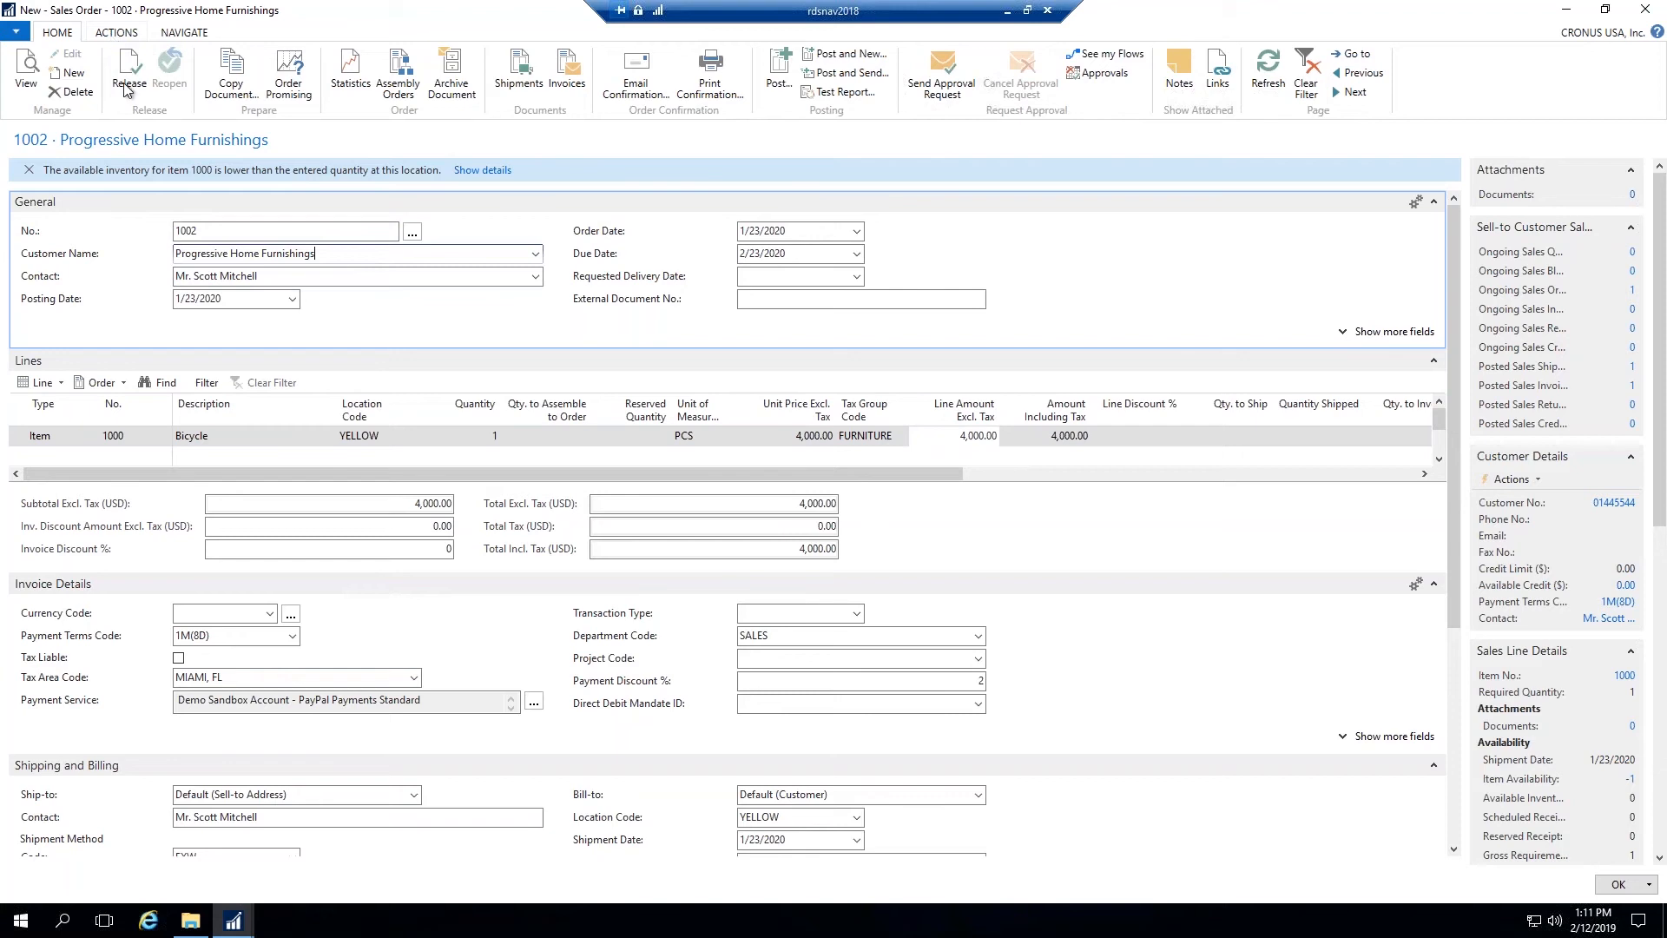
Step: Run Sales Order Planning for order 1002 and choose Create Prod. Order on the Bicycle line
{"action": "left_click", "coordinate": [115, 32]}
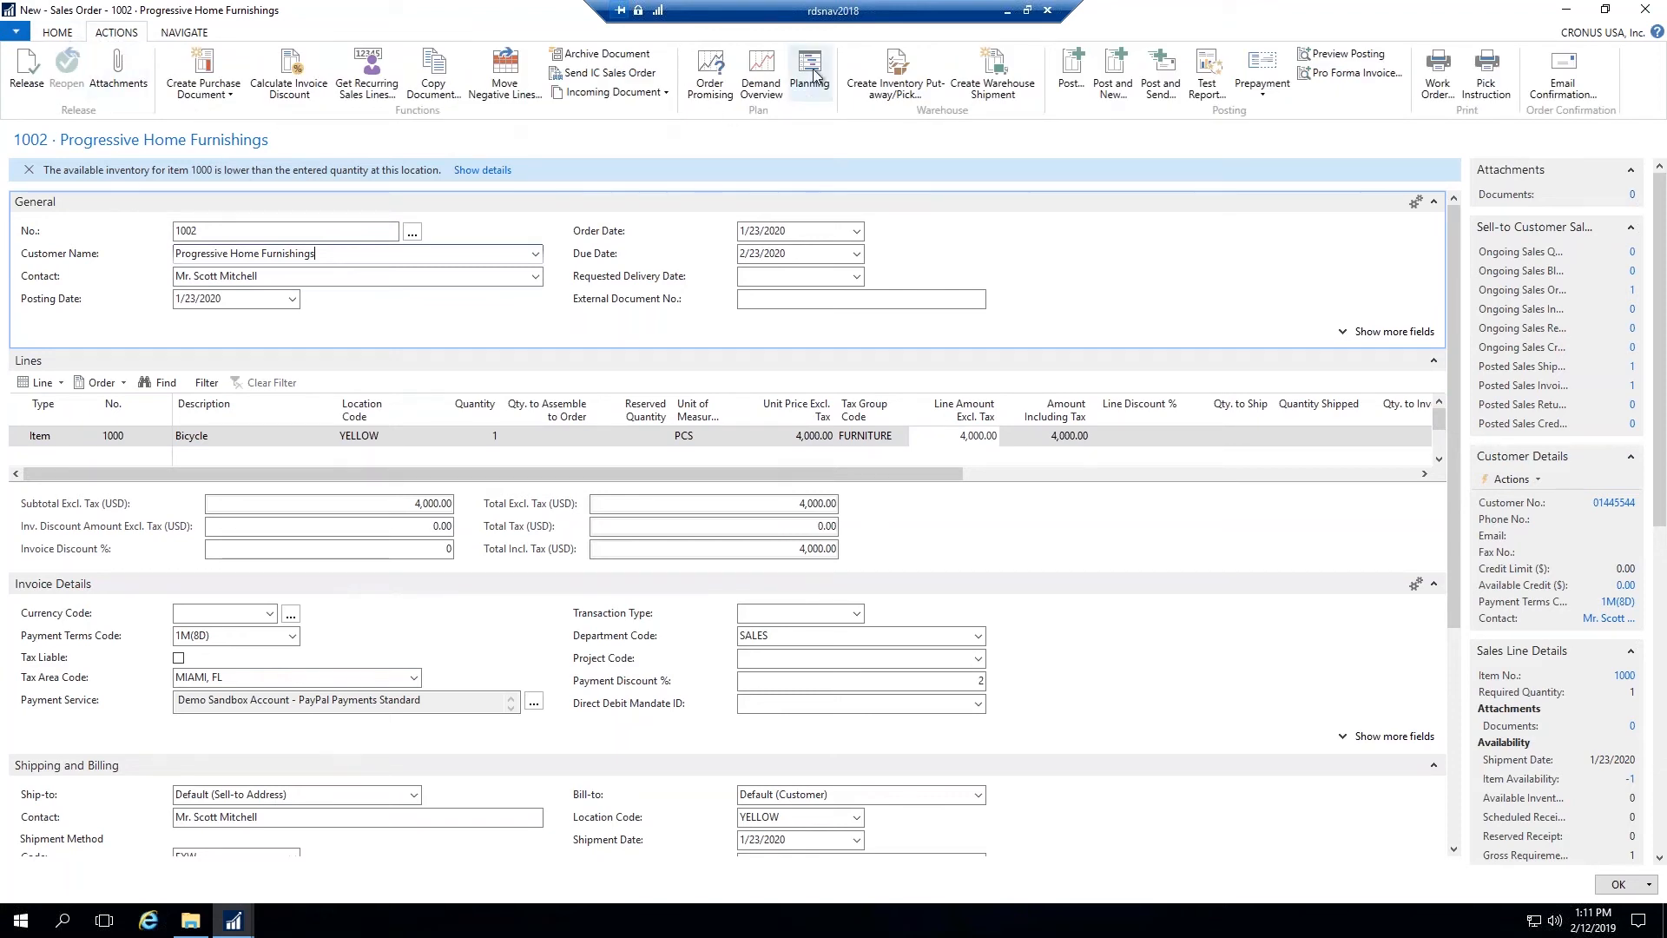
{"action": "mouse_move", "coordinate": [810, 72]}
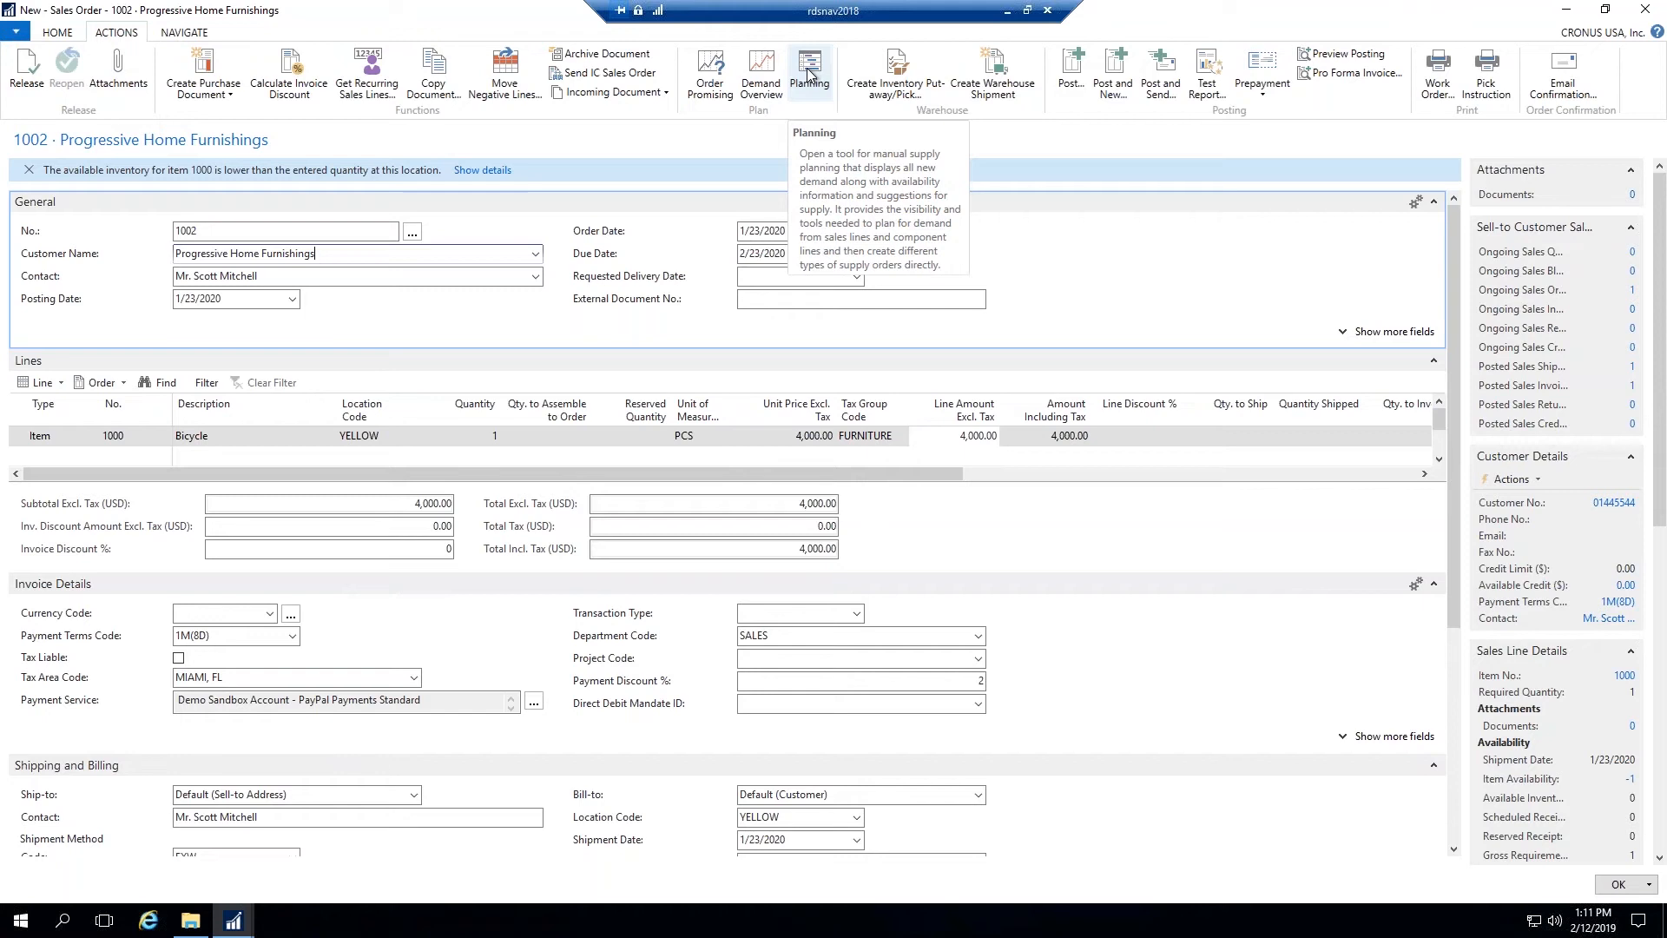
{"action": "left_click", "coordinate": [809, 72]}
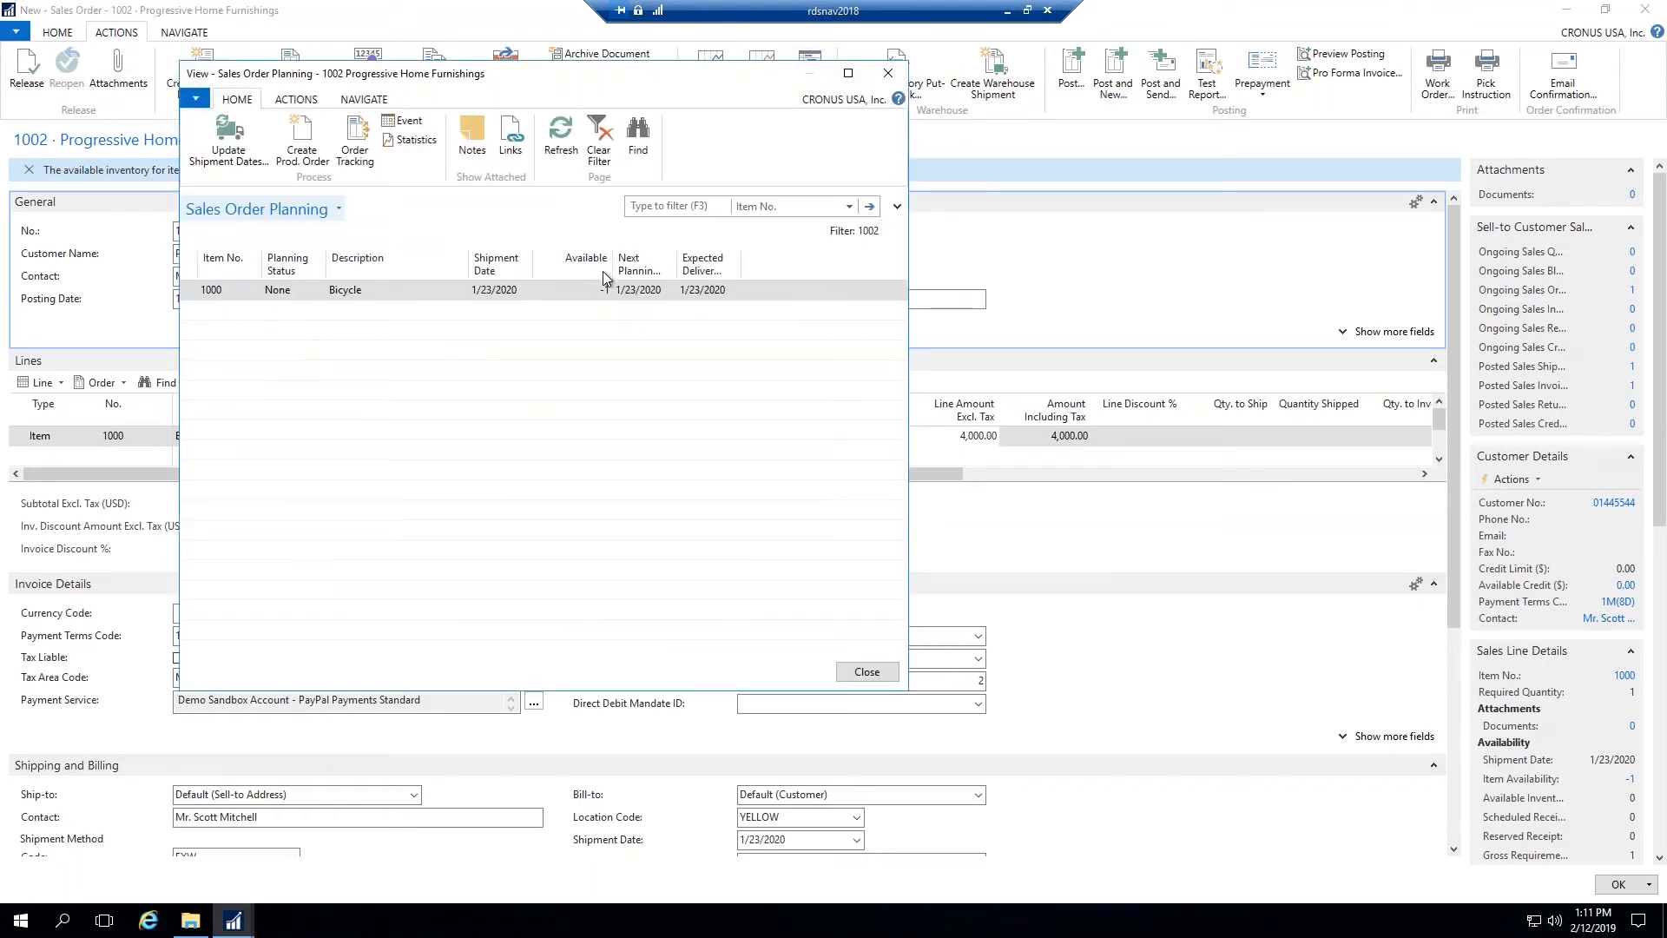
{"action": "left_click", "coordinate": [584, 289]}
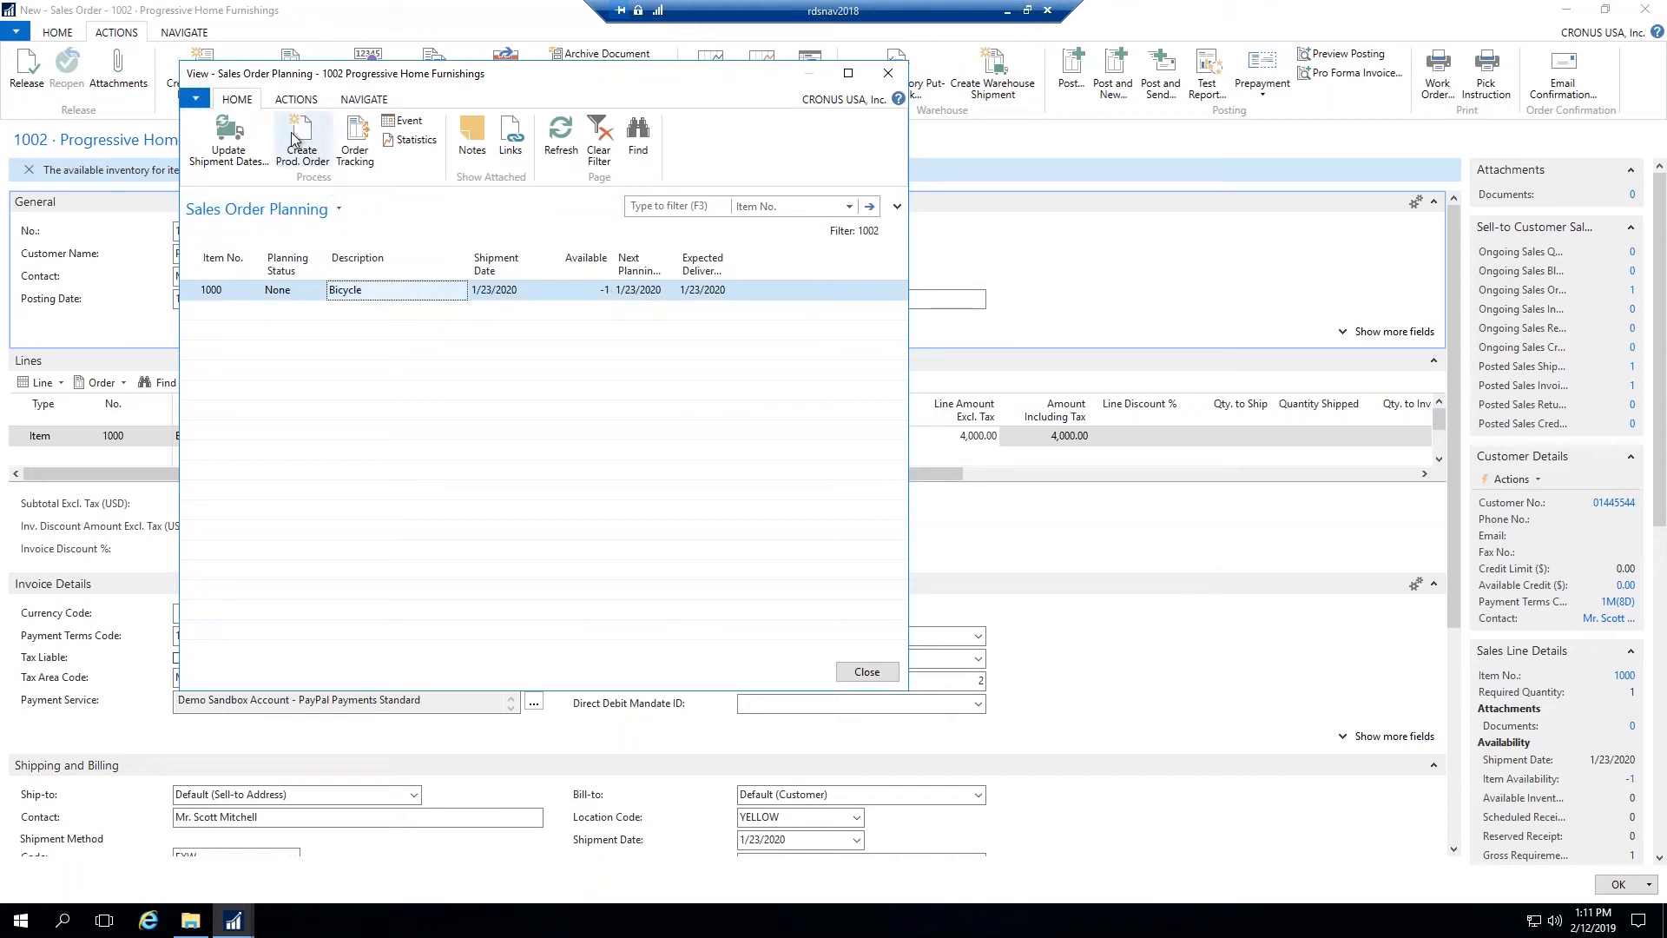
{"action": "mouse_move", "coordinate": [302, 141]}
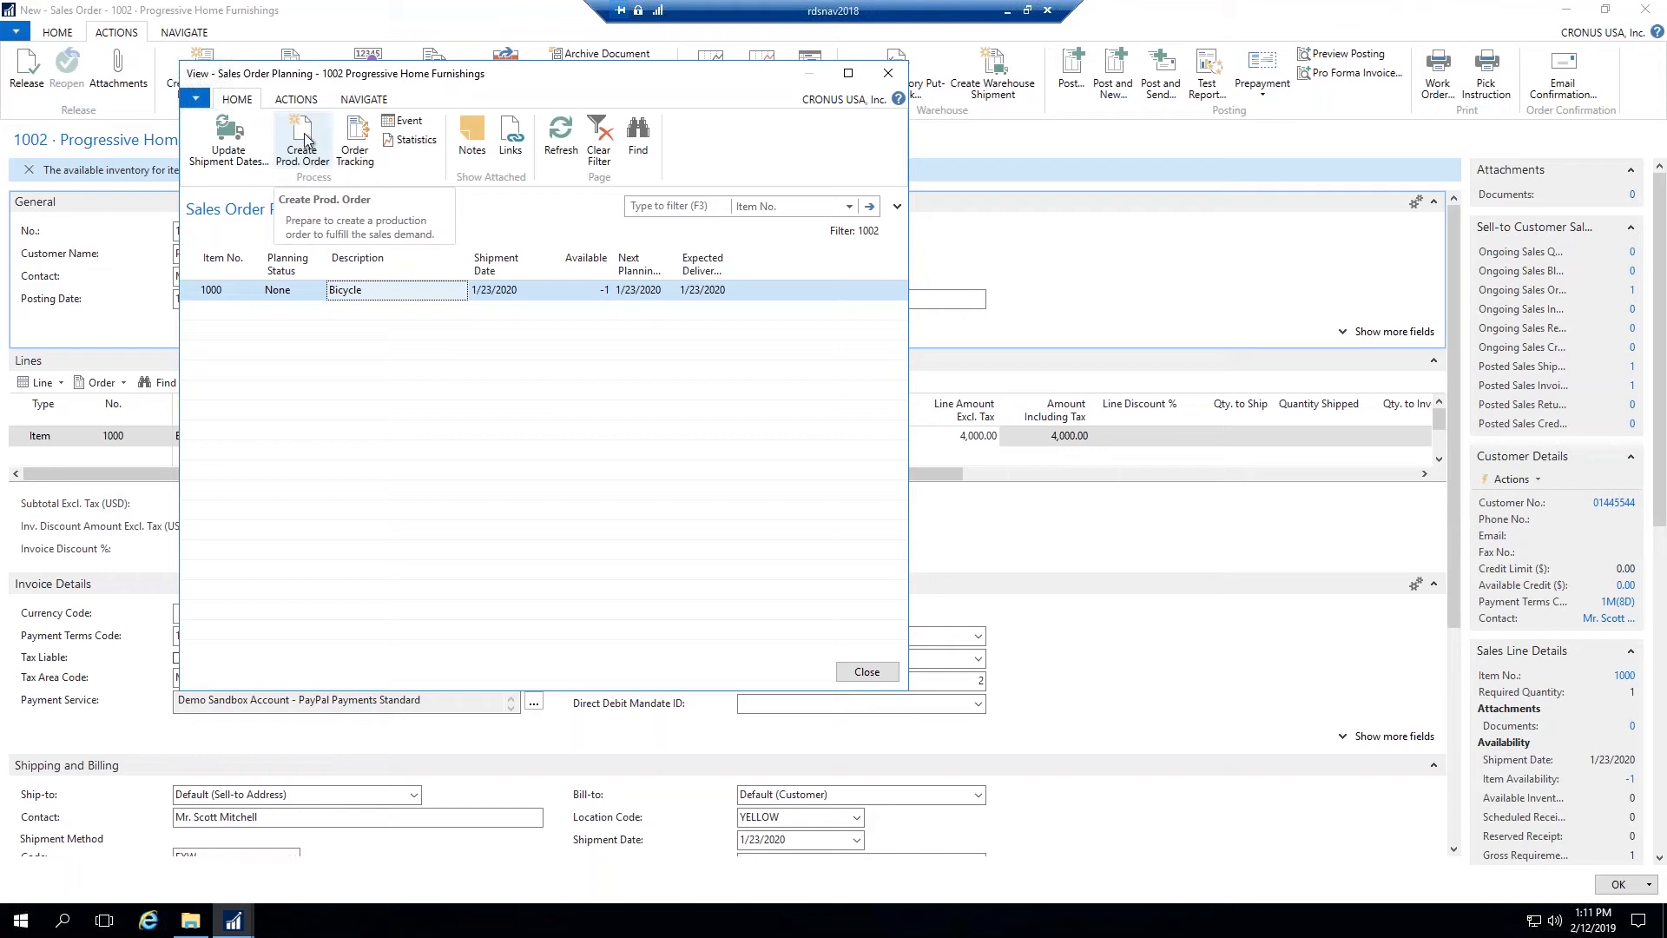
{"action": "left_click", "coordinate": [302, 138]}
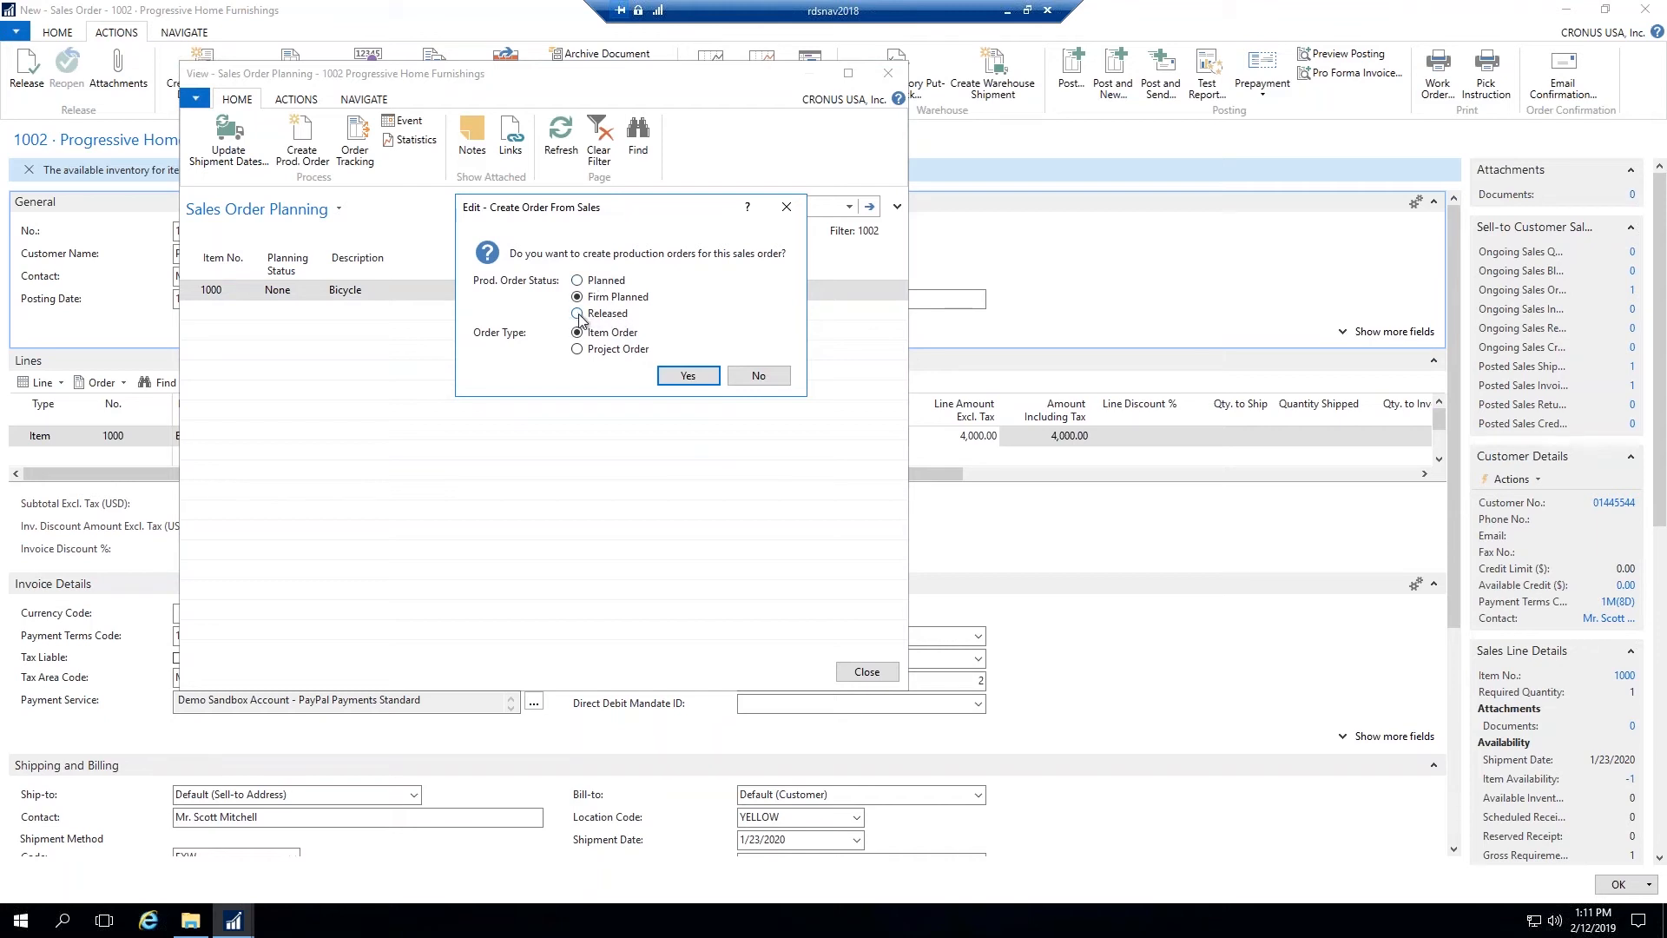
Step: Create a Released production order (101006) for the Bicycle demand and close Sales Order Planning
{"action": "left_click", "coordinate": [578, 313]}
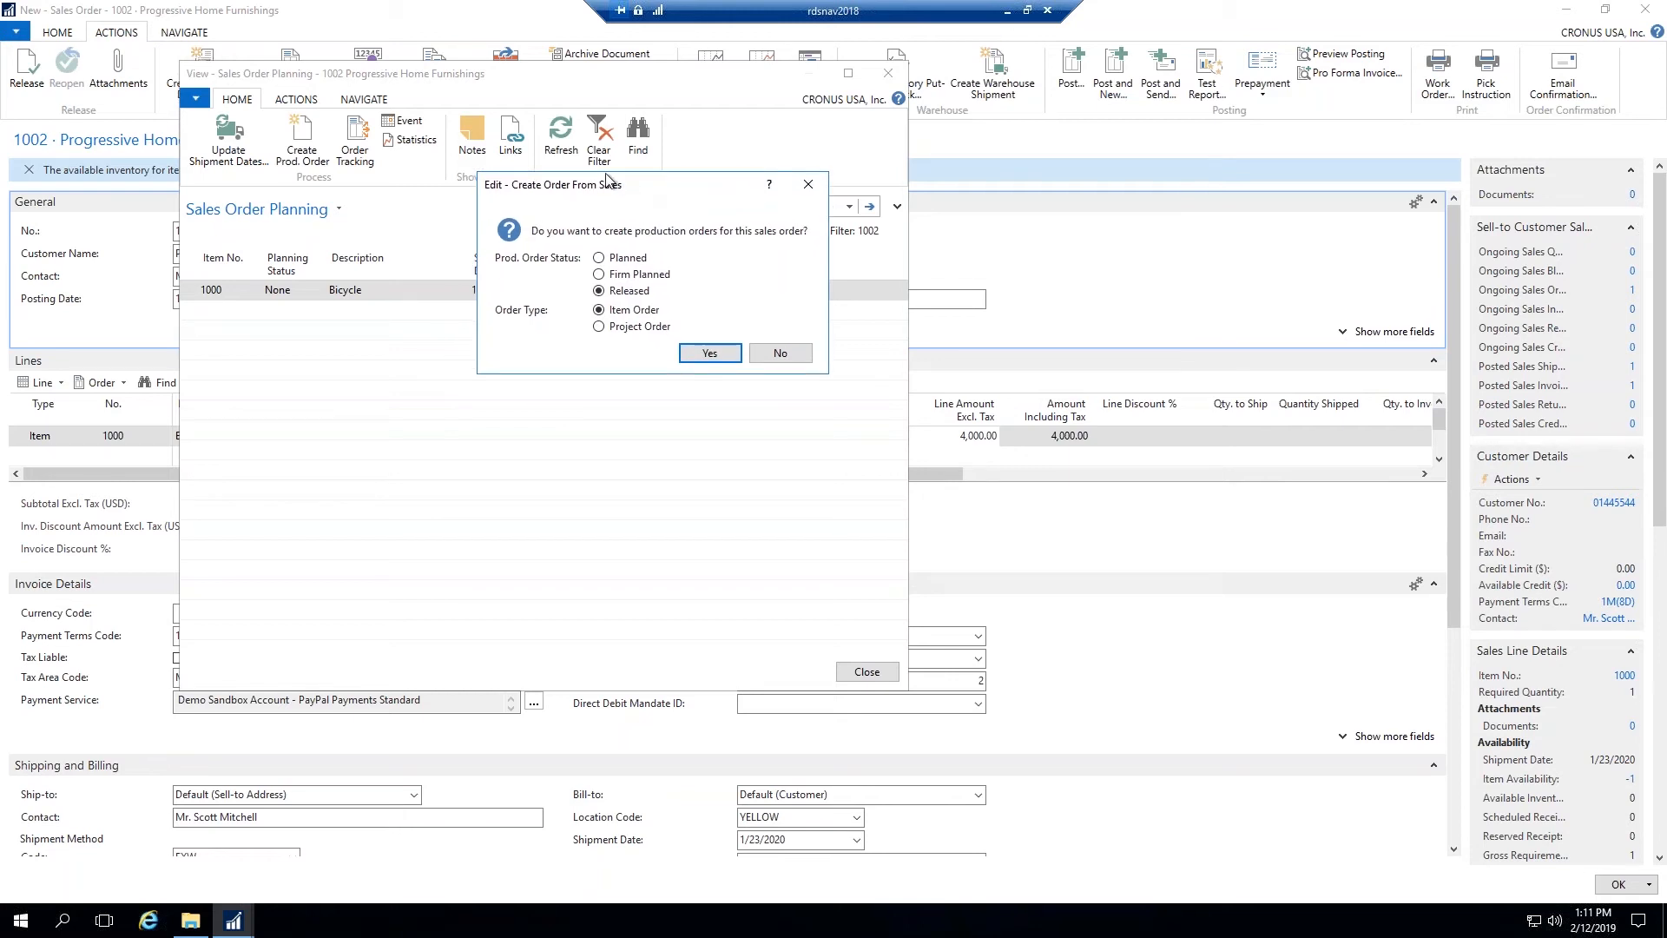
{"action": "mouse_move", "coordinate": [671, 198]}
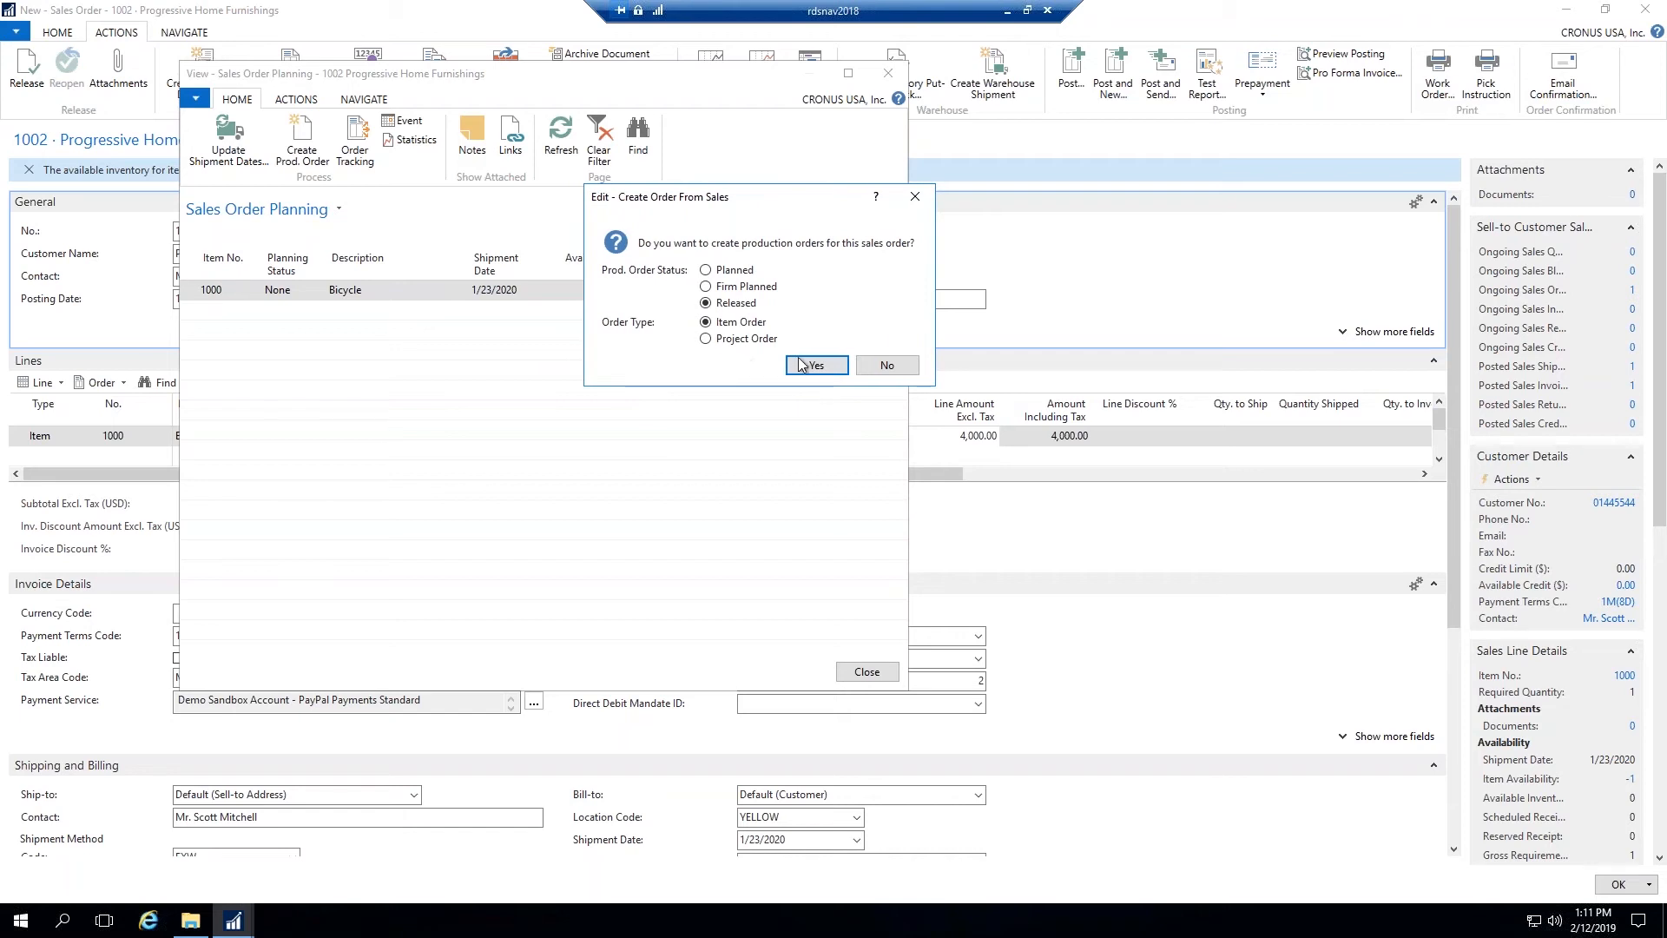
{"action": "mouse_move", "coordinate": [783, 289]}
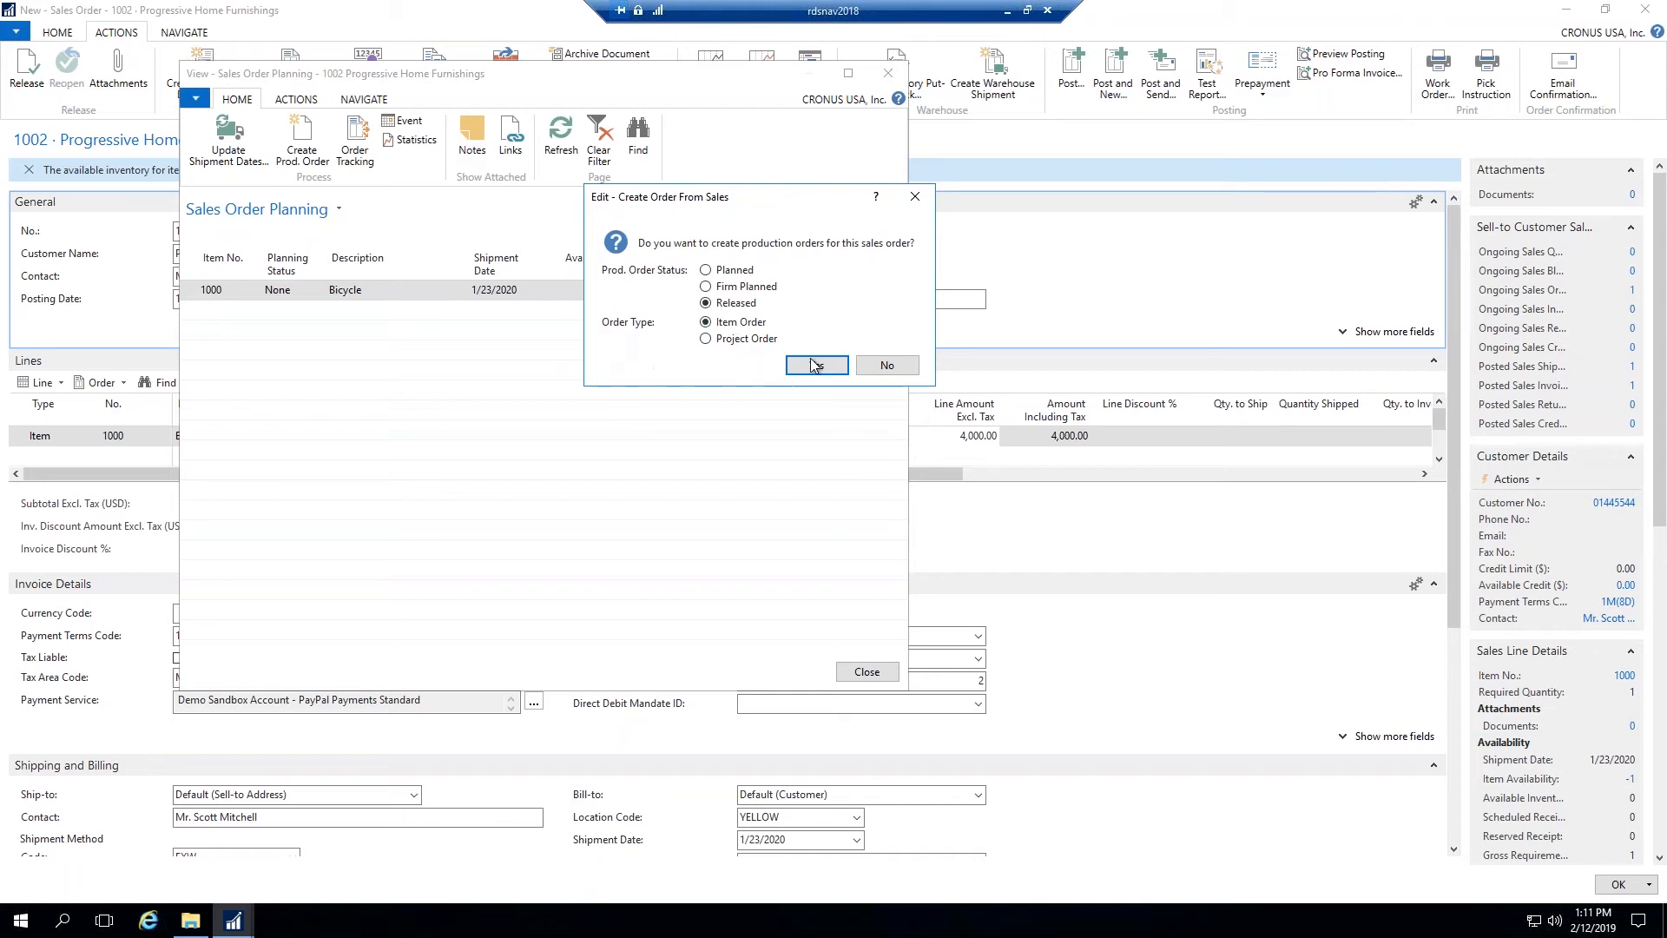
{"action": "left_click", "coordinate": [816, 364]}
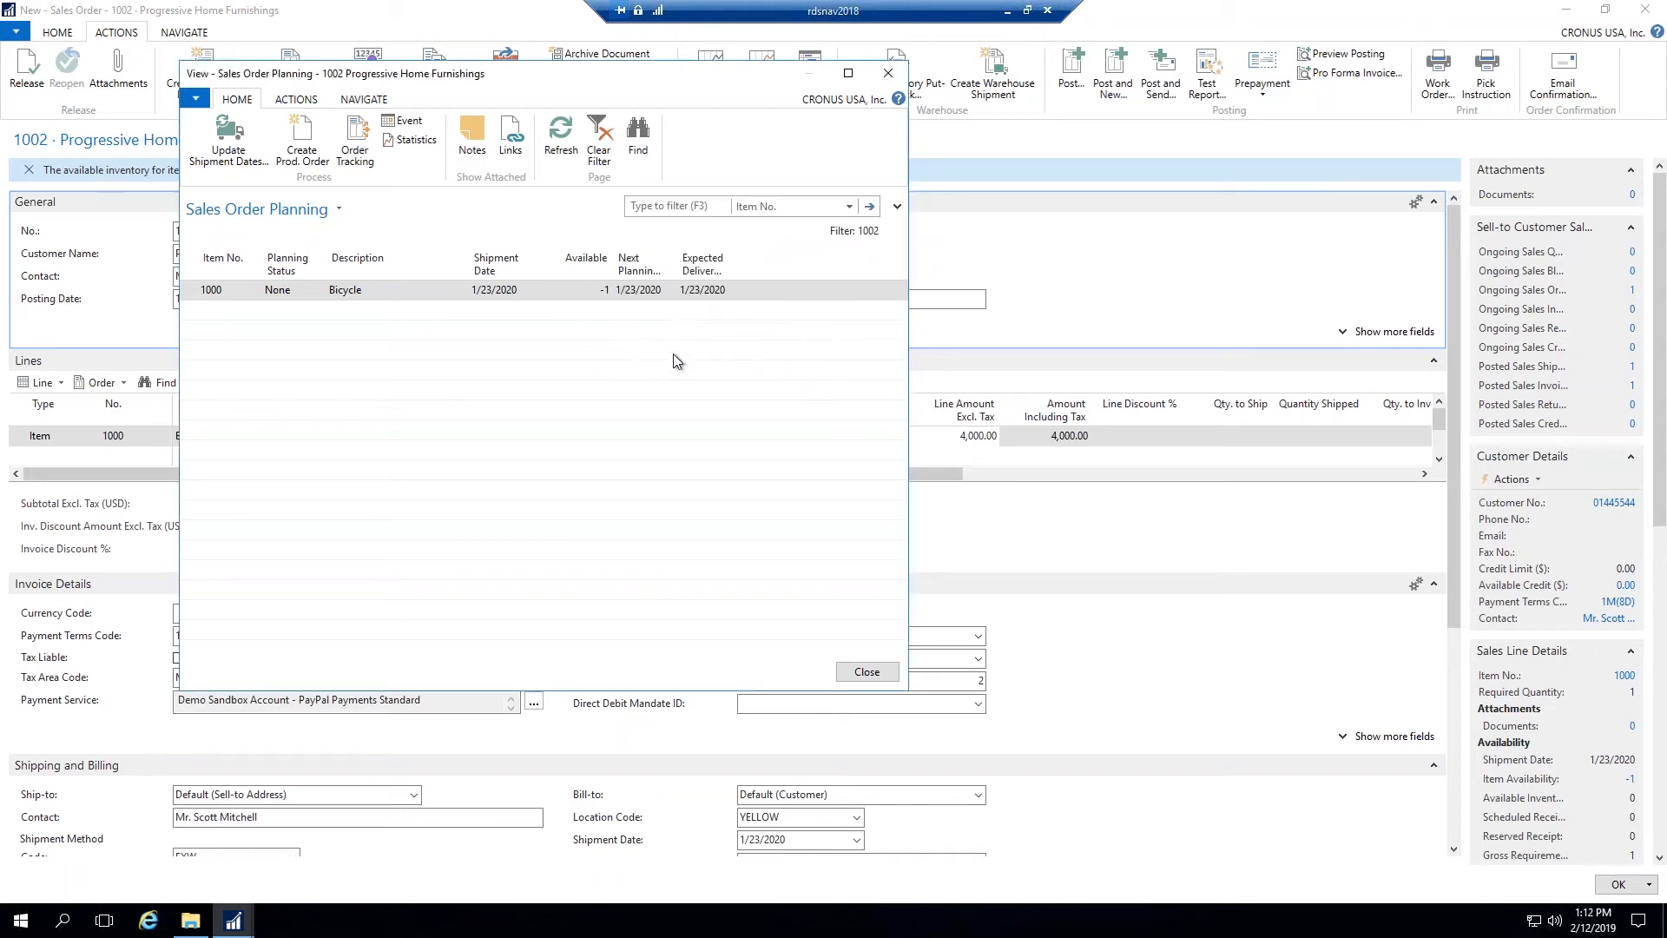
{"action": "left_click", "coordinate": [301, 143]}
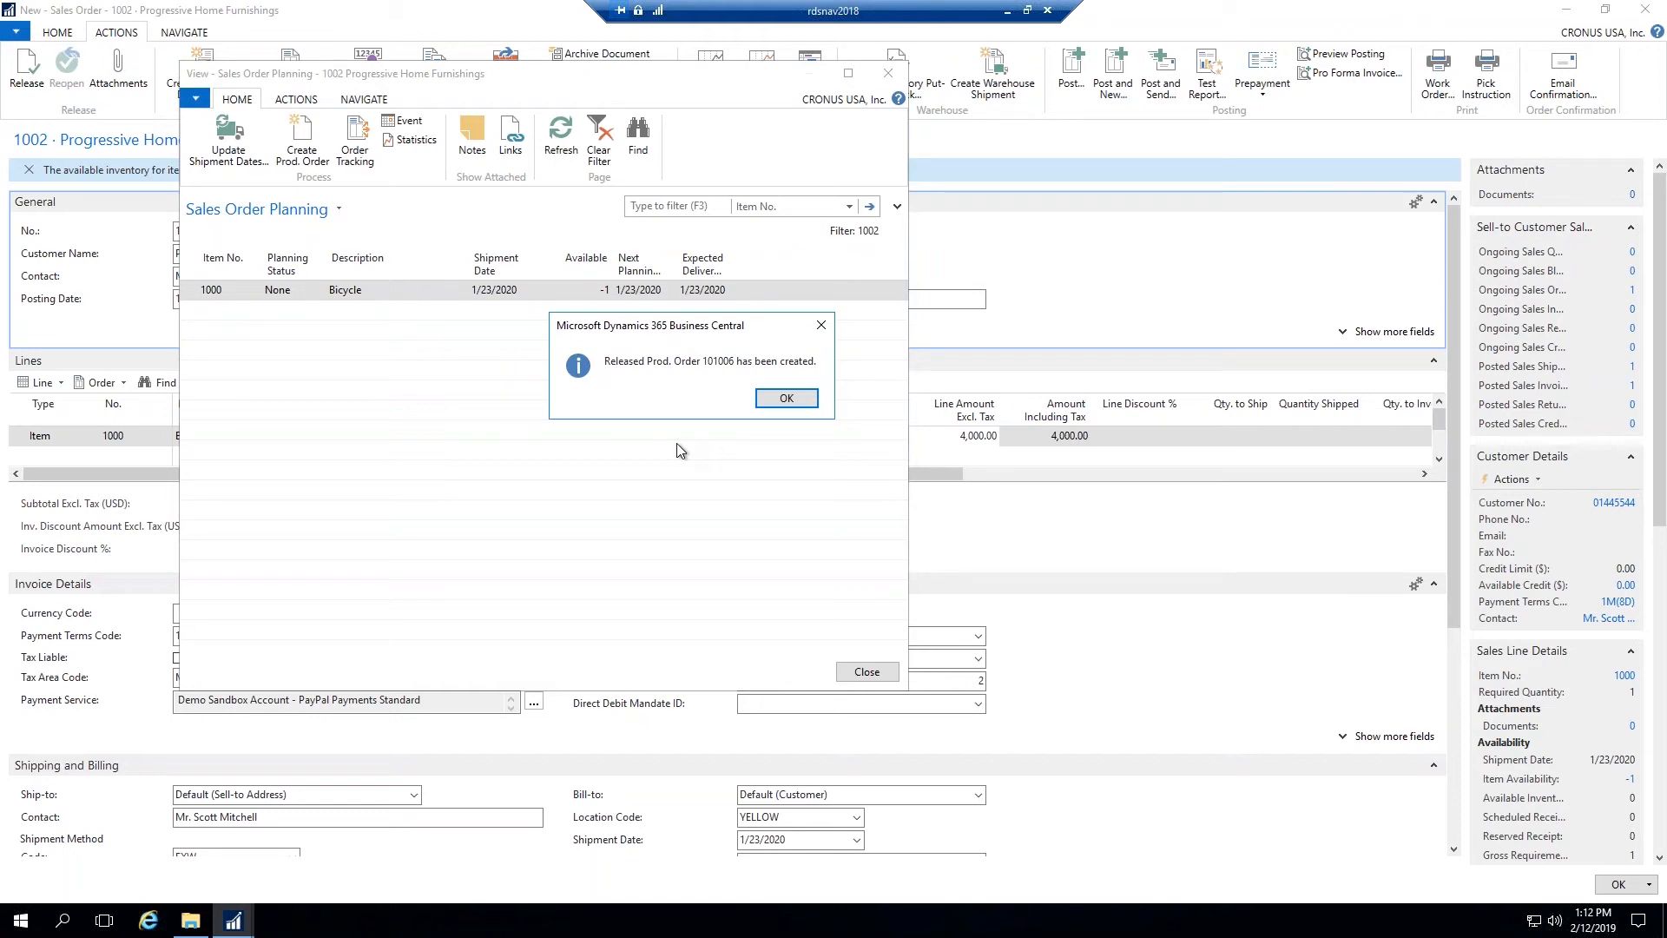
{"action": "left_click", "coordinate": [785, 398]}
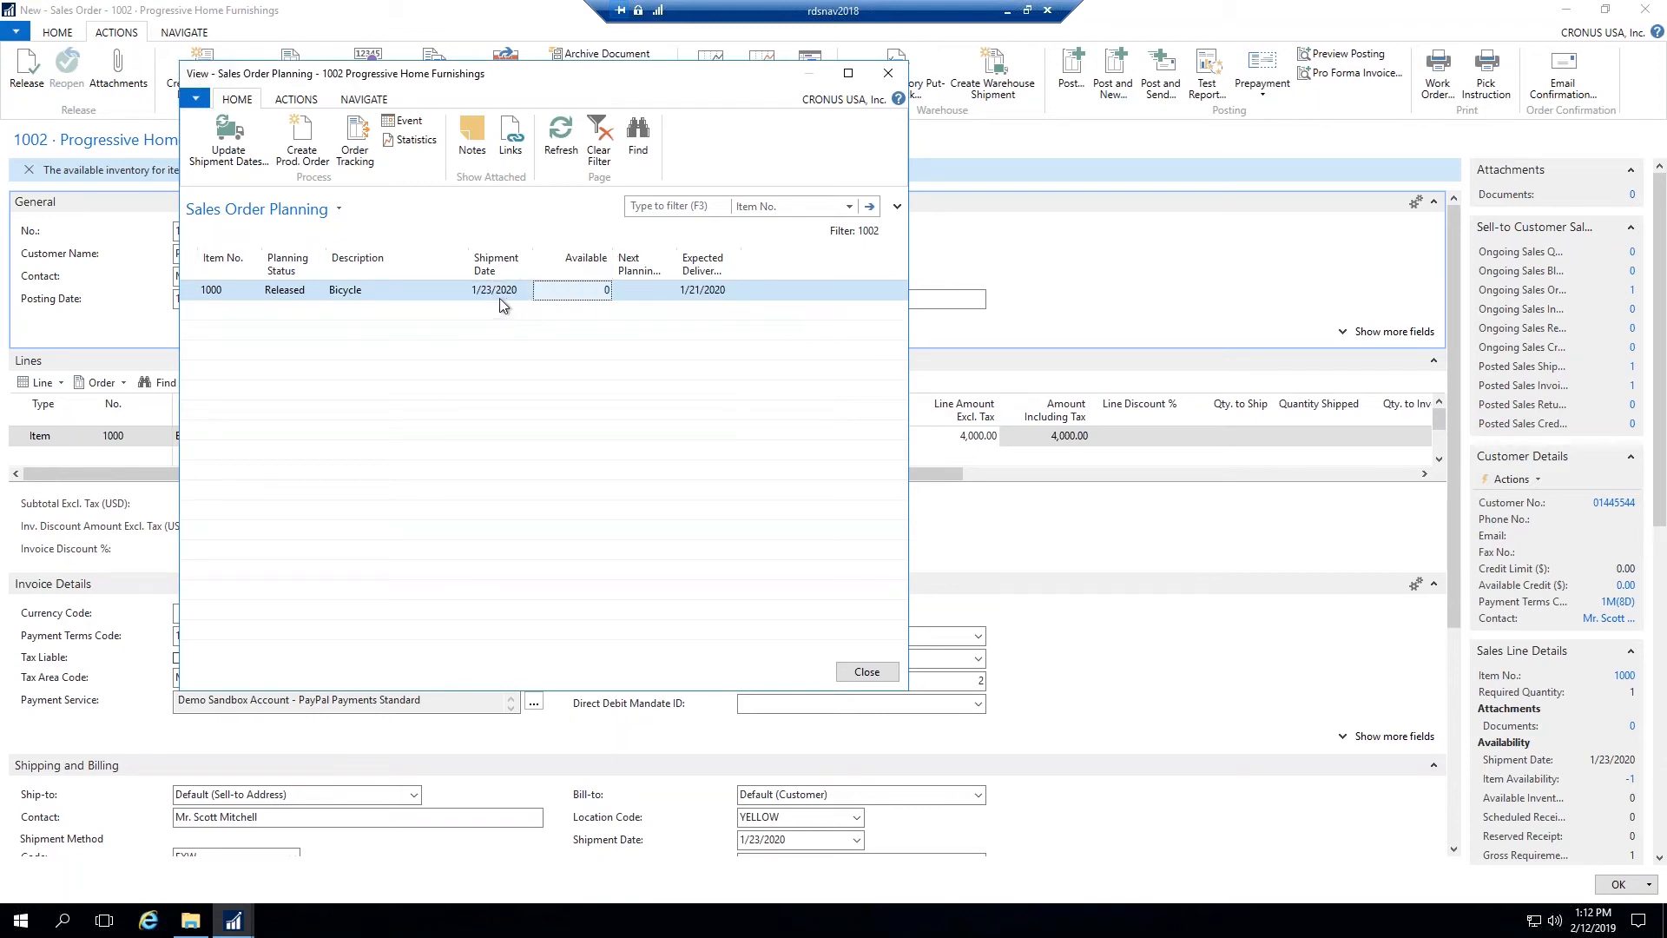
{"action": "left_click", "coordinate": [495, 289]}
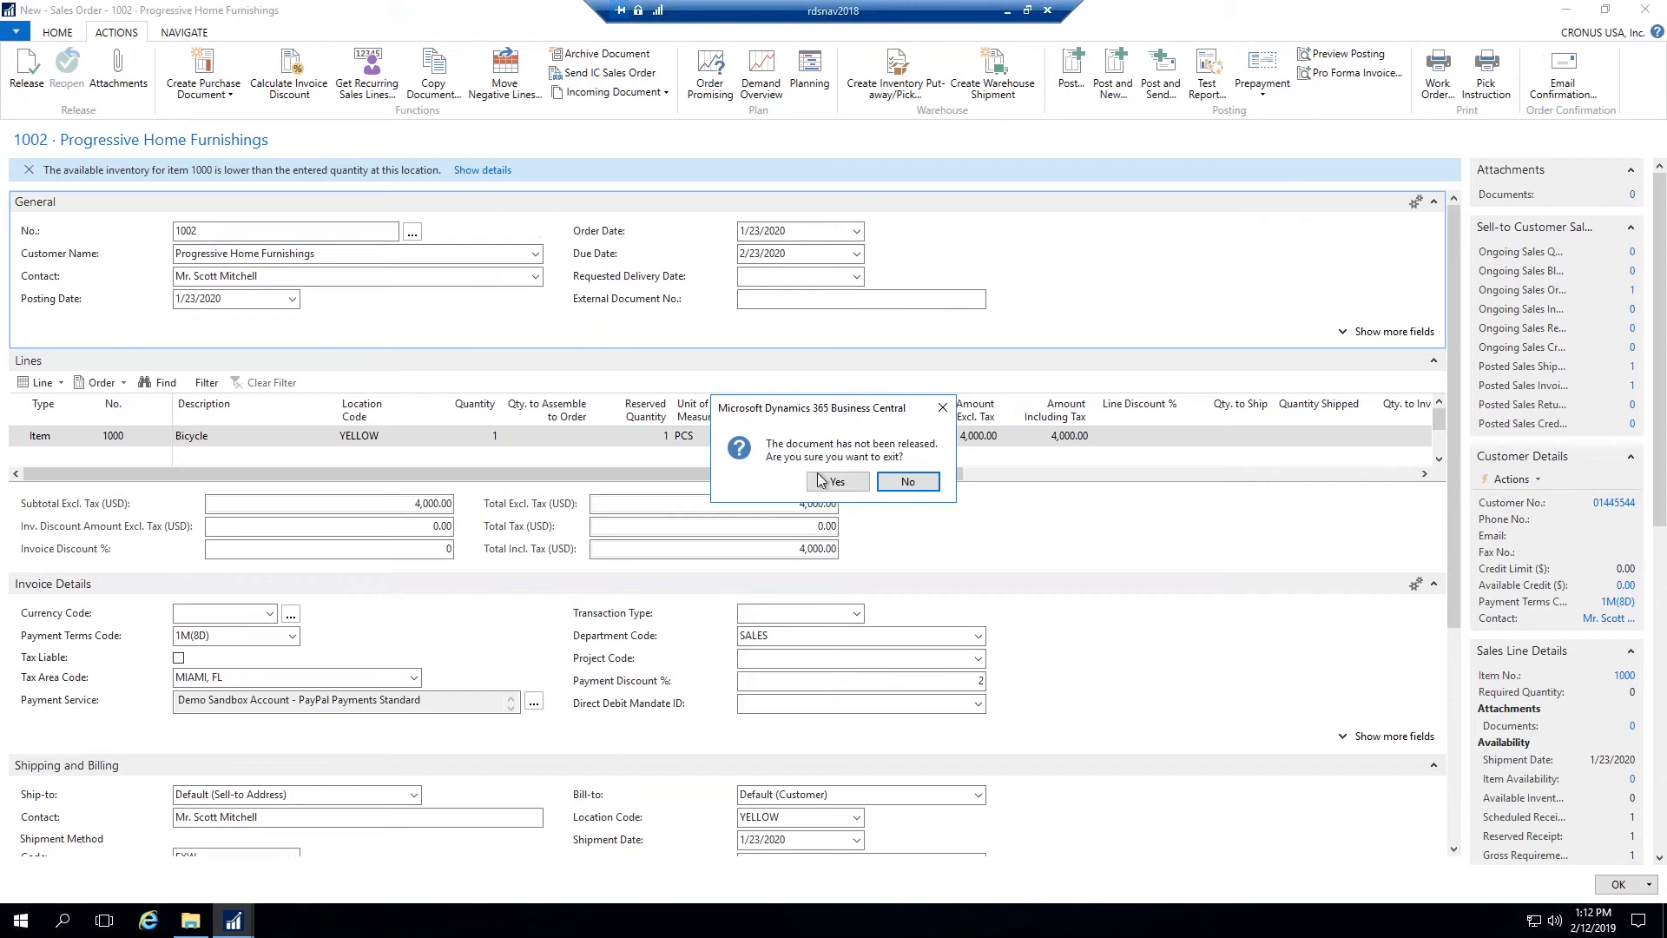
Step: Leave unreleased order 1002 and bring up the Released Prod. Orders list via search 'released'
{"action": "left_click", "coordinate": [839, 482]}
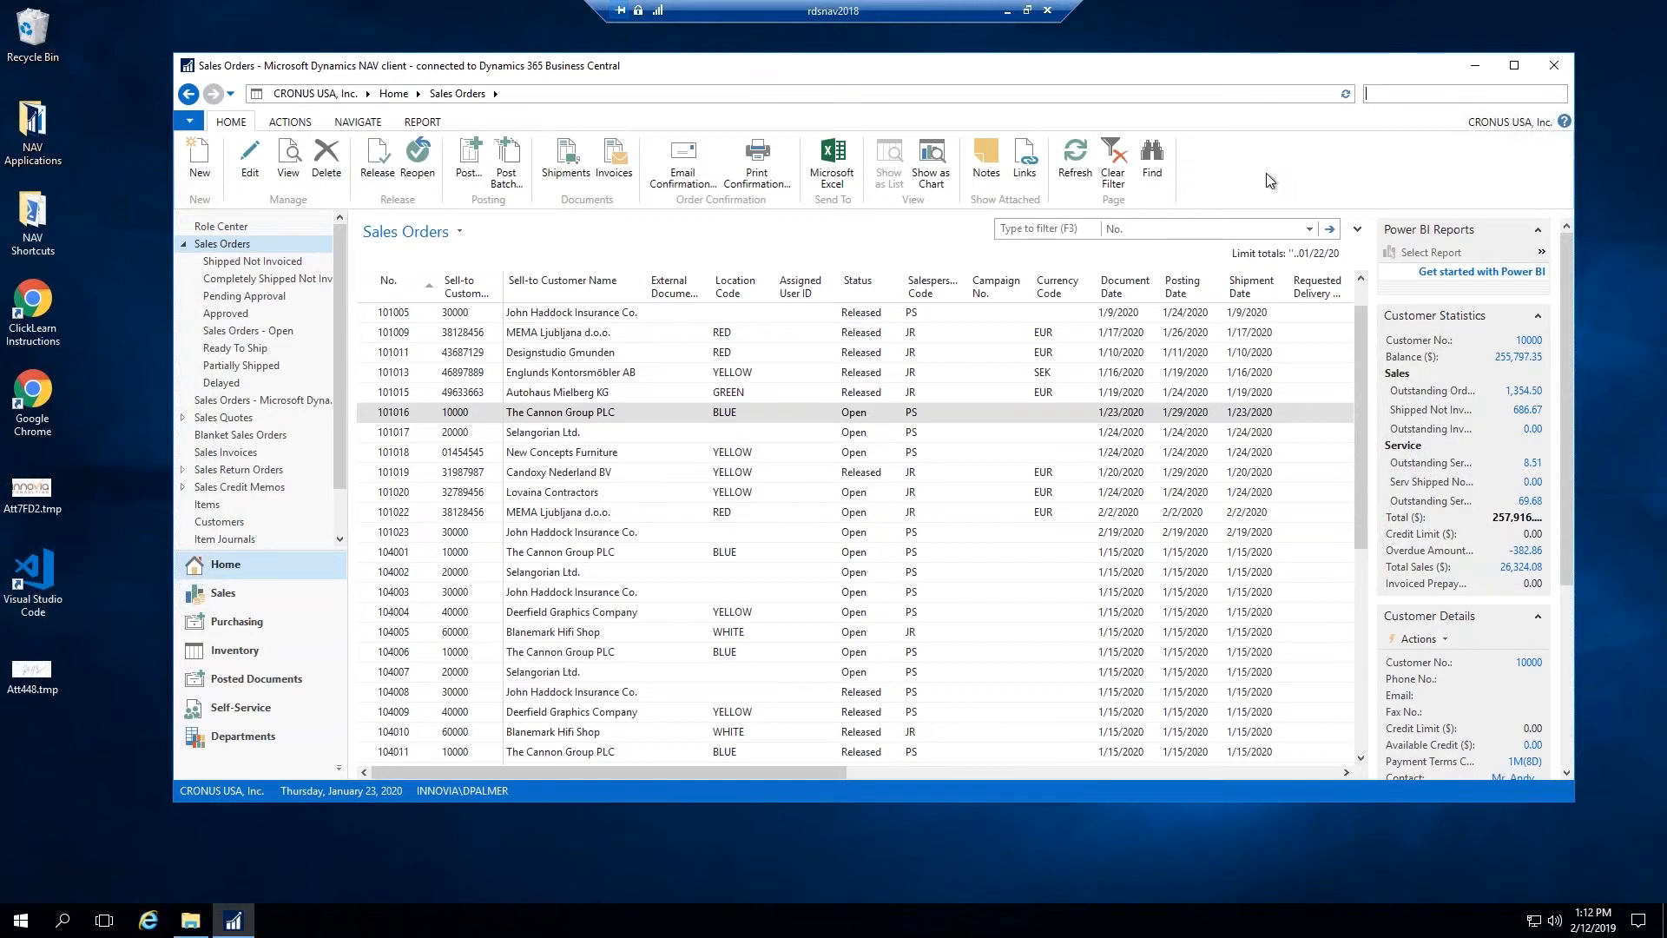
{"action": "mouse_move", "coordinate": [1271, 180]}
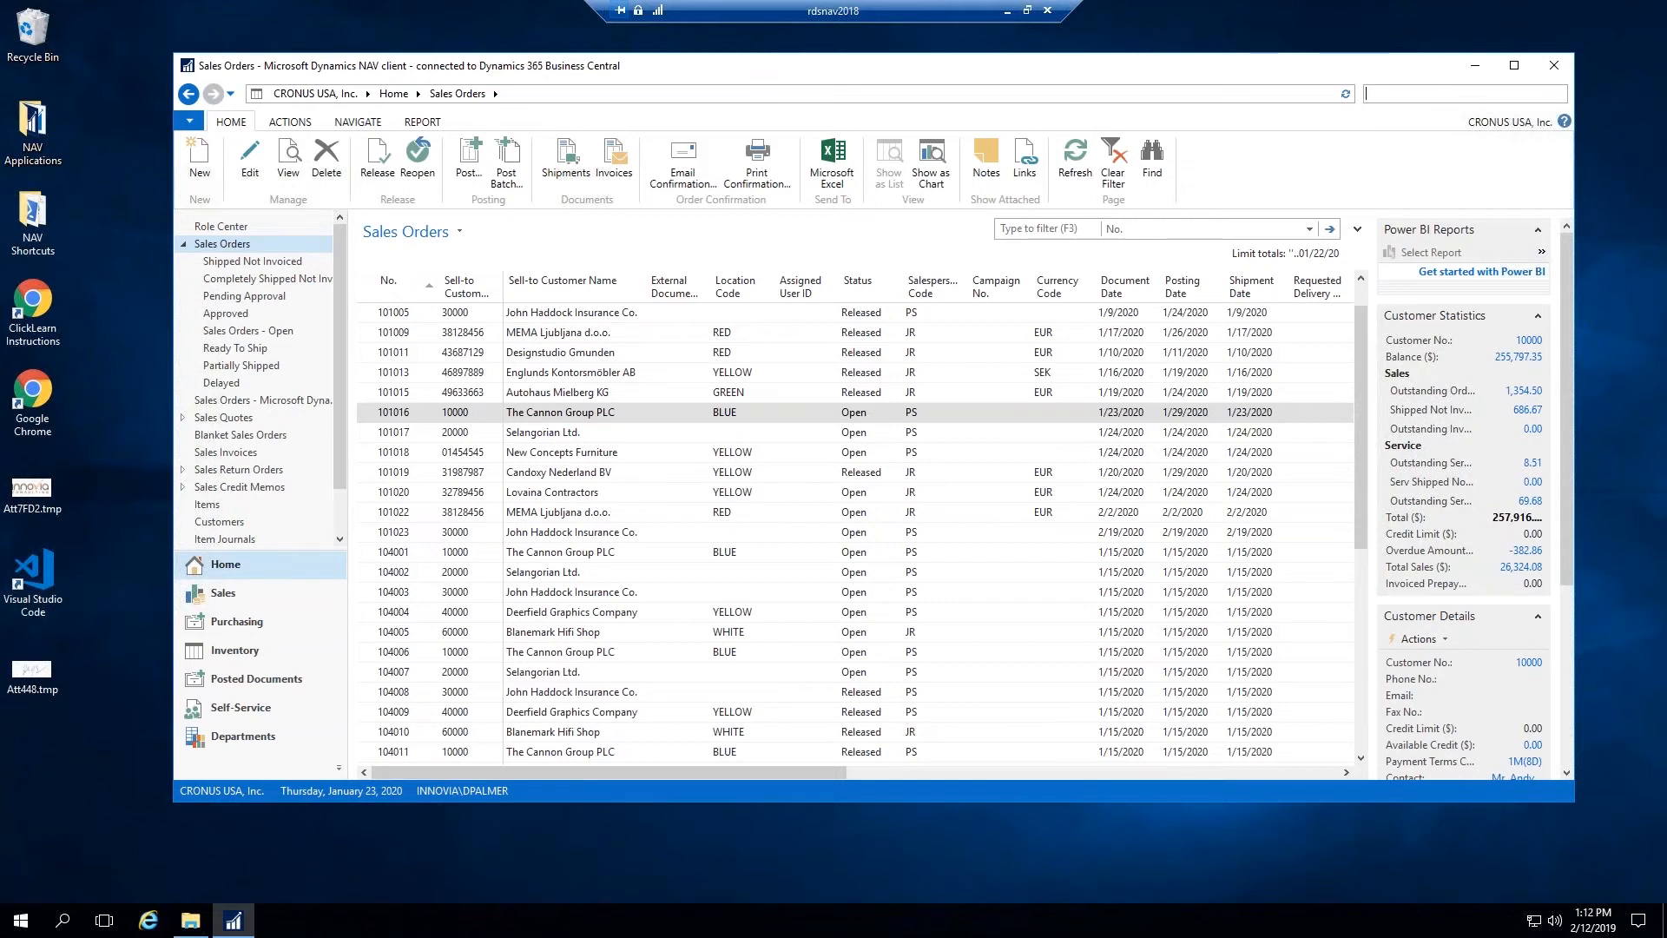
{"action": "type", "text": "released prod"}
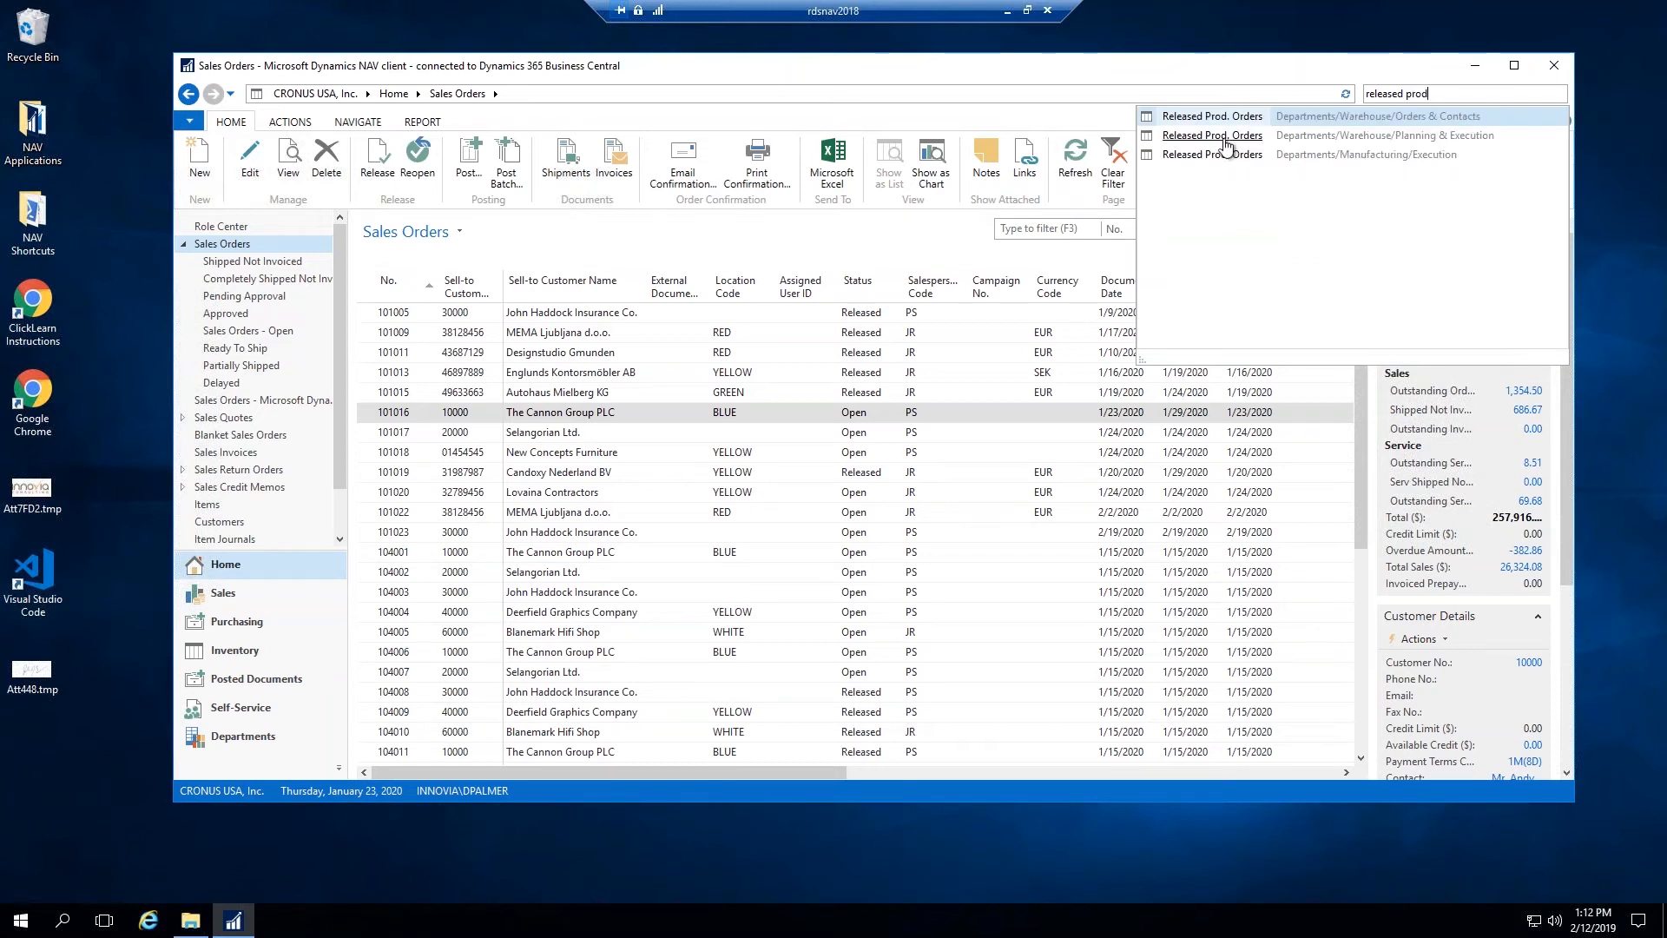
{"action": "left_click", "coordinate": [1212, 135]}
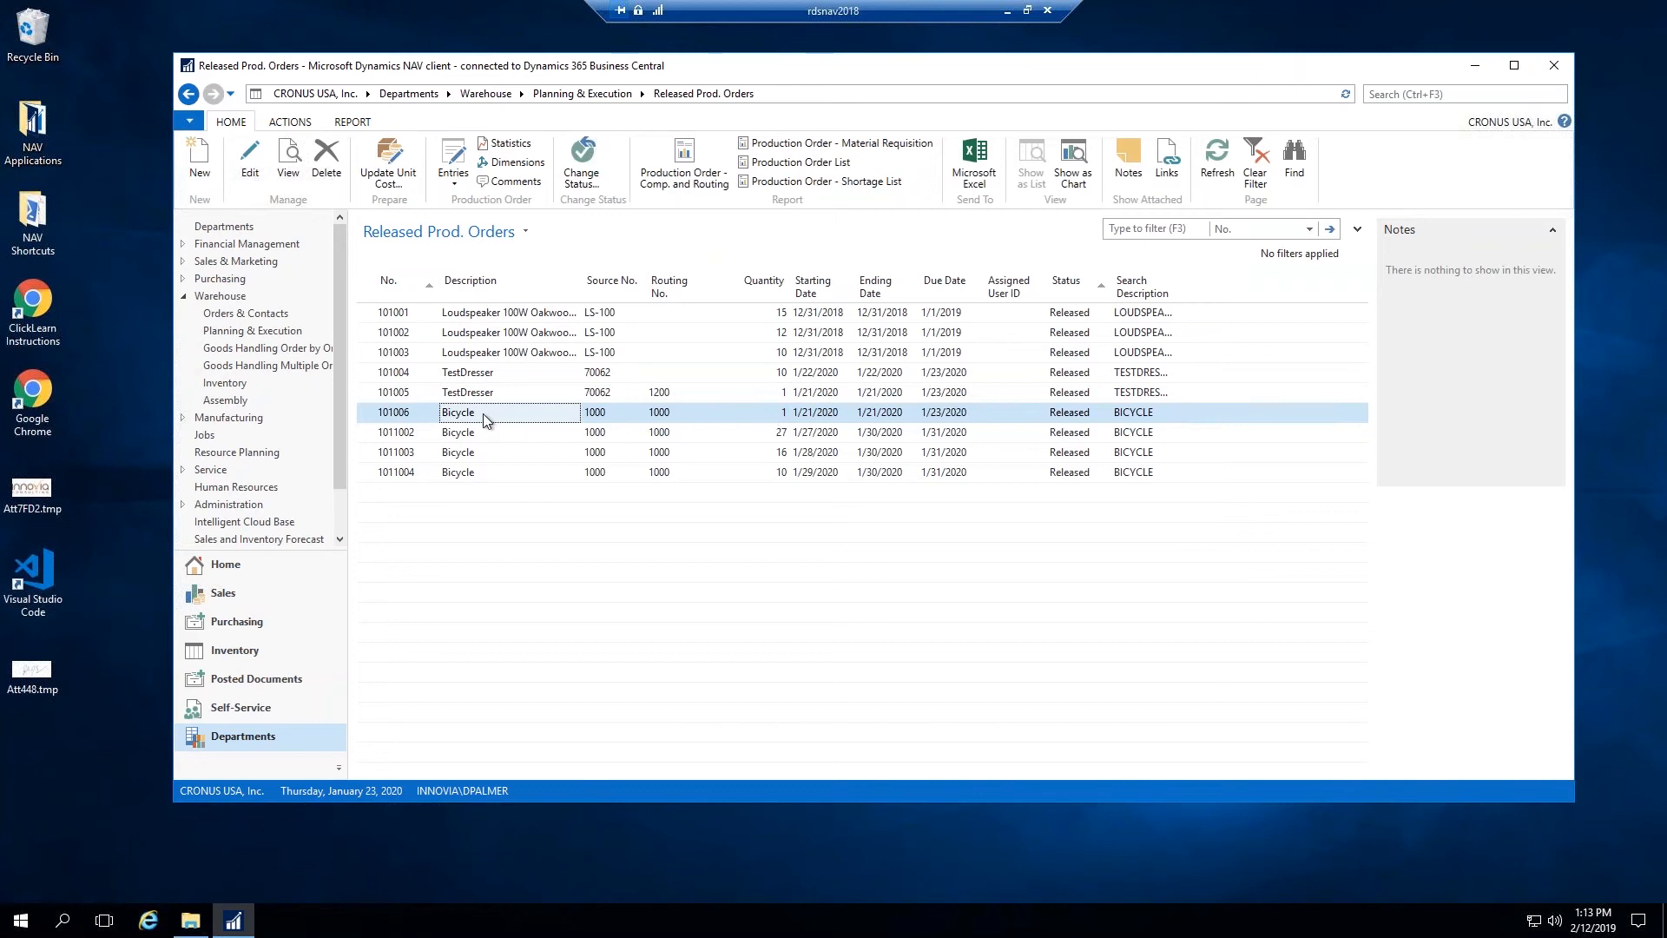
Step: Review released production order 101006's Bicycle line, tick Blocked, and return to the list
{"action": "double_click", "coordinate": [458, 412]}
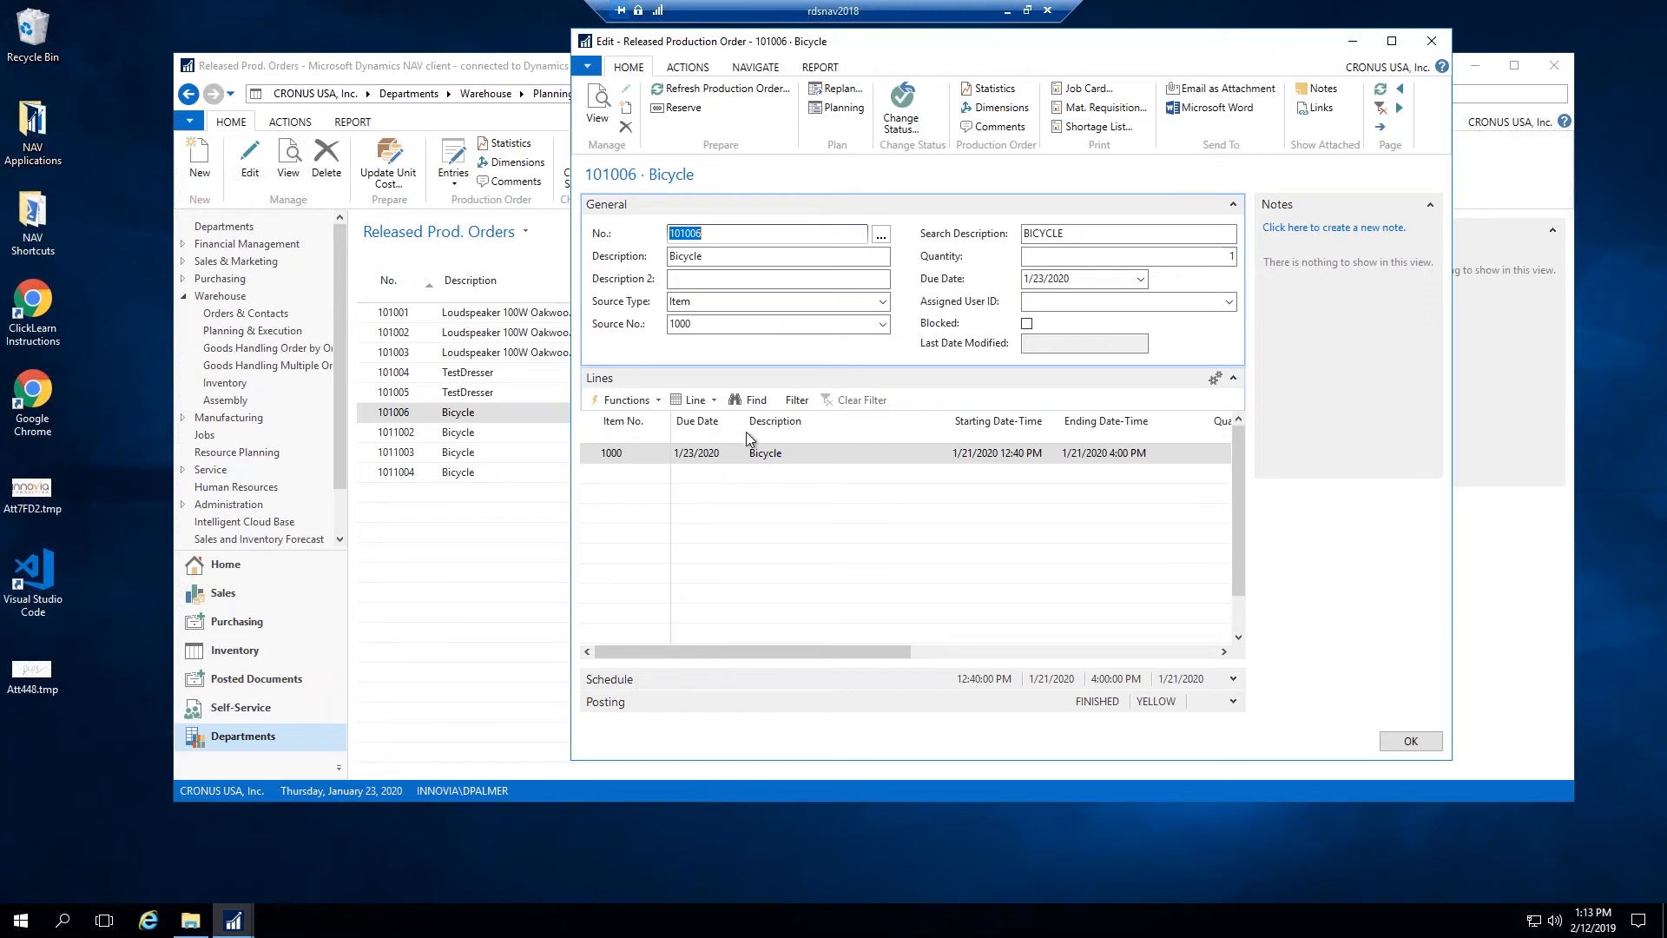
{"action": "scroll", "scroll_direction": "right", "scroll_amount": 3}
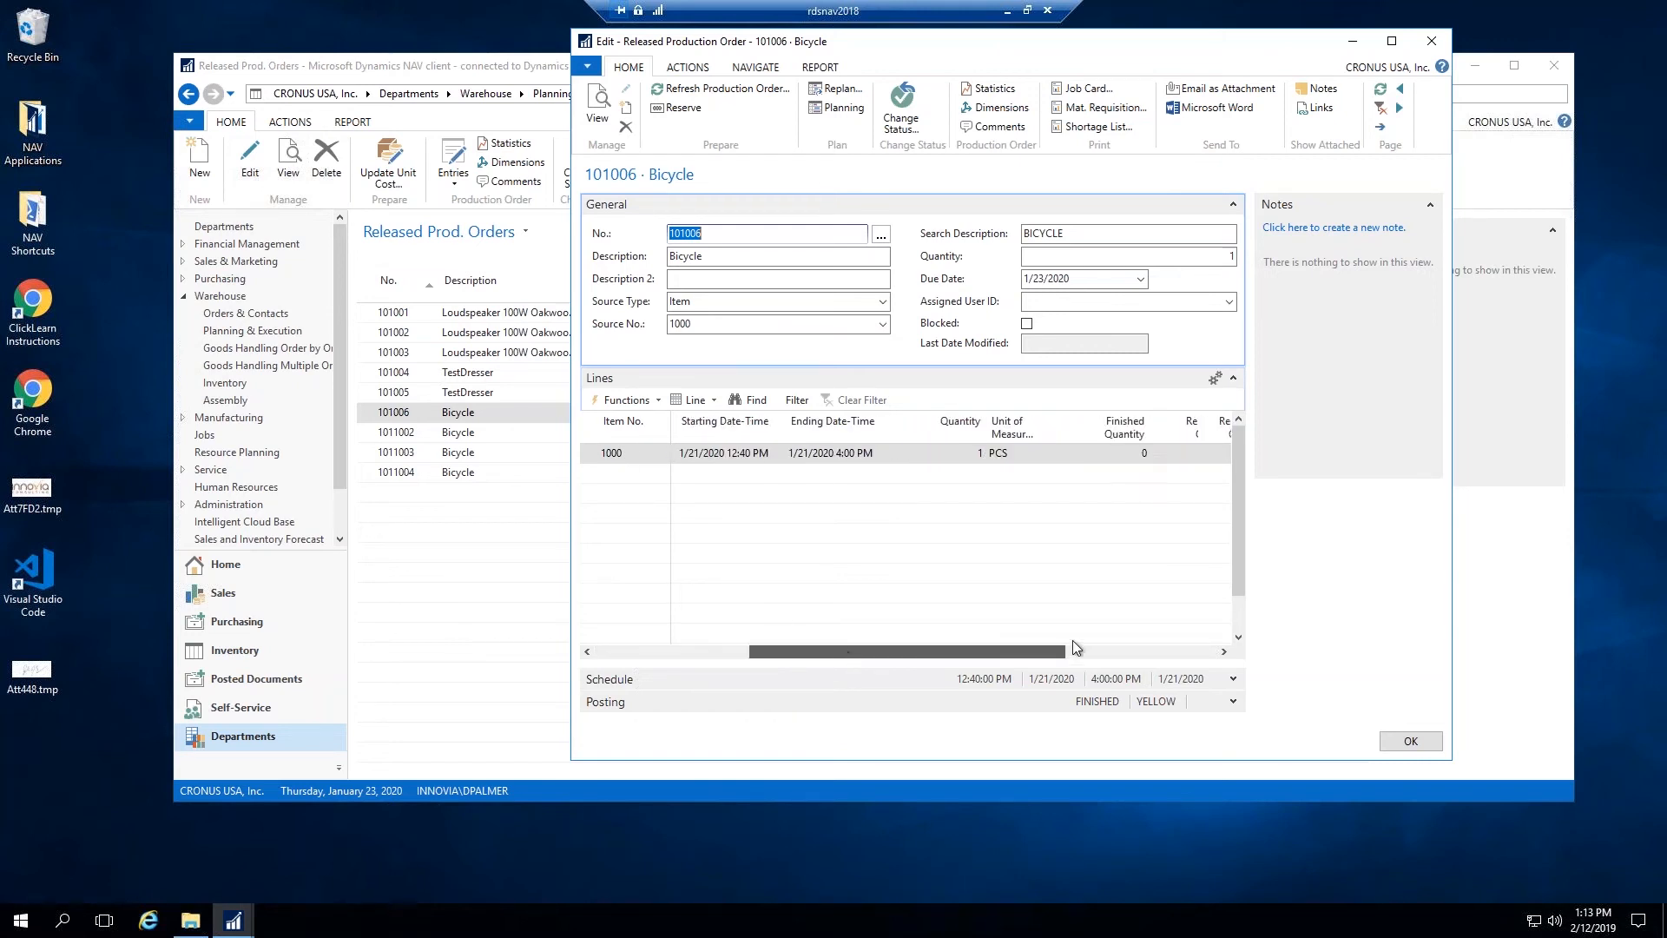
{"action": "scroll", "scroll_direction": "right", "scroll_amount": 3}
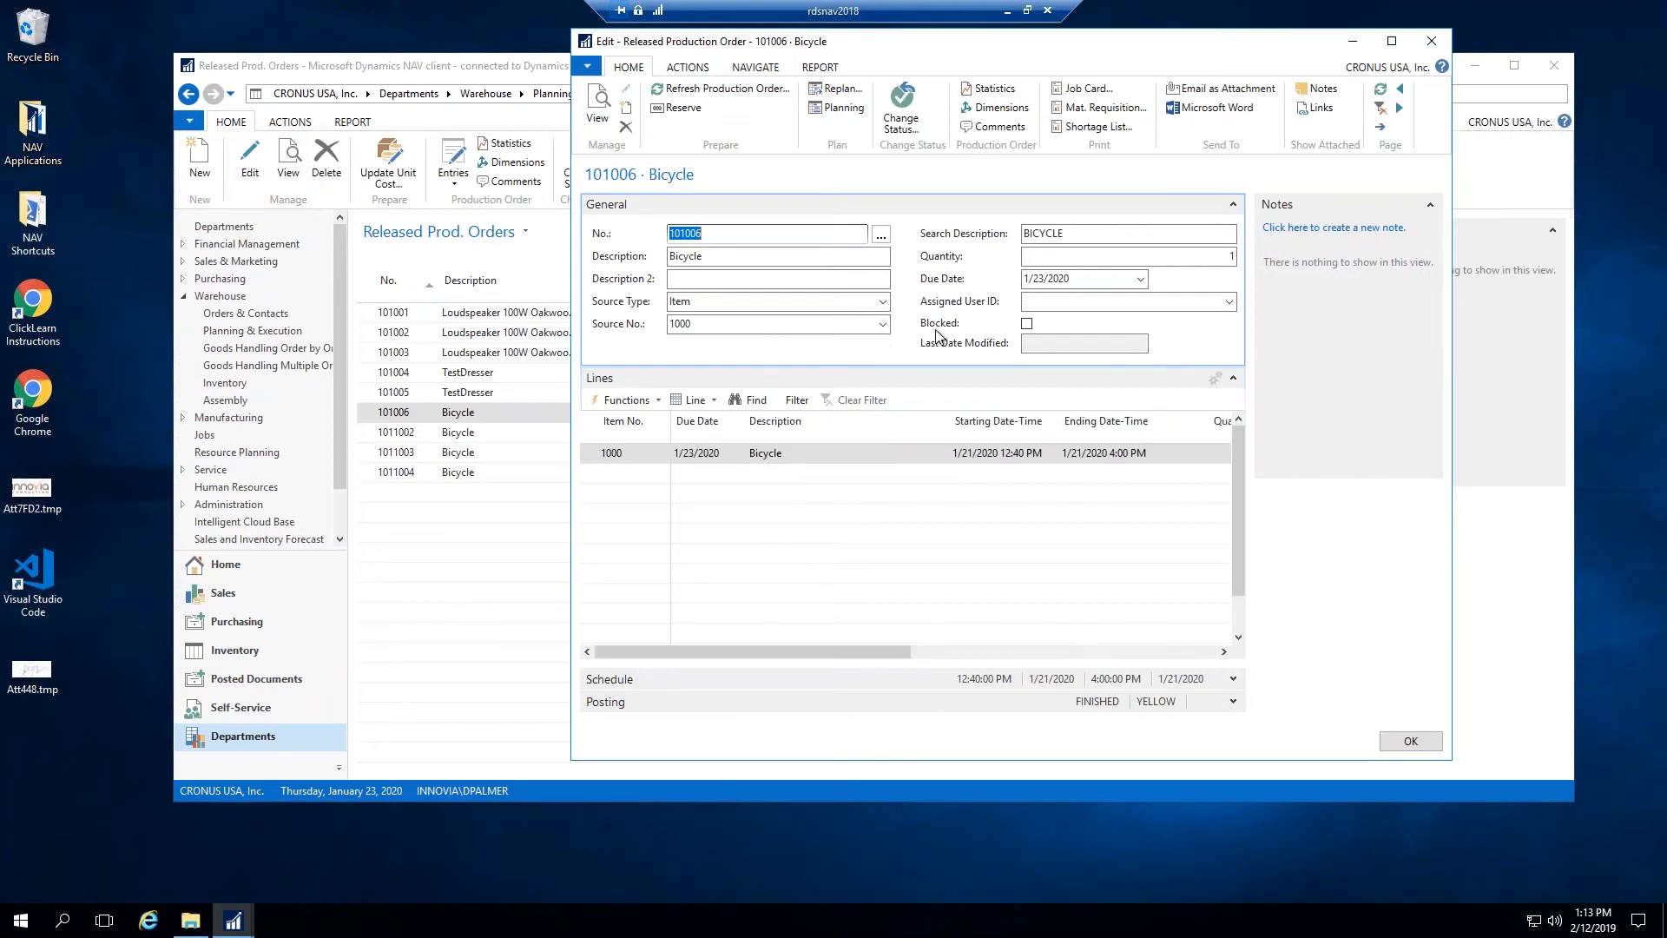
{"action": "left_click", "coordinate": [1025, 322]}
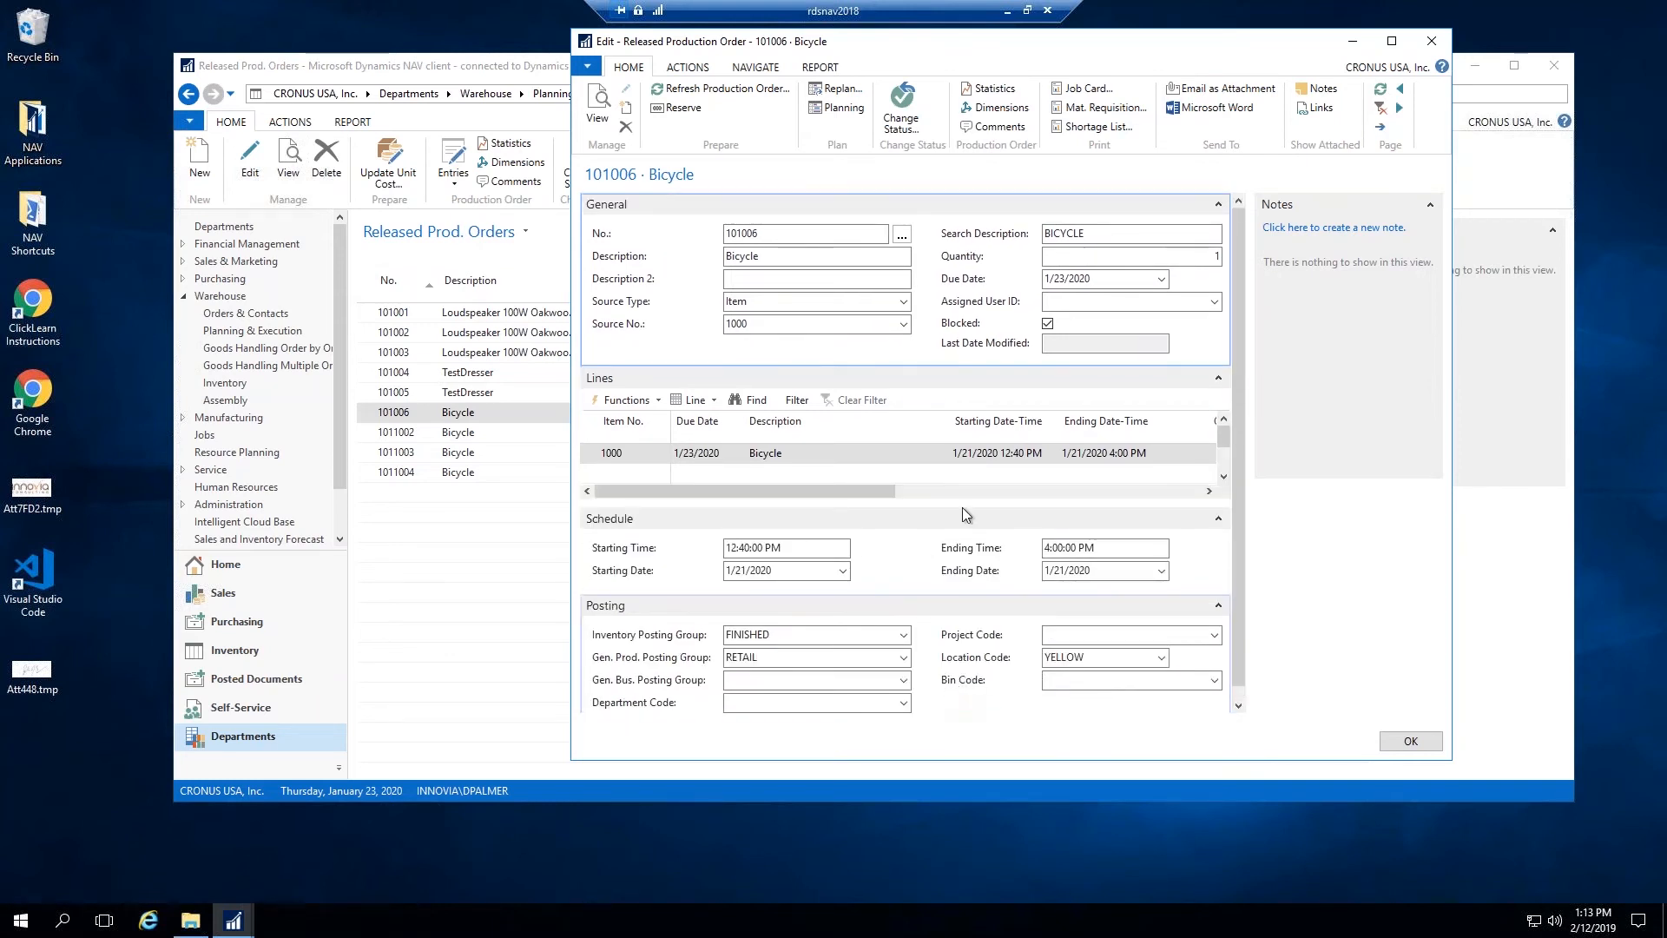
{"action": "left_click", "coordinate": [1408, 741]}
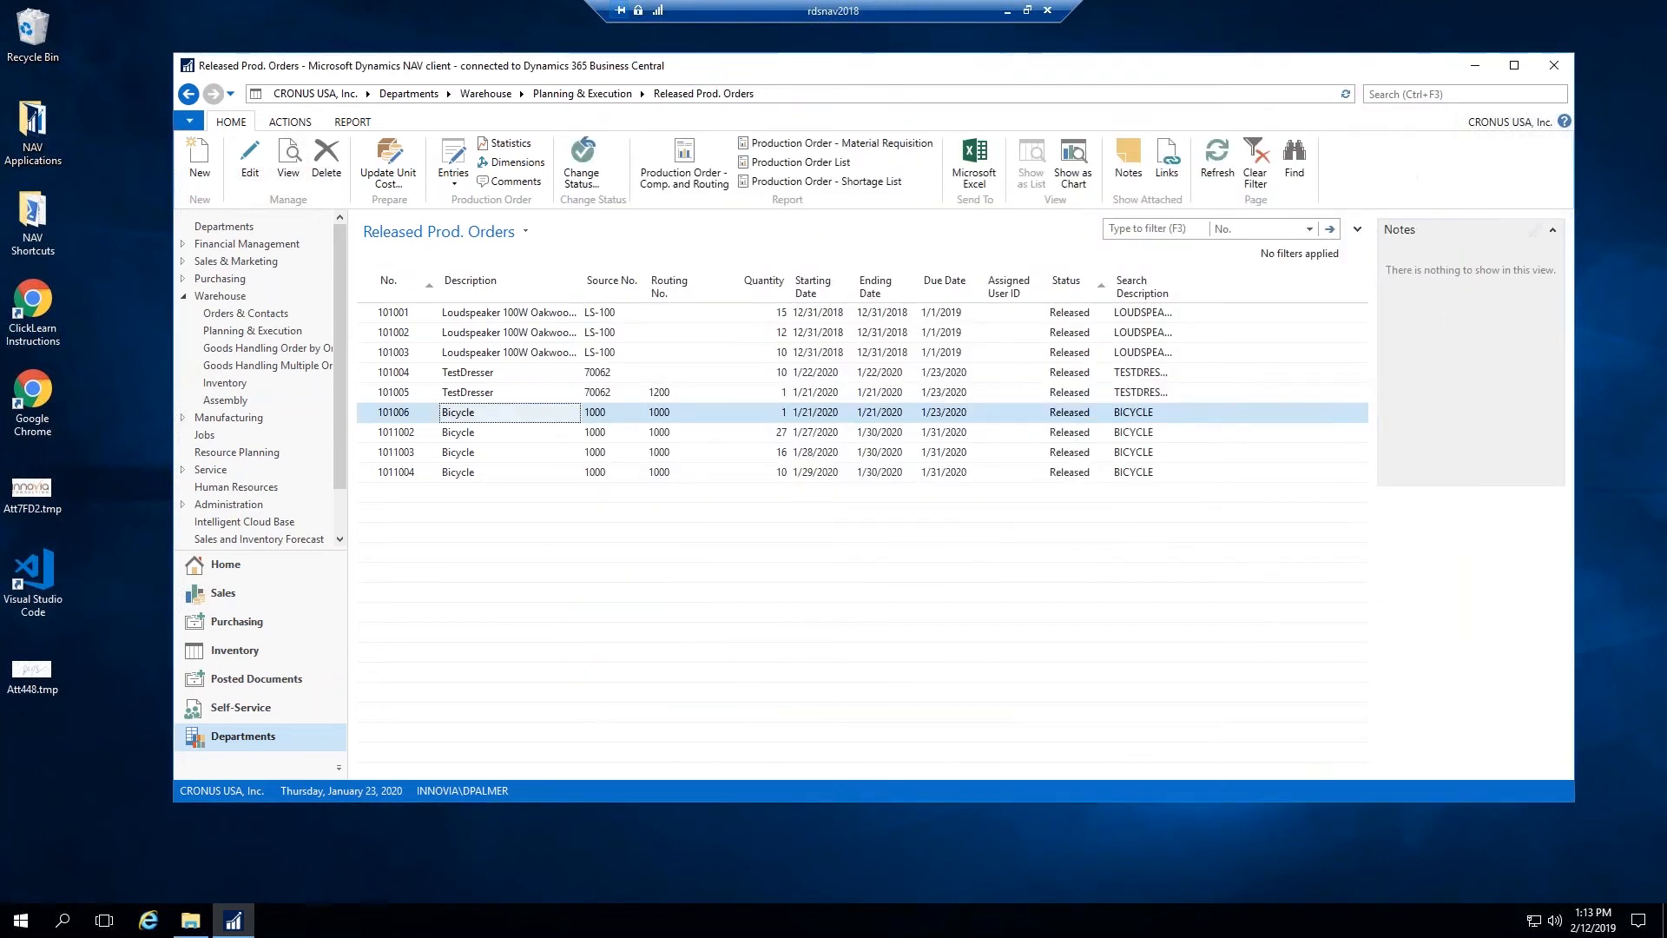
Step: Search 'production' to reach the Production BOM list and open certified BOM P00021
{"action": "left_click", "coordinate": [1463, 93]}
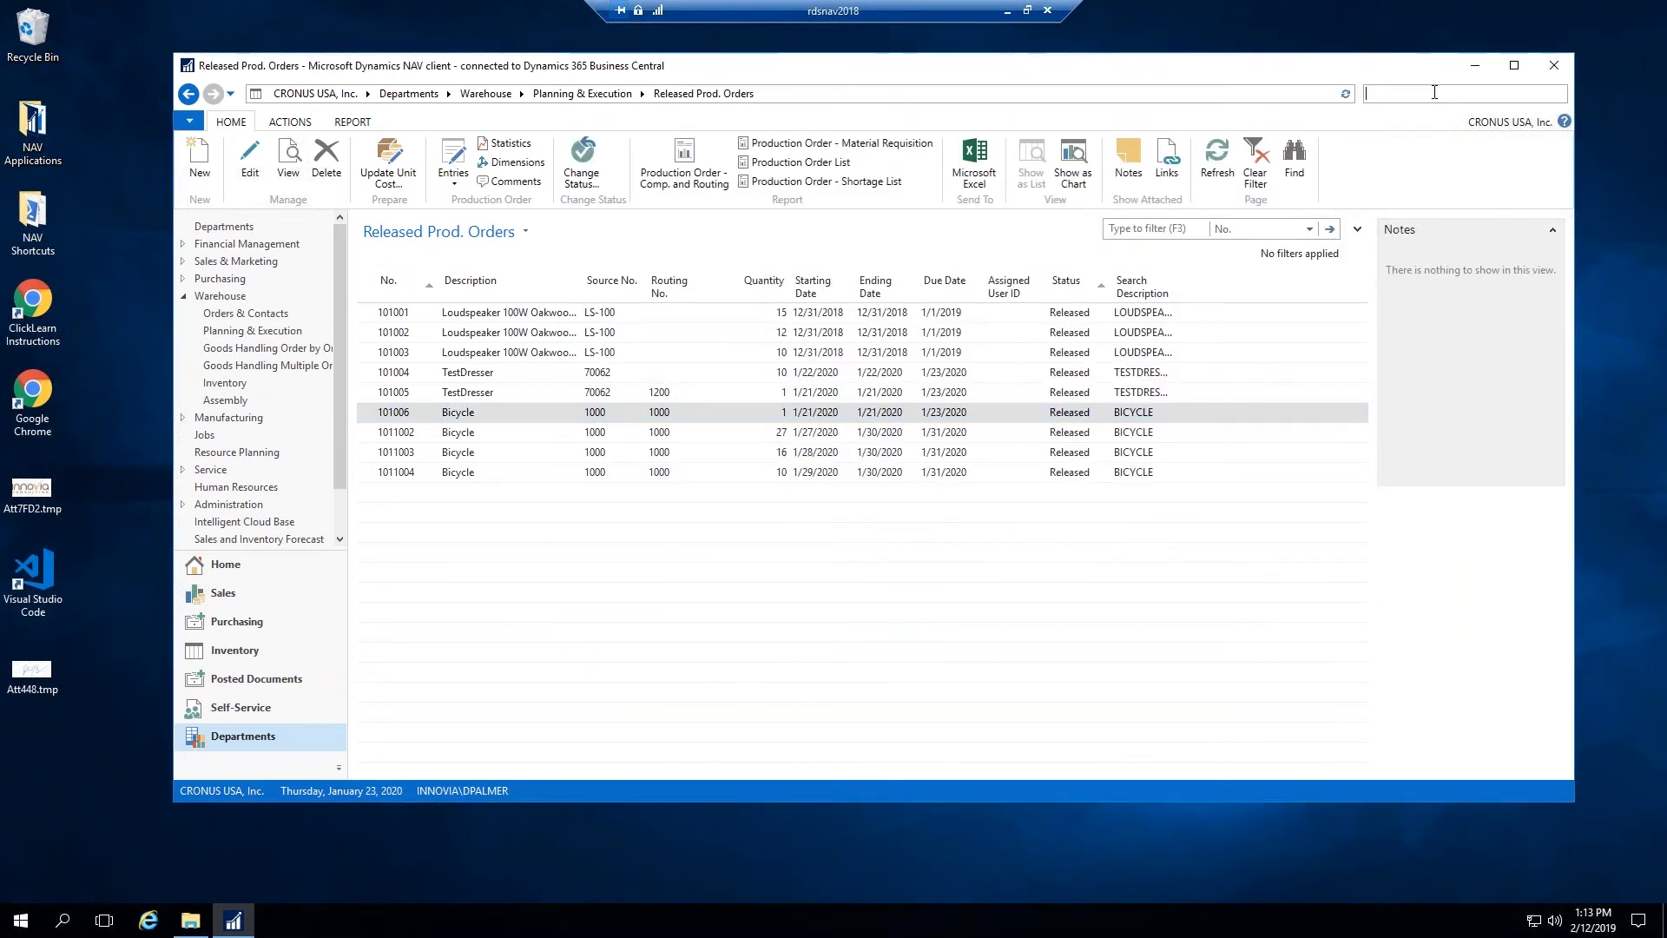
{"action": "type", "text": "production bom"}
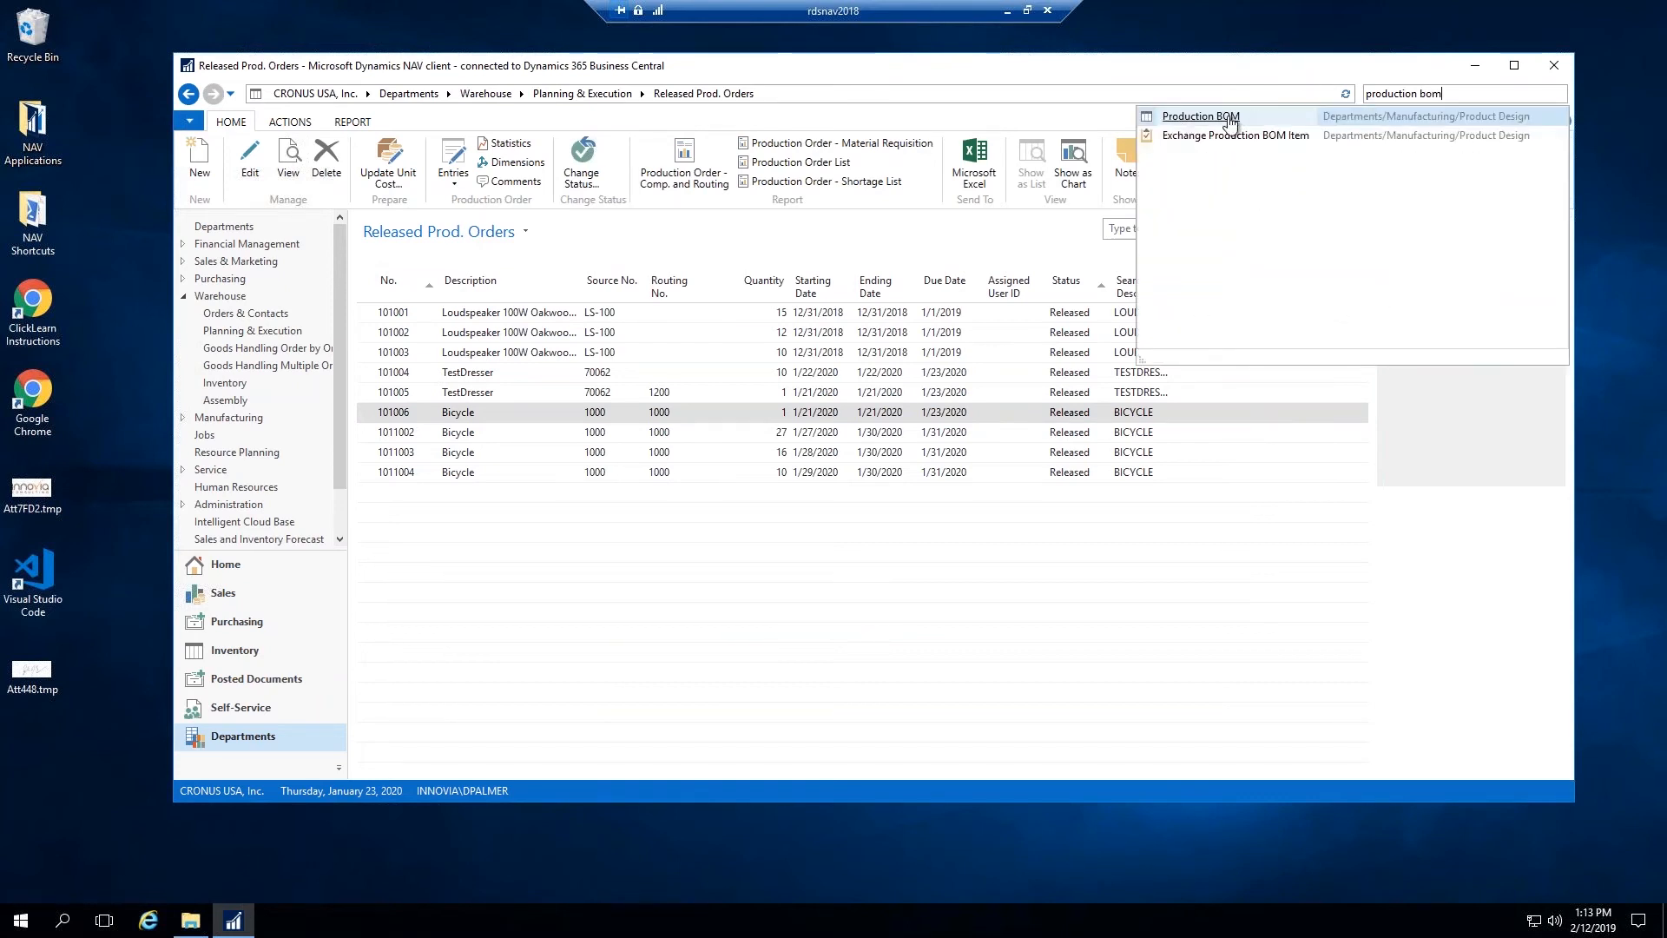
{"action": "left_click", "coordinate": [1199, 115]}
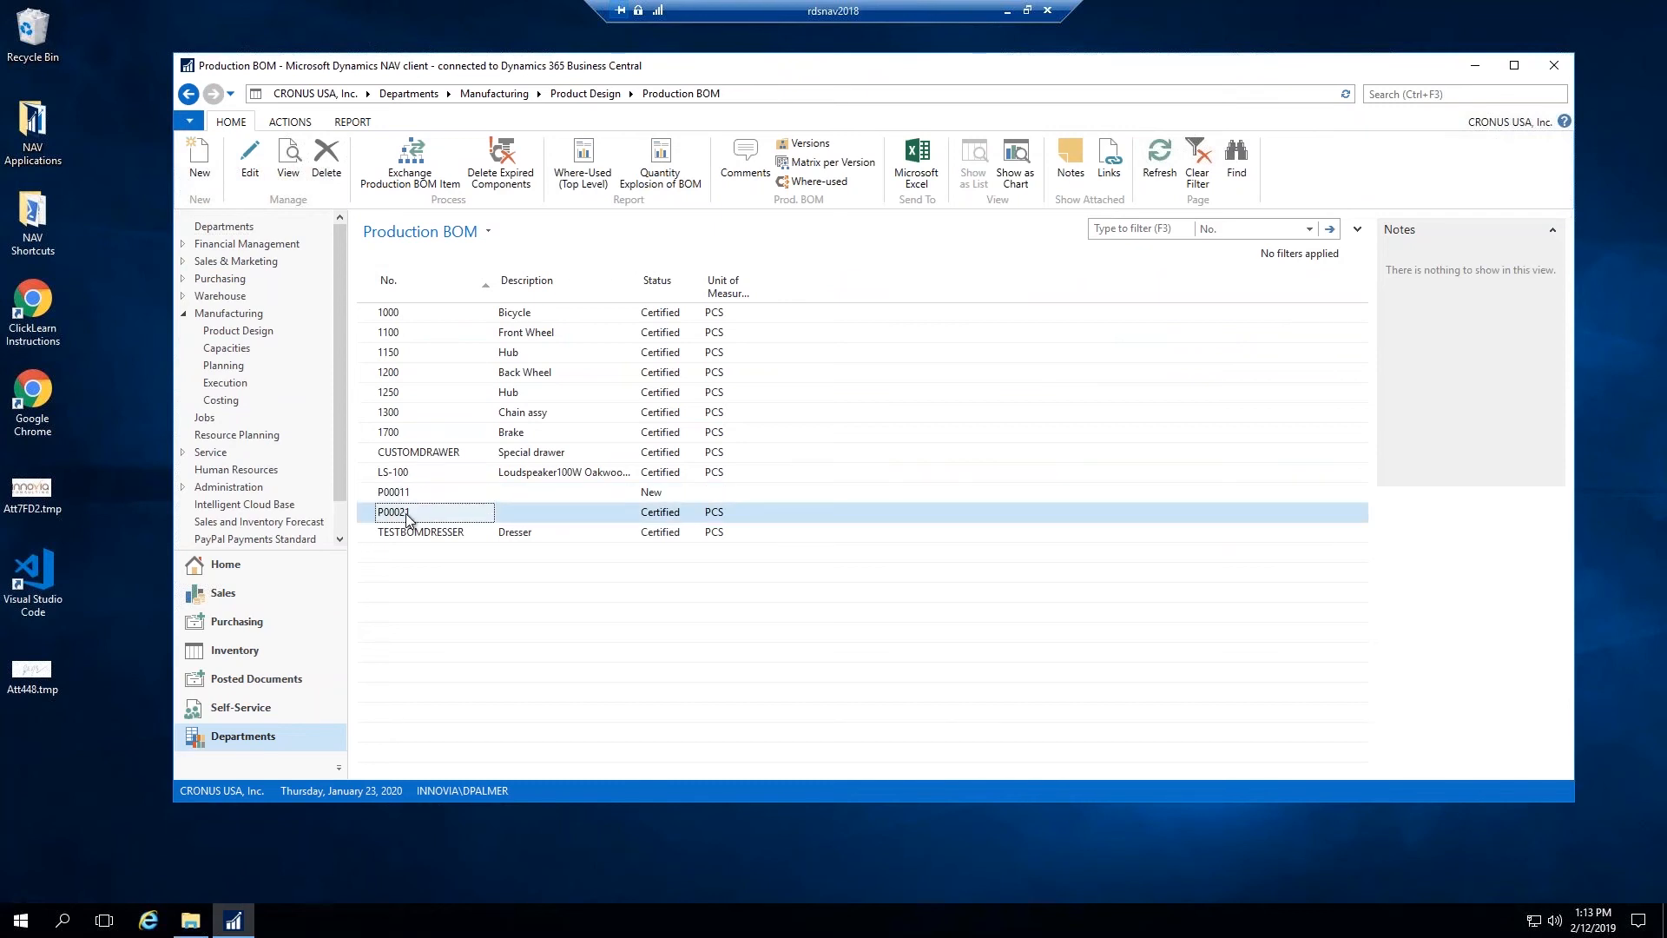
{"action": "double_click", "coordinate": [393, 512]}
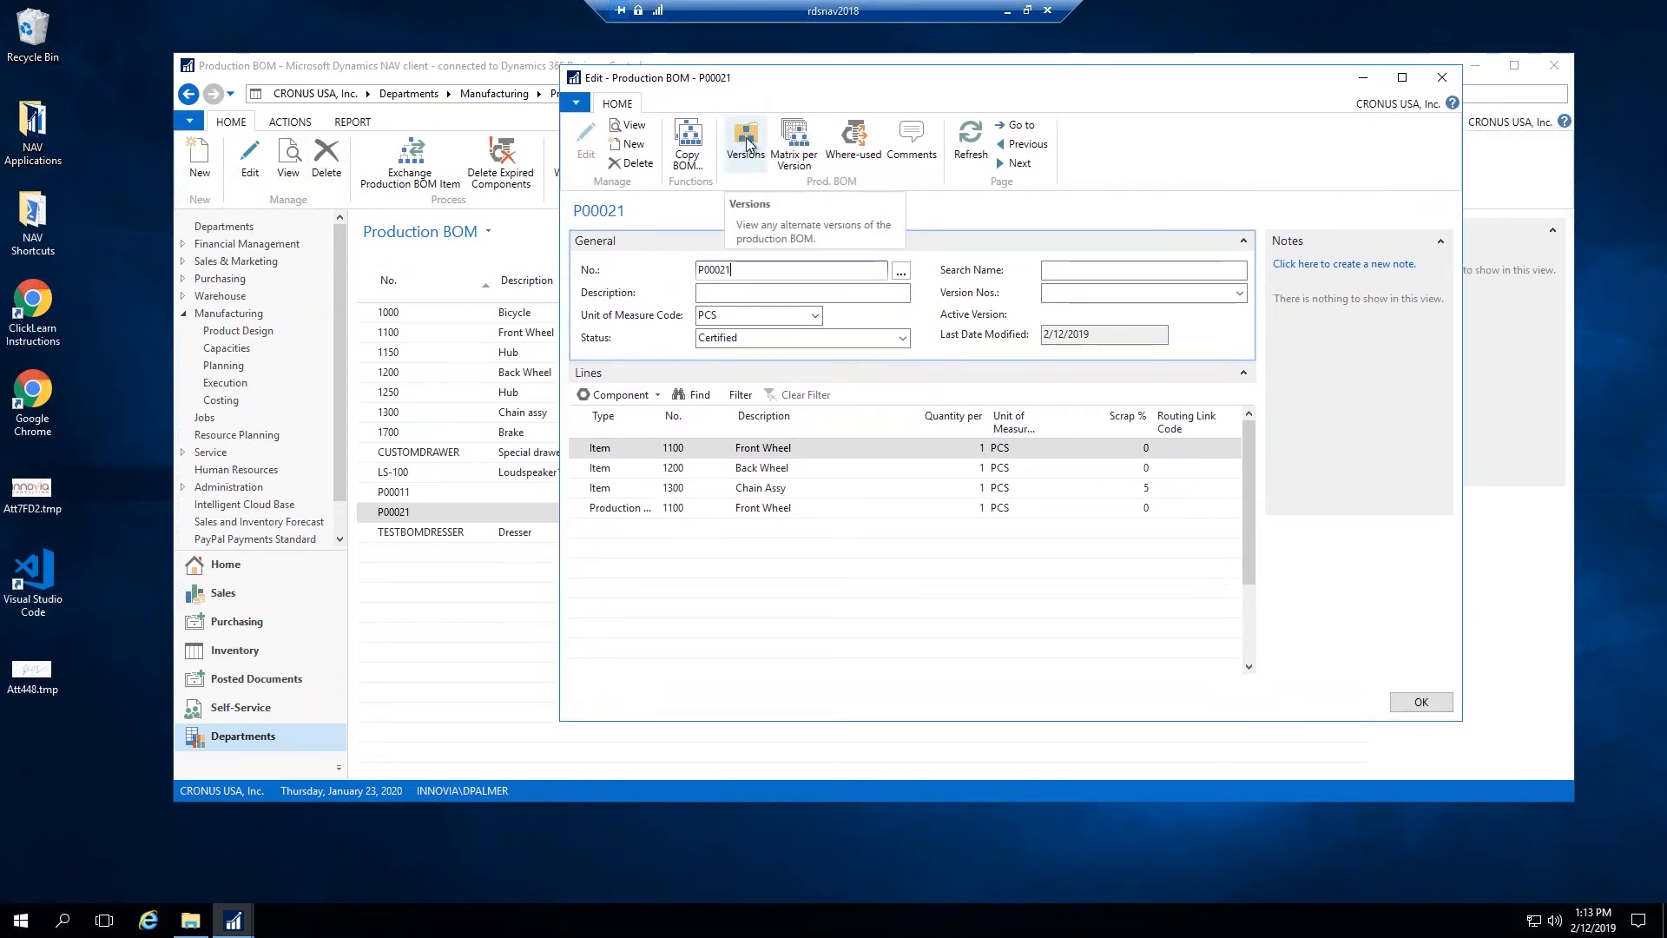
Step: Check P00021's empty version list, close it, and start a new component line
{"action": "left_click", "coordinate": [744, 138]}
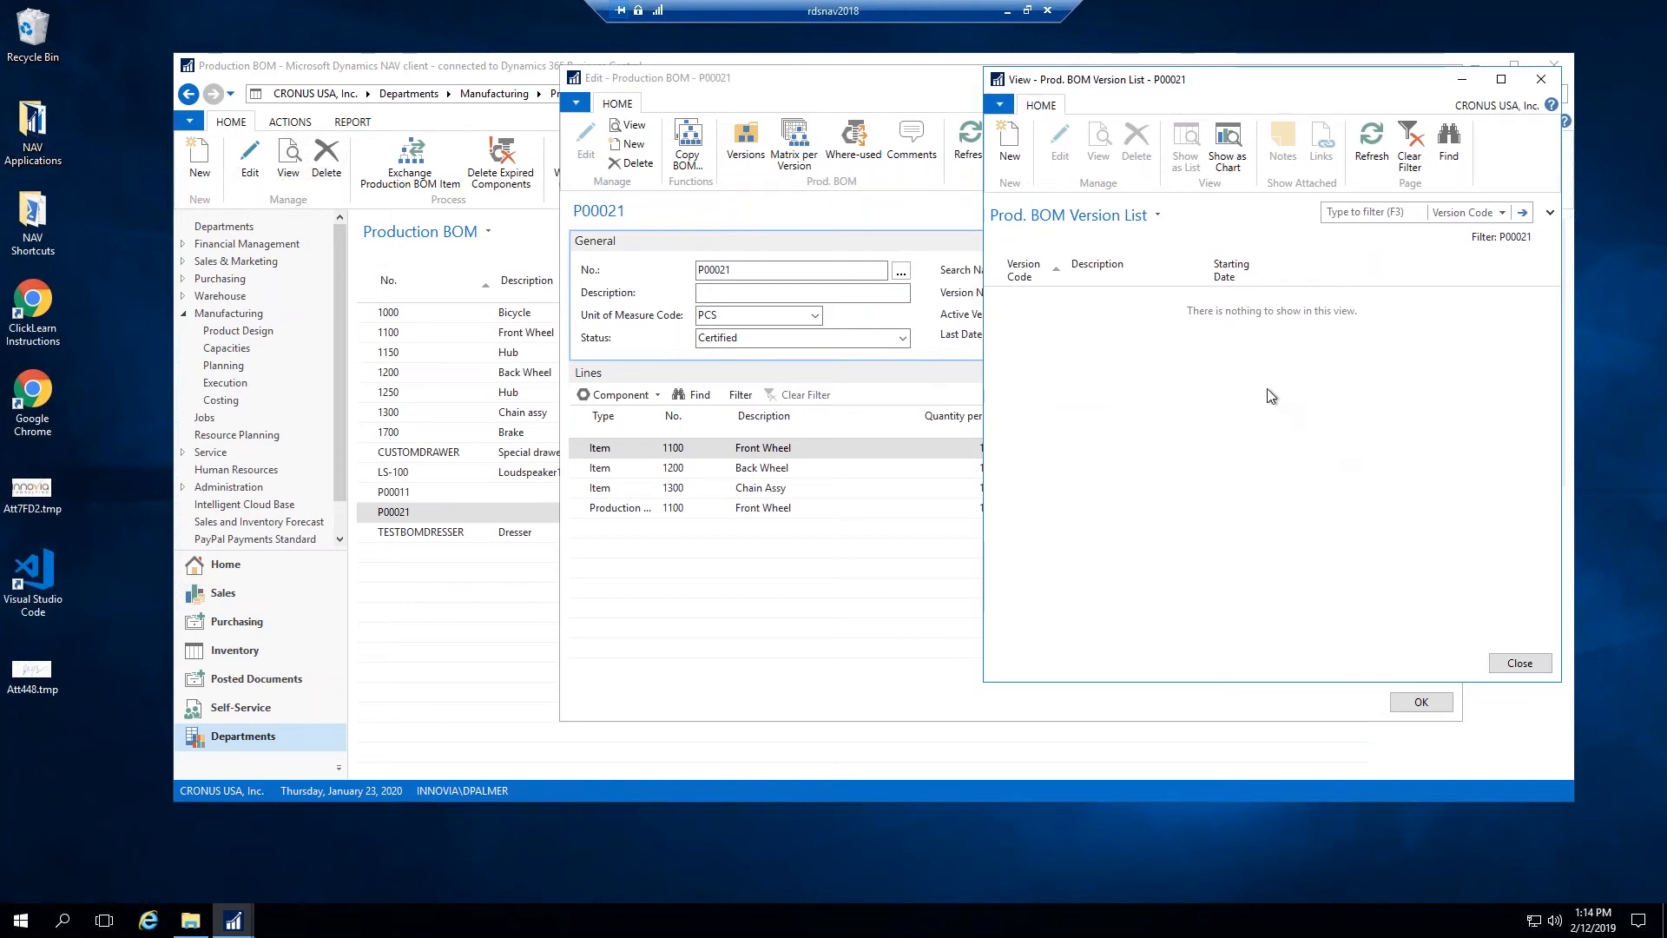
{"action": "left_click", "coordinate": [1519, 662]}
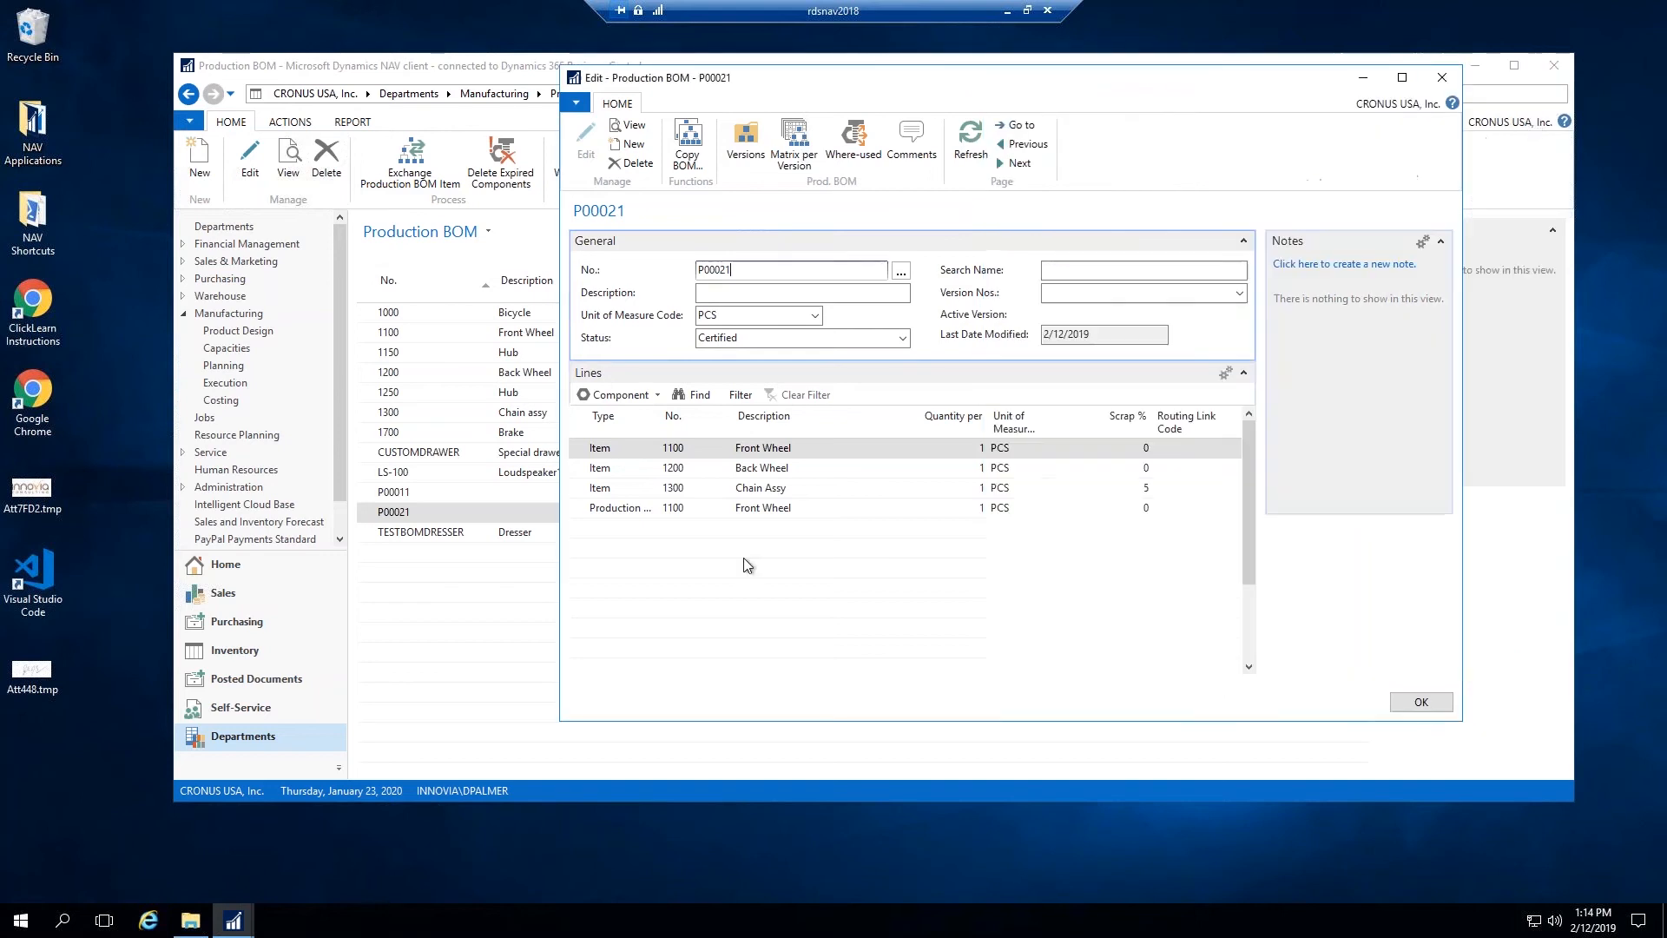
{"action": "left_click", "coordinate": [649, 529]}
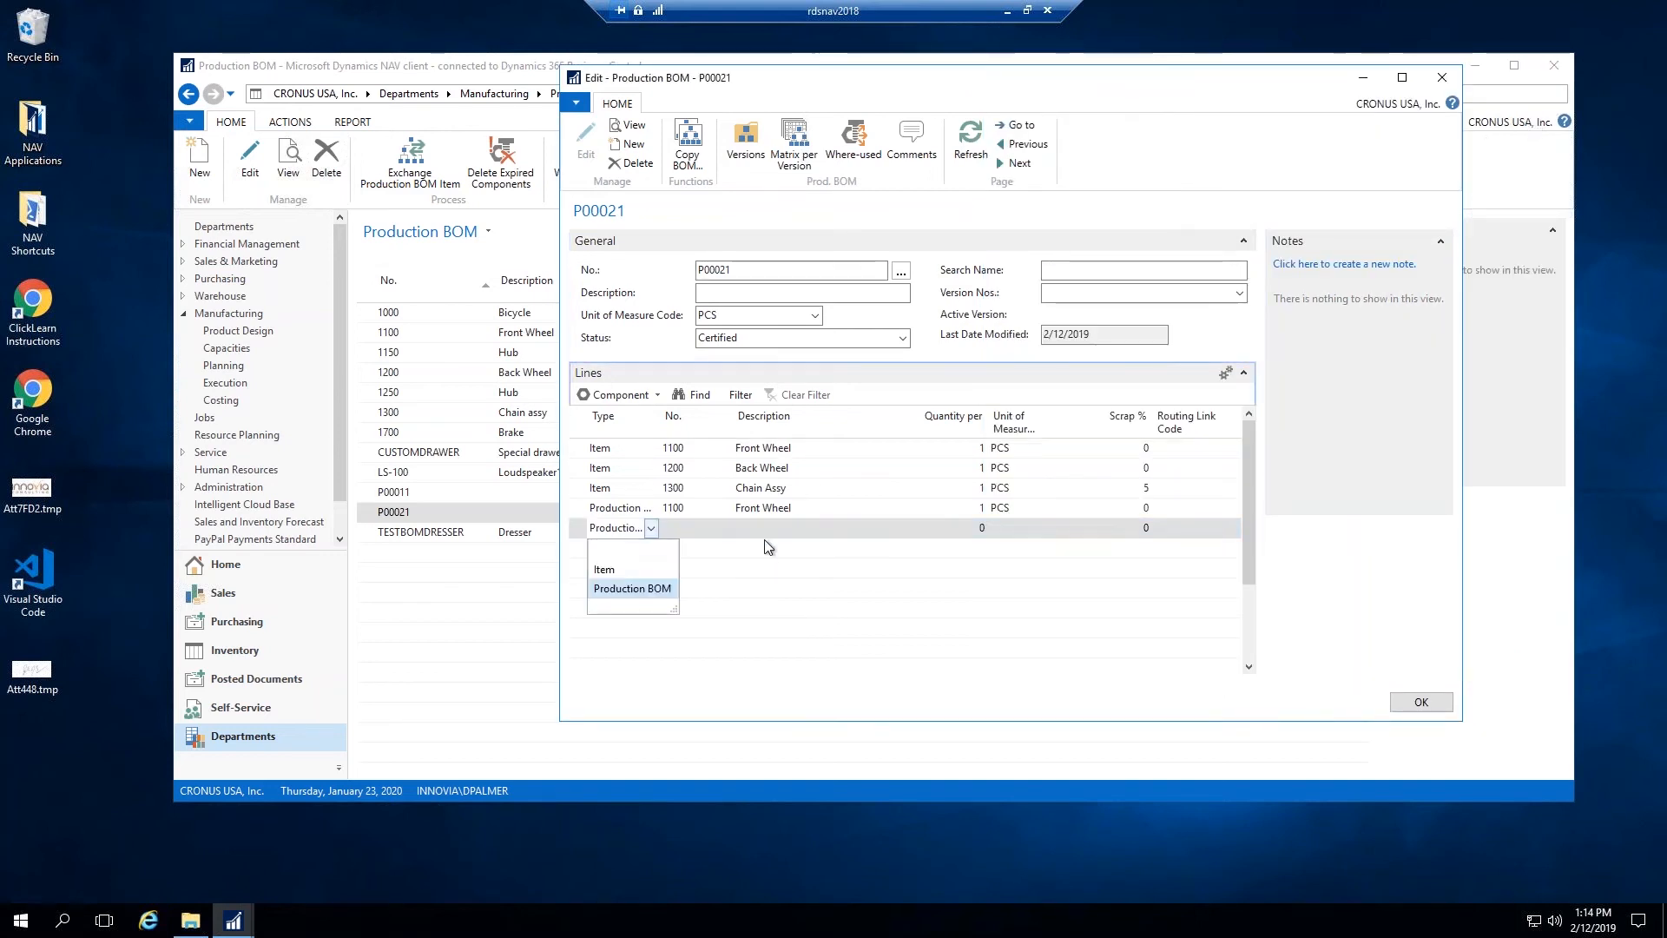
{"action": "left_click", "coordinate": [604, 569]}
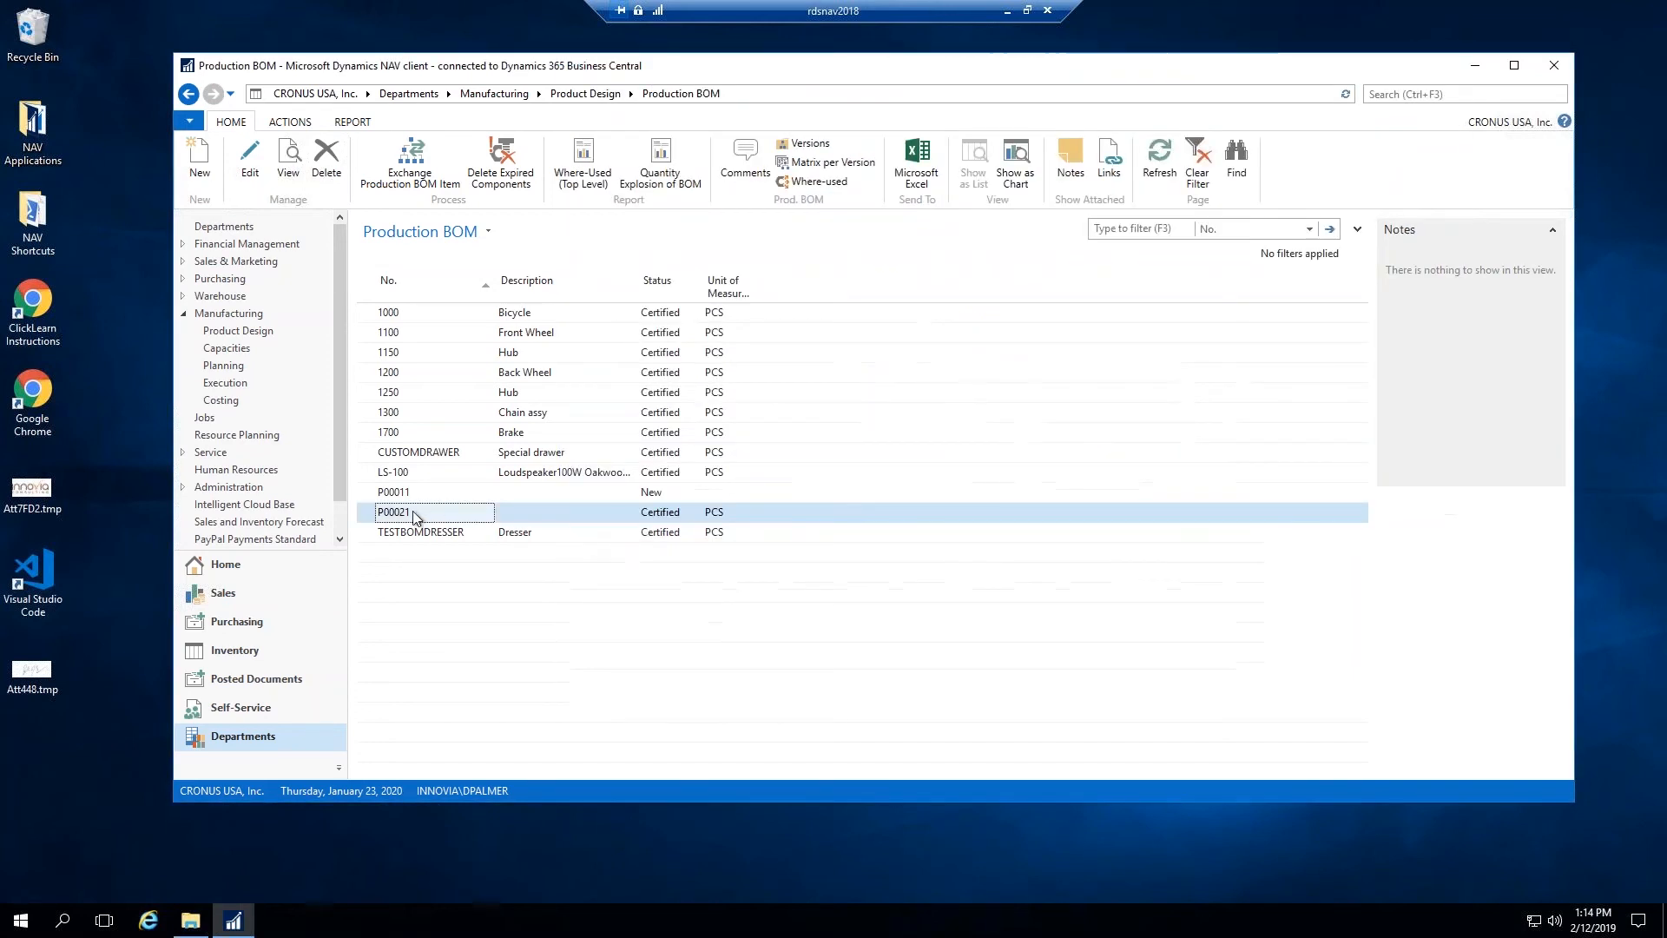
Step: Set production BOM P00021's Status back to Under Development
{"action": "double_click", "coordinate": [415, 511]}
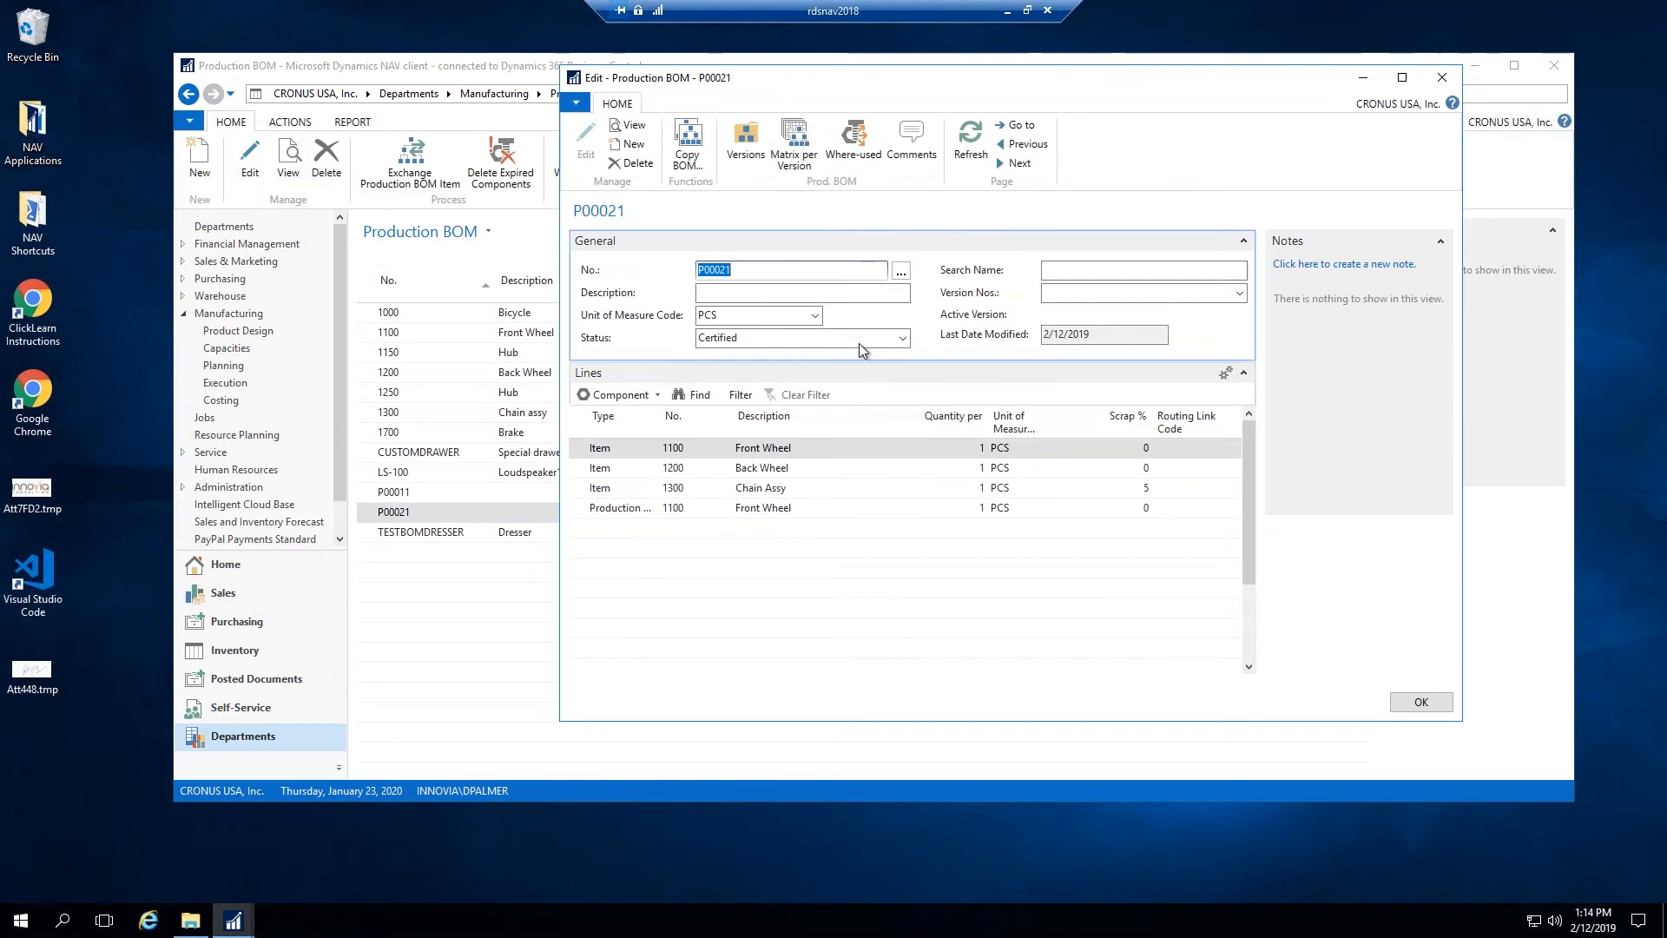
{"action": "left_click", "coordinate": [902, 337]}
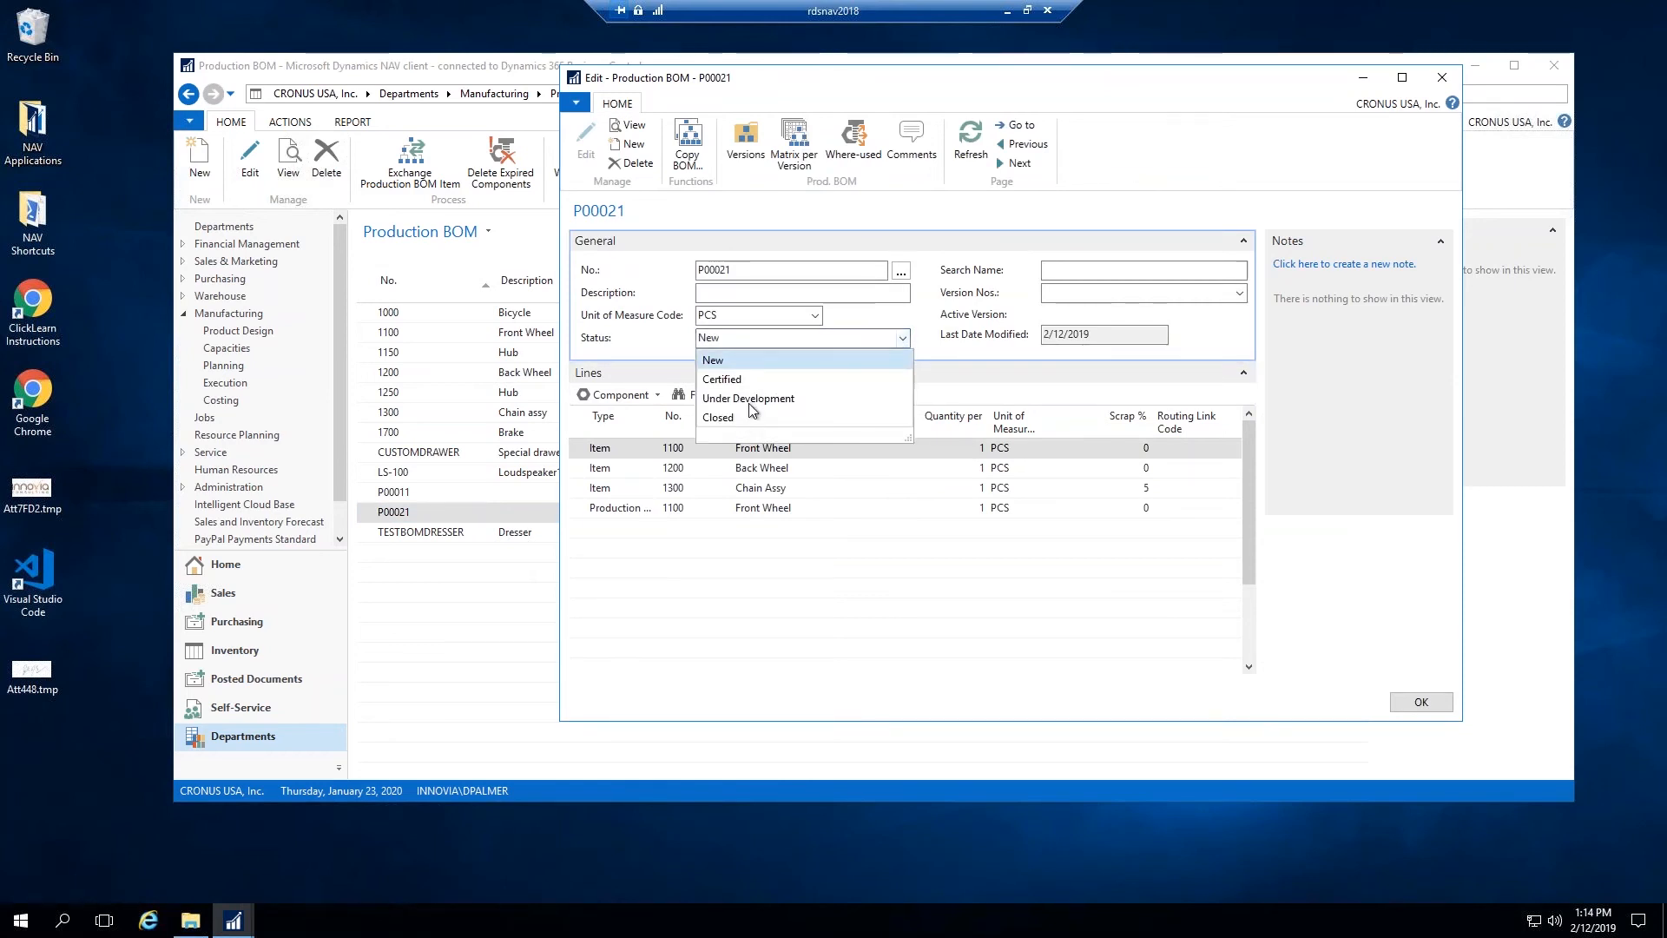
{"action": "left_click", "coordinate": [748, 398]}
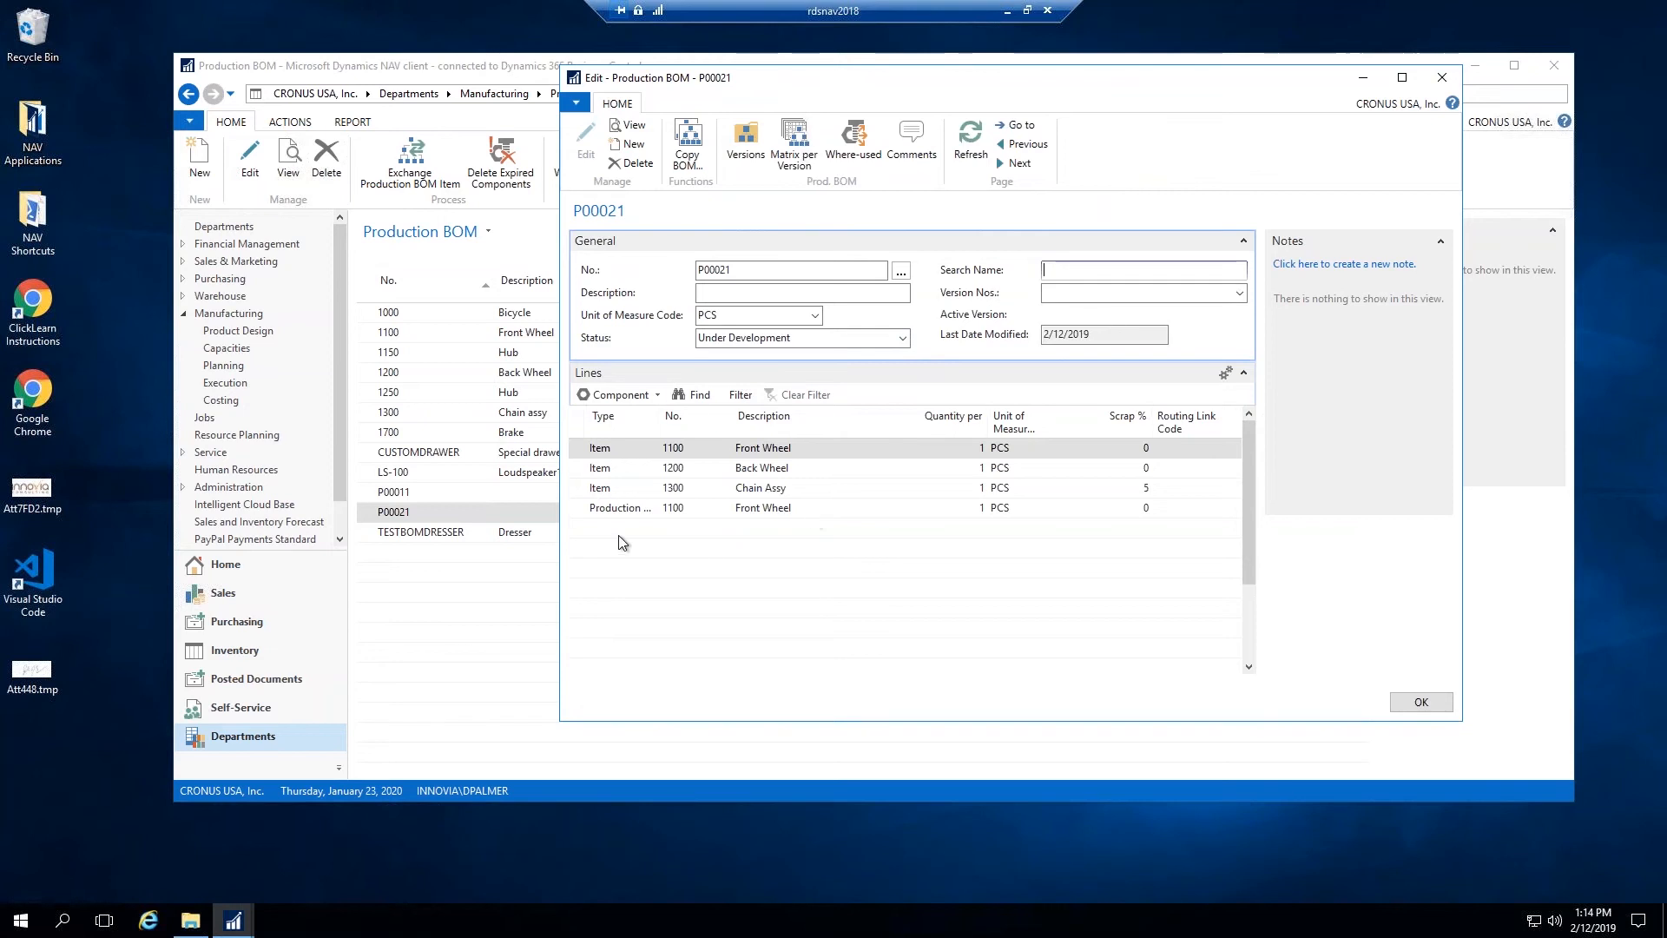
Step: Add a new Item component line and look up item 1450 Mudguard back for it
{"action": "left_click", "coordinate": [650, 529]}
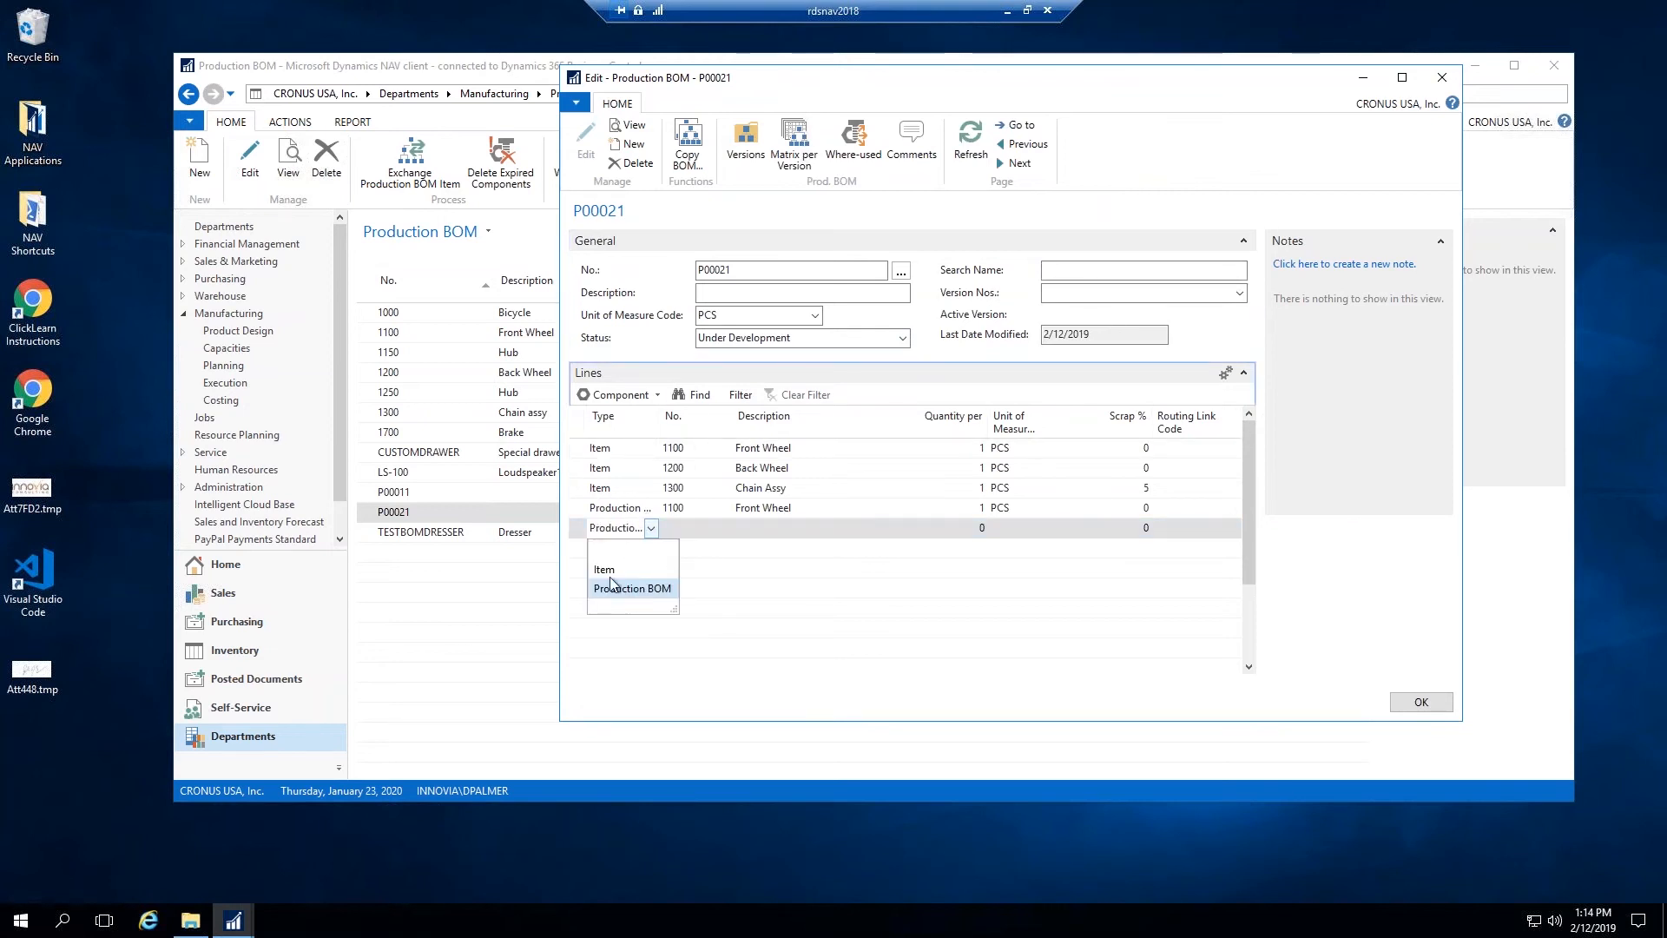
{"action": "left_click", "coordinate": [605, 569]}
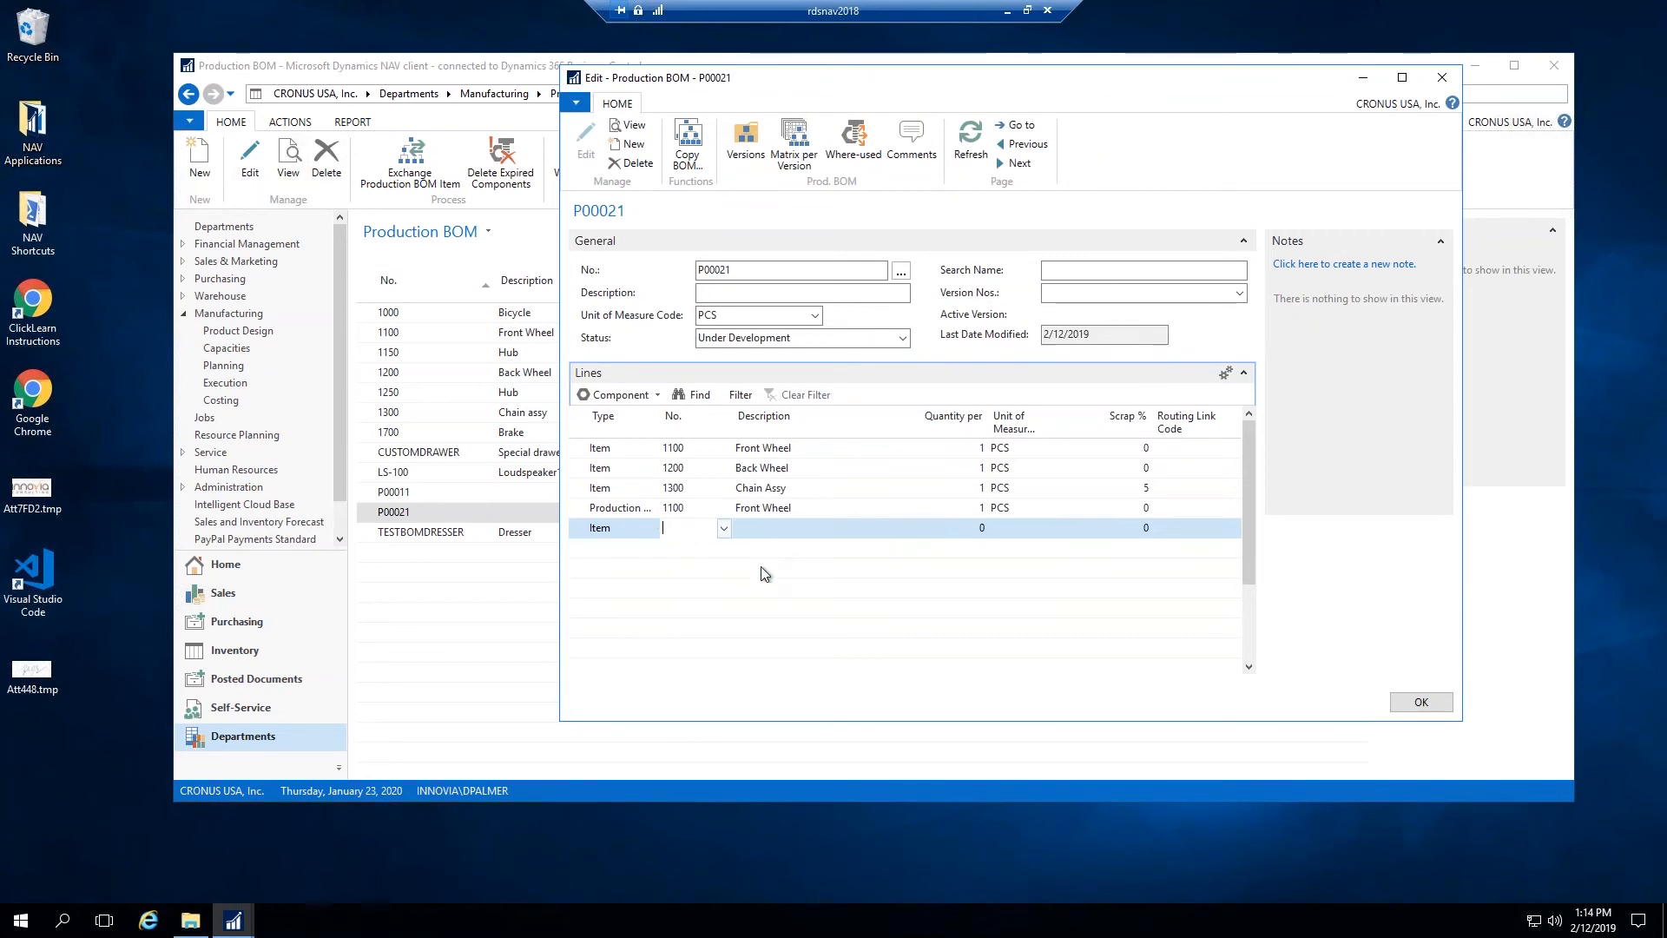
{"action": "left_click", "coordinate": [725, 527]}
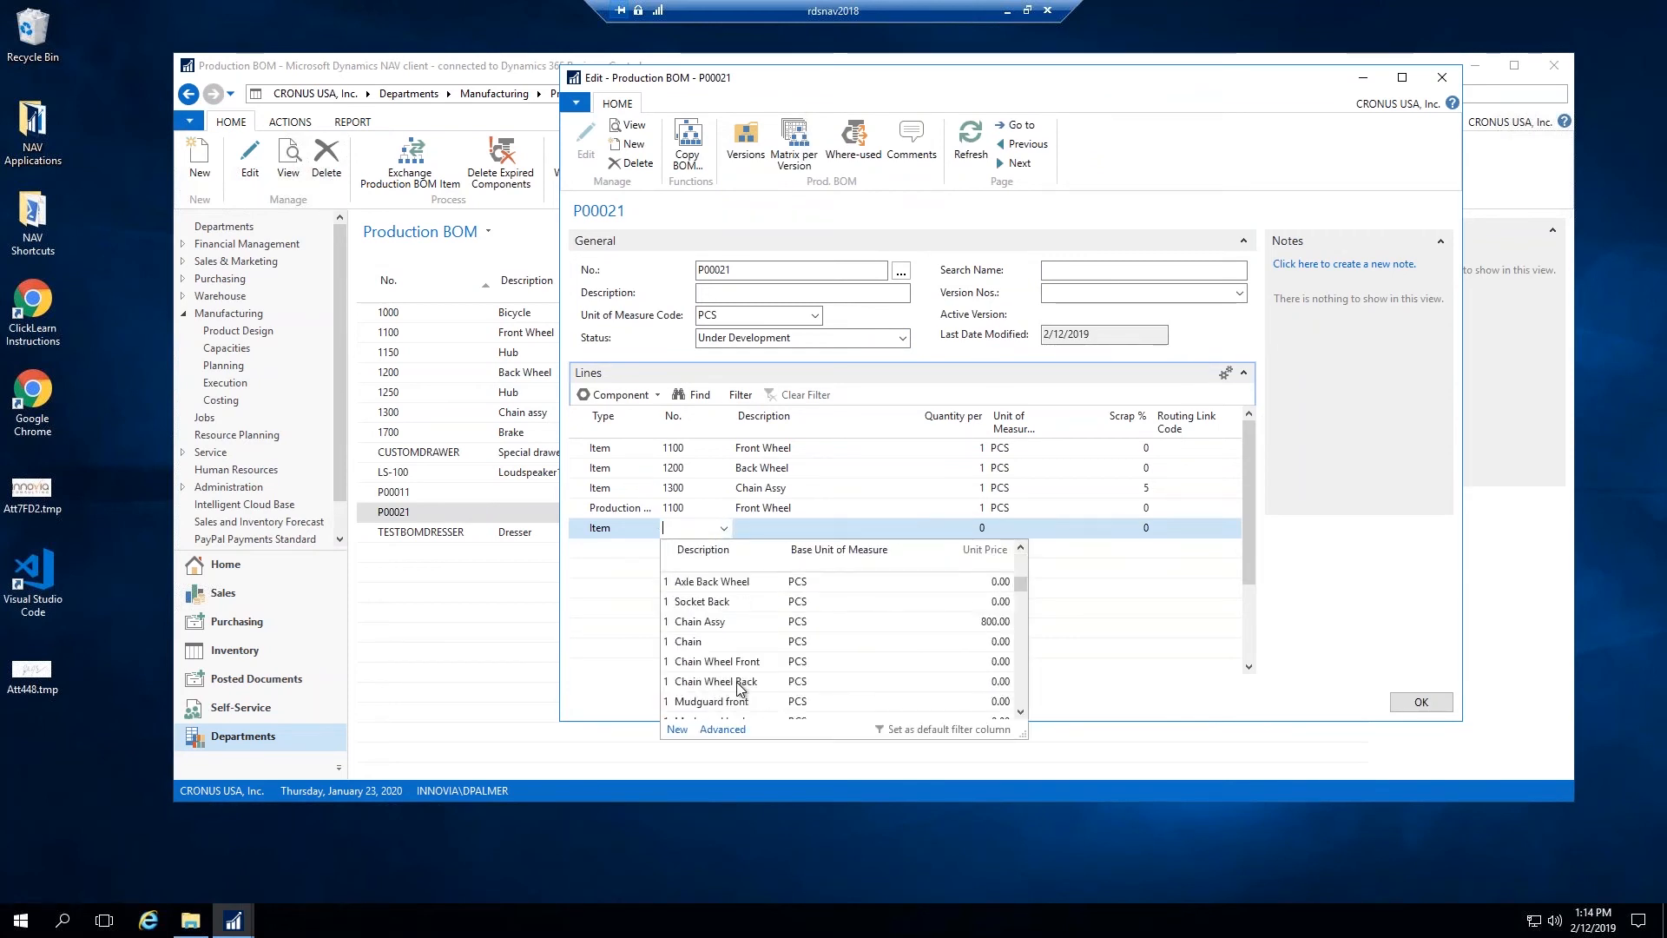
{"action": "scroll", "scroll_direction": "down", "scroll_amount": 3}
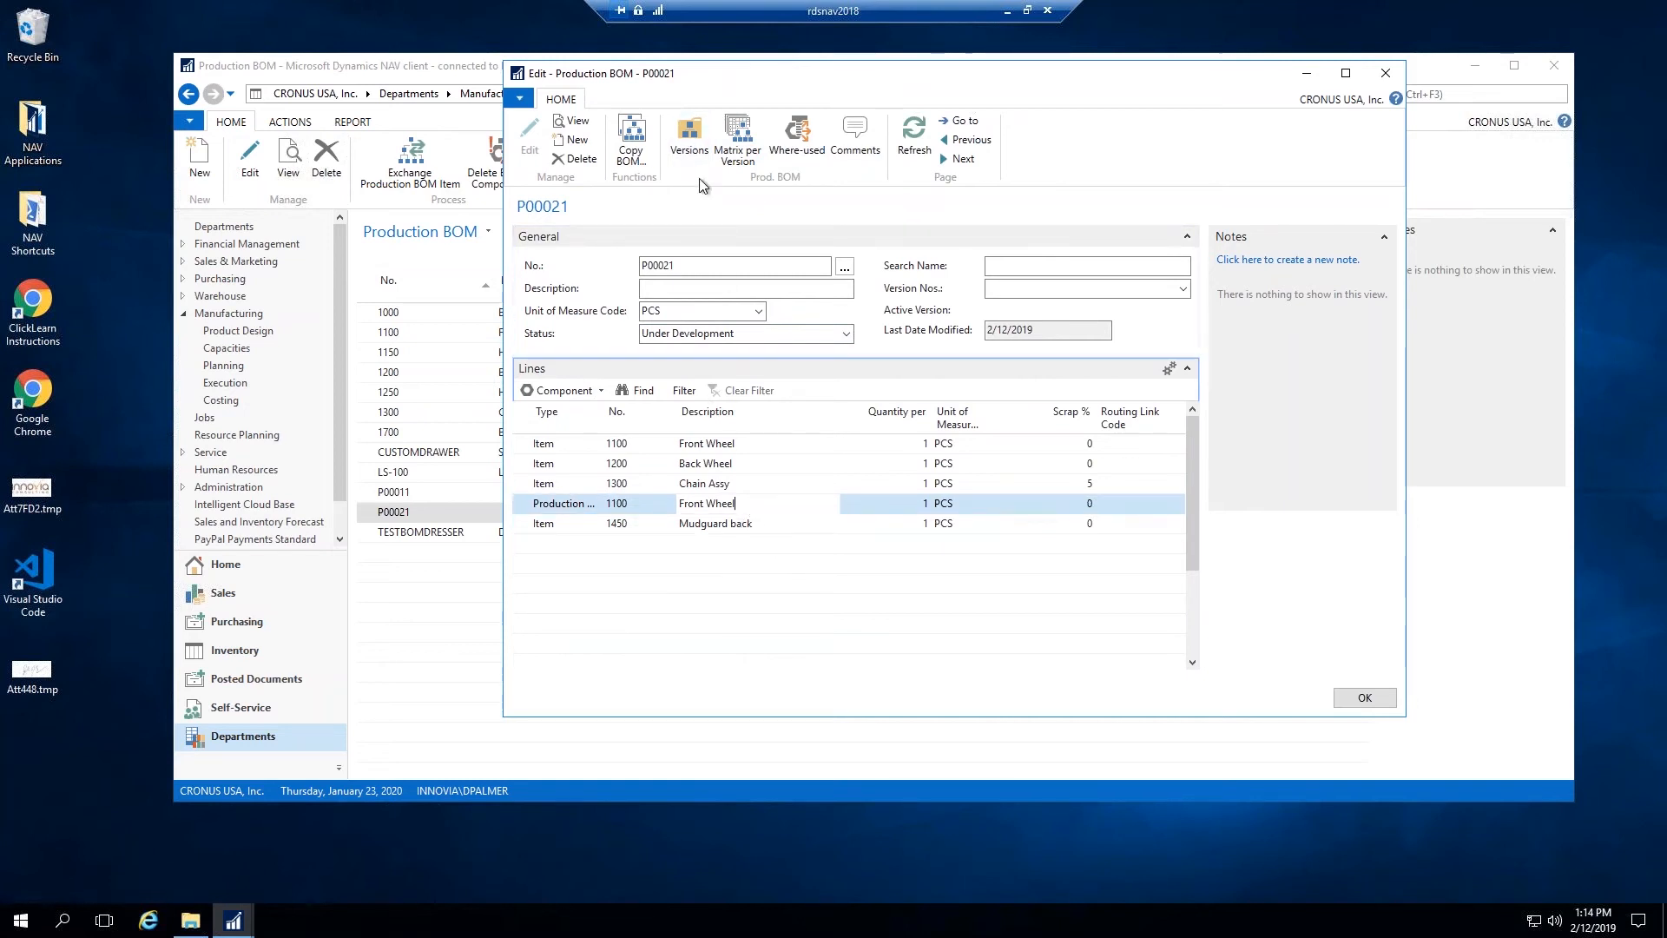
{"action": "left_click", "coordinate": [687, 138]}
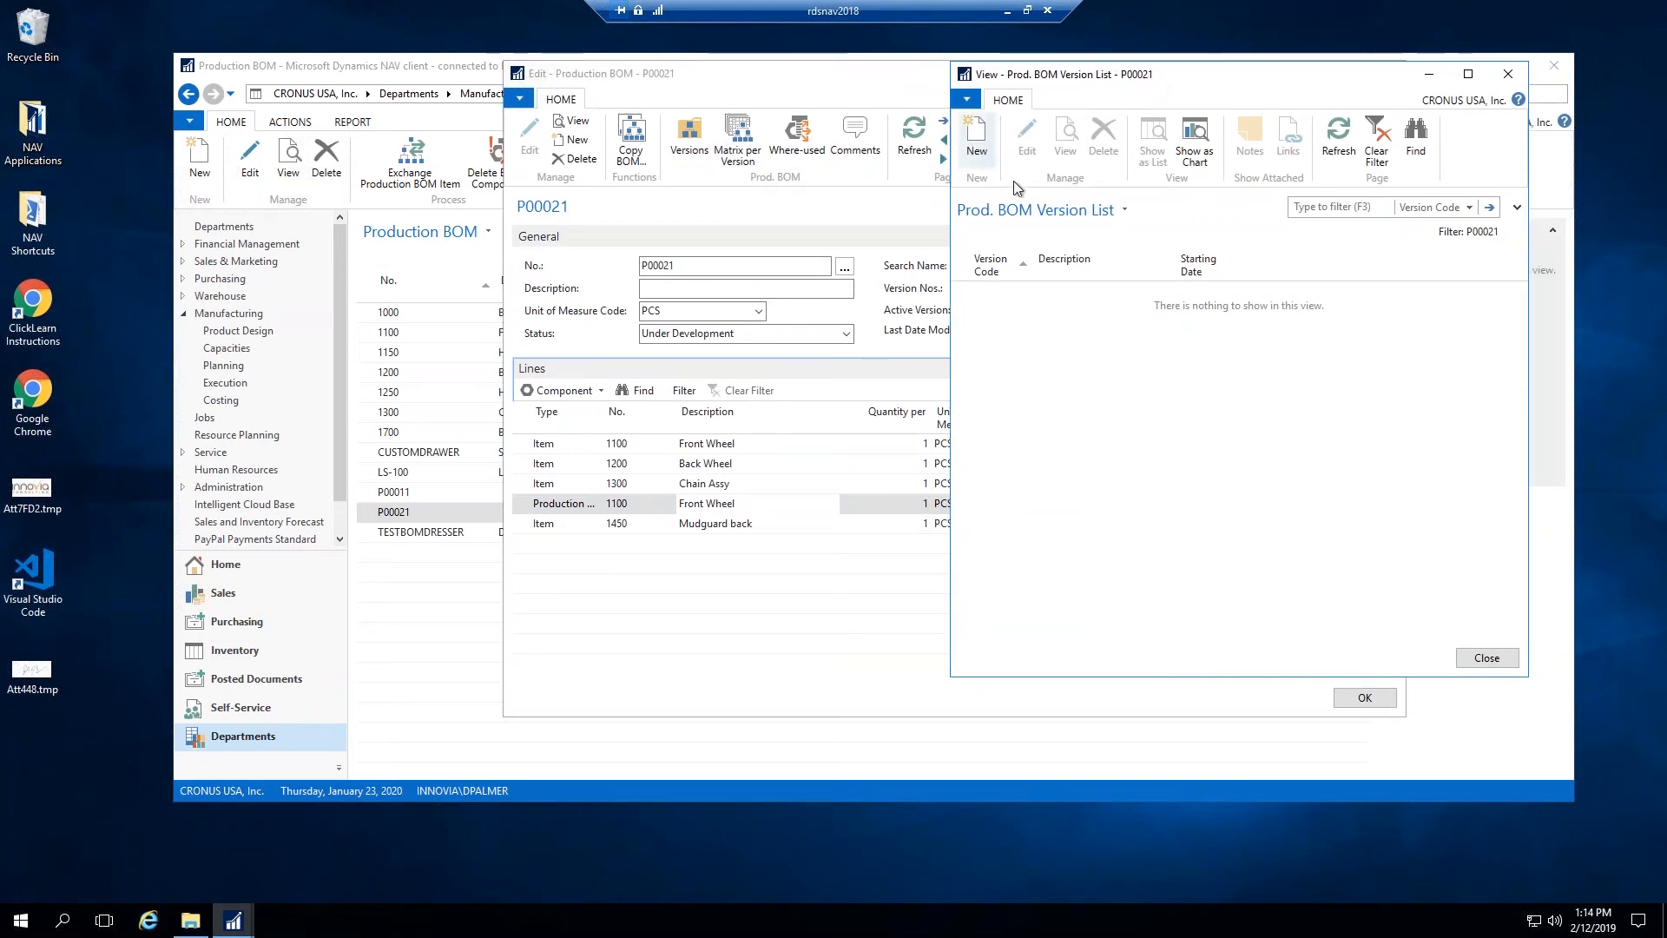
{"action": "mouse_move", "coordinate": [976, 138]}
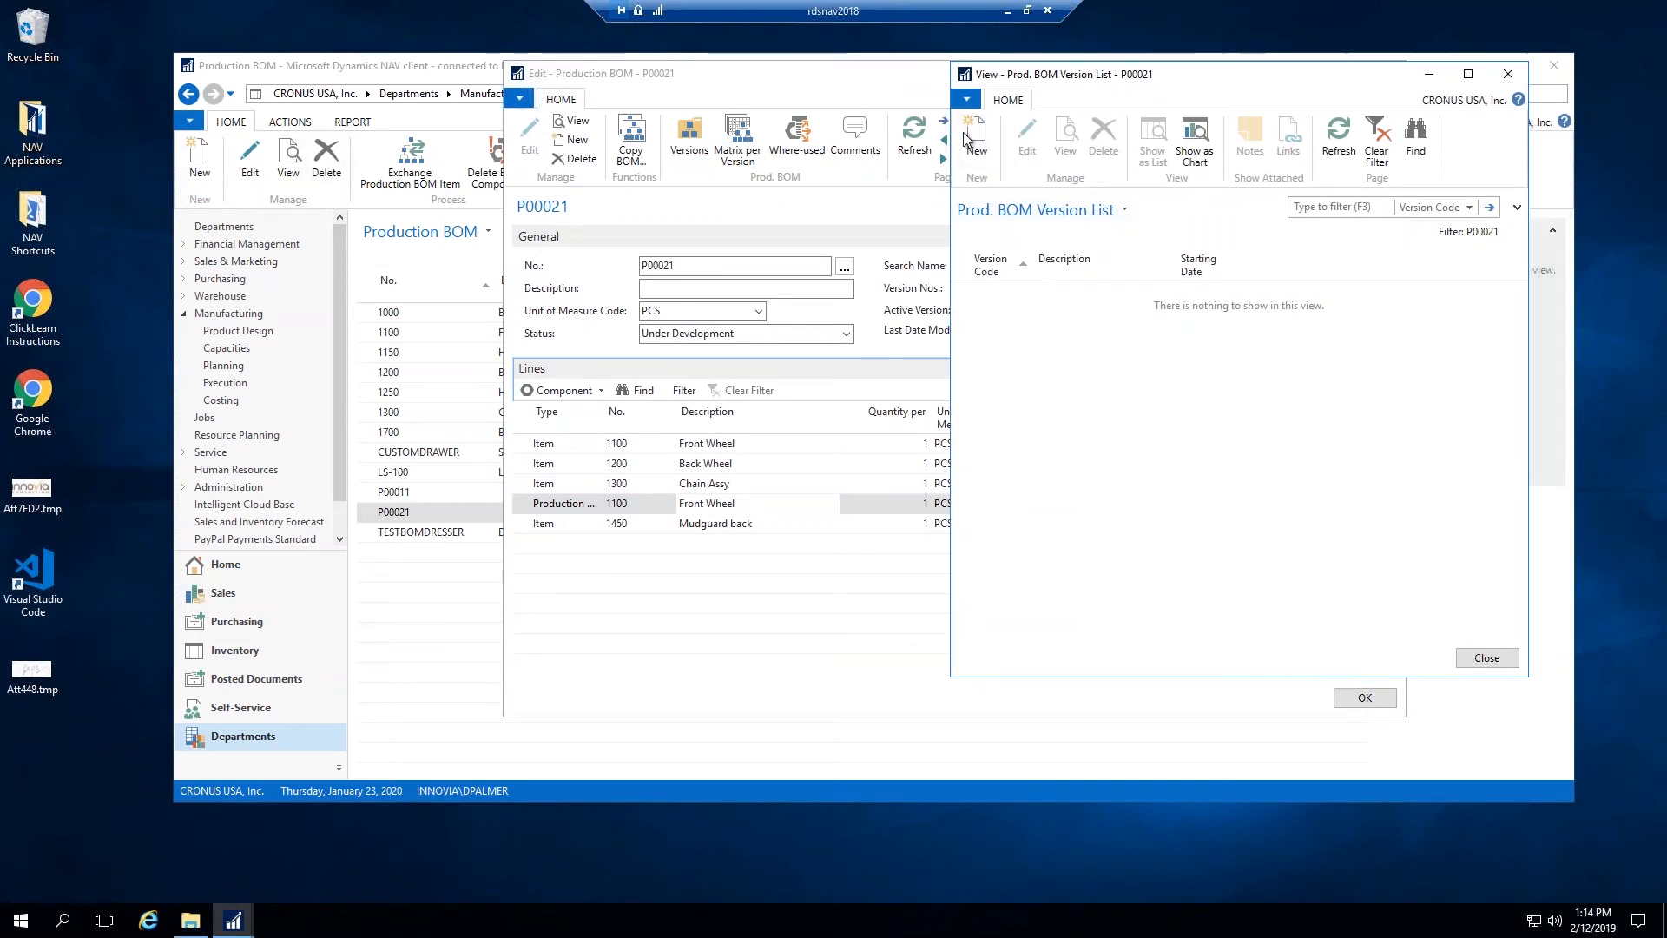
{"action": "left_click", "coordinate": [972, 141]}
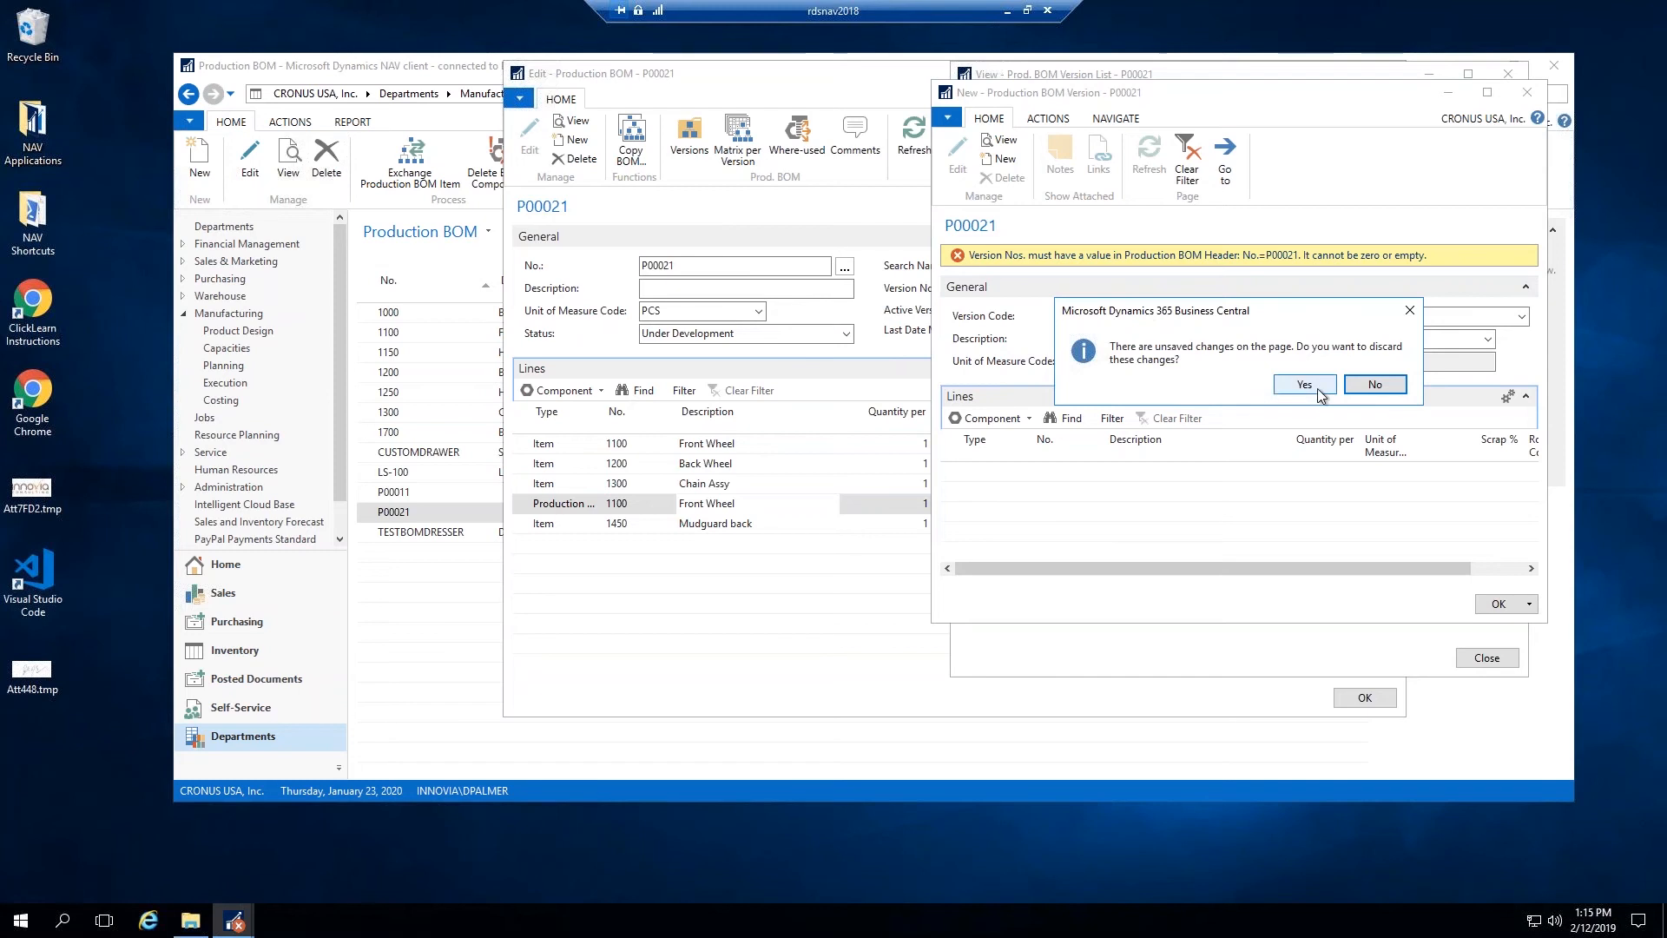
{"action": "left_click", "coordinate": [1302, 383]}
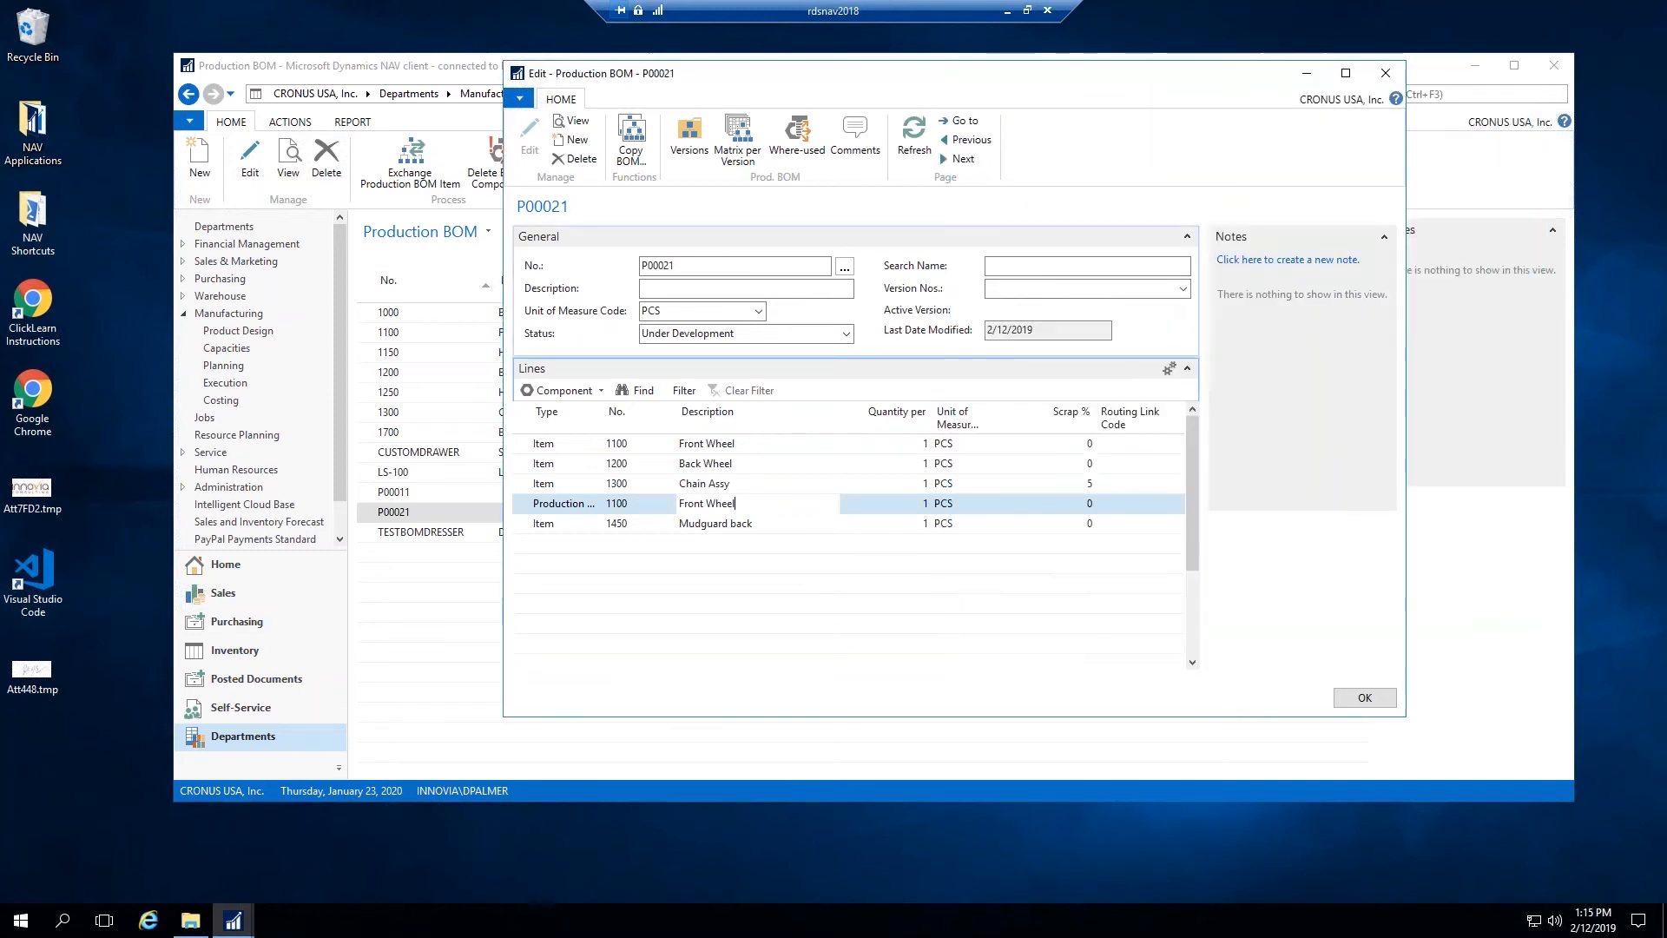
{"action": "left_click", "coordinate": [1181, 289]}
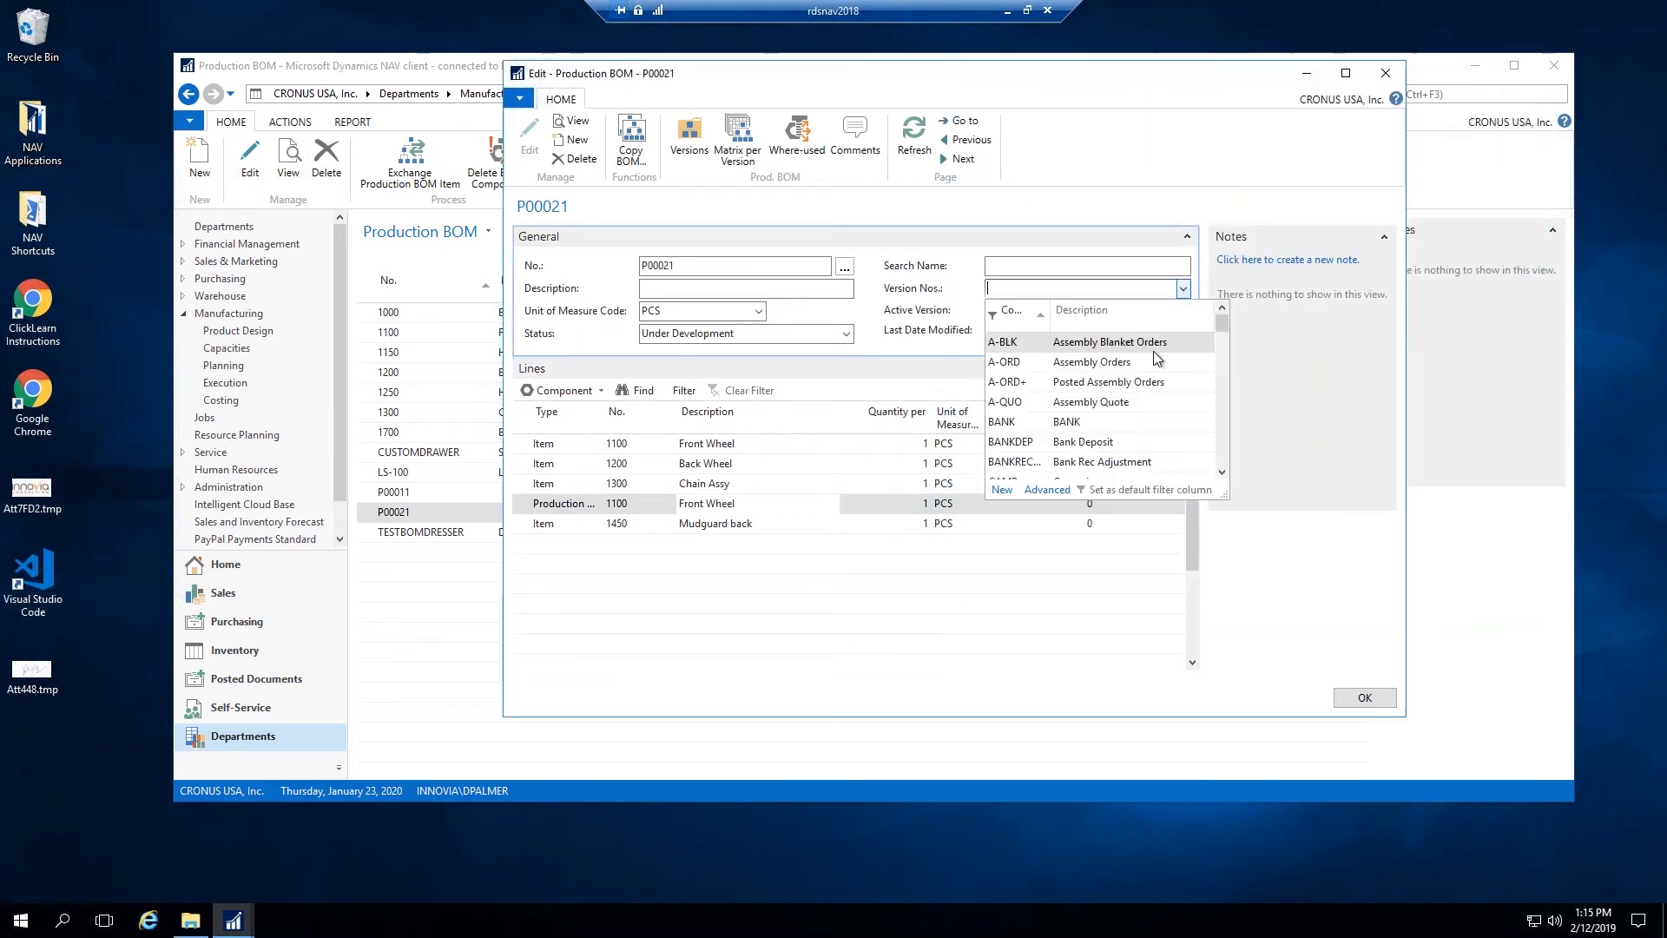
{"action": "scroll", "scroll_direction": "down", "scroll_amount": 3}
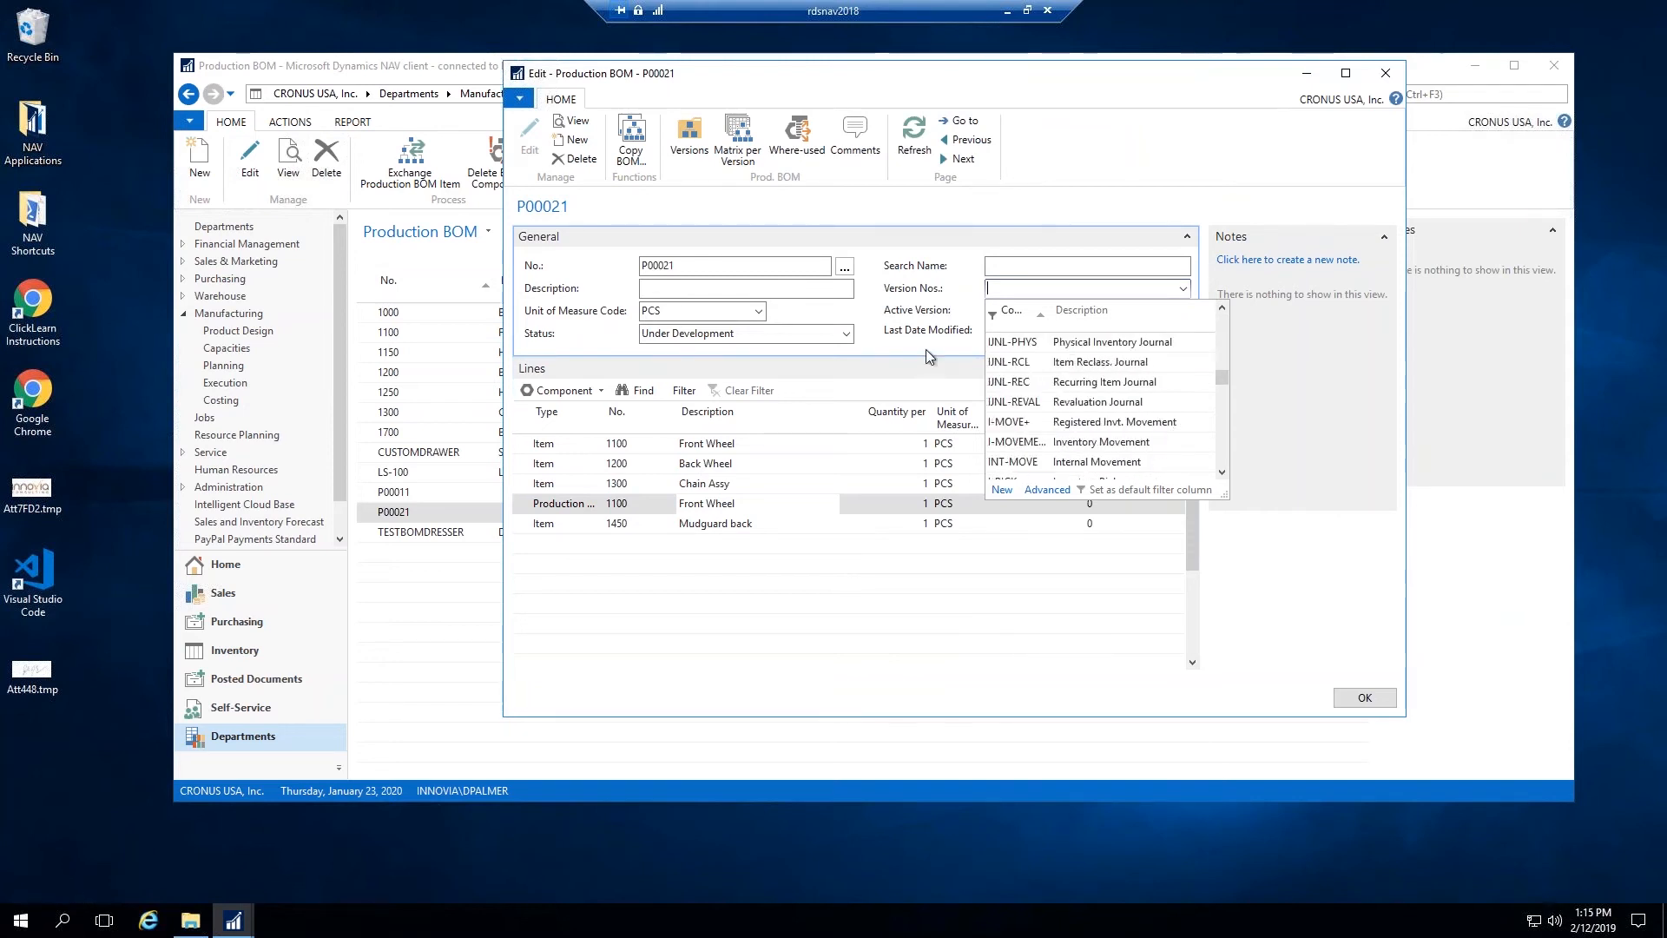
Step: Close P00021, open the CUSTOMDRAWER BOM and show its version list with 1.01 New Version of Drawer
{"action": "left_click", "coordinate": [1365, 697]}
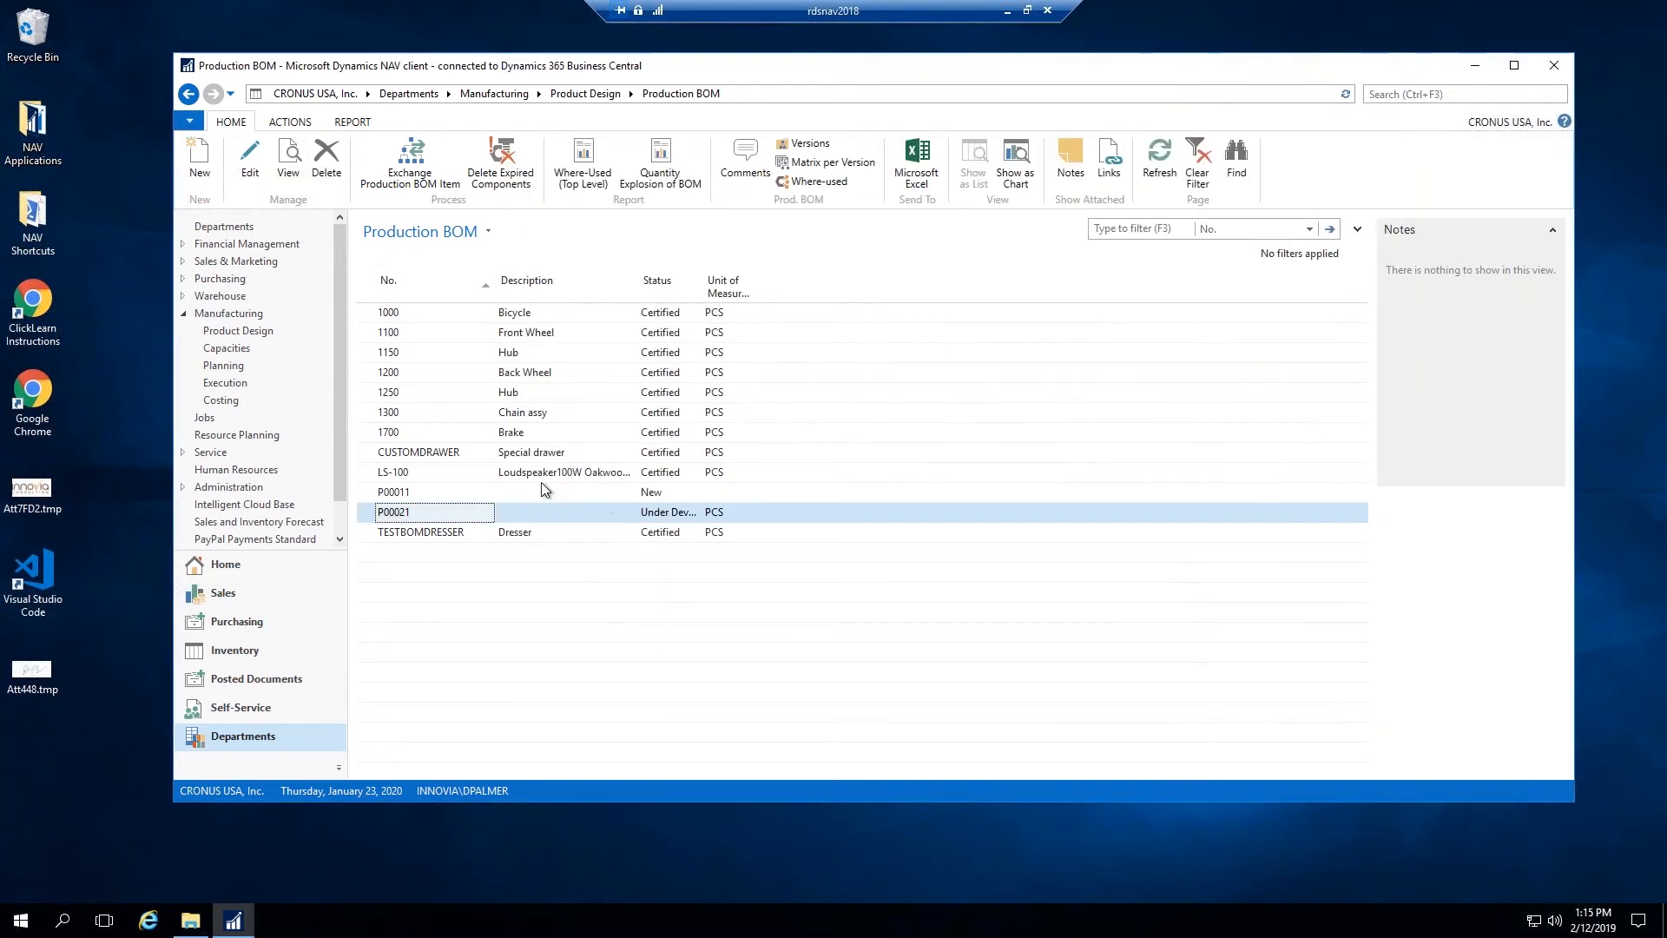
{"action": "mouse_move", "coordinate": [536, 457]}
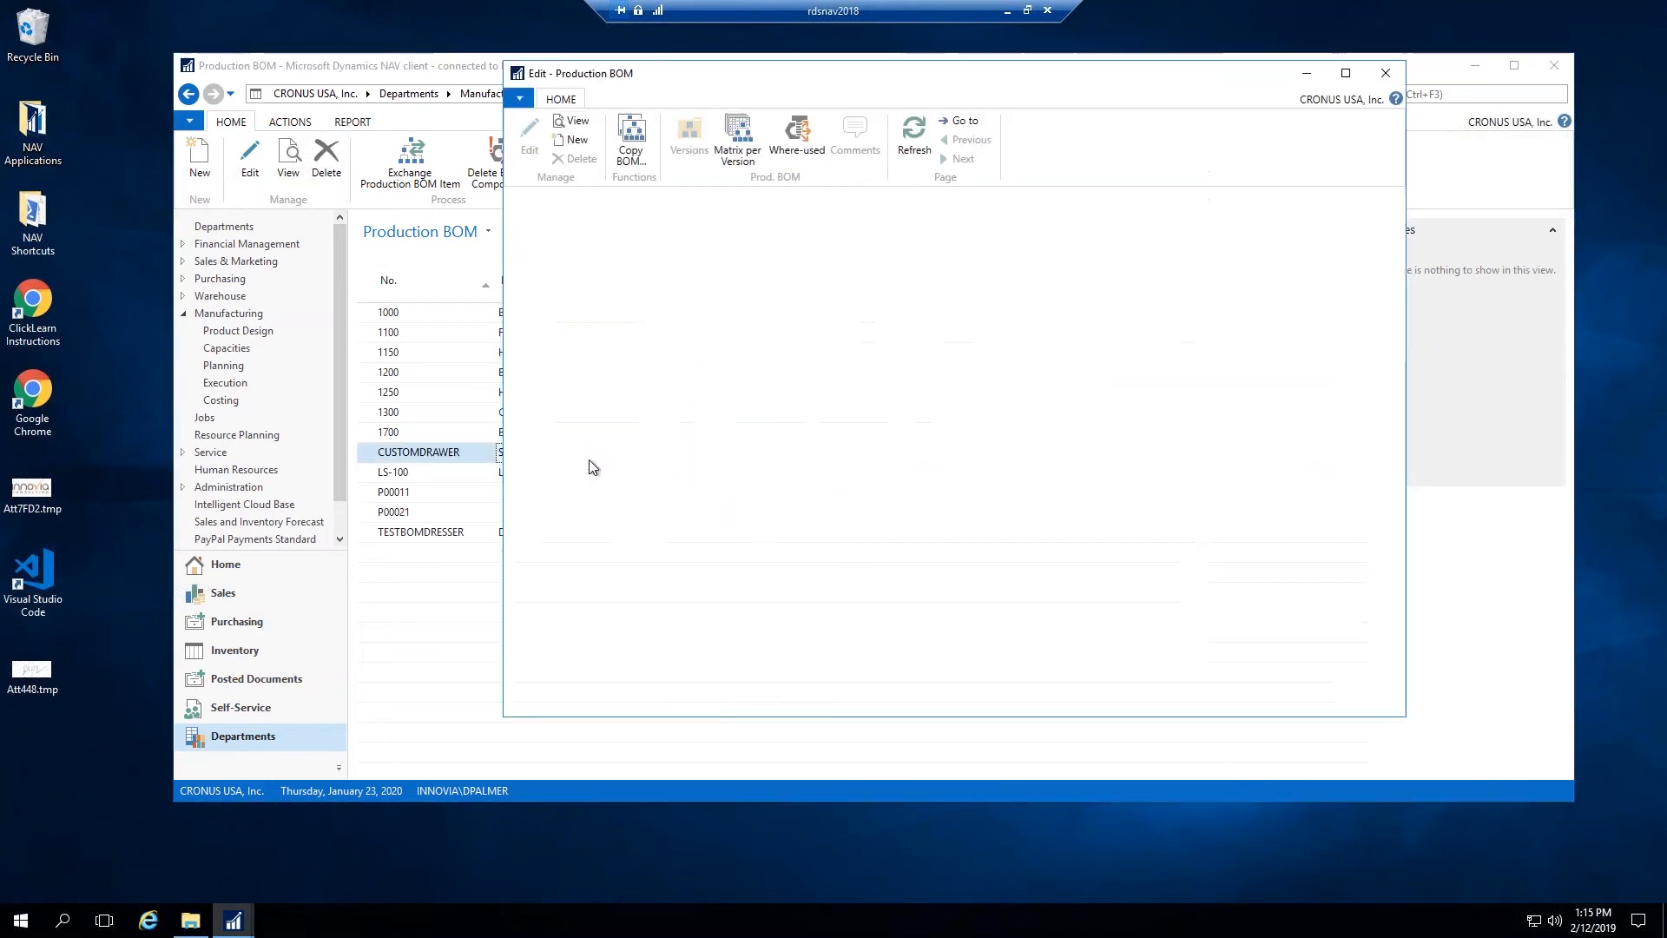
{"action": "left_click", "coordinate": [417, 450]}
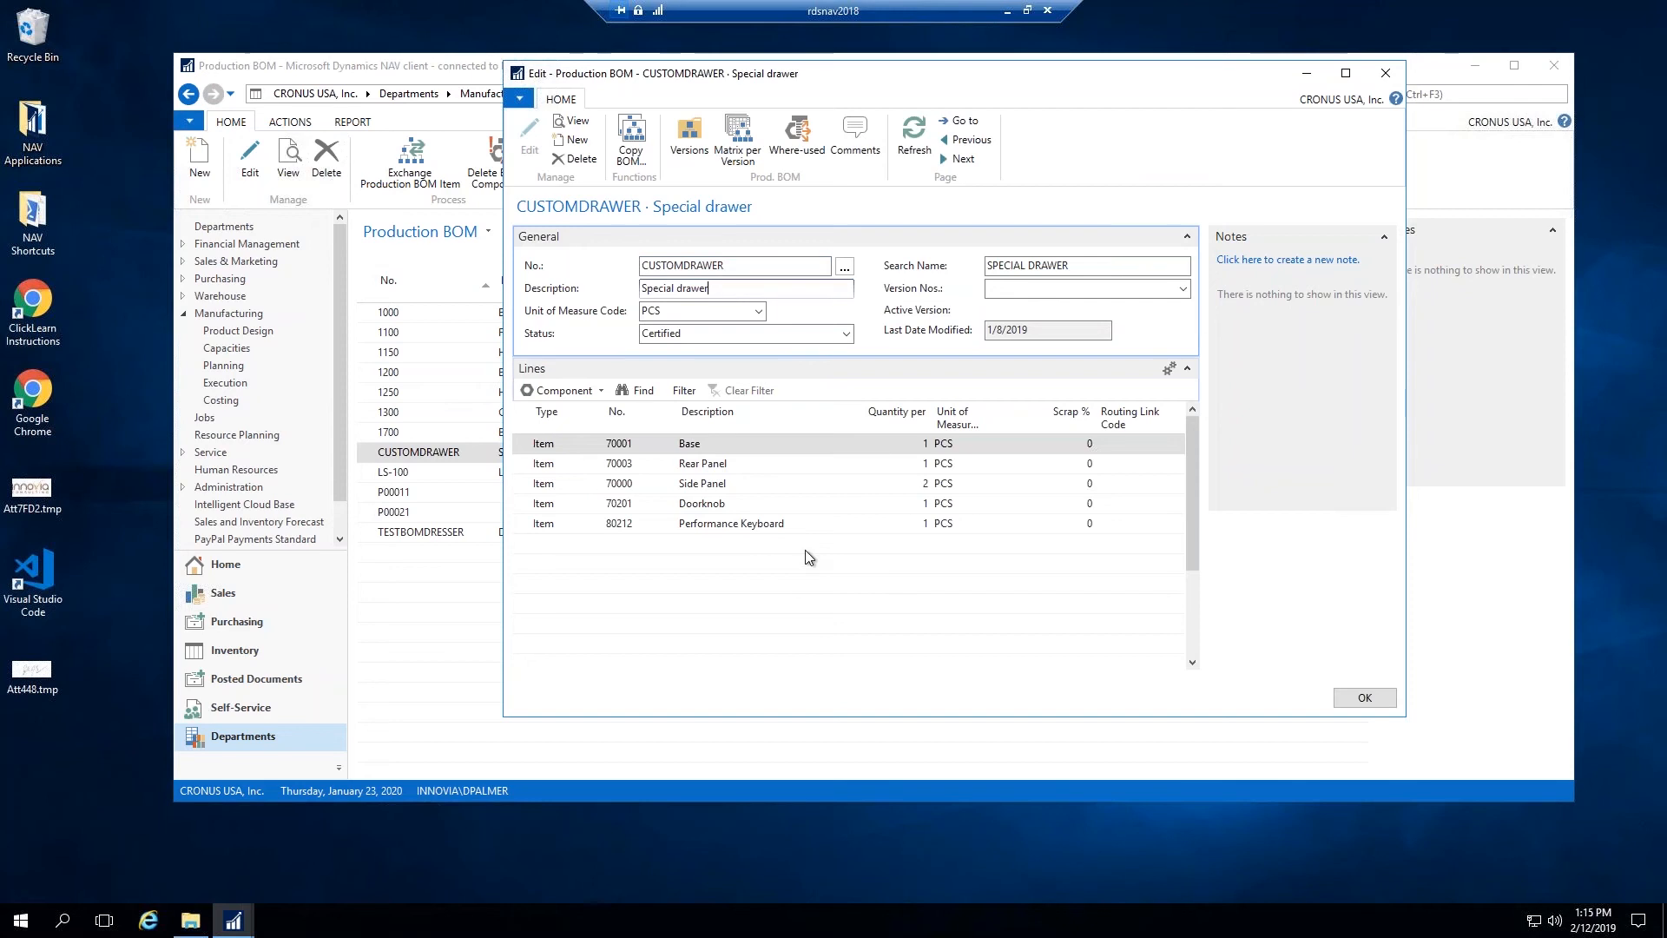
{"action": "left_click", "coordinate": [701, 482]}
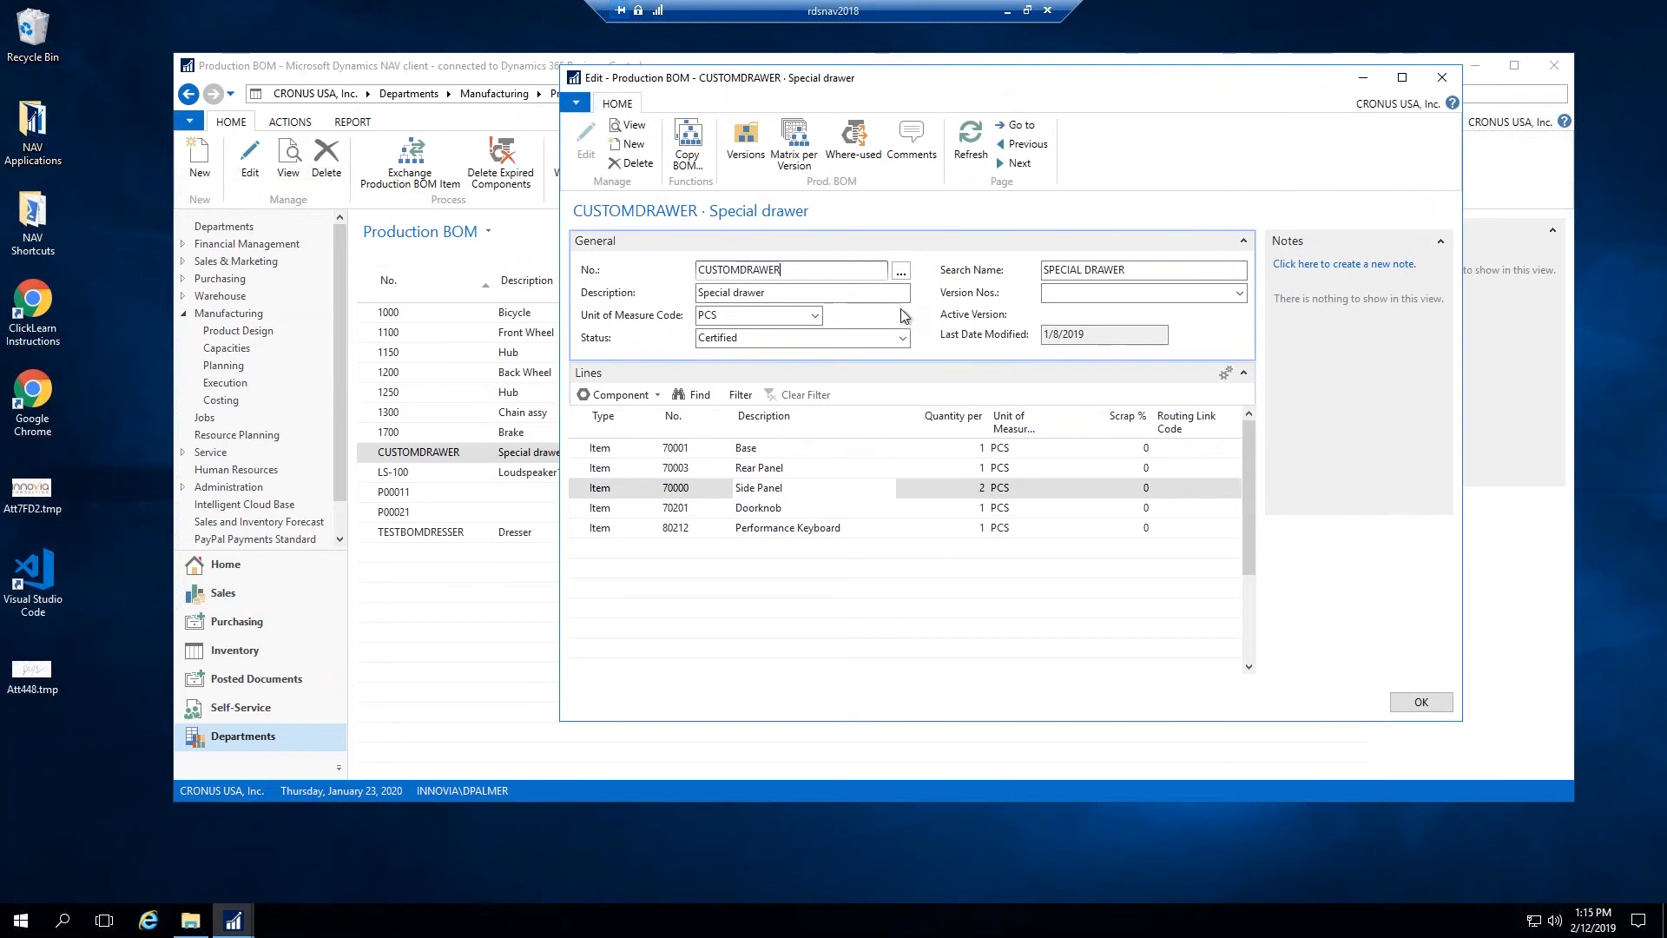
{"action": "left_click", "coordinate": [745, 143]}
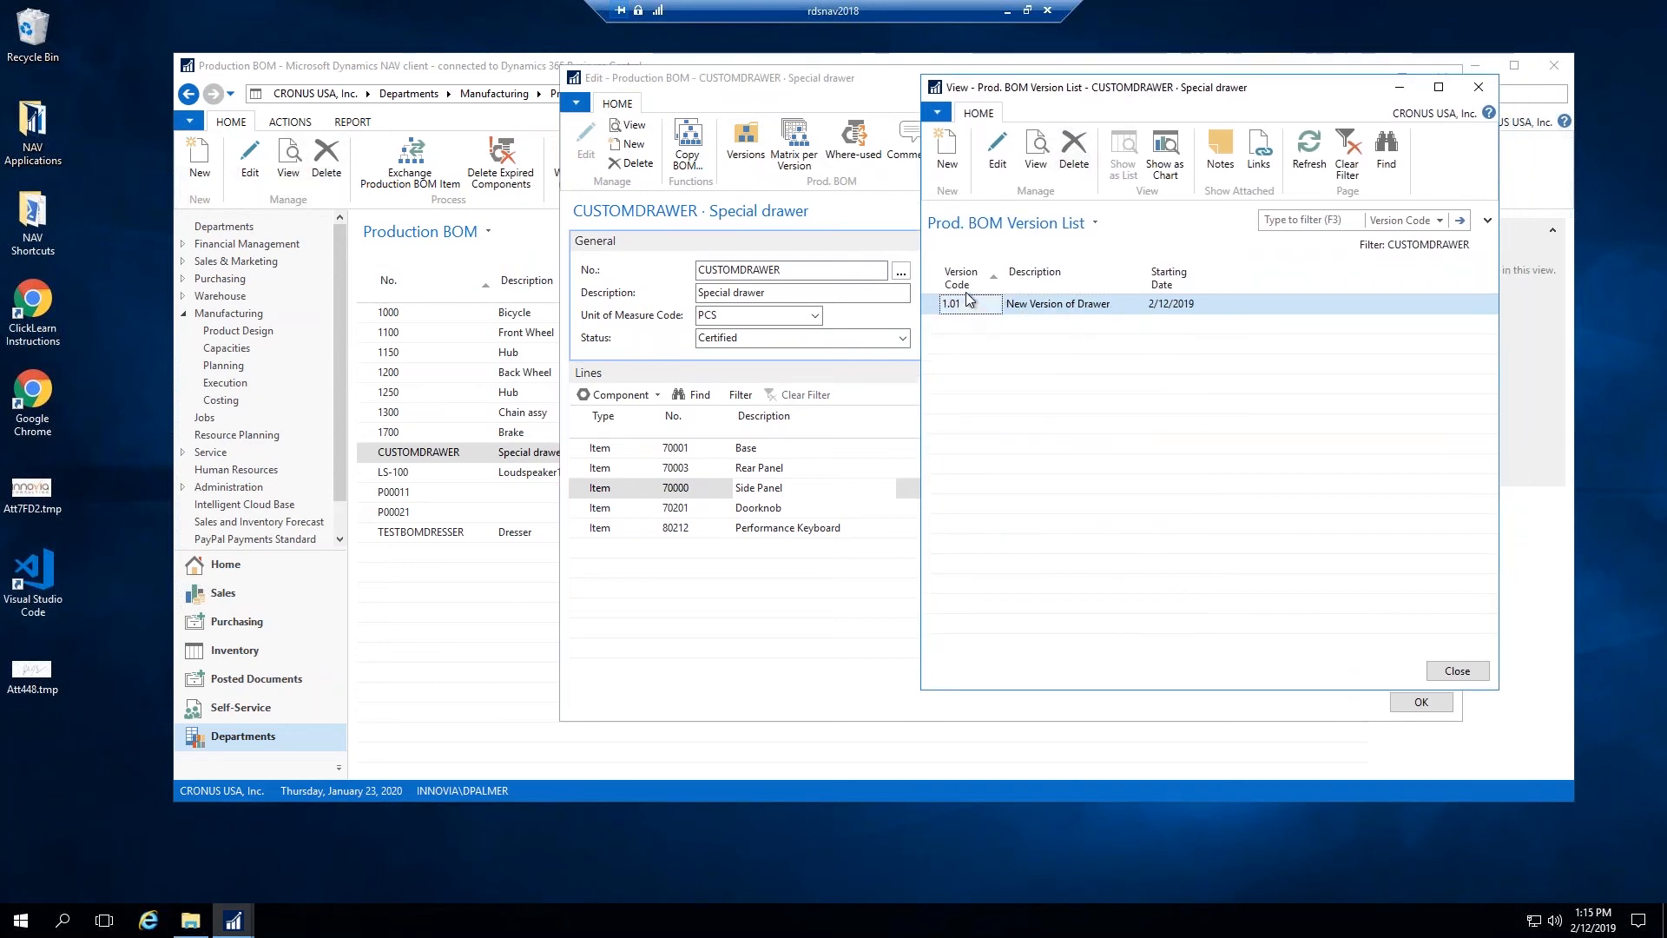
{"action": "mouse_move", "coordinate": [1052, 112]}
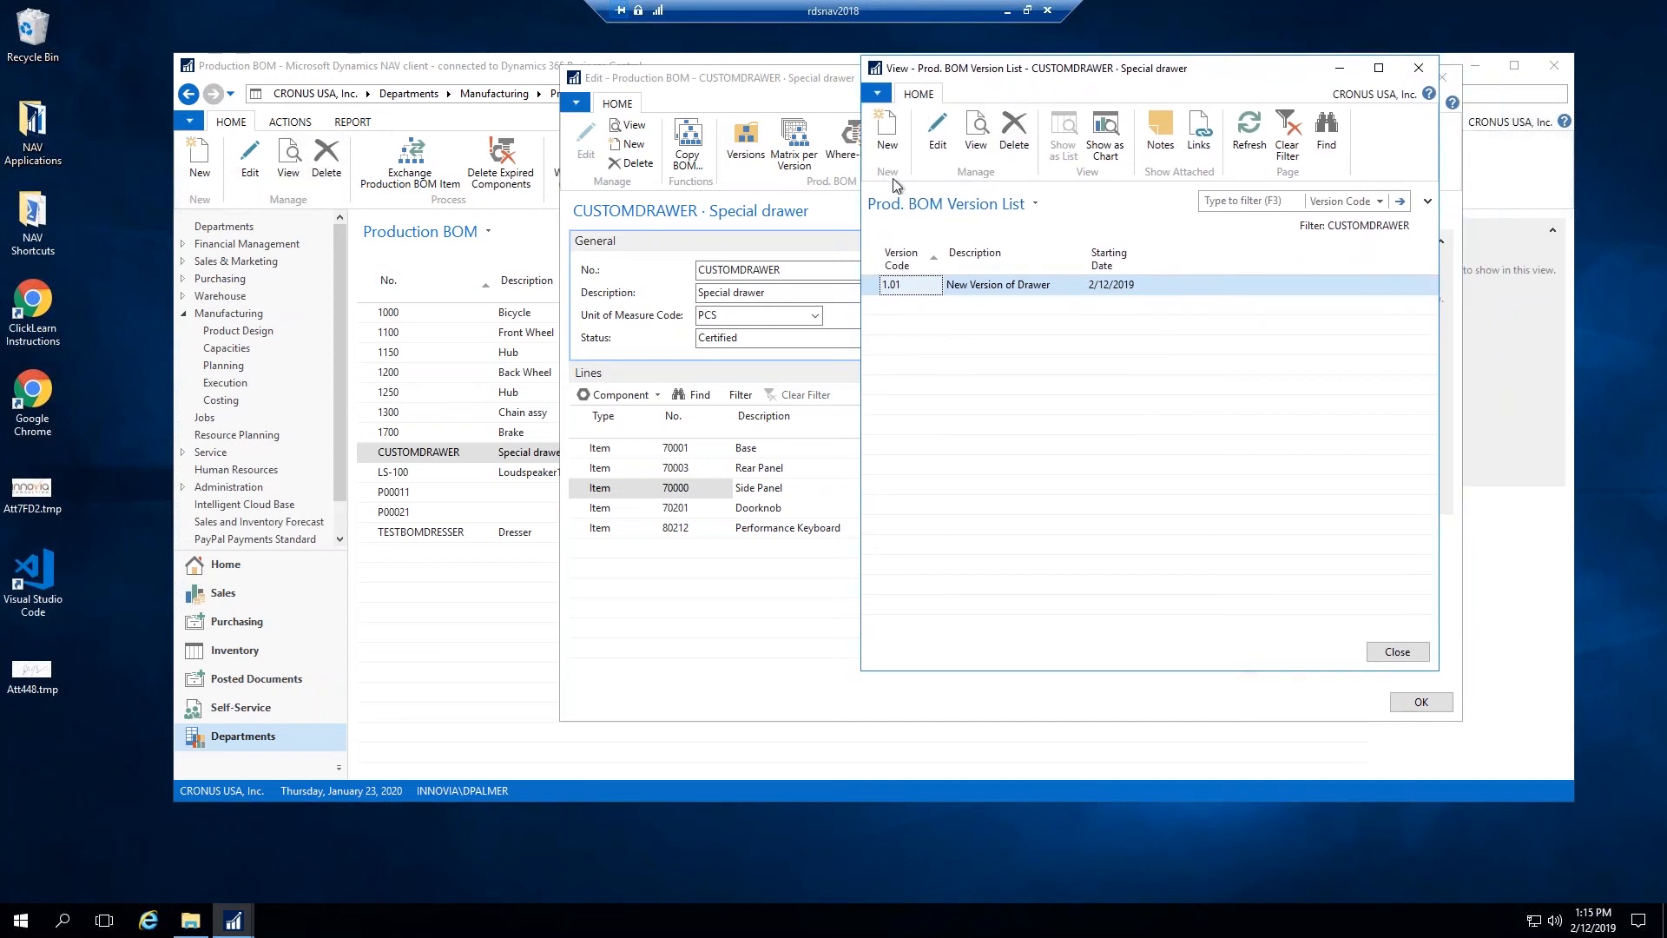
Step: Start a new CUSTOMDRAWER version with code 1.02 and description 'Black Painted Drawer'
{"action": "left_click", "coordinate": [887, 136]}
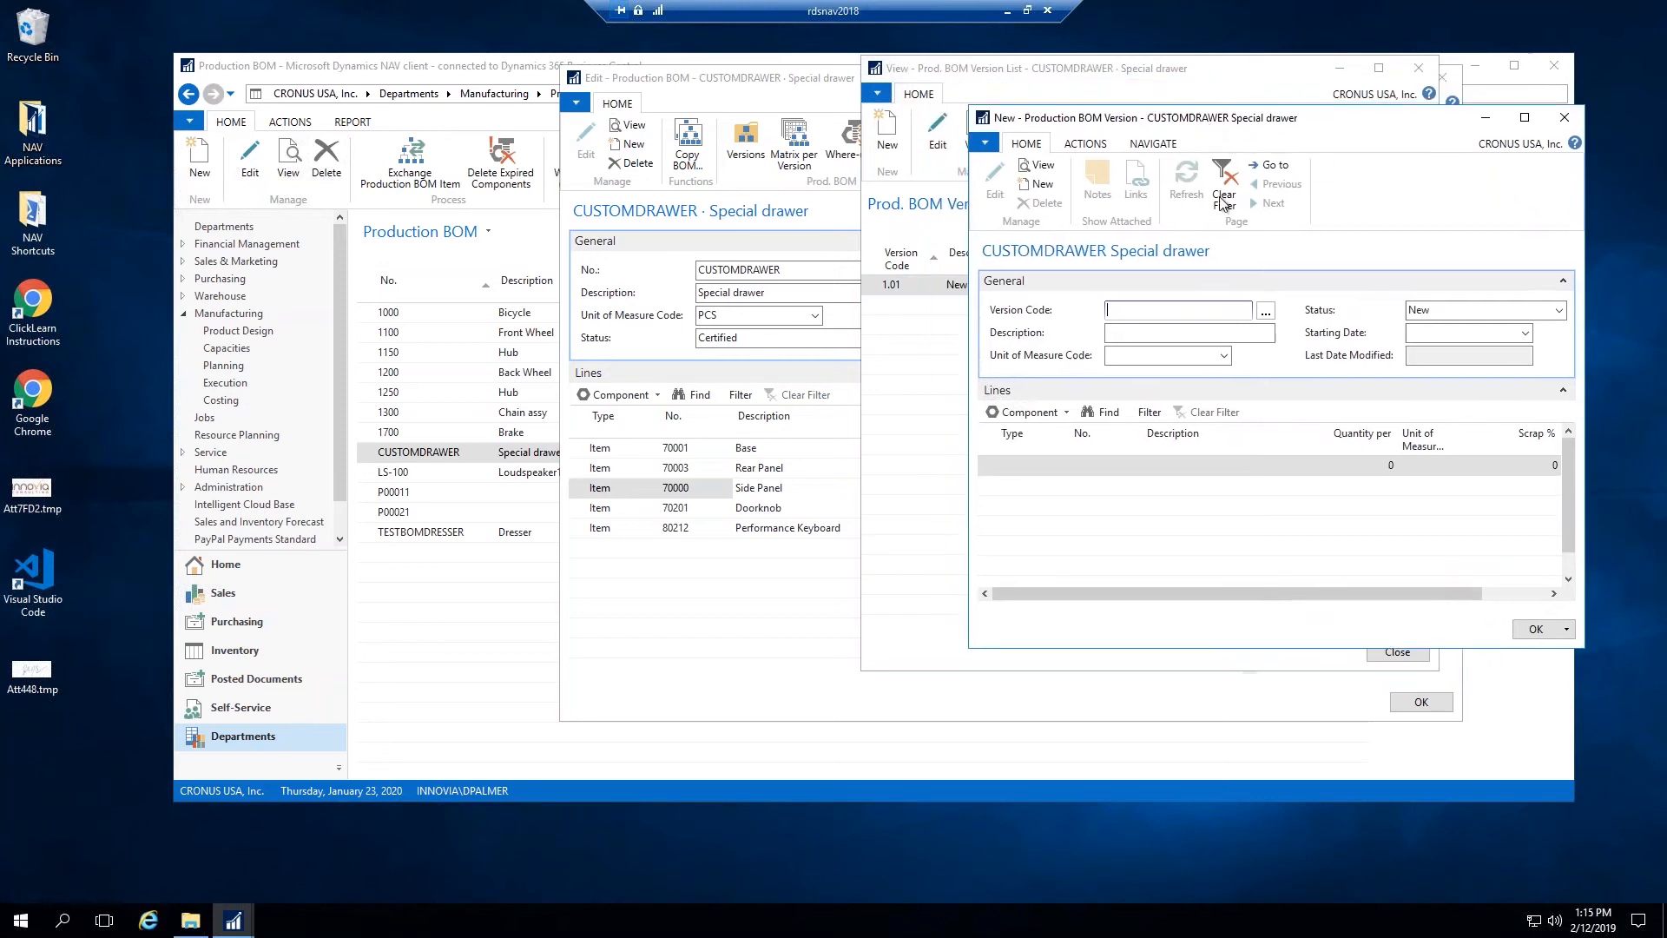
{"action": "type", "text": "1."}
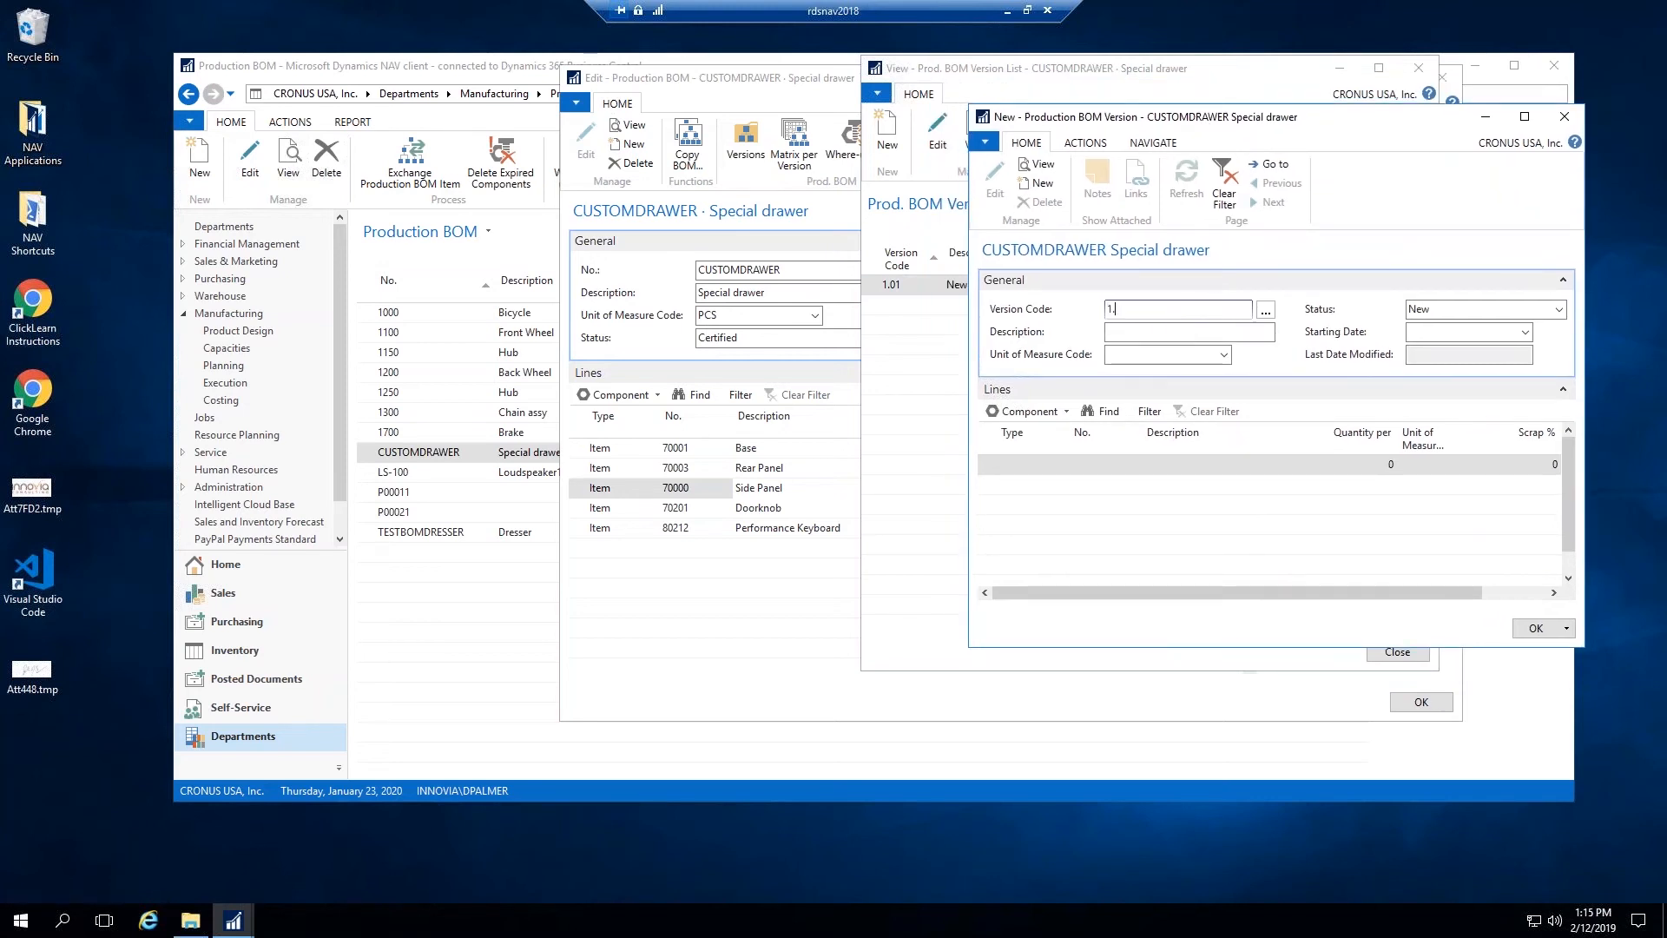
{"action": "type", "text": "1.02"}
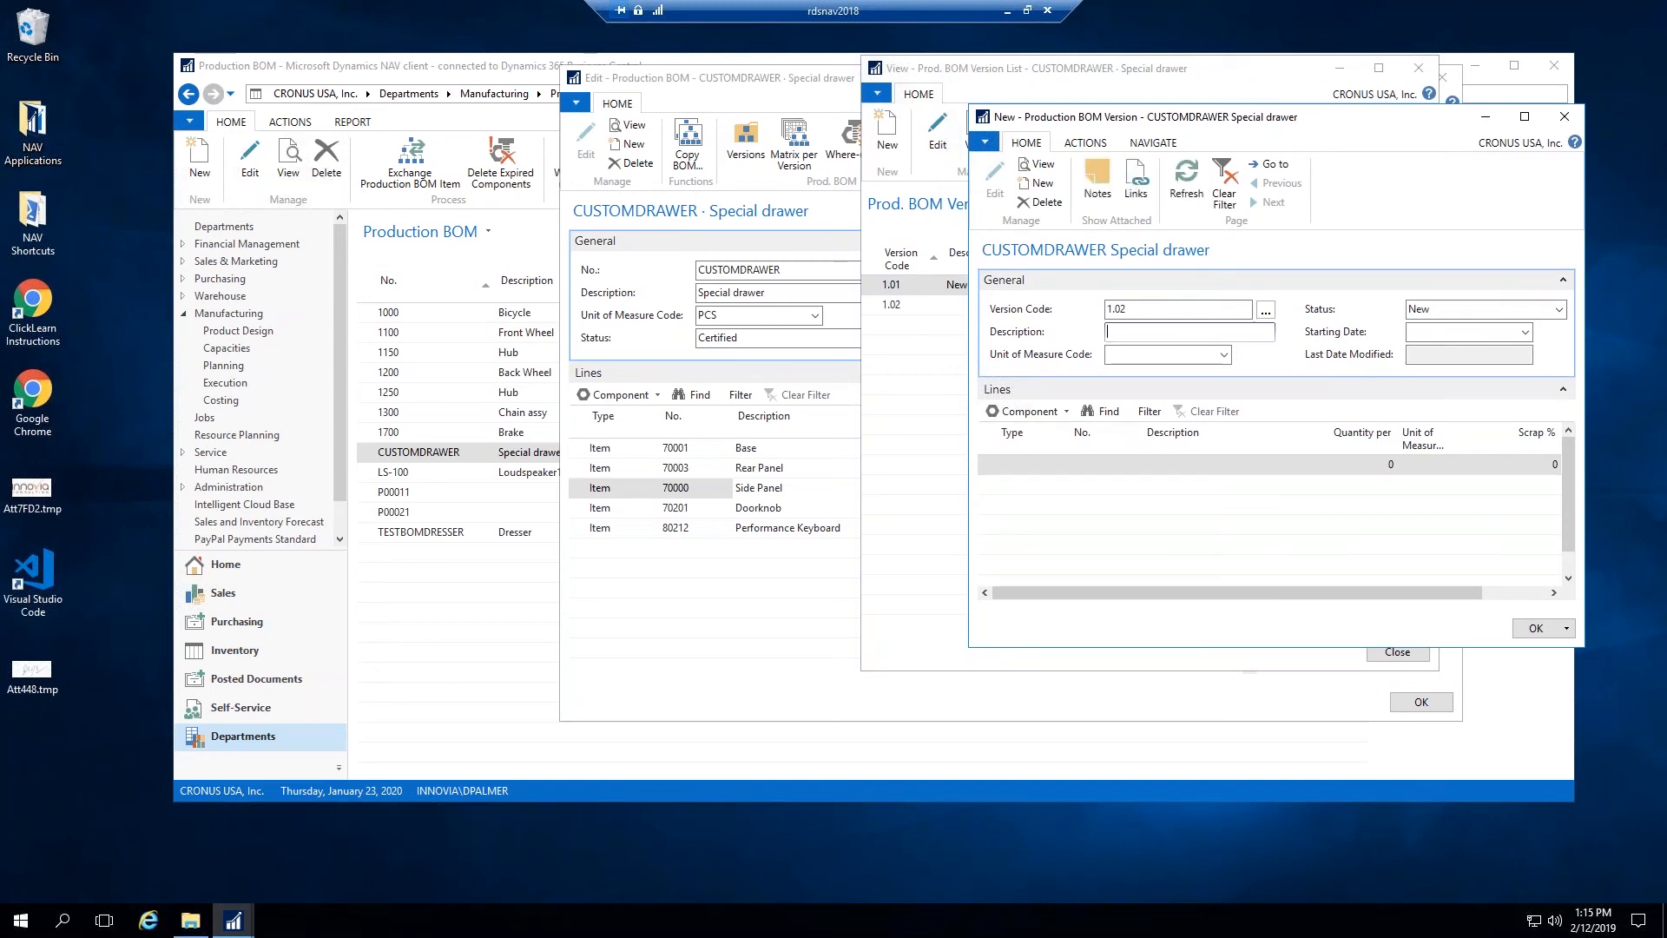
{"action": "type", "text": "Black Painted Drawer"}
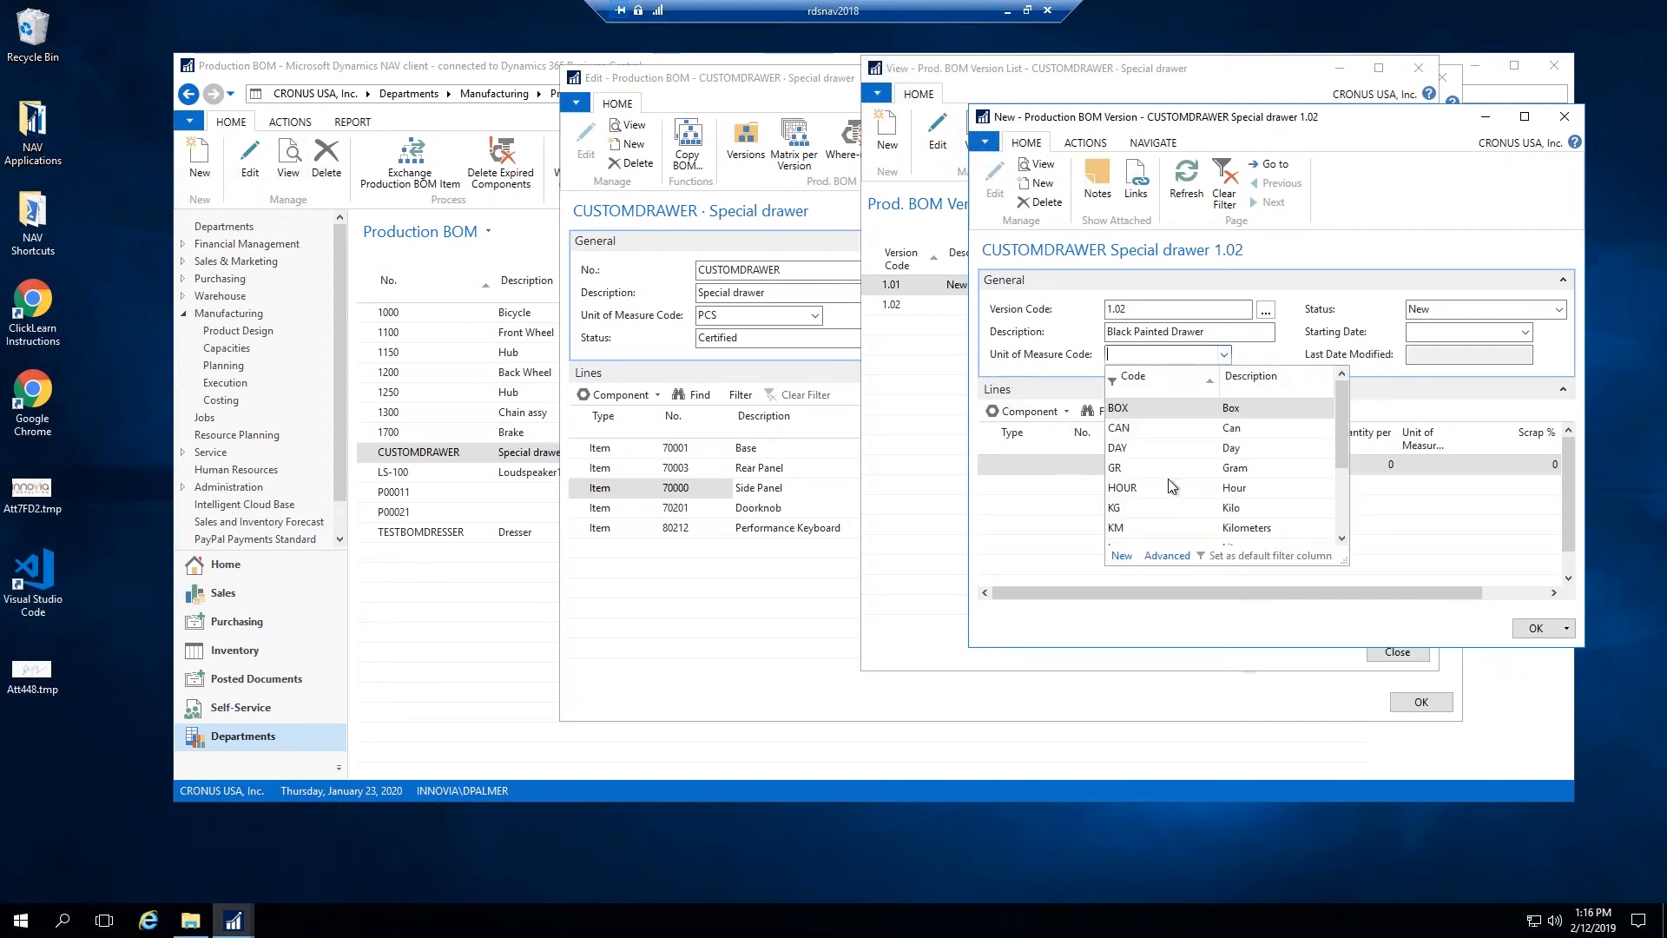
Step: Give the version unit of measure PCS and starting date 2/12/2019
{"action": "left_click", "coordinate": [1166, 353]}
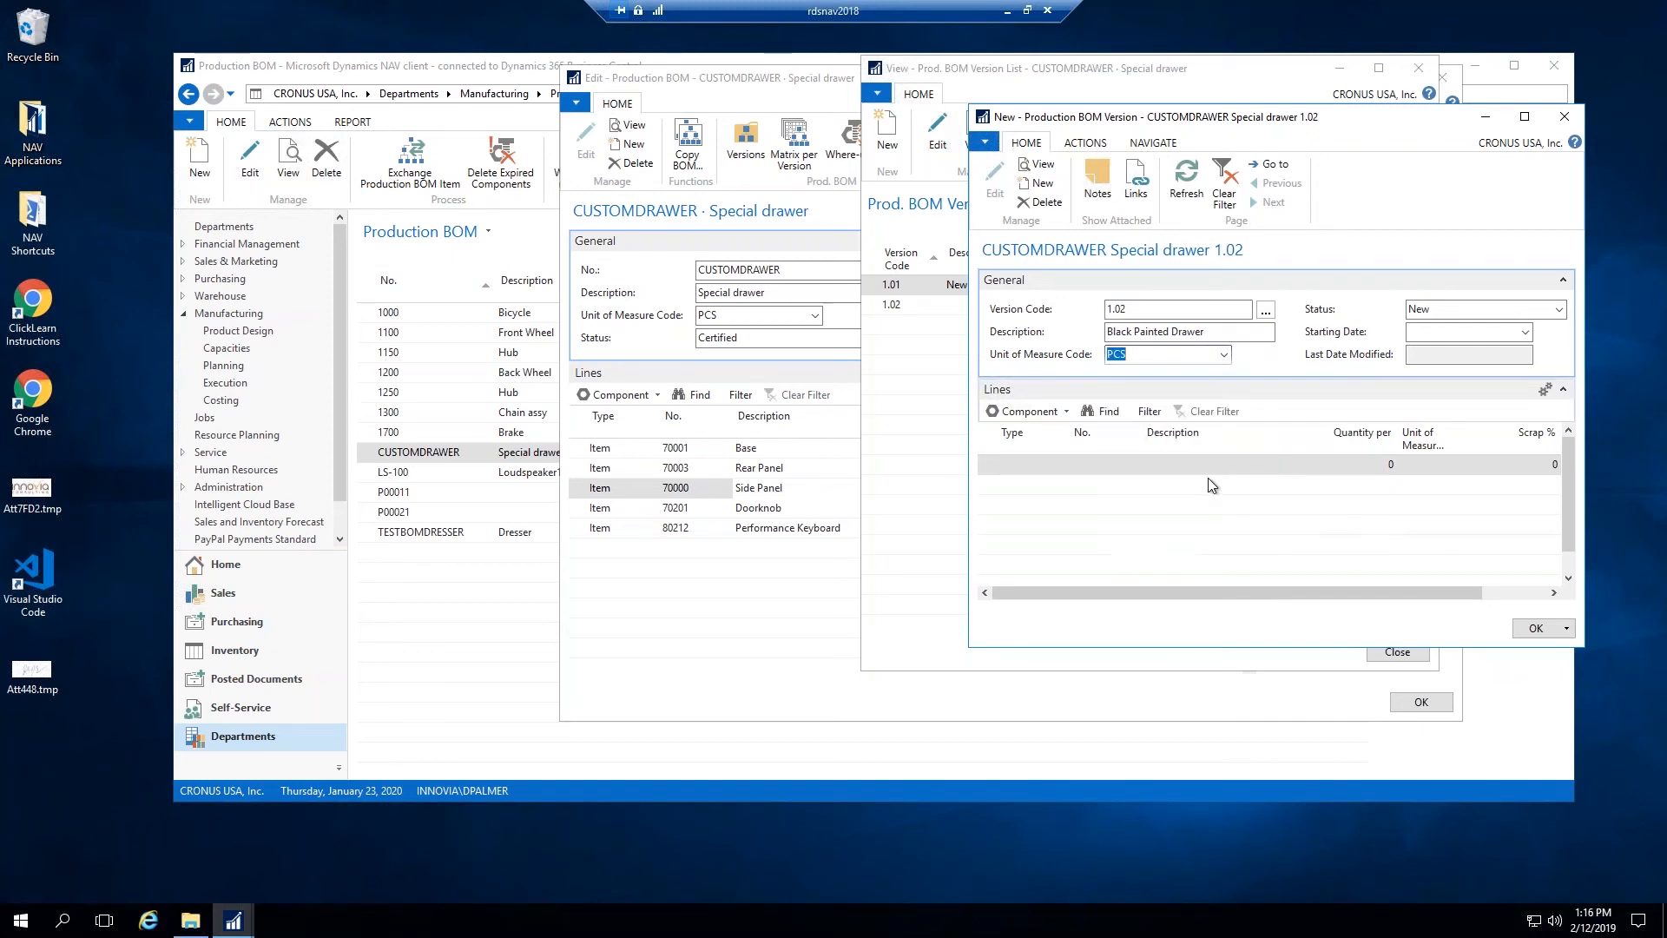
{"action": "left_click", "coordinate": [1481, 308]}
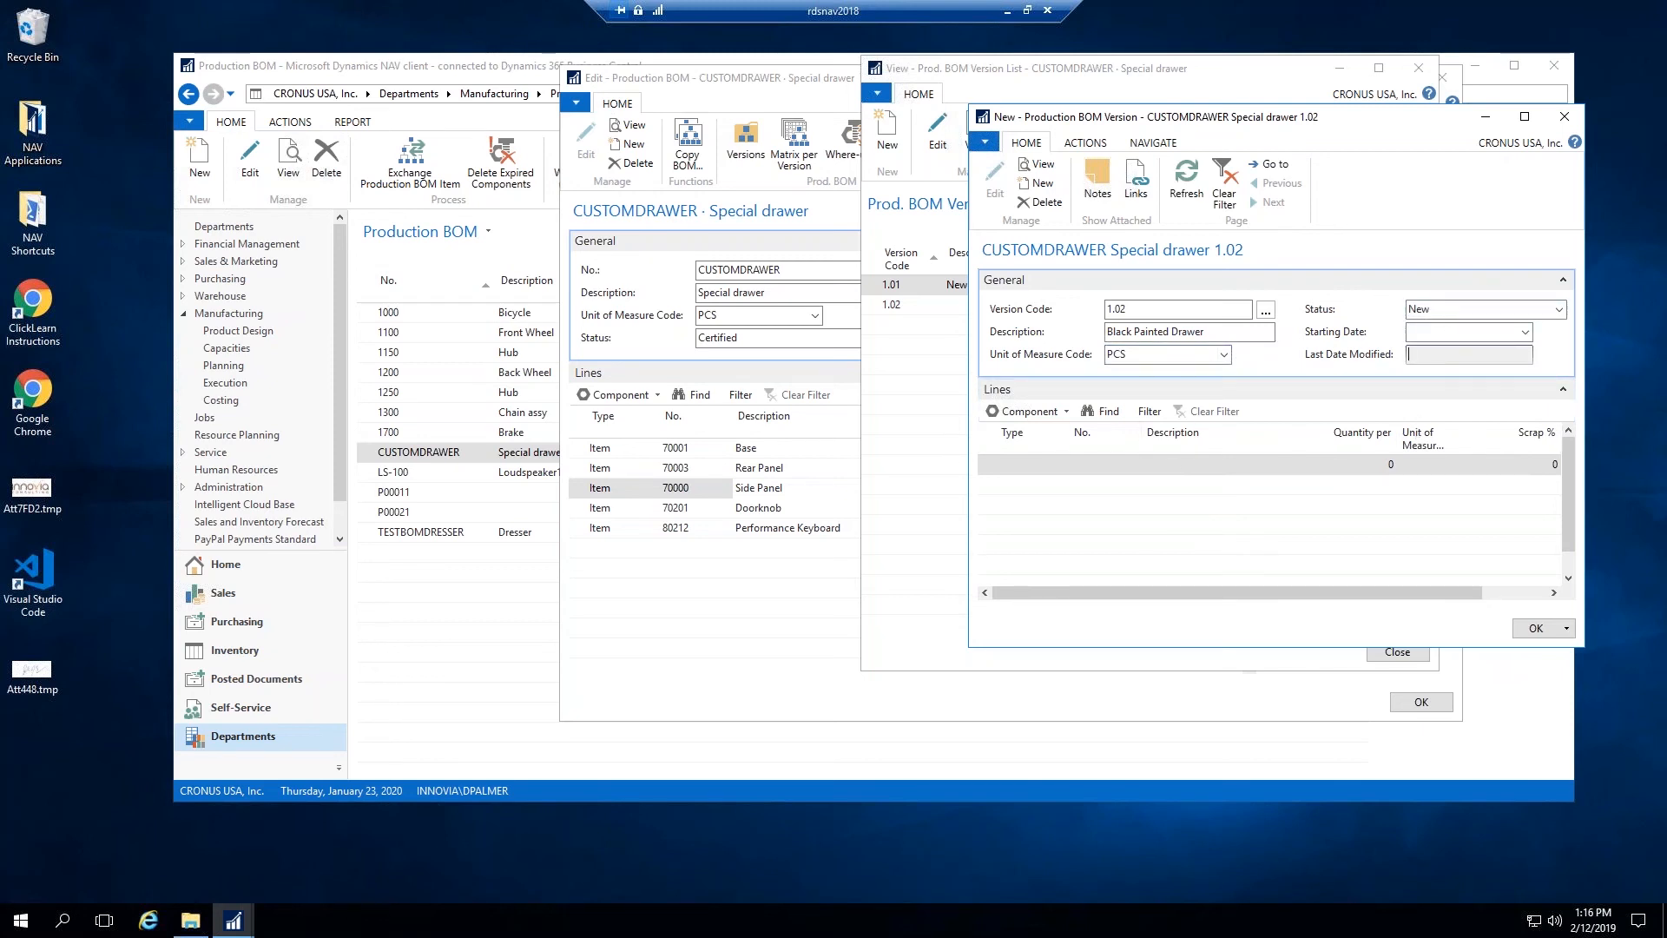
{"action": "left_click", "coordinate": [1462, 331]}
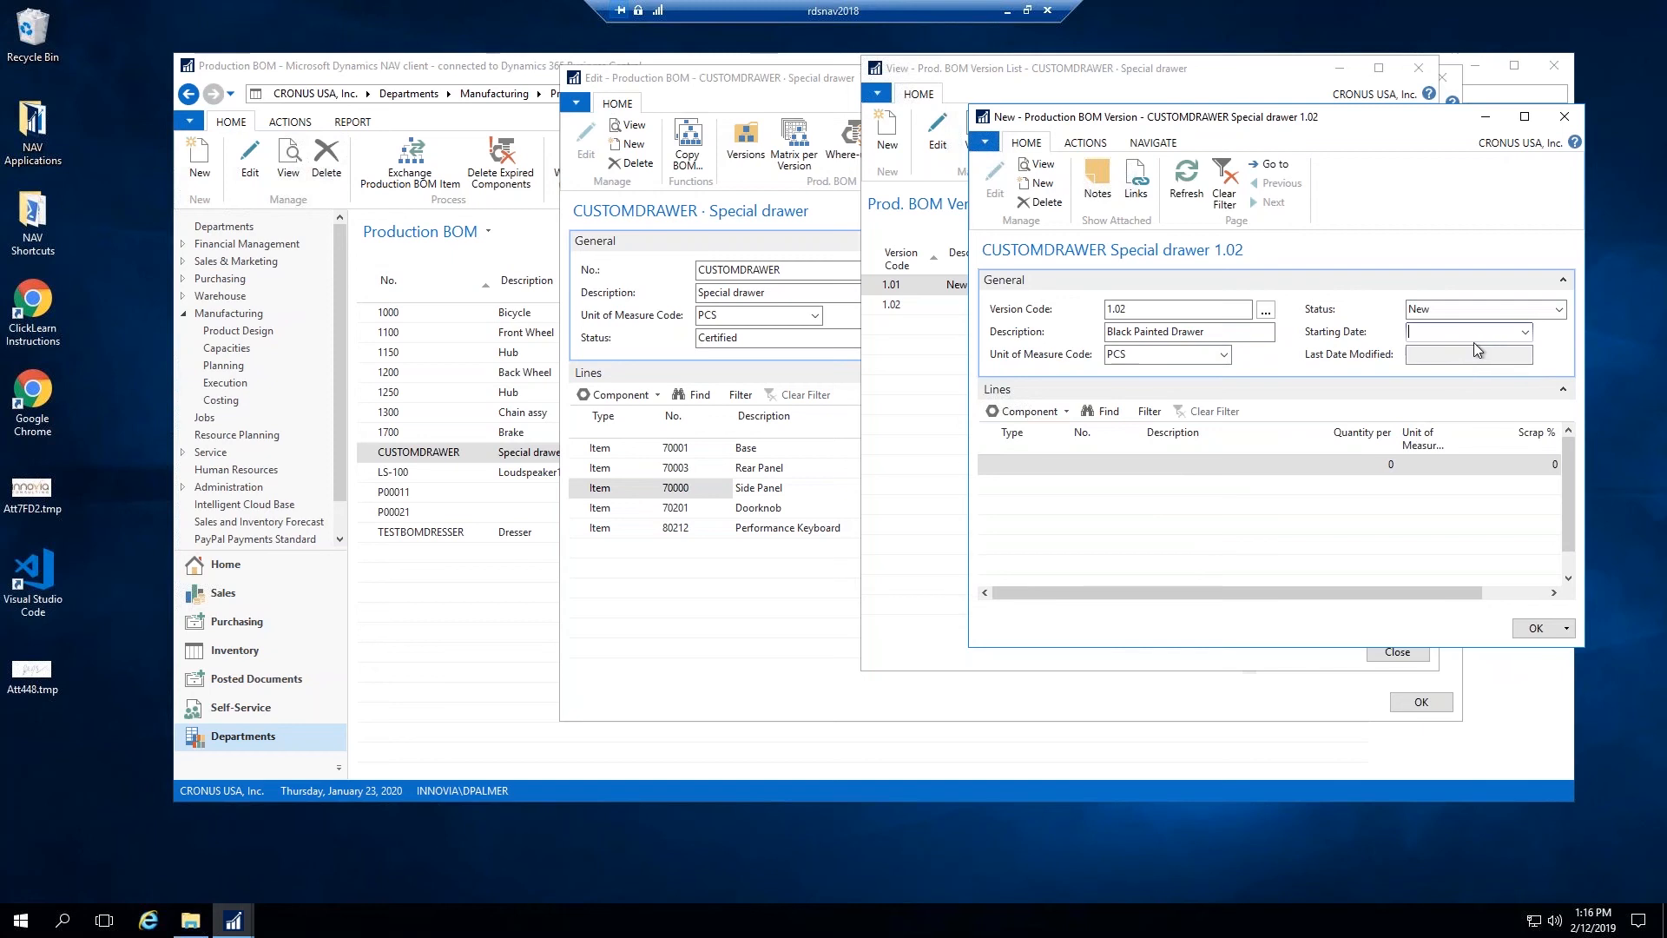
{"action": "type", "text": "2/12/2019"}
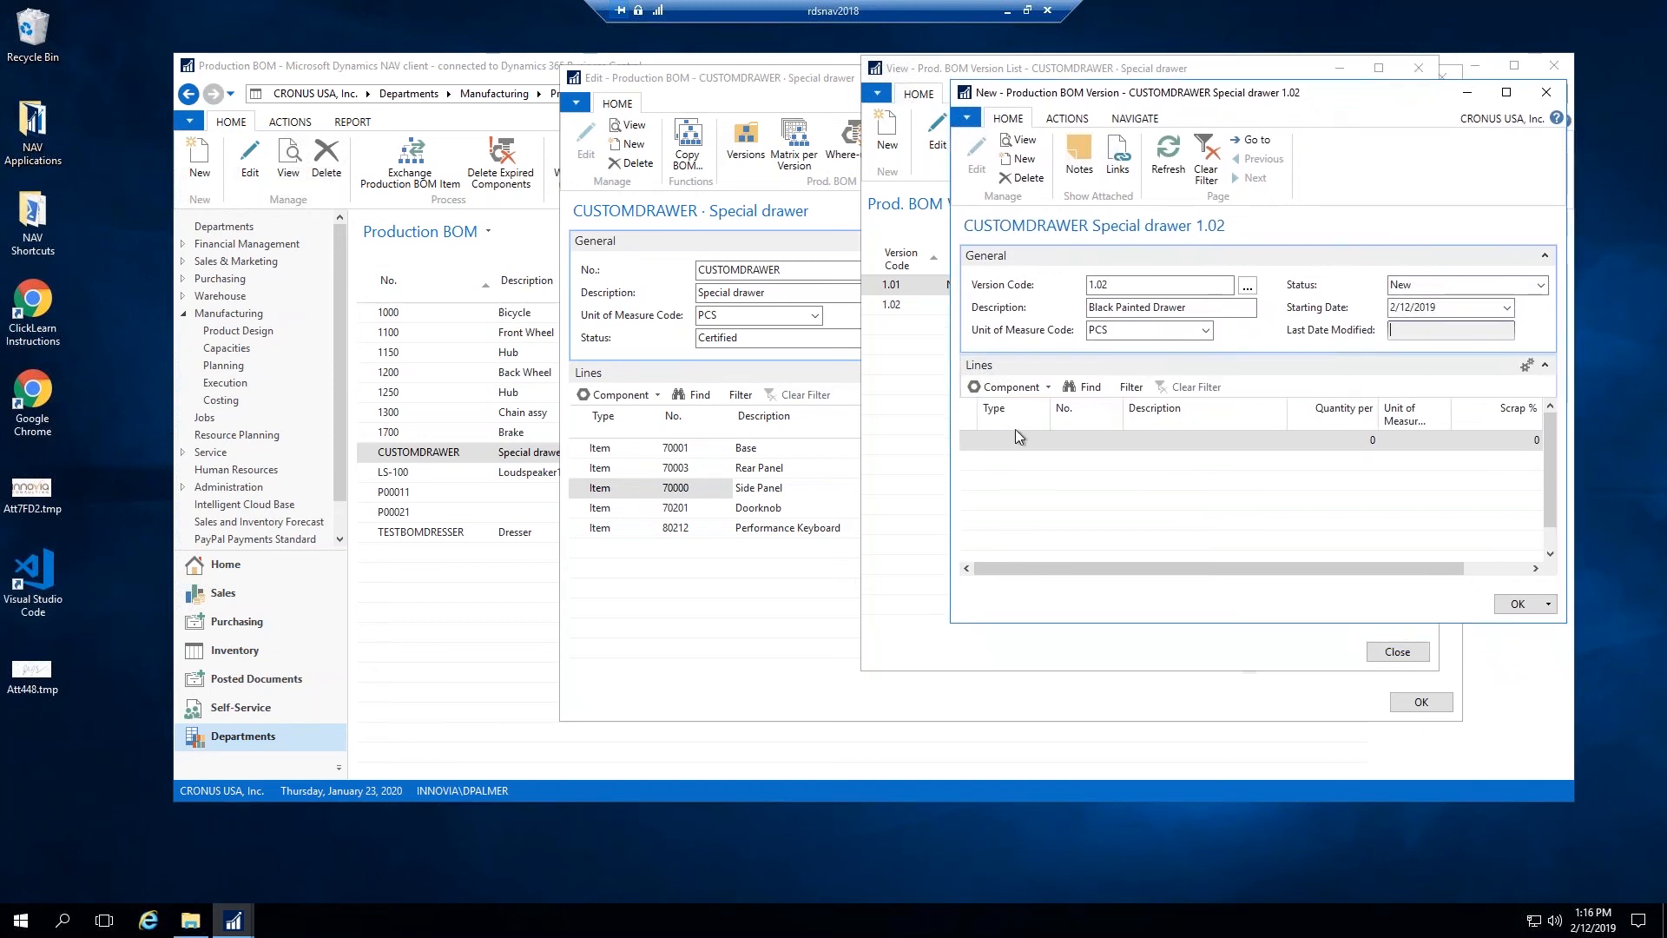
Step: Add item component lines 70001 Base and 70003 Rear Panel to version 1.02
{"action": "left_click", "coordinate": [995, 440]}
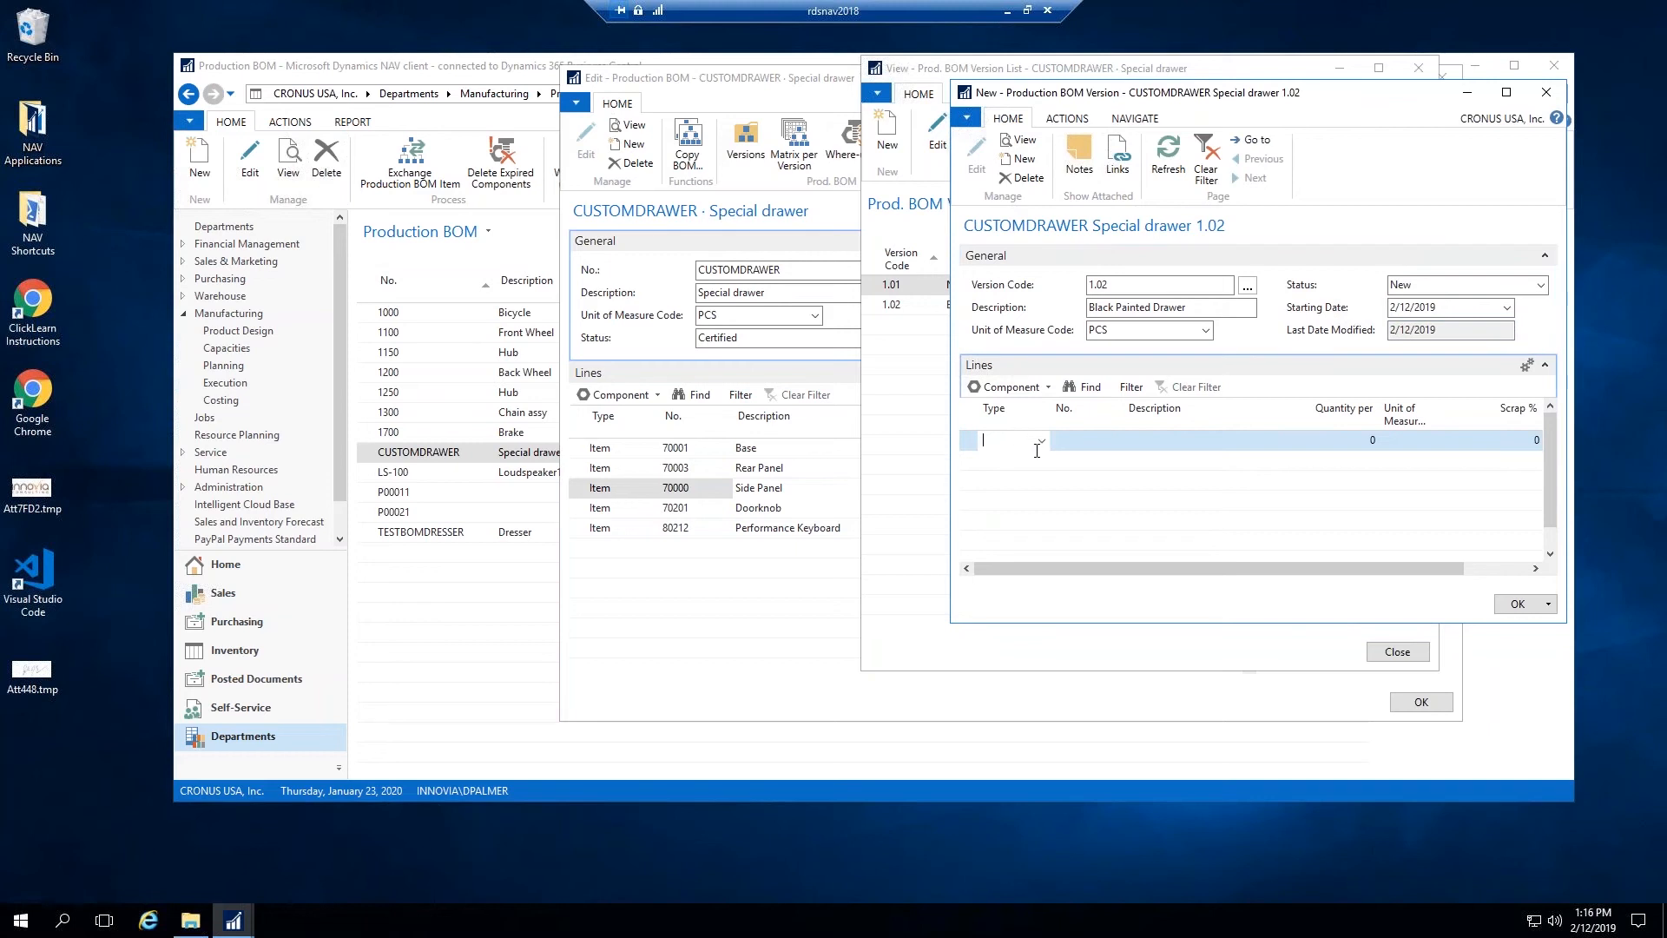
{"action": "left_click", "coordinate": [1039, 440]}
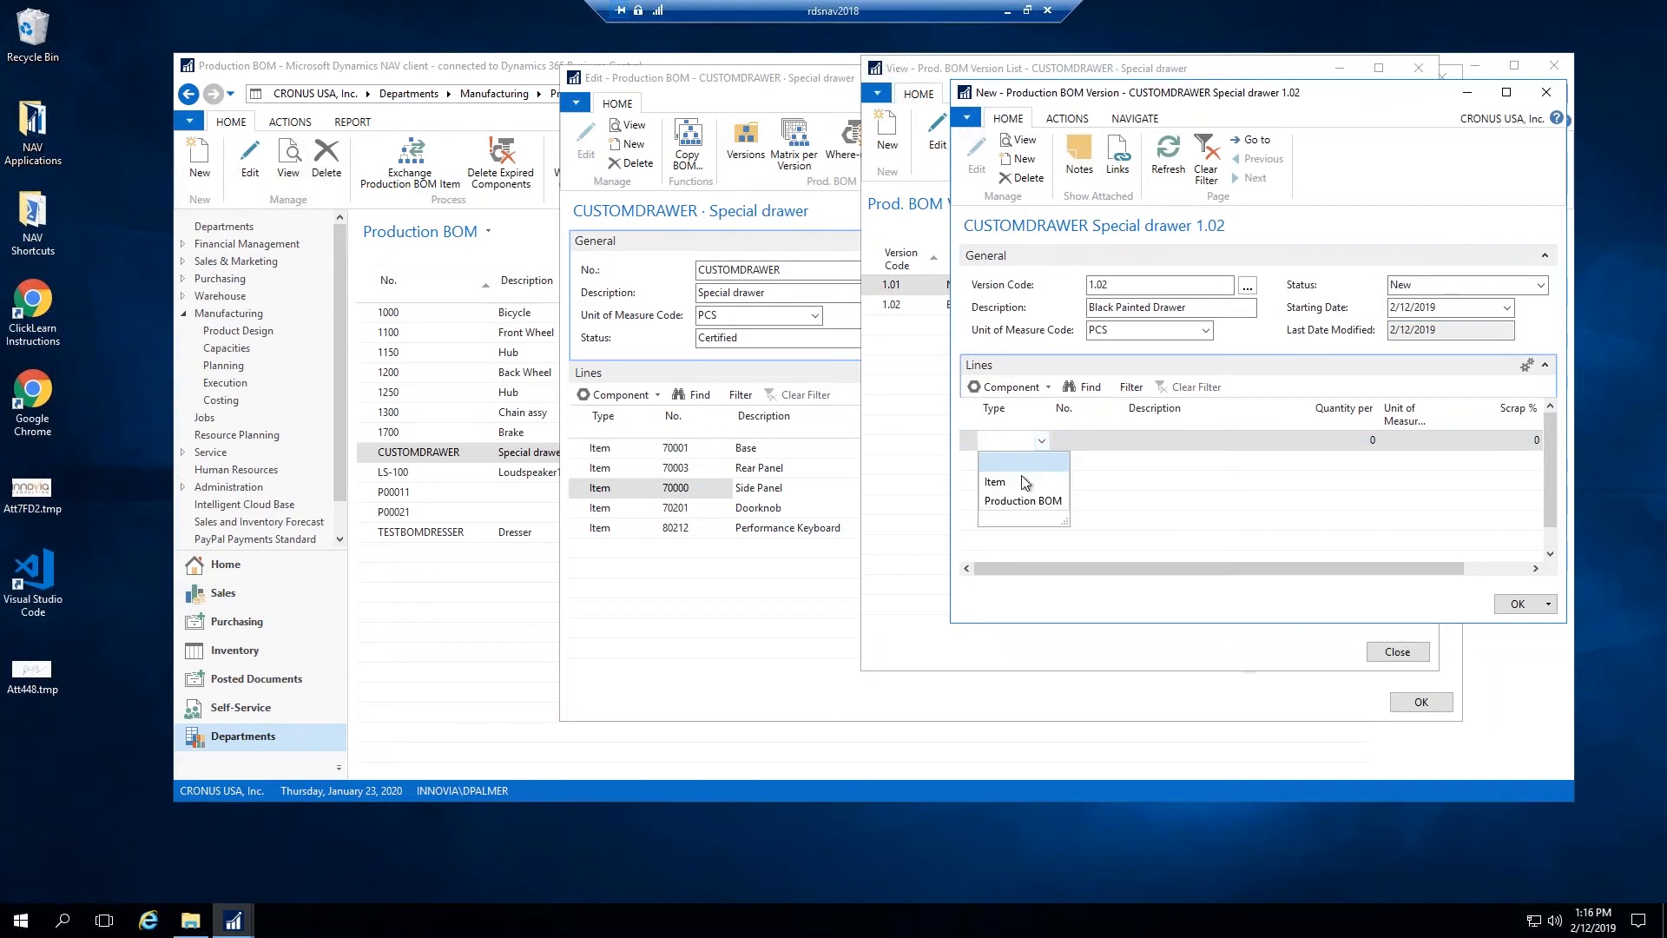
{"action": "left_click", "coordinate": [996, 481]}
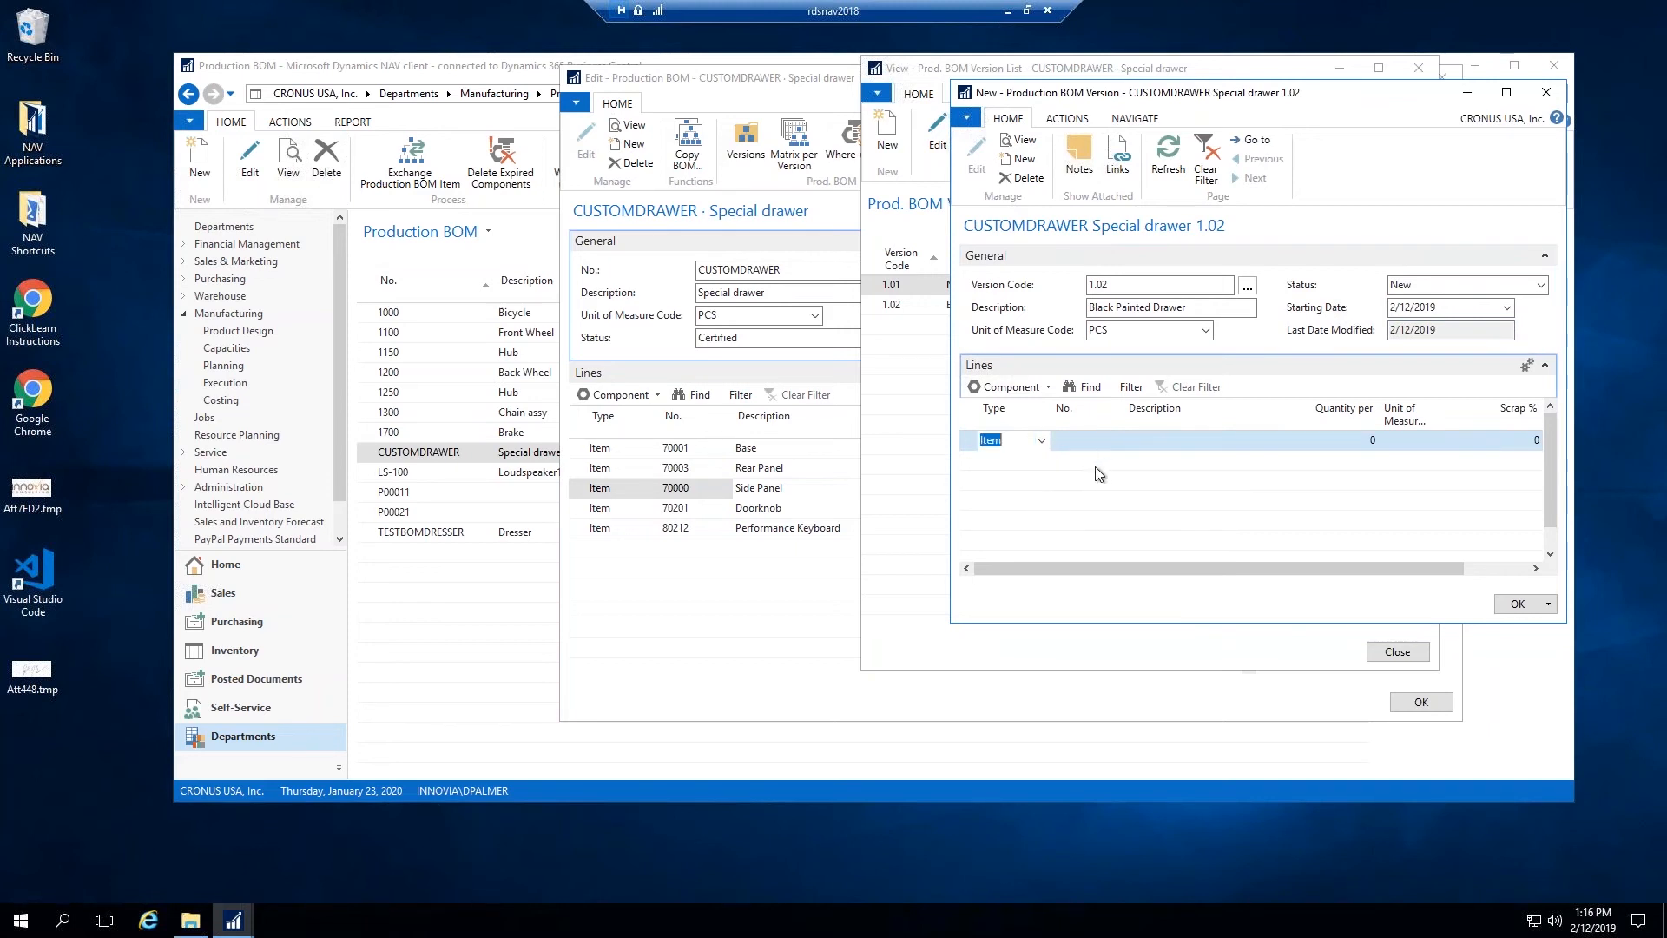
{"action": "left_click", "coordinate": [1075, 439]}
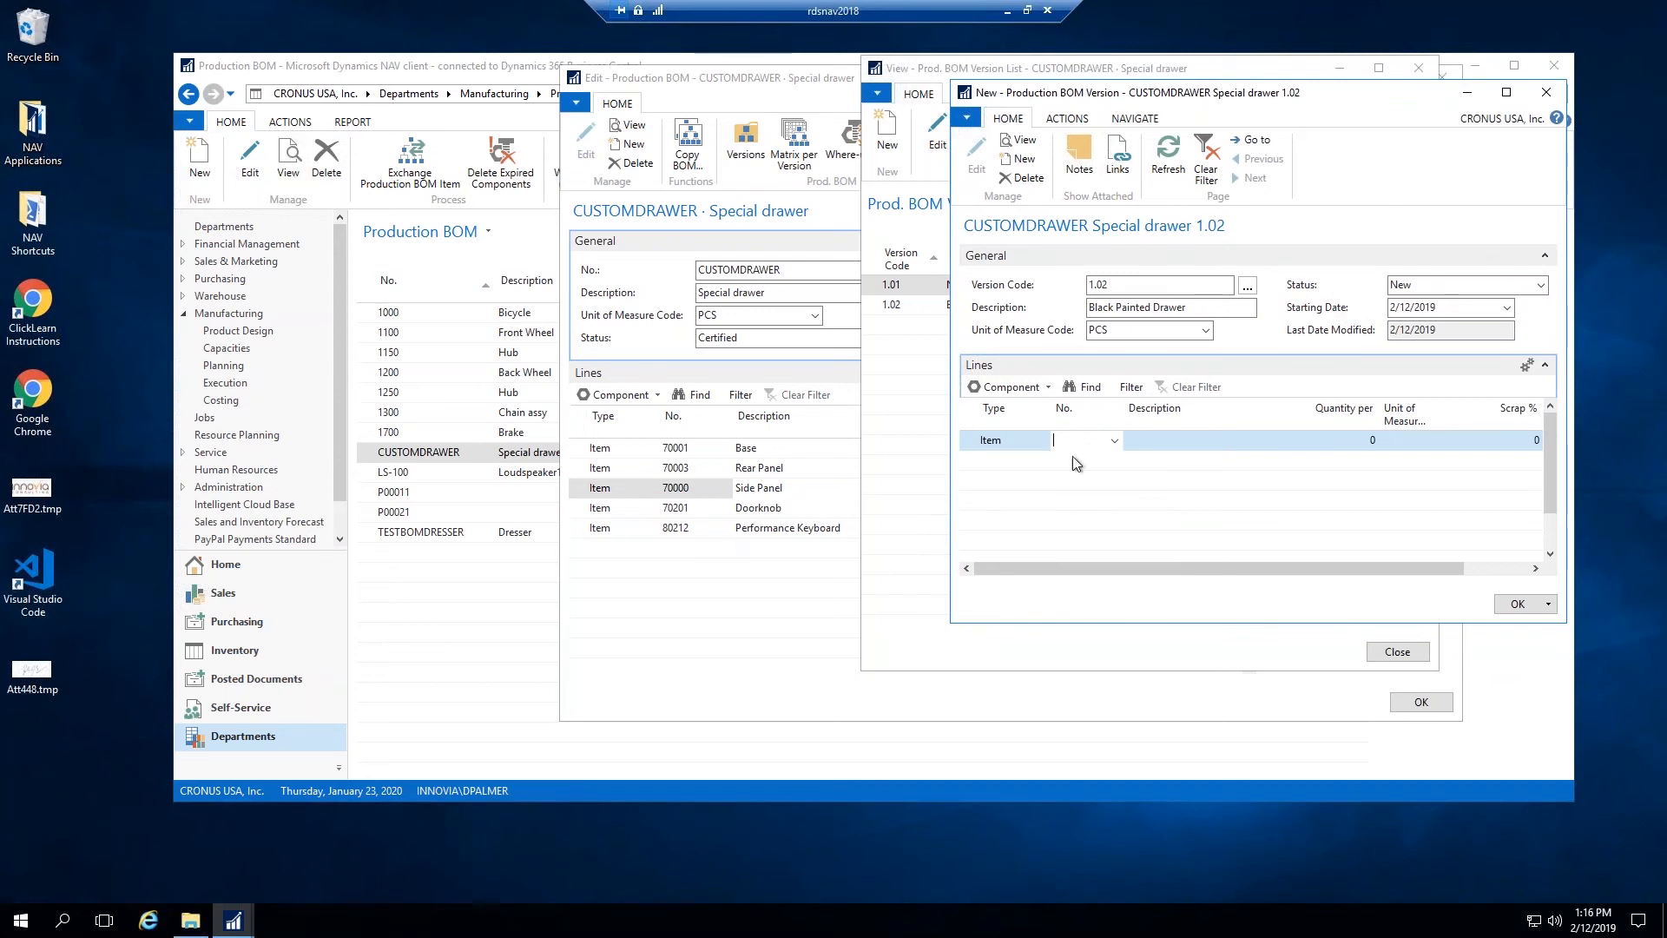
{"action": "type", "text": "7"}
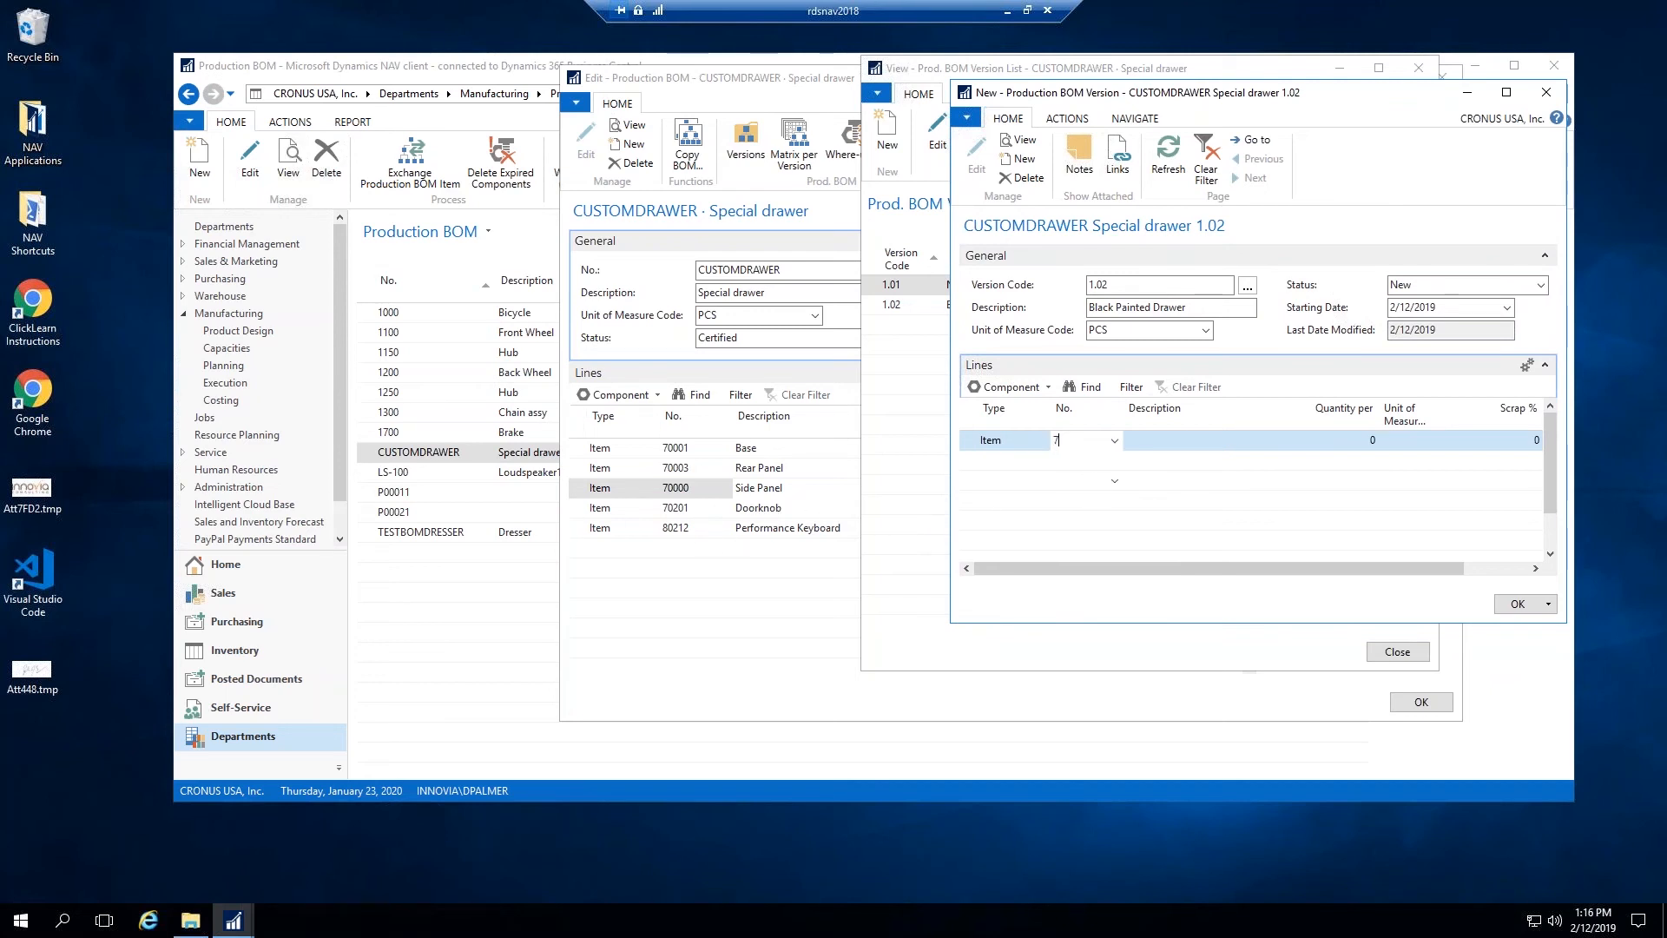
{"action": "type", "text": "0001"}
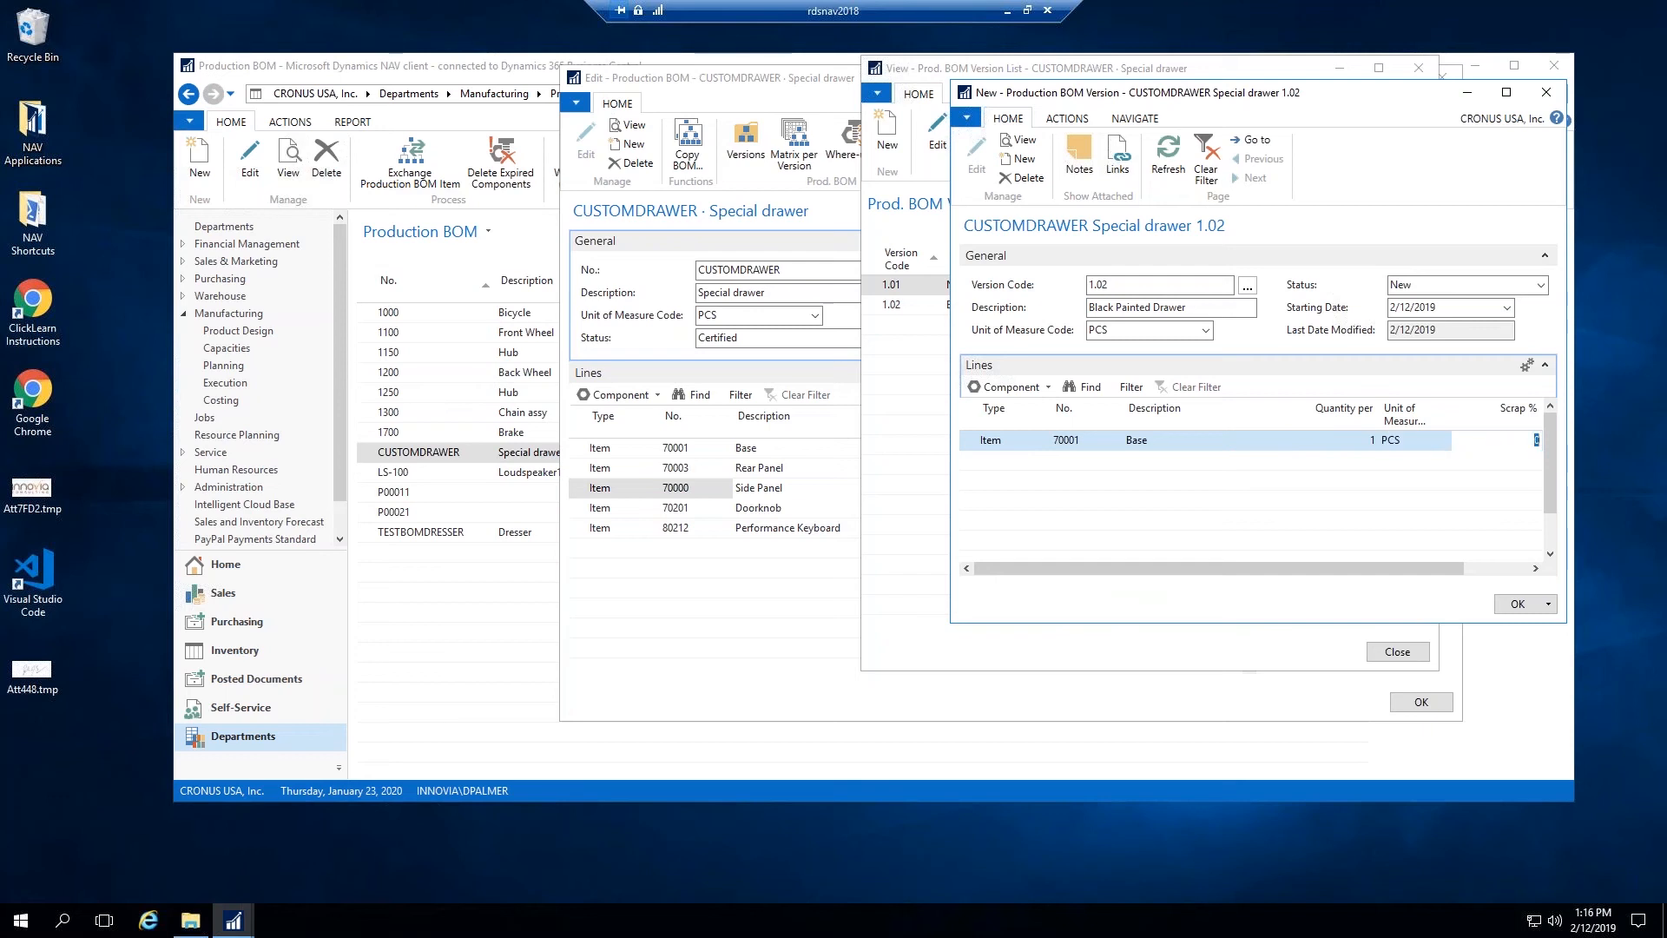
{"action": "left_click", "coordinate": [1063, 459]}
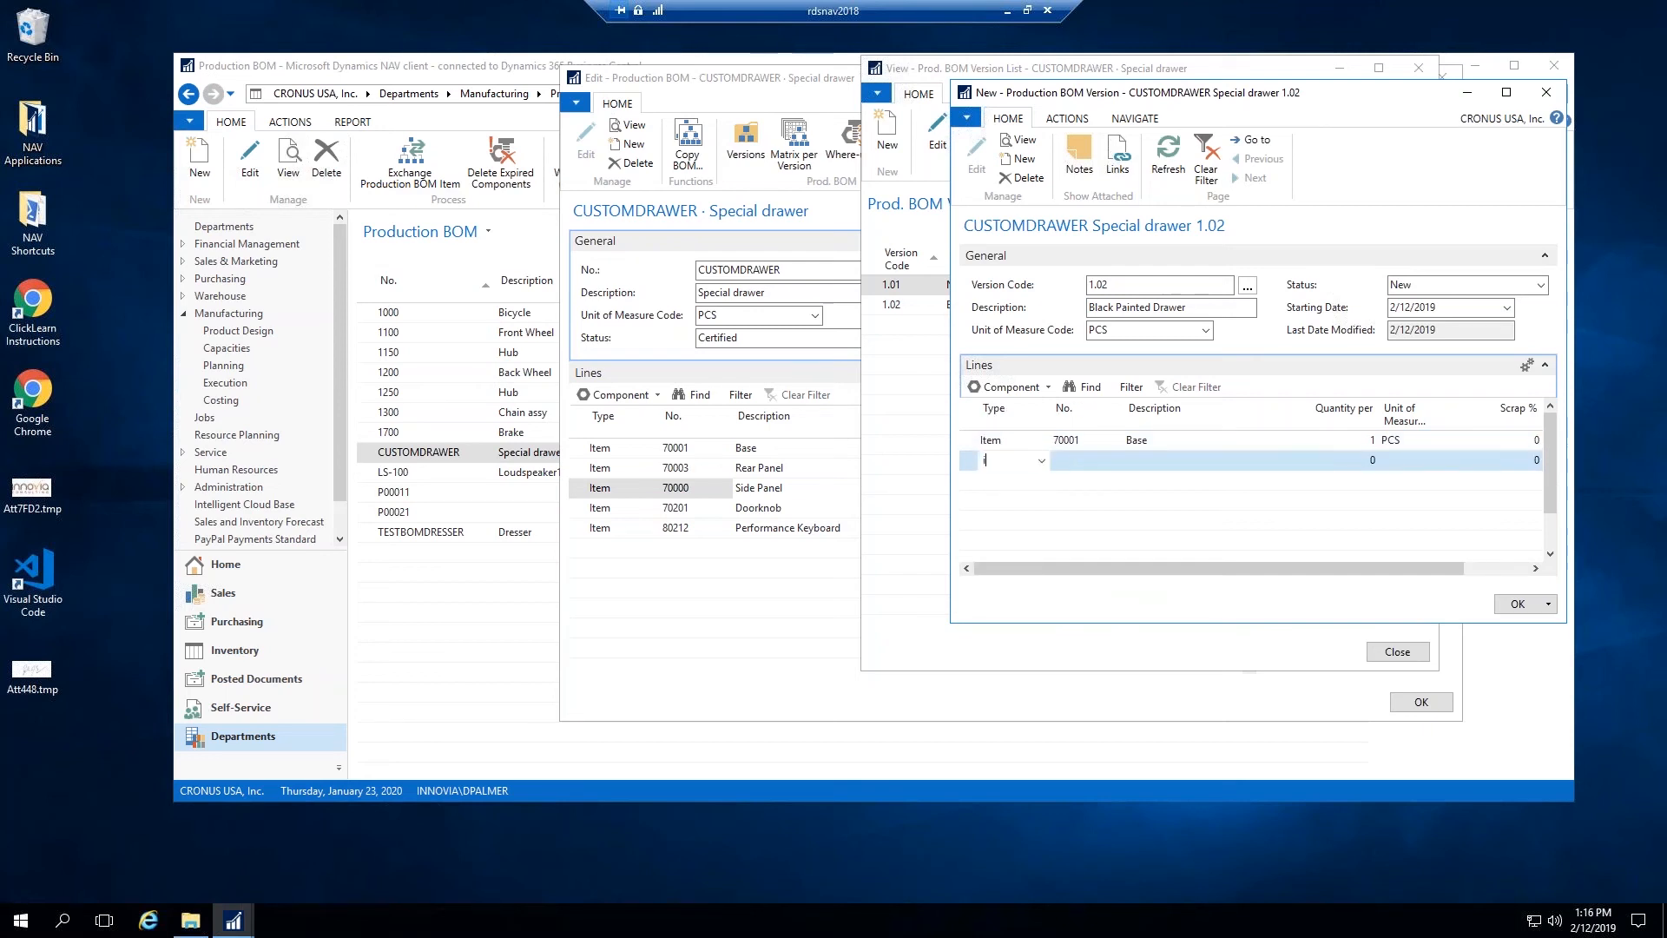
{"action": "left_click", "coordinate": [1005, 459]}
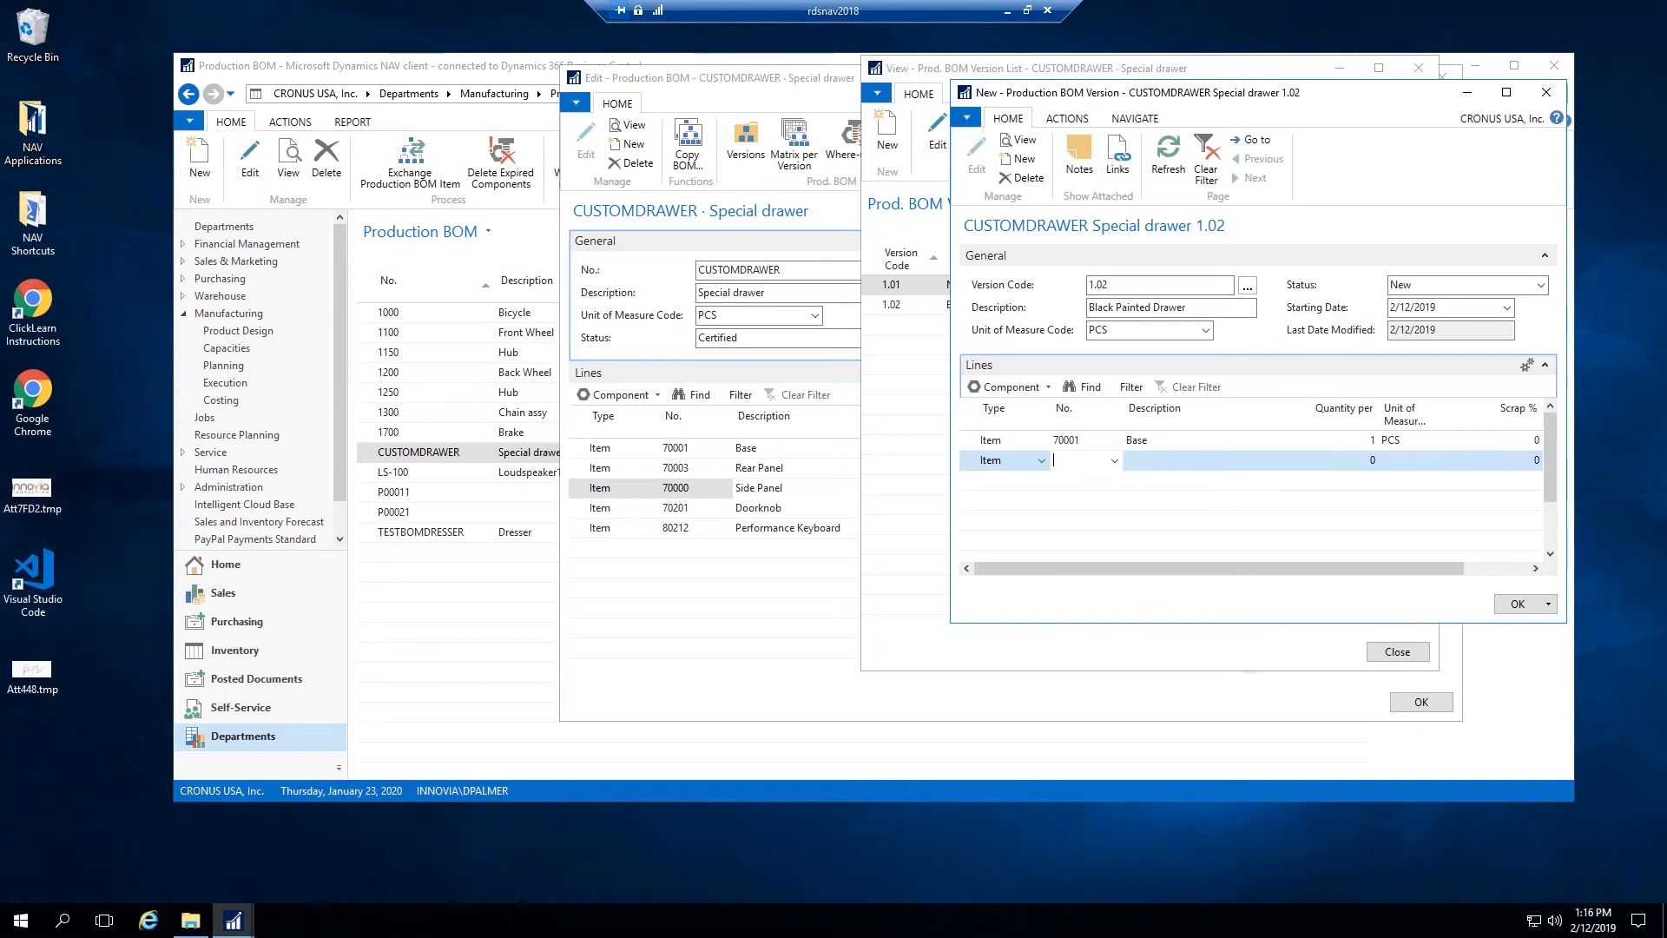
{"action": "type", "text": "70003"}
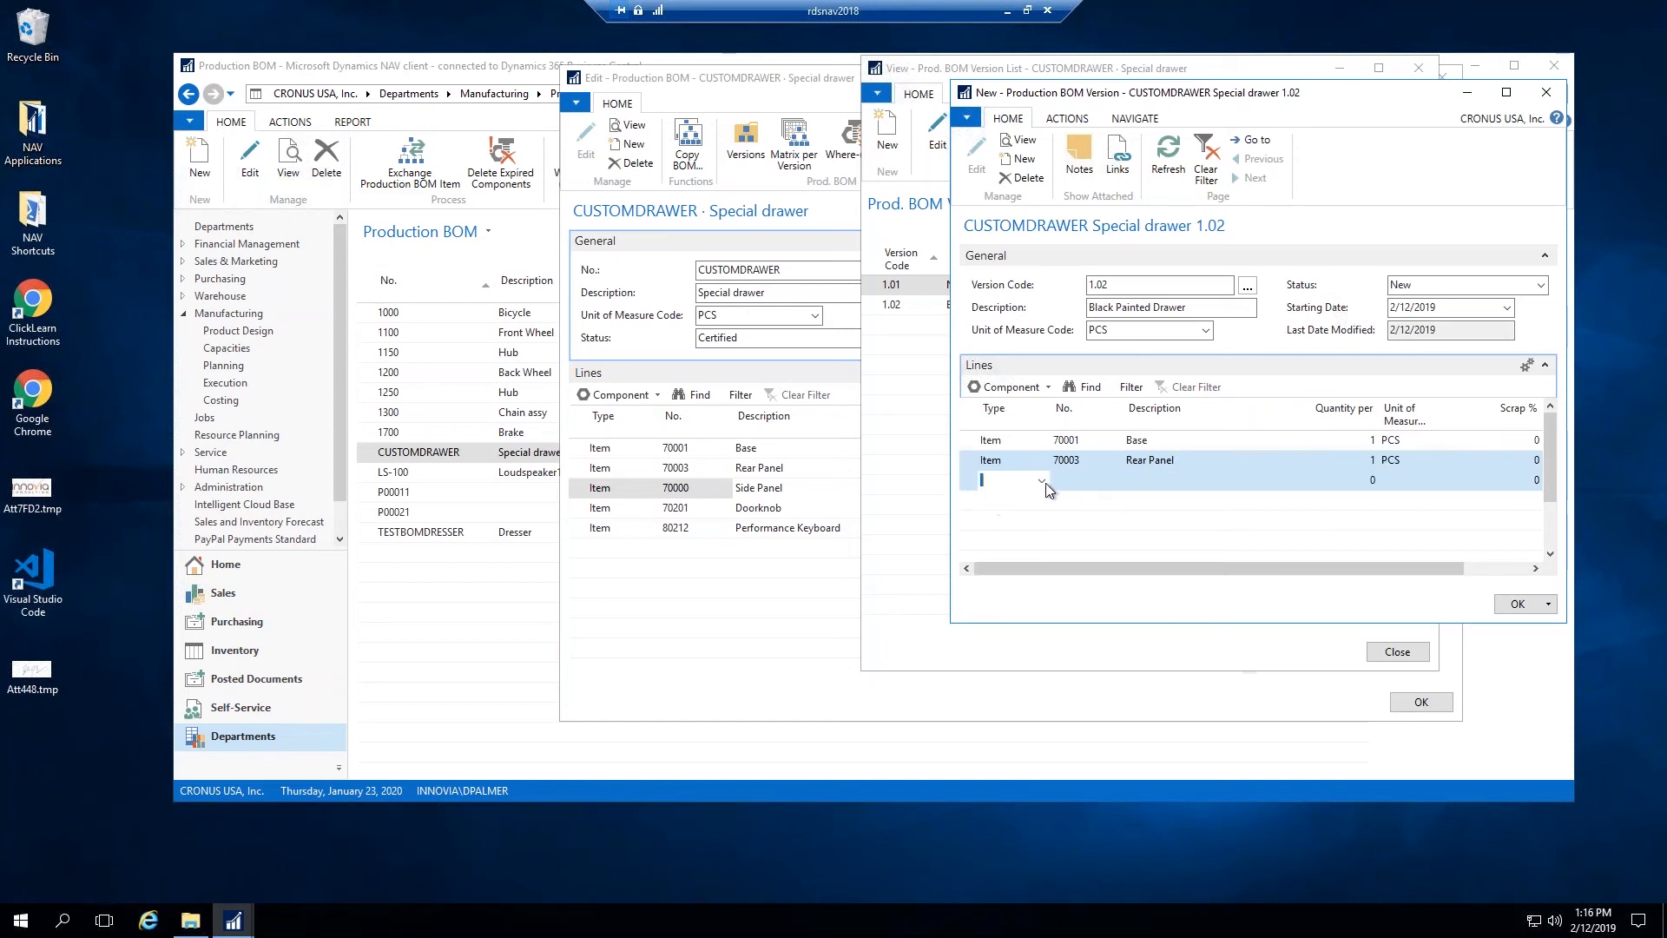
Step: Add a third item component line for 70201 Doorknob with quantity 3
{"action": "left_click", "coordinate": [1039, 480]}
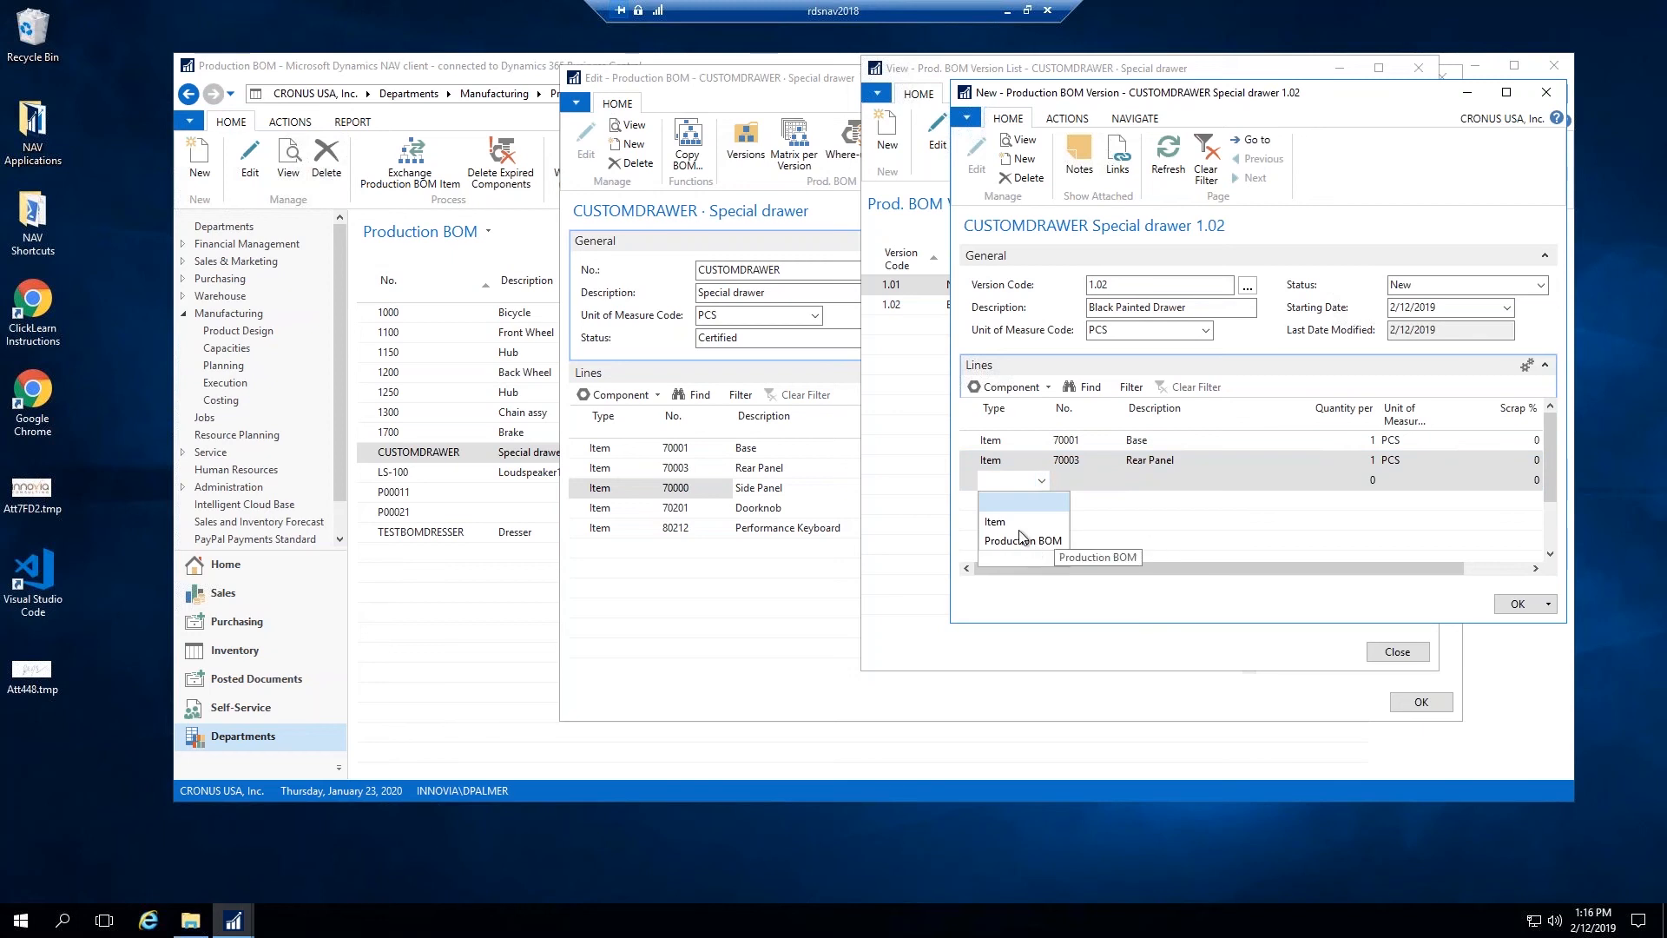
{"action": "left_click", "coordinate": [994, 521]}
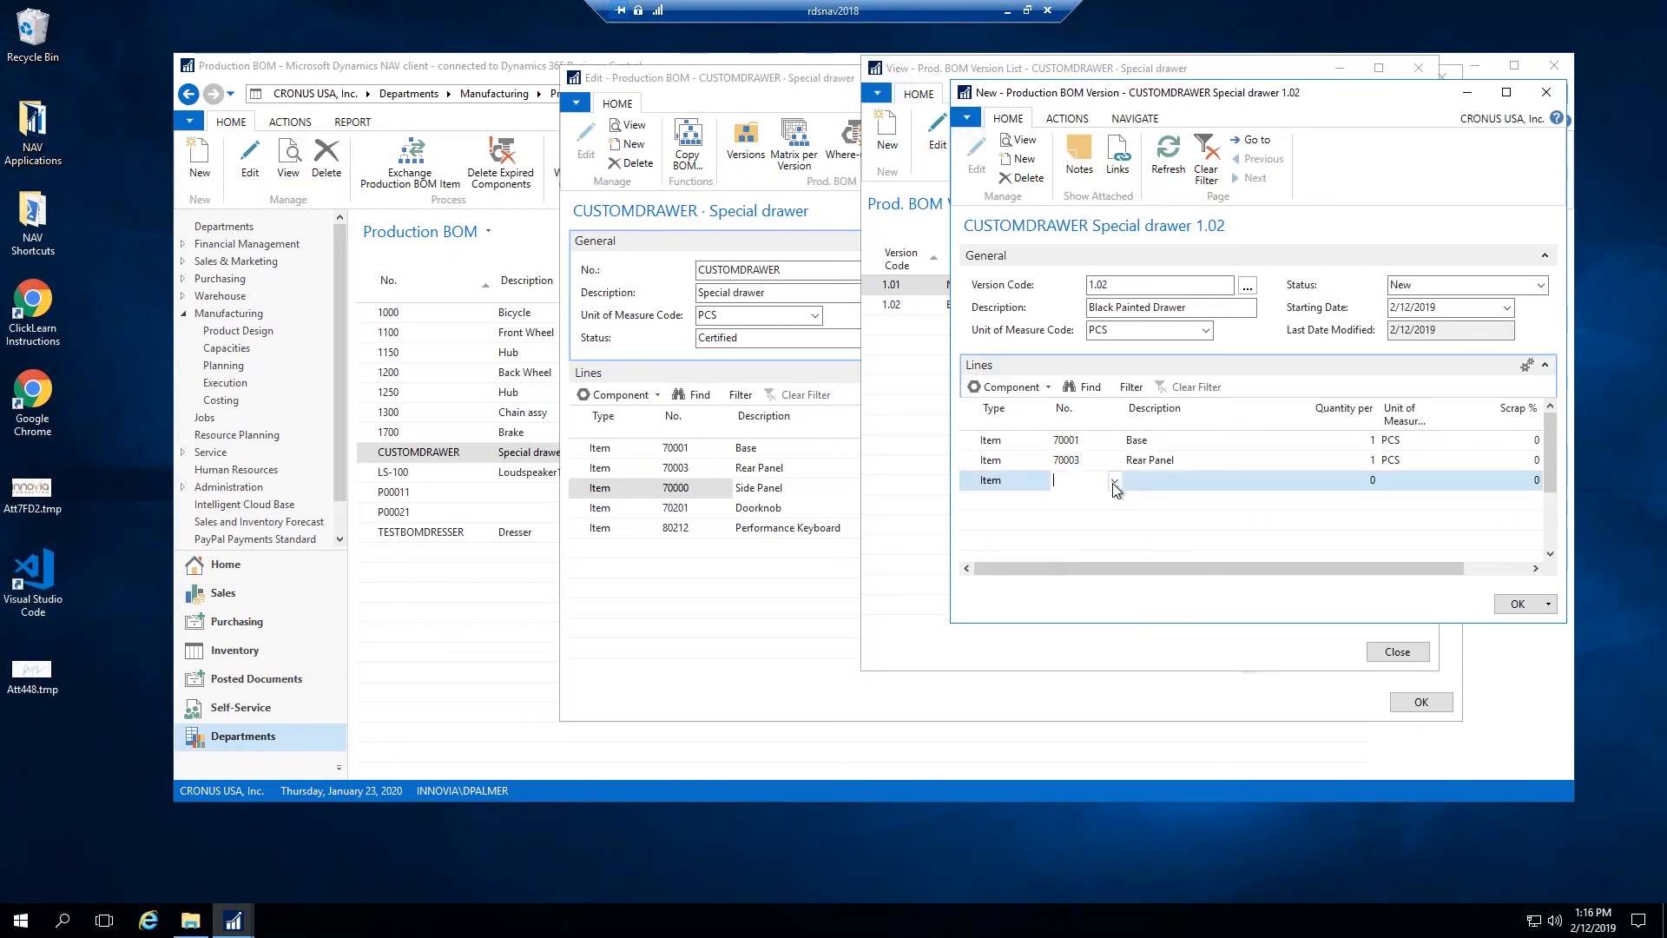
{"action": "left_click", "coordinate": [1114, 479]}
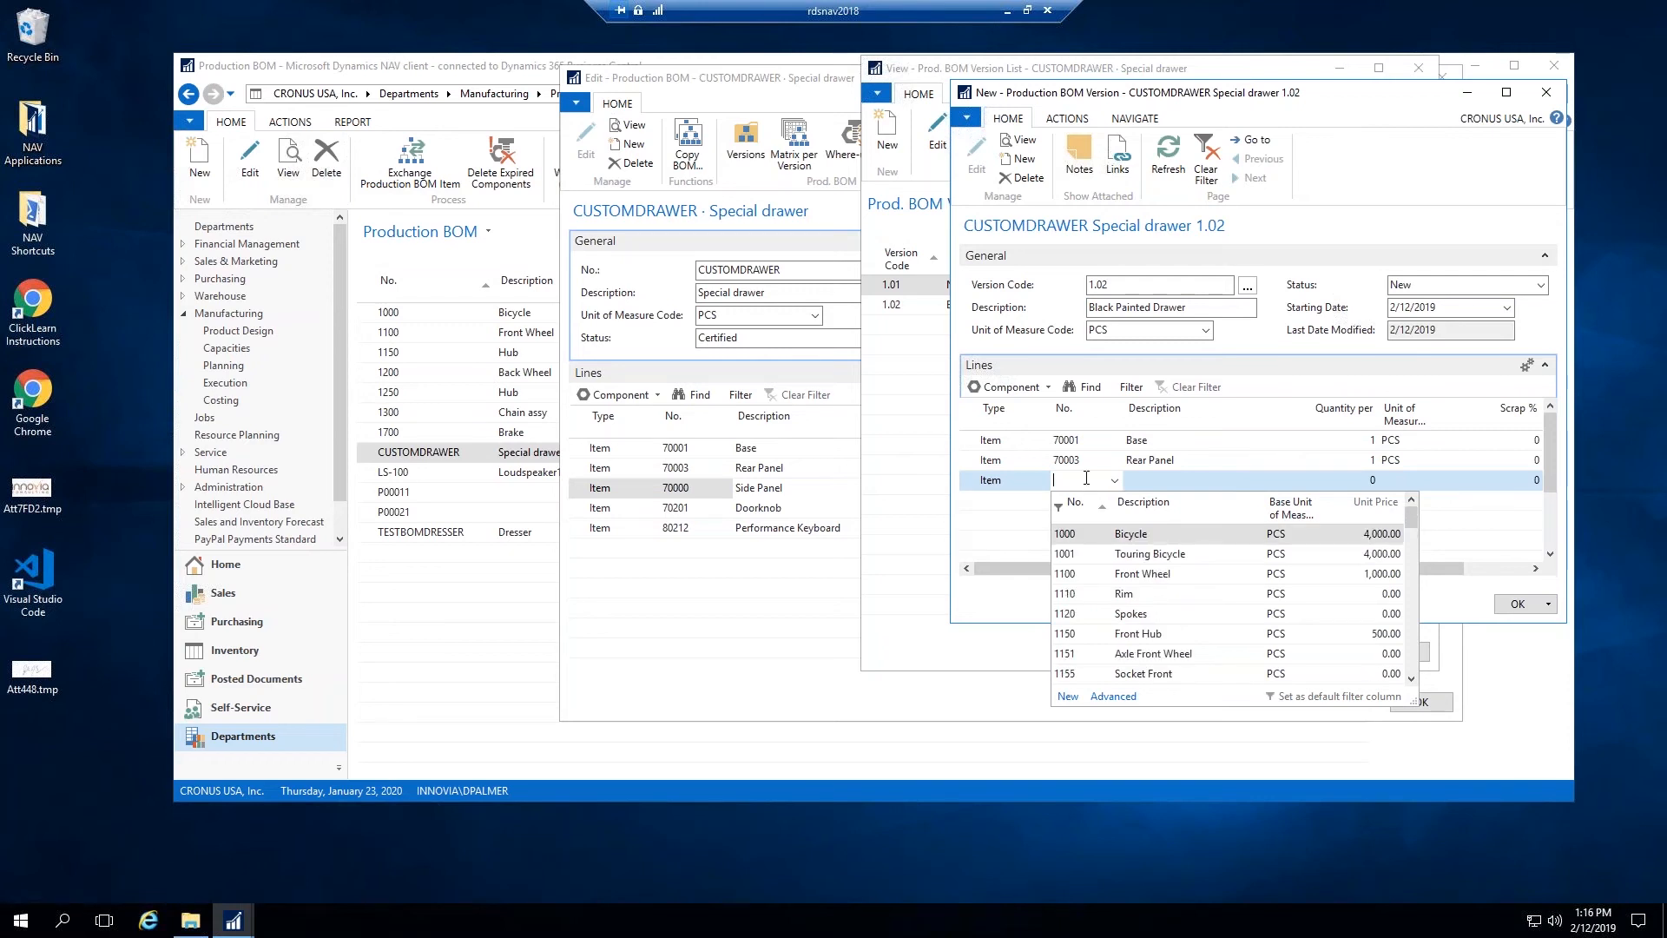
{"action": "mouse_move", "coordinate": [1077, 471]}
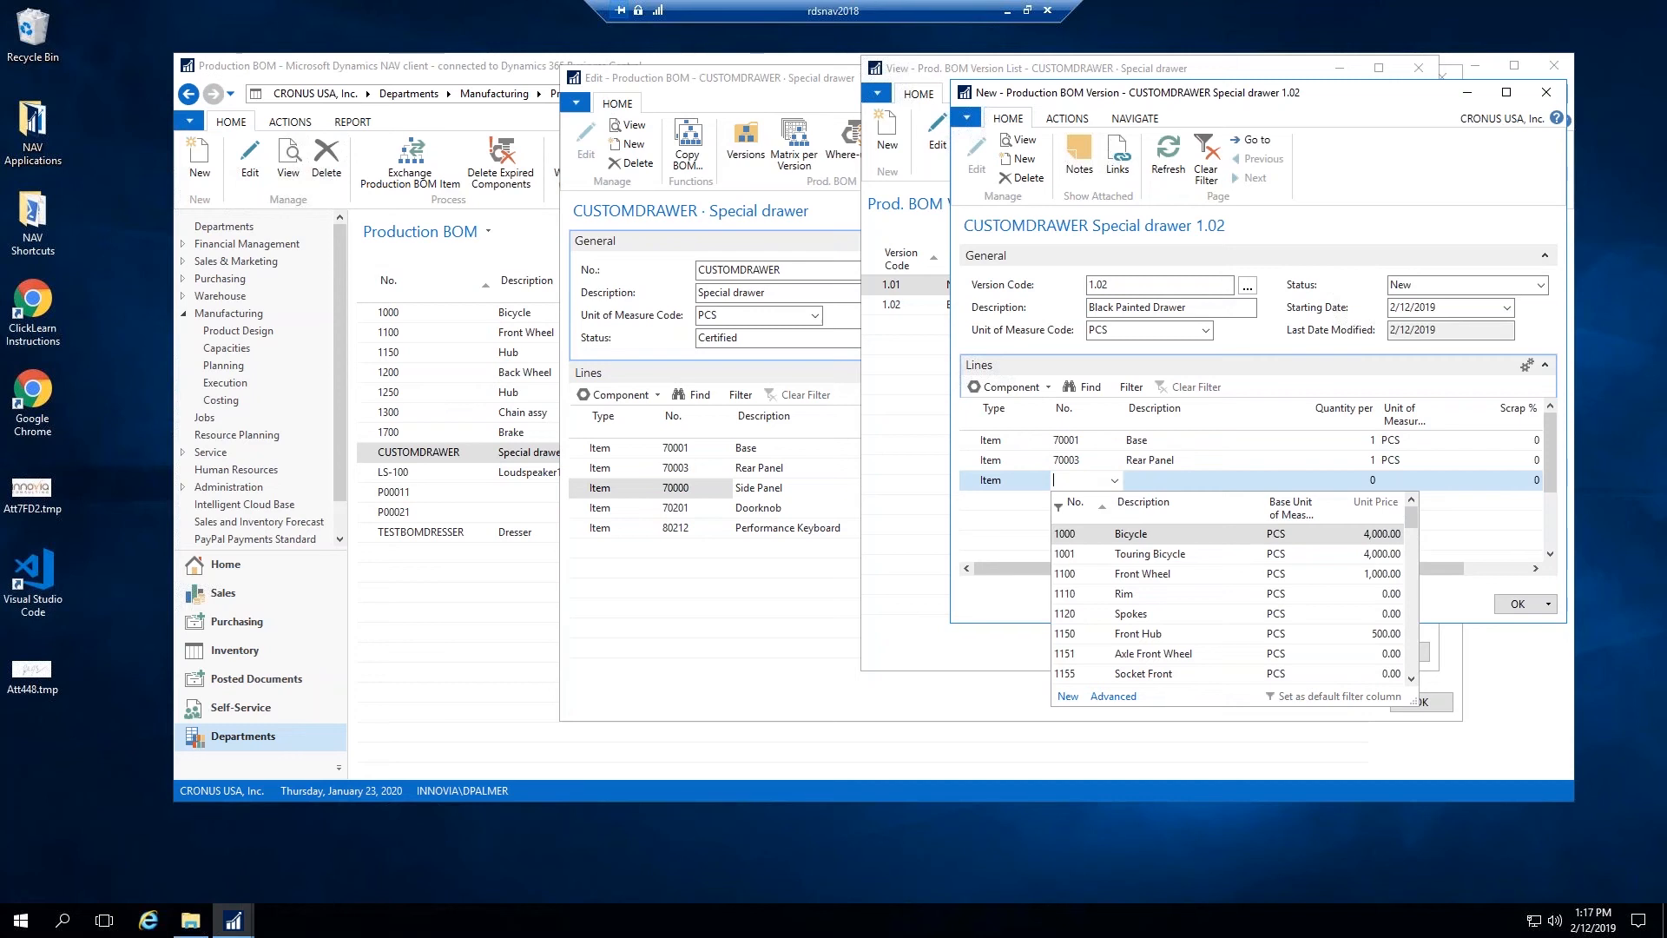
{"action": "type", "text": "70201"}
{"action": "left_click", "coordinate": [1341, 480]}
{"action": "type", "text": "3"}
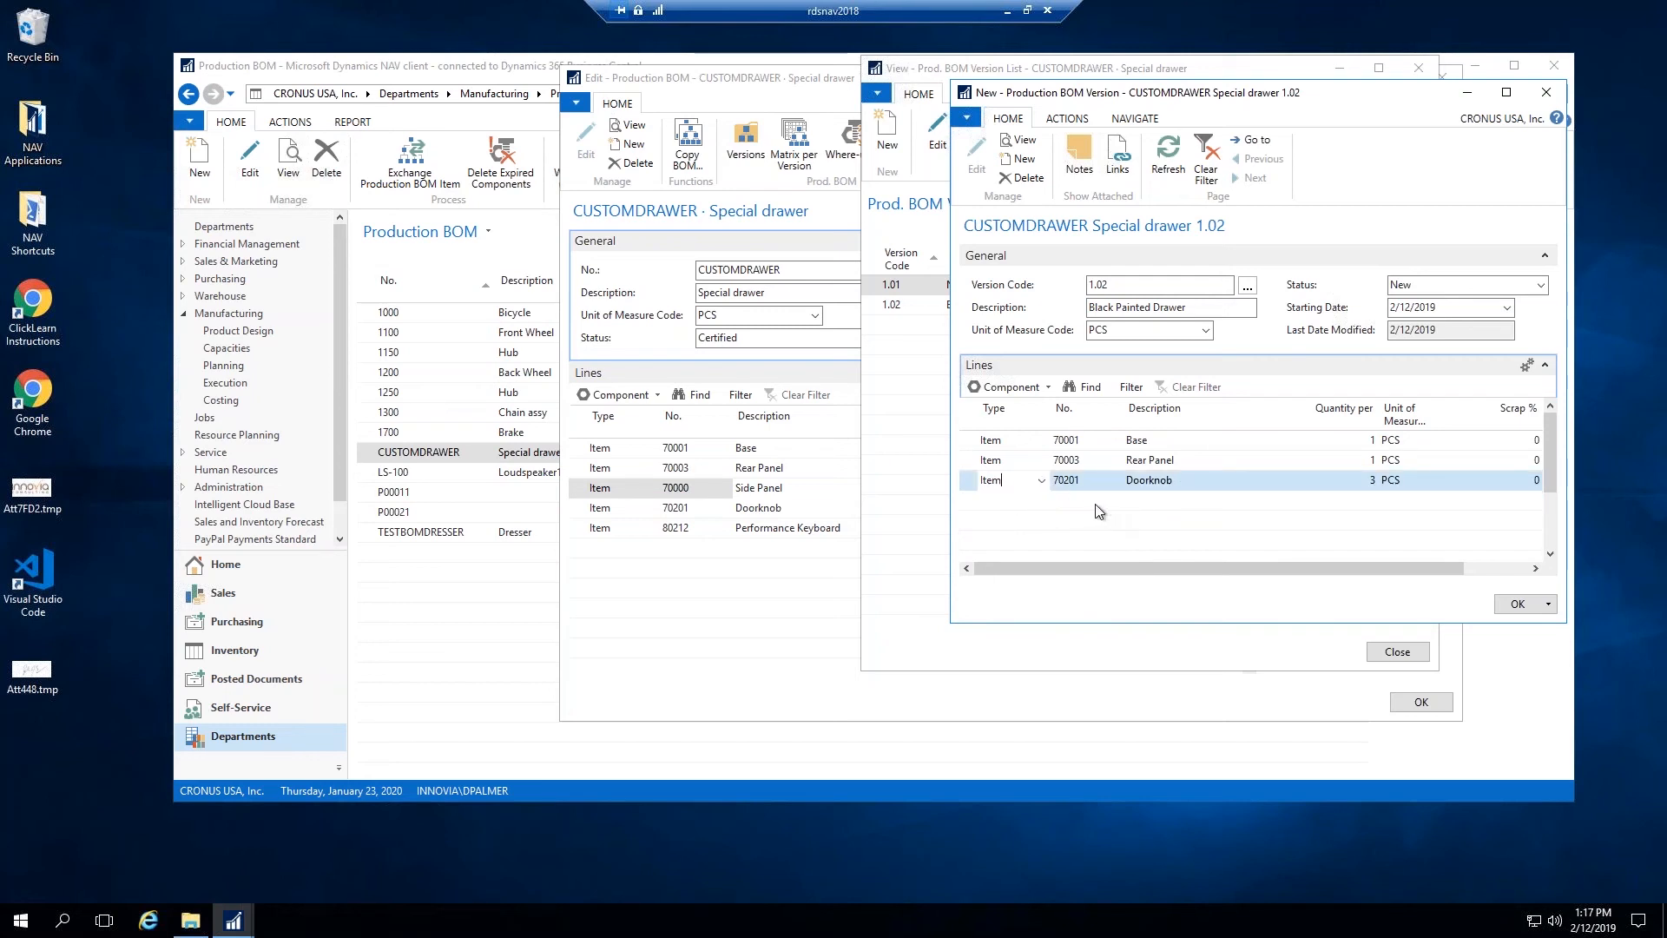
{"action": "mouse_move", "coordinate": [1422, 384]}
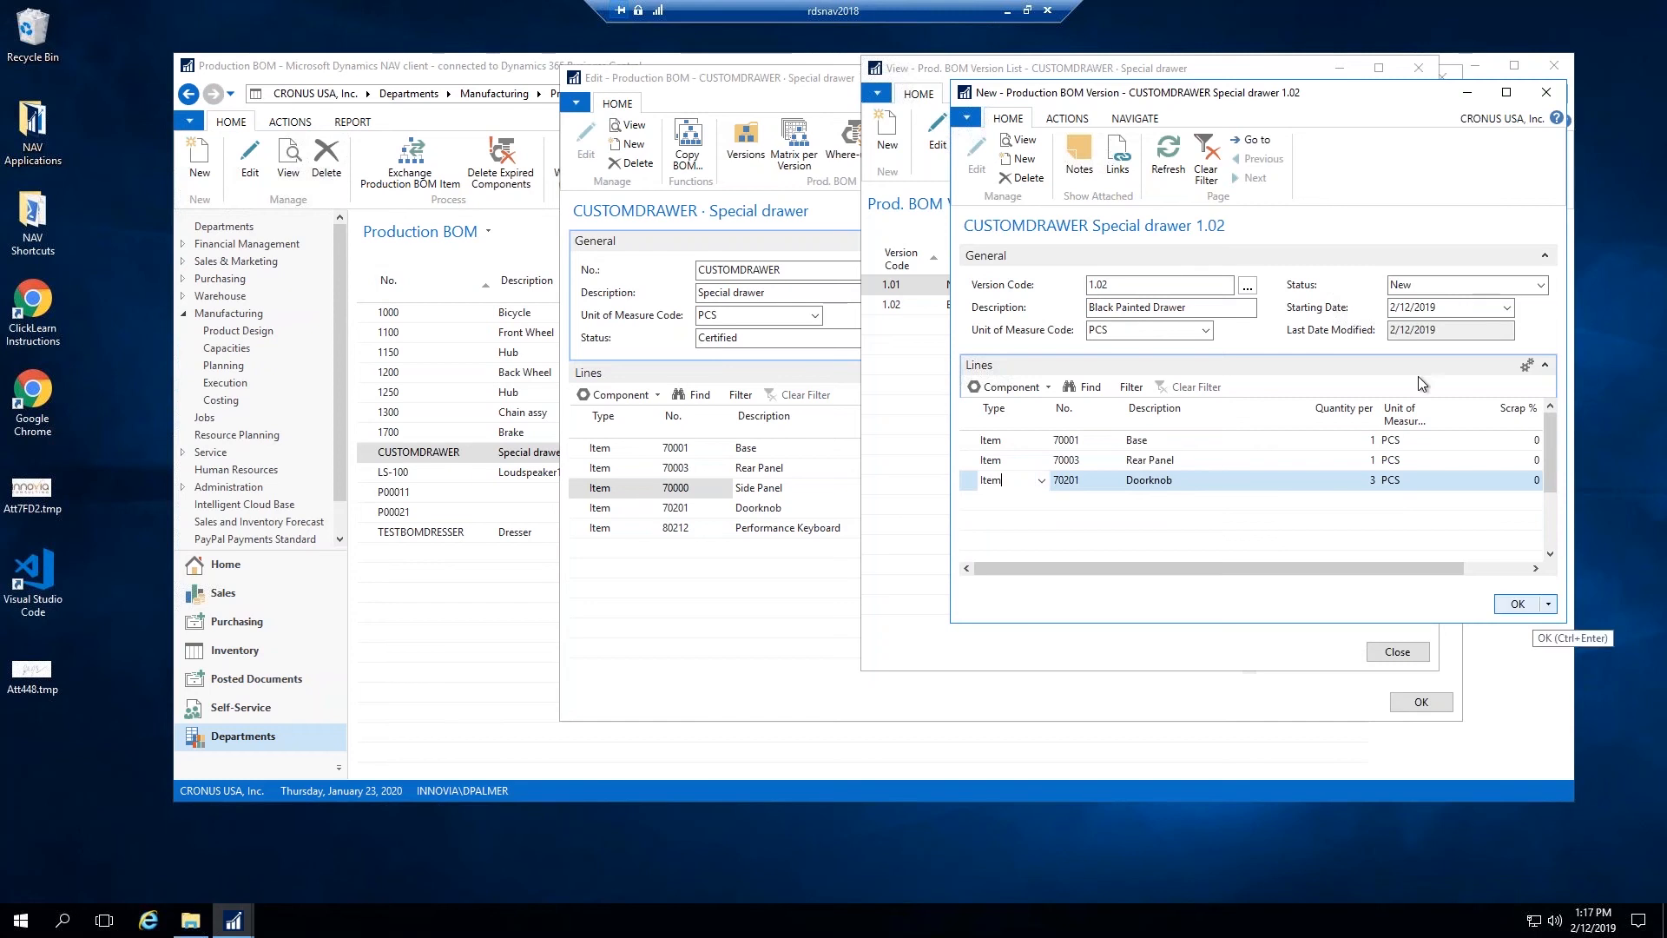
Step: Set version 1.02 status to Certified and confirm, returning to the version list
{"action": "left_click", "coordinate": [1539, 284]}
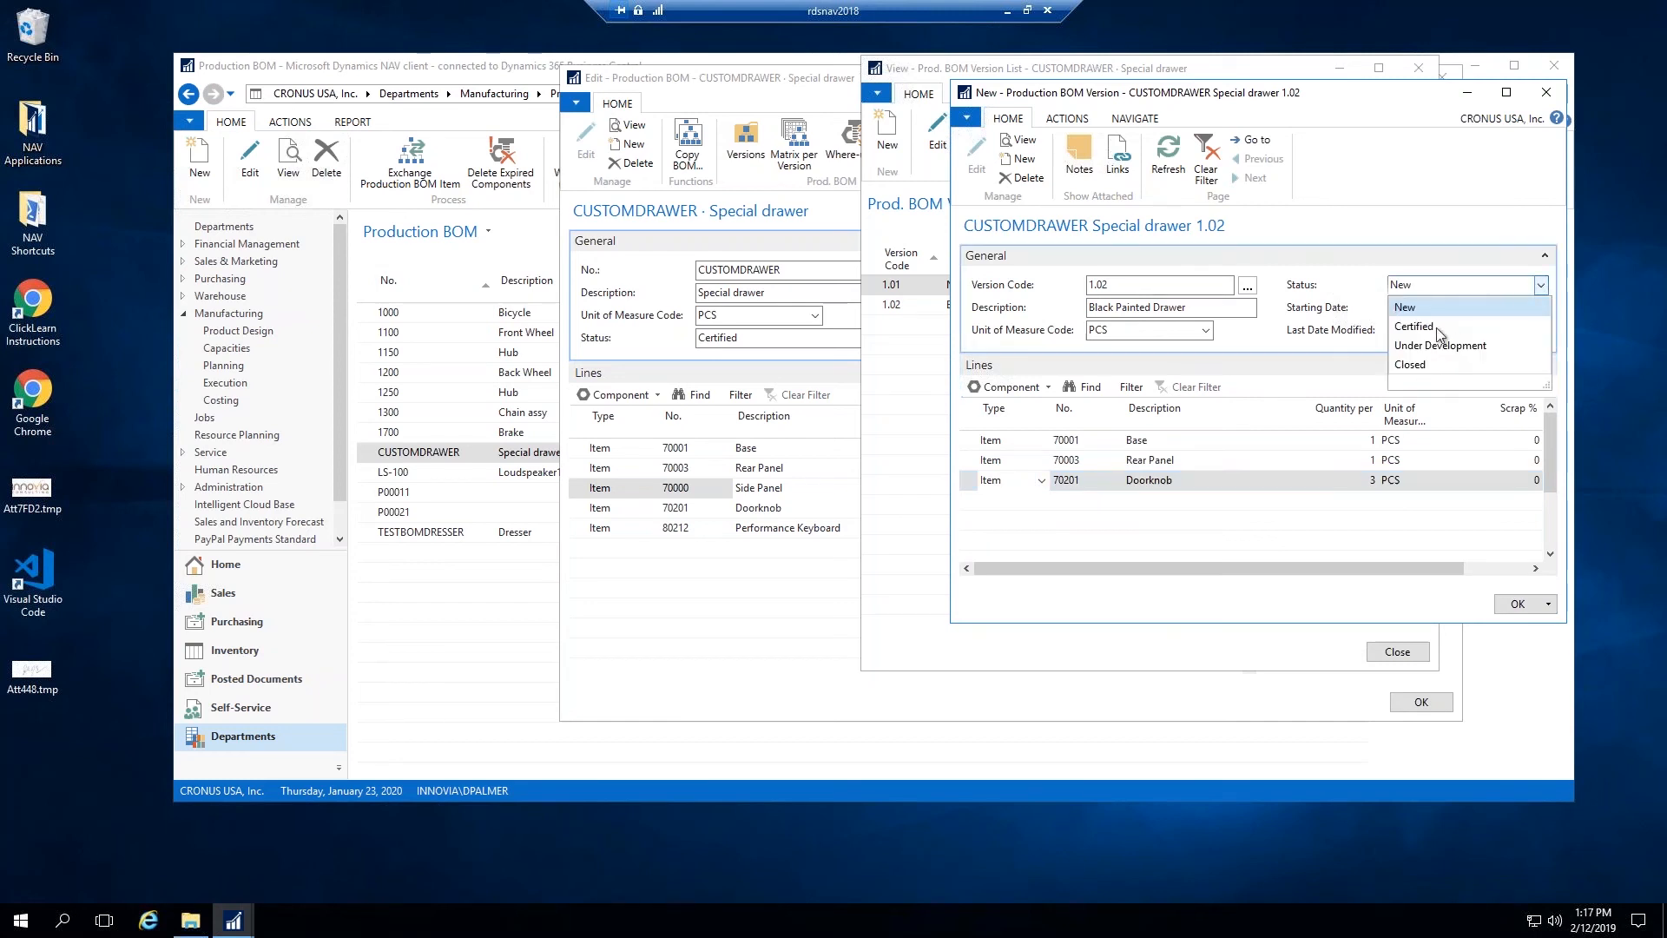
{"action": "left_click", "coordinate": [1413, 325]}
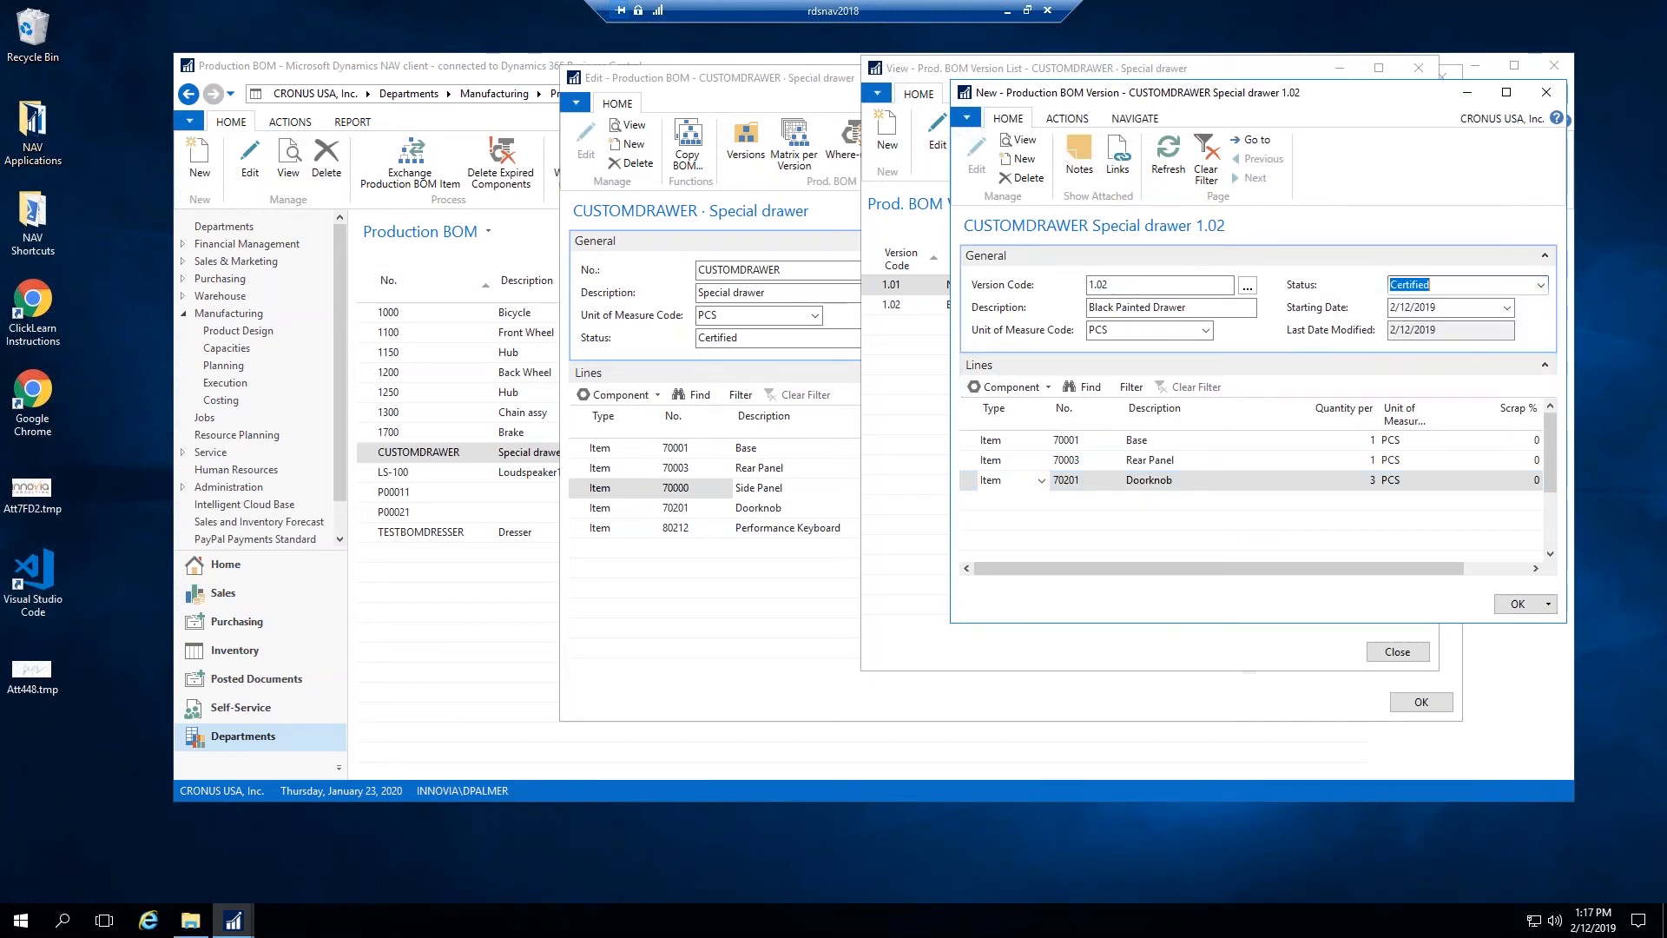
{"action": "left_click", "coordinate": [1441, 307]}
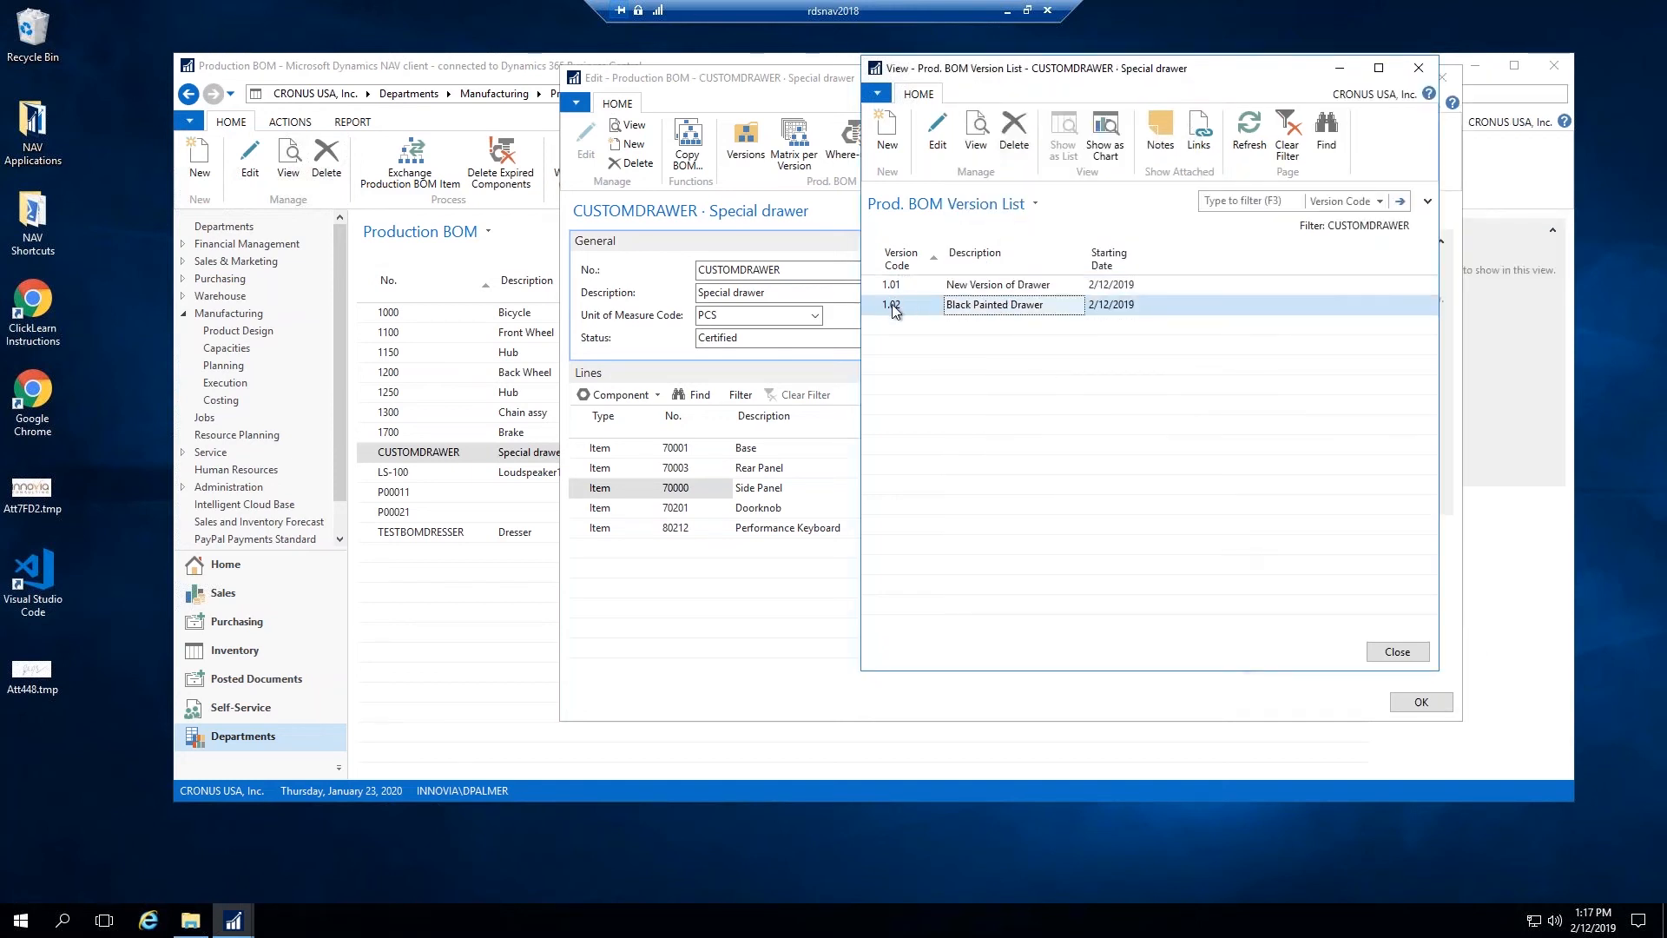
{"action": "mouse_move", "coordinate": [1018, 330]}
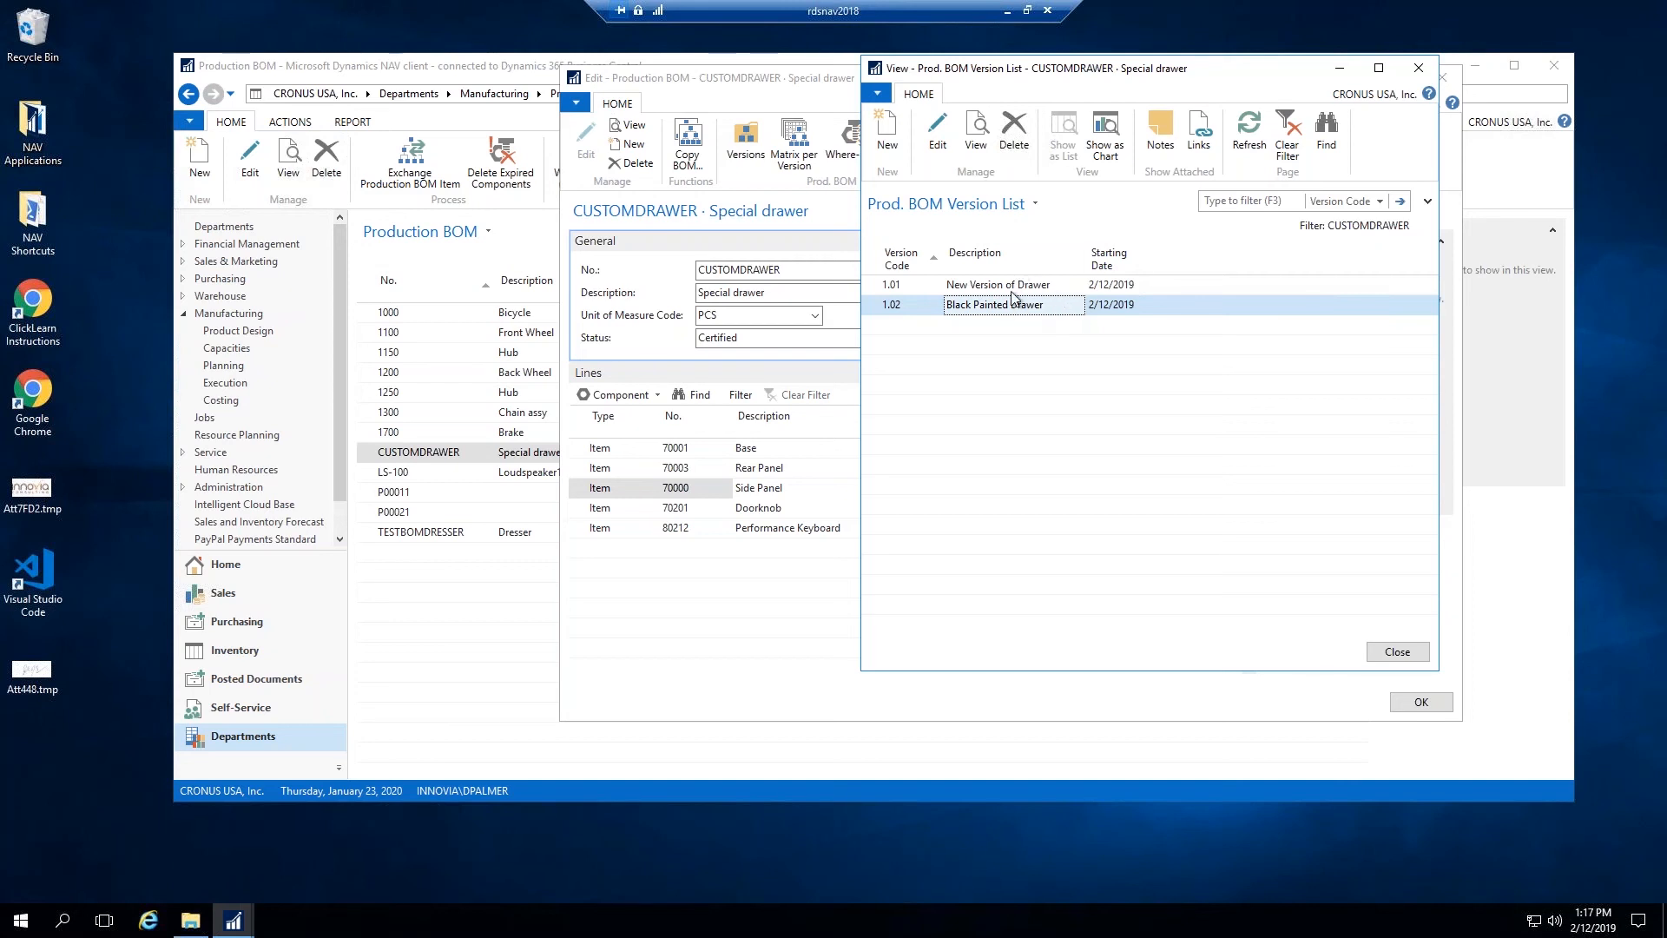
{"action": "mouse_move", "coordinate": [1021, 307]}
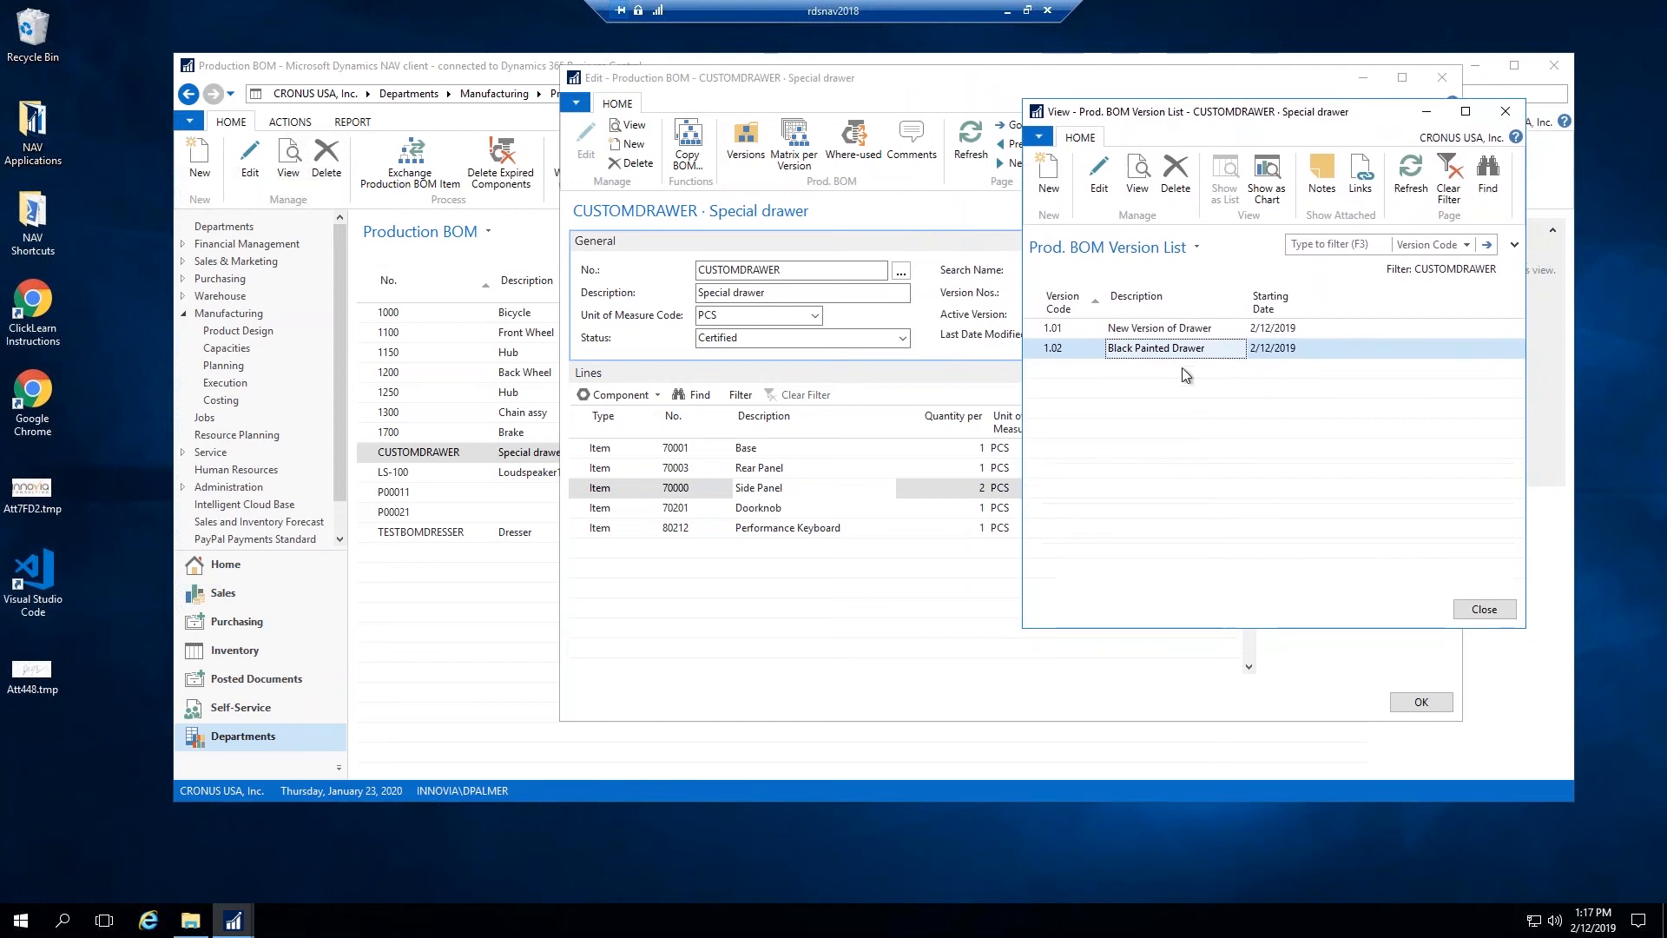
{"action": "left_click", "coordinate": [1159, 327]}
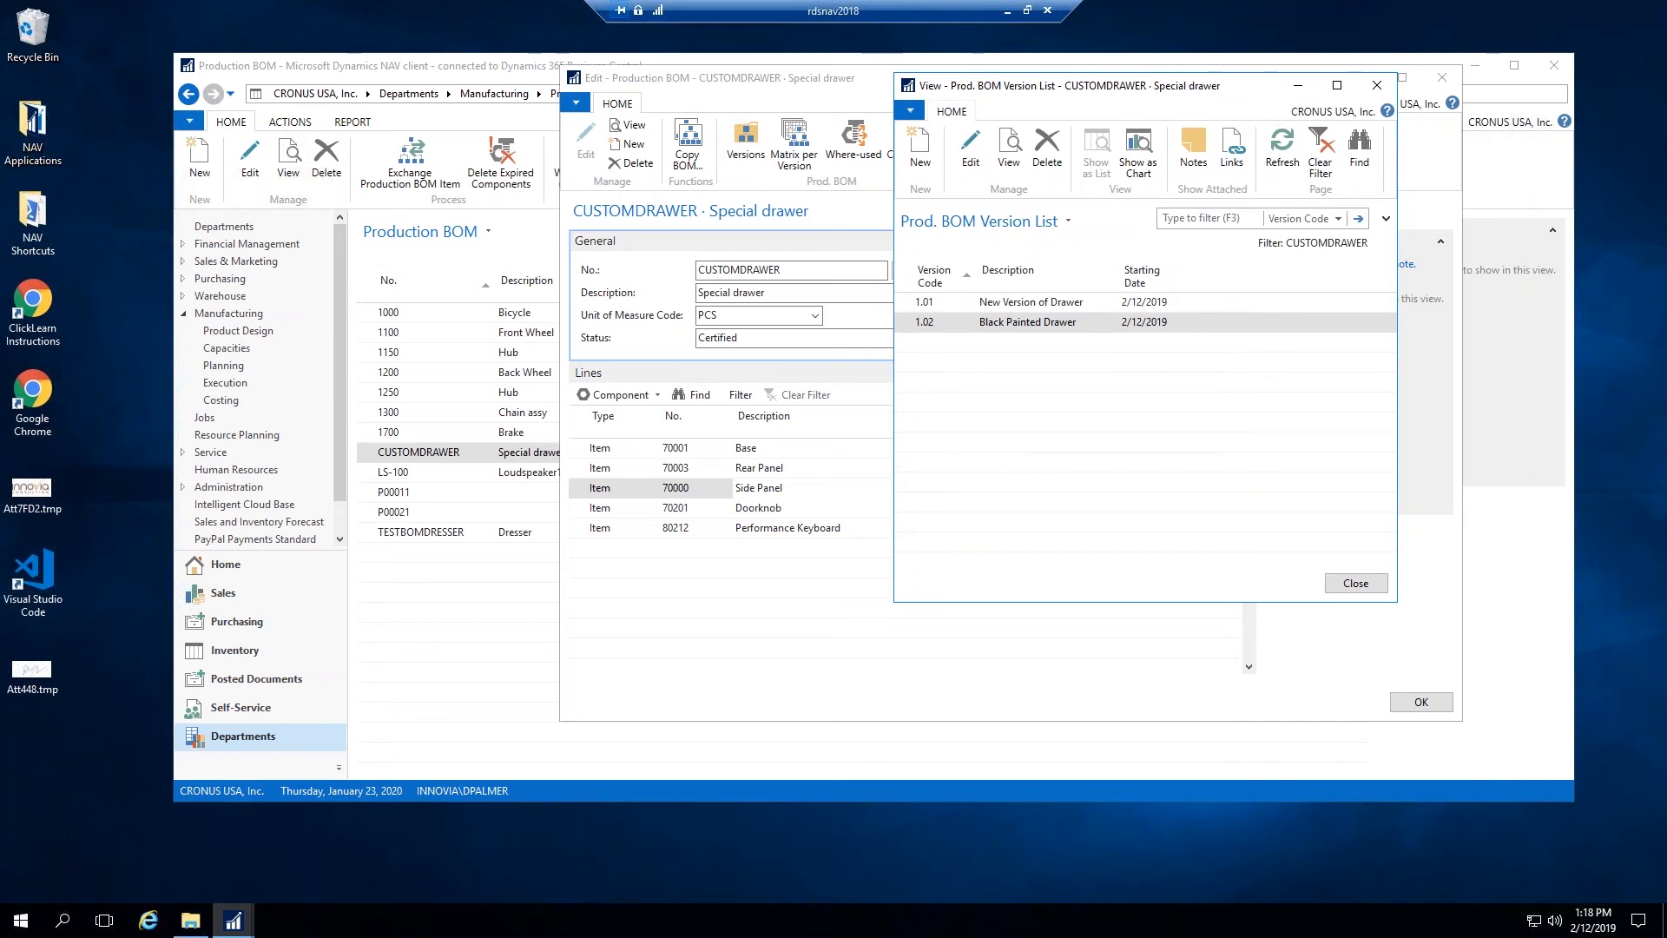
{"action": "mouse_move", "coordinate": [1649, 242]}
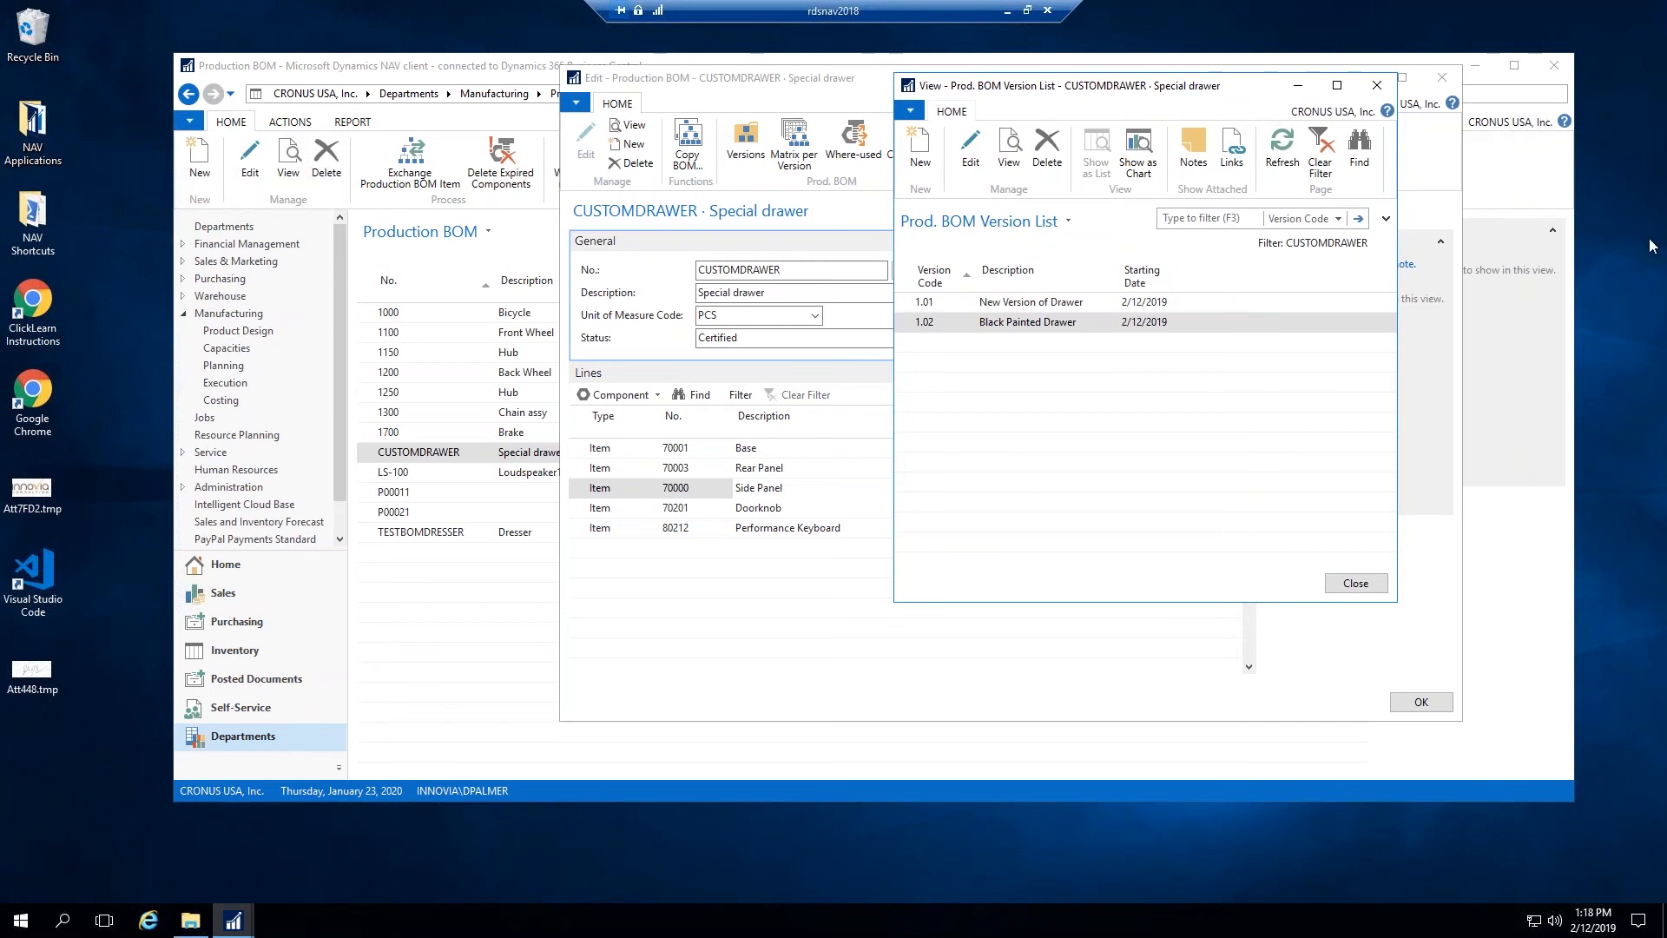
{"action": "mouse_move", "coordinate": [23, 716]}
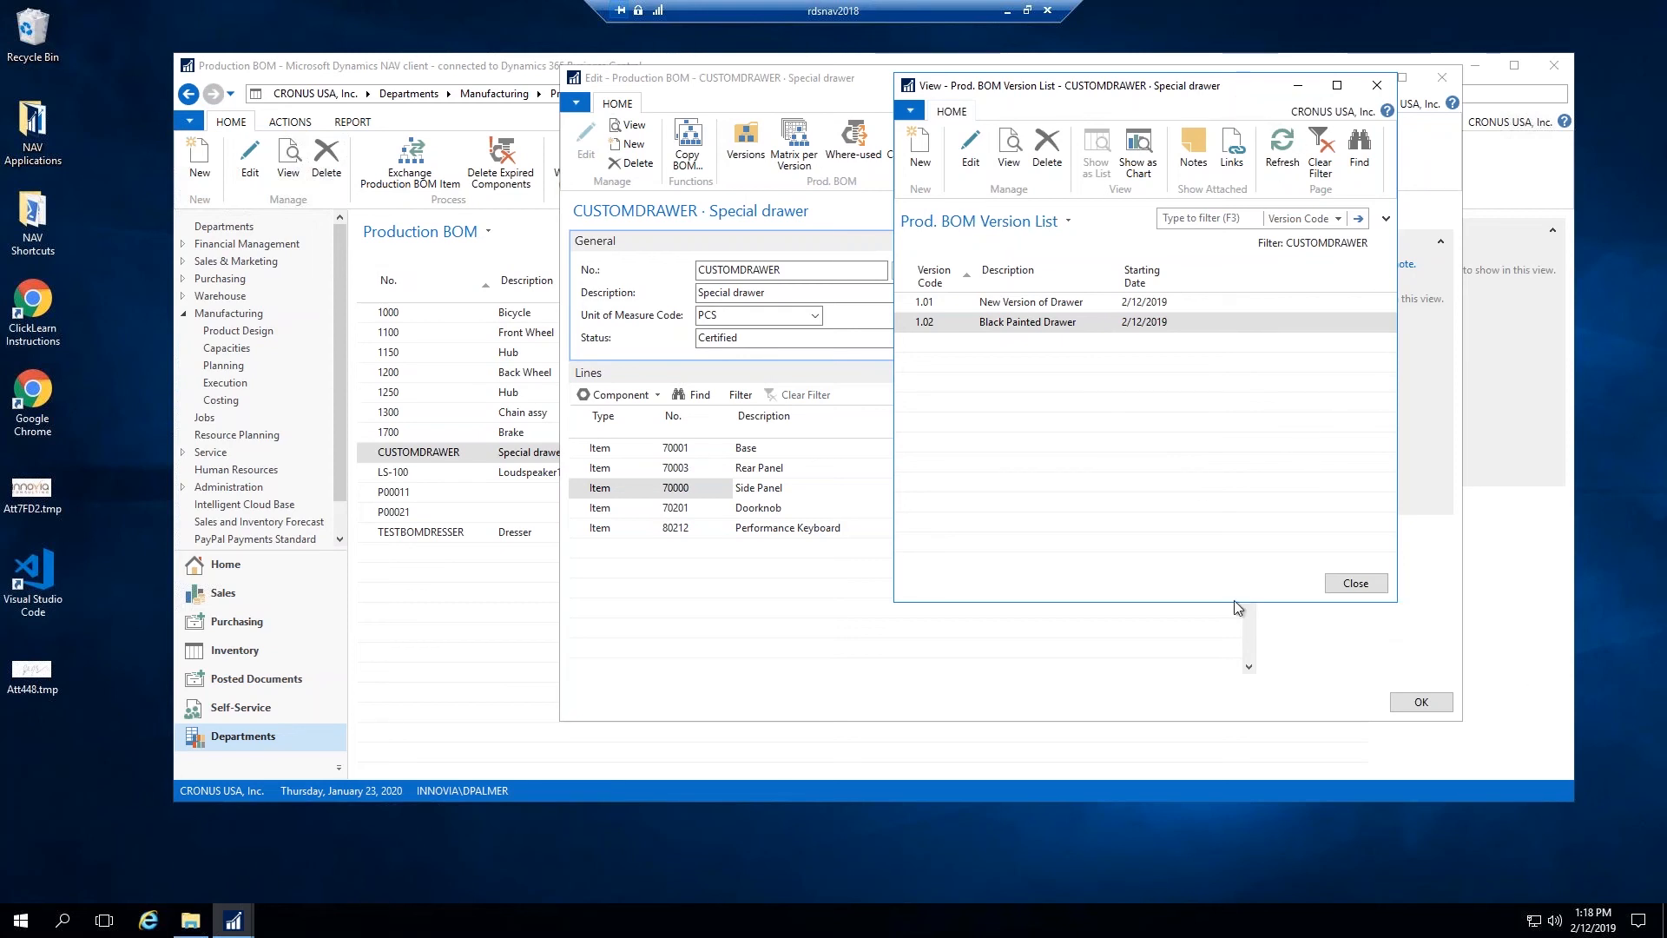
{"action": "mouse_move", "coordinate": [986, 563]}
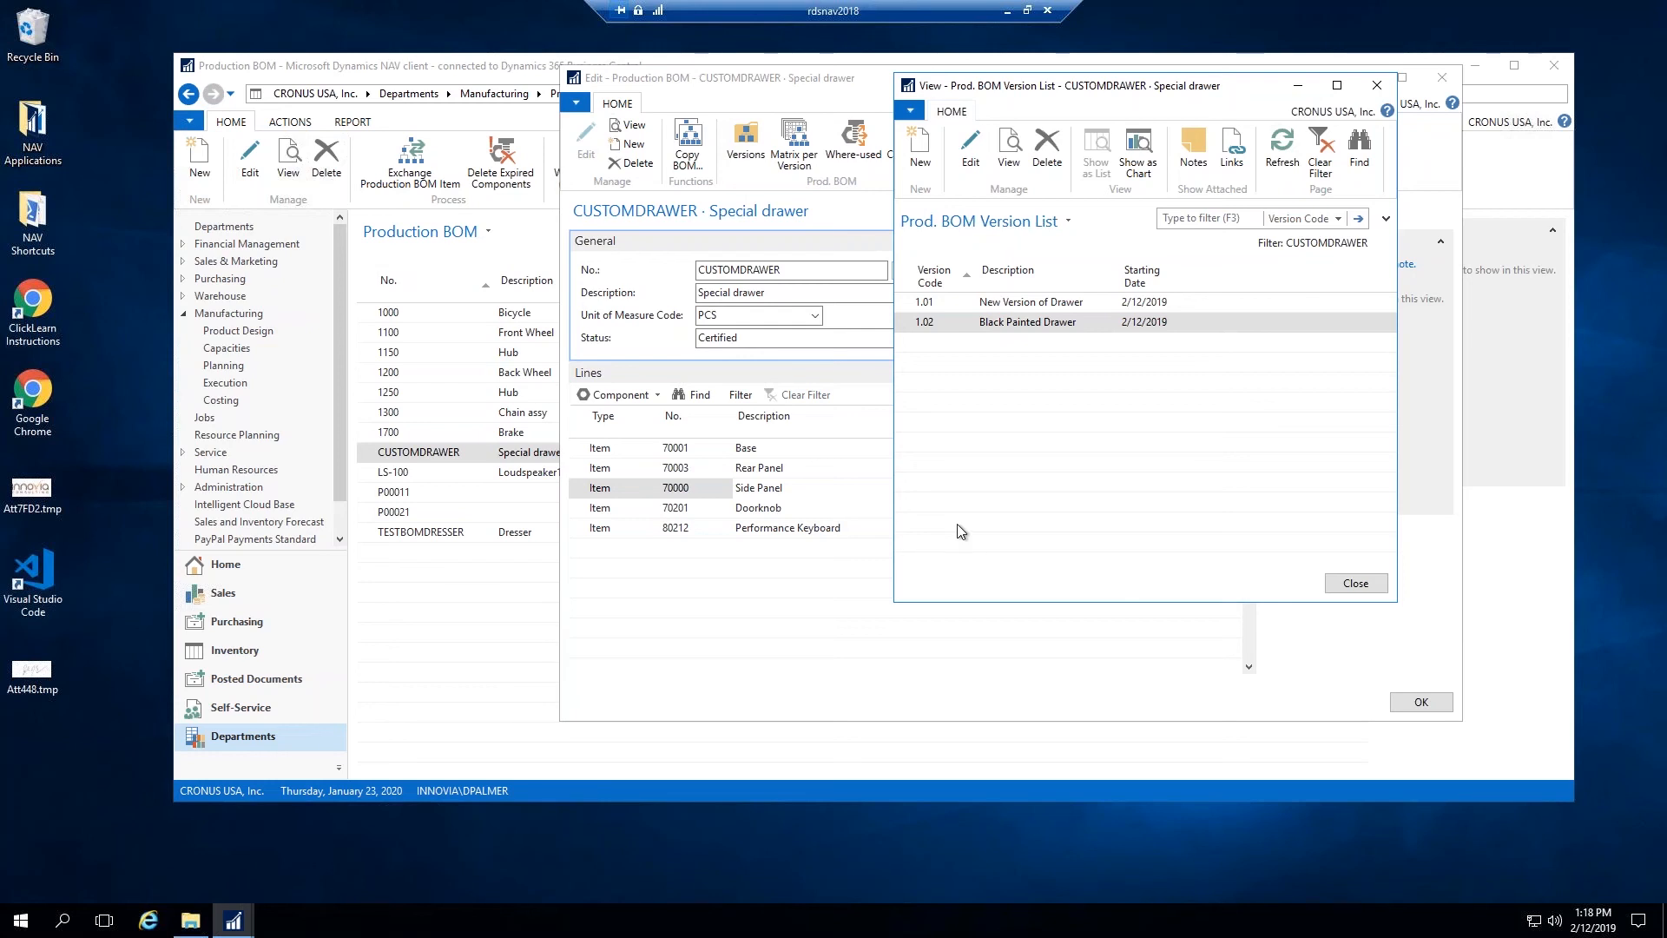
{"action": "mouse_move", "coordinate": [209, 522]}
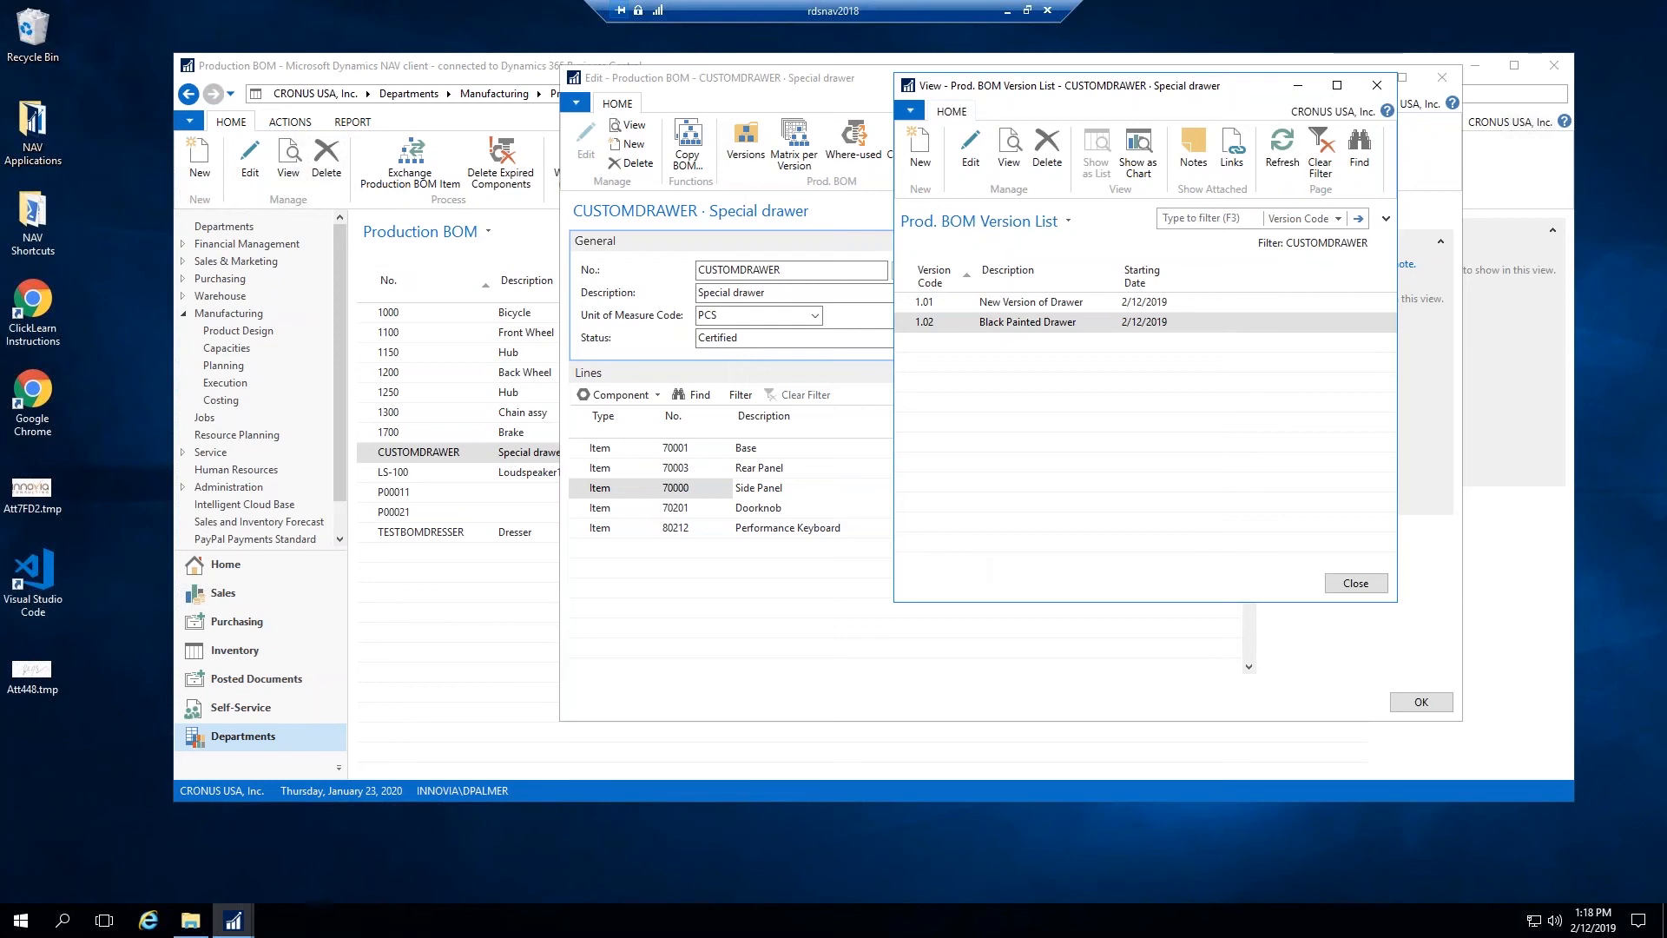
{"action": "mouse_move", "coordinate": [483, 598]}
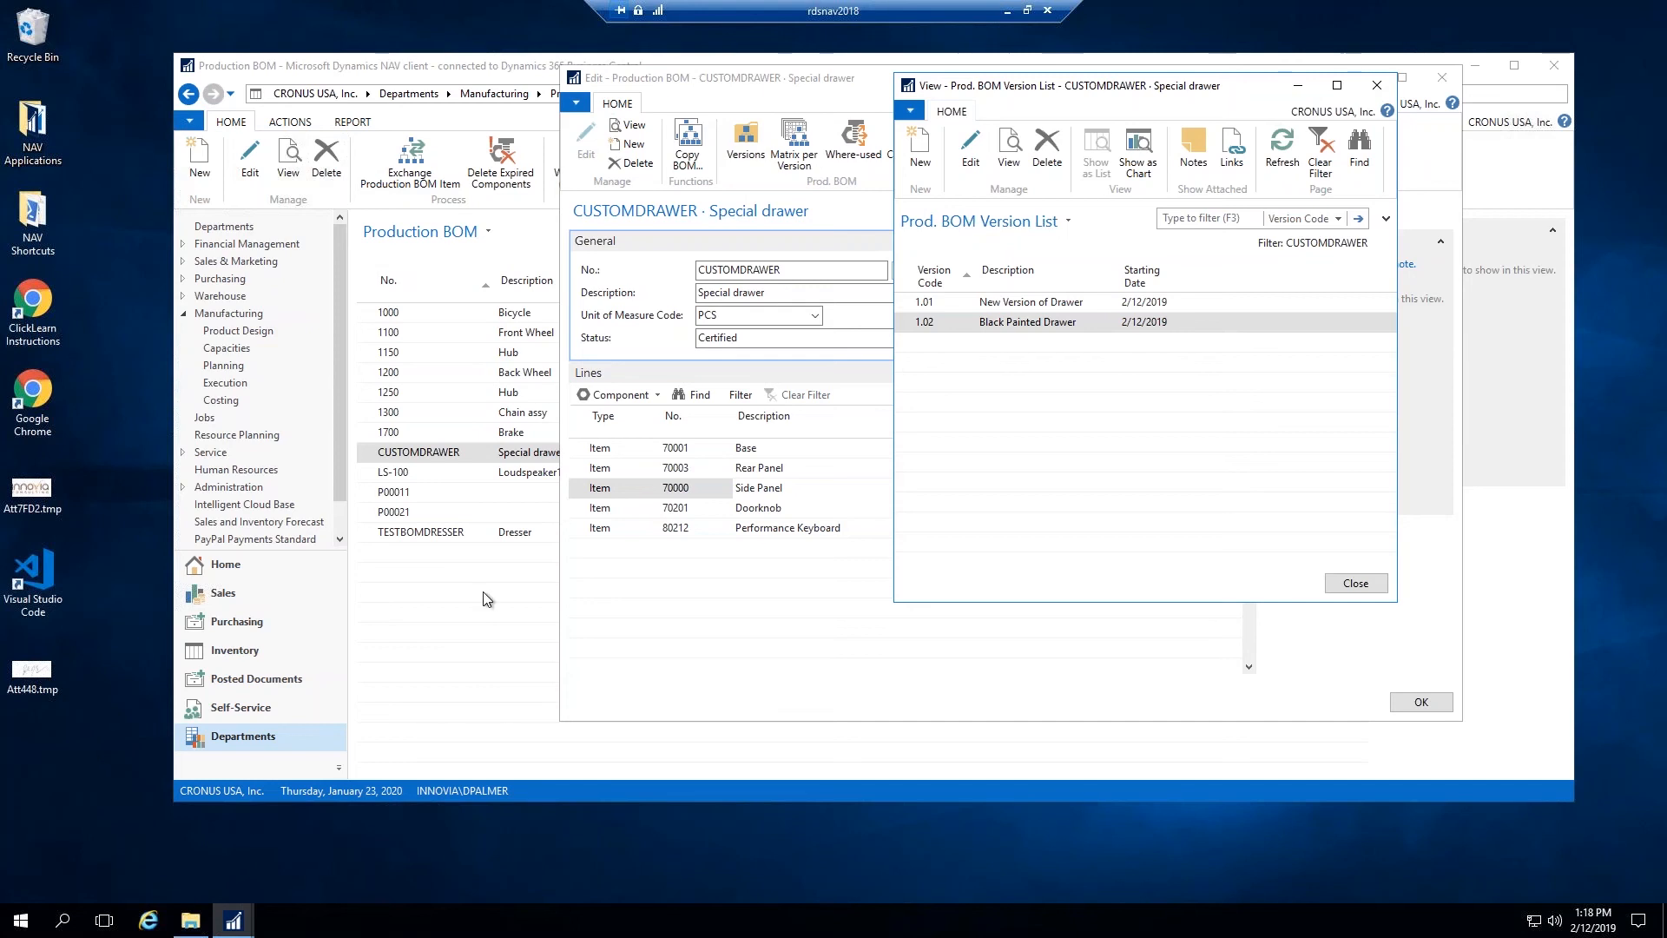
{"action": "mouse_move", "coordinate": [1610, 652]}
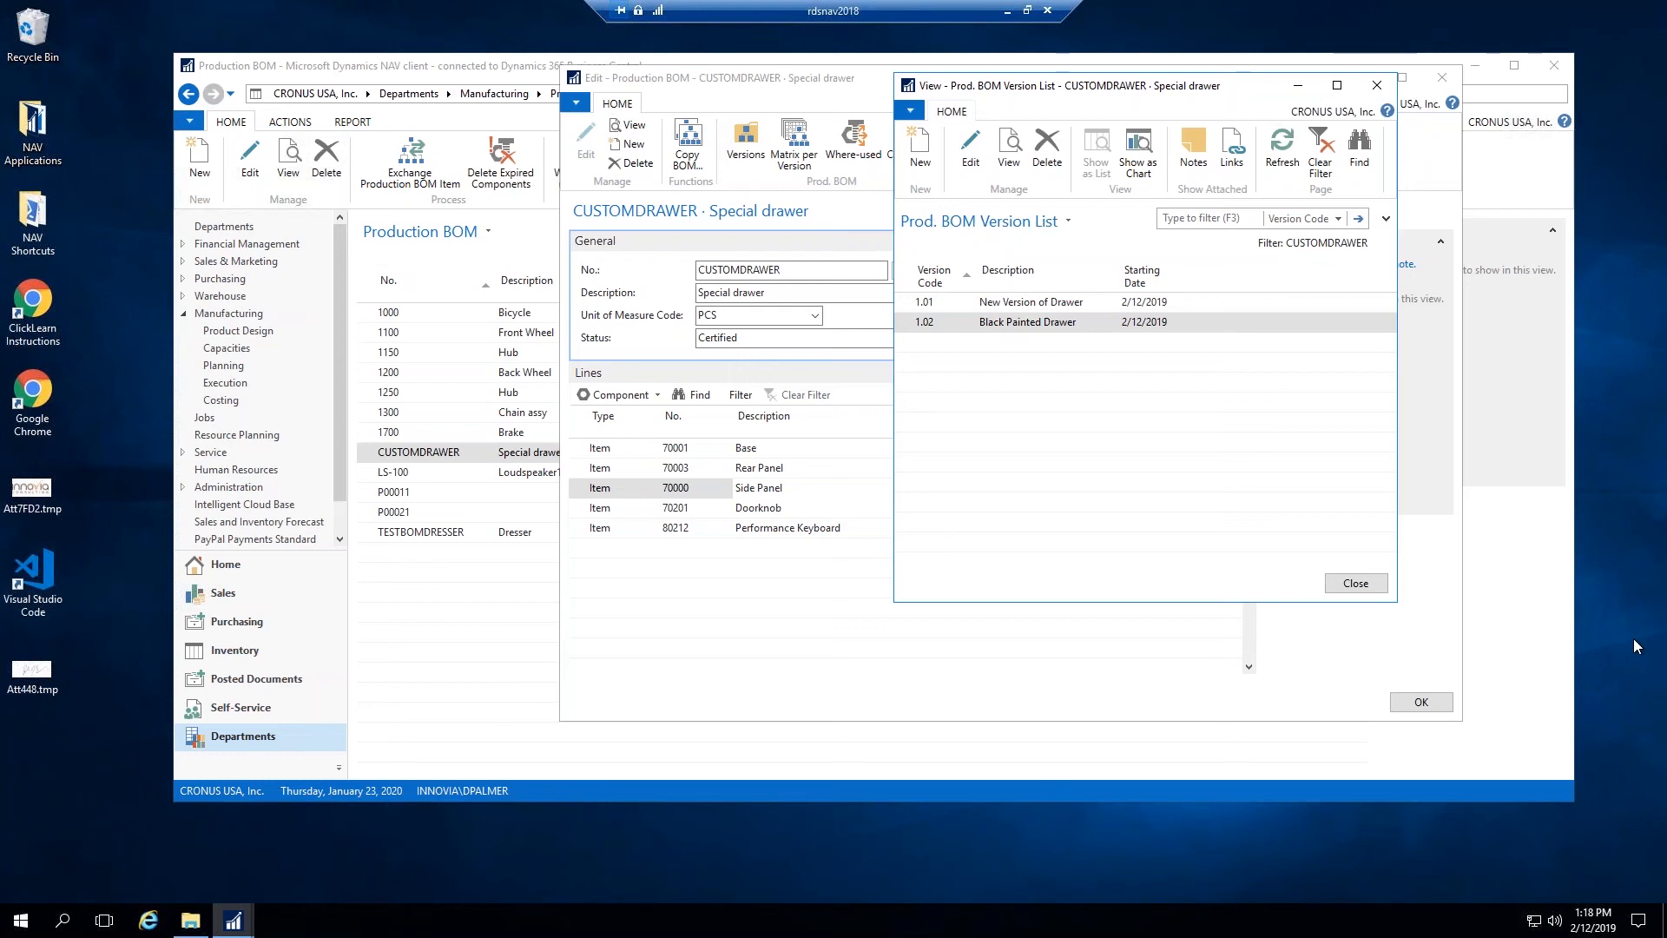
{"action": "mouse_move", "coordinate": [1207, 94]}
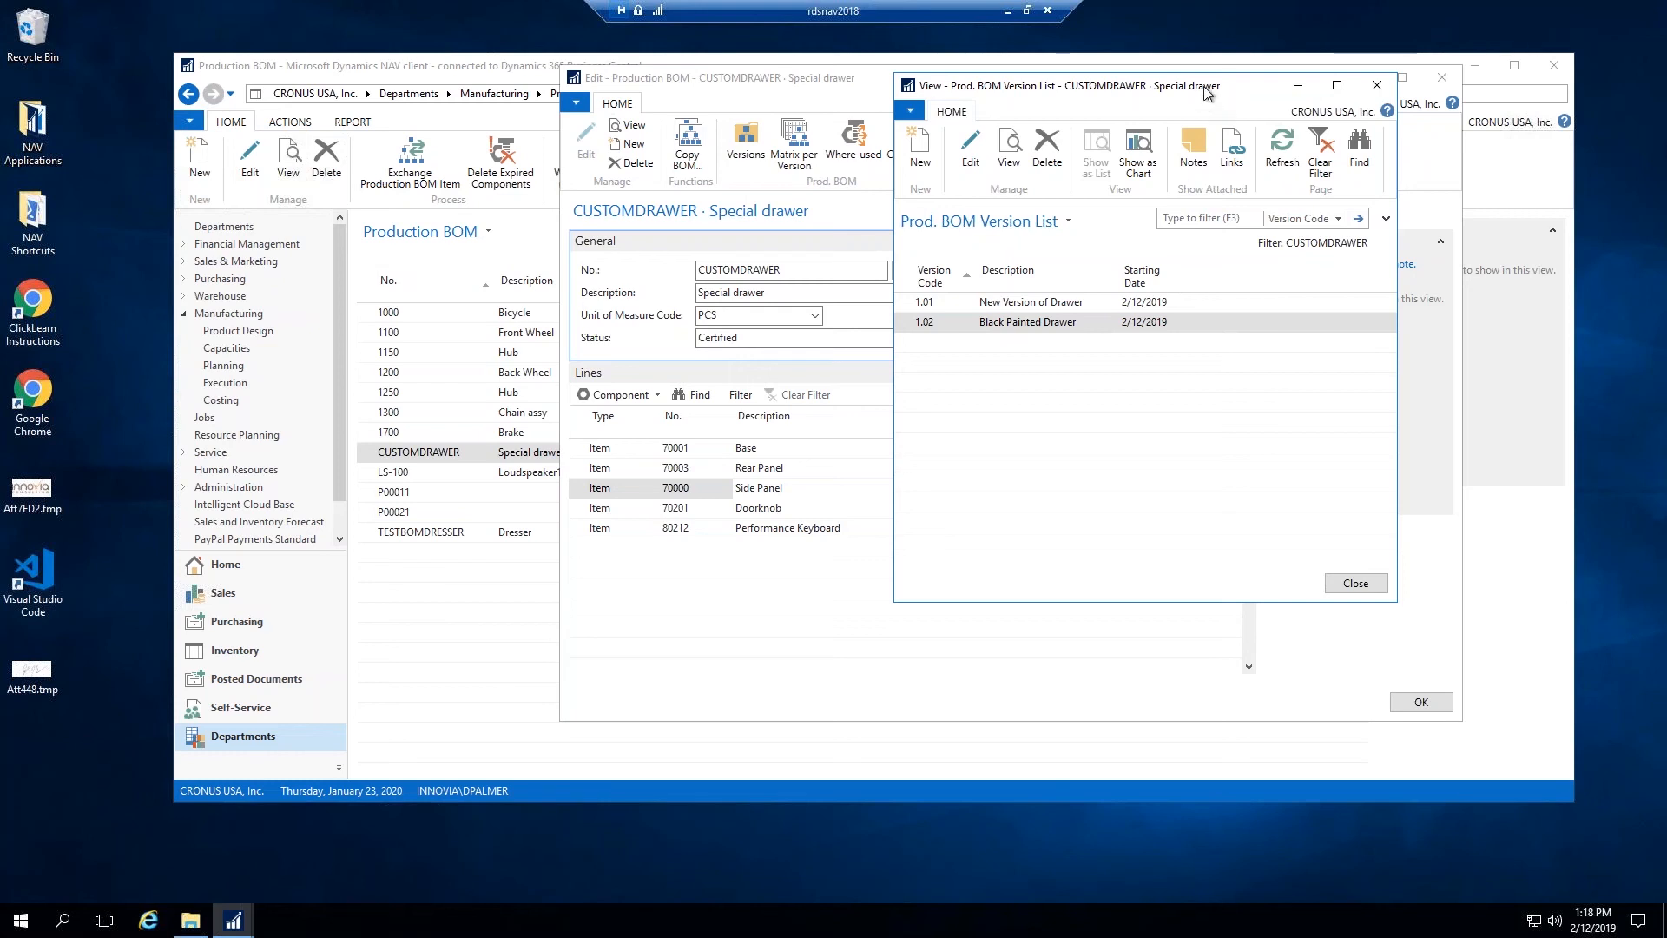
{"action": "mouse_move", "coordinate": [1233, 99]}
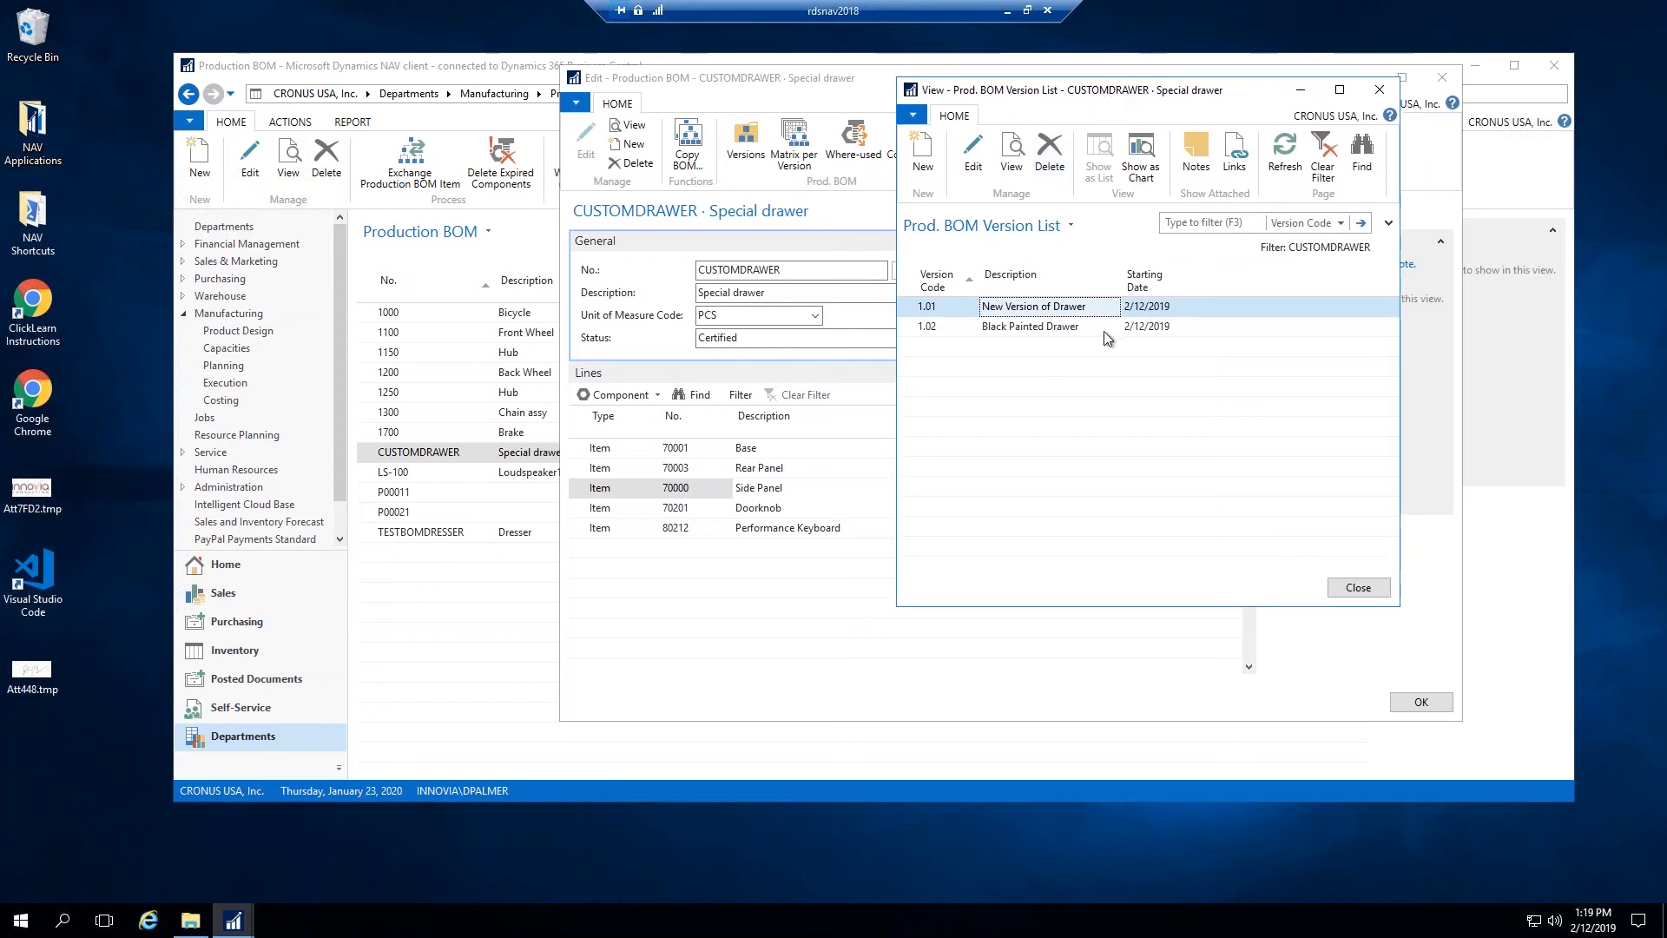
{"action": "mouse_move", "coordinate": [1092, 350]}
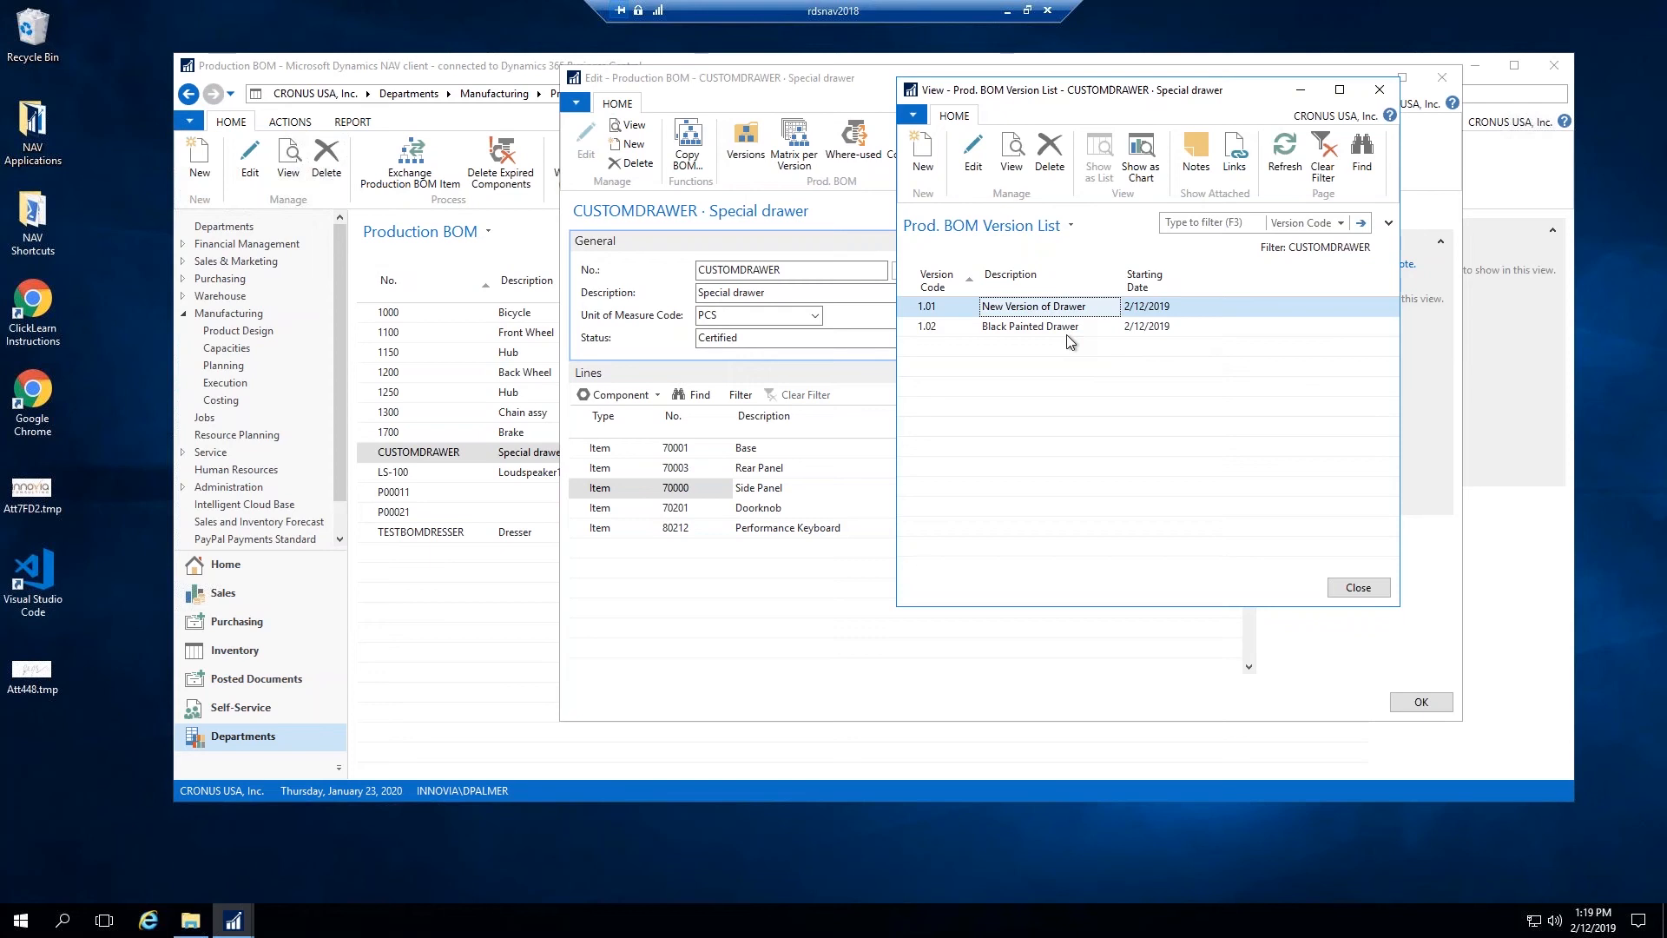
{"action": "mouse_move", "coordinate": [1084, 174]}
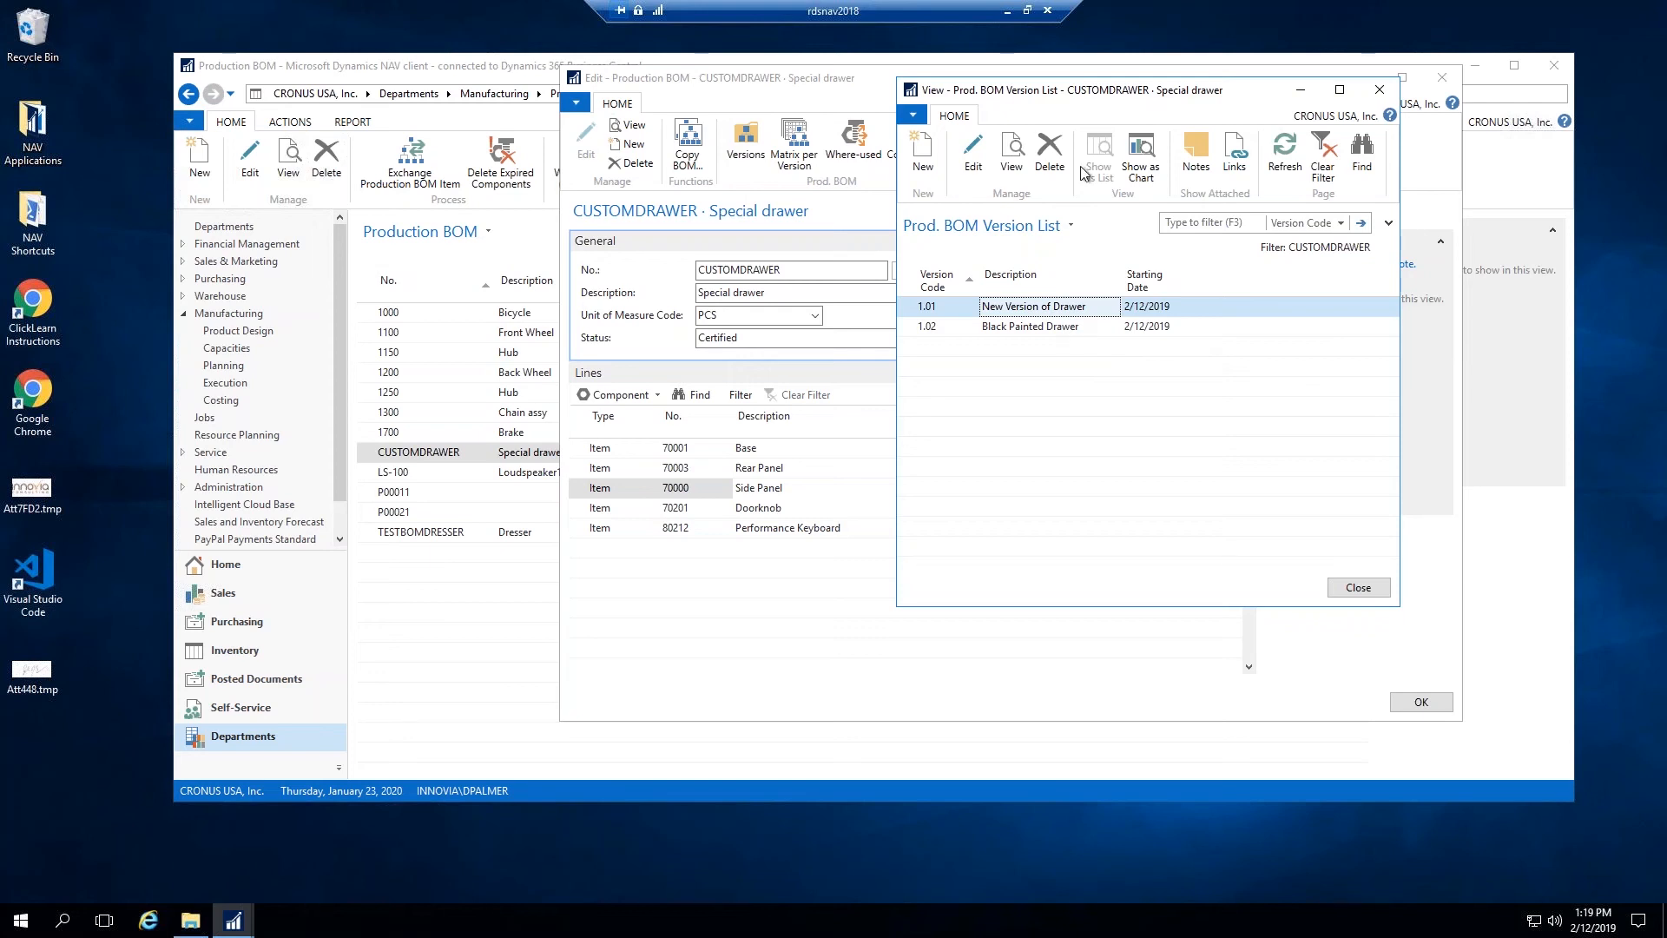
{"action": "mouse_move", "coordinate": [1090, 336]}
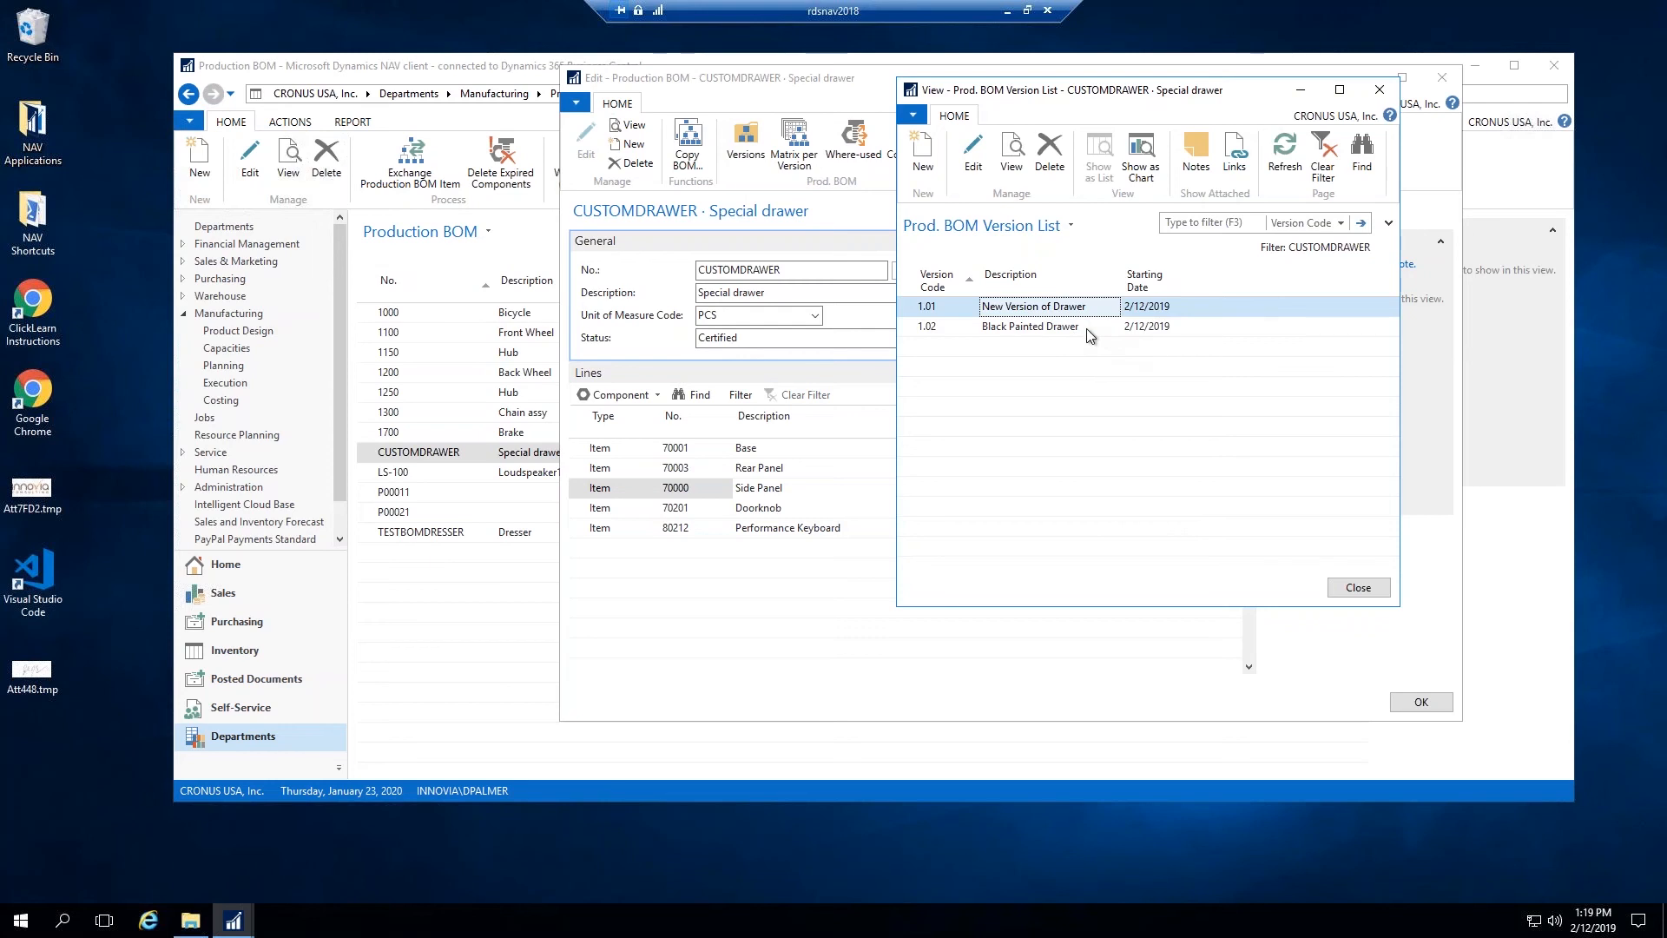
{"action": "mouse_move", "coordinate": [1194, 394]}
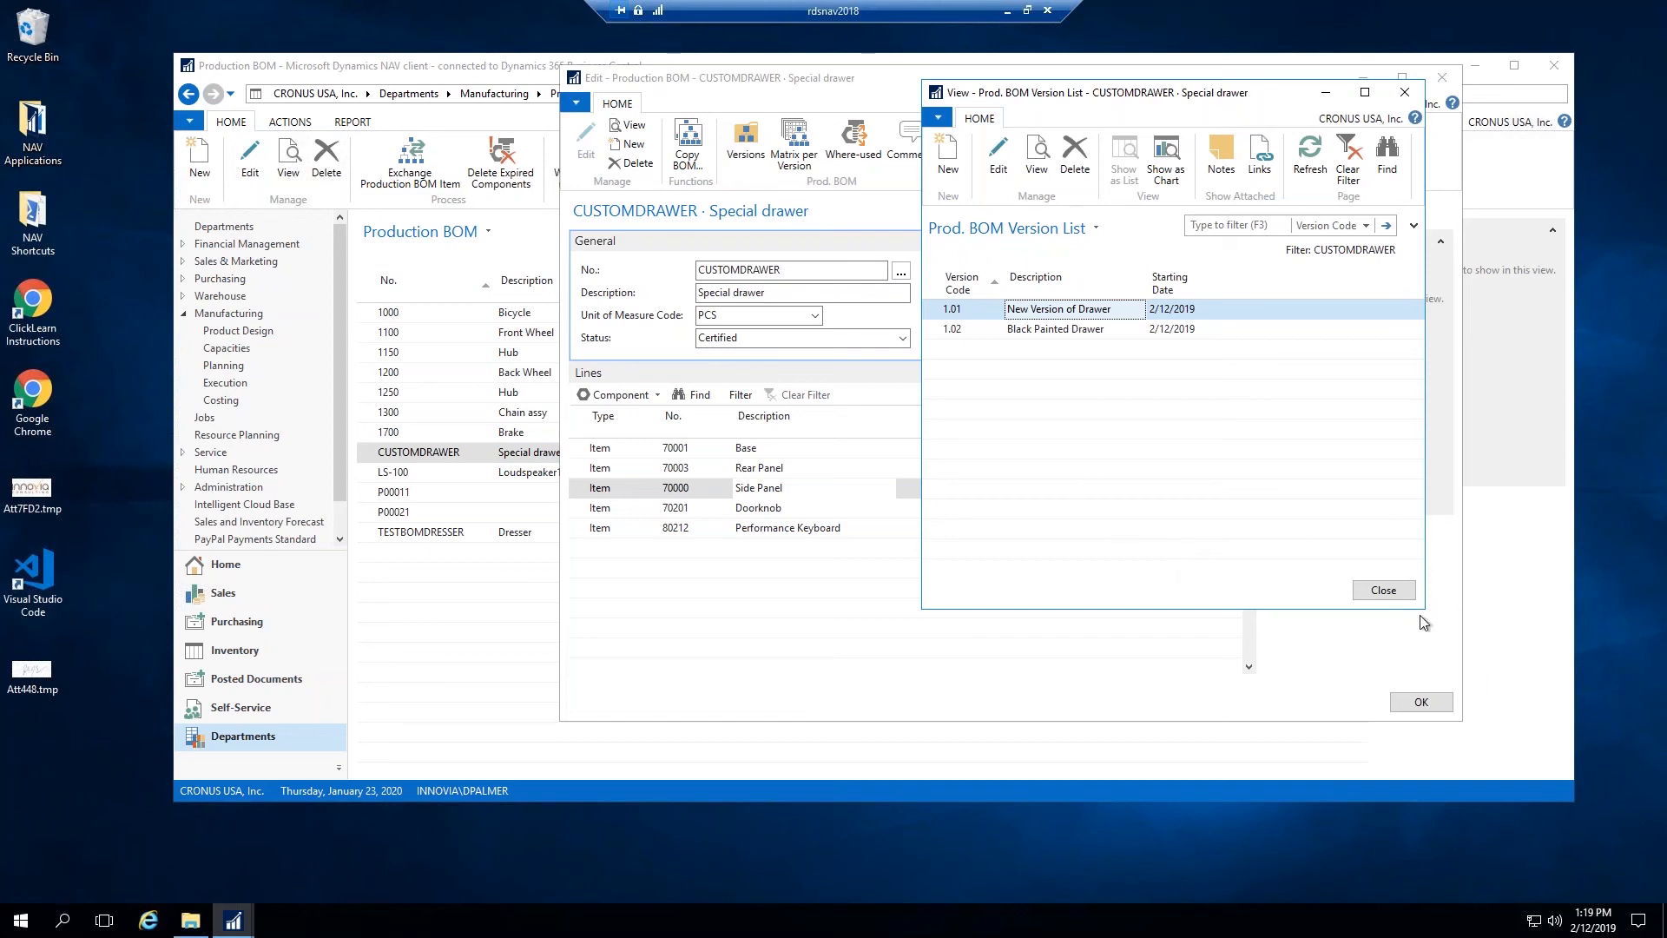
{"action": "mouse_move", "coordinate": [1562, 645]}
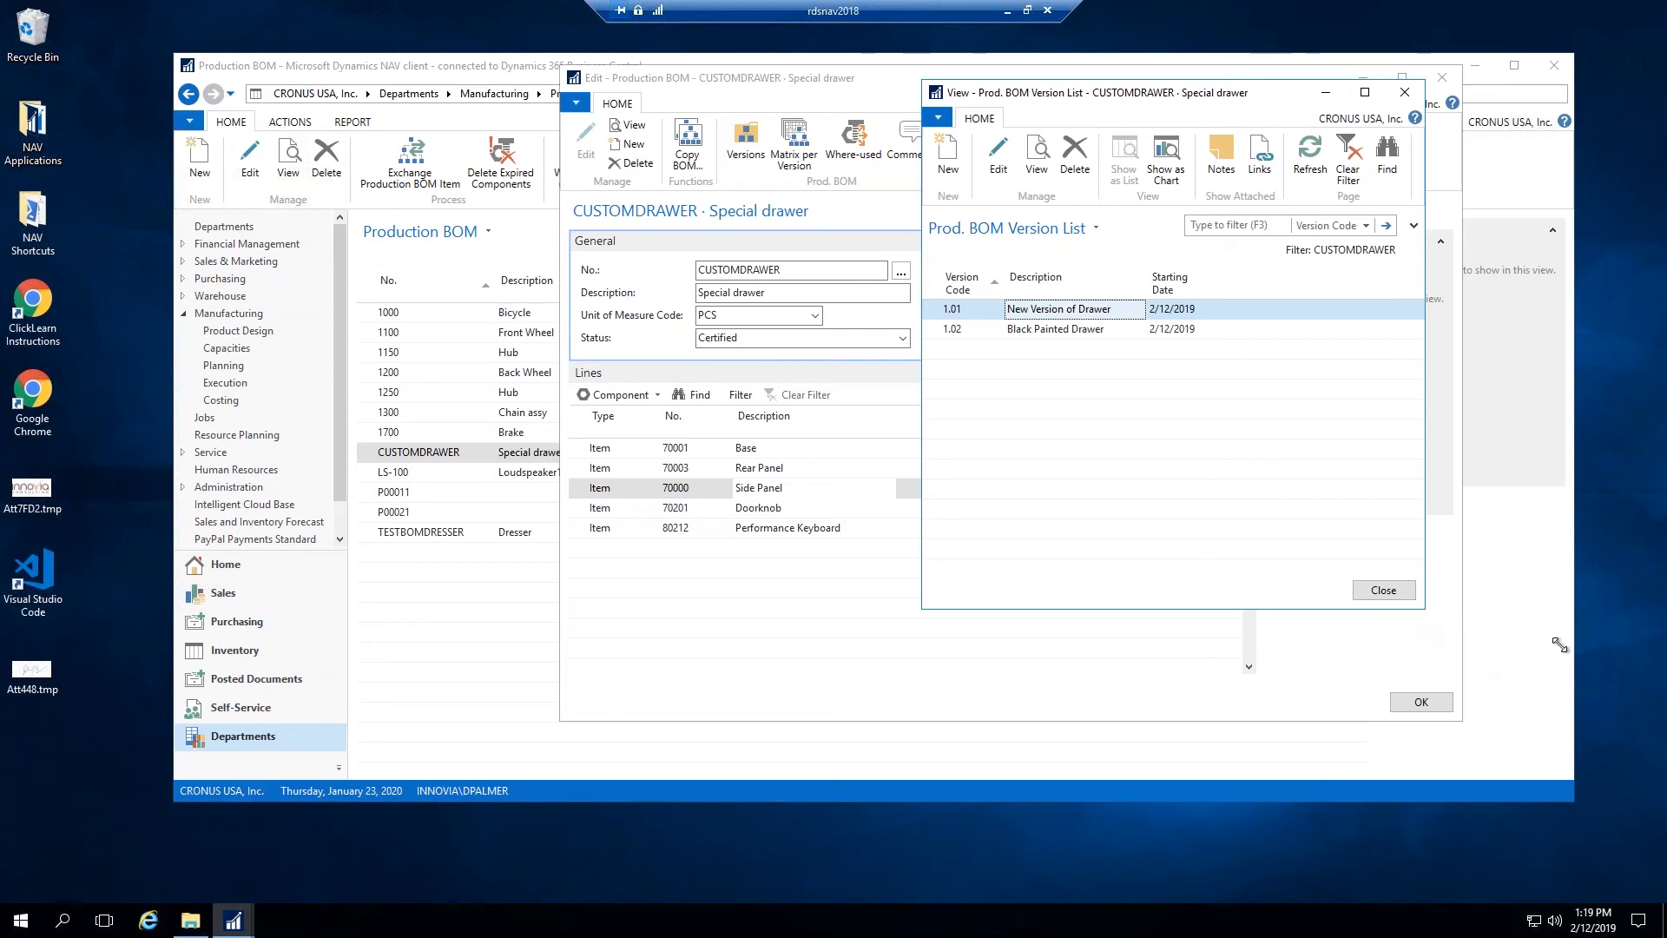
{"action": "mouse_move", "coordinate": [1320, 395]}
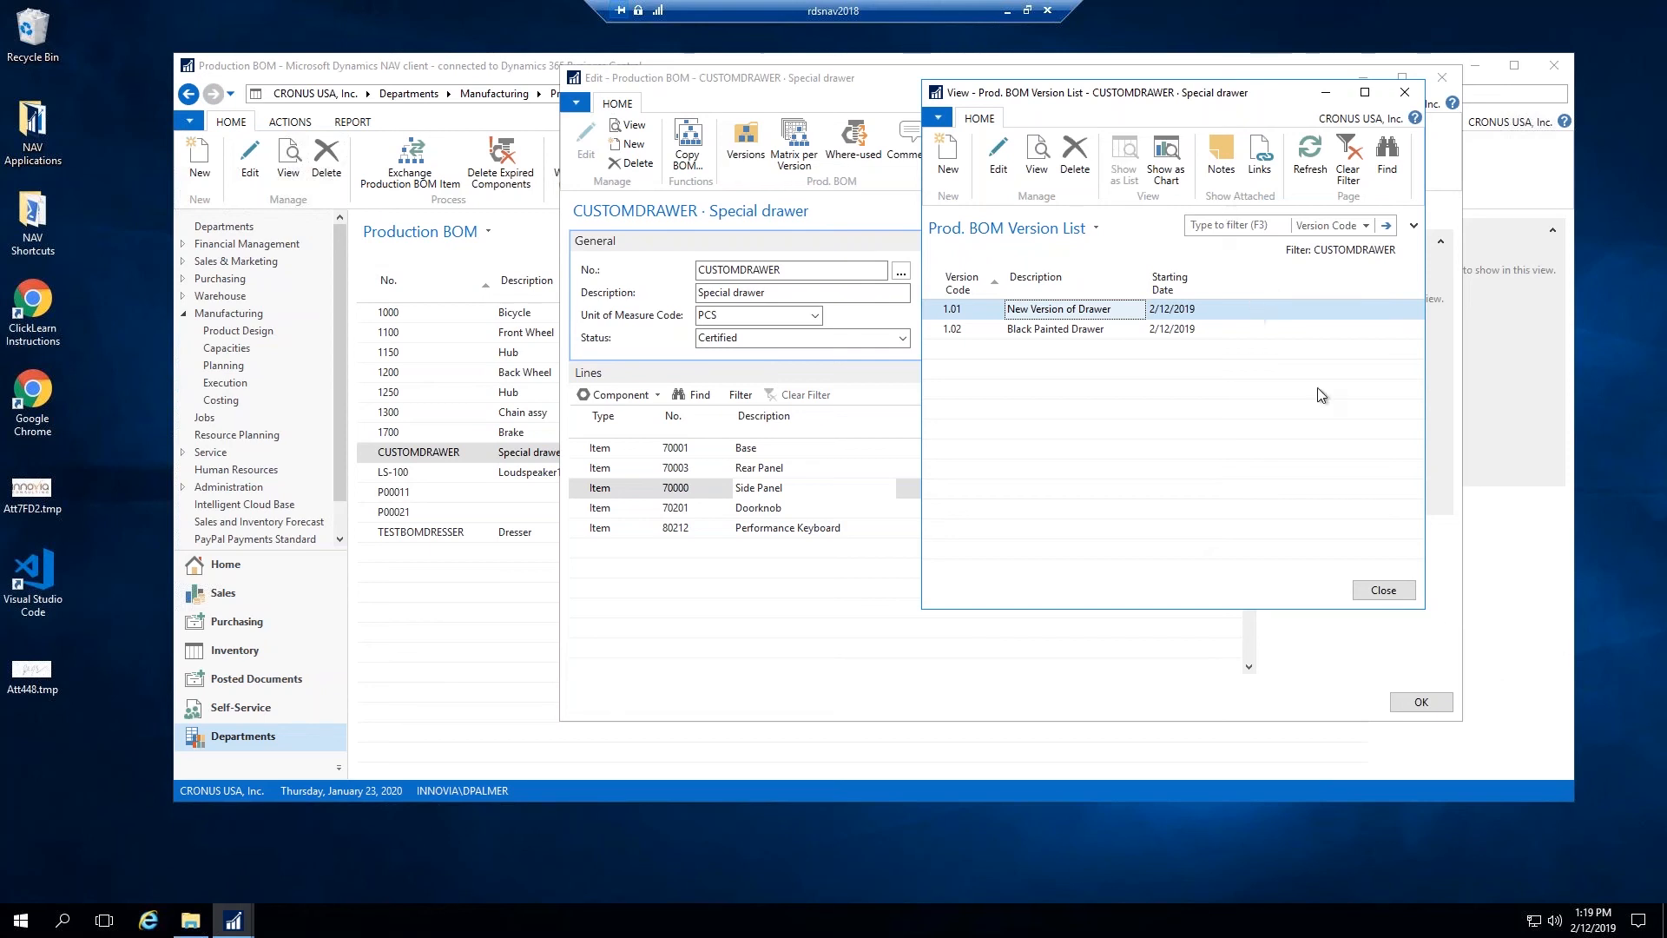
{"action": "mouse_move", "coordinate": [955, 626]}
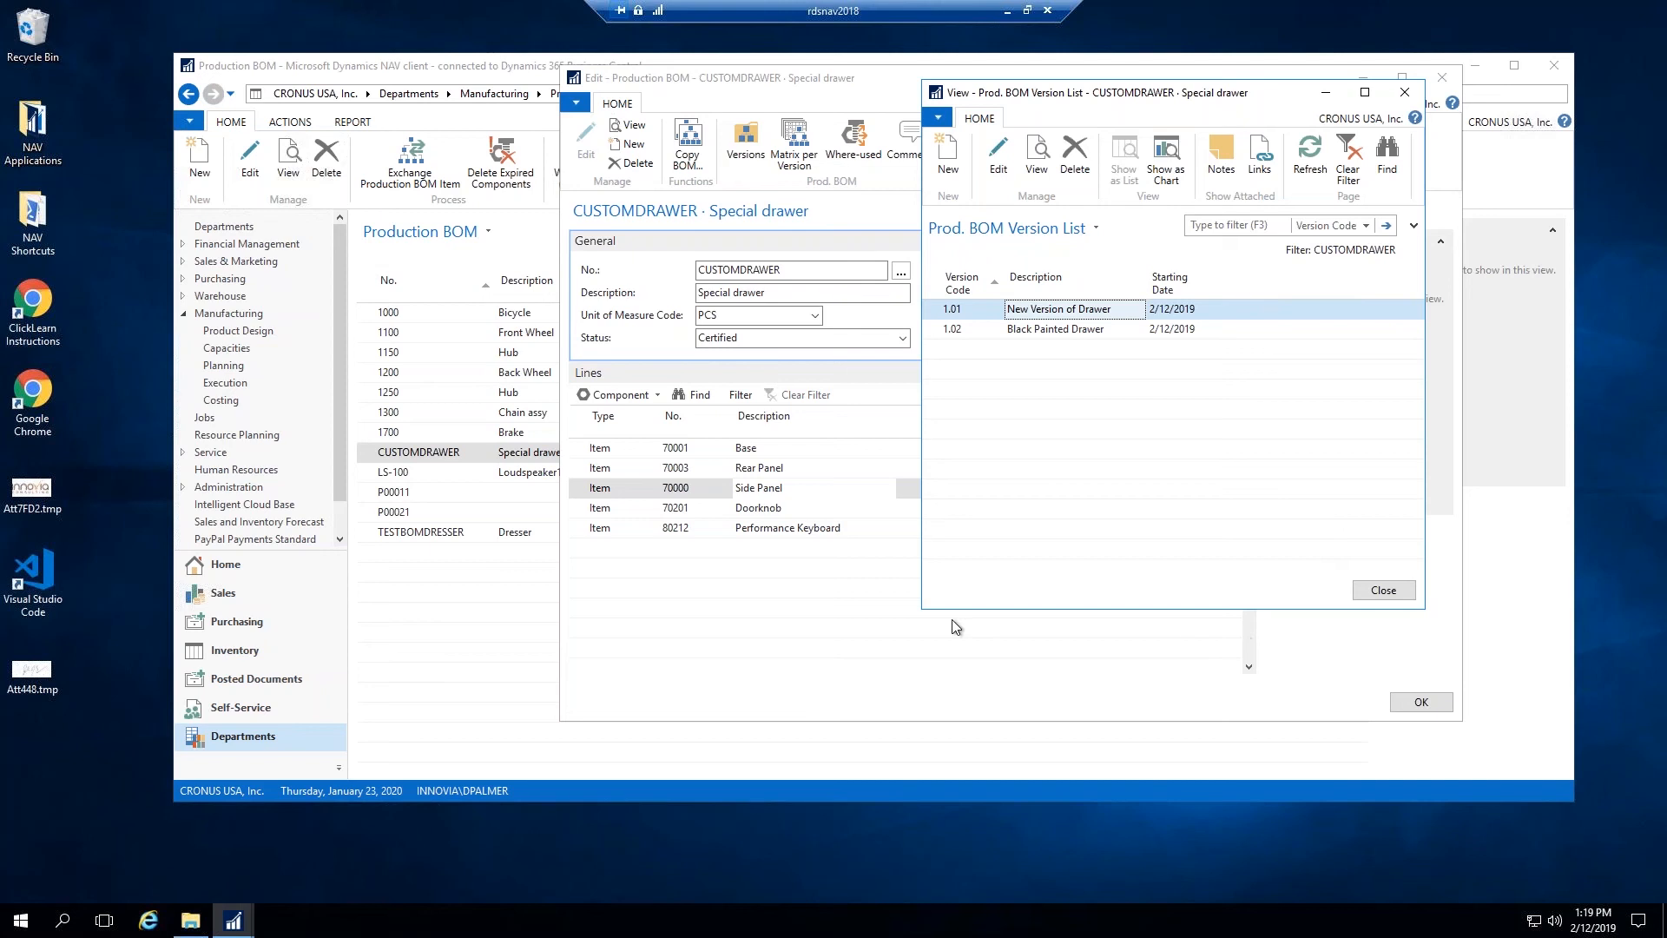
{"action": "mouse_move", "coordinate": [1089, 436]}
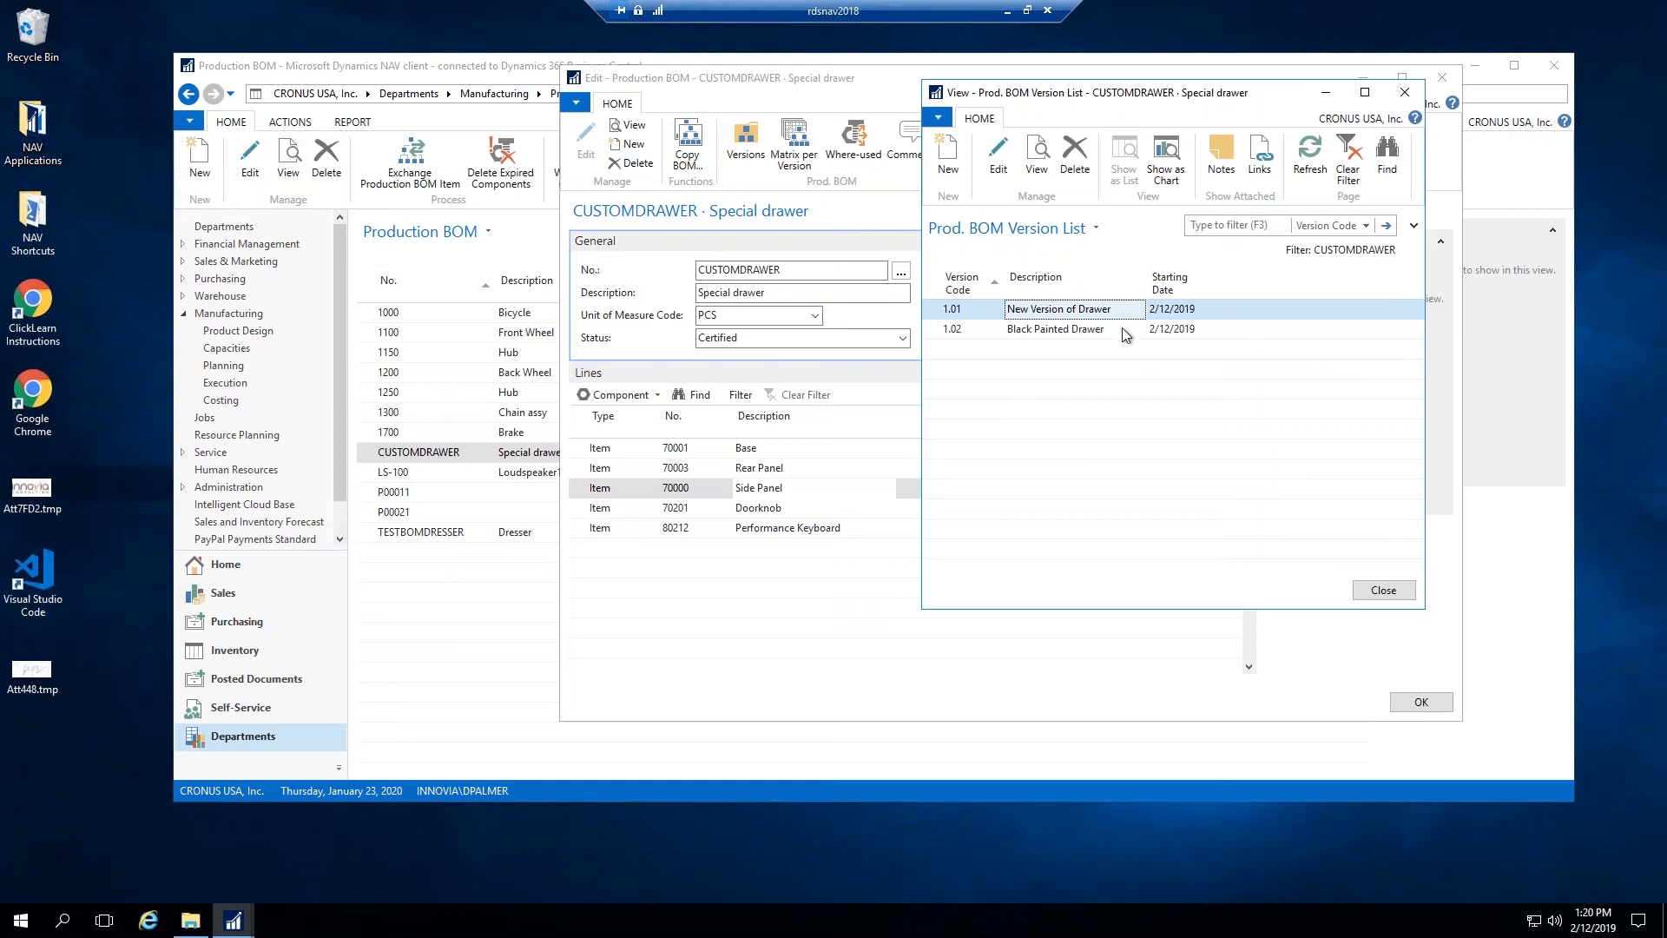
{"action": "mouse_move", "coordinate": [1307, 374]}
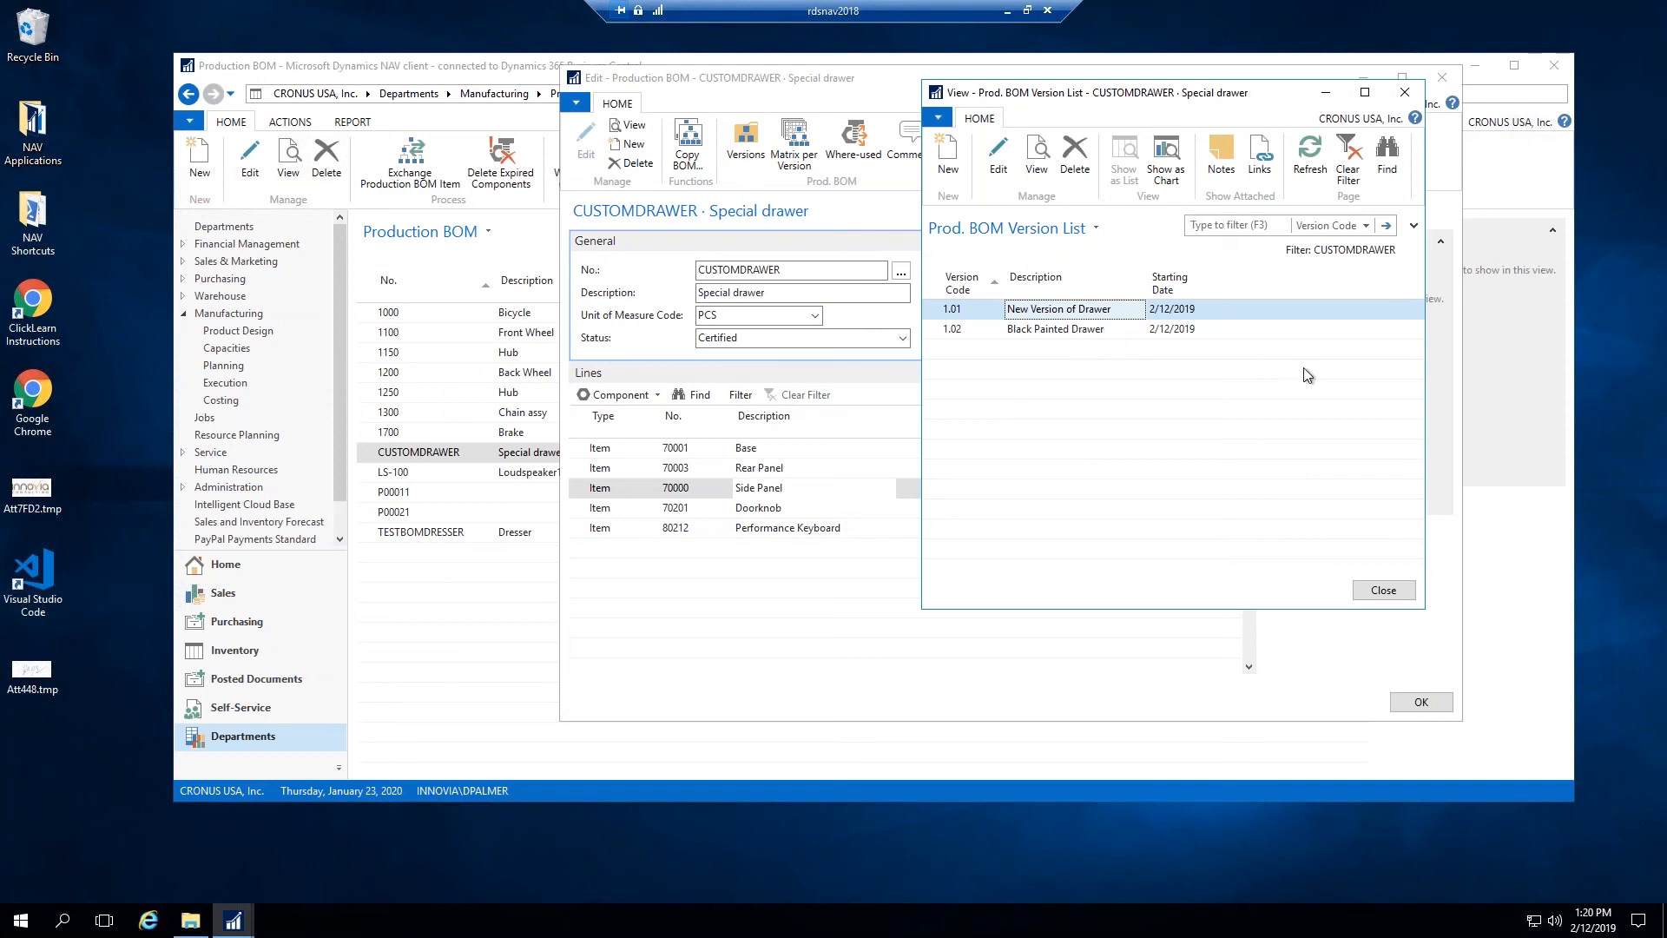
{"action": "mouse_move", "coordinate": [1454, 435]}
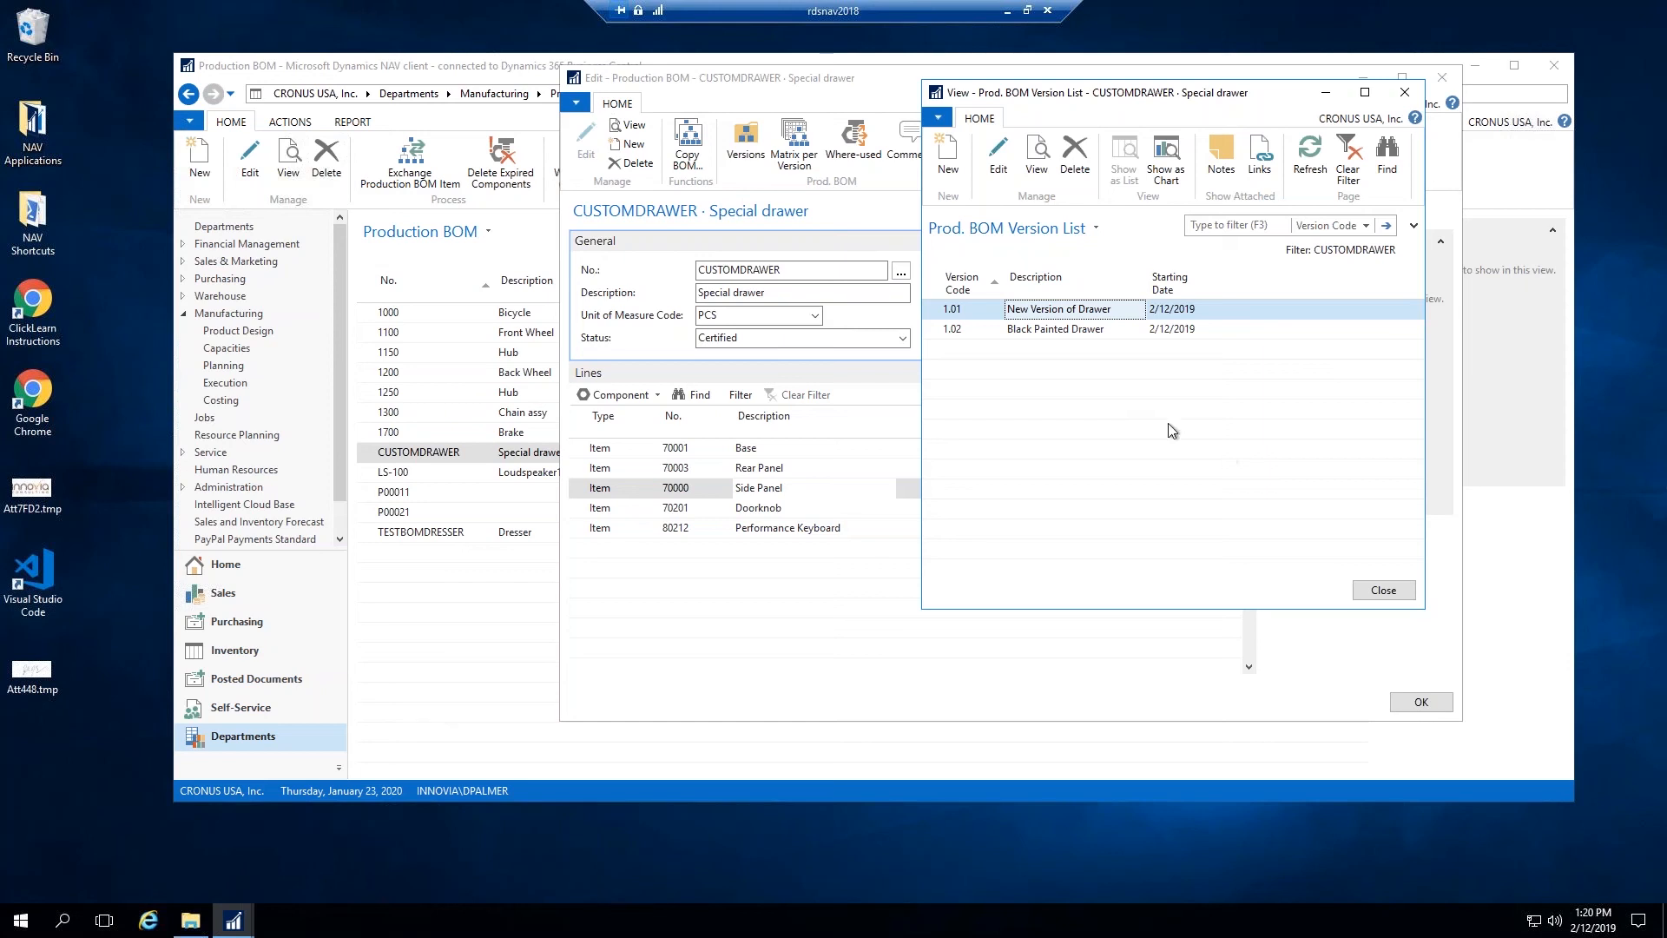
{"action": "mouse_move", "coordinate": [1106, 377]}
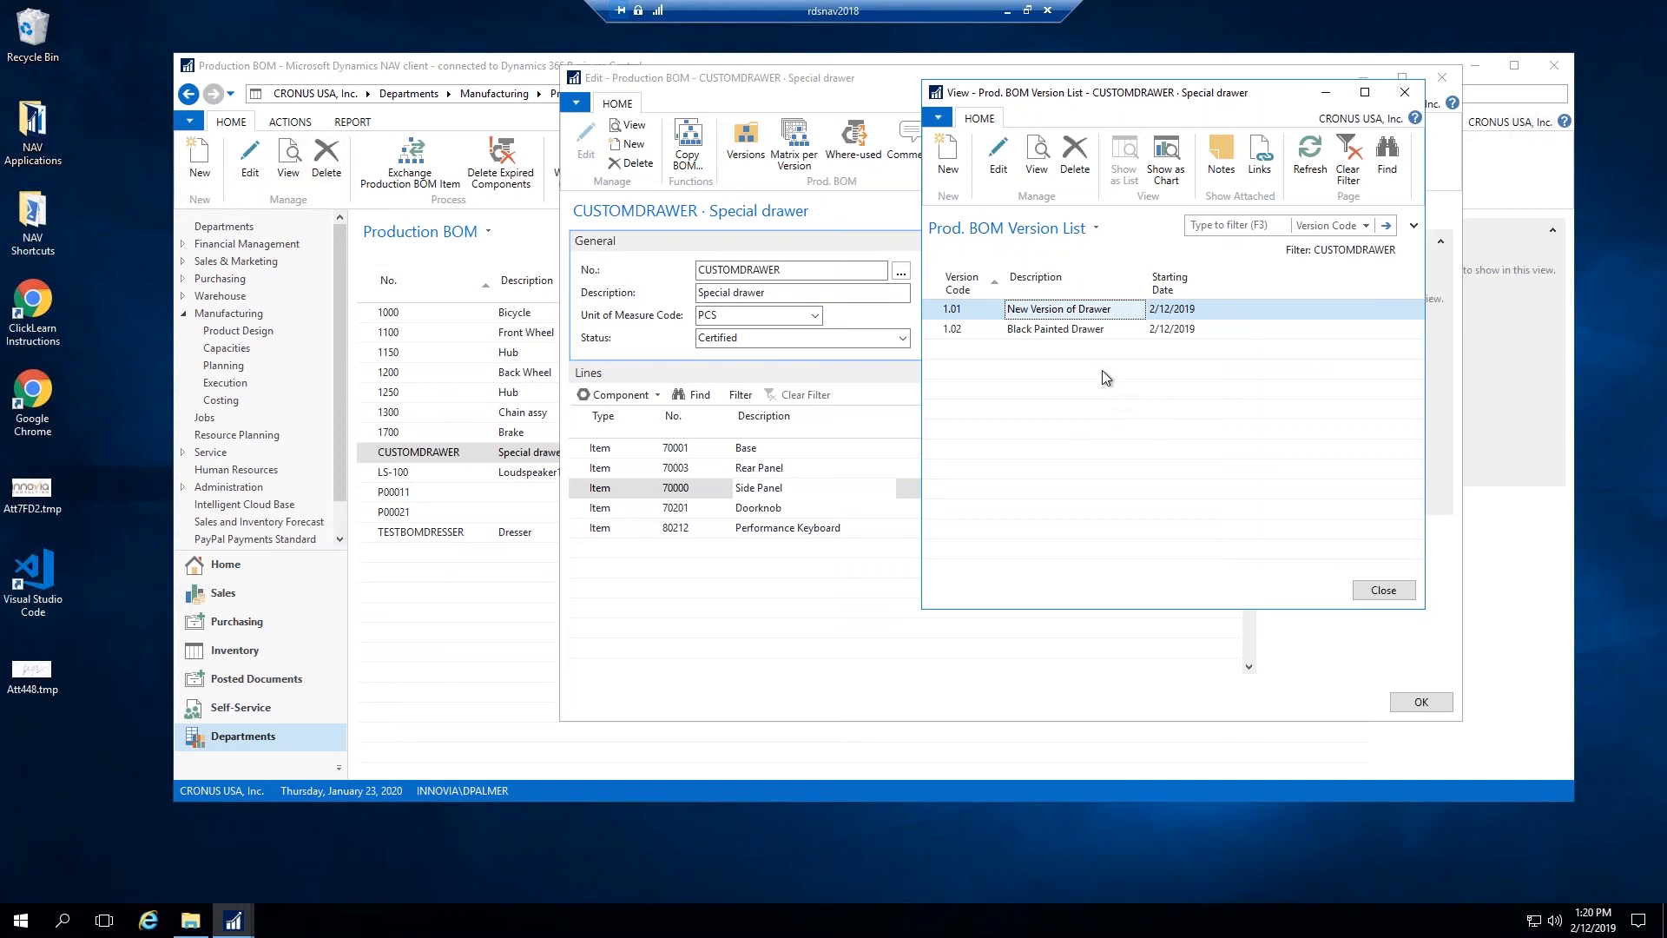
{"action": "mouse_move", "coordinate": [910, 650]}
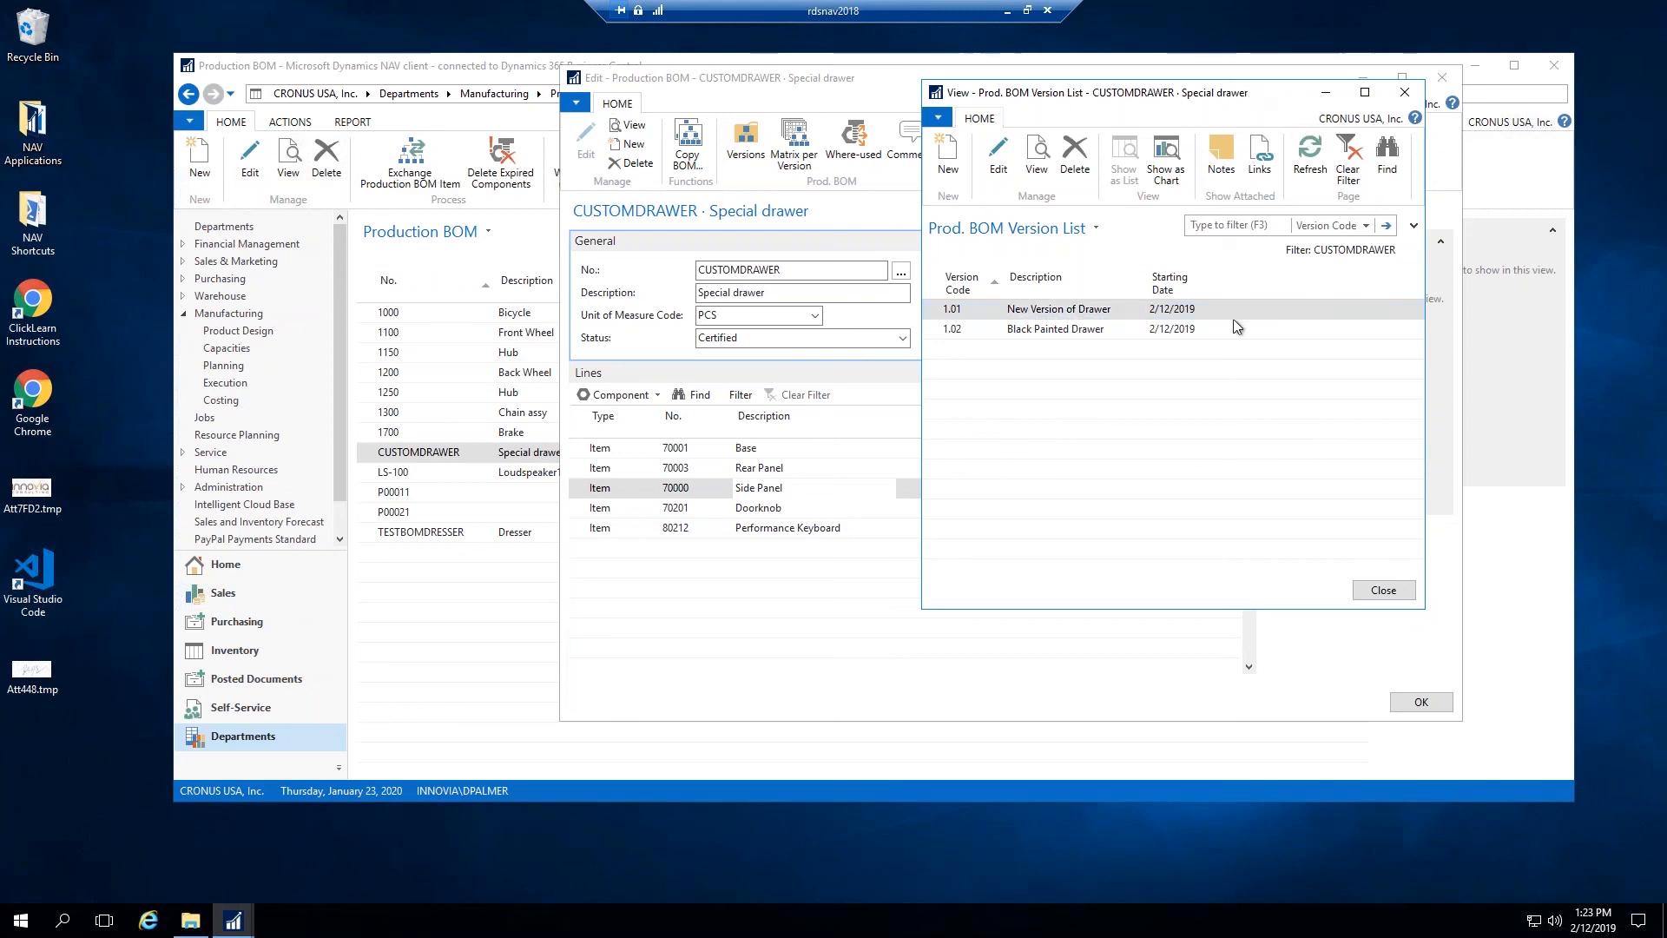
{"action": "mouse_move", "coordinate": [1564, 281]}
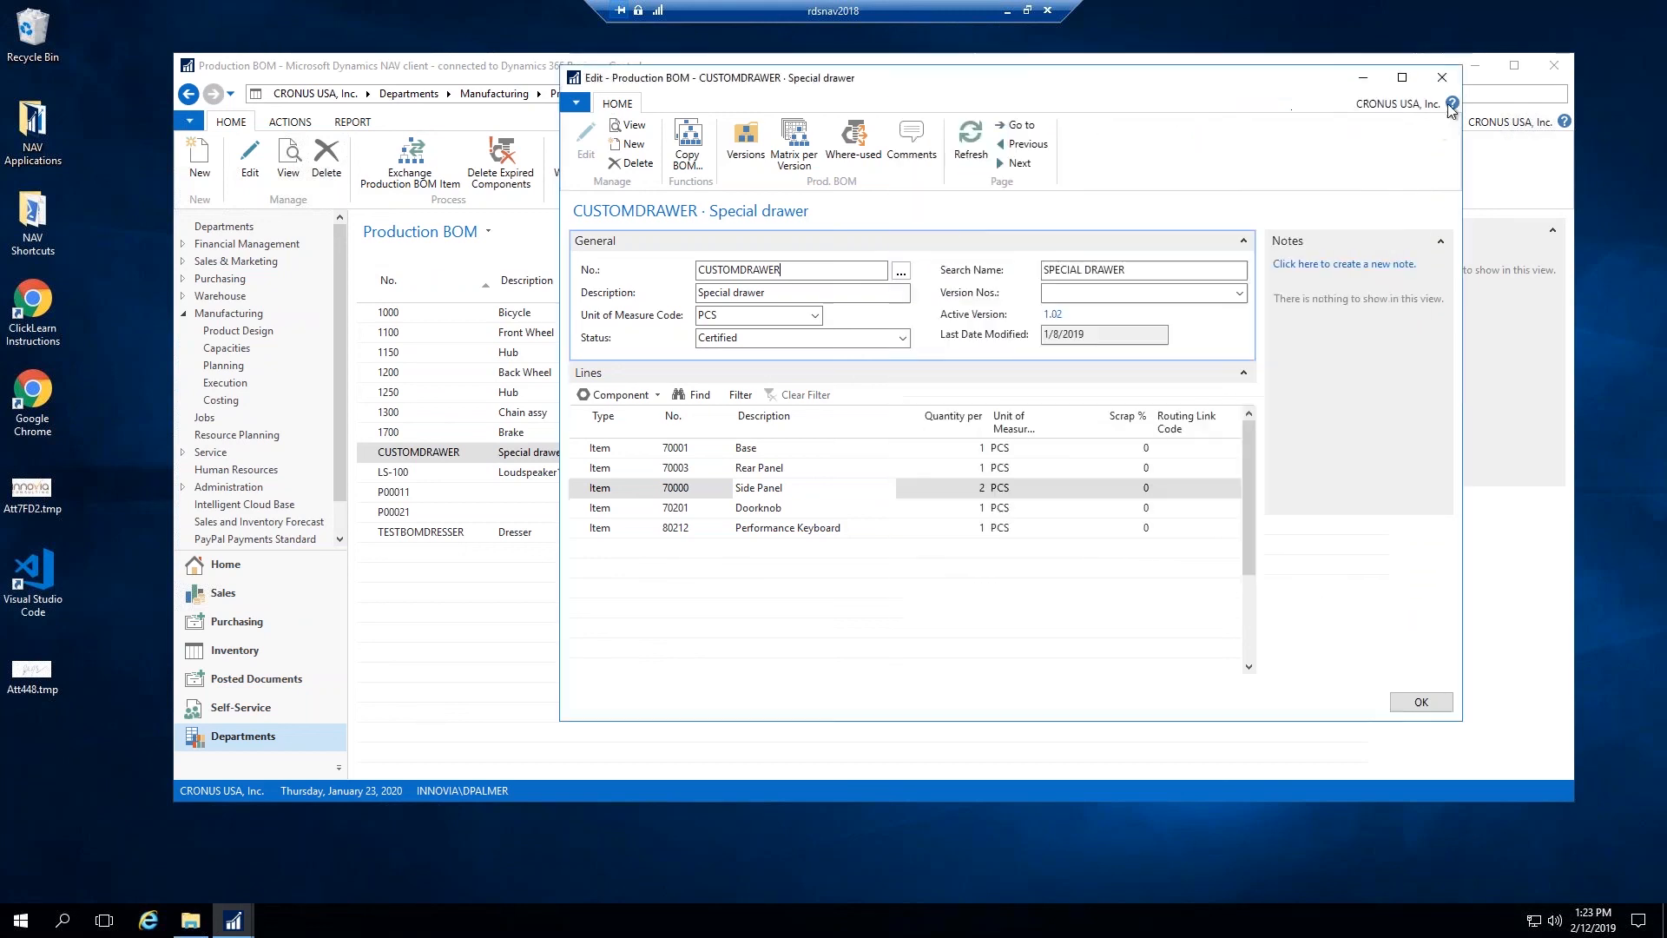
Step: Confirm the CUSTOMDRAWER card, returning to the Production BOM list showing it Certified
{"action": "left_click", "coordinate": [1420, 701]}
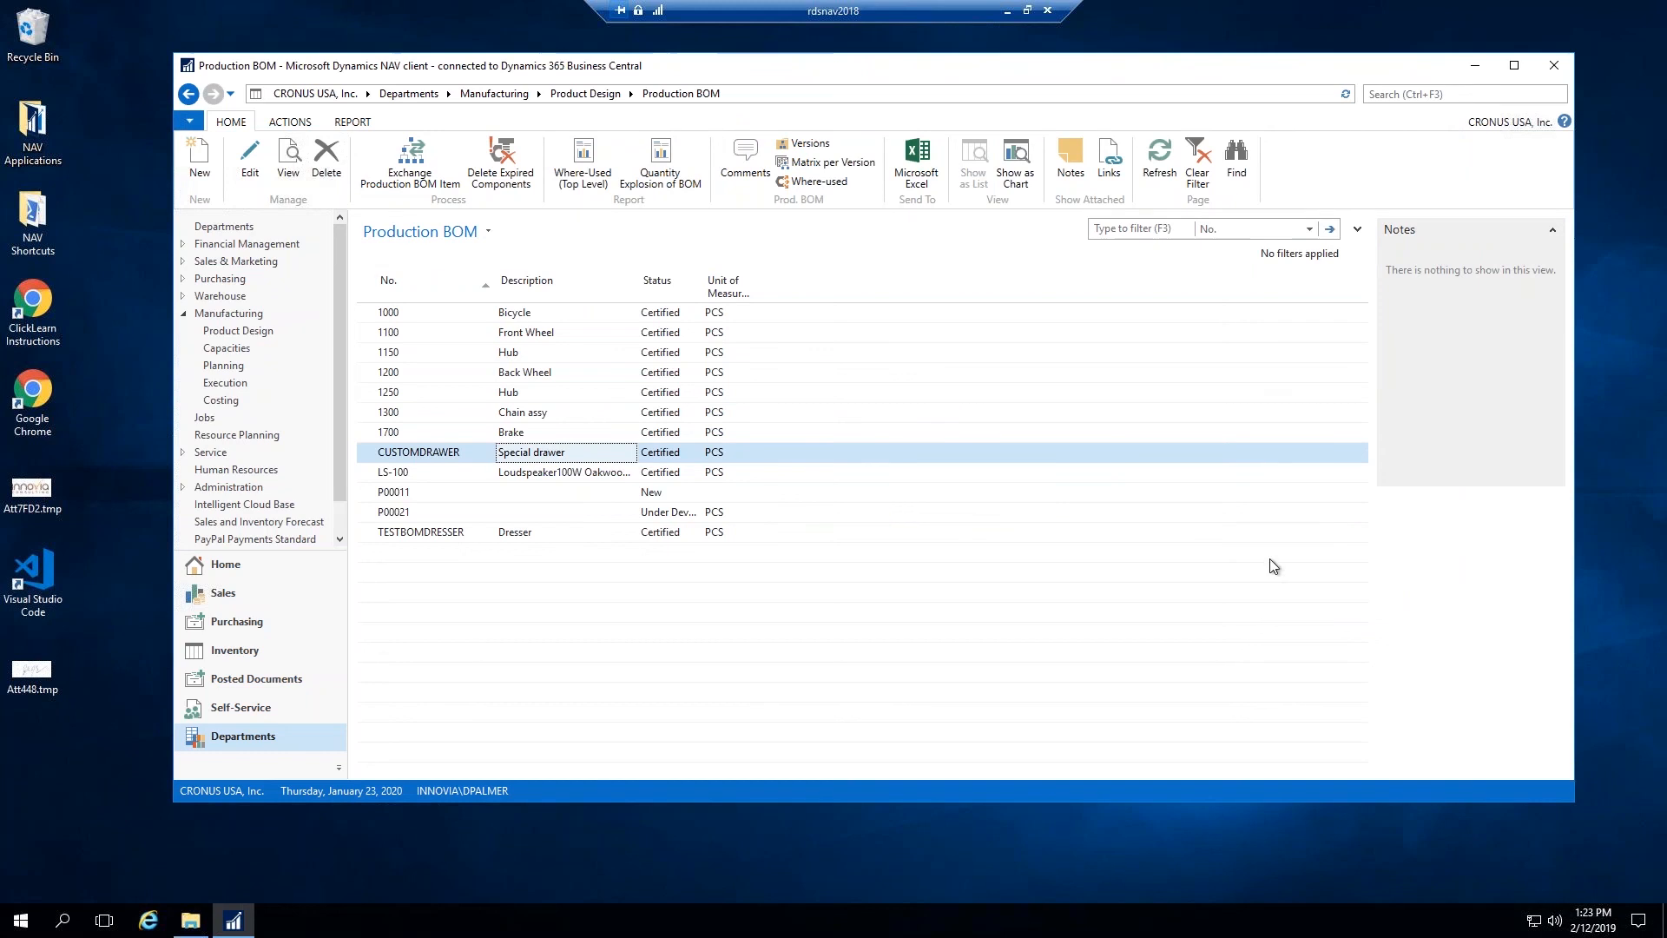
{"action": "mouse_move", "coordinate": [758, 766]}
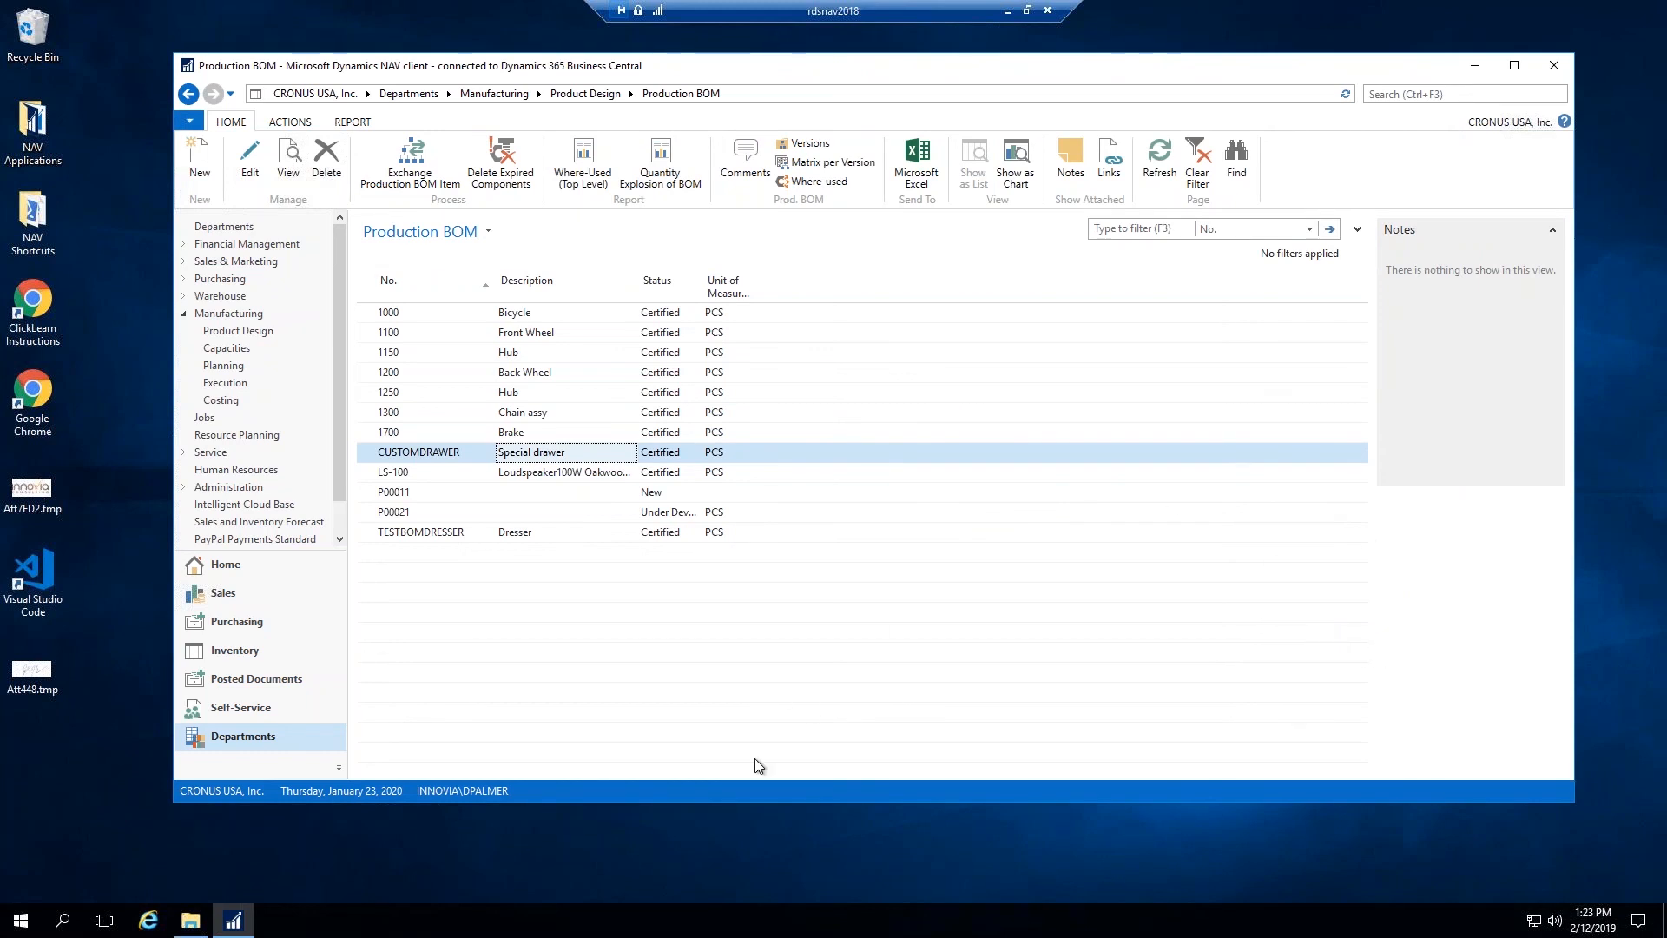
{"action": "mouse_move", "coordinate": [778, 809]}
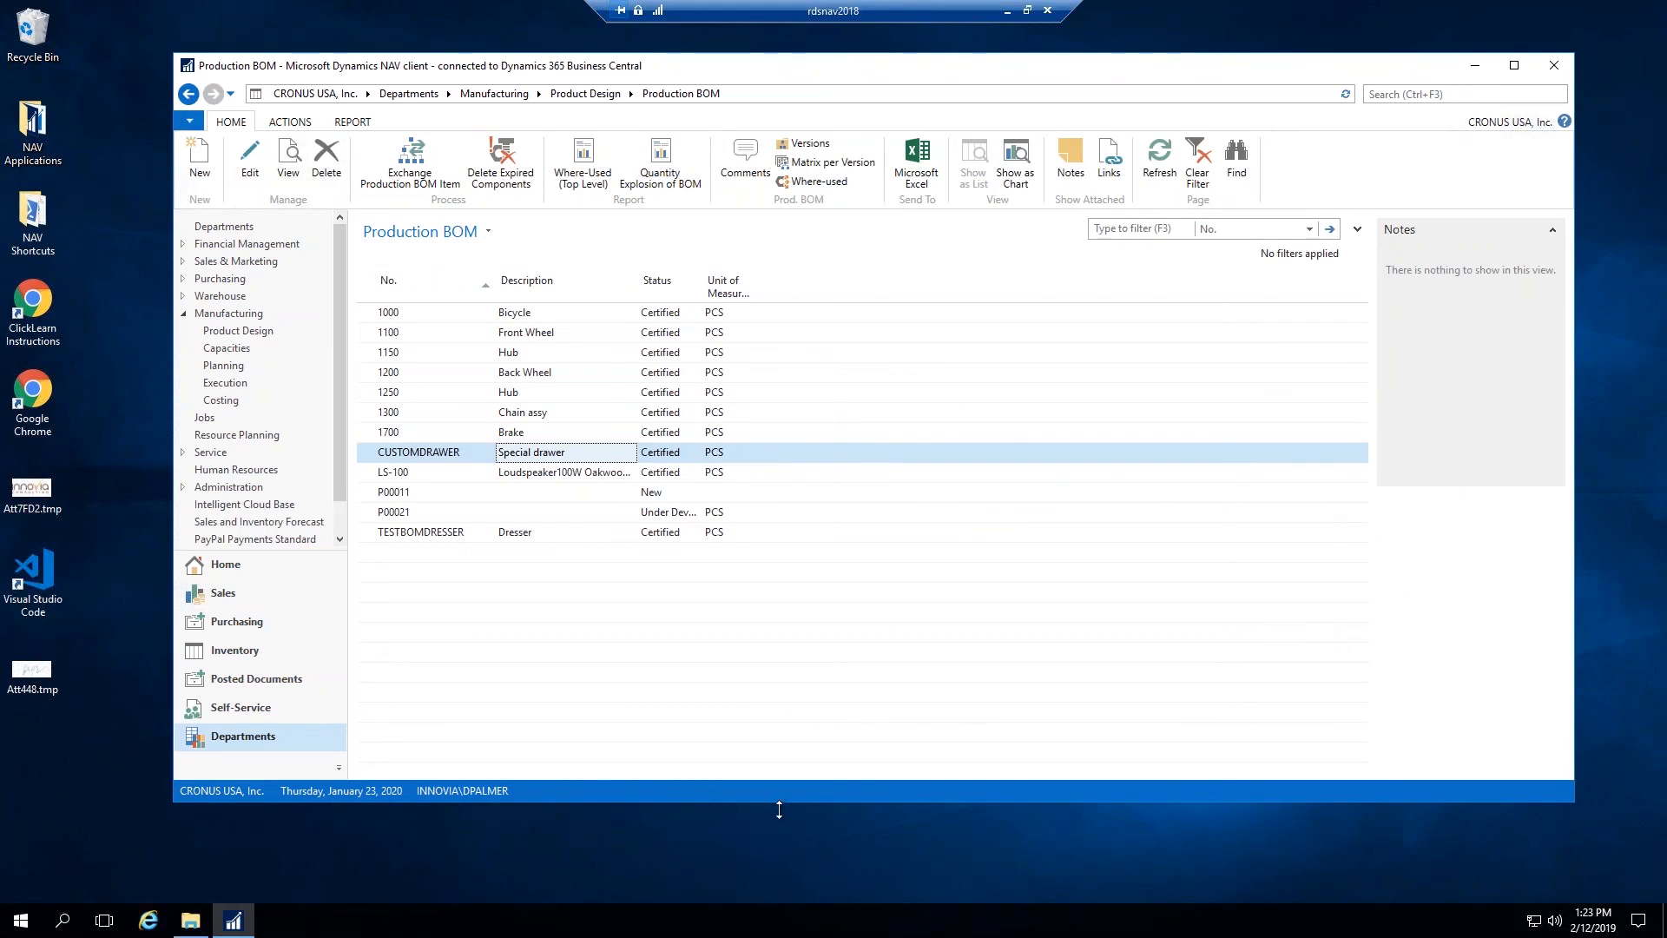
{"action": "mouse_move", "coordinate": [650, 581]}
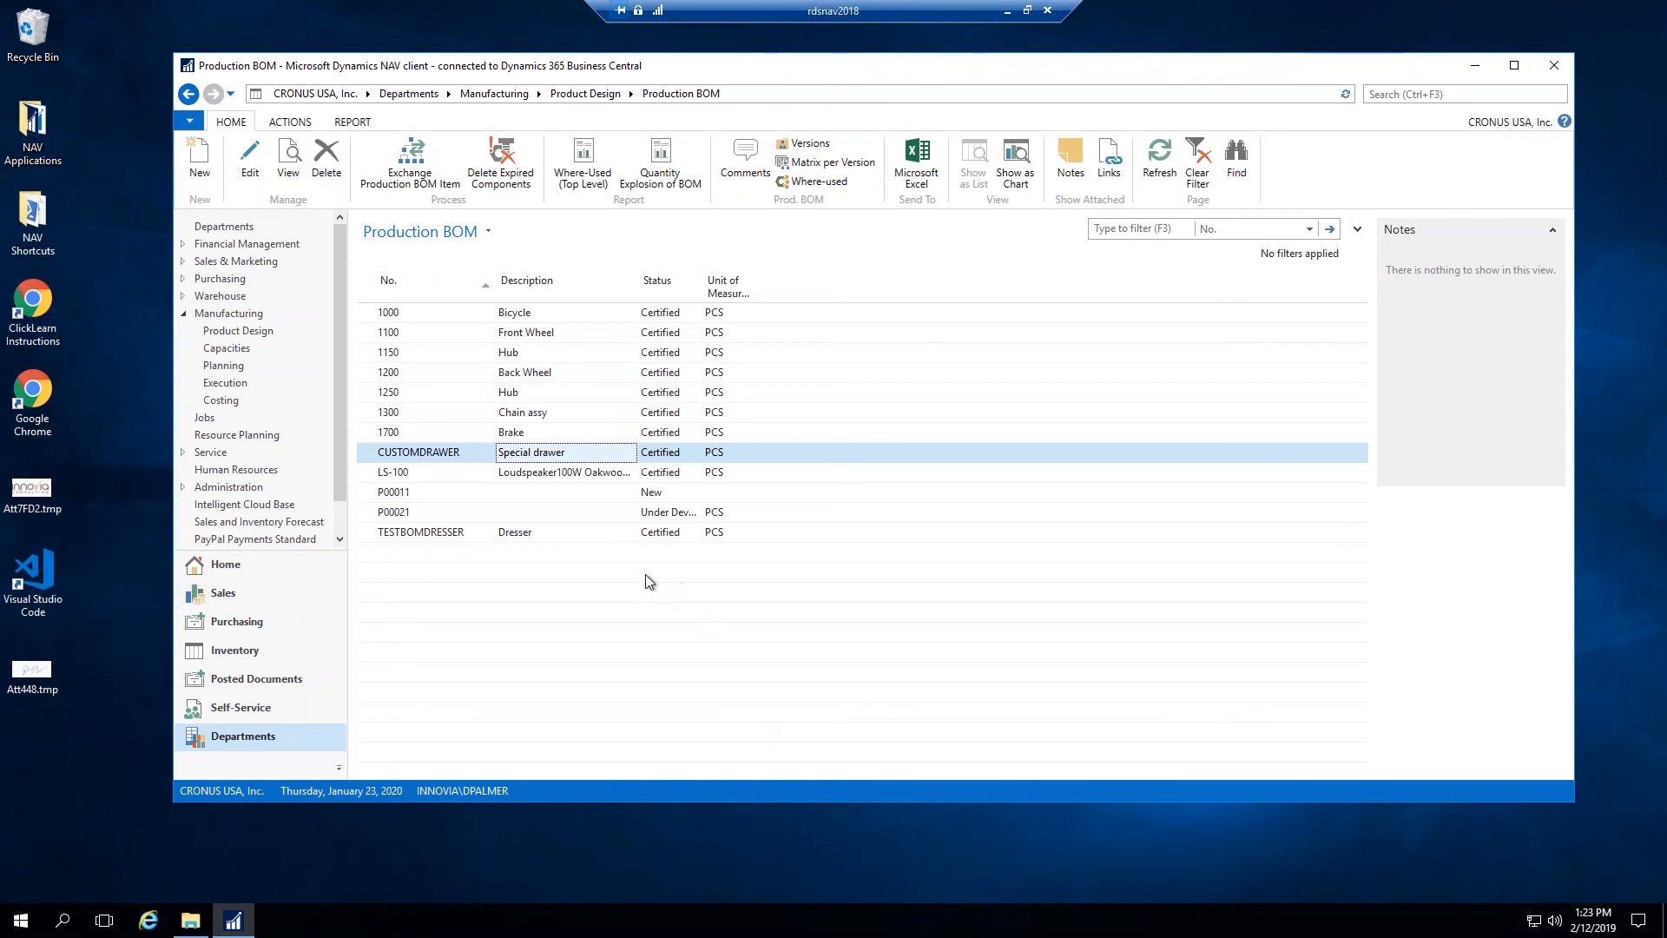
{"action": "left_click", "coordinate": [563, 471]}
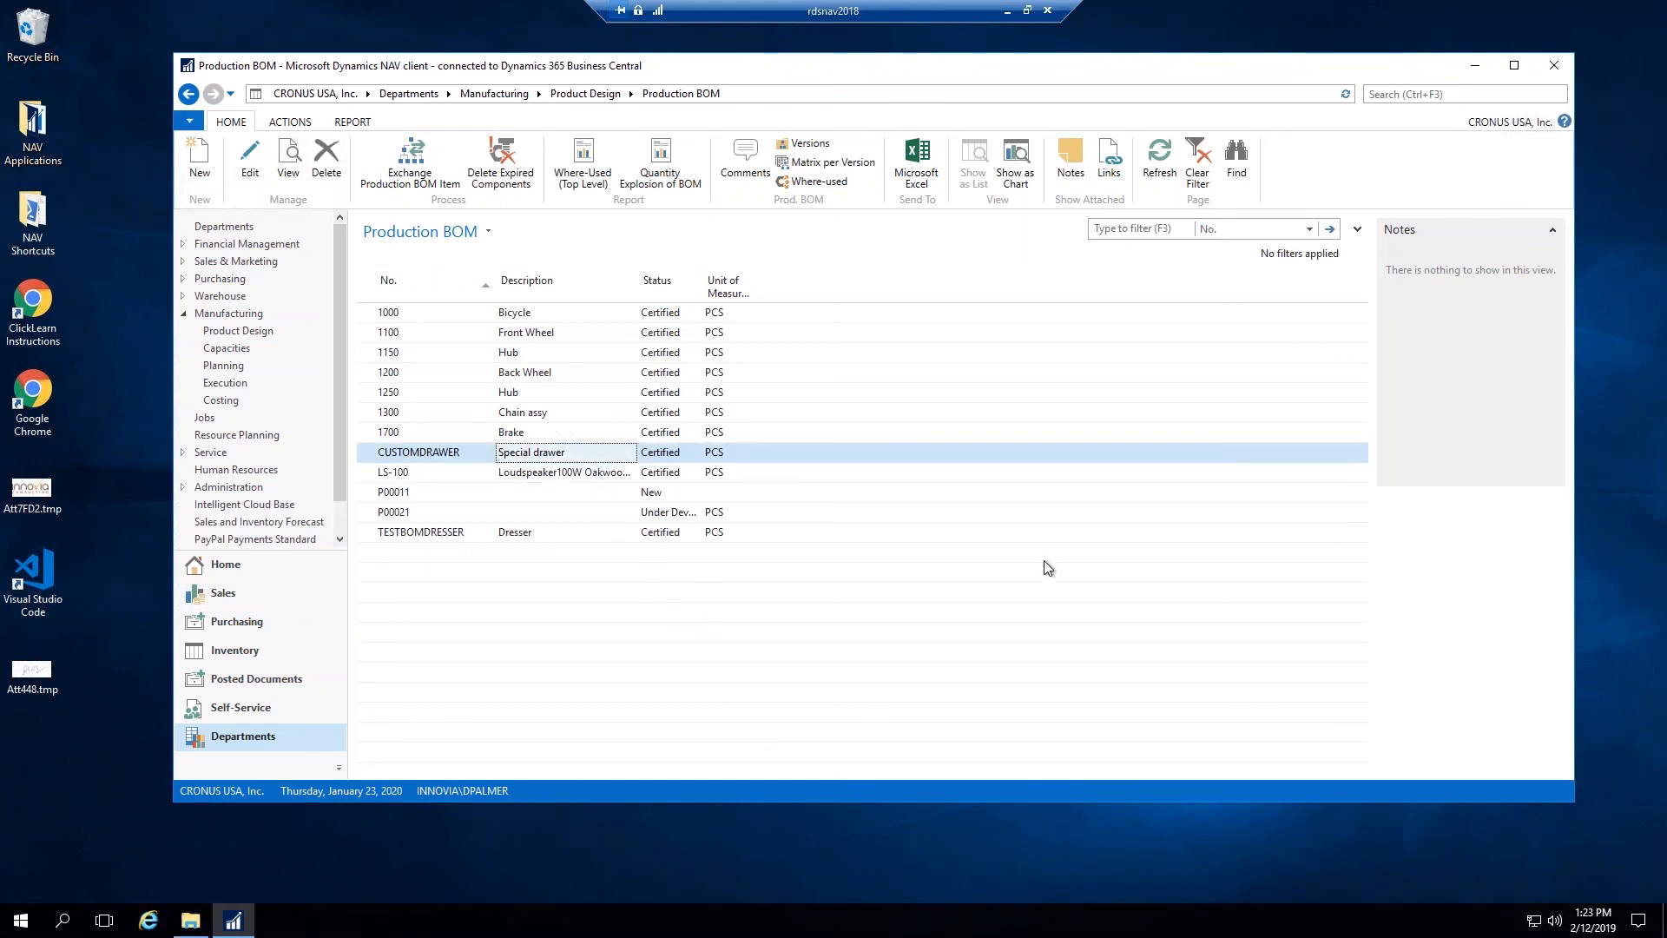
{"action": "mouse_move", "coordinate": [1060, 568]}
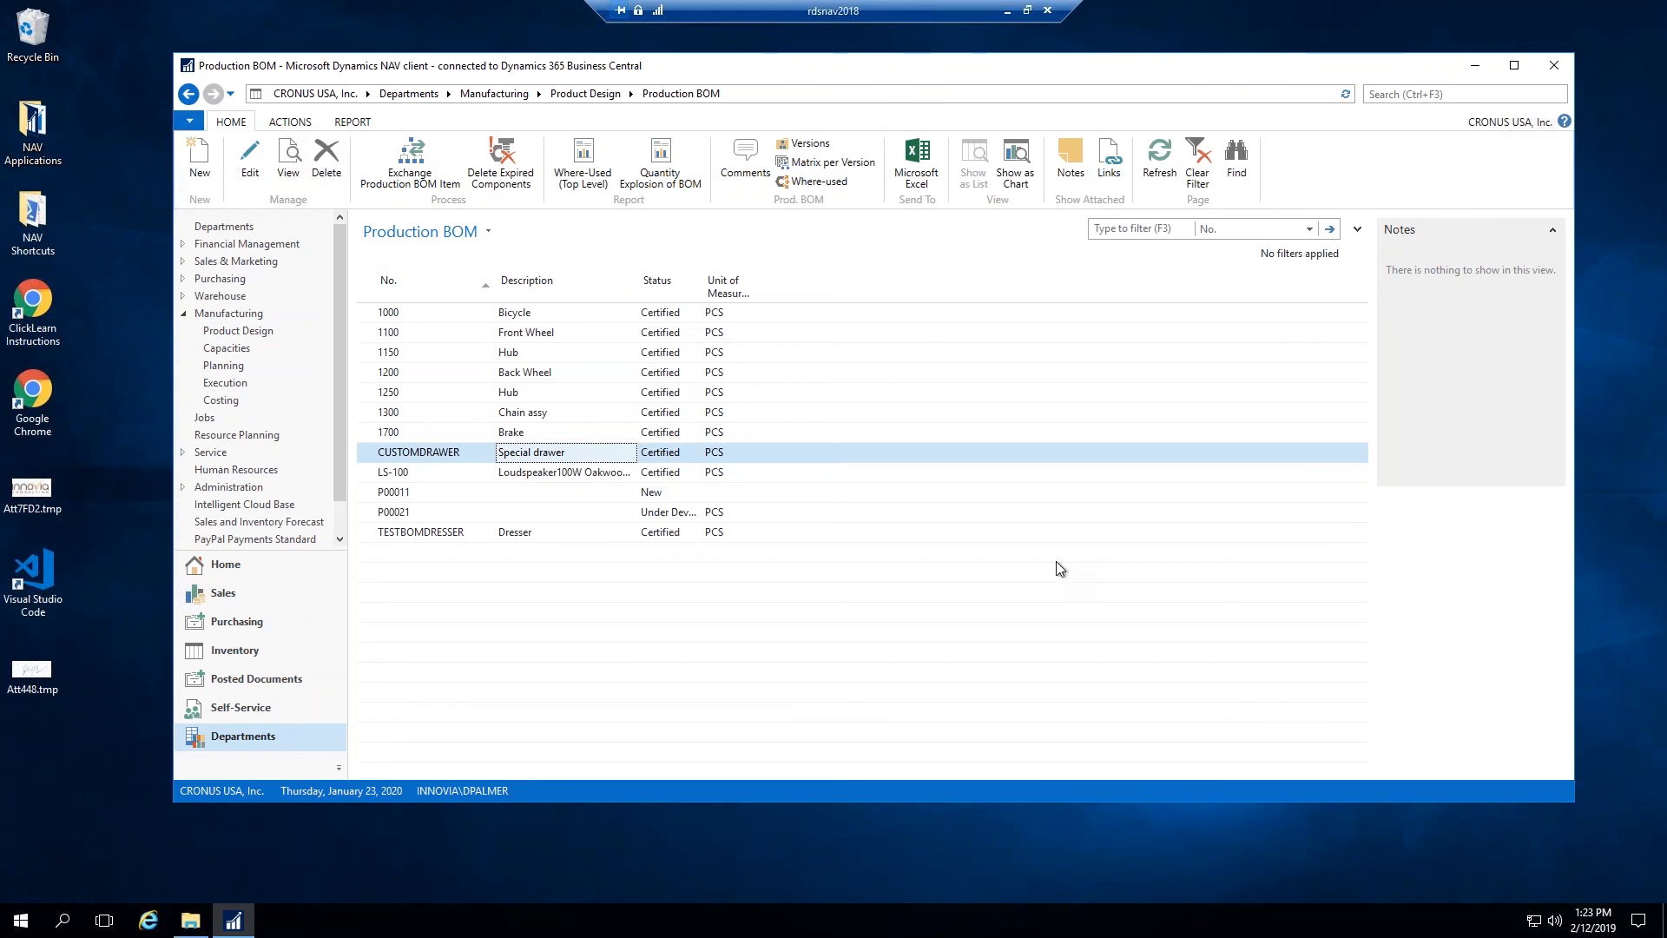
{"action": "mouse_move", "coordinate": [640, 601]}
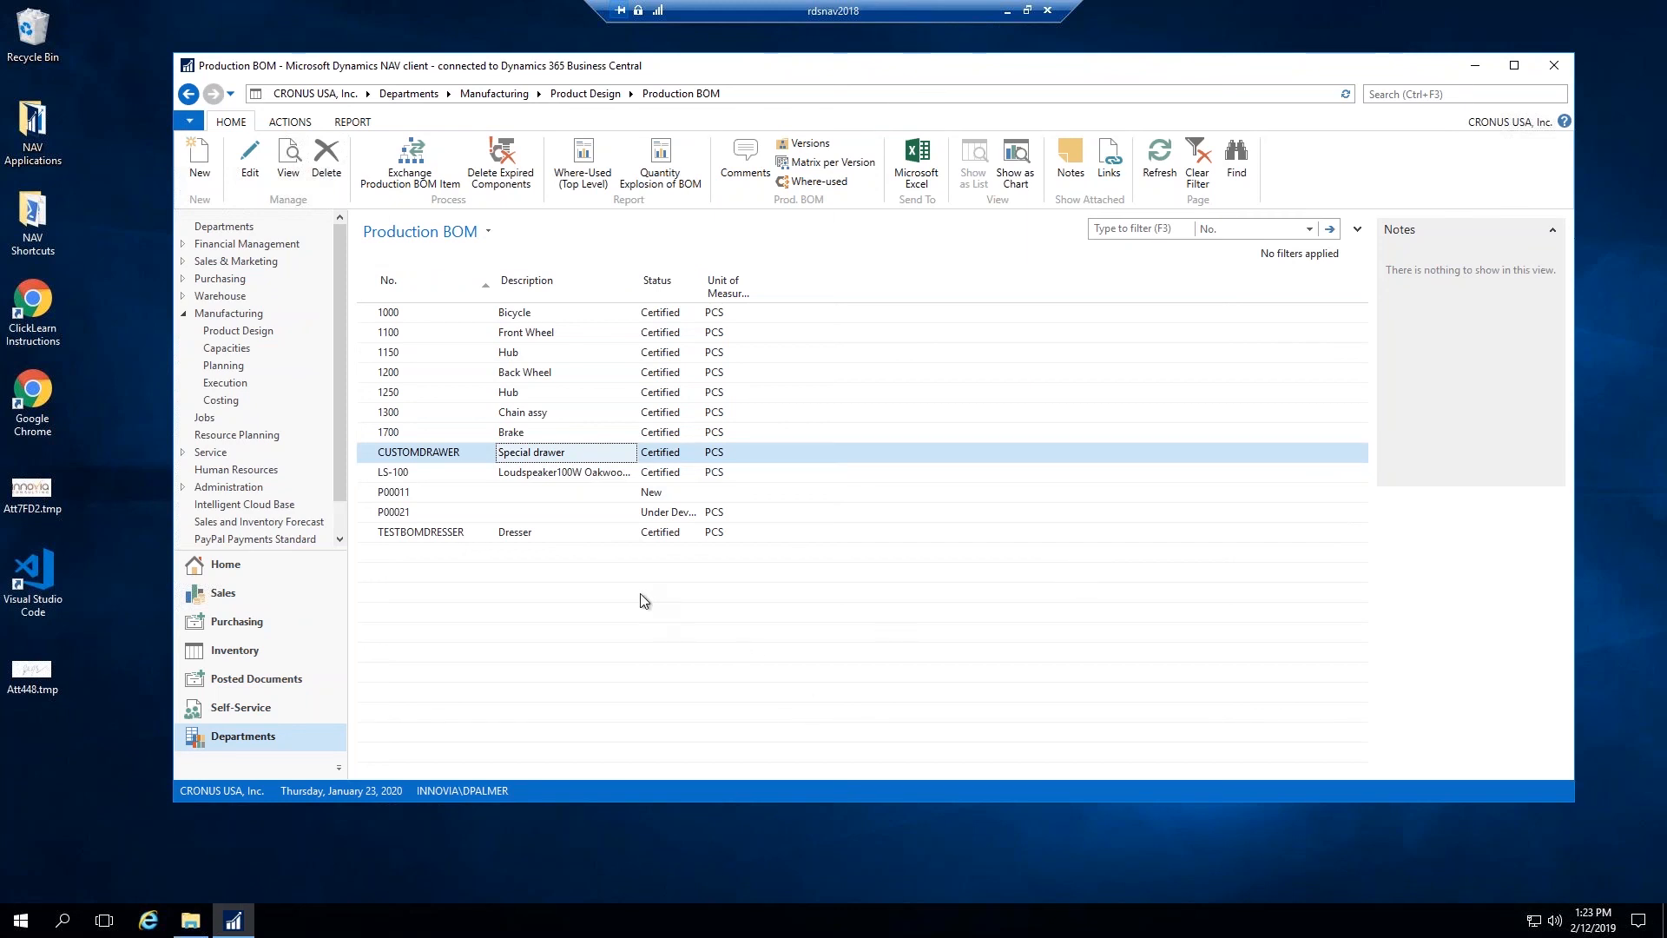
{"action": "mouse_move", "coordinate": [739, 635]}
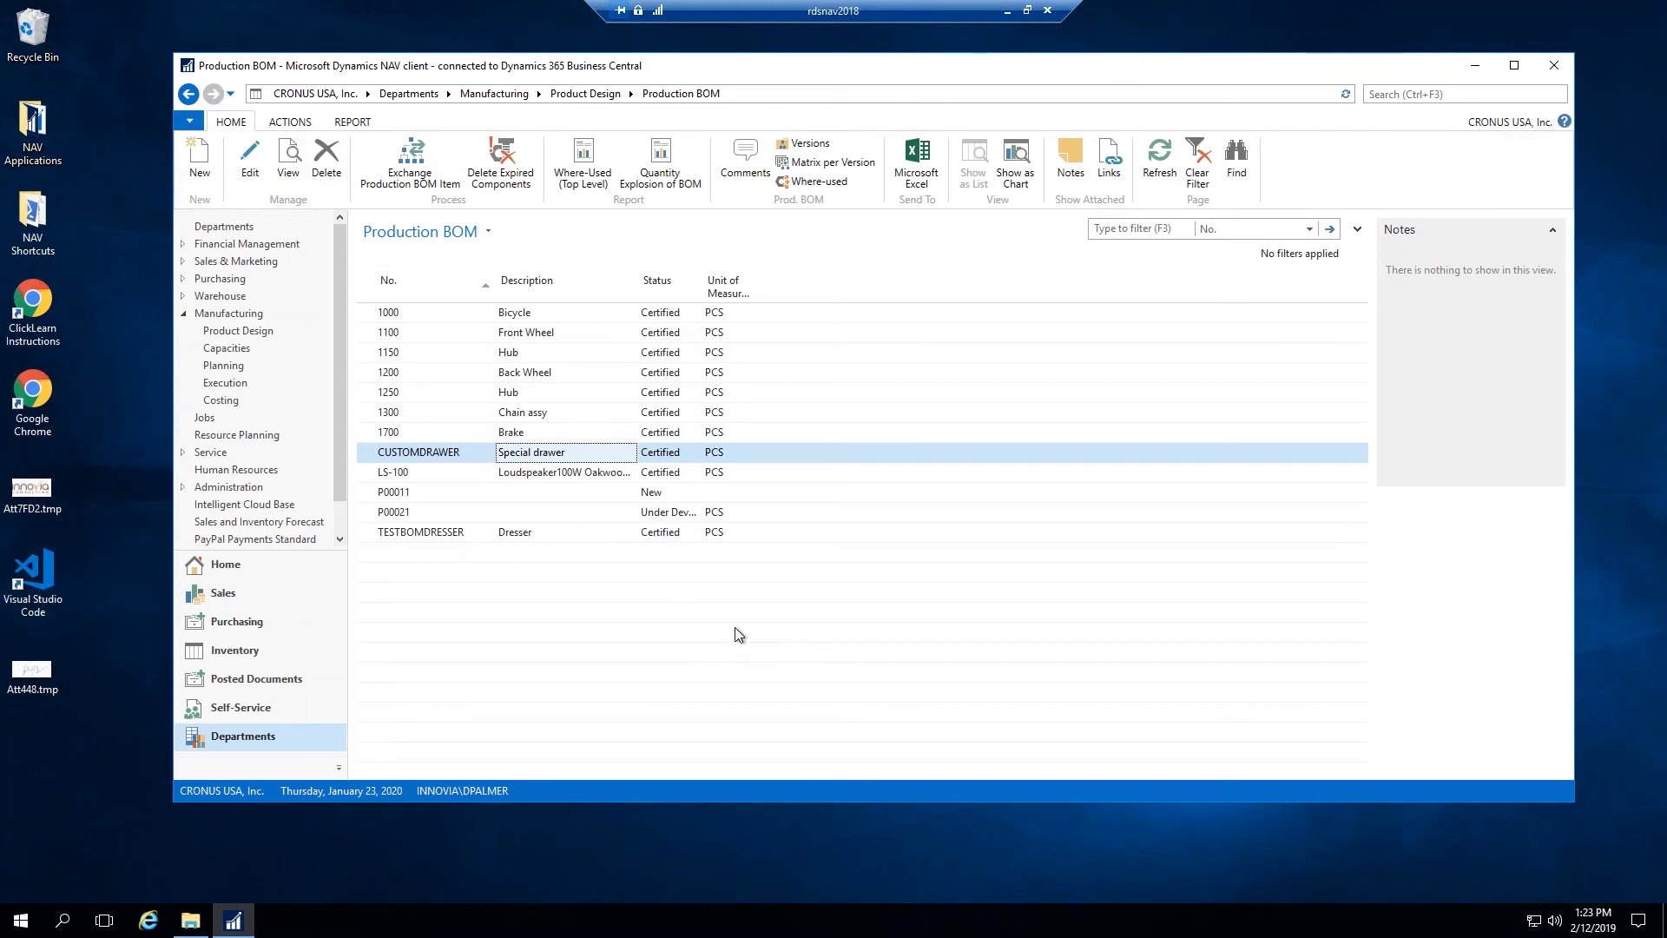
{"action": "mouse_move", "coordinate": [811, 597]}
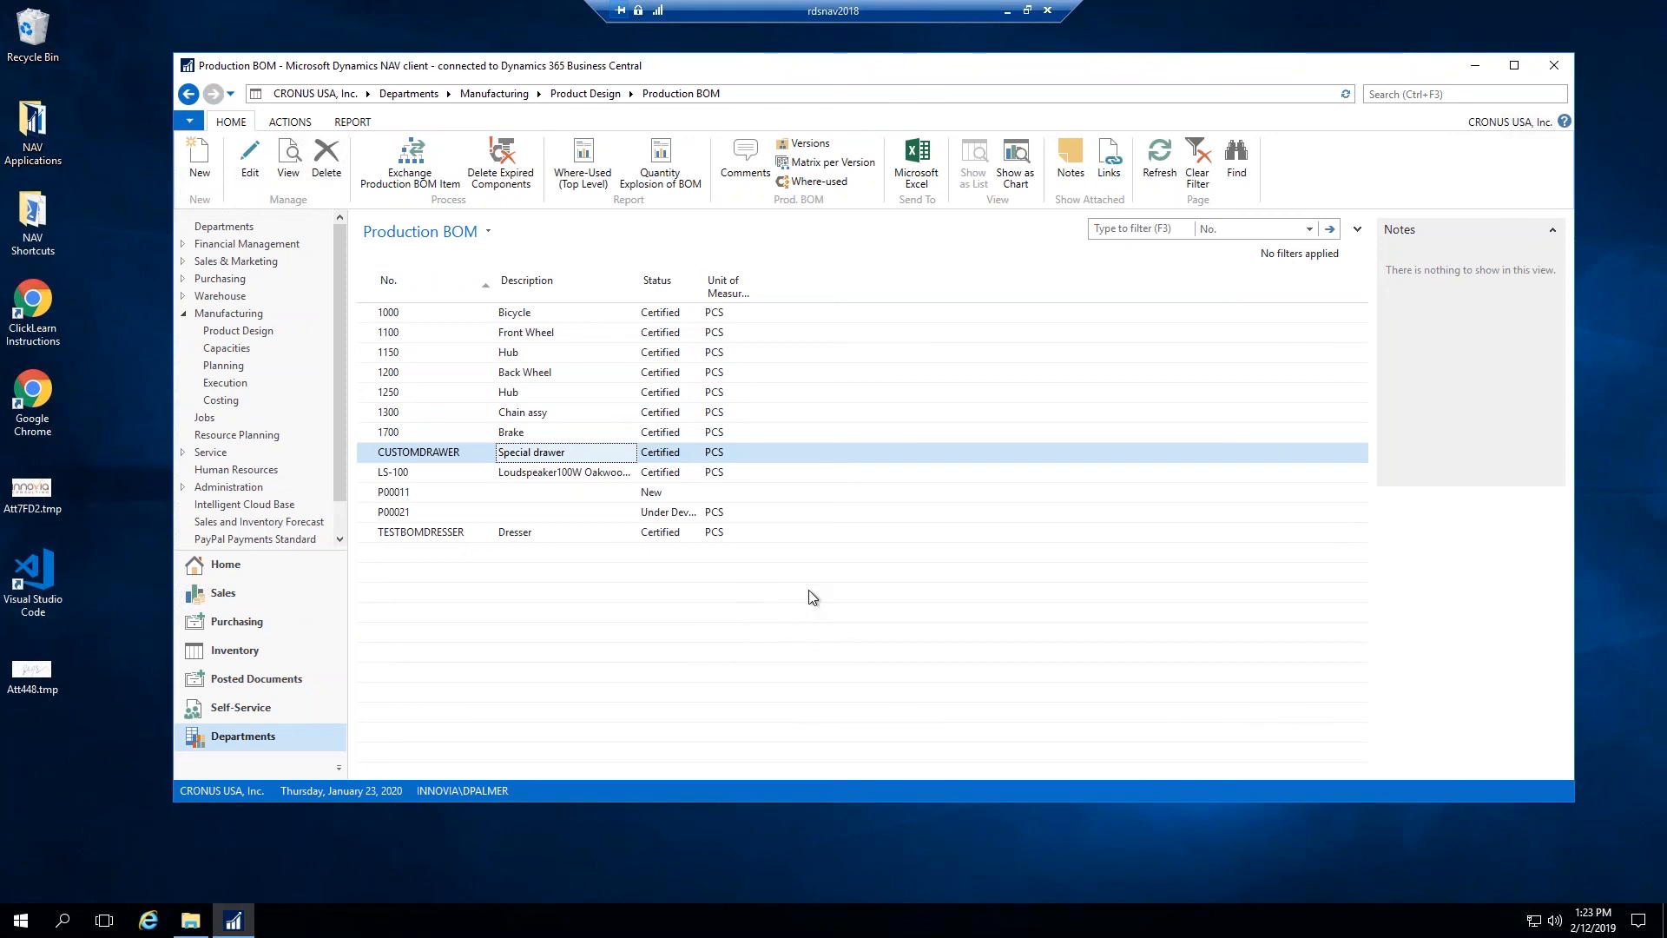
{"action": "mouse_move", "coordinate": [691, 621]}
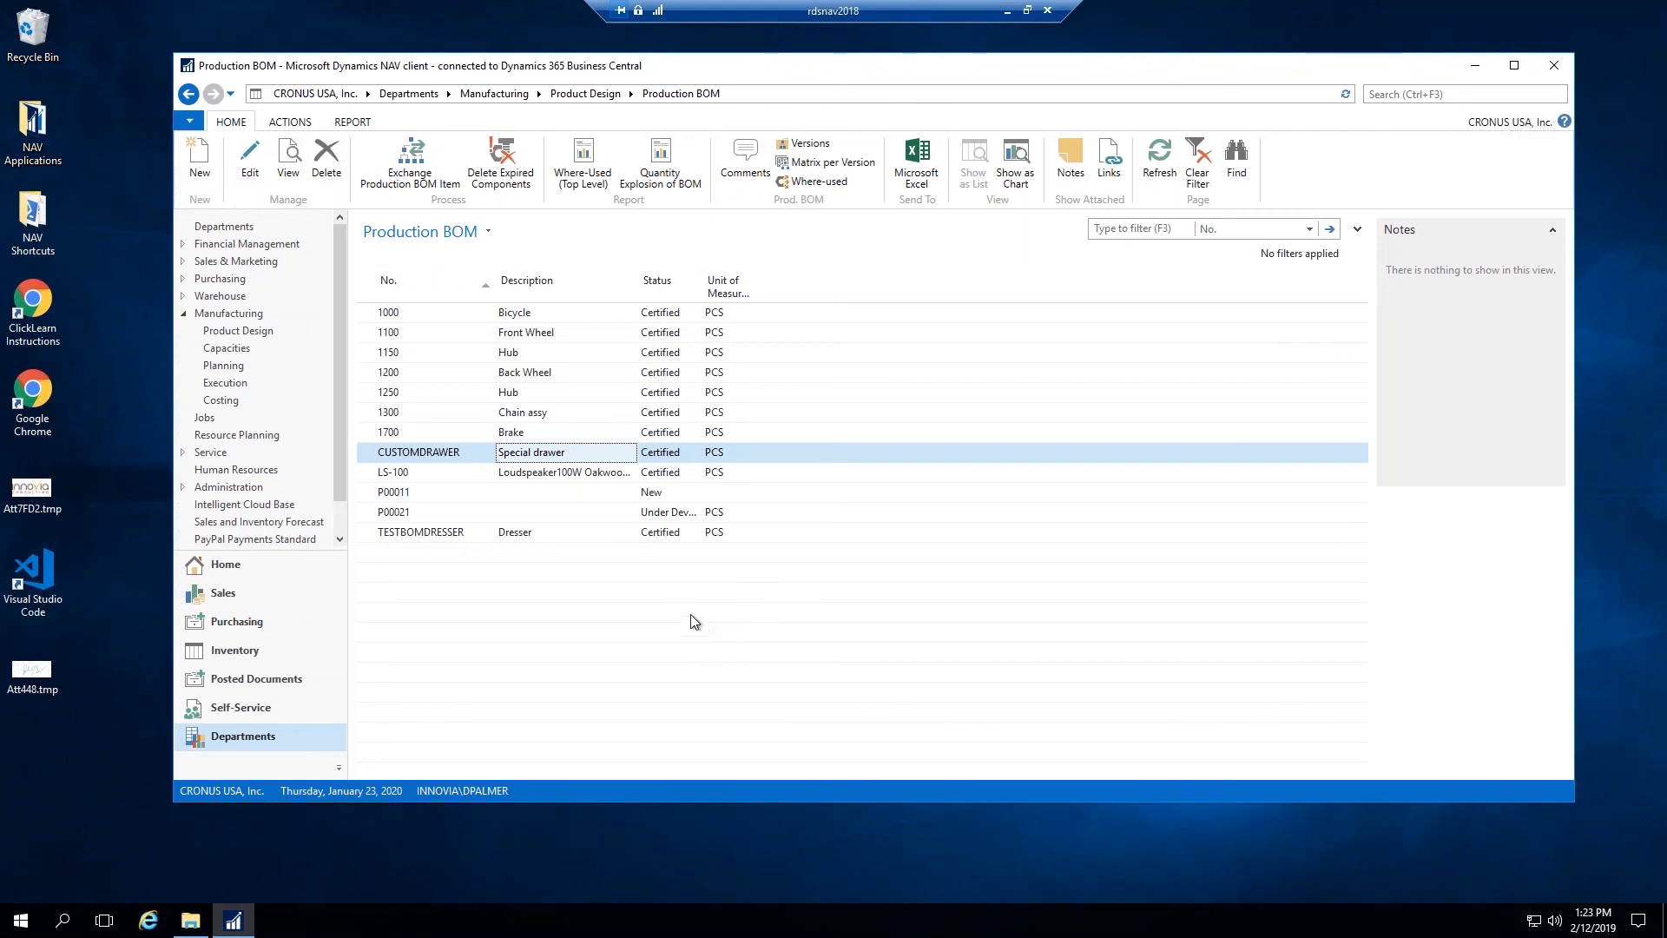
{"action": "mouse_move", "coordinate": [1638, 621]}
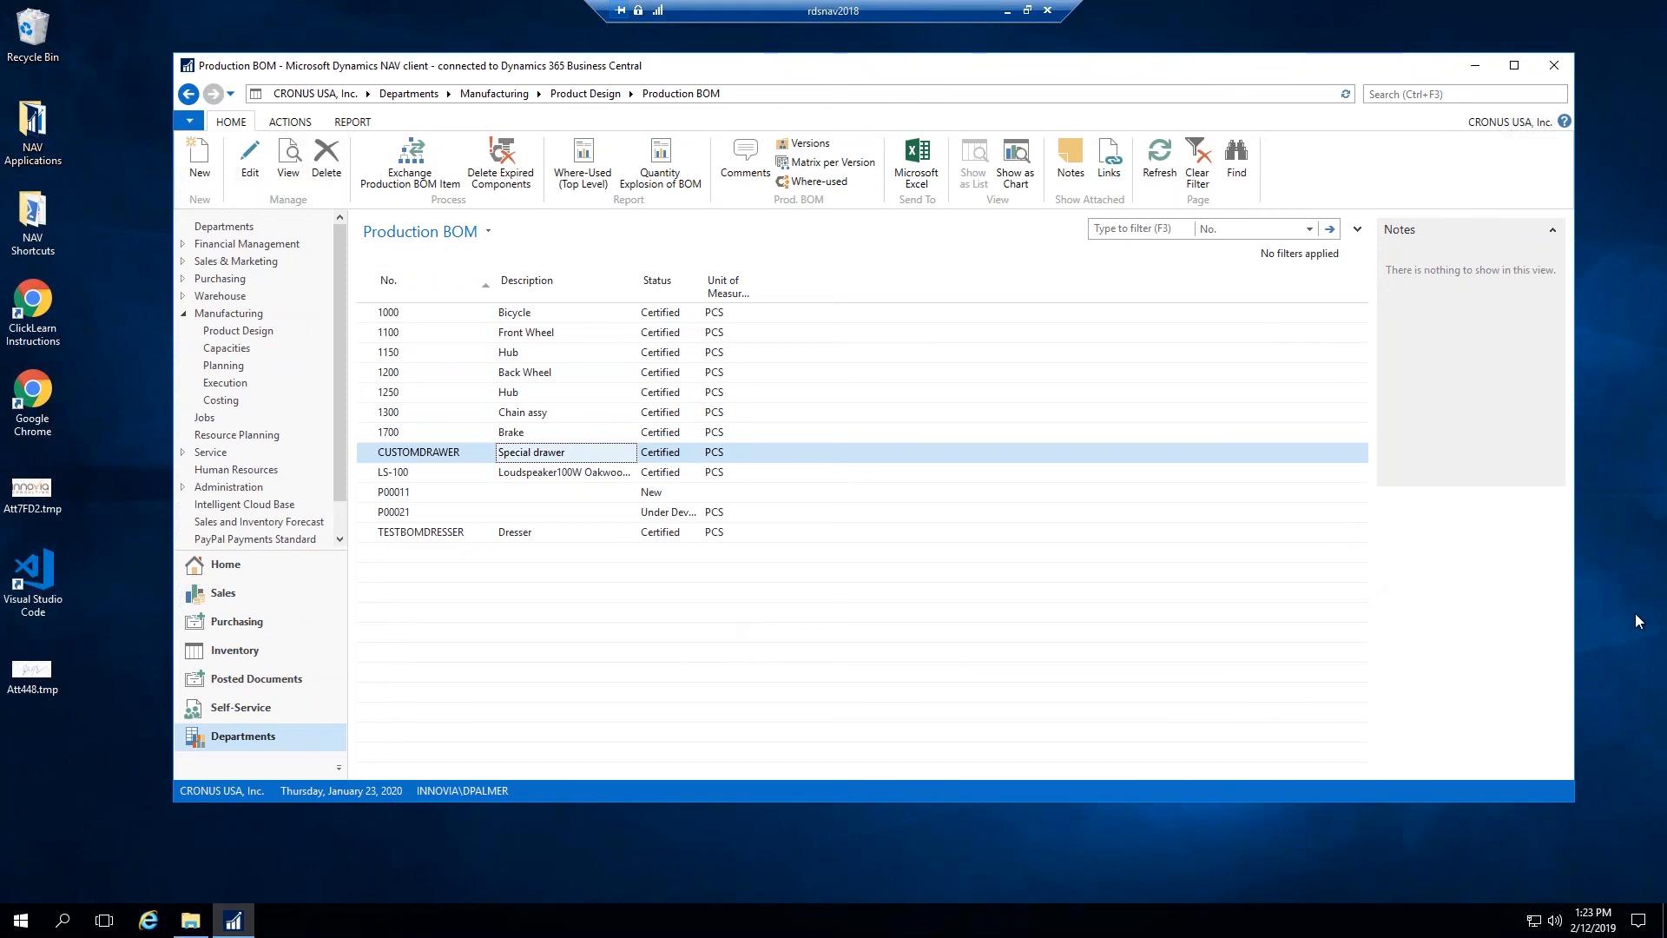
{"action": "mouse_move", "coordinate": [1094, 640]}
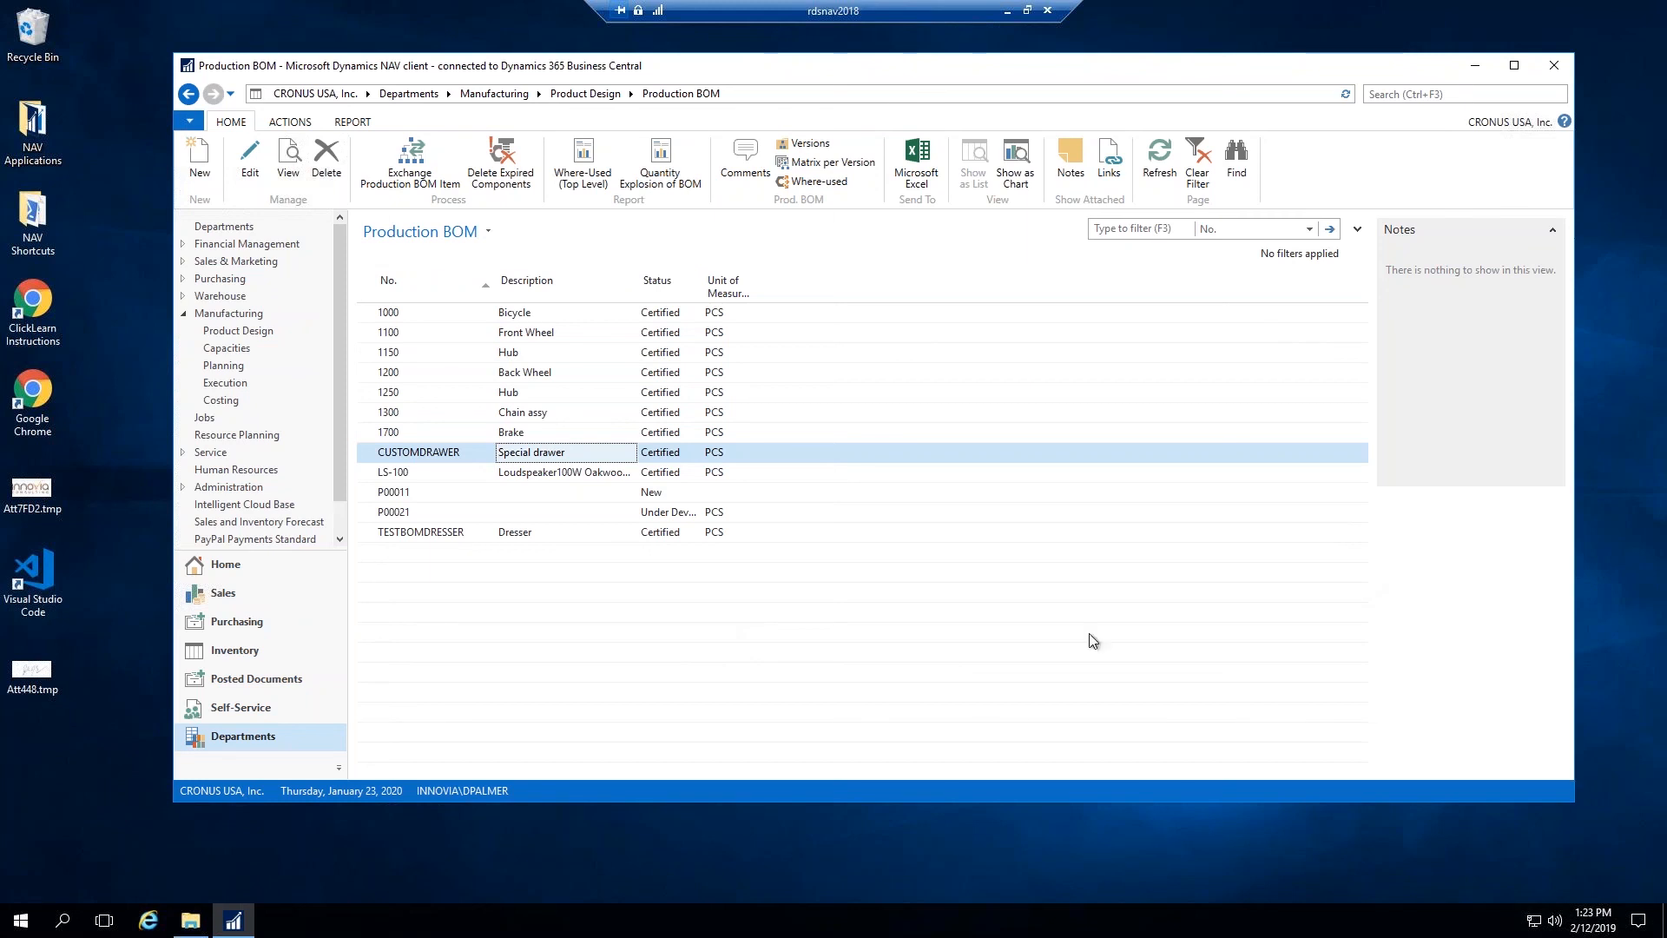
{"action": "mouse_move", "coordinate": [78, 625]}
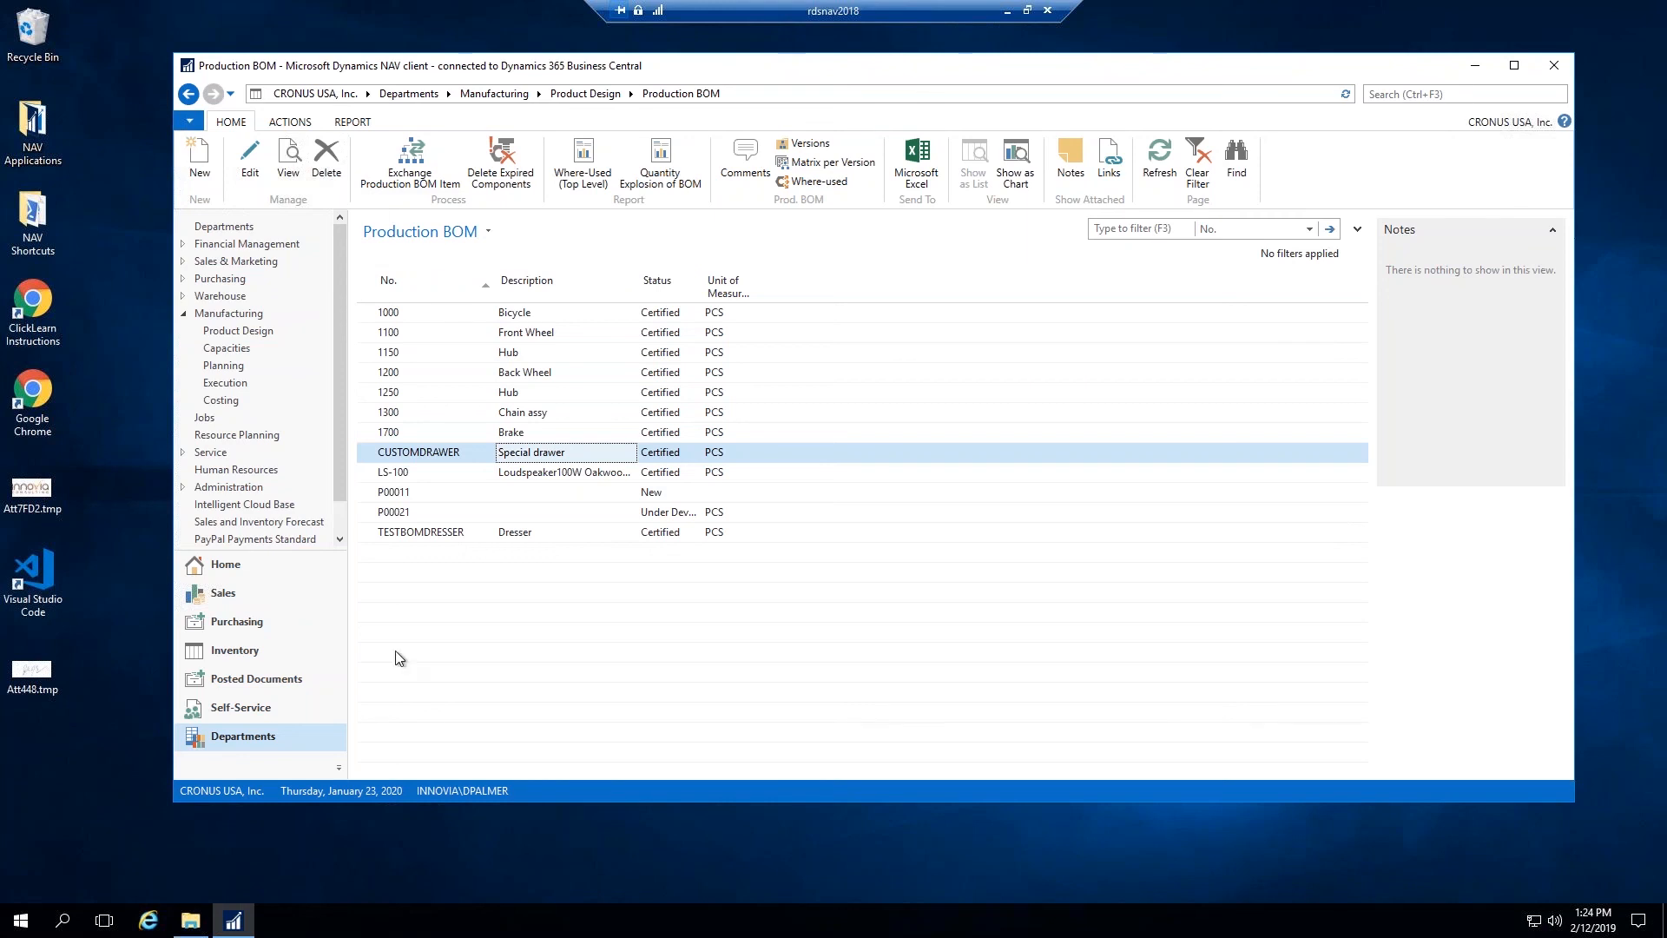
{"action": "mouse_move", "coordinate": [1230, 876]}
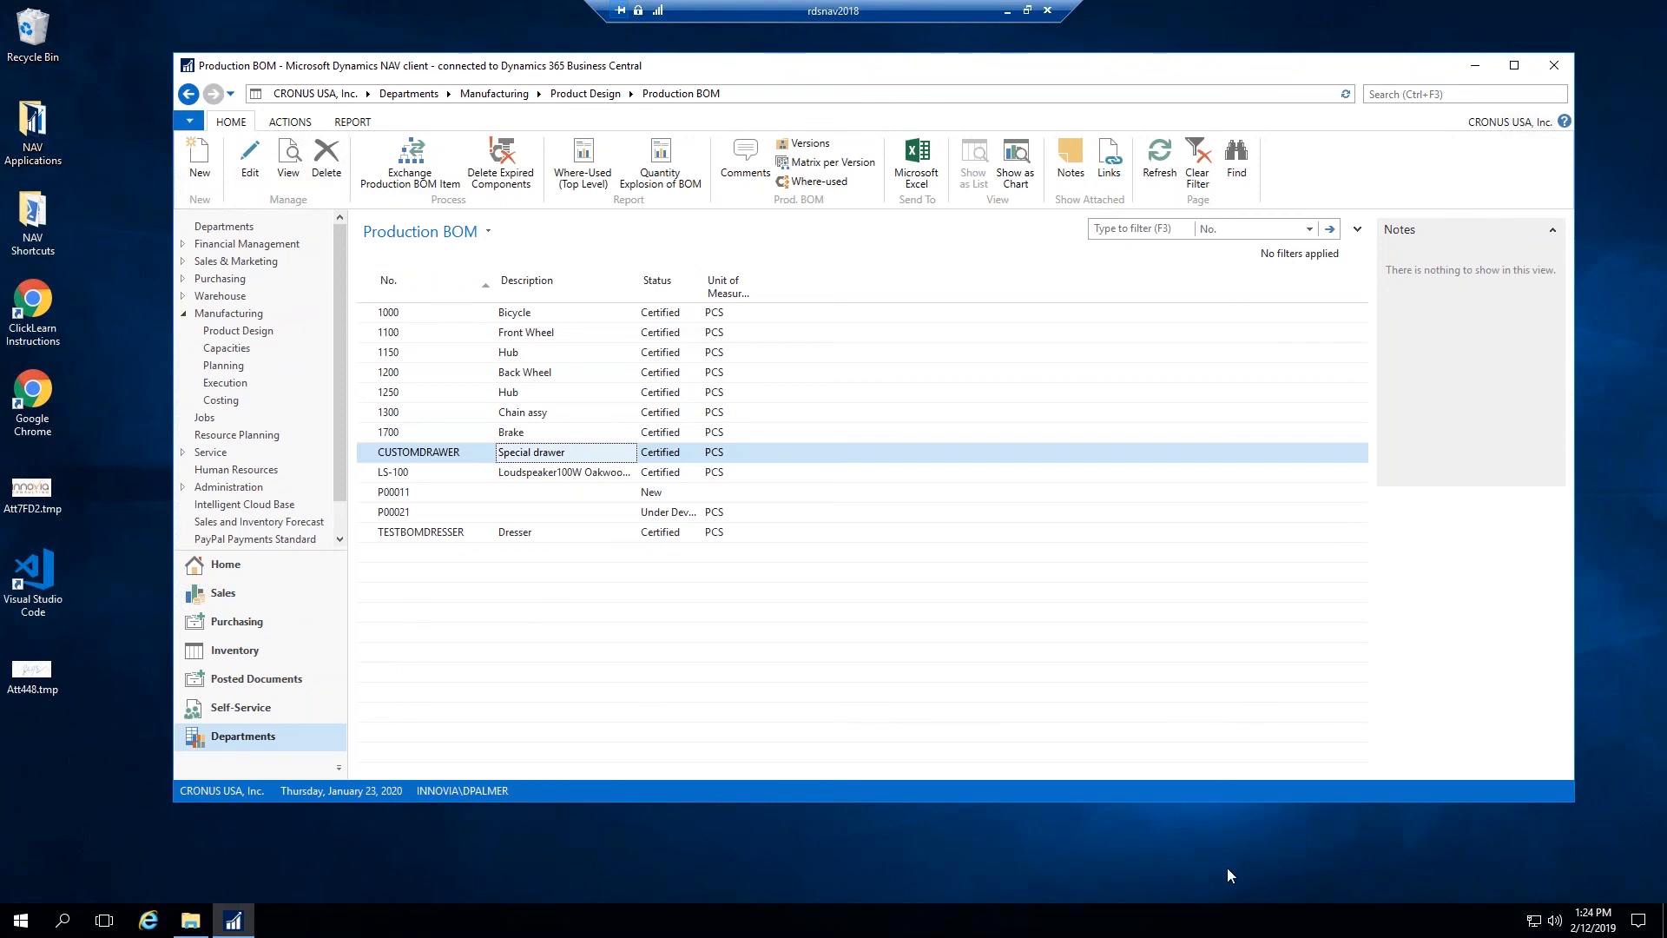
{"action": "mouse_move", "coordinate": [1488, 890]}
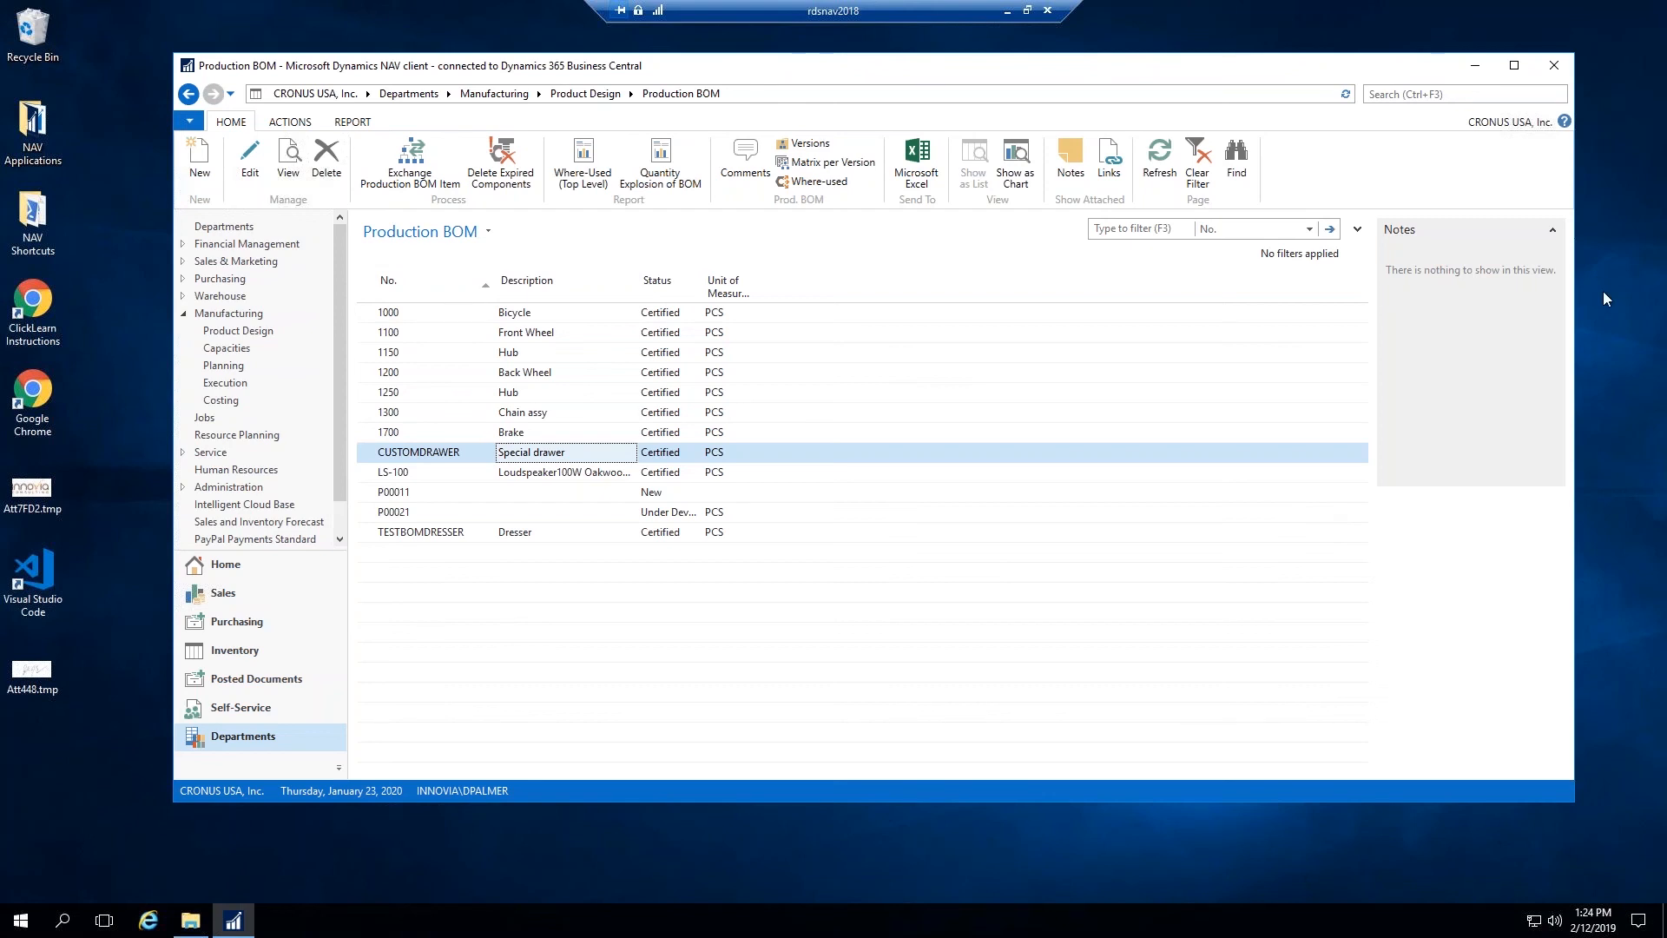
{"action": "mouse_move", "coordinate": [1420, 157]}
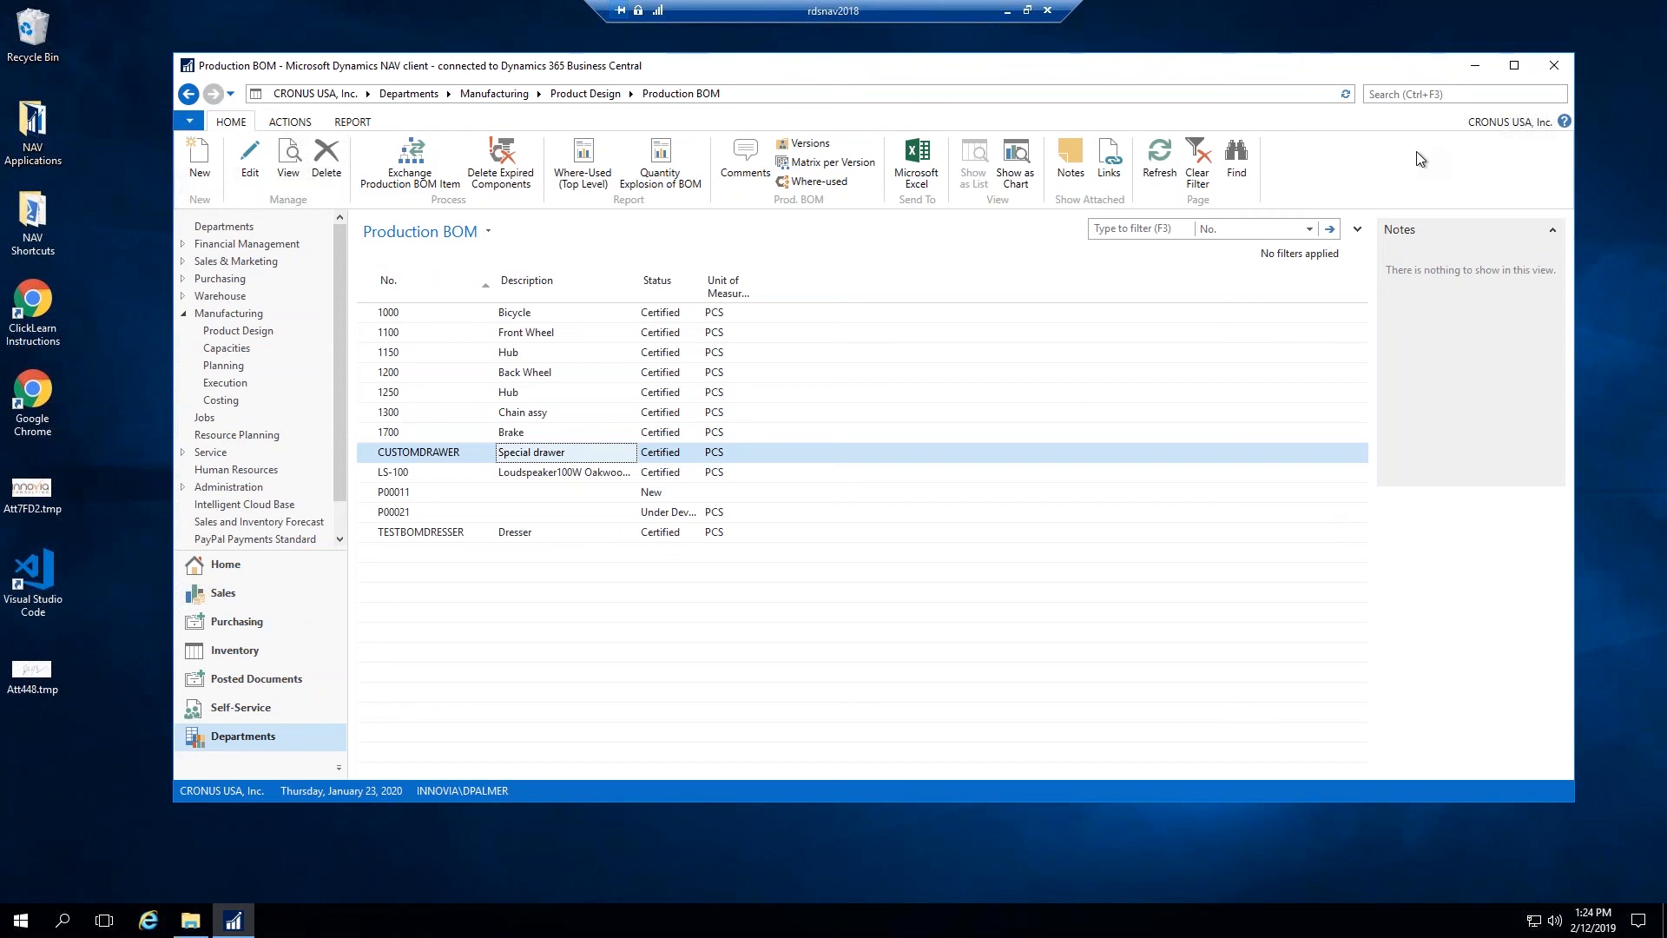
{"action": "mouse_move", "coordinate": [1298, 494]}
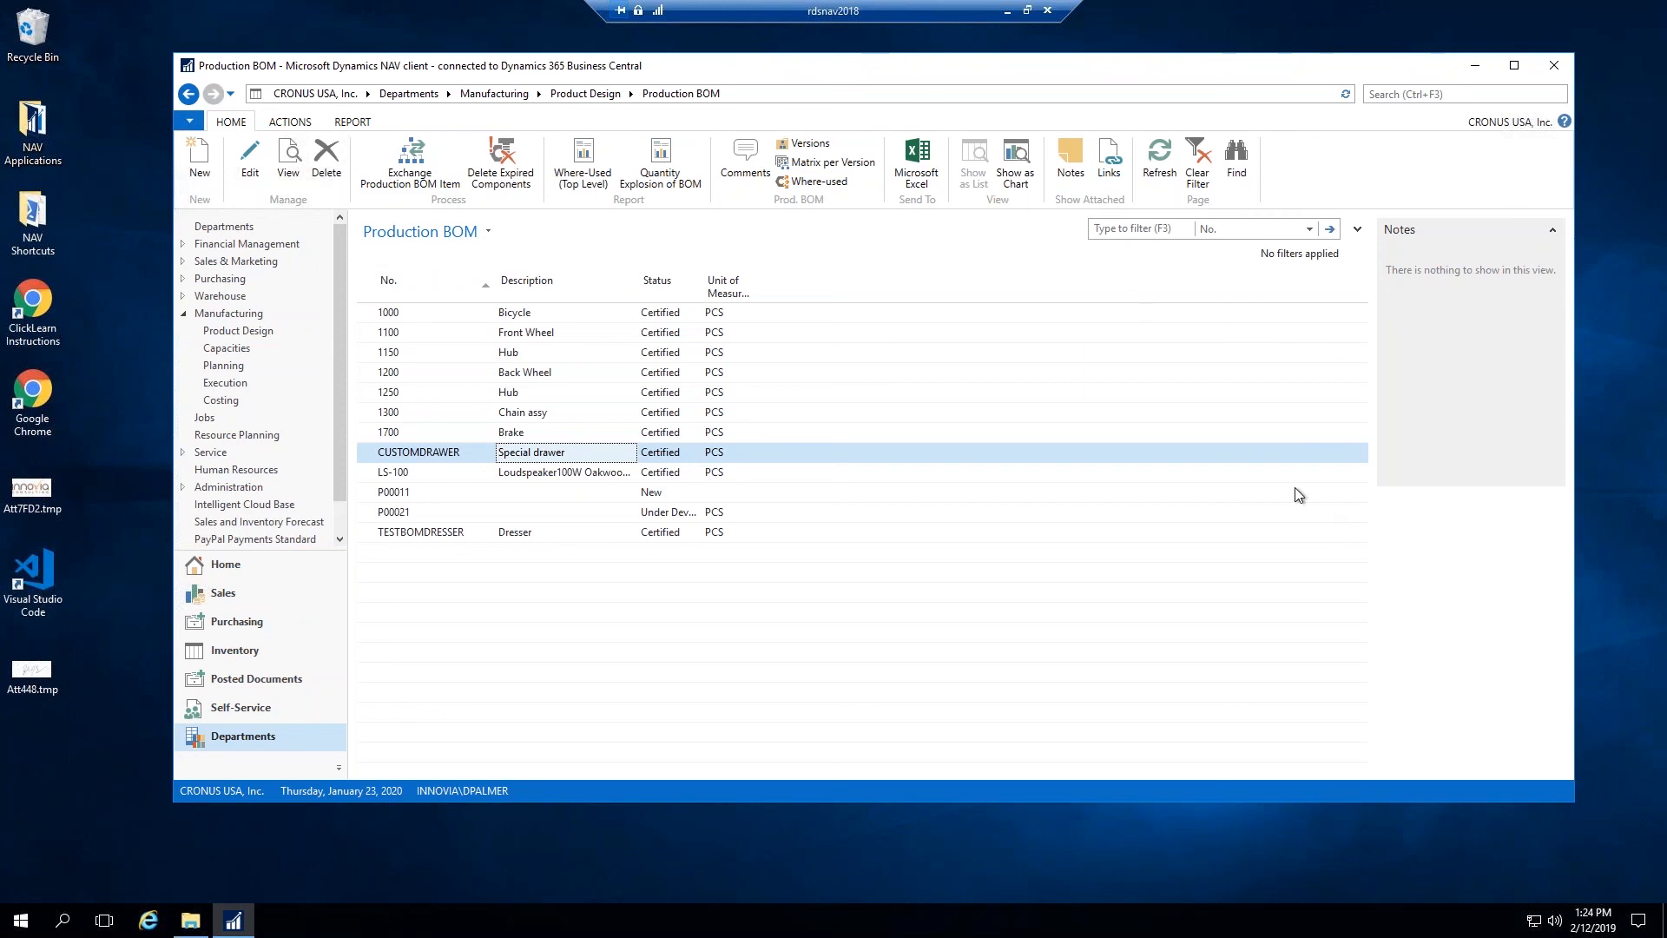
{"action": "mouse_move", "coordinate": [1593, 678]}
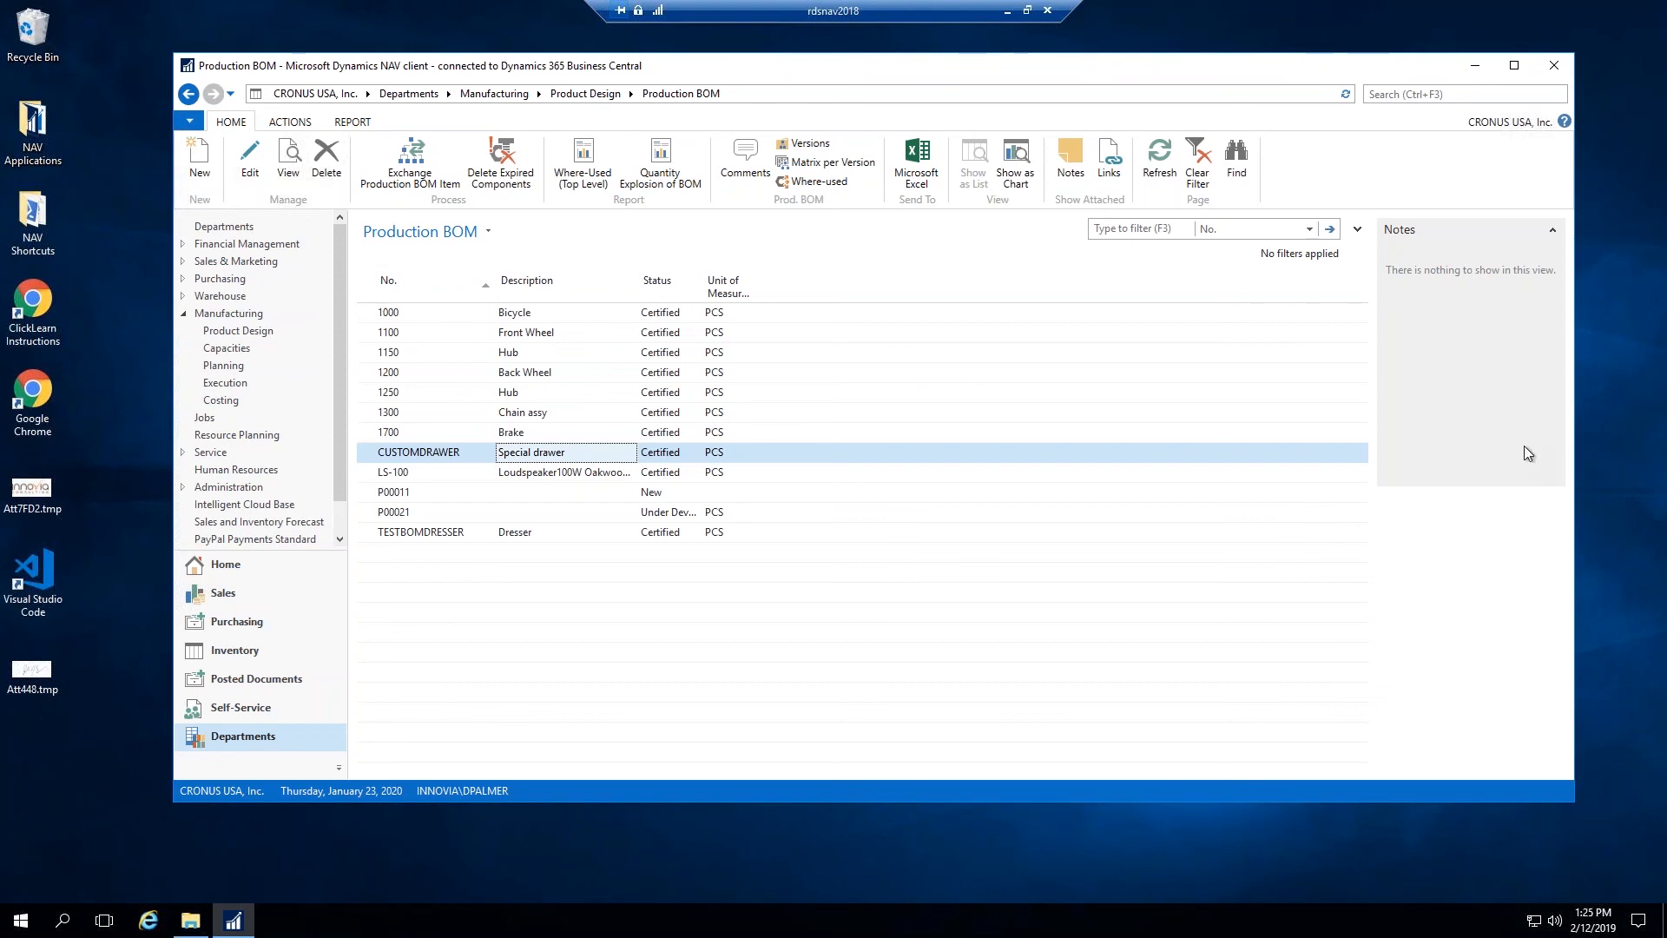
{"action": "mouse_move", "coordinate": [479, 693]}
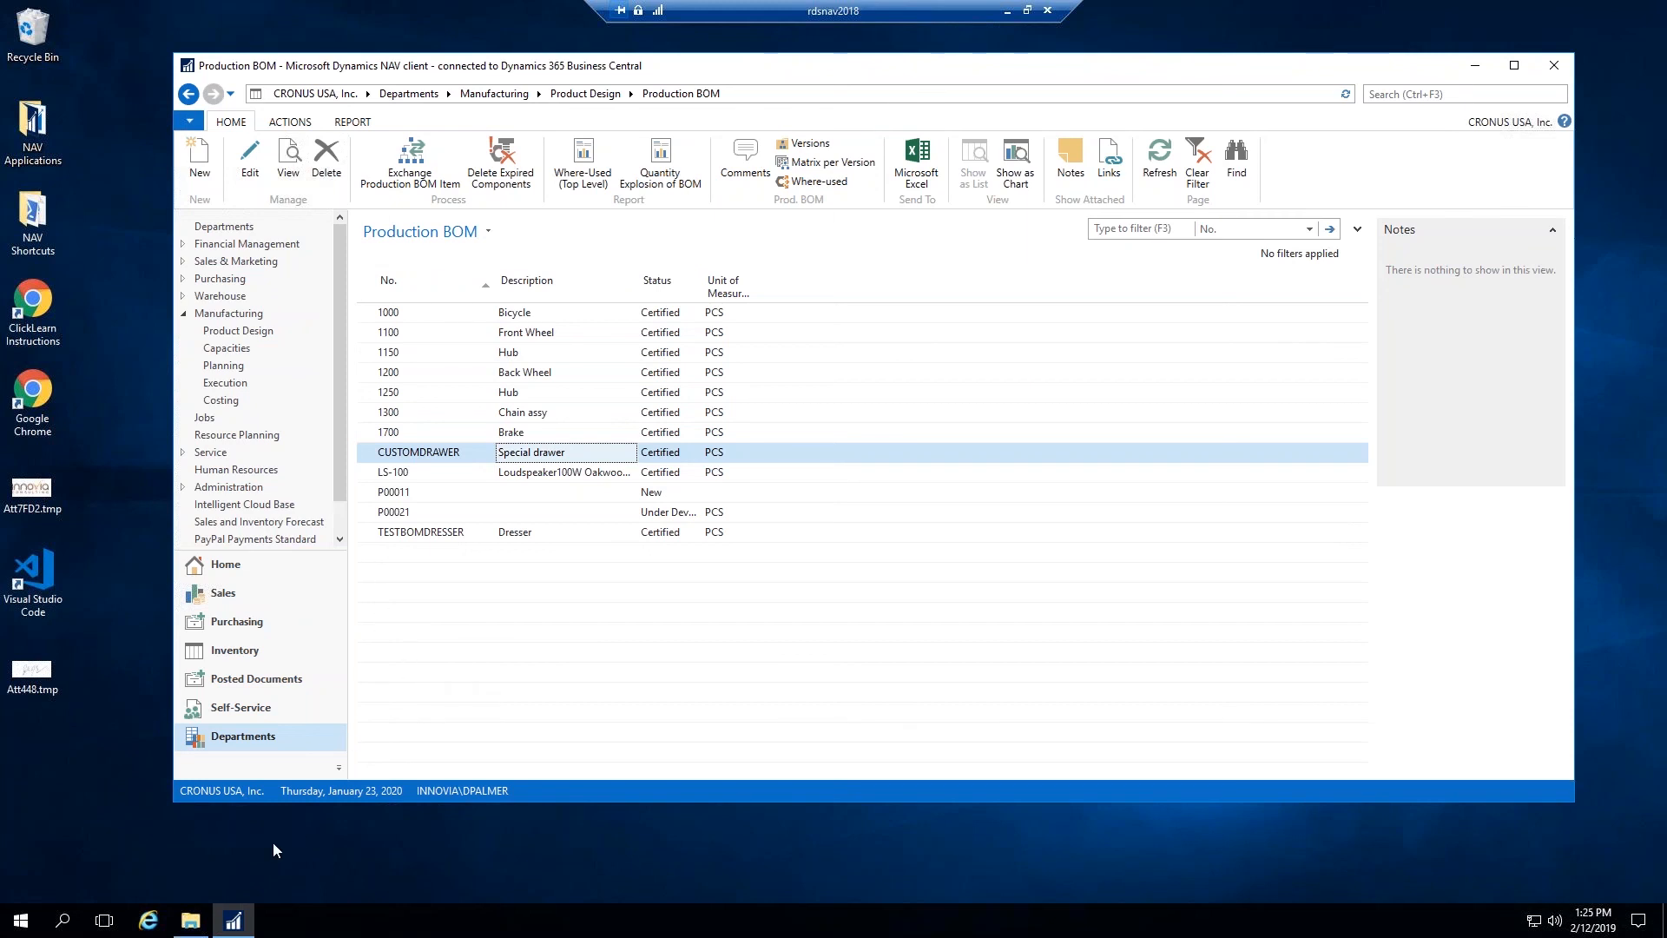
{"action": "mouse_move", "coordinate": [238, 901]}
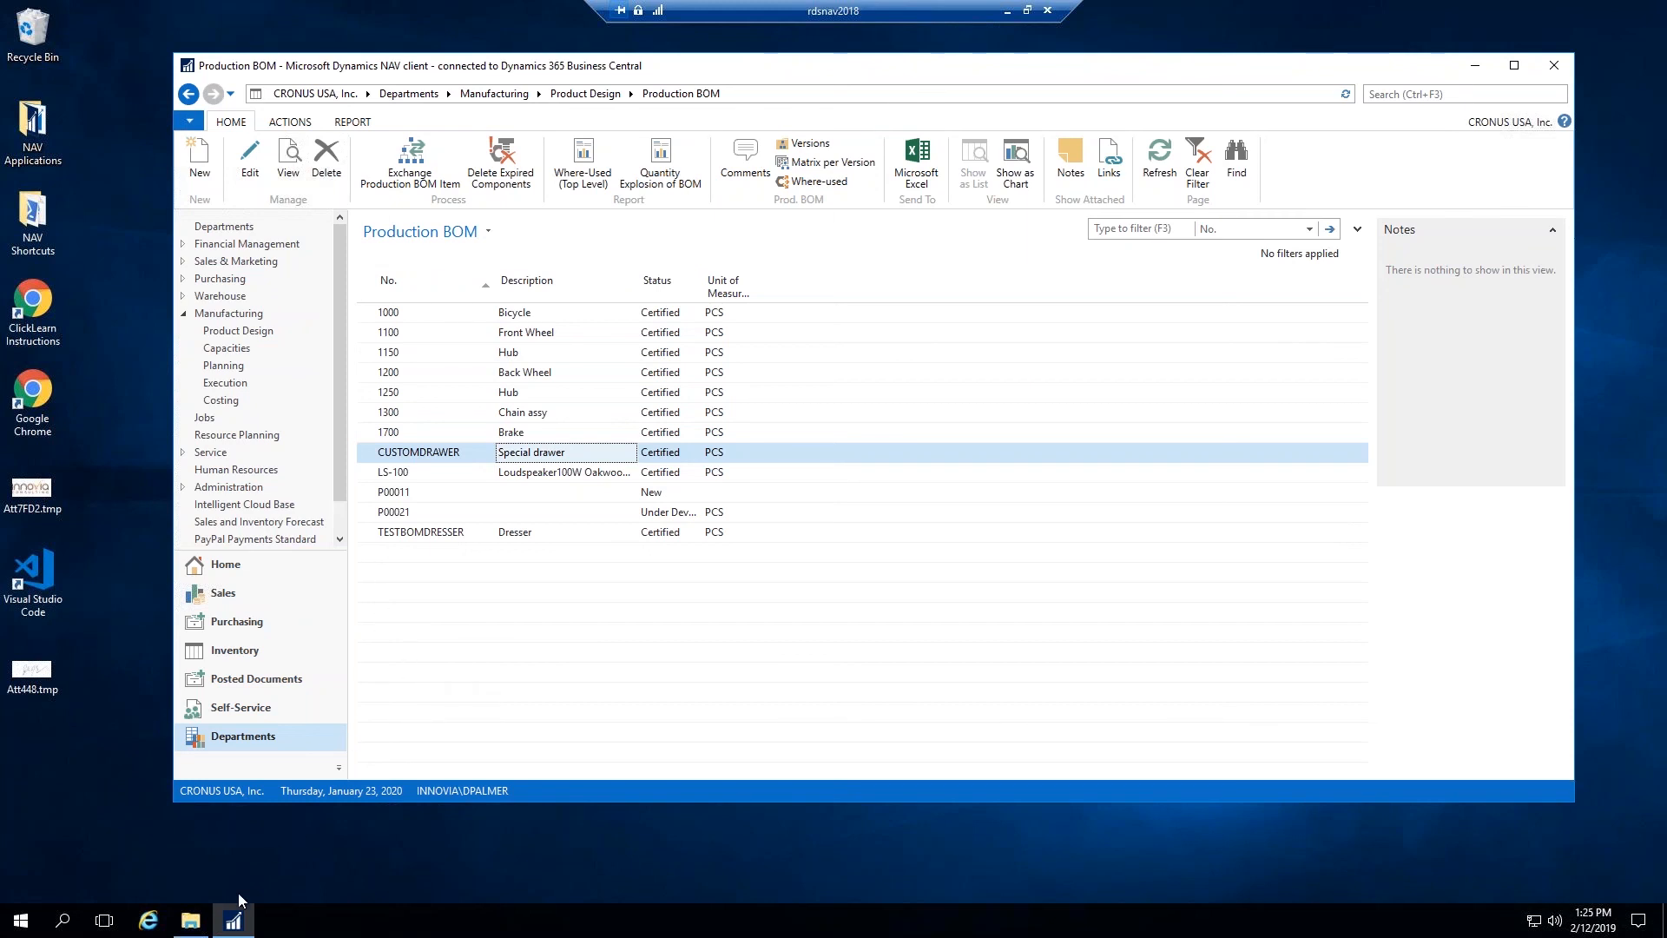